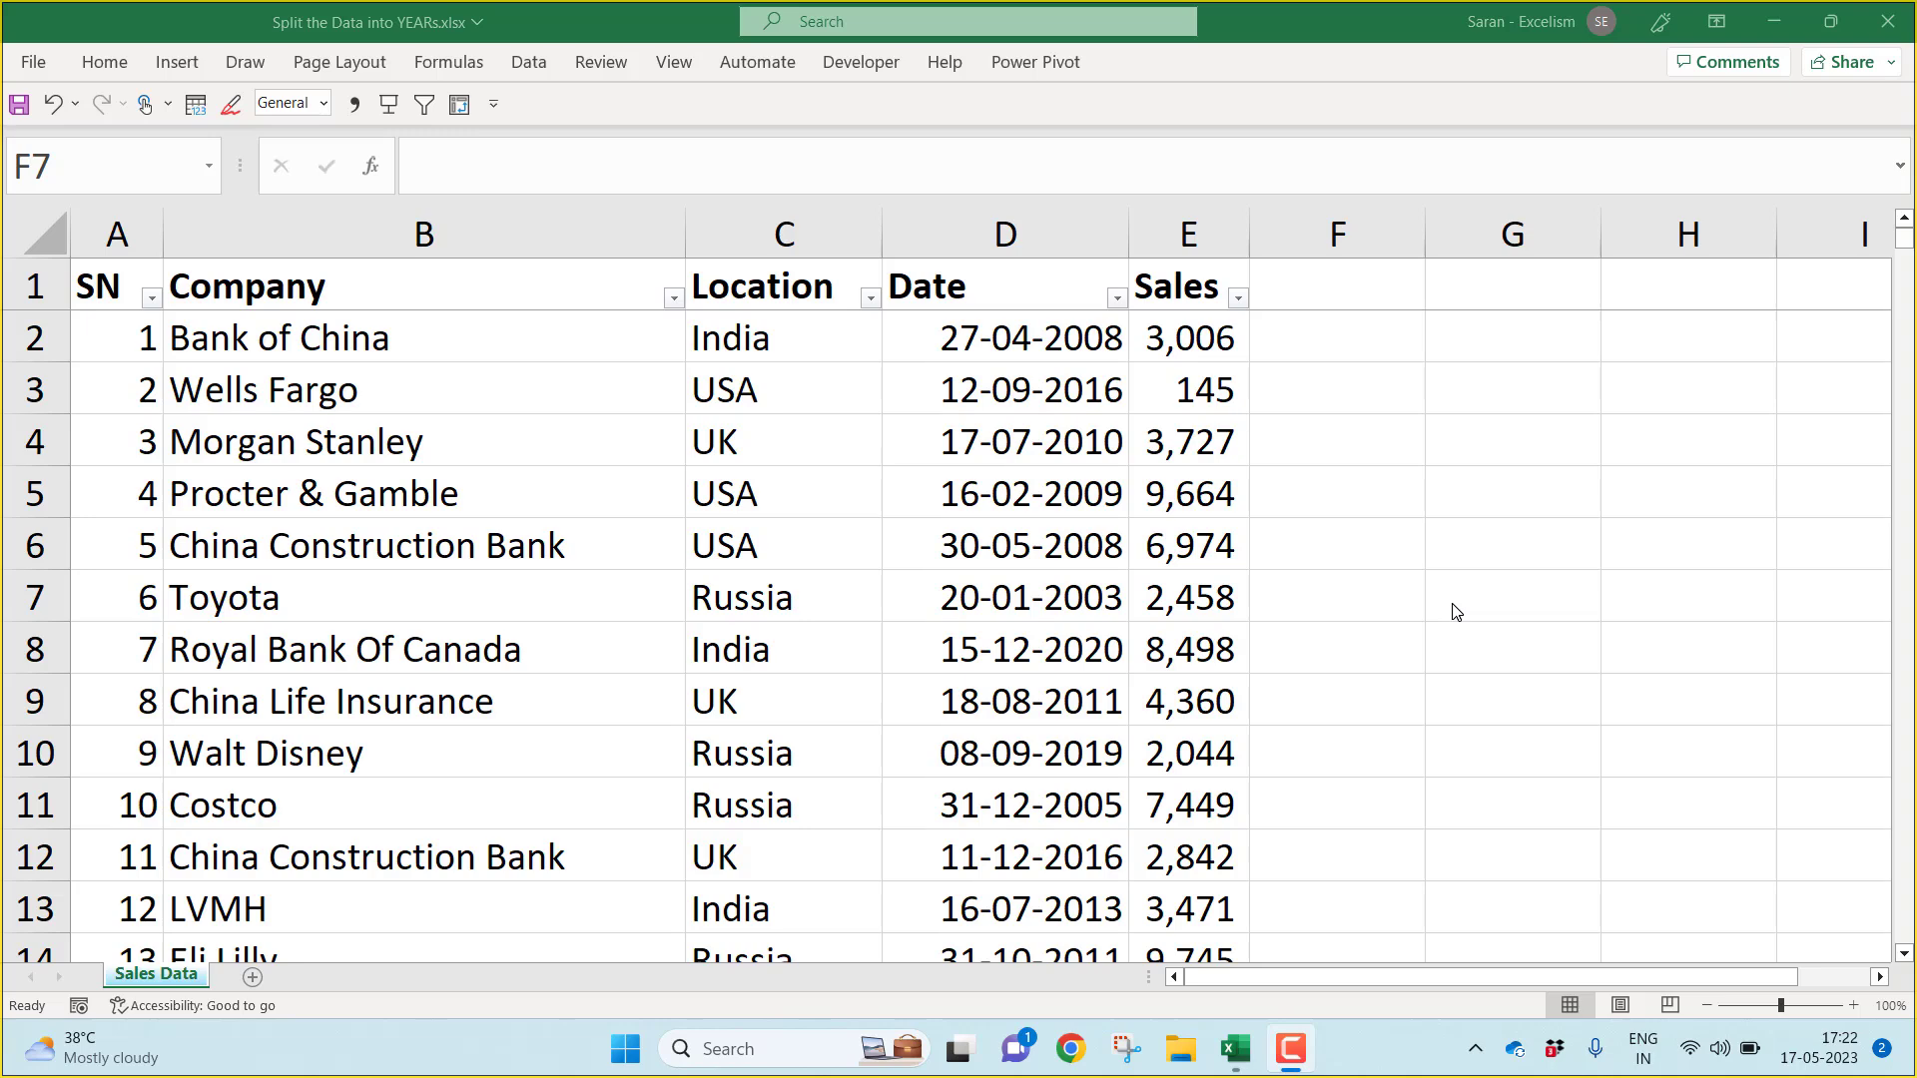
mouse_move(1226, 453)
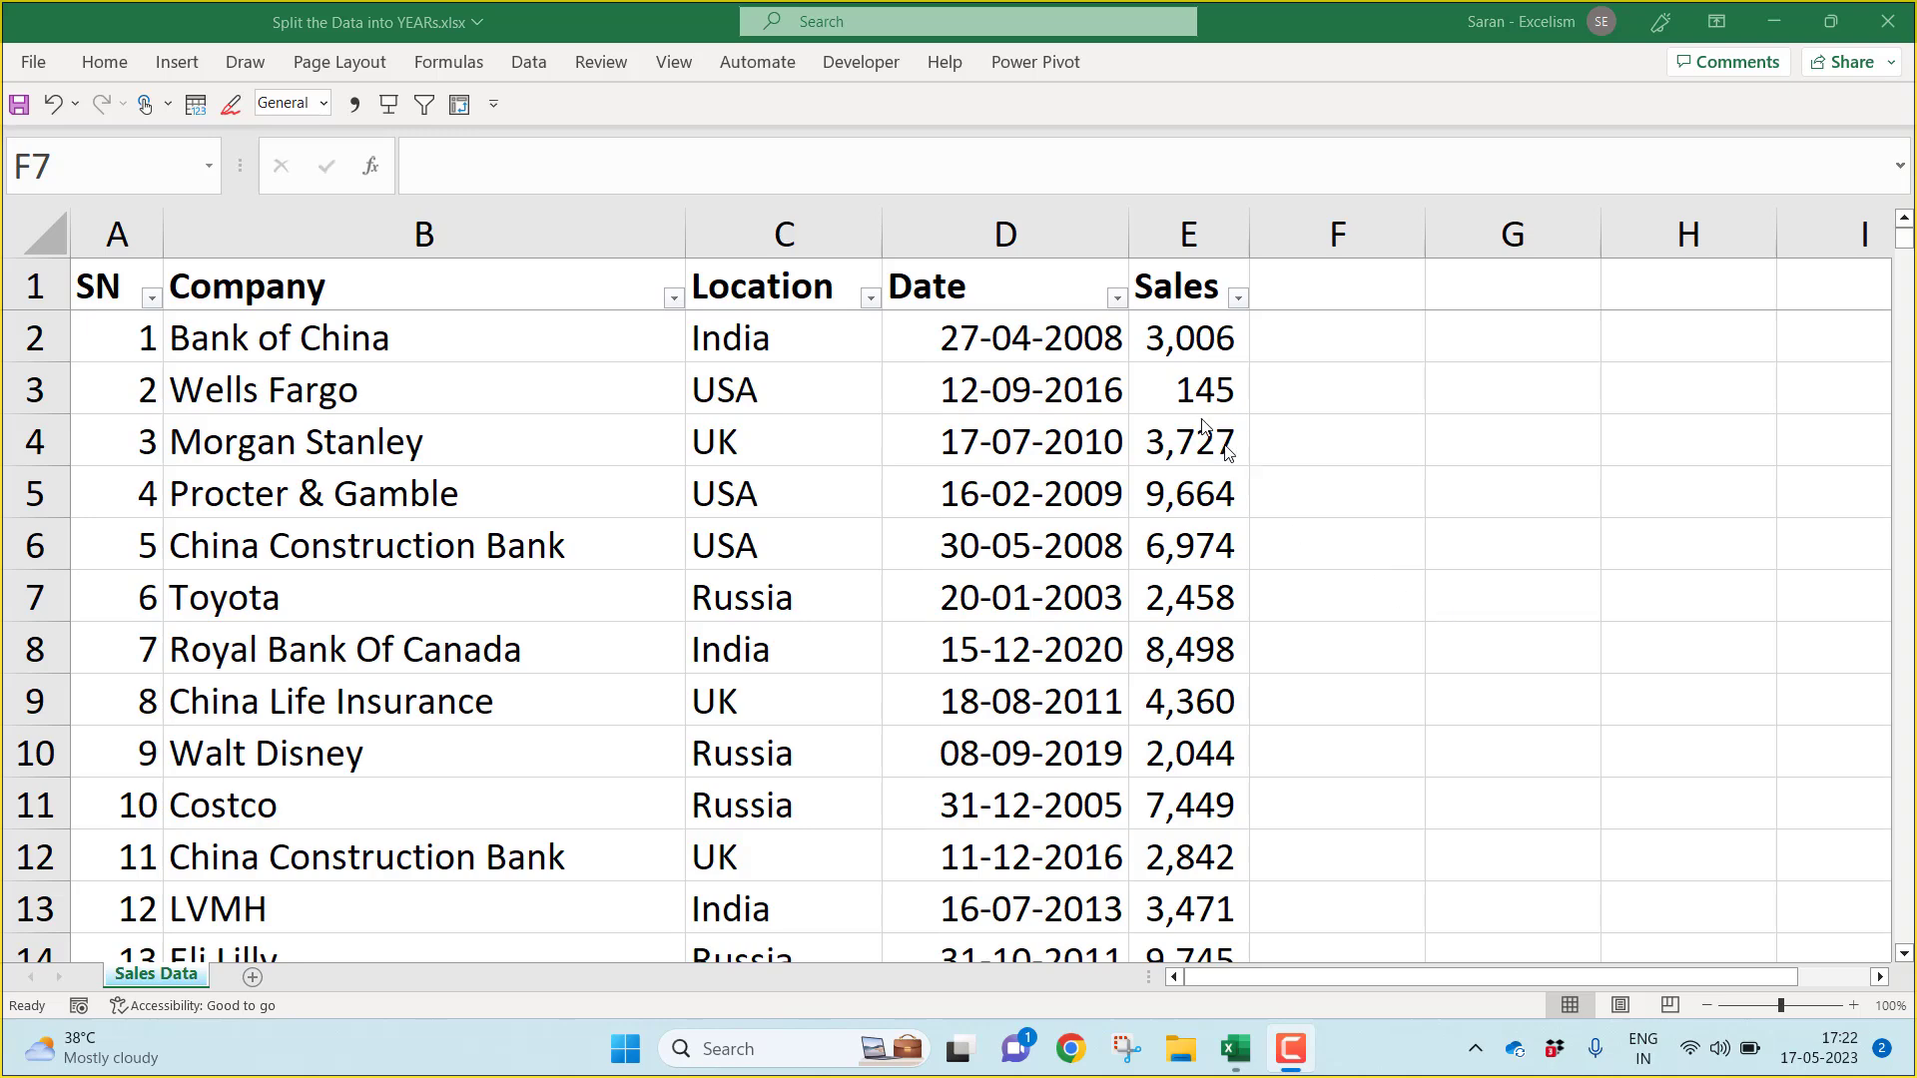
Step: Add a Year header in F1 beside the sales table for the year extracted from each date
left_click(1114, 298)
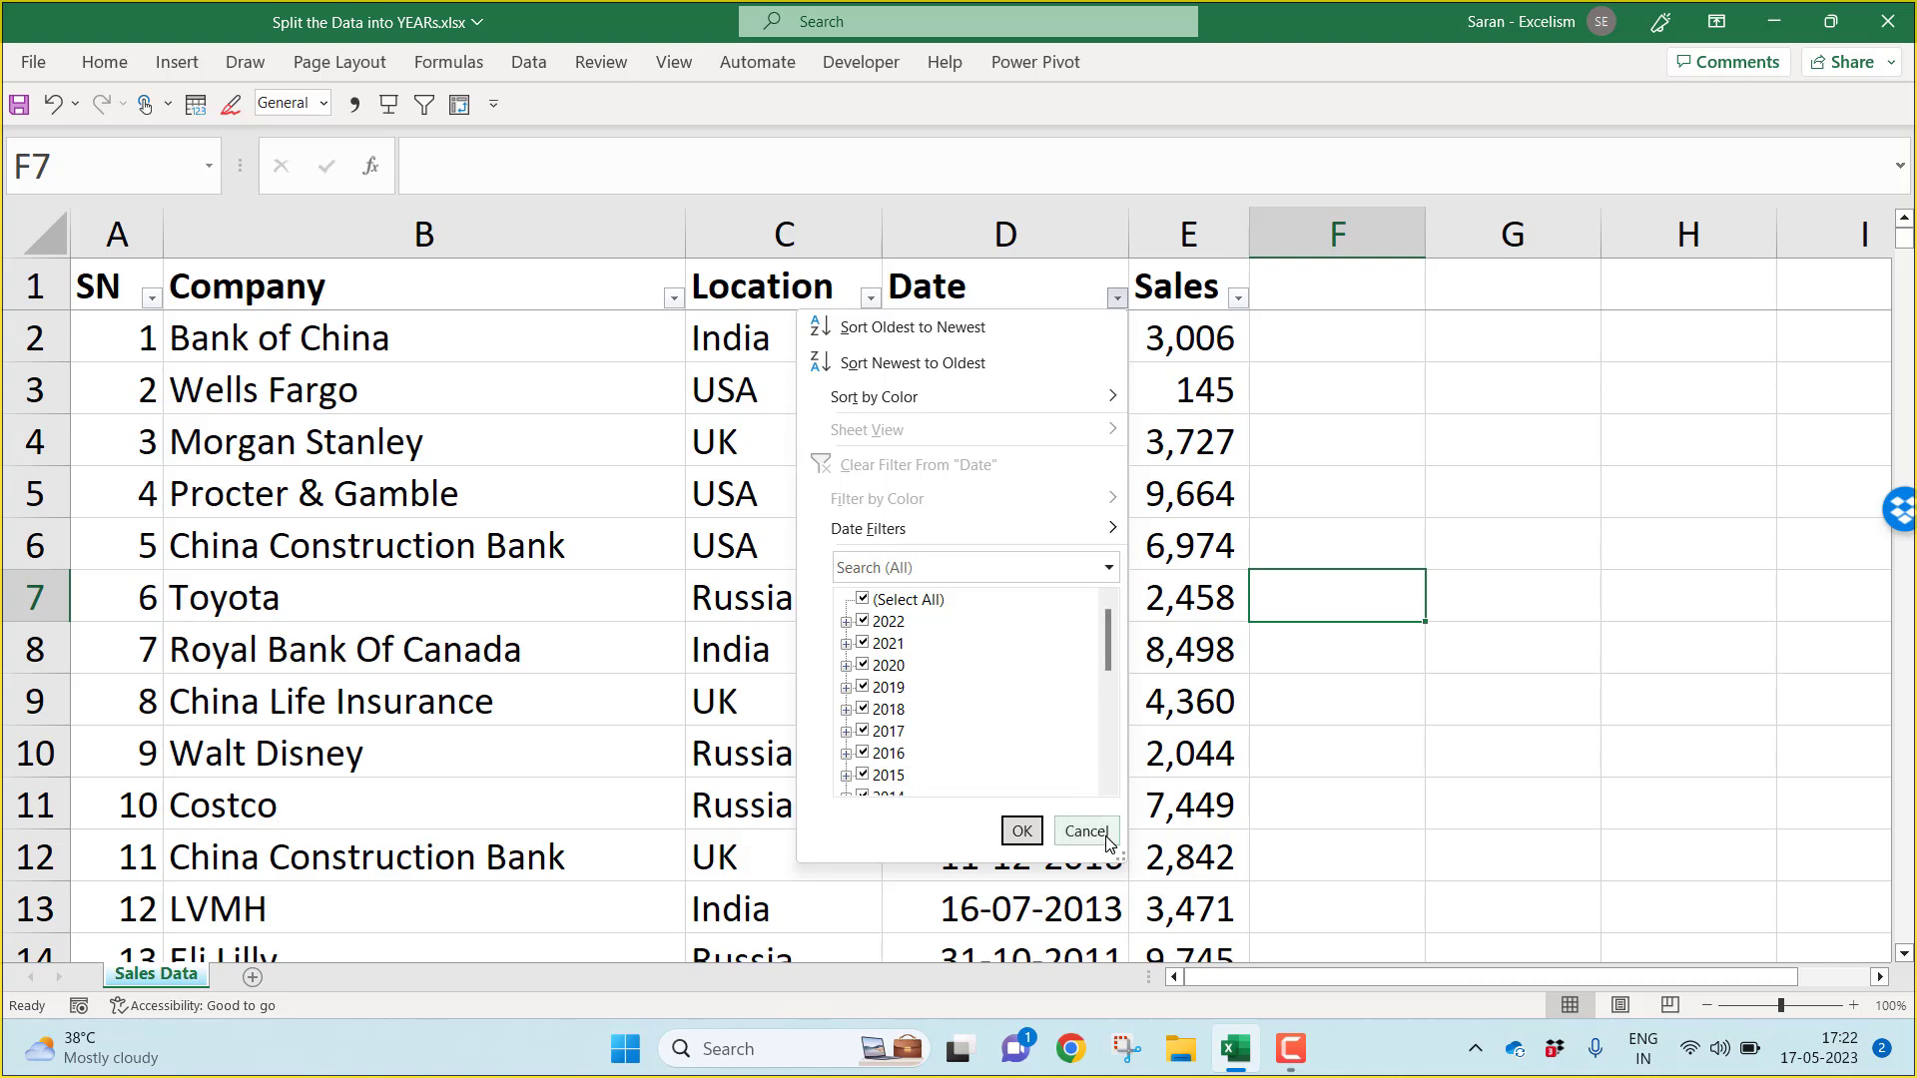
scroll("down", 3)
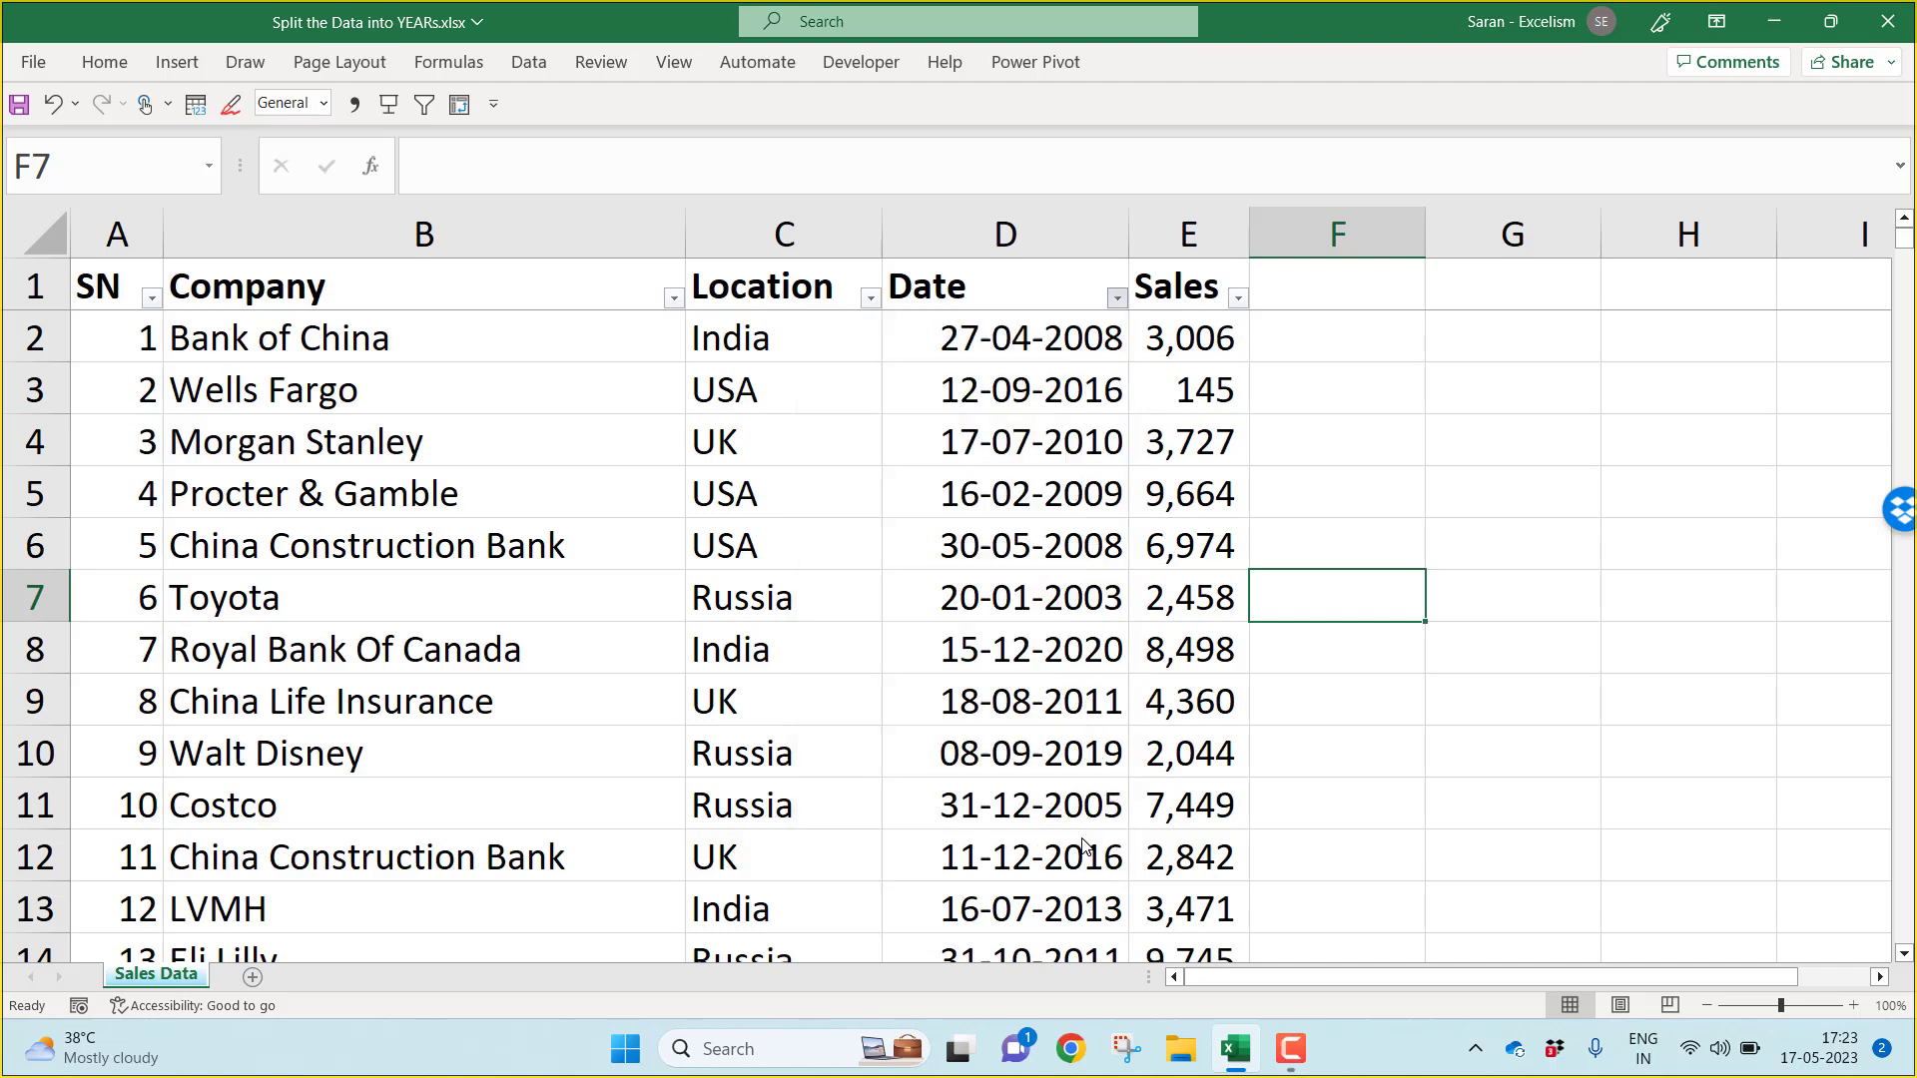
mouse_move(1286, 484)
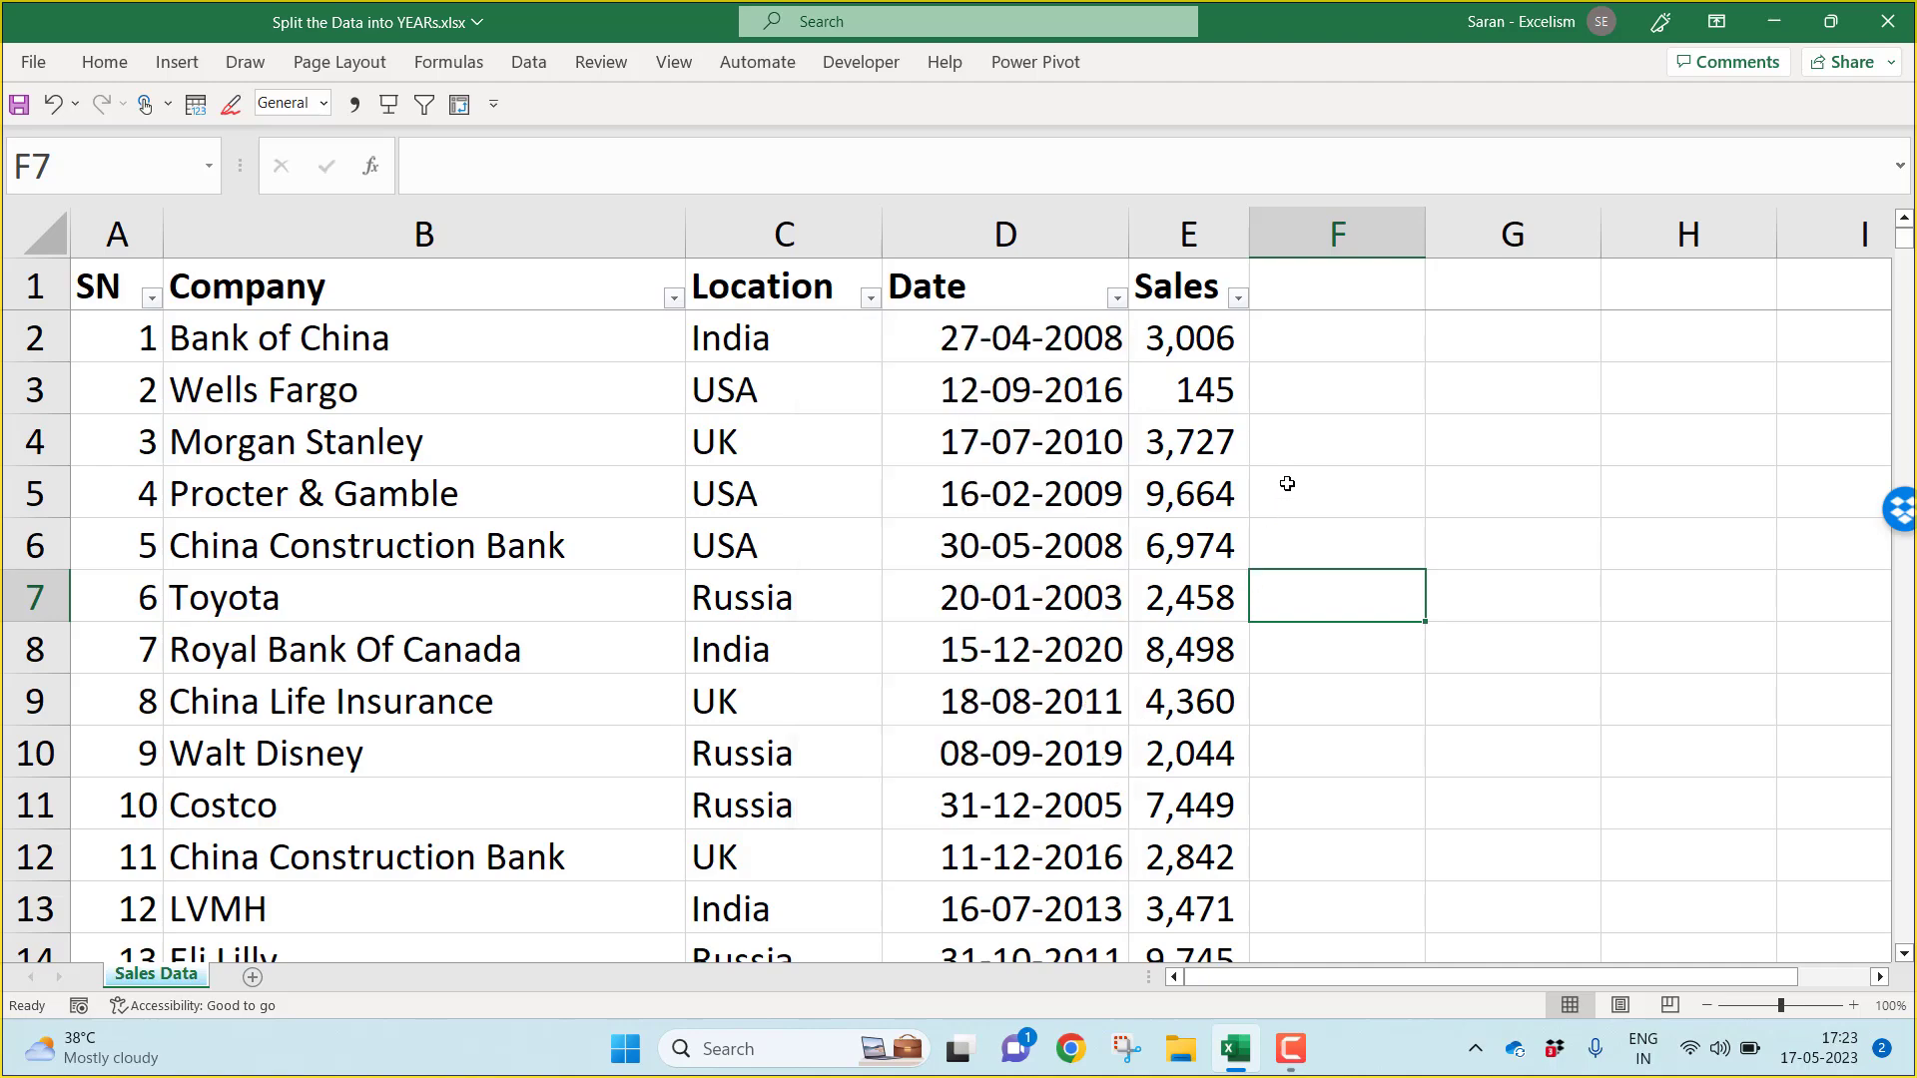
left_click(1334, 283)
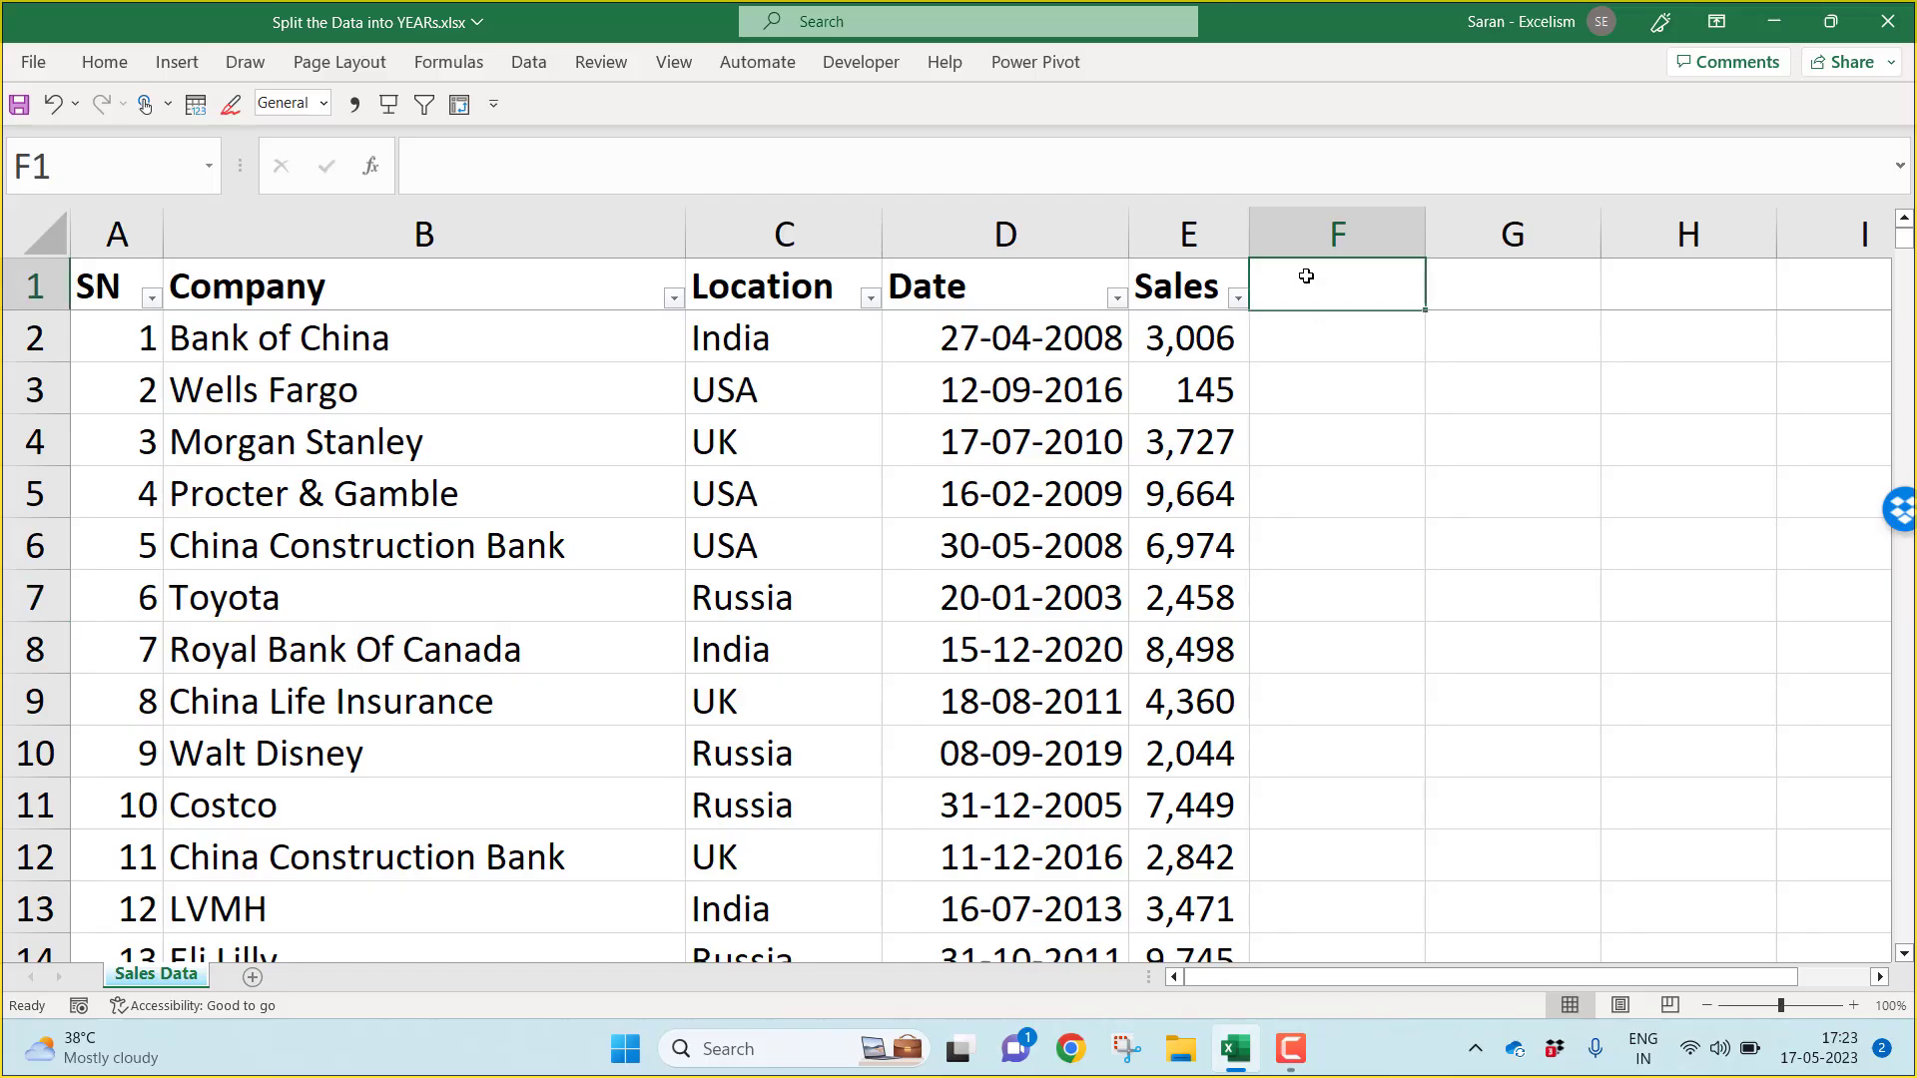
type("Year")
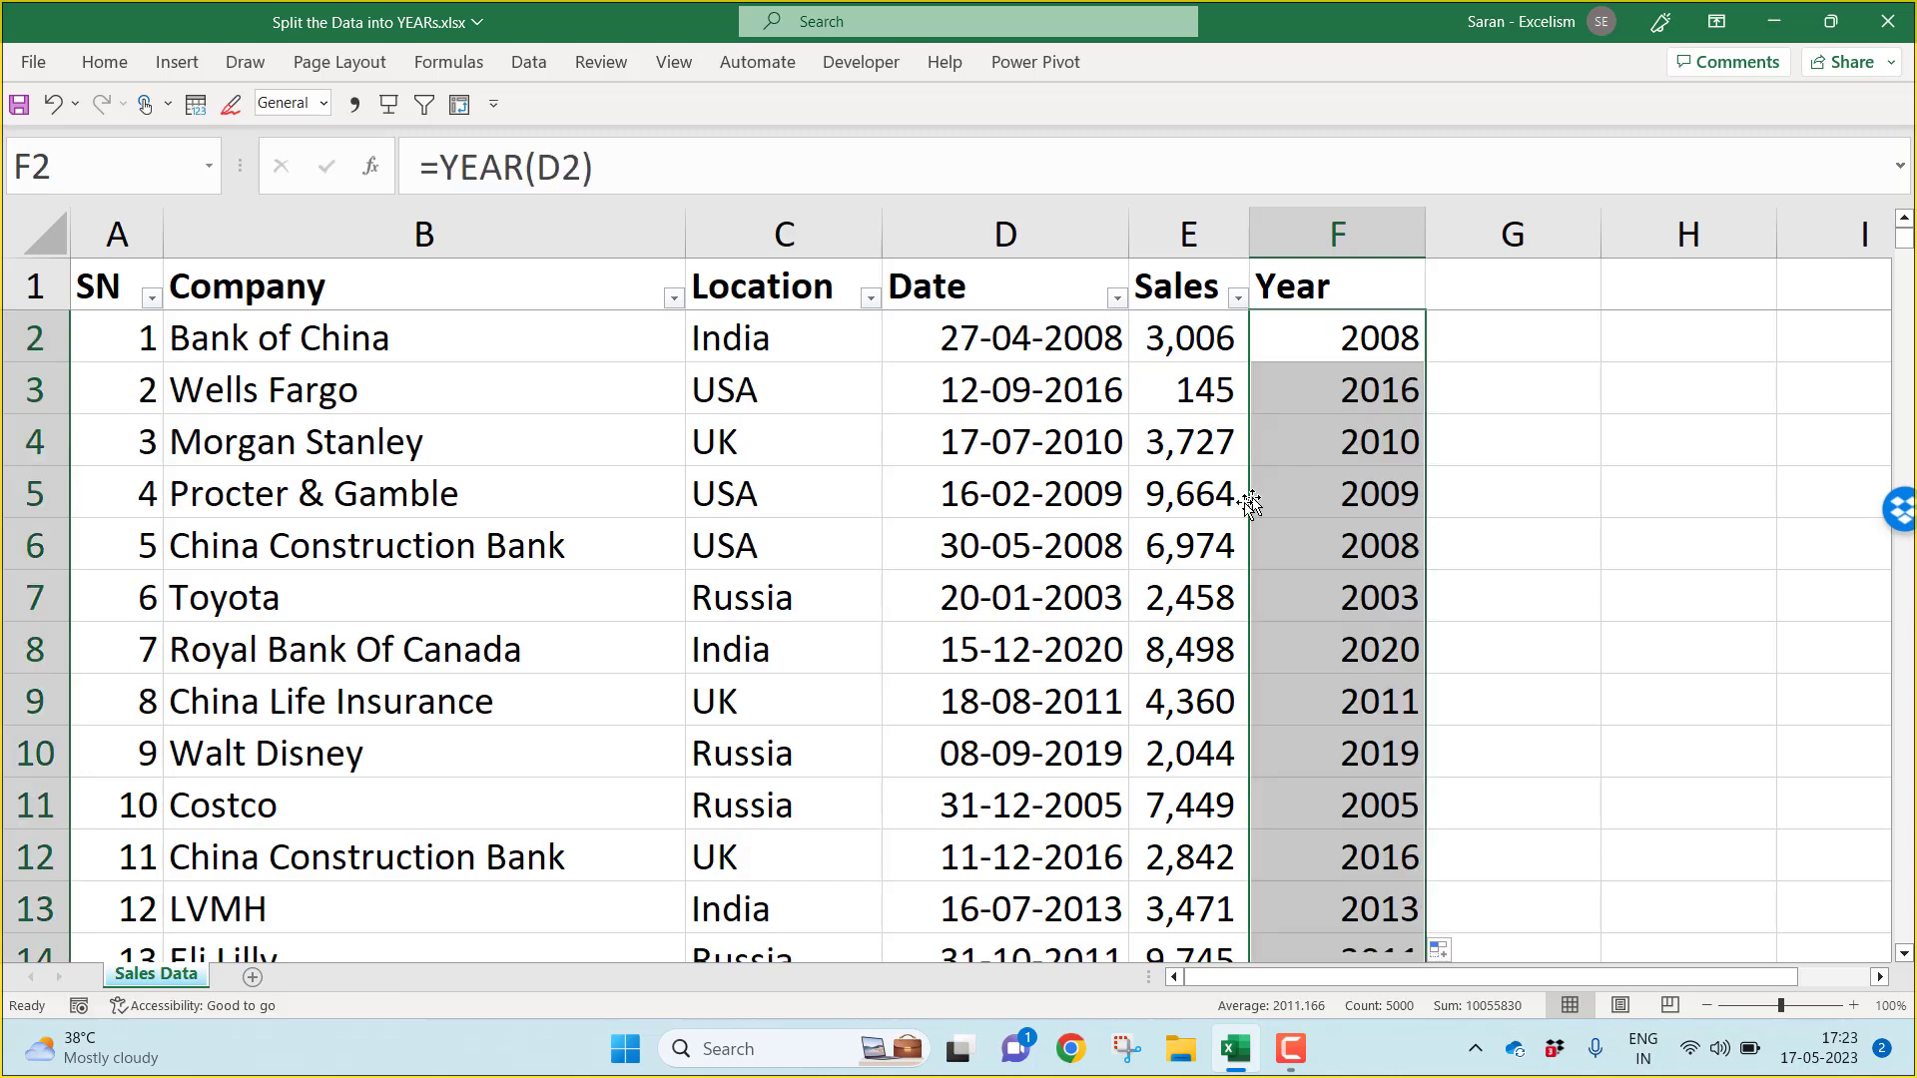
left_click(782, 441)
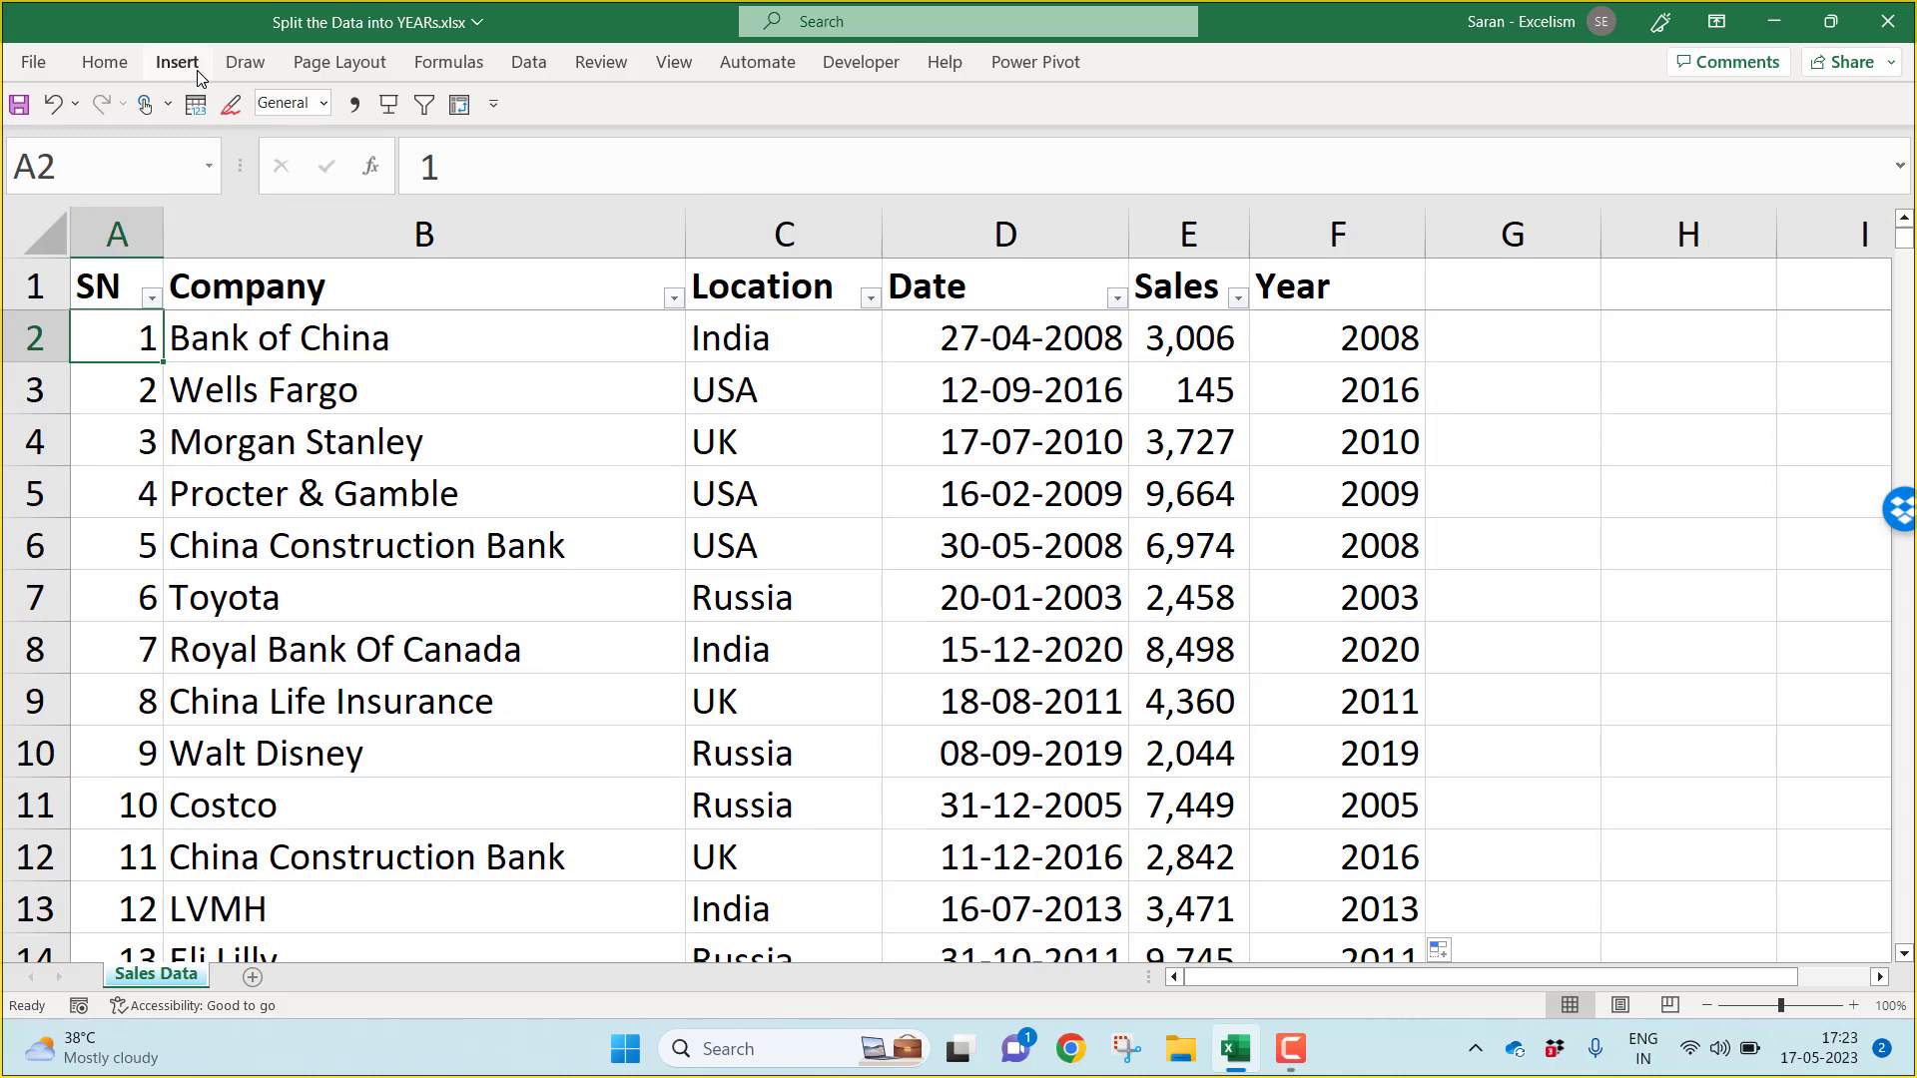
Step: Insert a PivotTable from the sales table onto a new worksheet and widen its field list
left_click(176, 61)
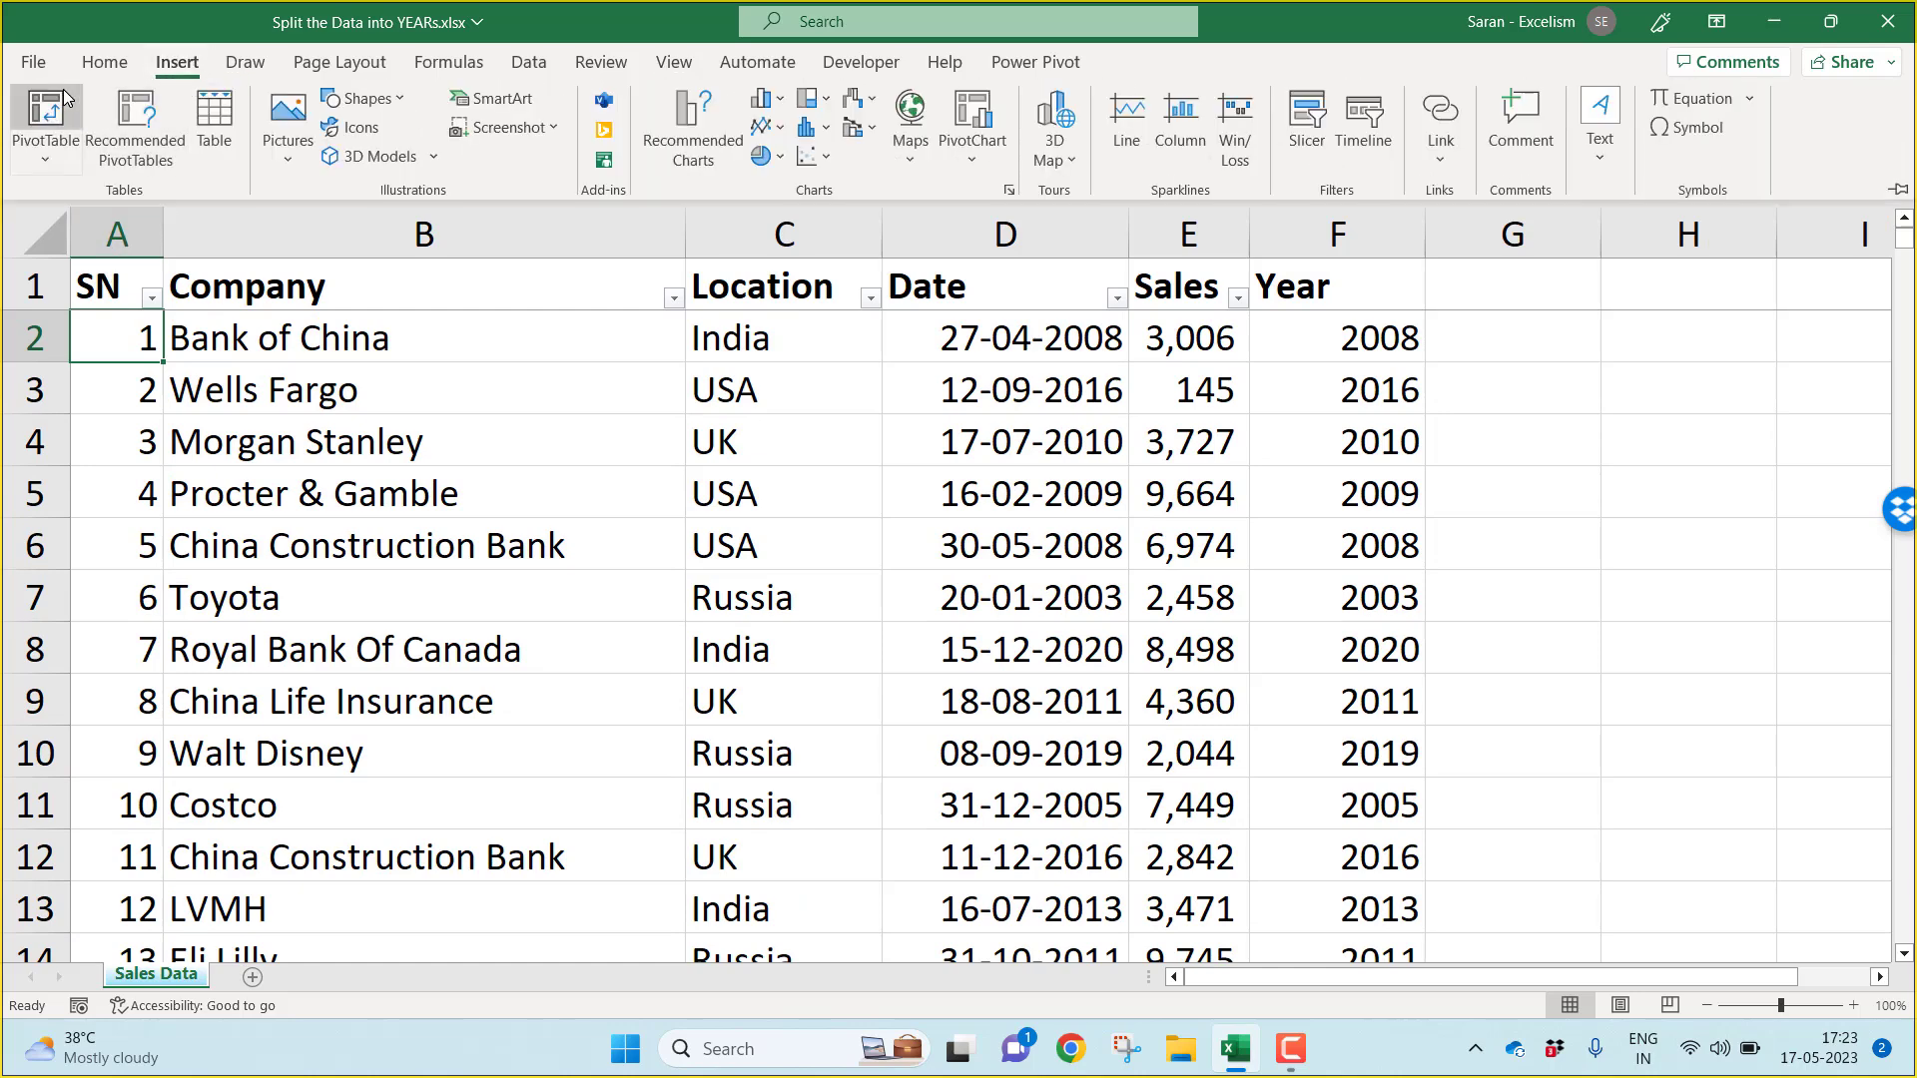
left_click(44, 126)
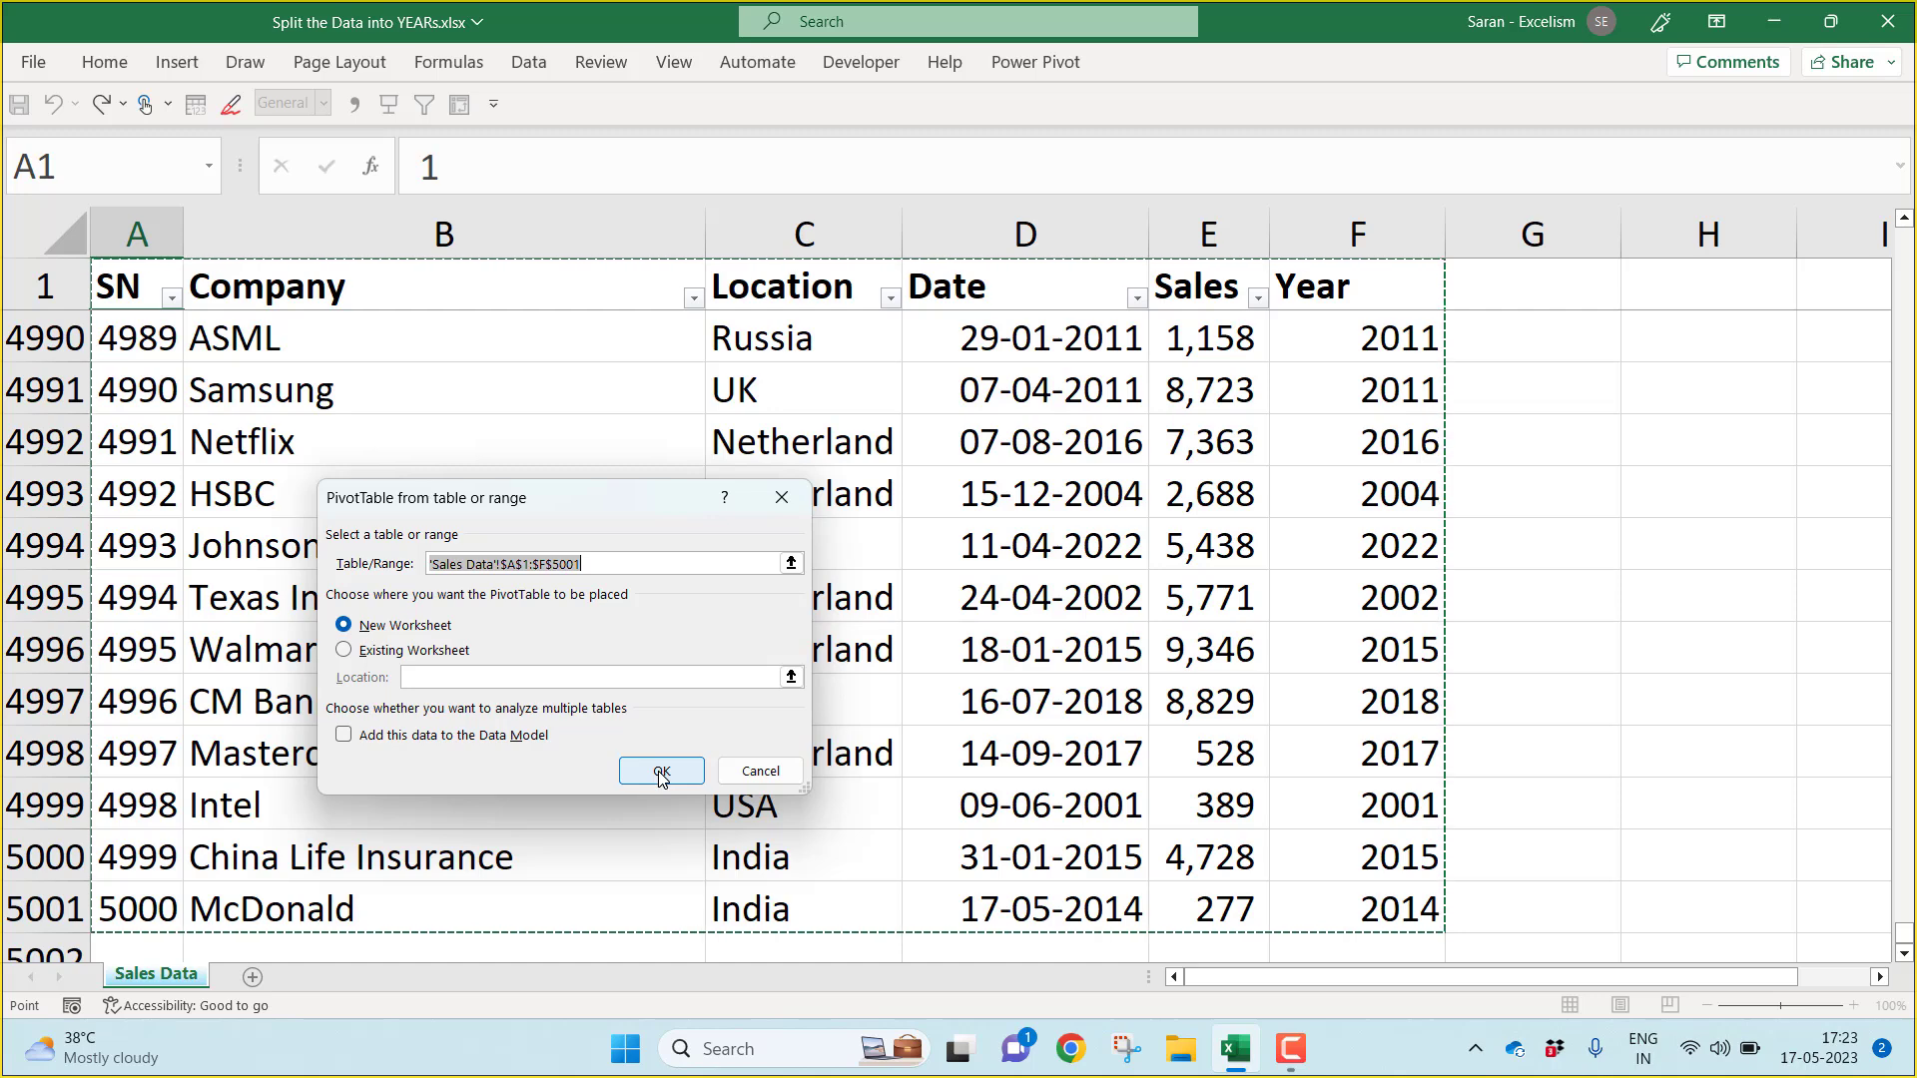
left_click(661, 771)
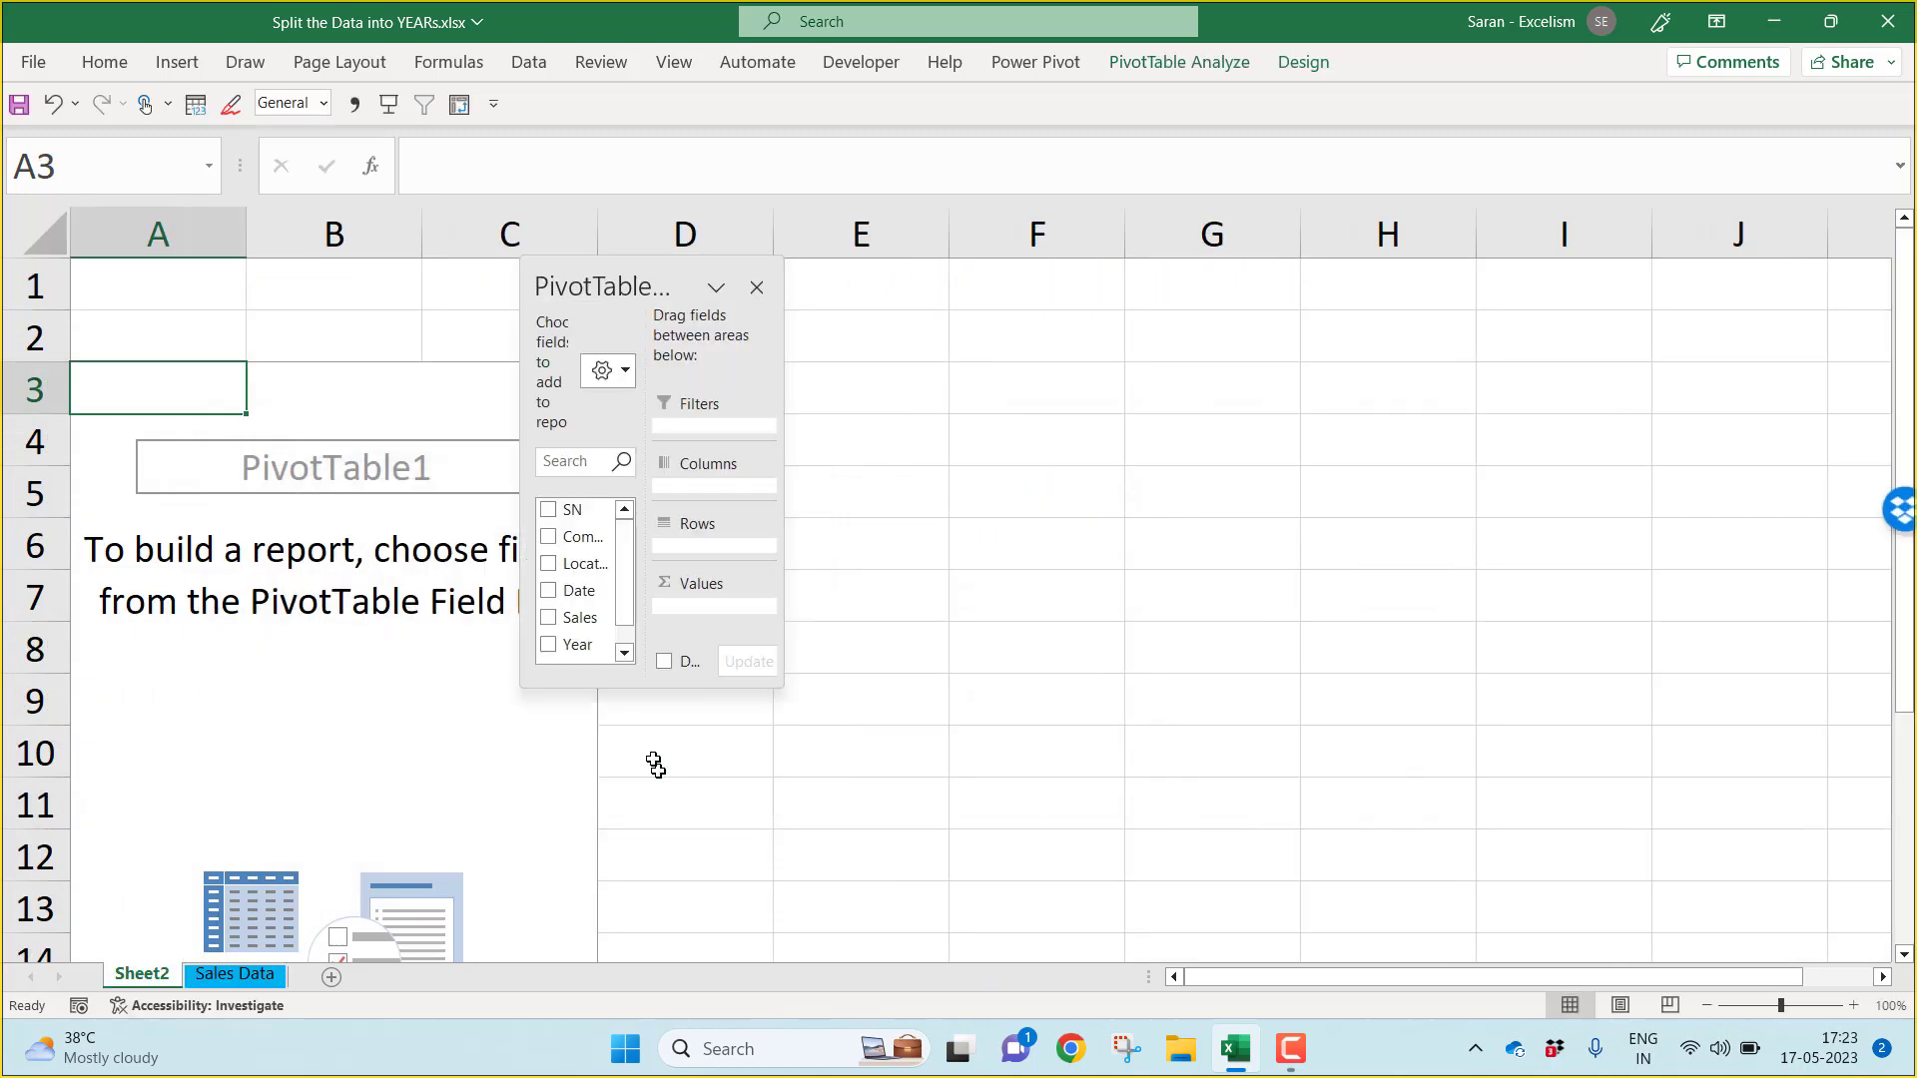
left_click_drag(603, 285, 1055, 265)
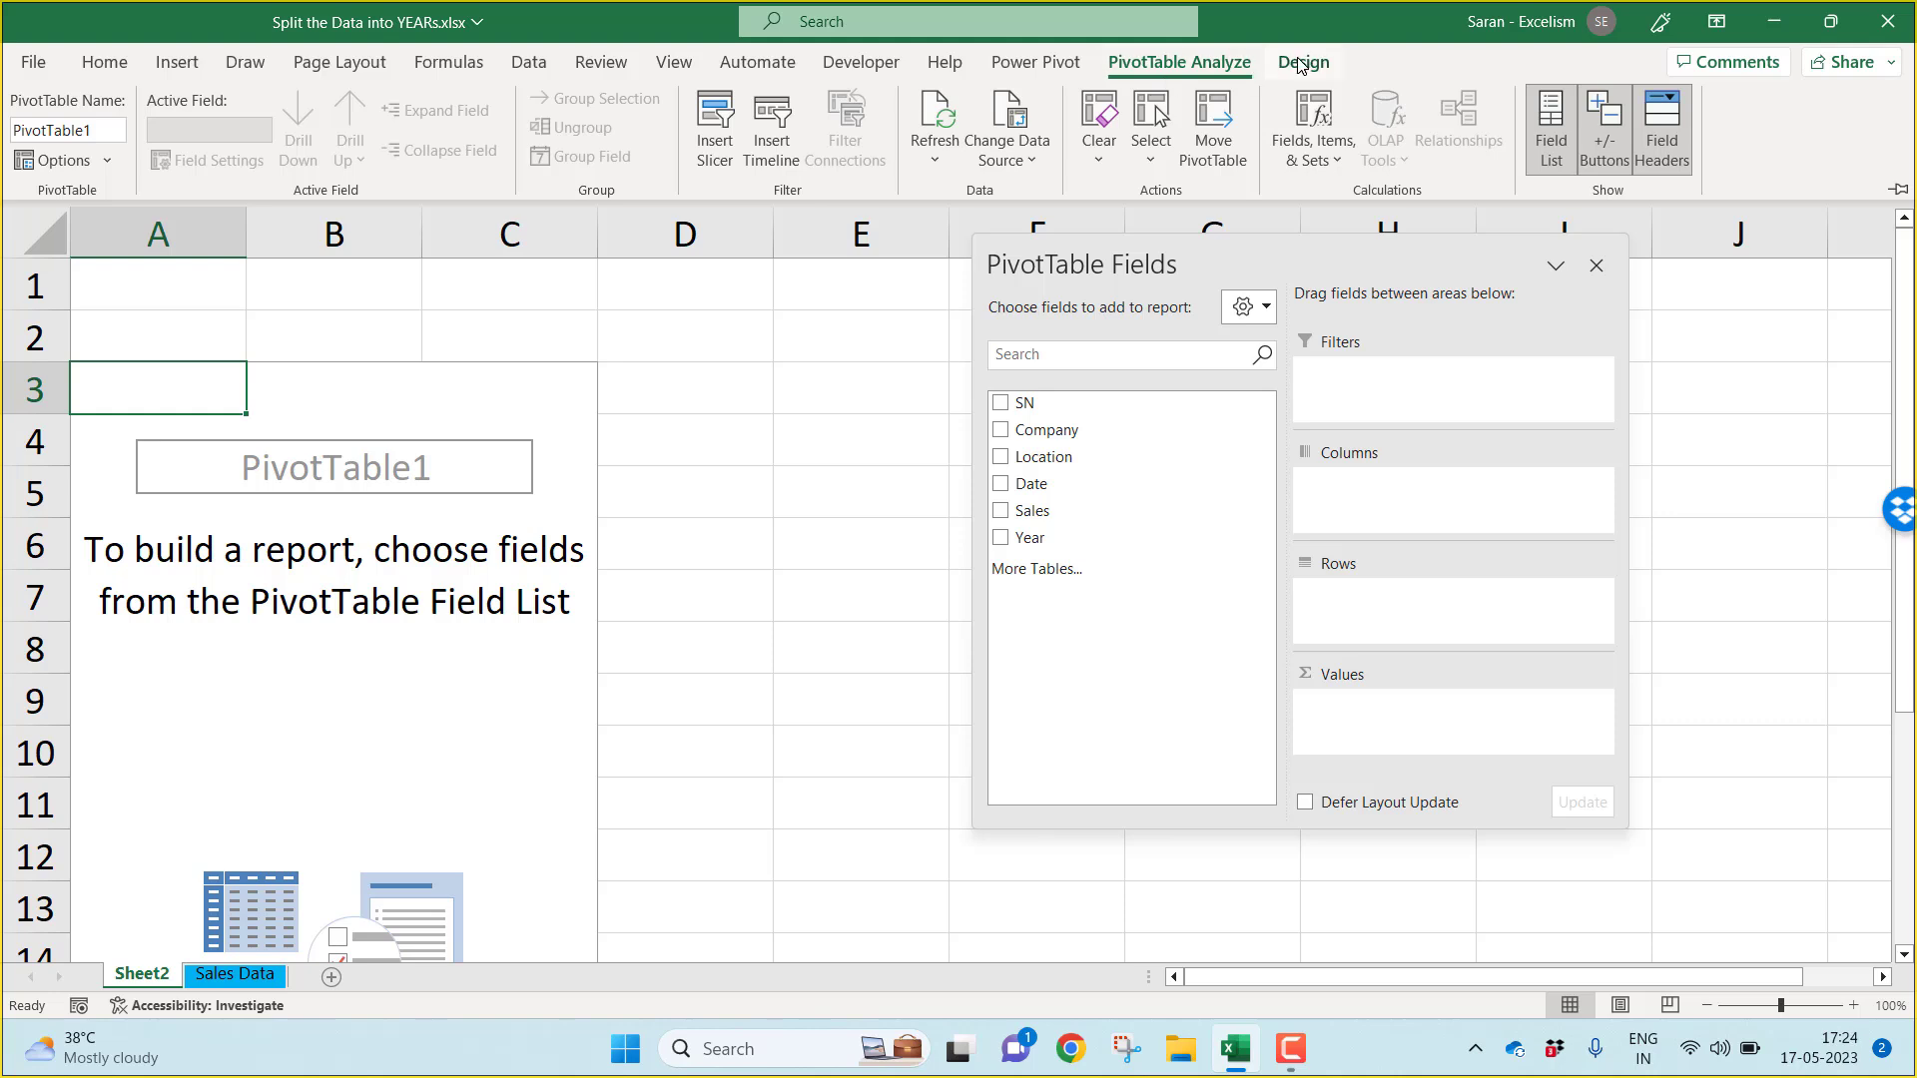
Step: Glance at the Design options, then reselect the empty pivot table
left_click(1301, 62)
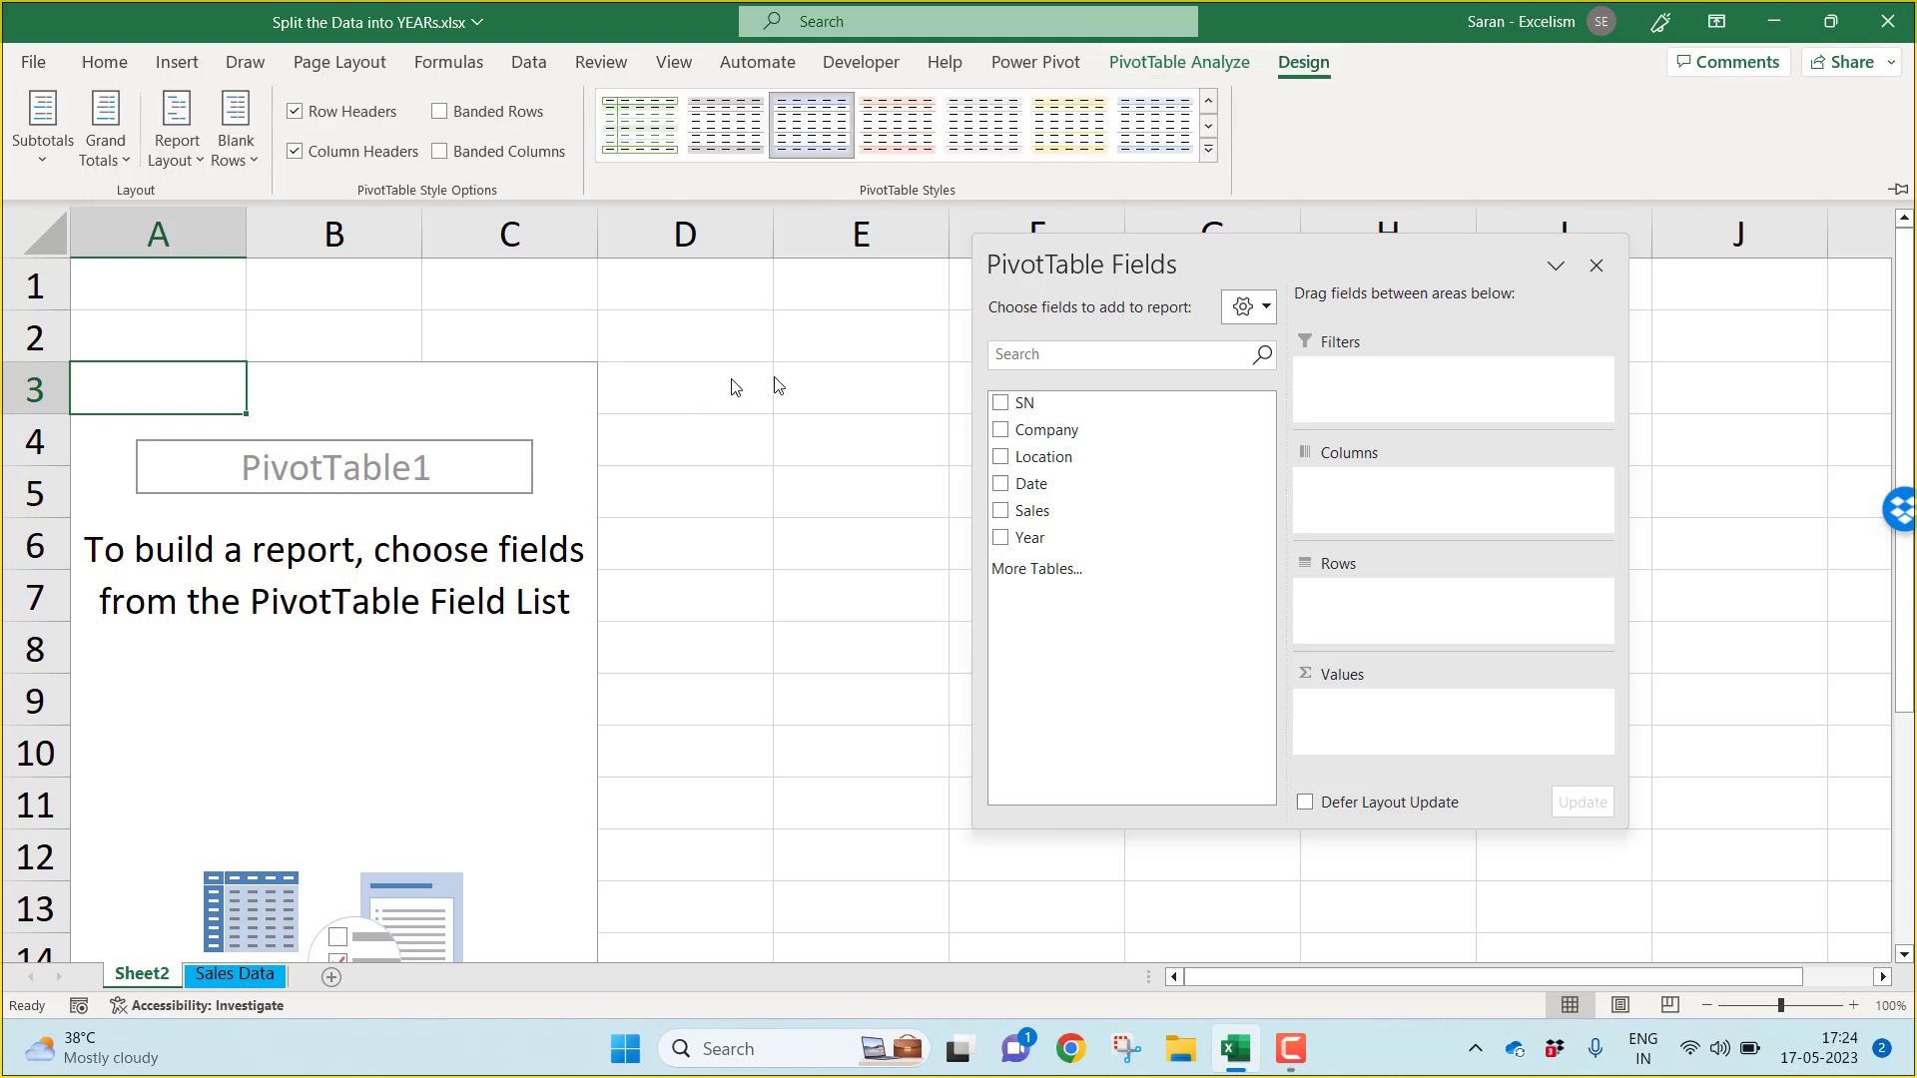
left_click(858, 387)
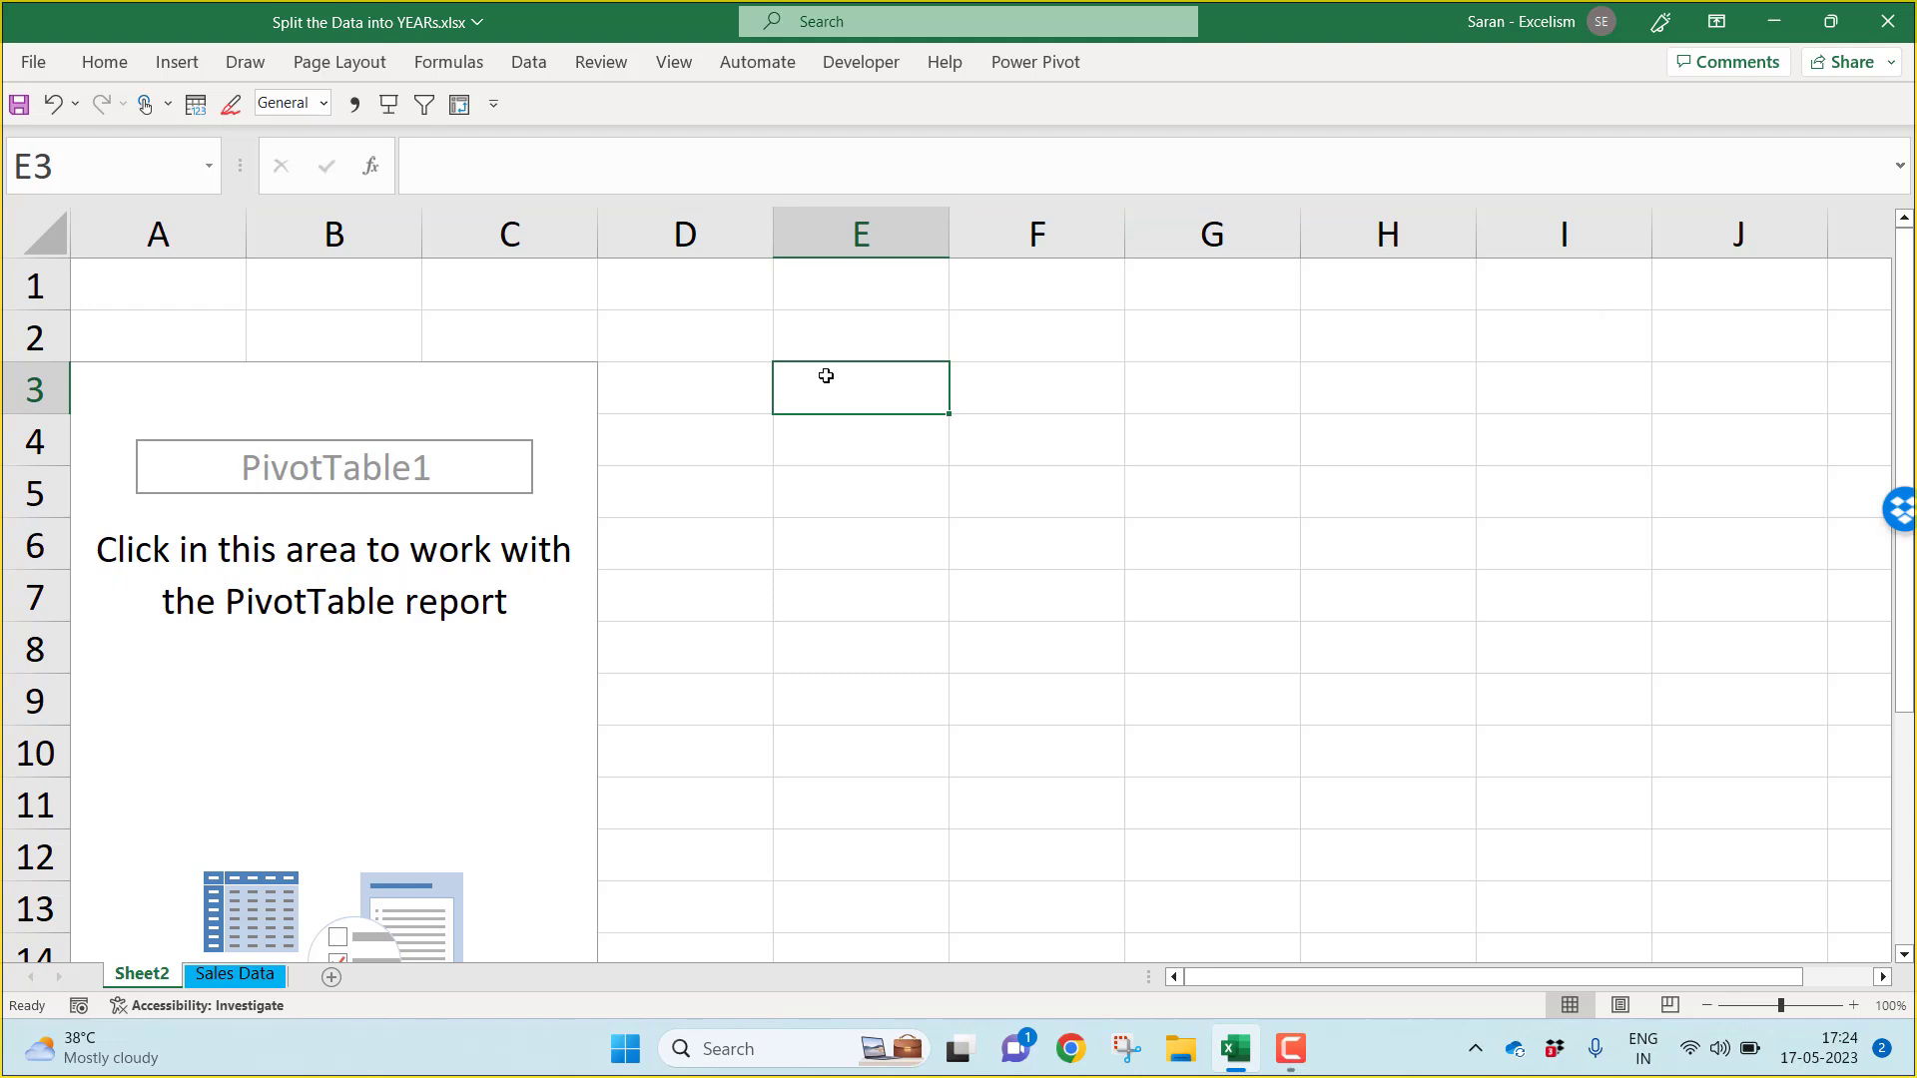
mouse_move(1068, 118)
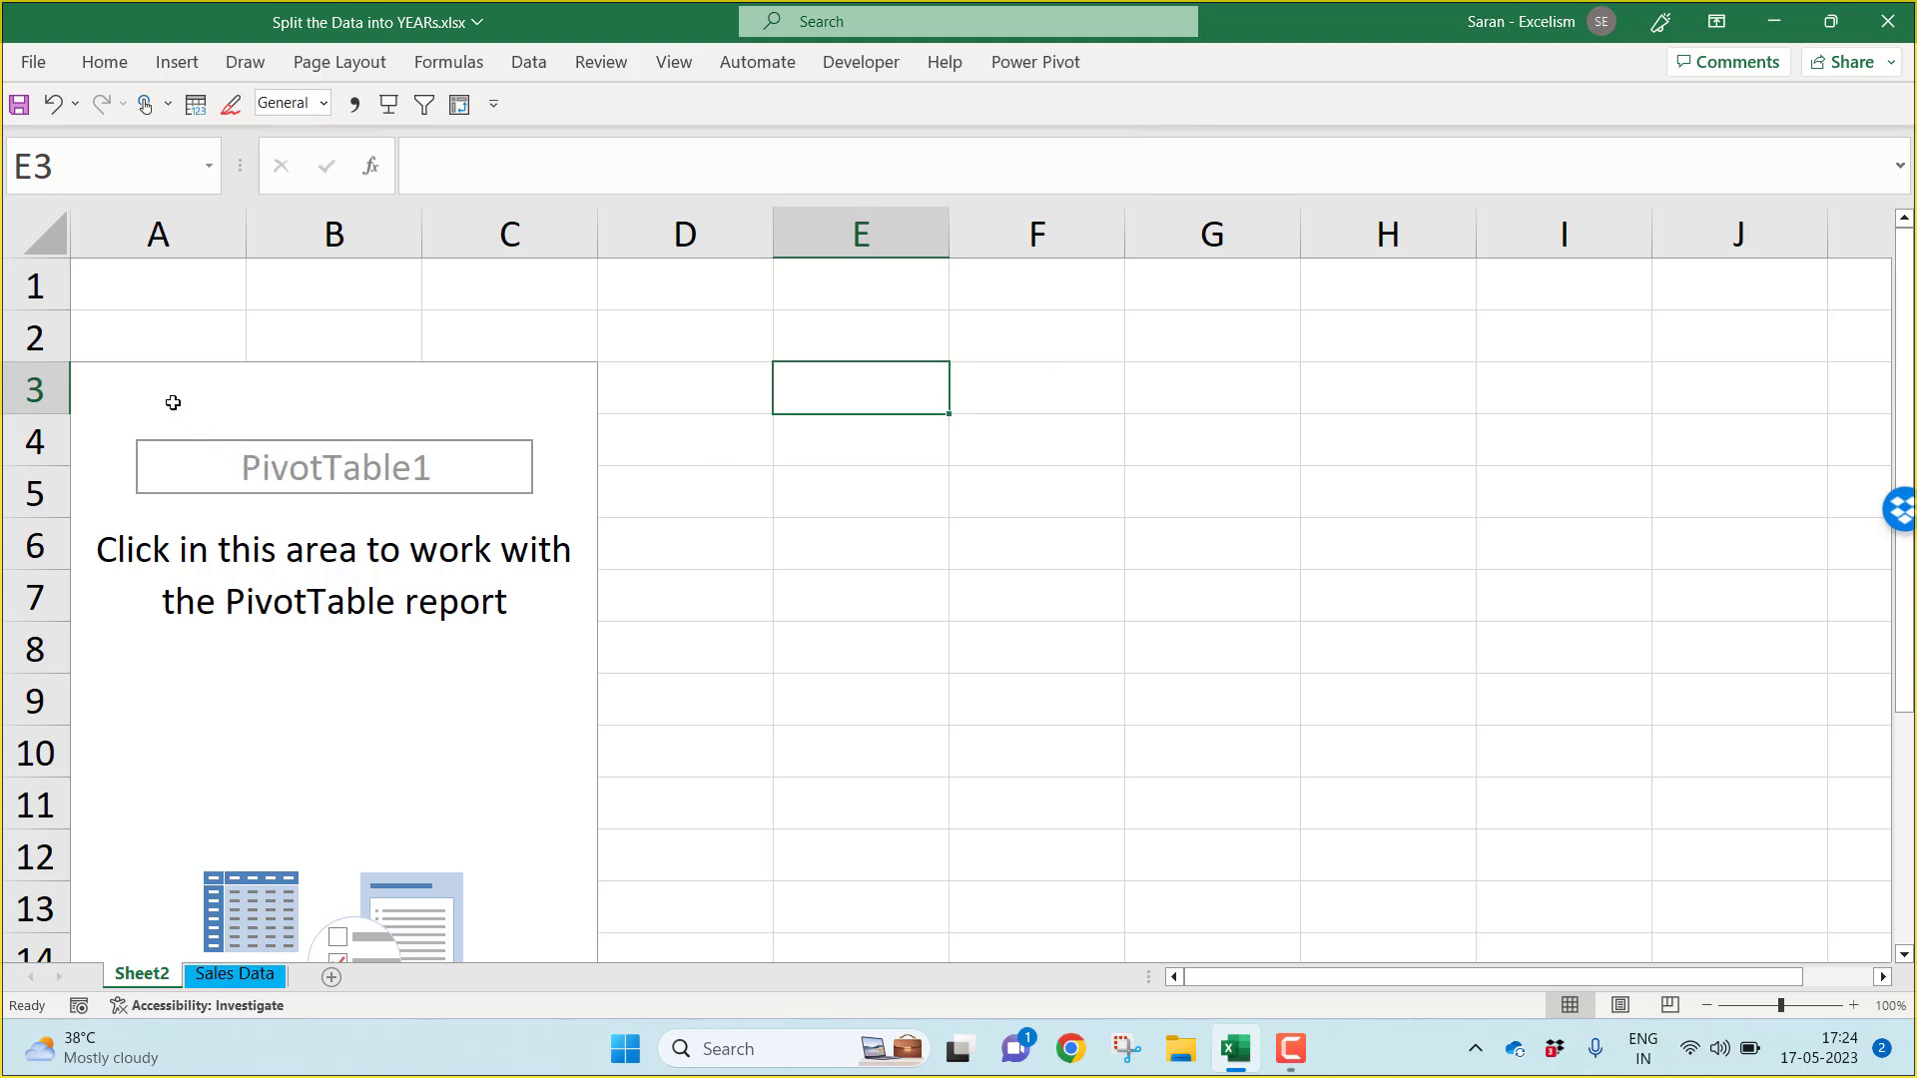
left_click(156, 389)
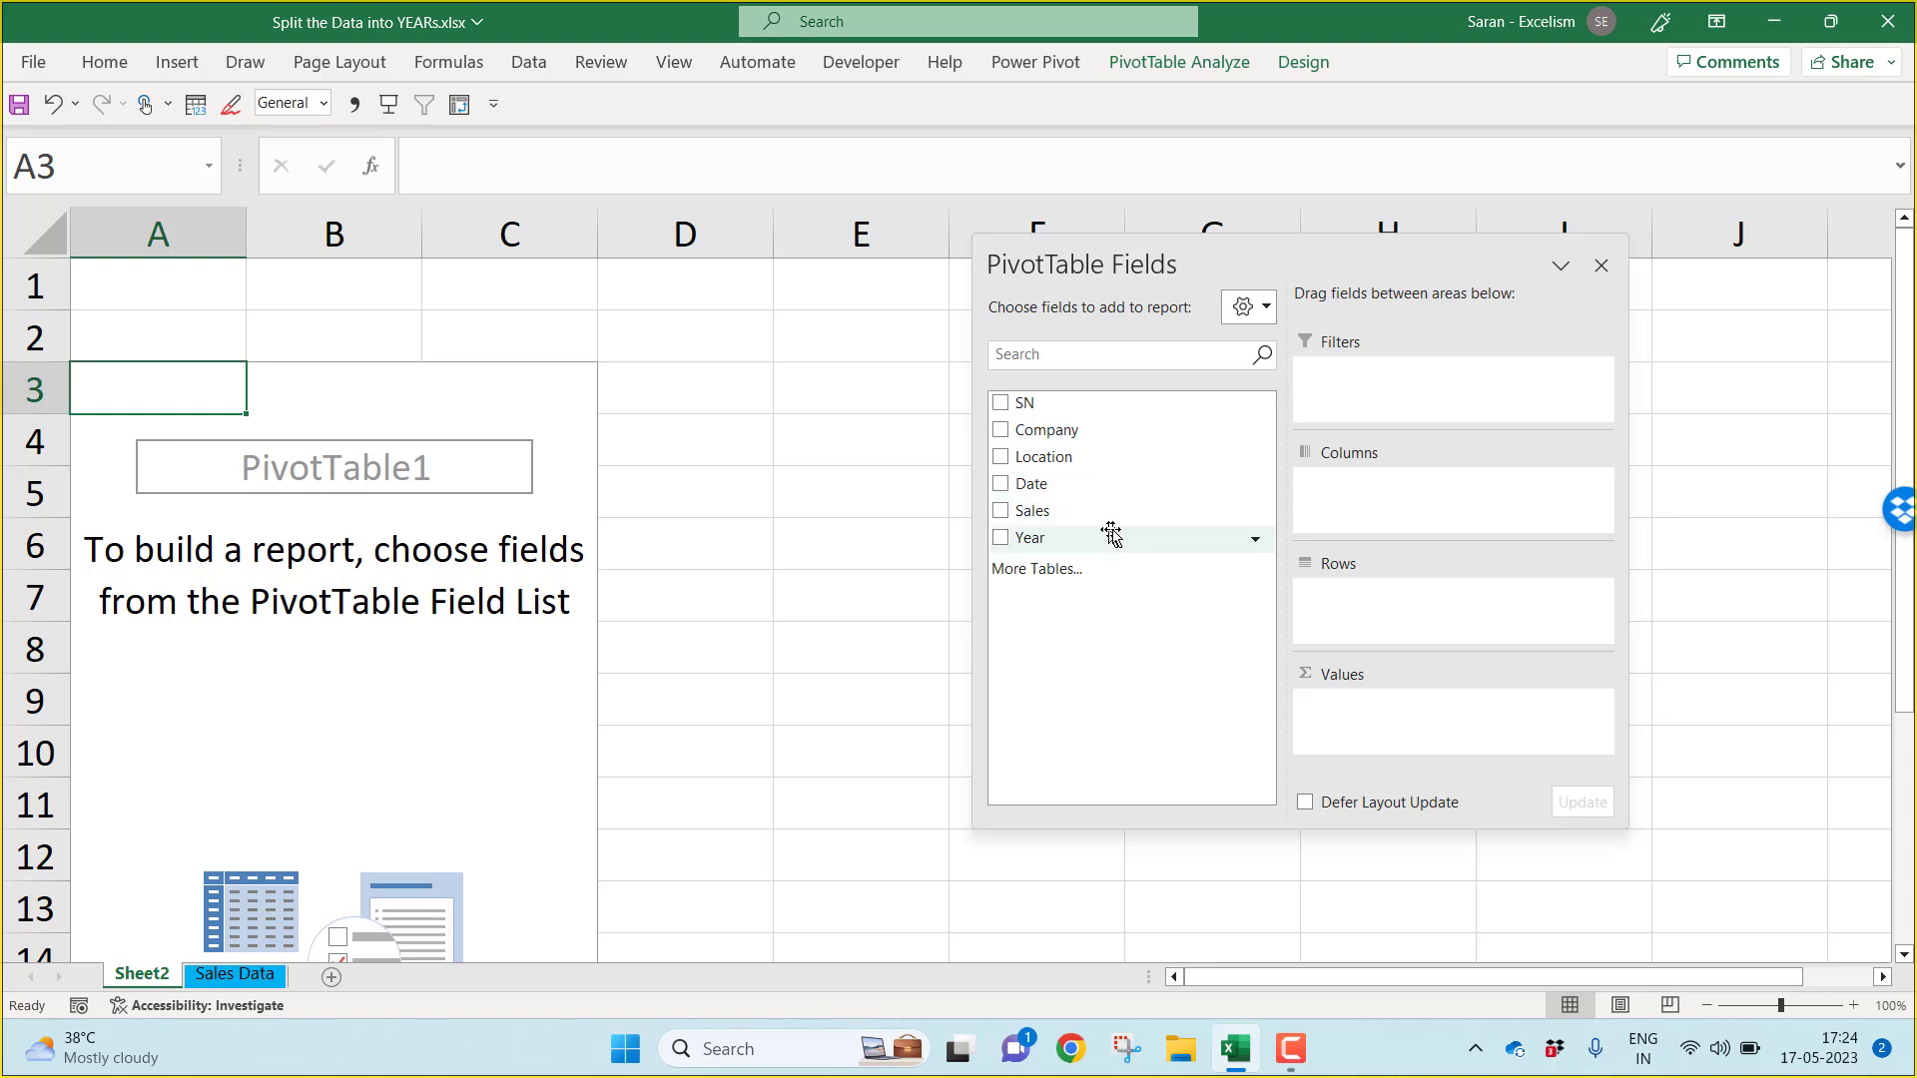
Step: Place Year in the Filters area and peek at its year list without filtering
left_click(1001, 537)
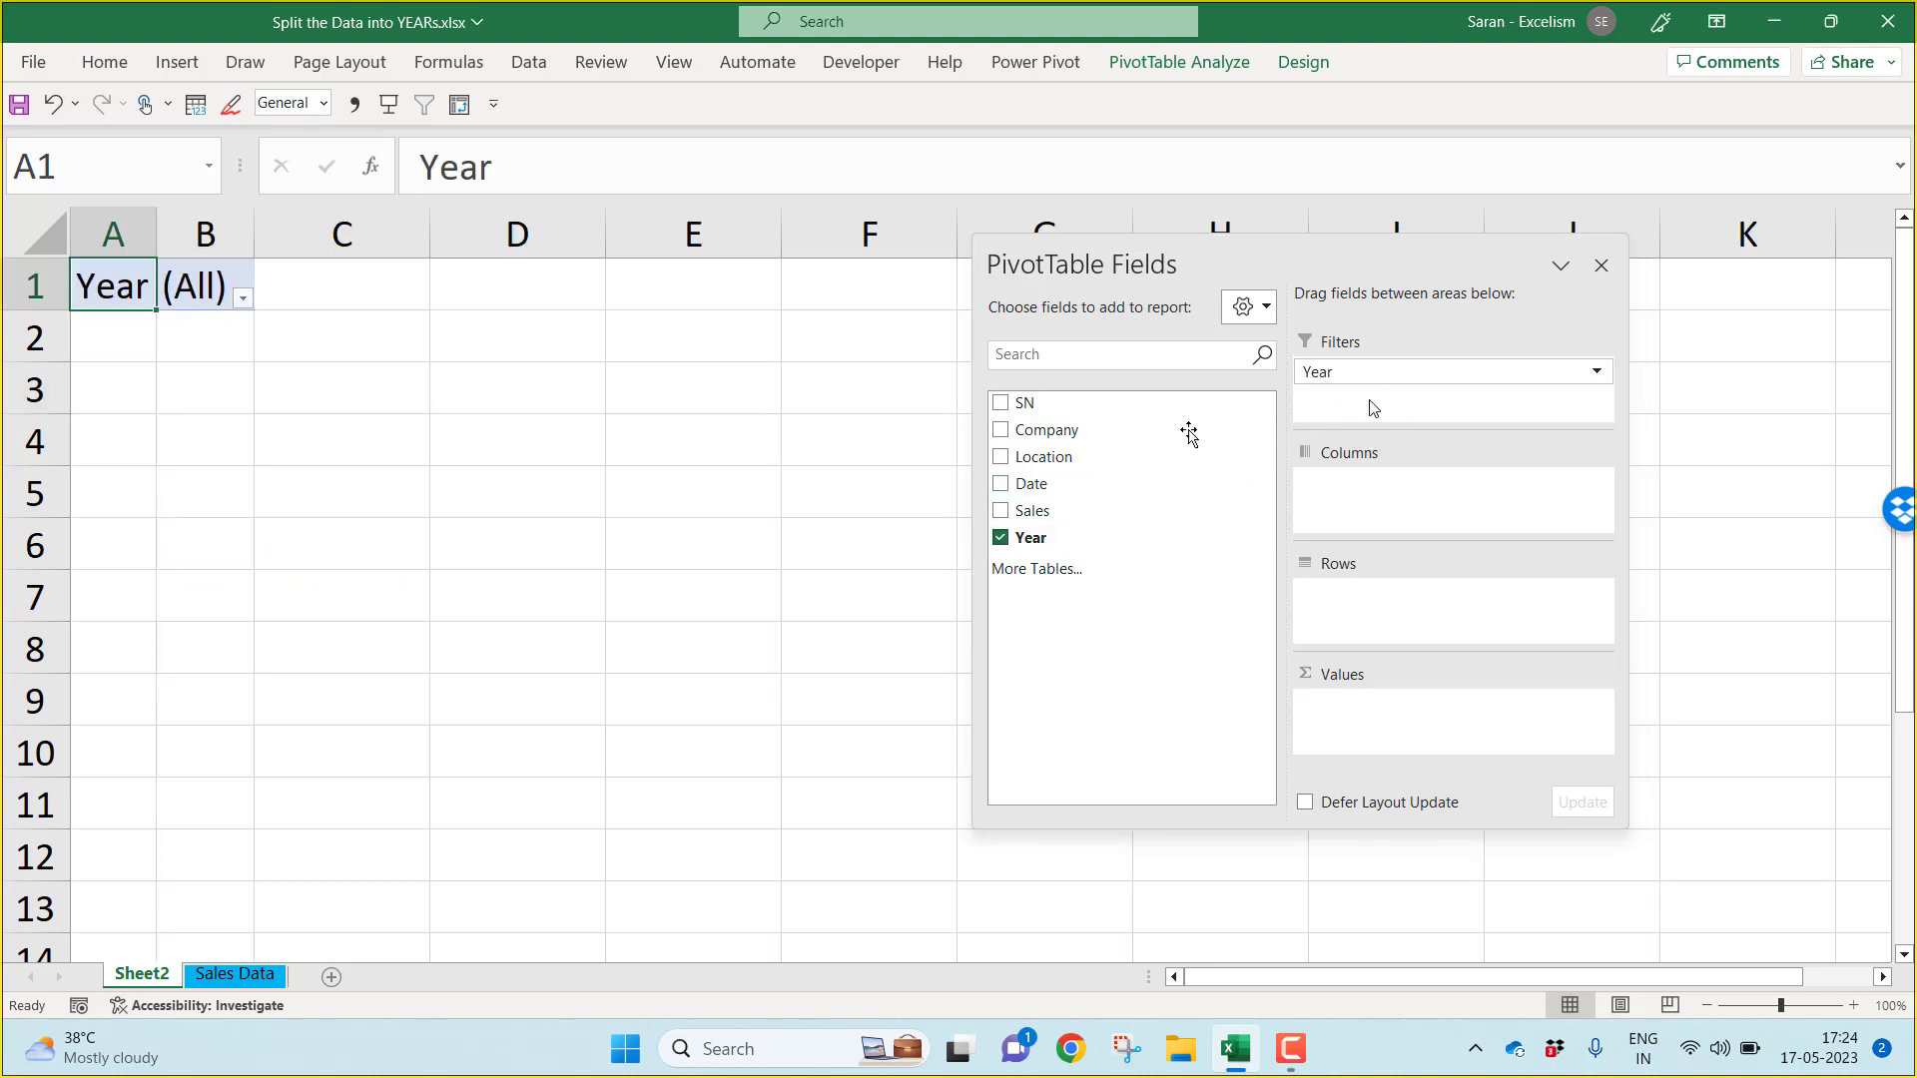
left_click(242, 298)
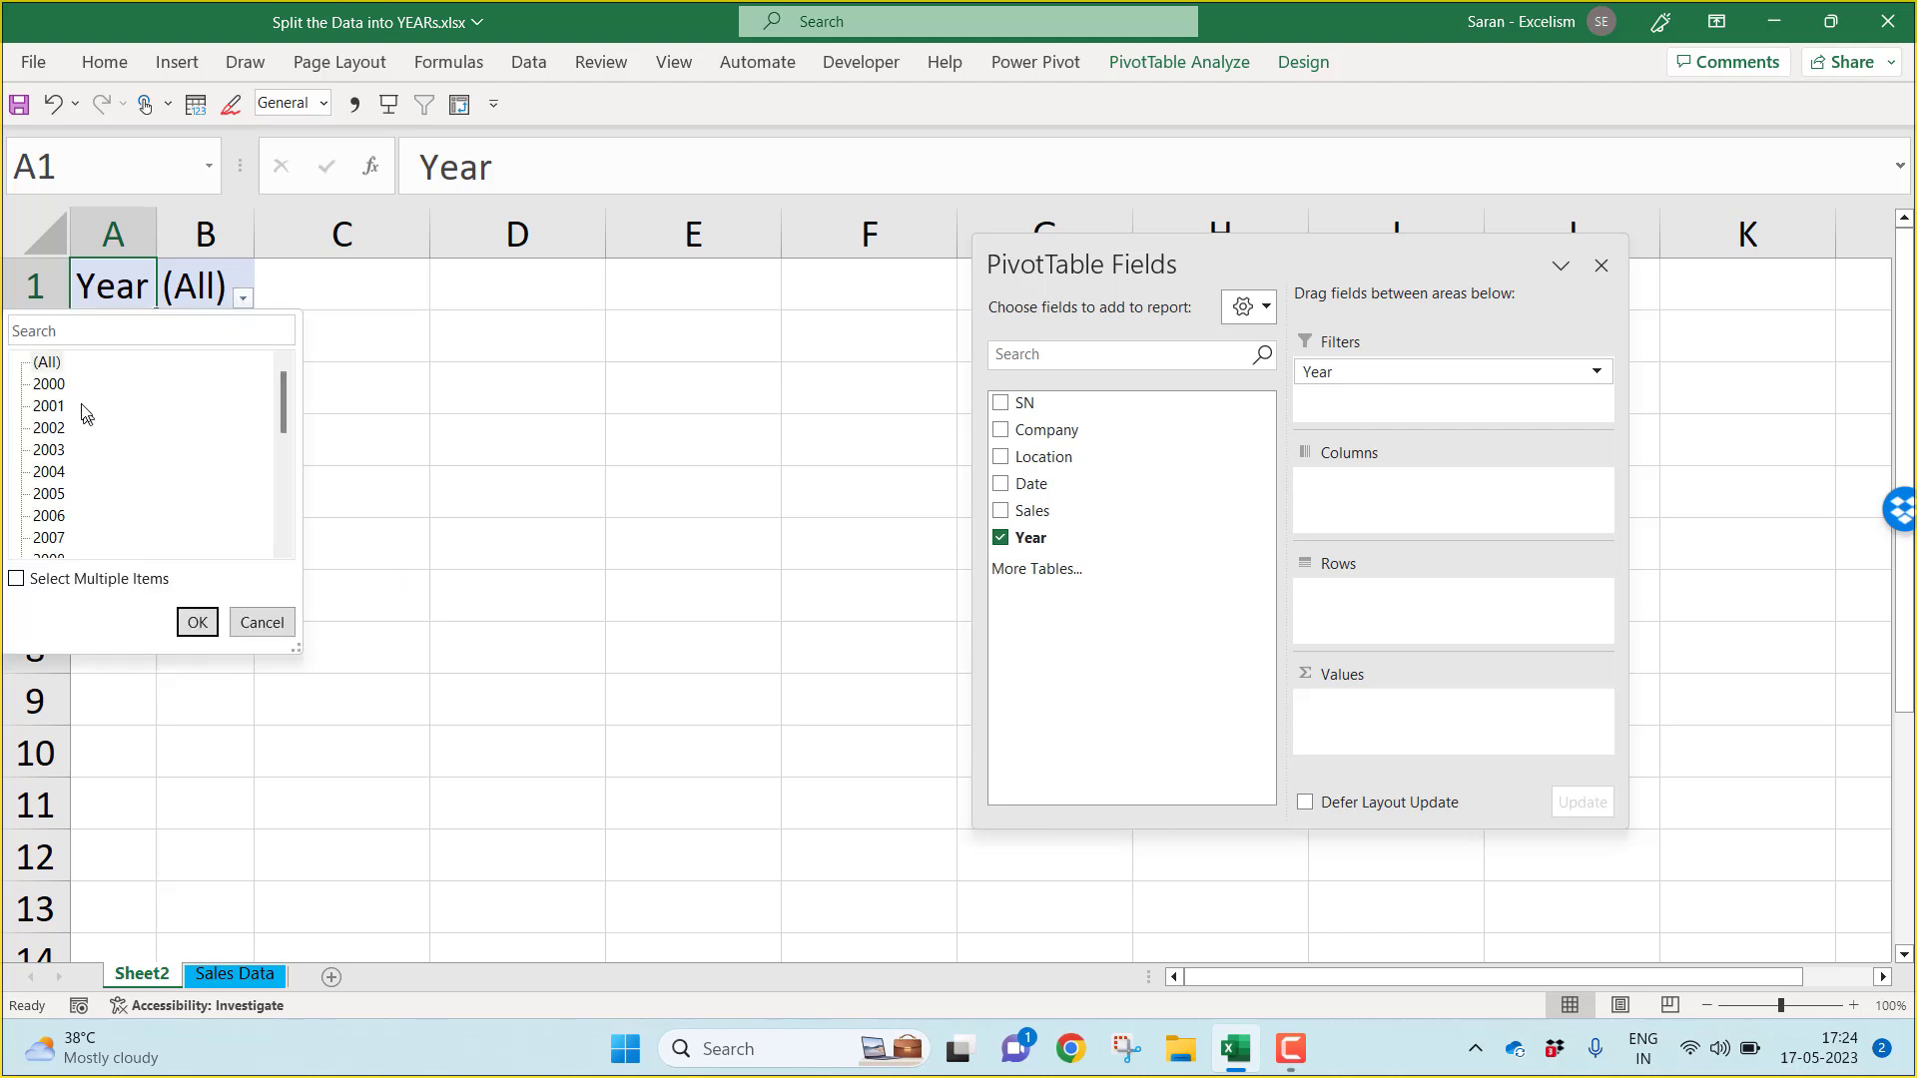
left_click(259, 623)
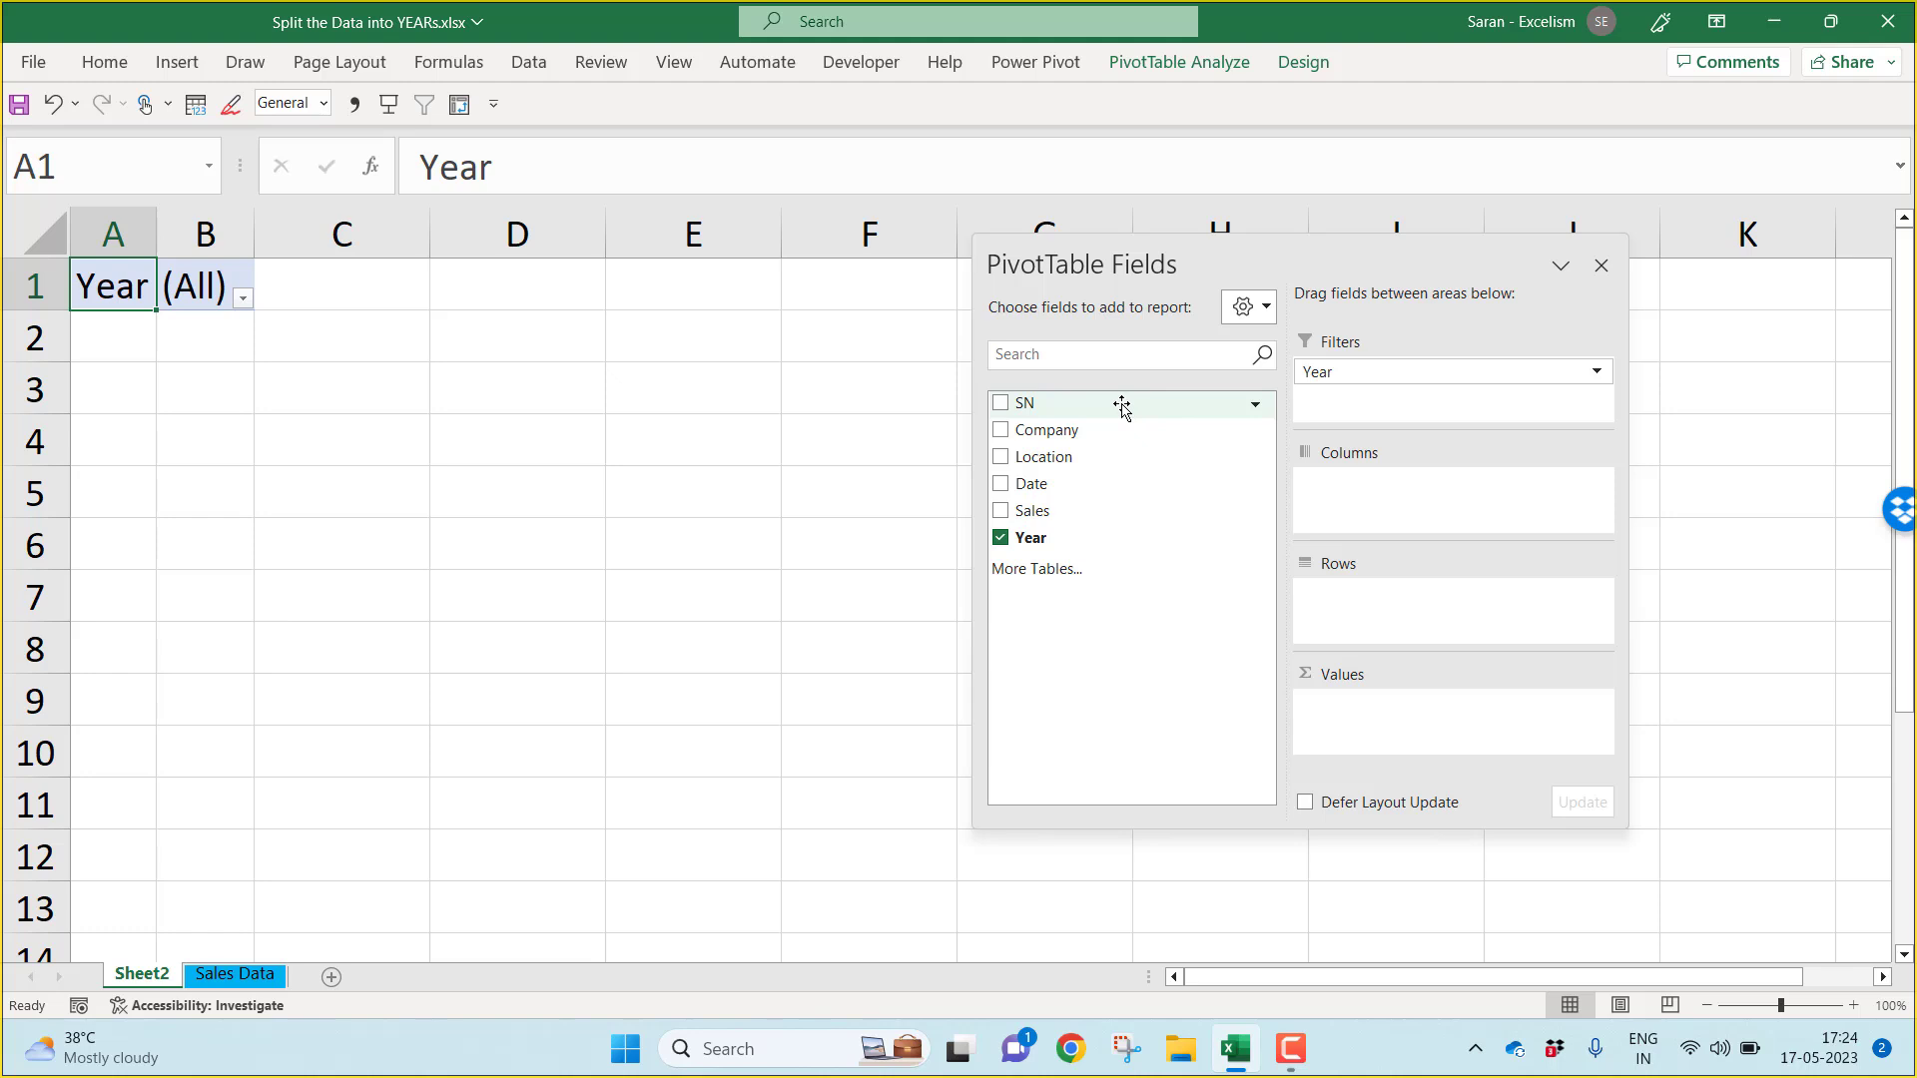
Step: Add SN, Company, Location, Date and Sales to the pivot table and close the field list
left_click_drag(1024, 404, 1394, 601)
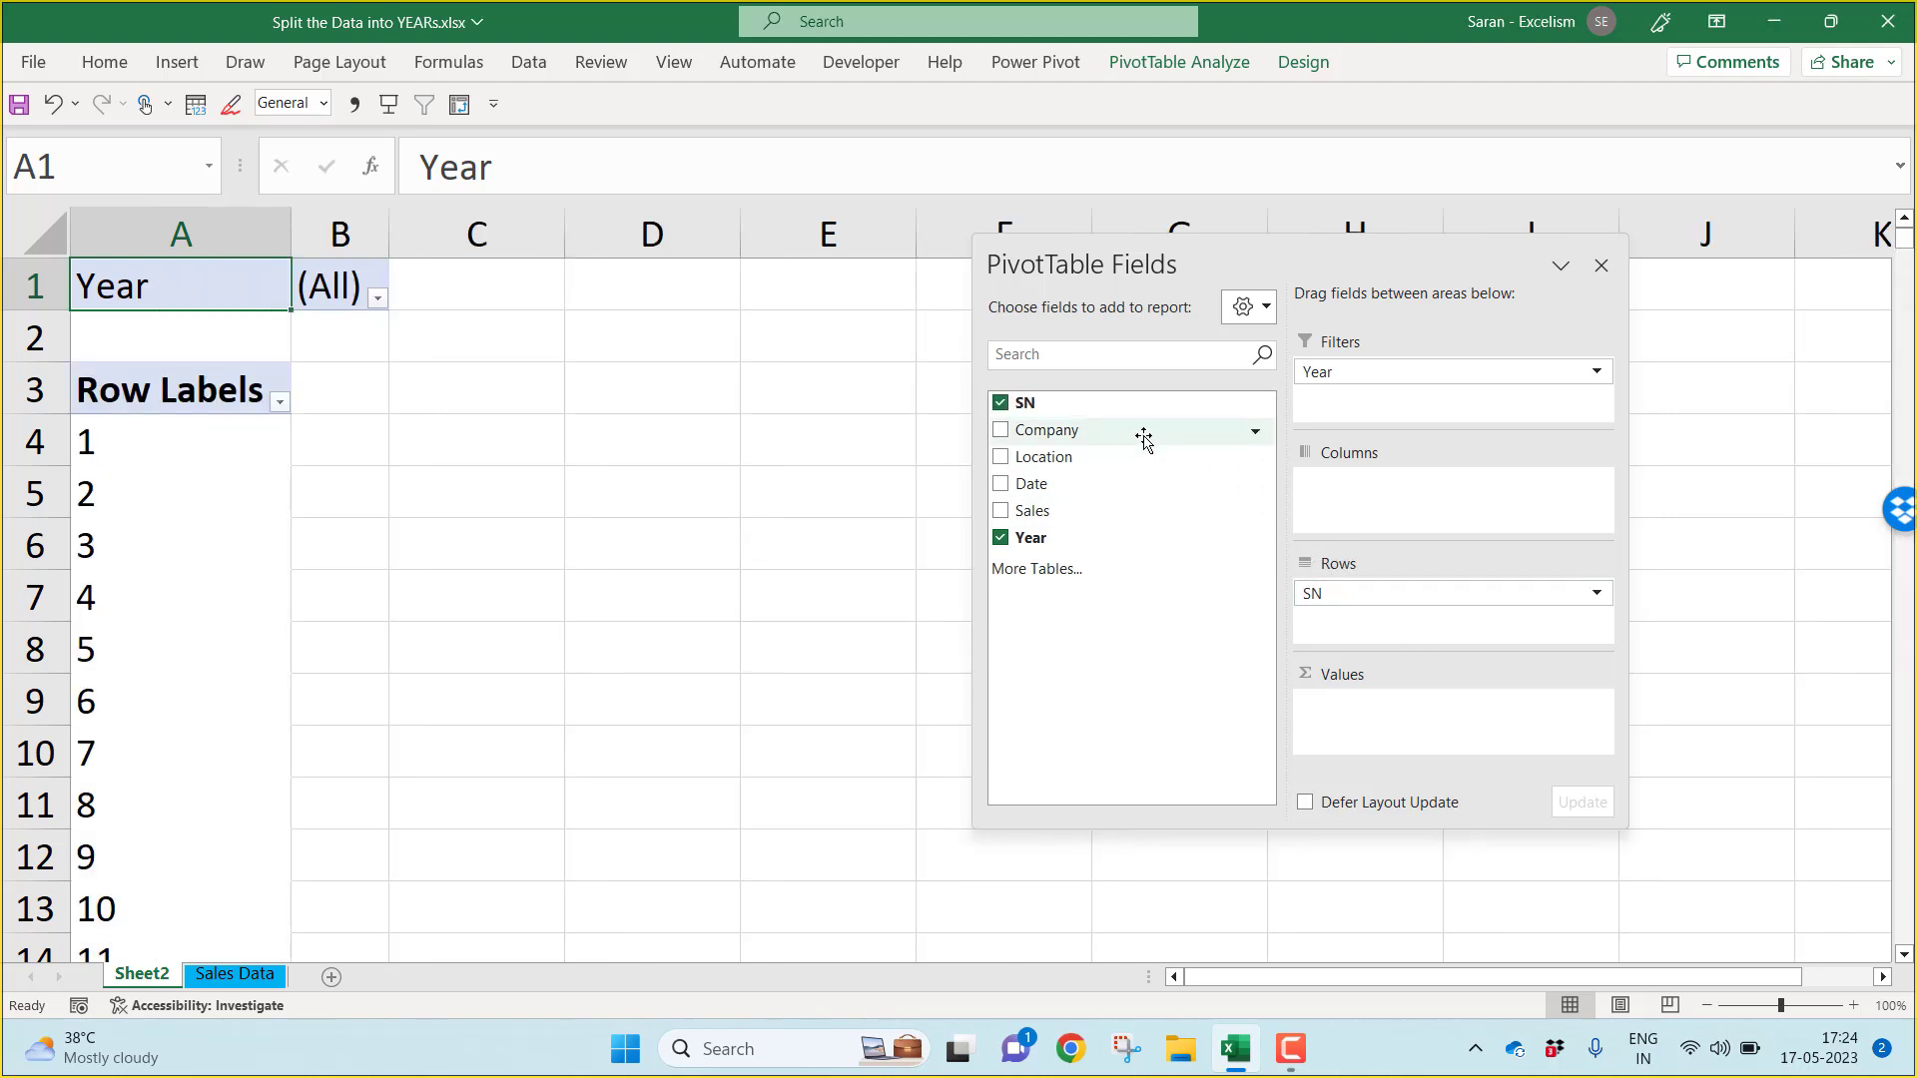
left_click(1000, 429)
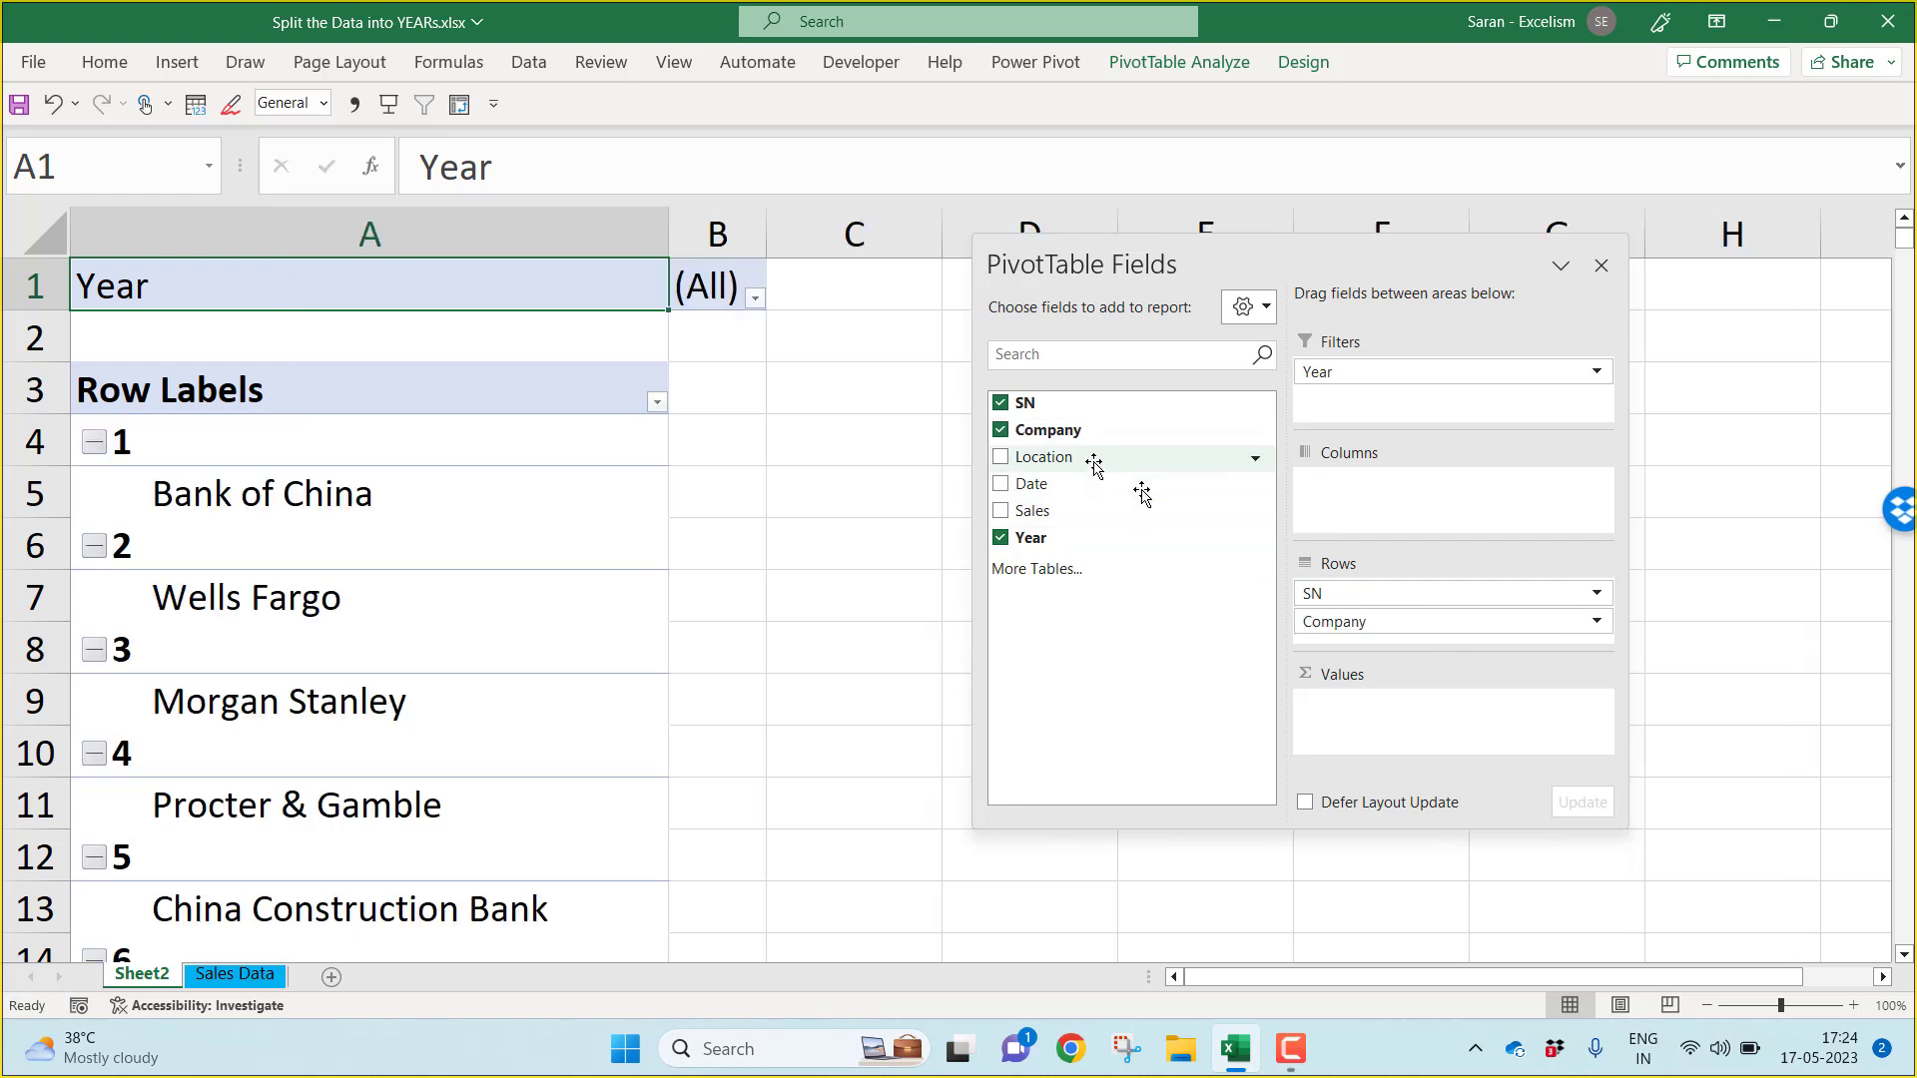
left_click(999, 455)
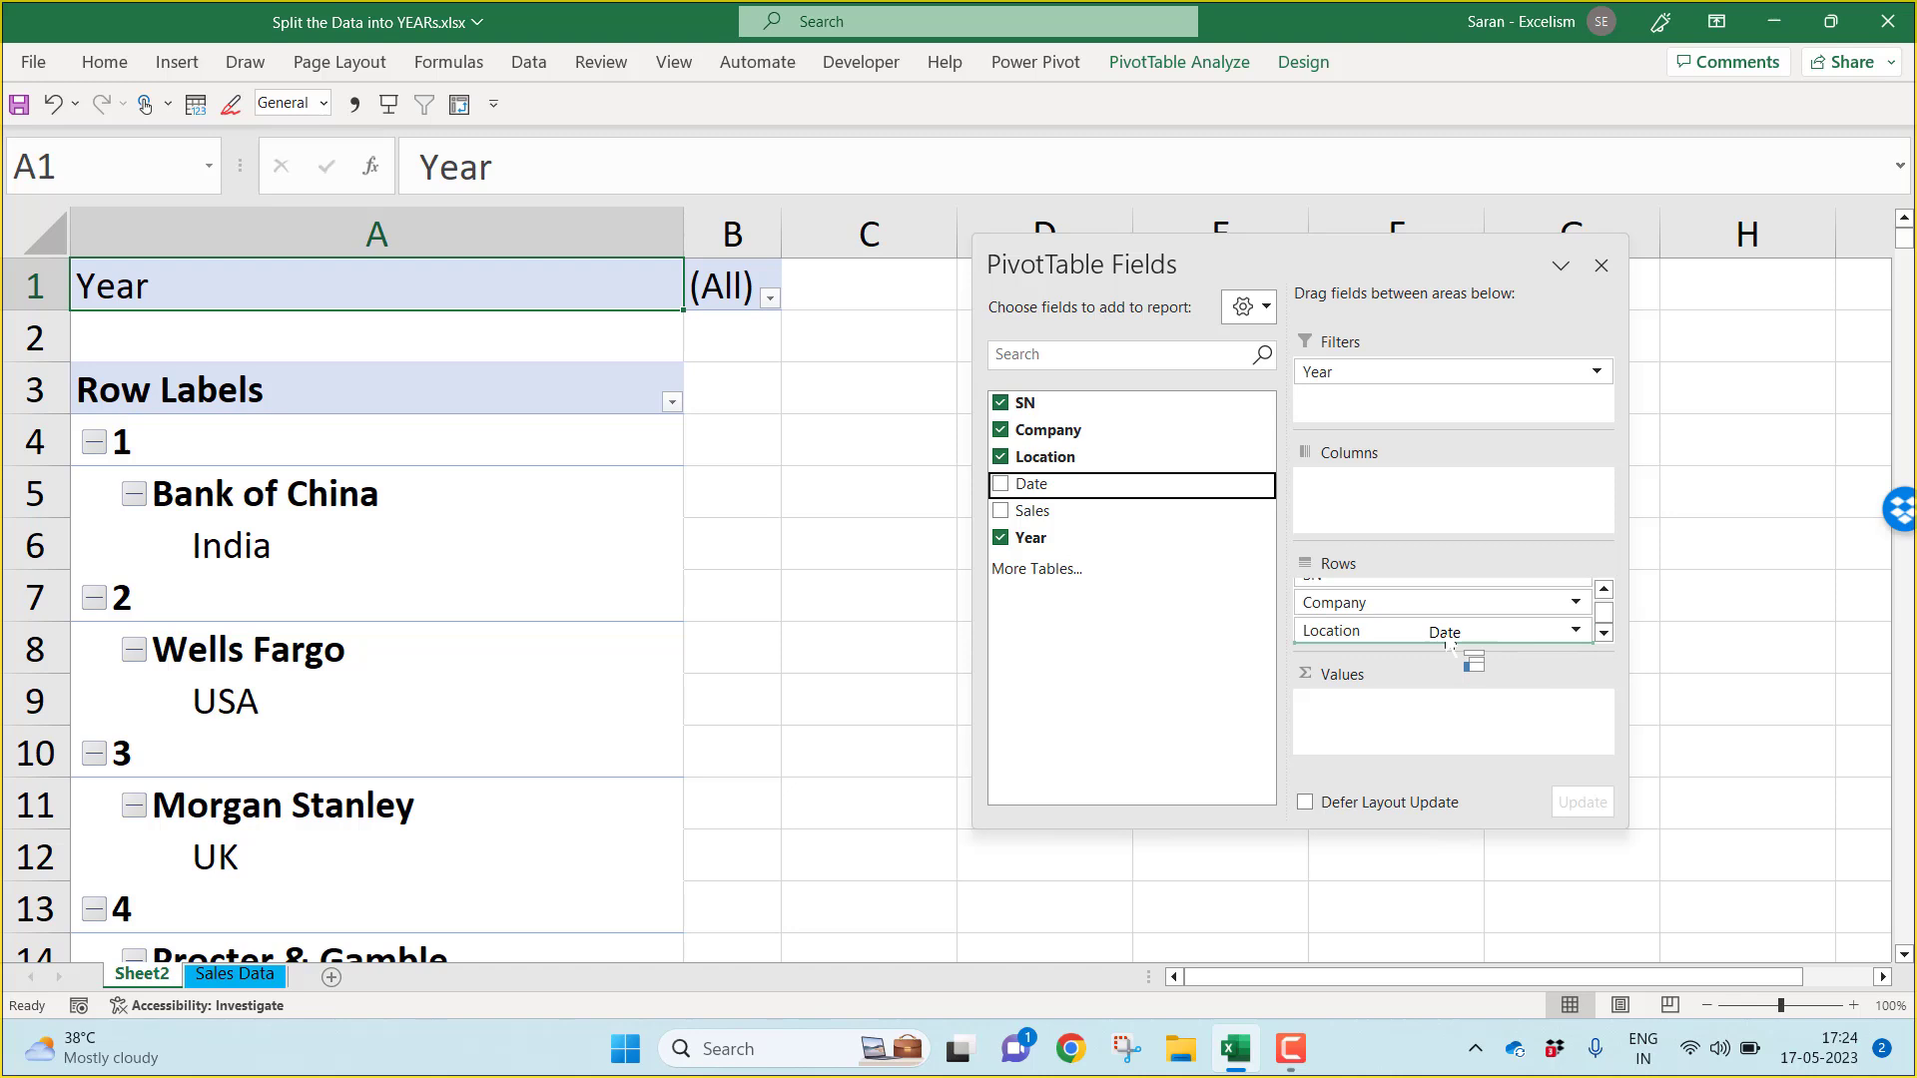
left_click(1000, 483)
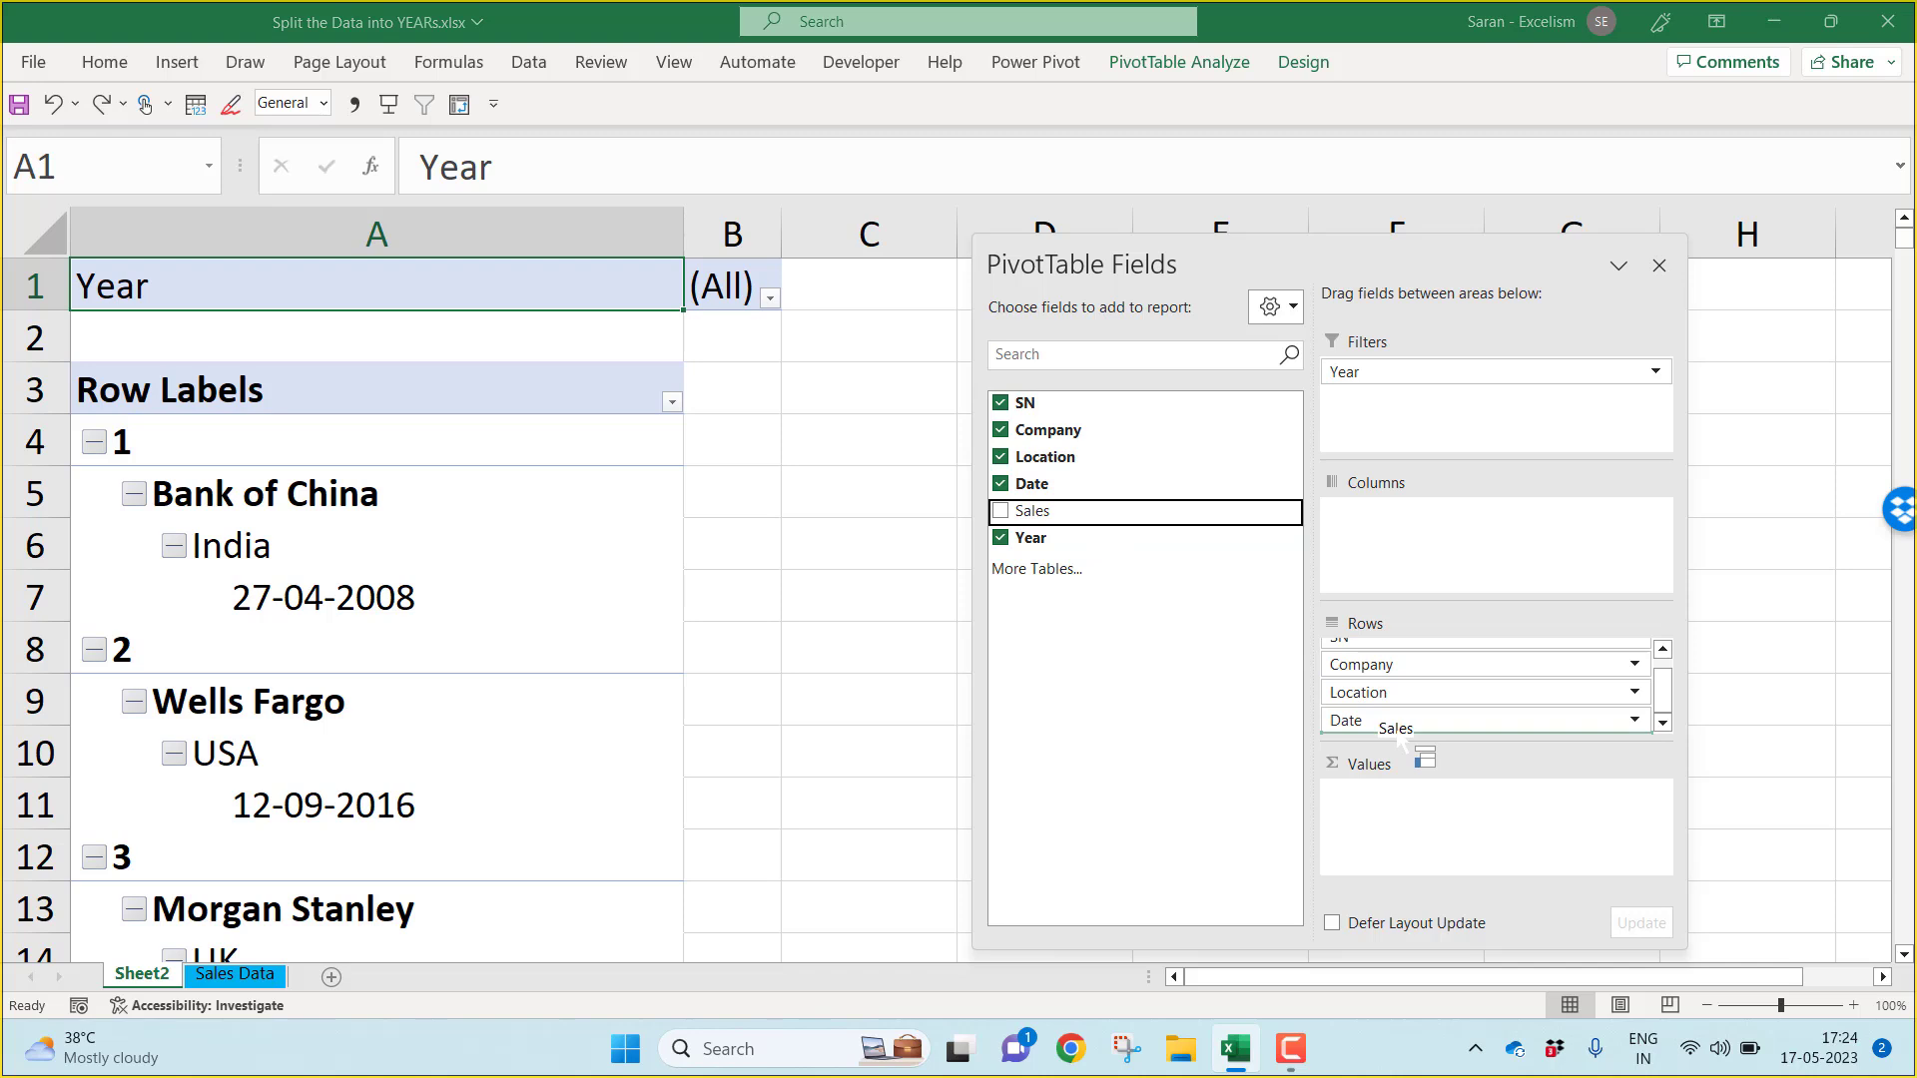
left_click(1000, 509)
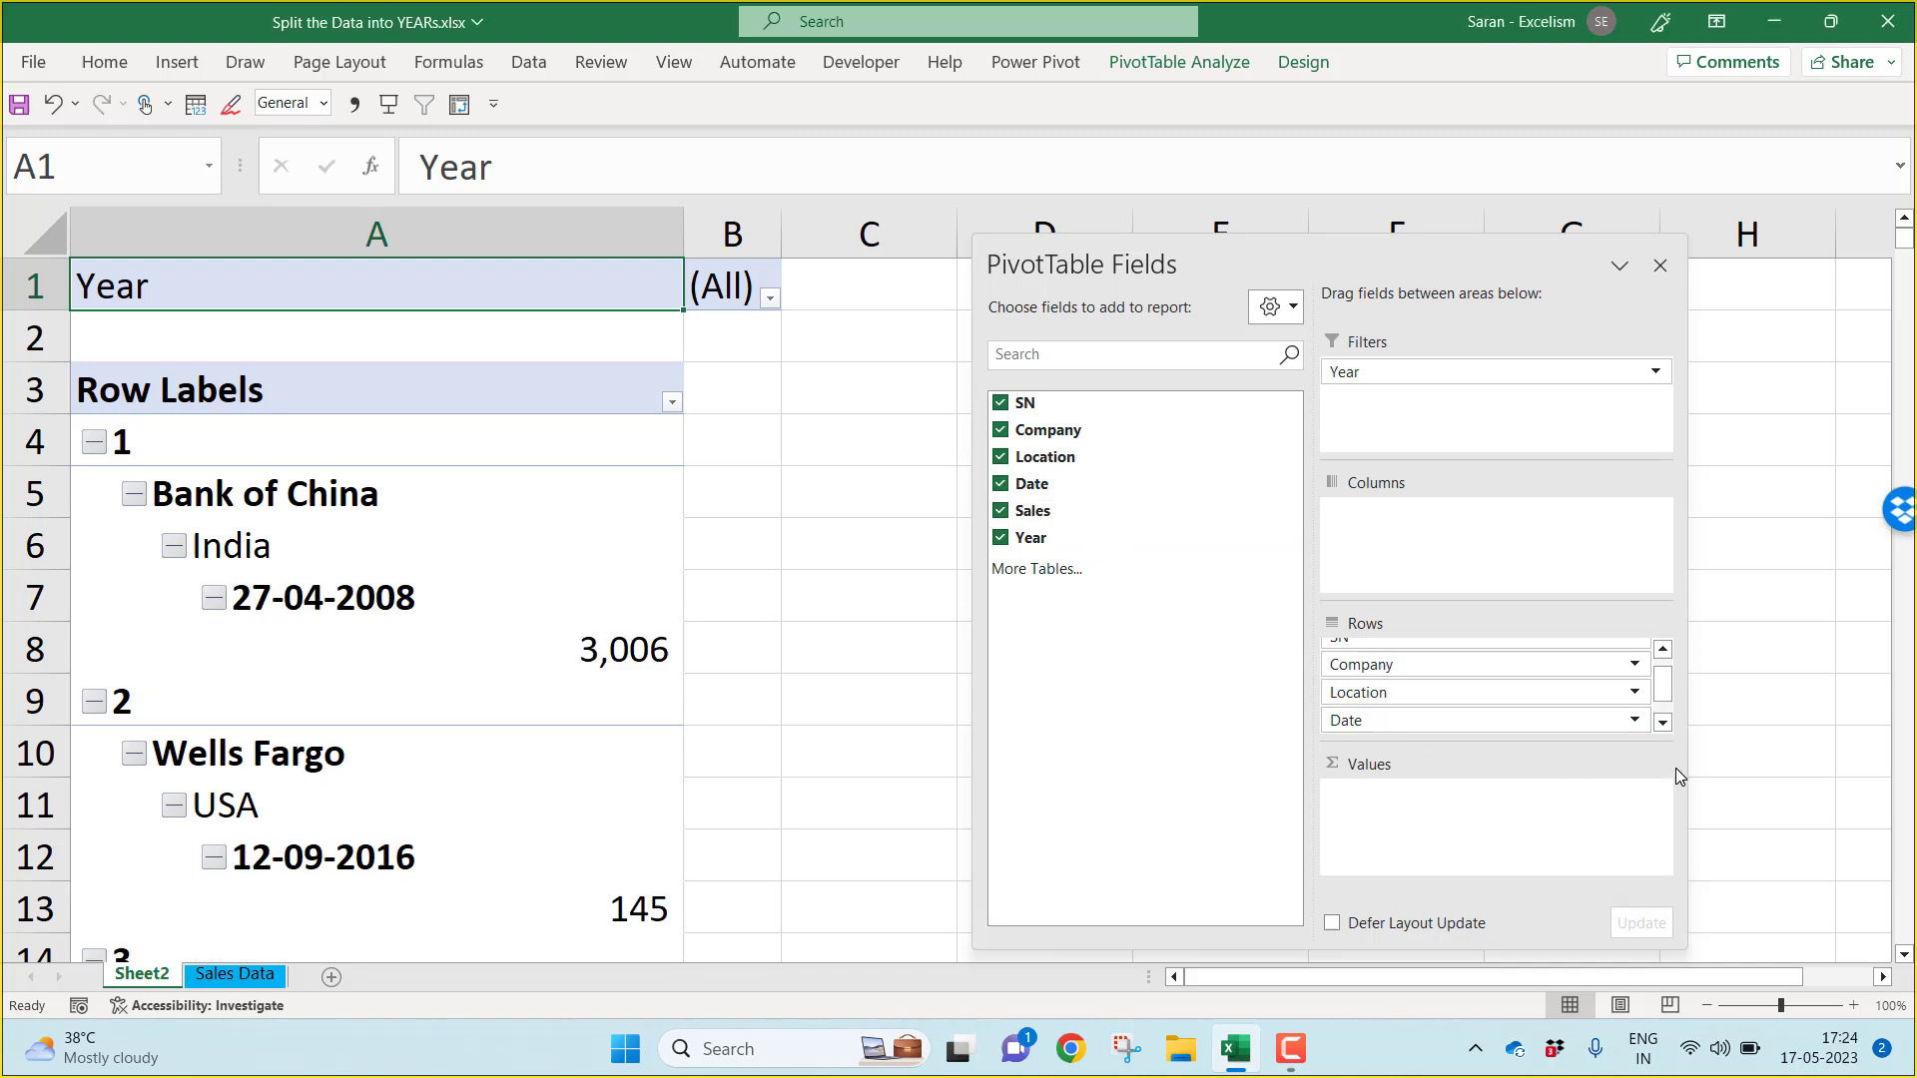
mouse_move(1512, 609)
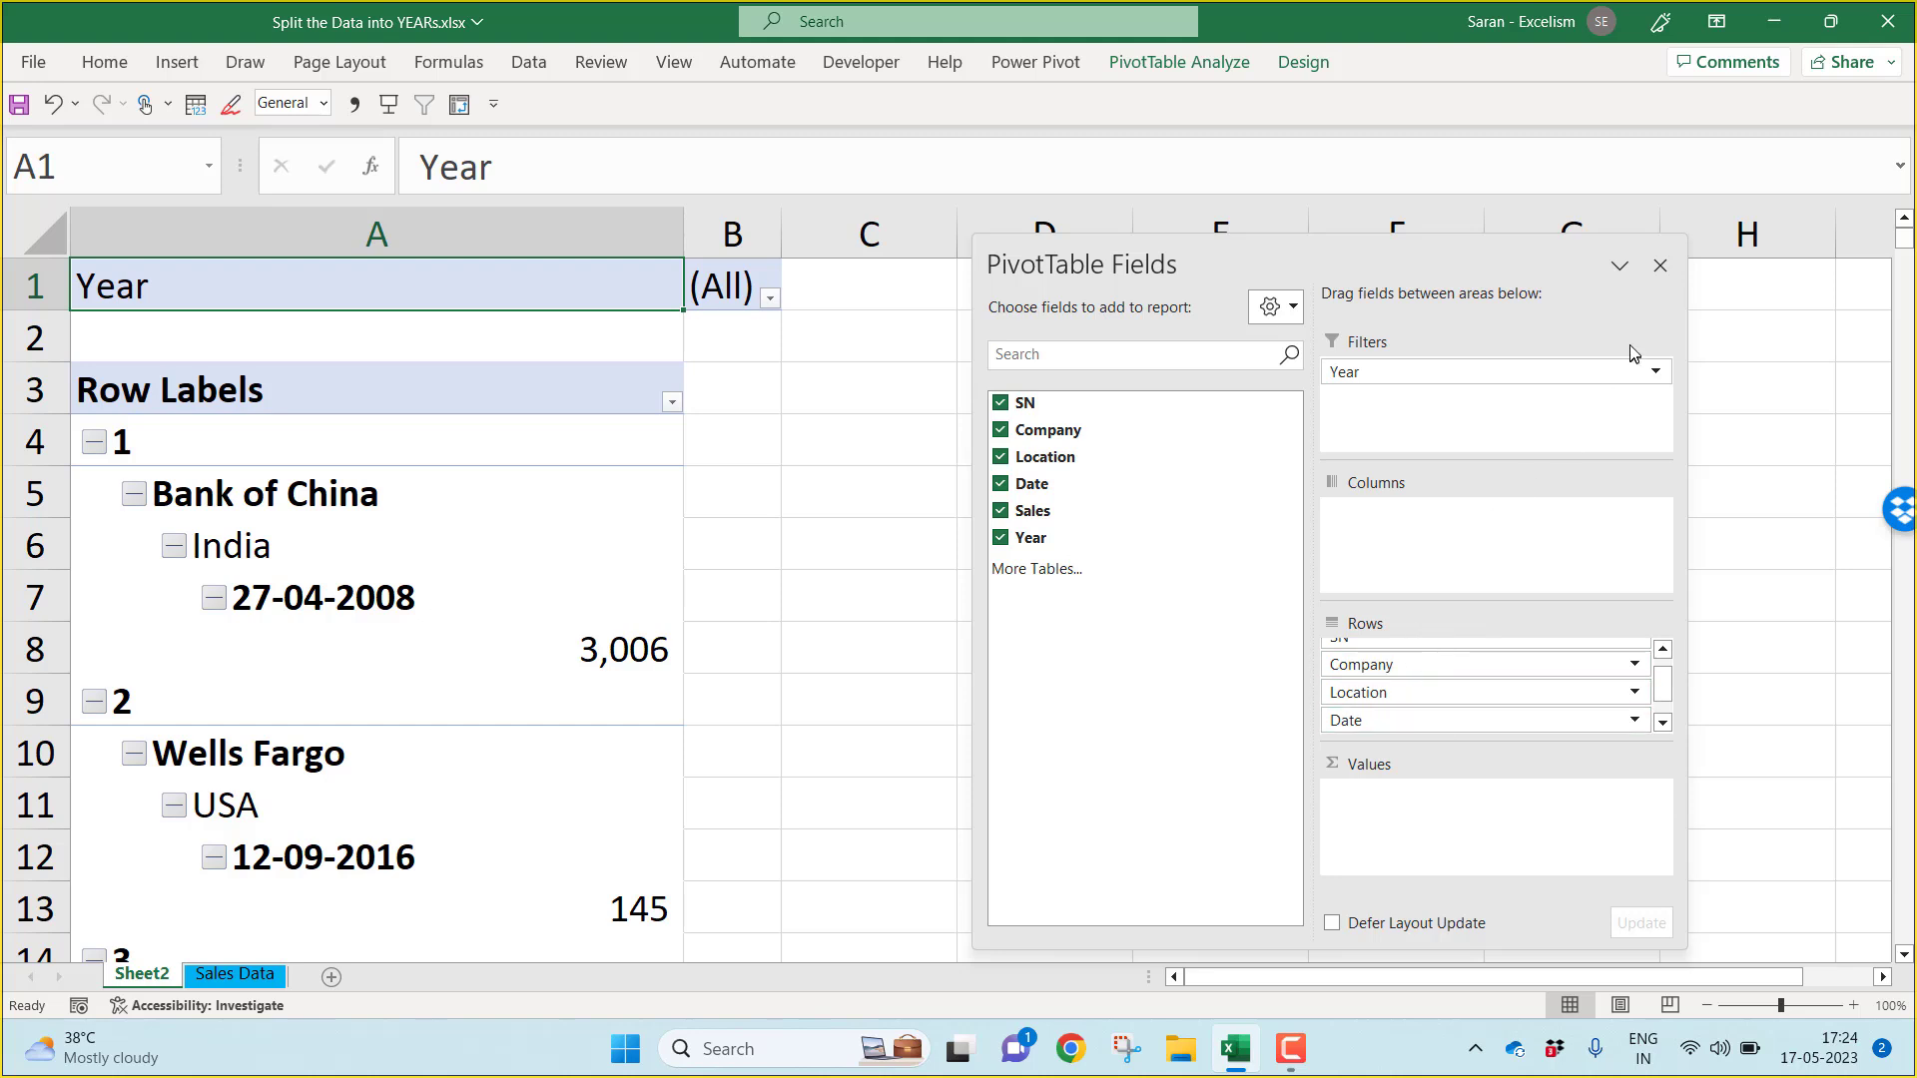
left_click(1659, 266)
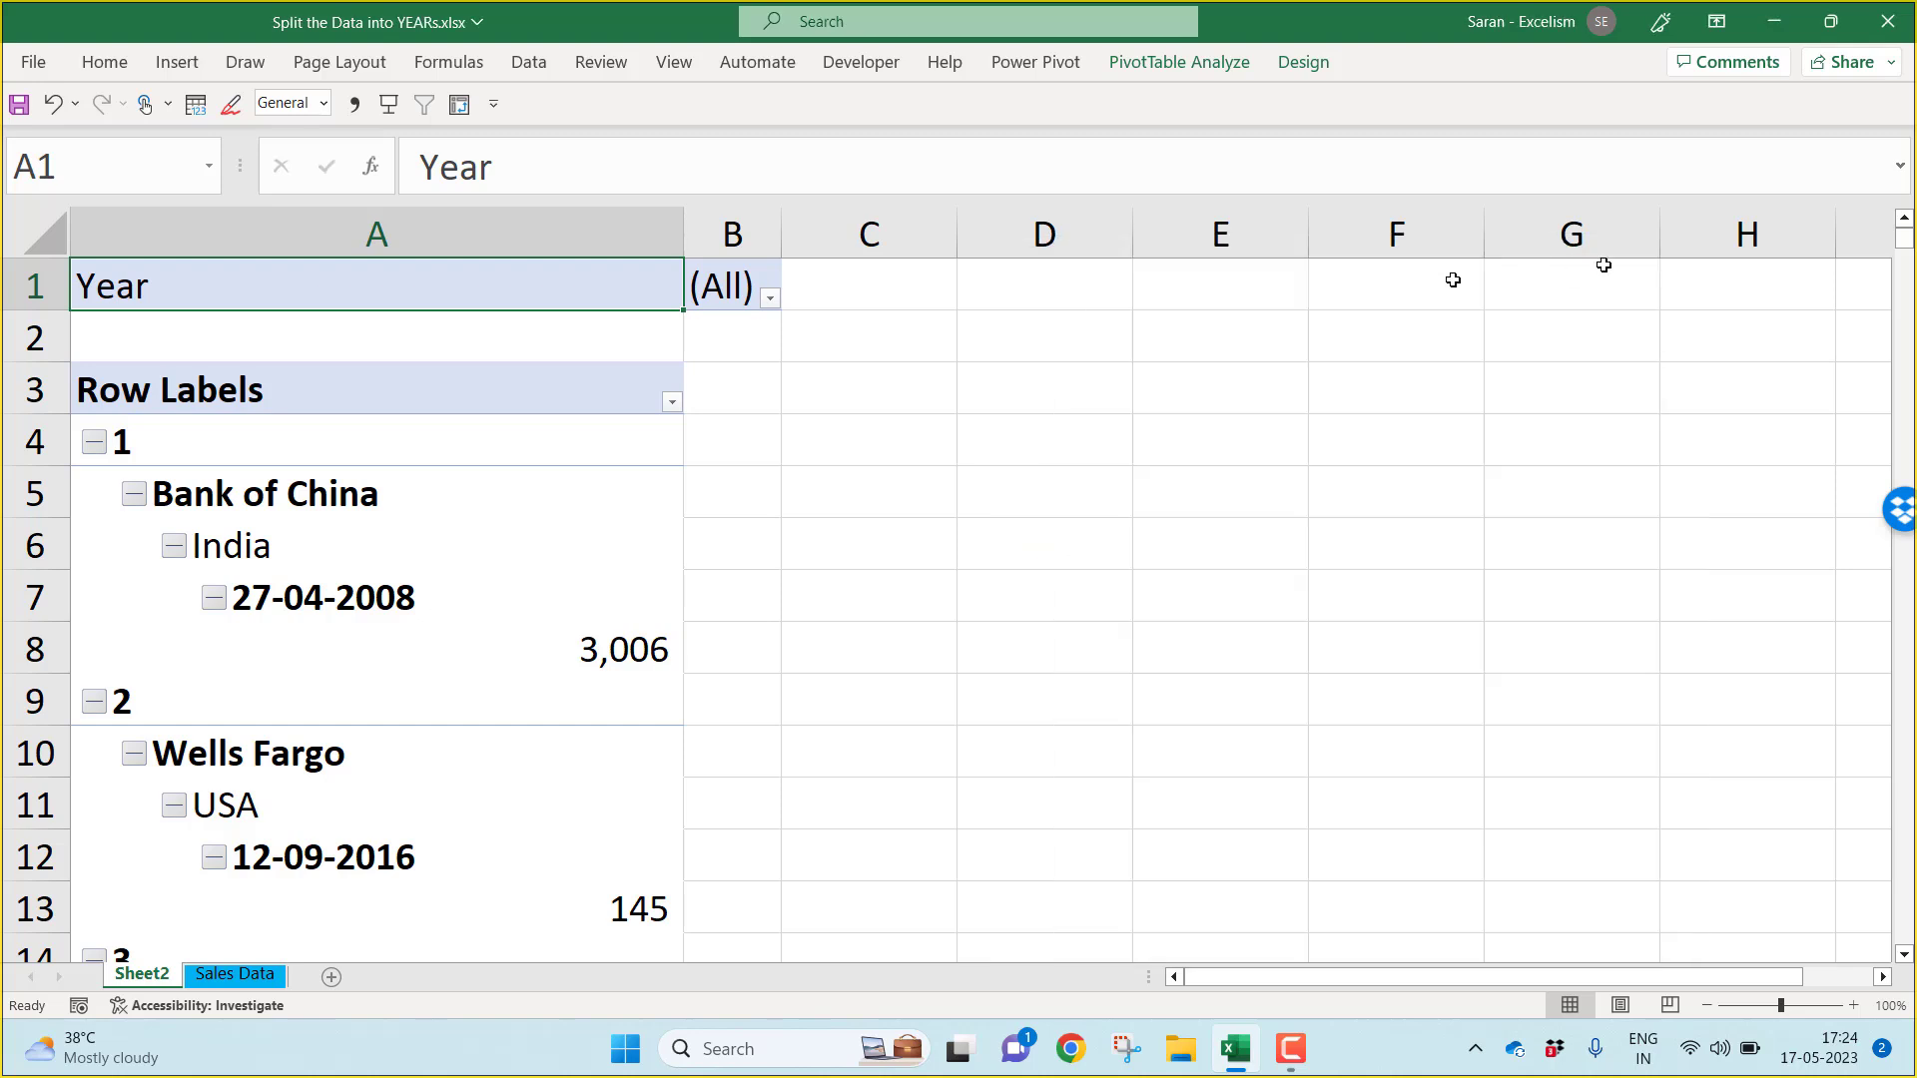
left_click(116, 439)
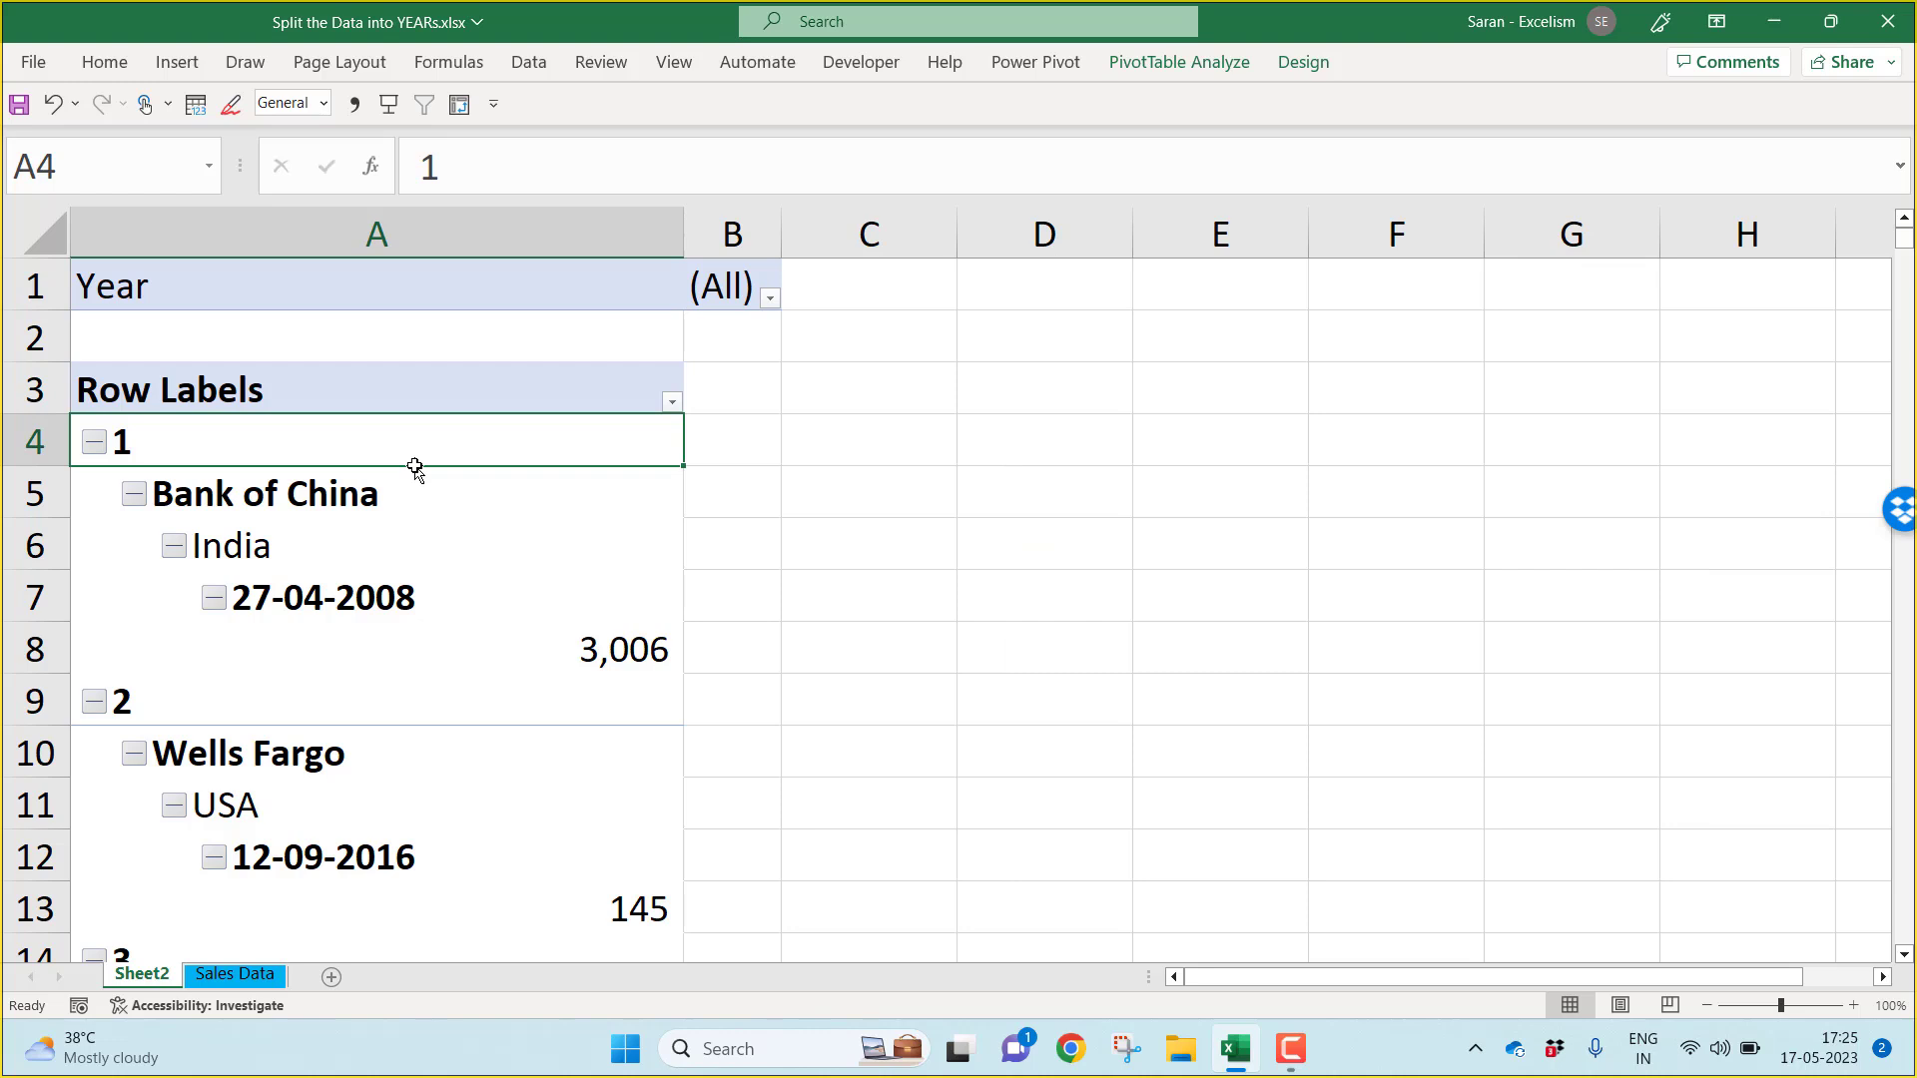
mouse_move(1293, 93)
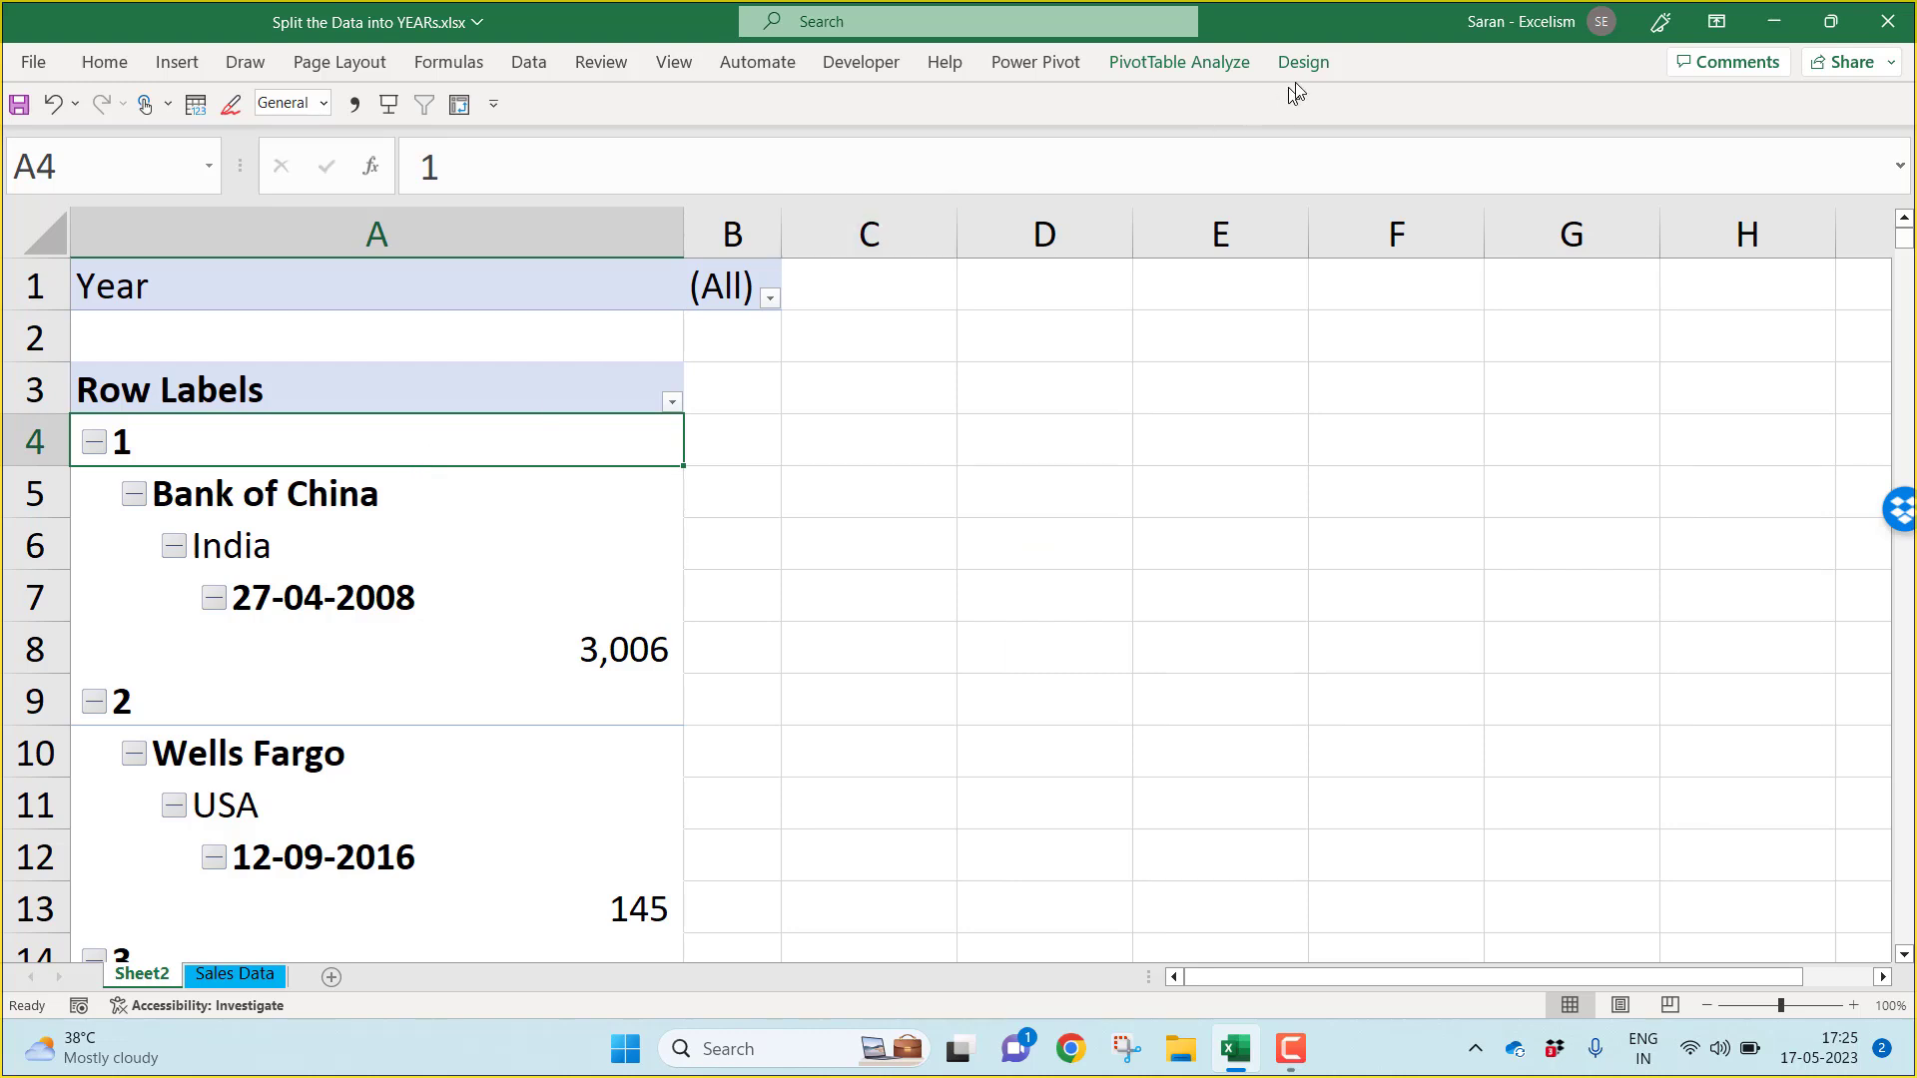
Step: Turn off subtotals and grand totals for rows and columns in the pivot table
left_click(1300, 62)
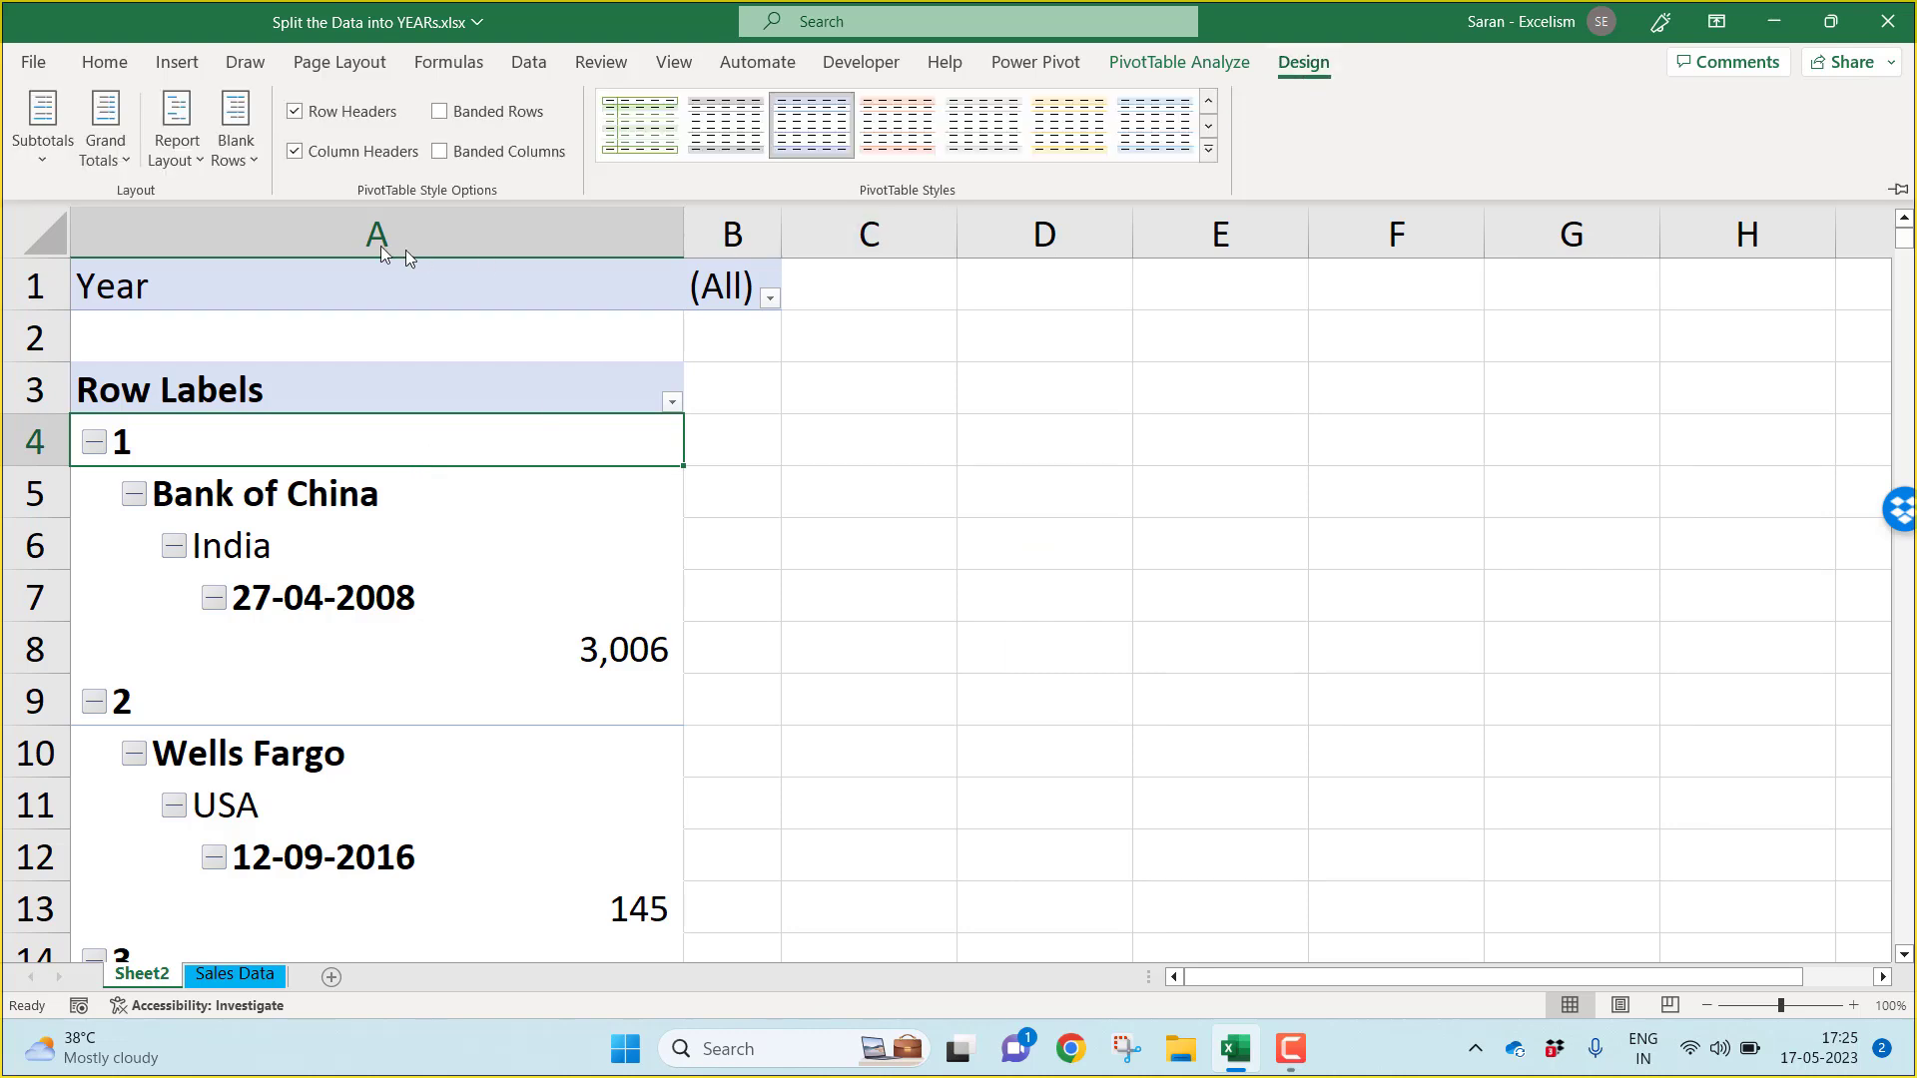
left_click(42, 128)
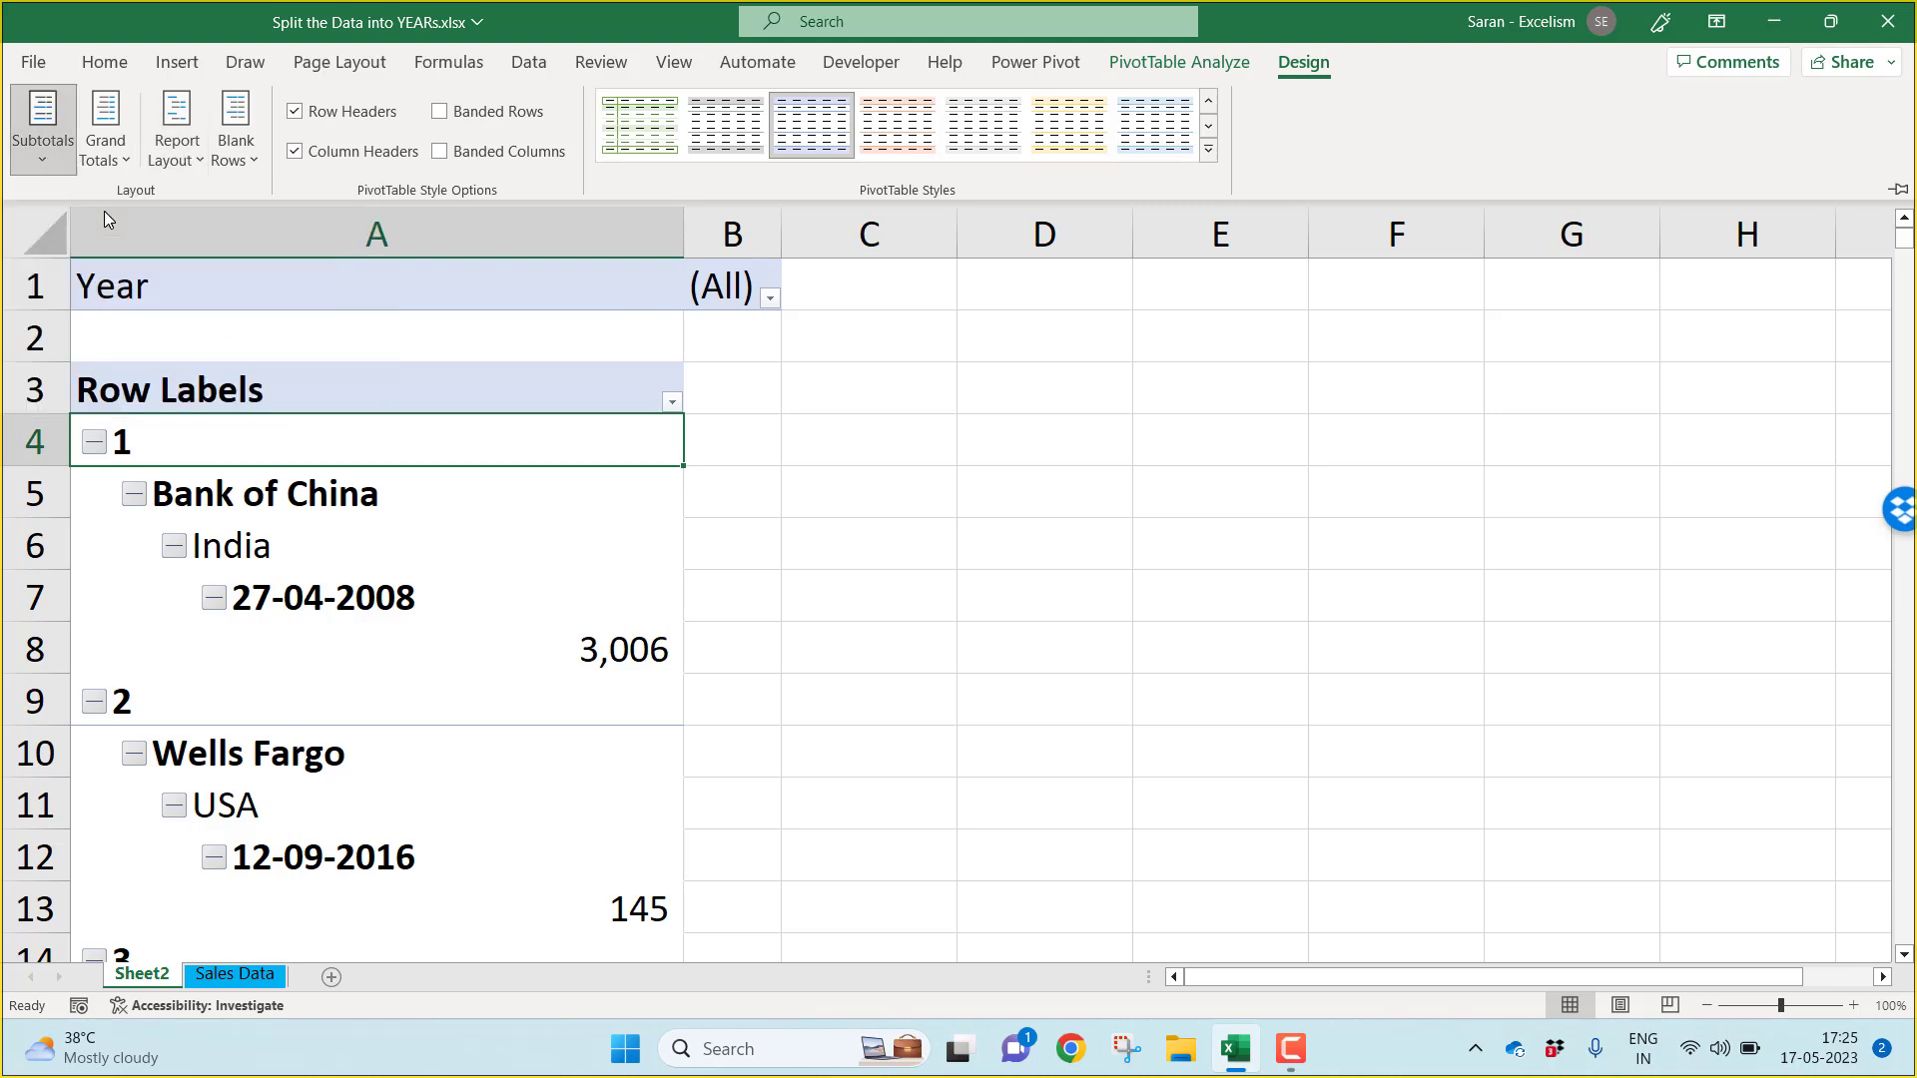
left_click(106, 128)
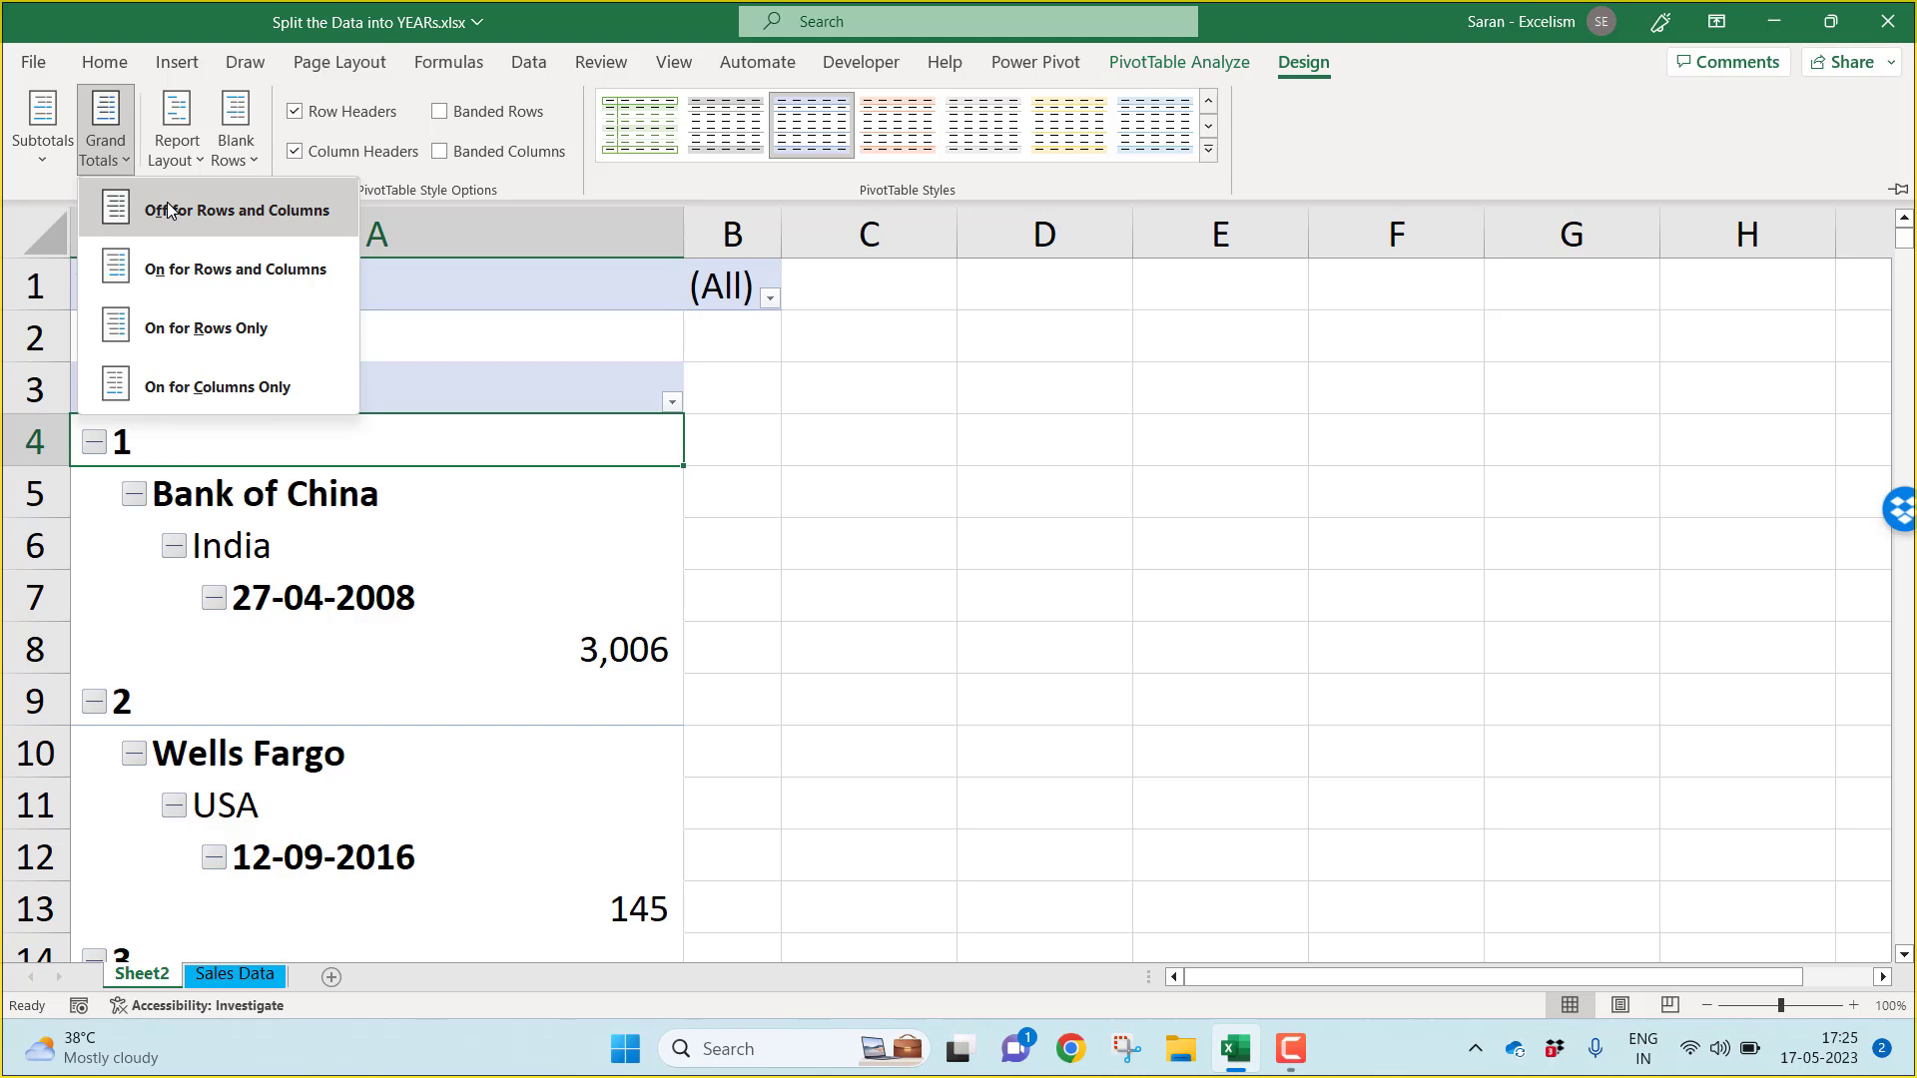
left_click(232, 209)
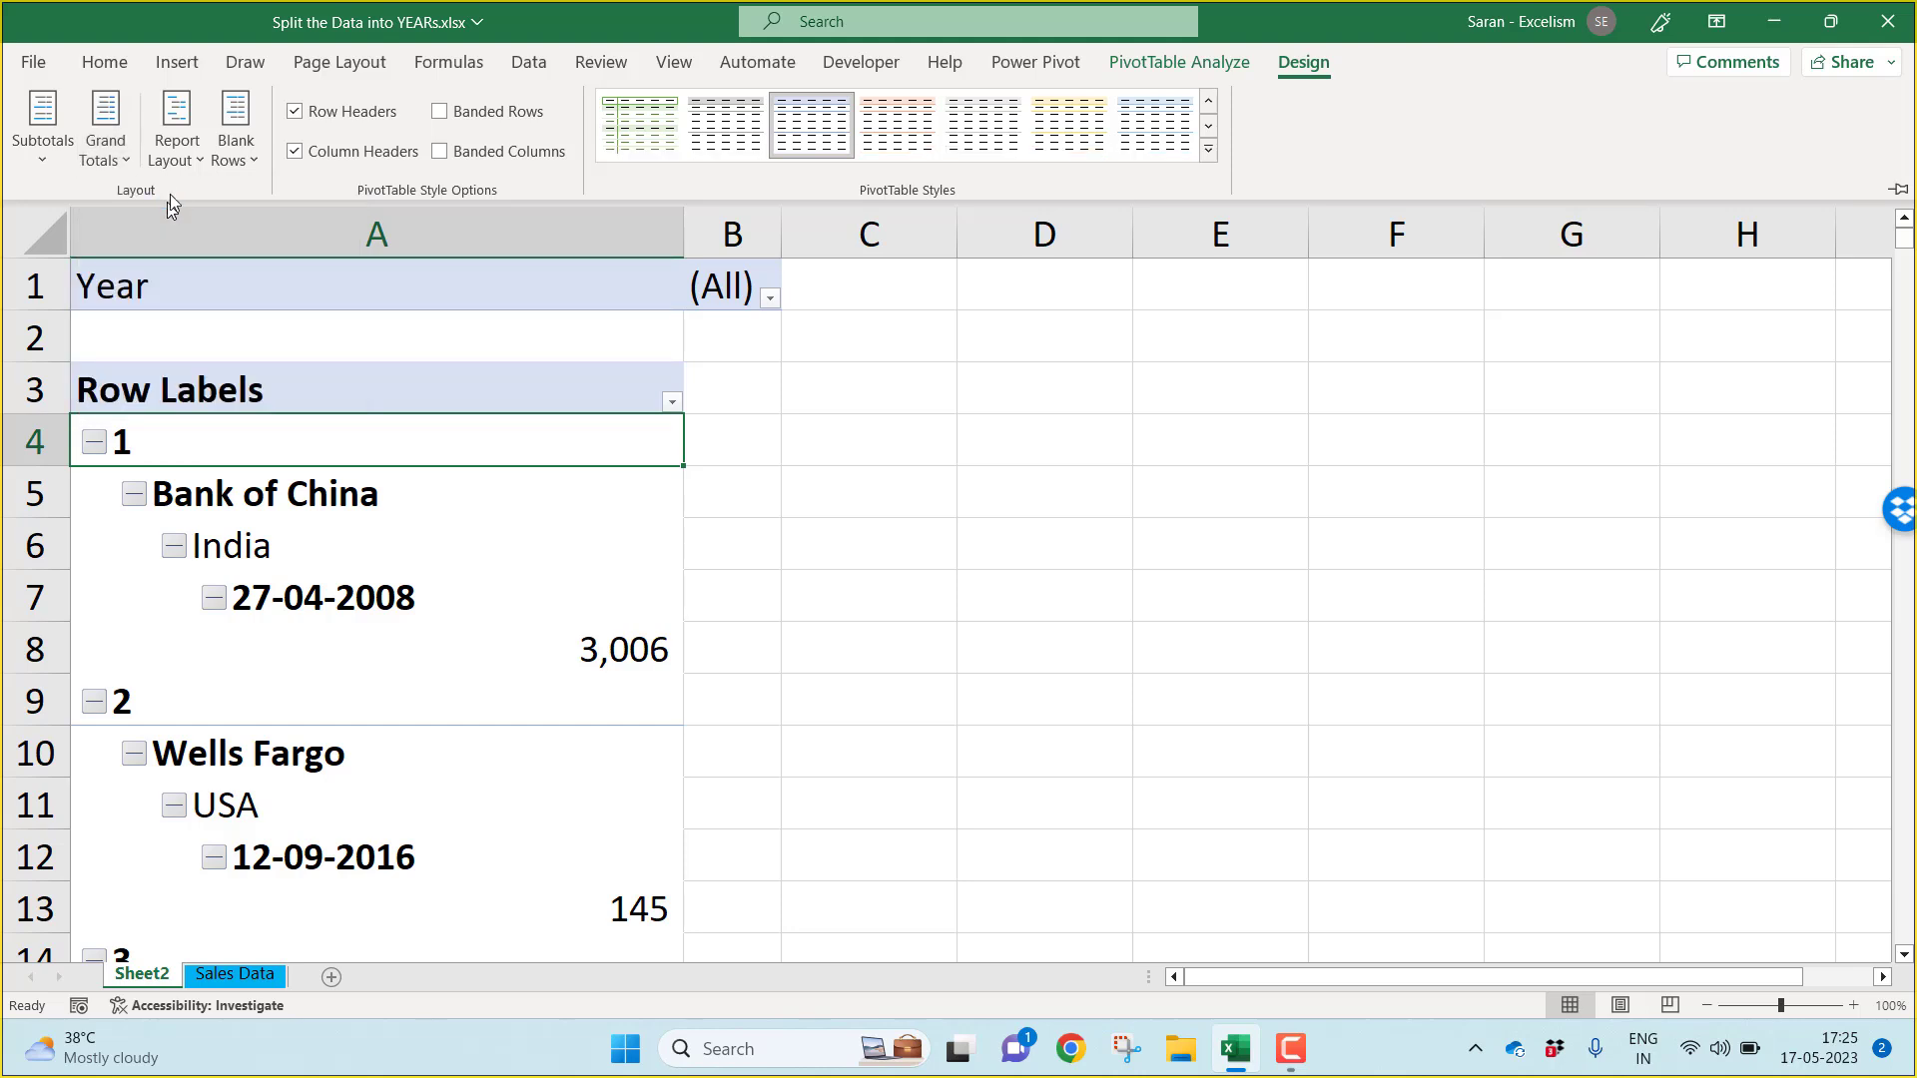
Step: Set the pivot table Report Layout to Show in Tabular Form
left_click(176, 126)
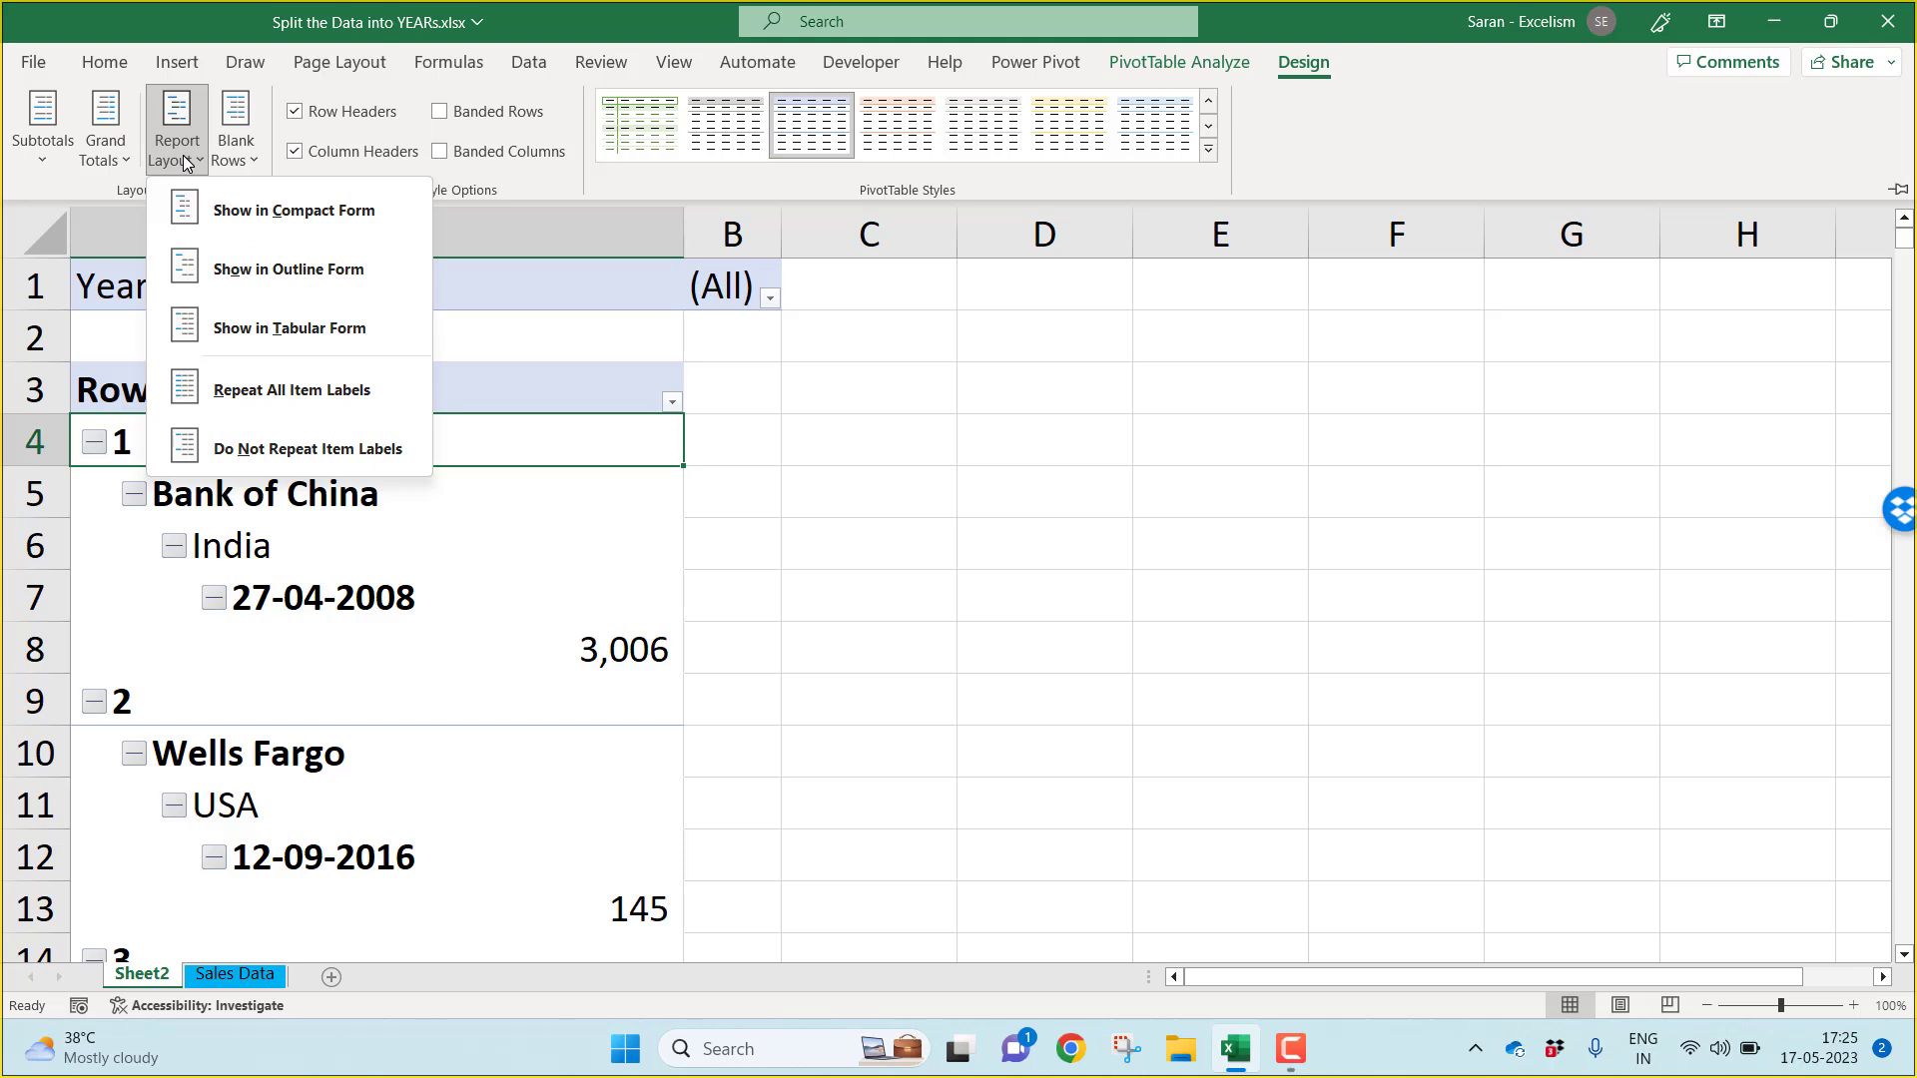
mouse_move(293, 210)
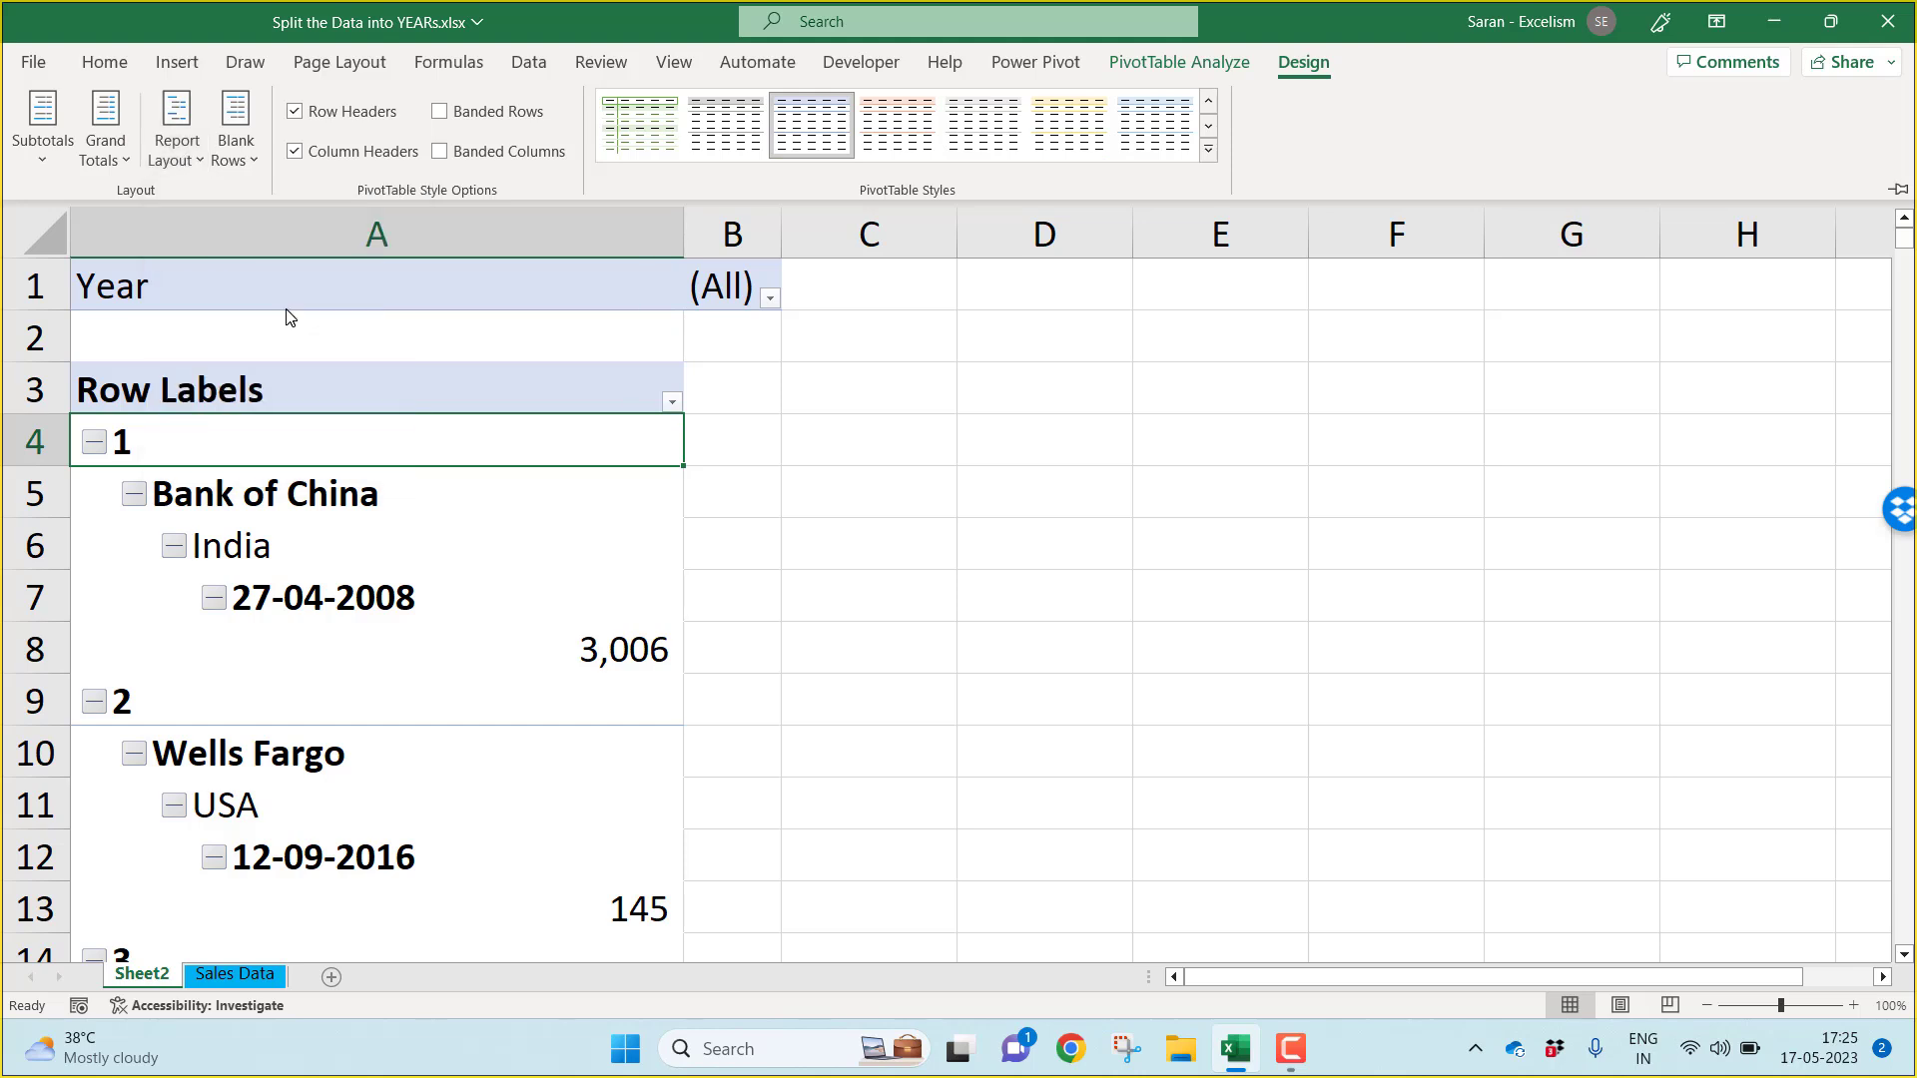
left_click(176, 126)
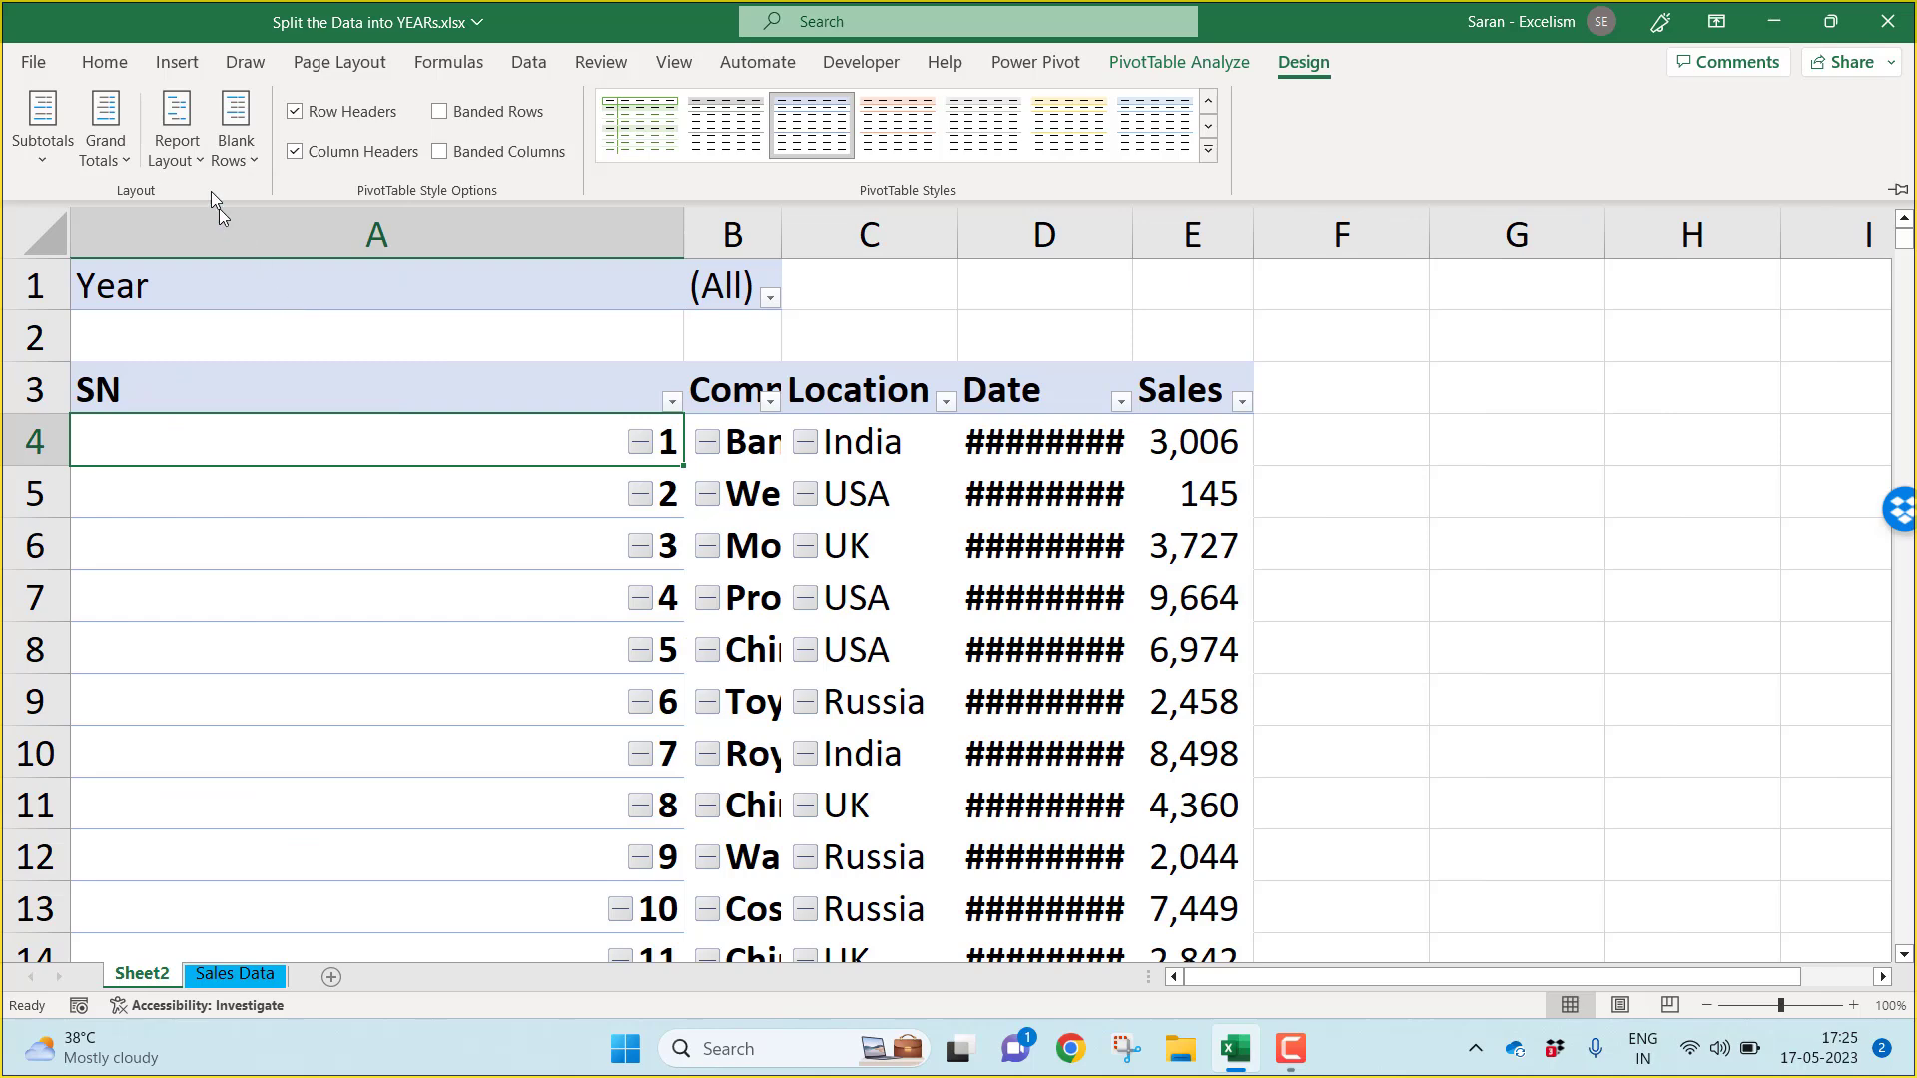
left_click(176, 127)
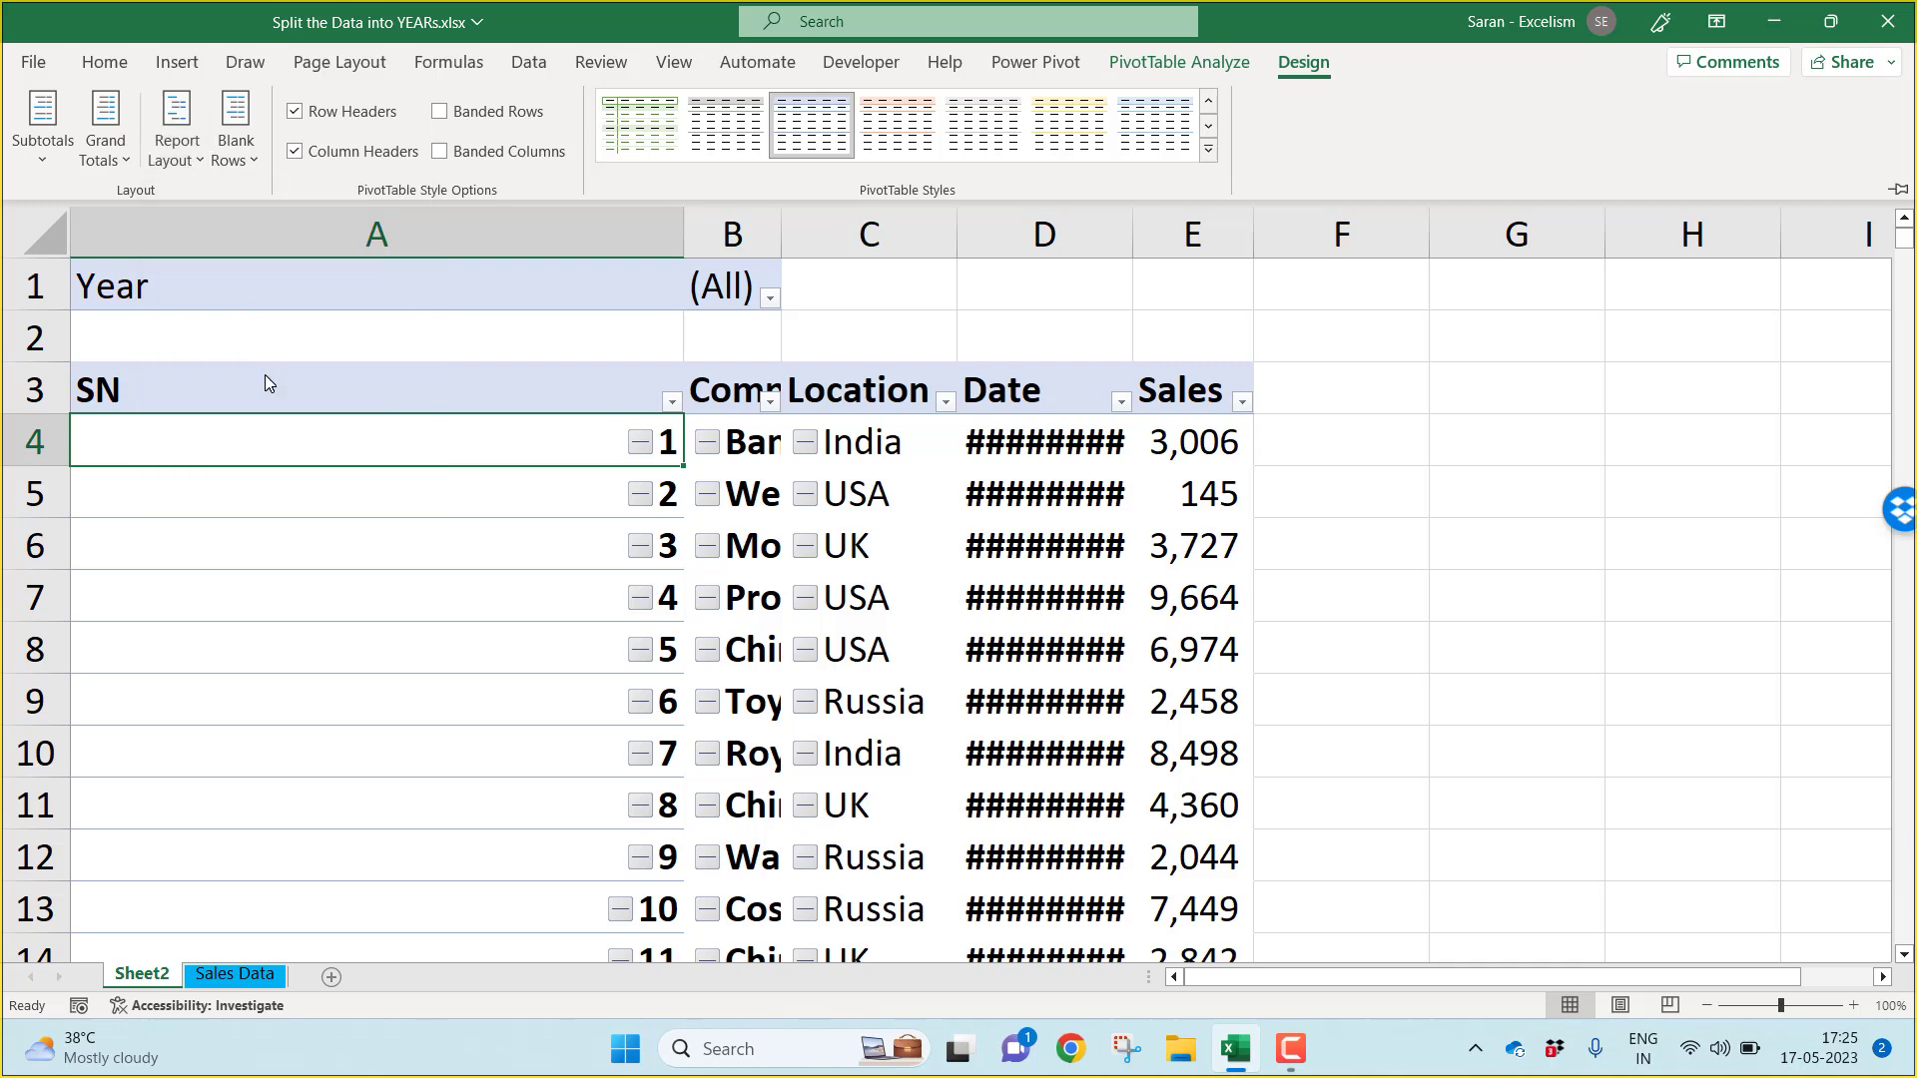
mouse_move(391, 286)
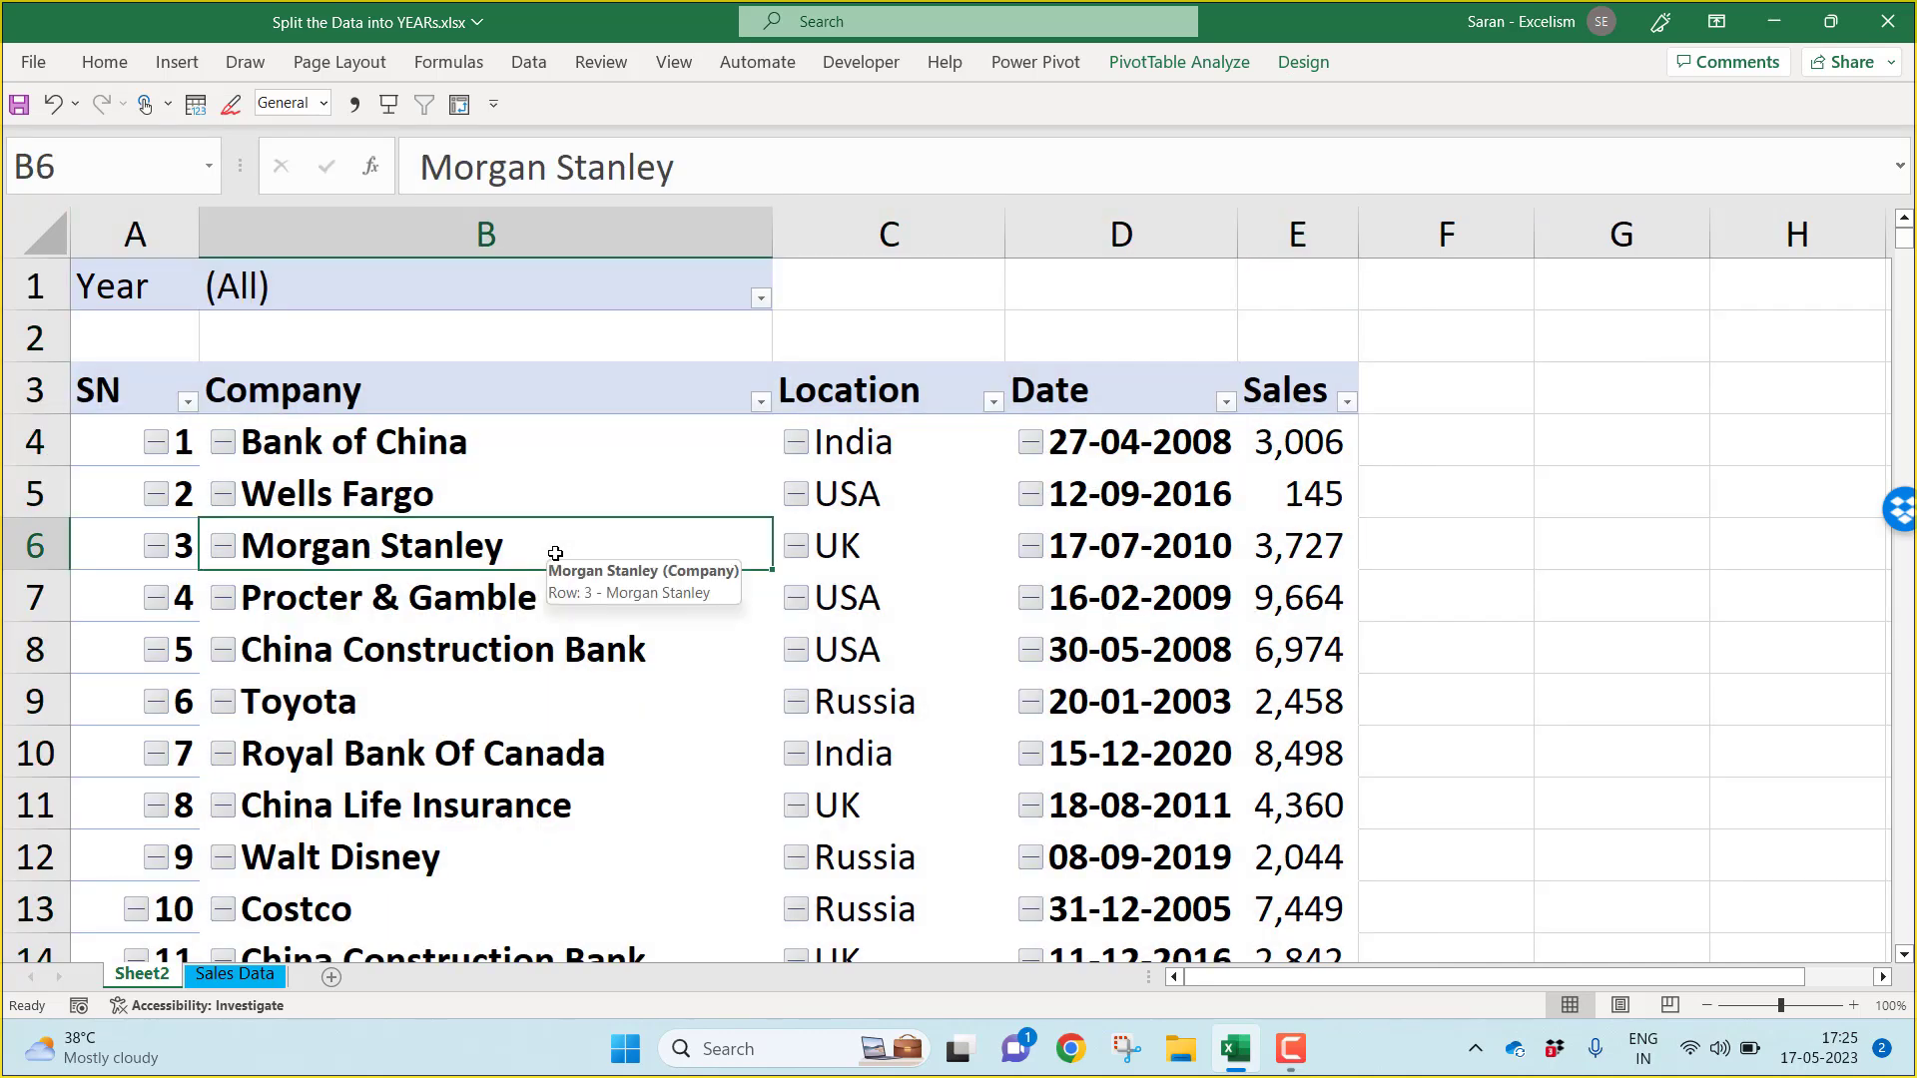
mouse_move(1150, 68)
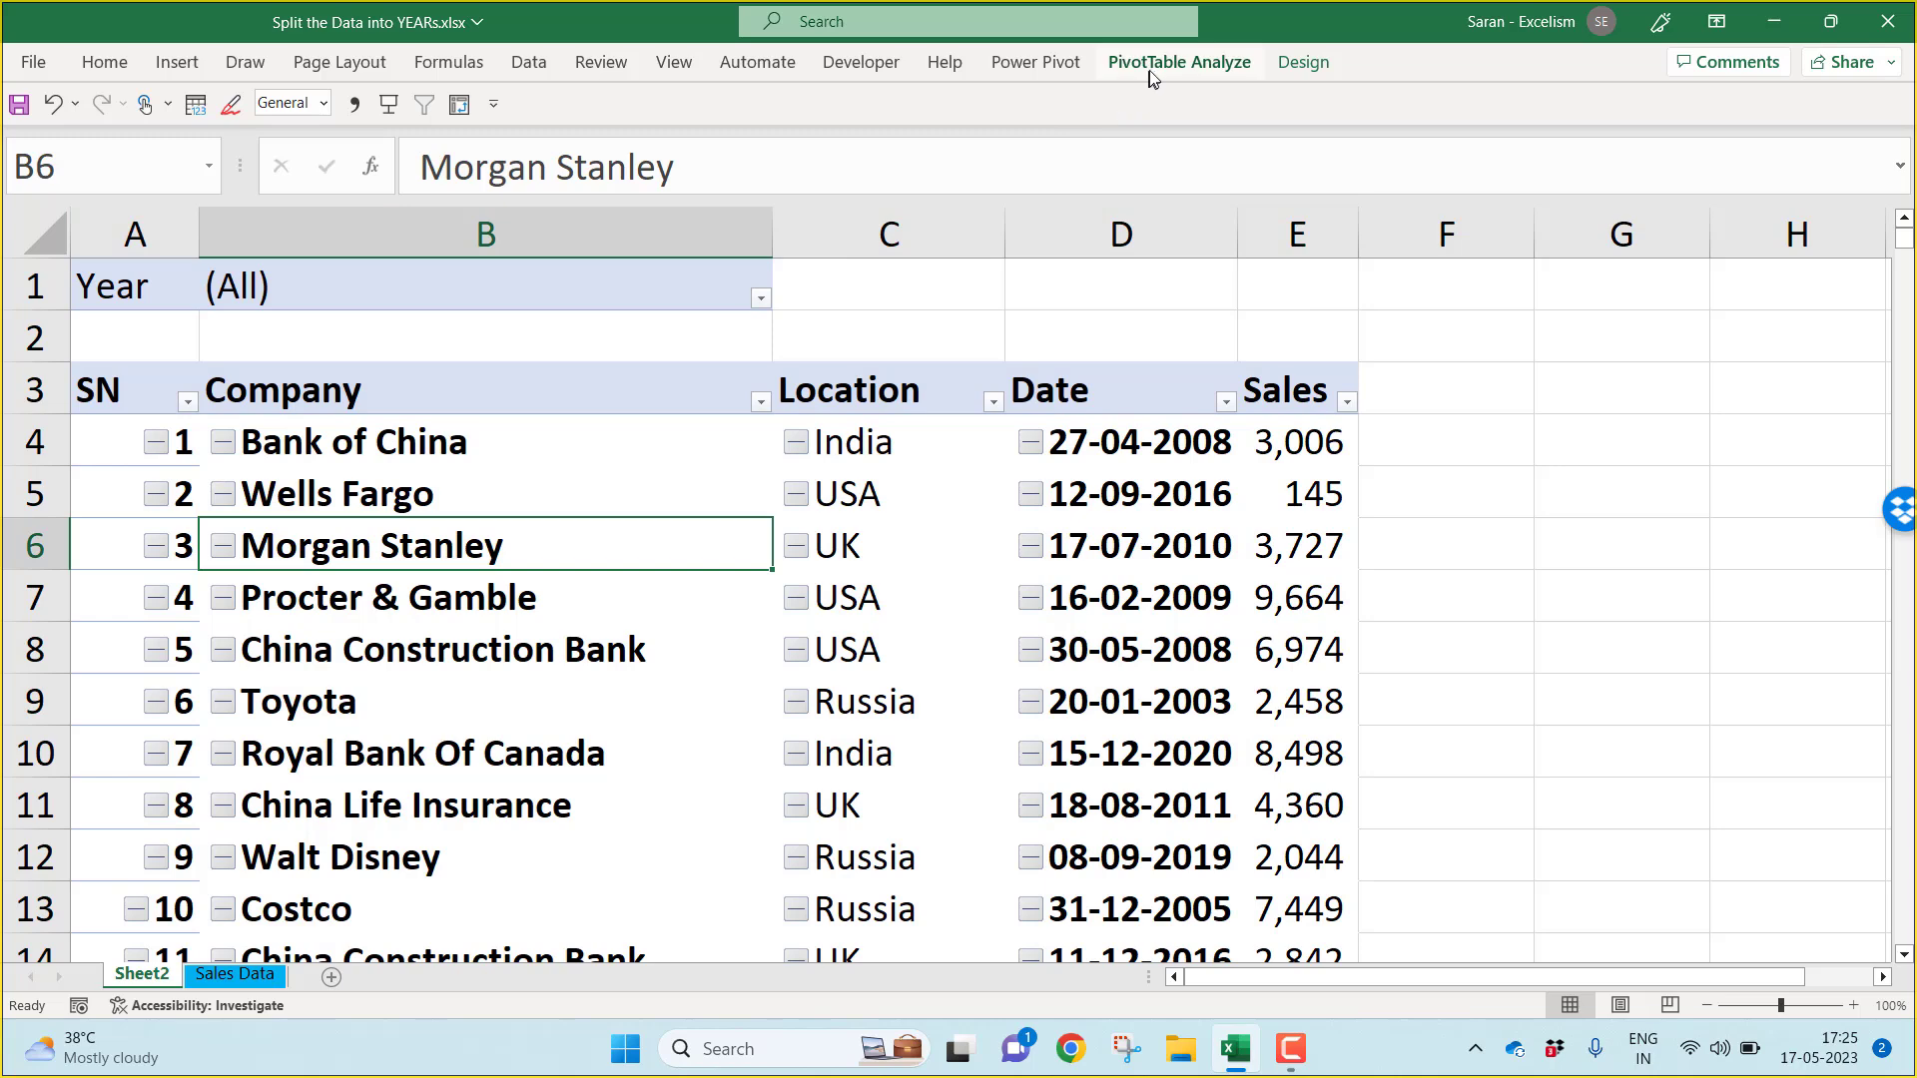
Step: Hide the +/- expand/collapse buttons on the pivot table rows
left_click(1178, 62)
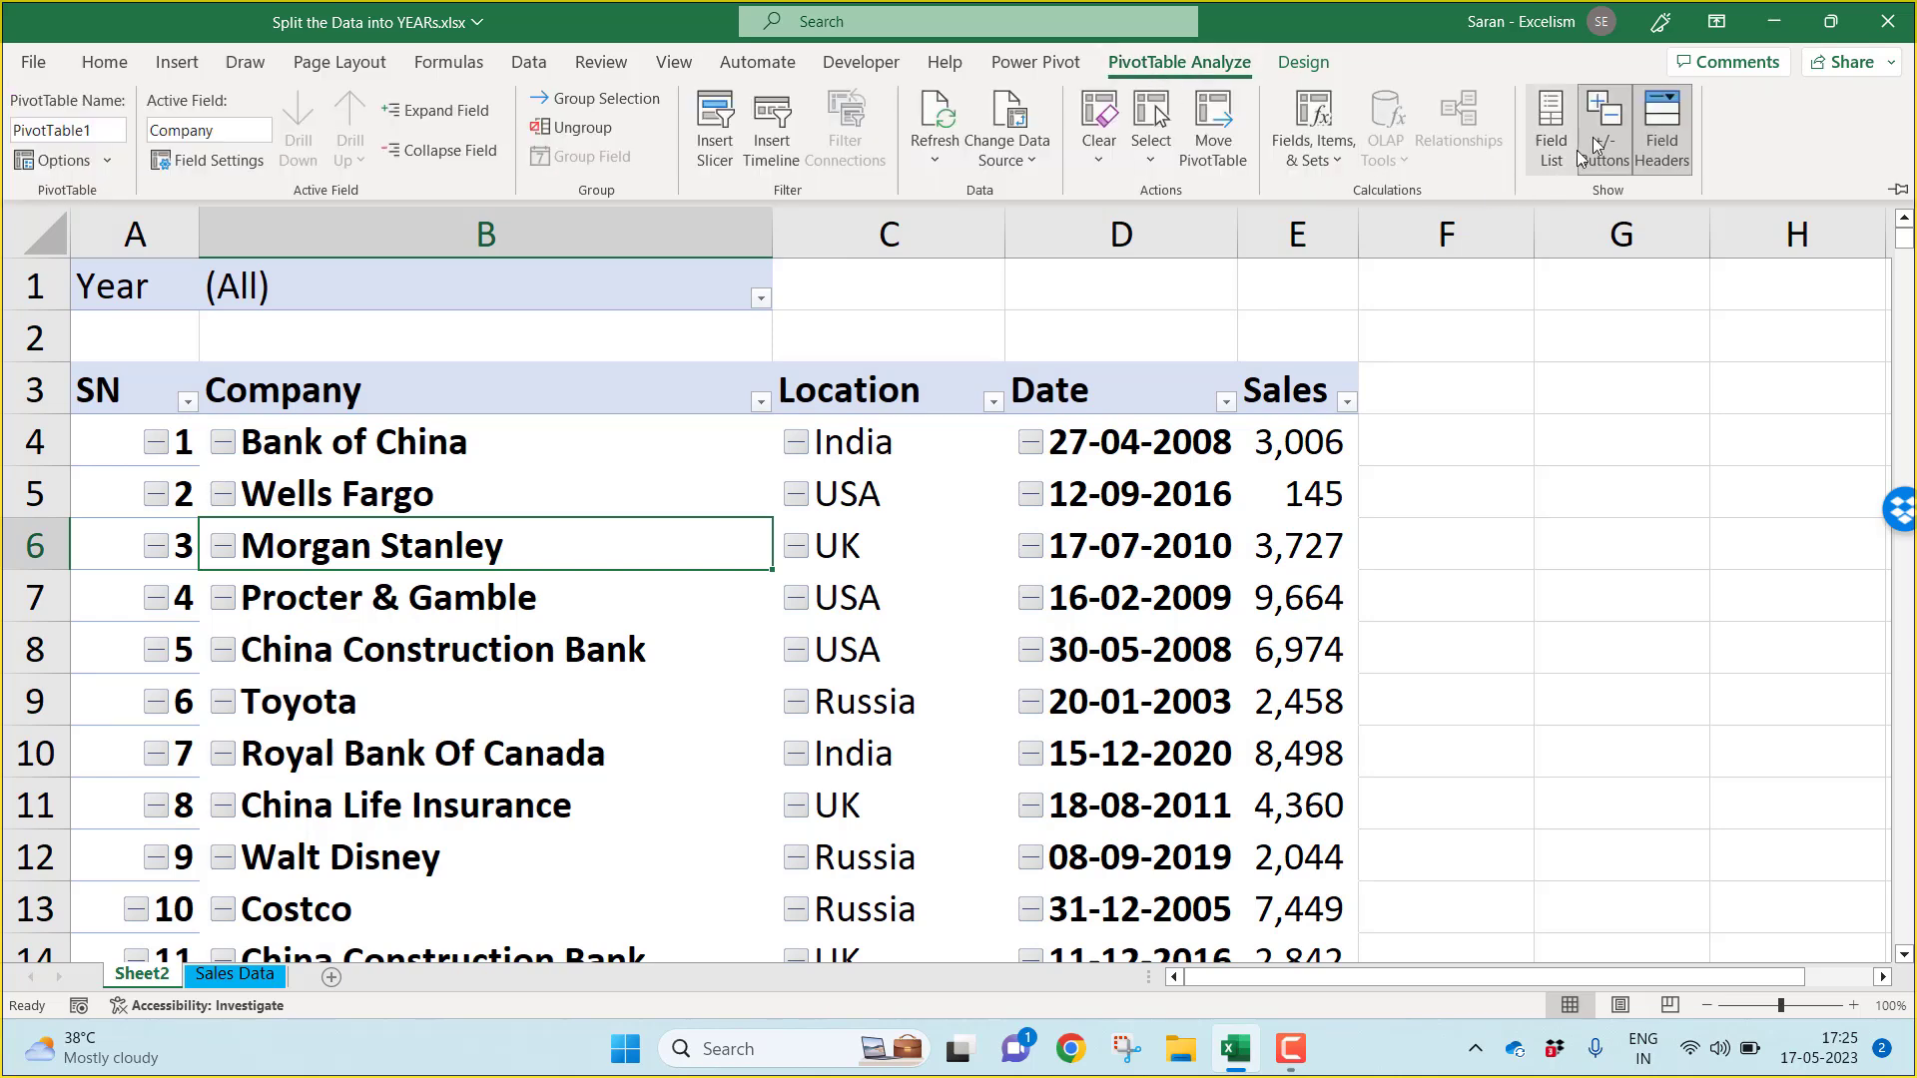
mouse_move(1603, 128)
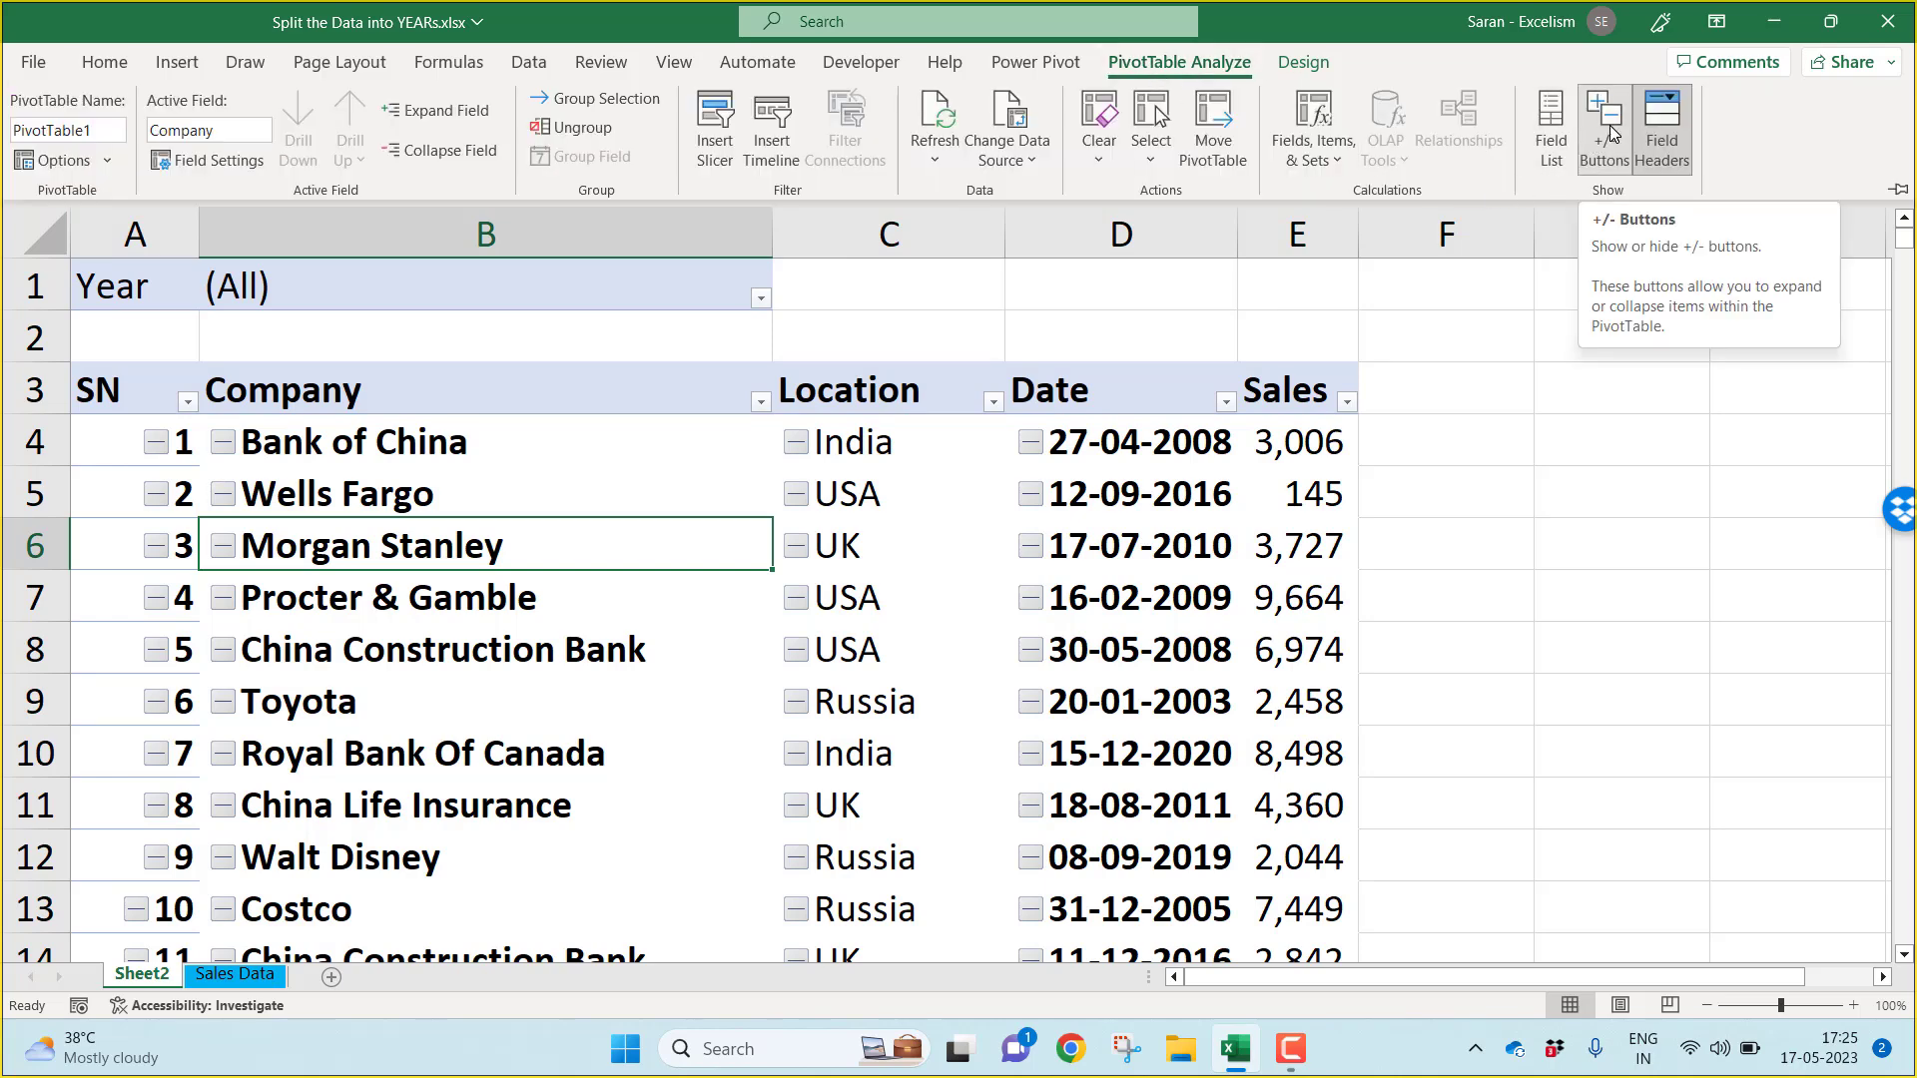
left_click(1603, 128)
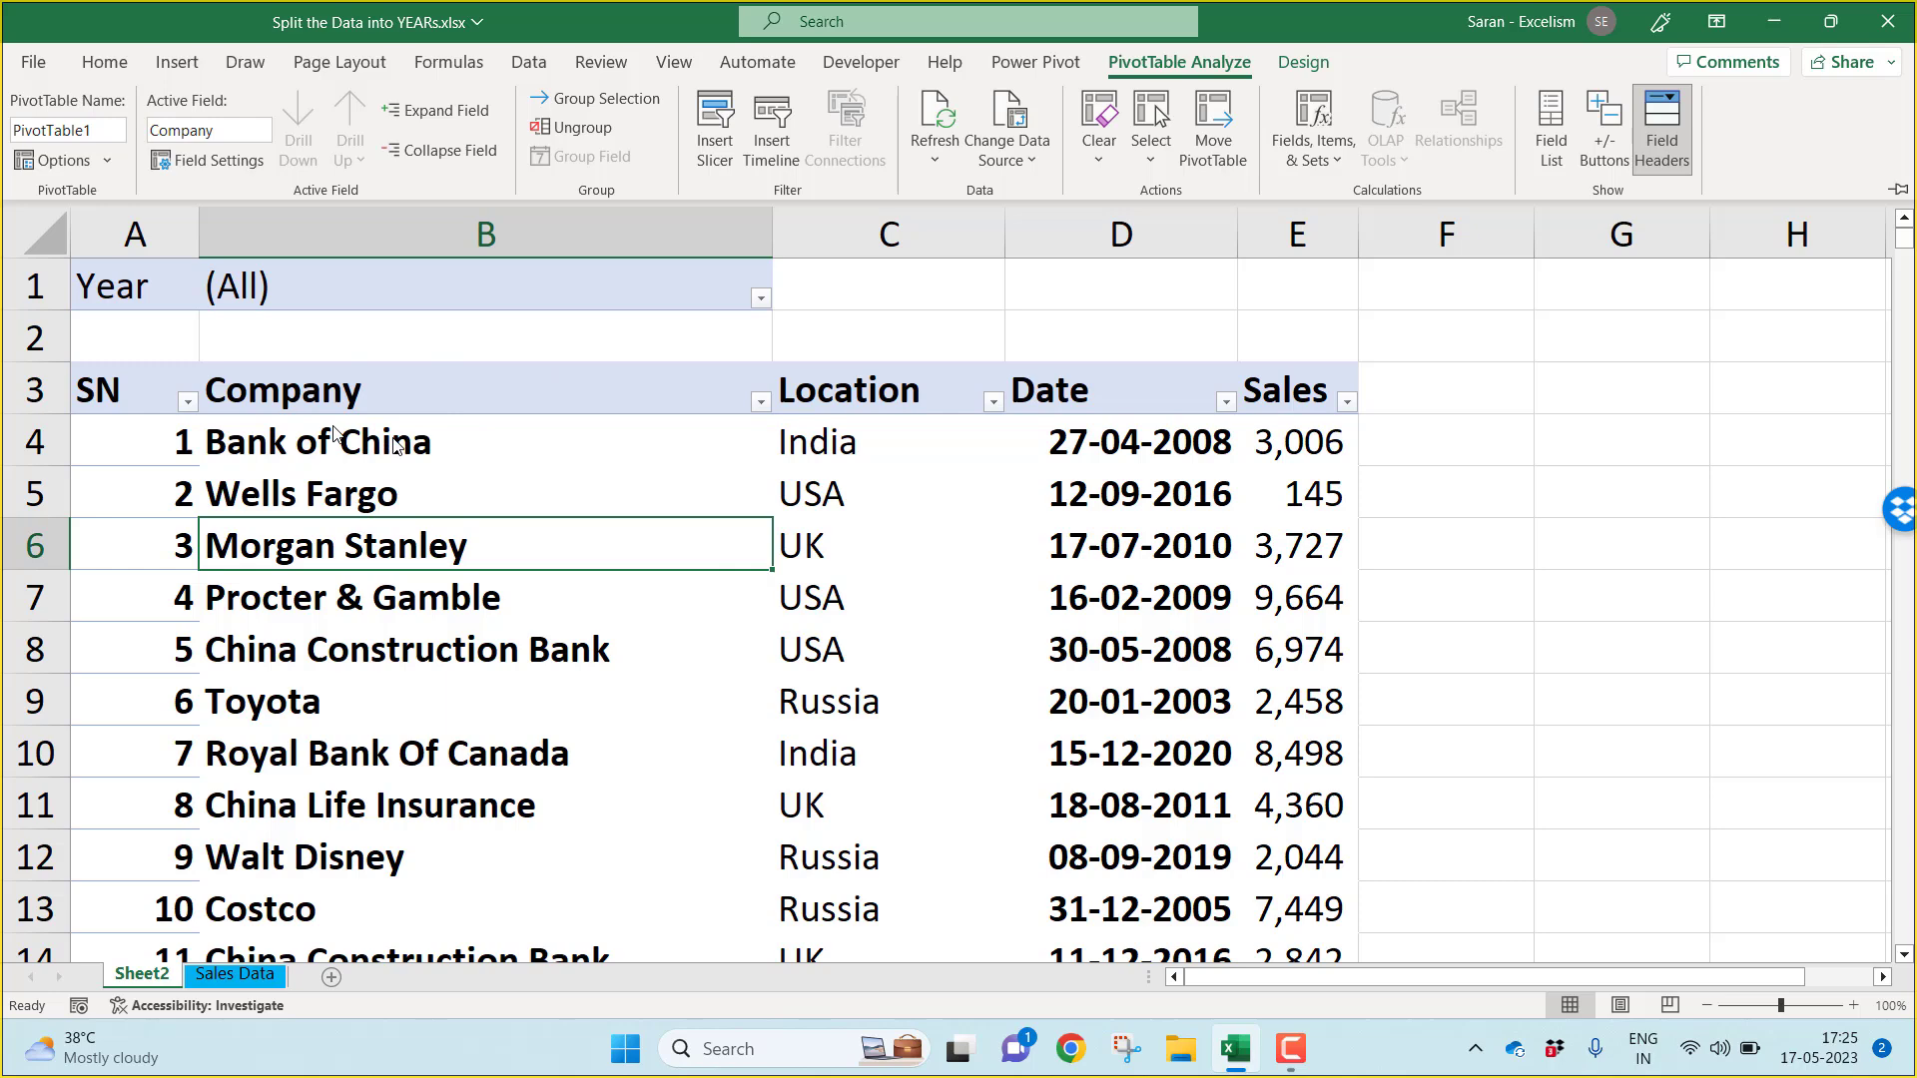
mouse_move(110, 465)
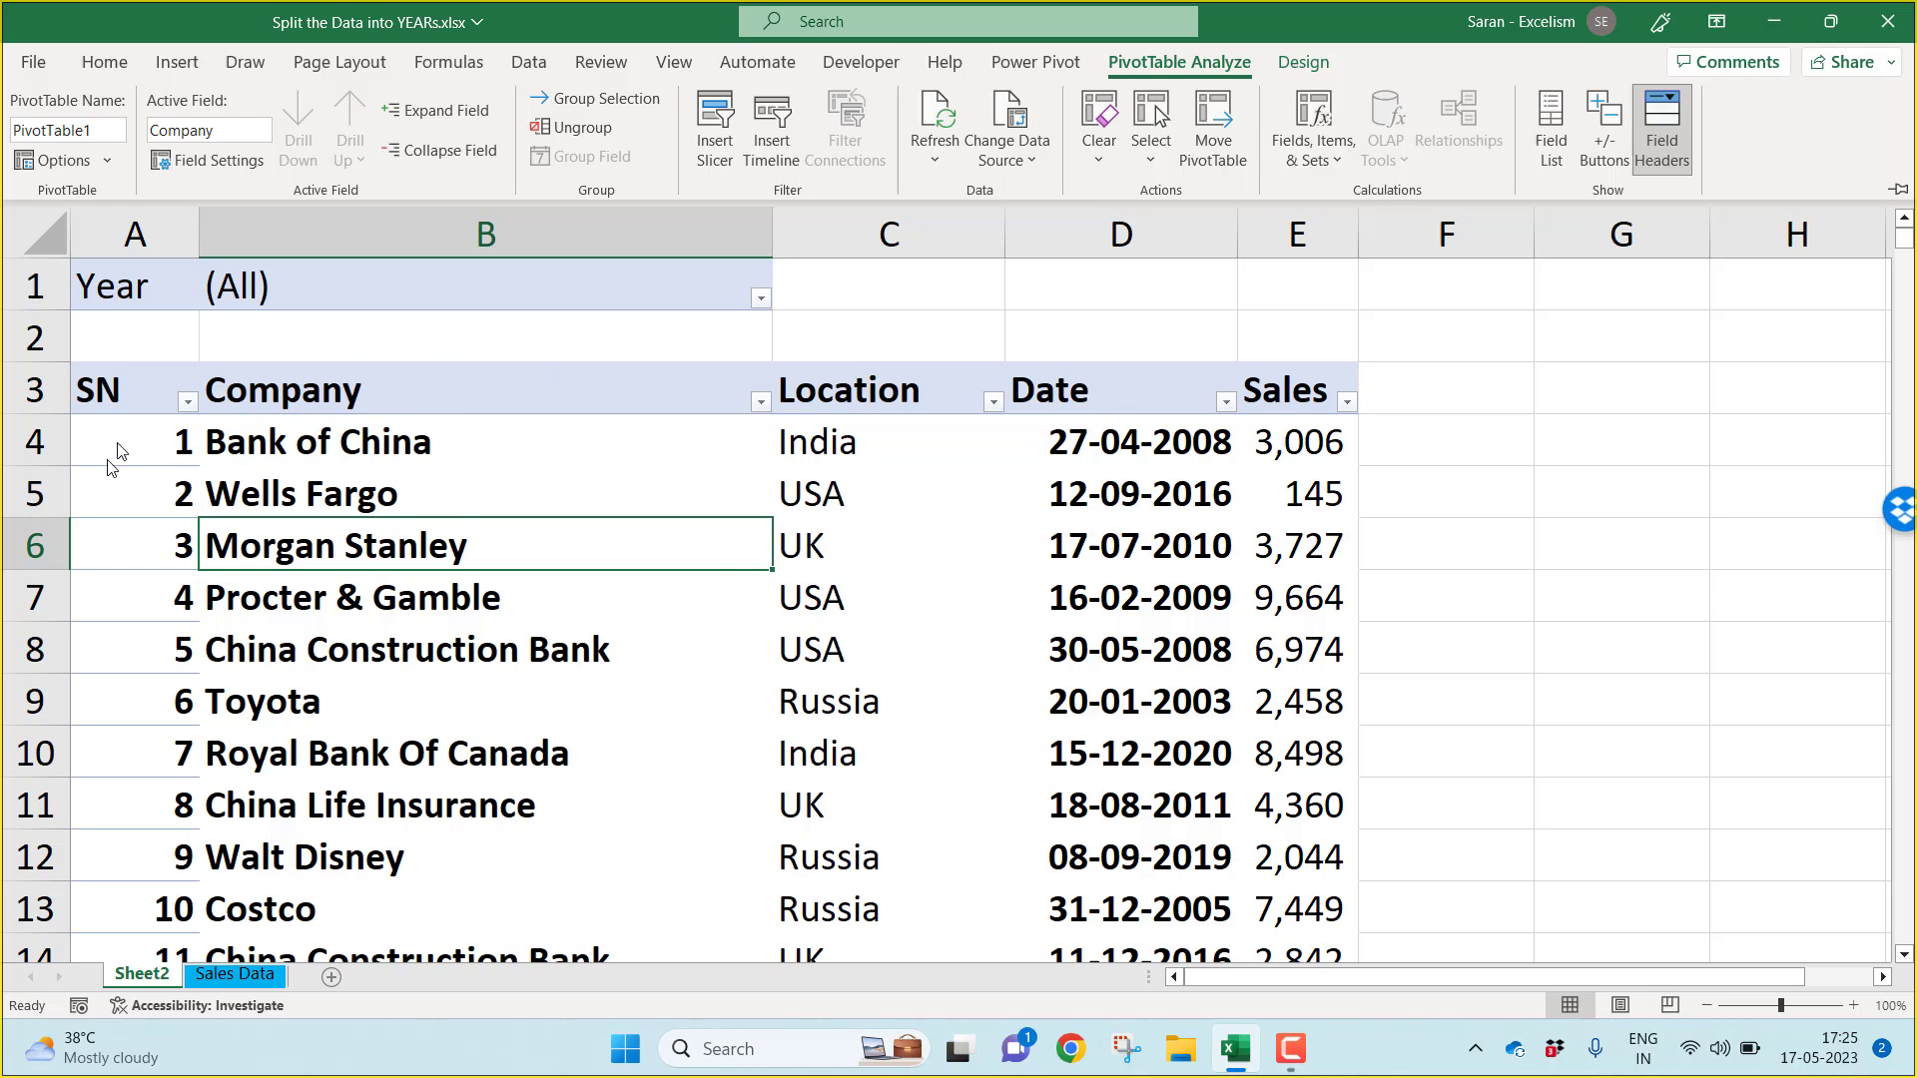
mouse_move(144, 478)
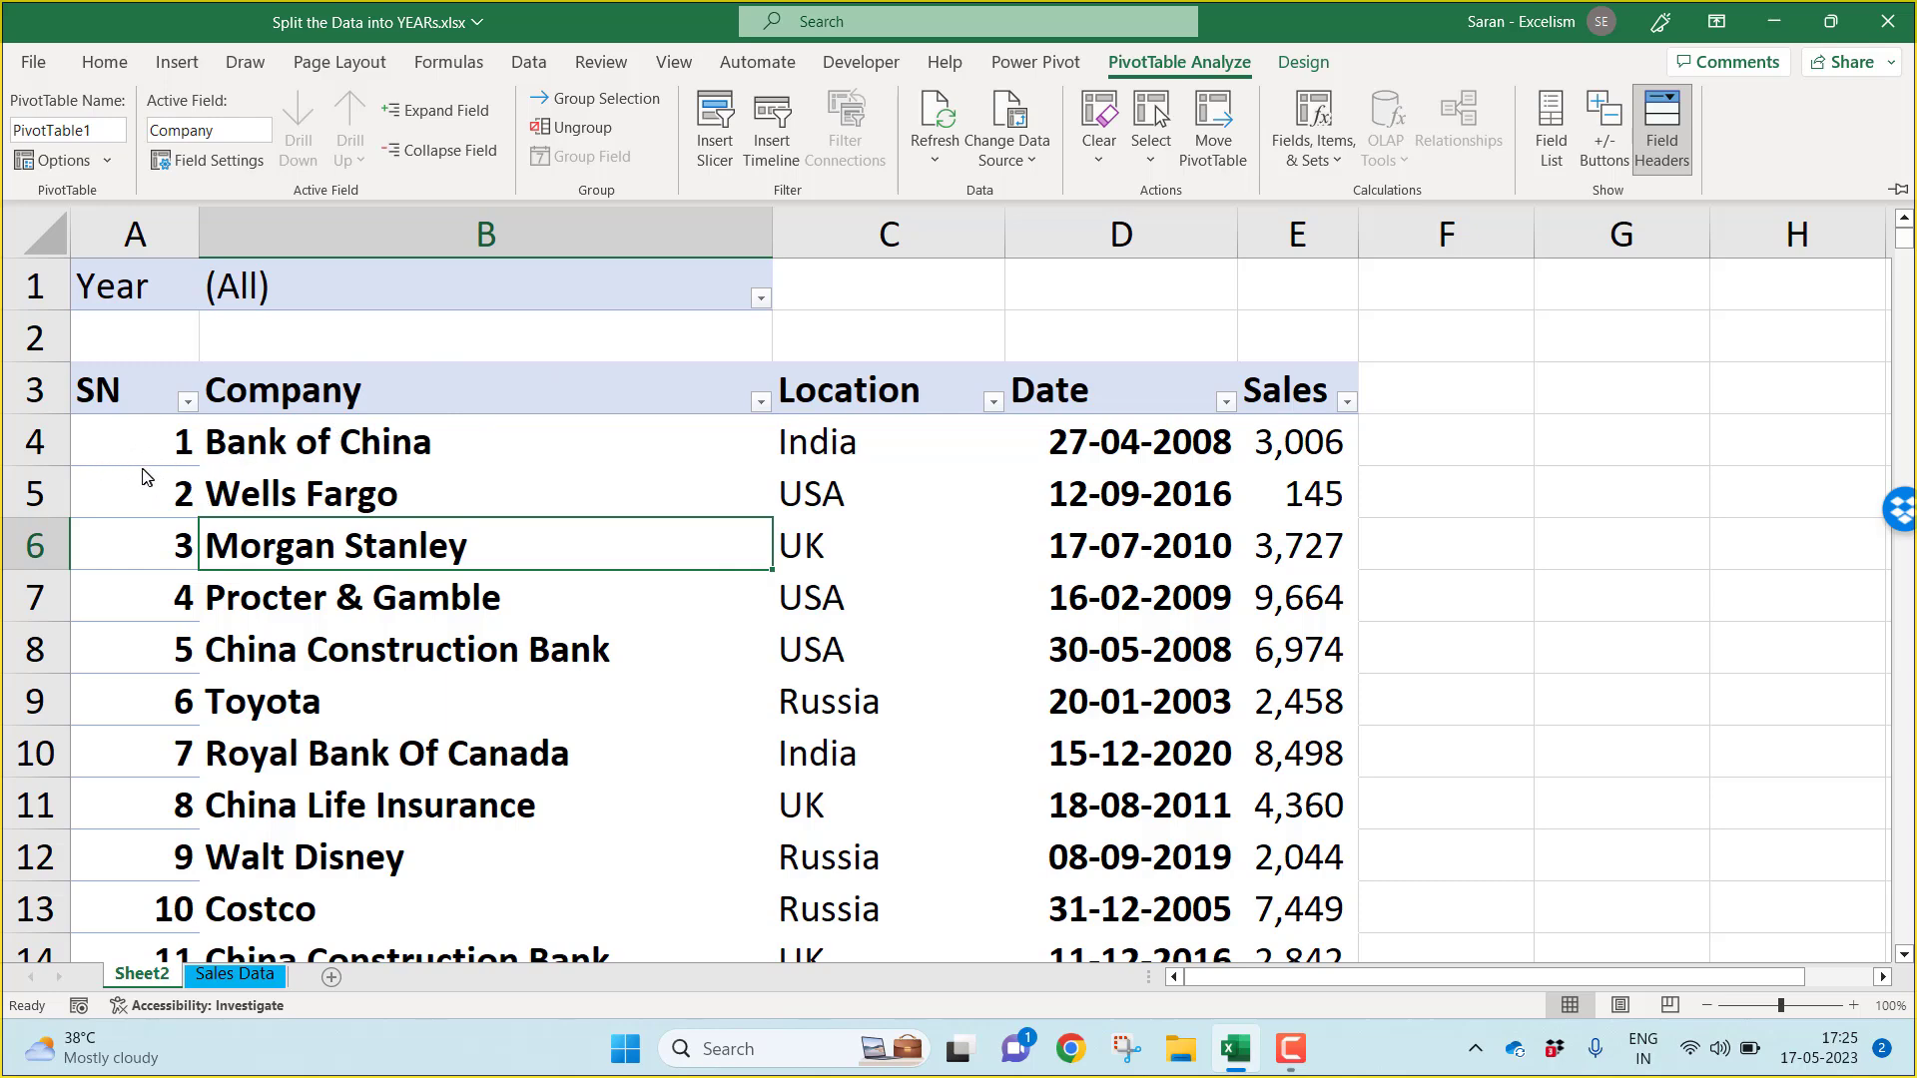
mouse_move(367, 437)
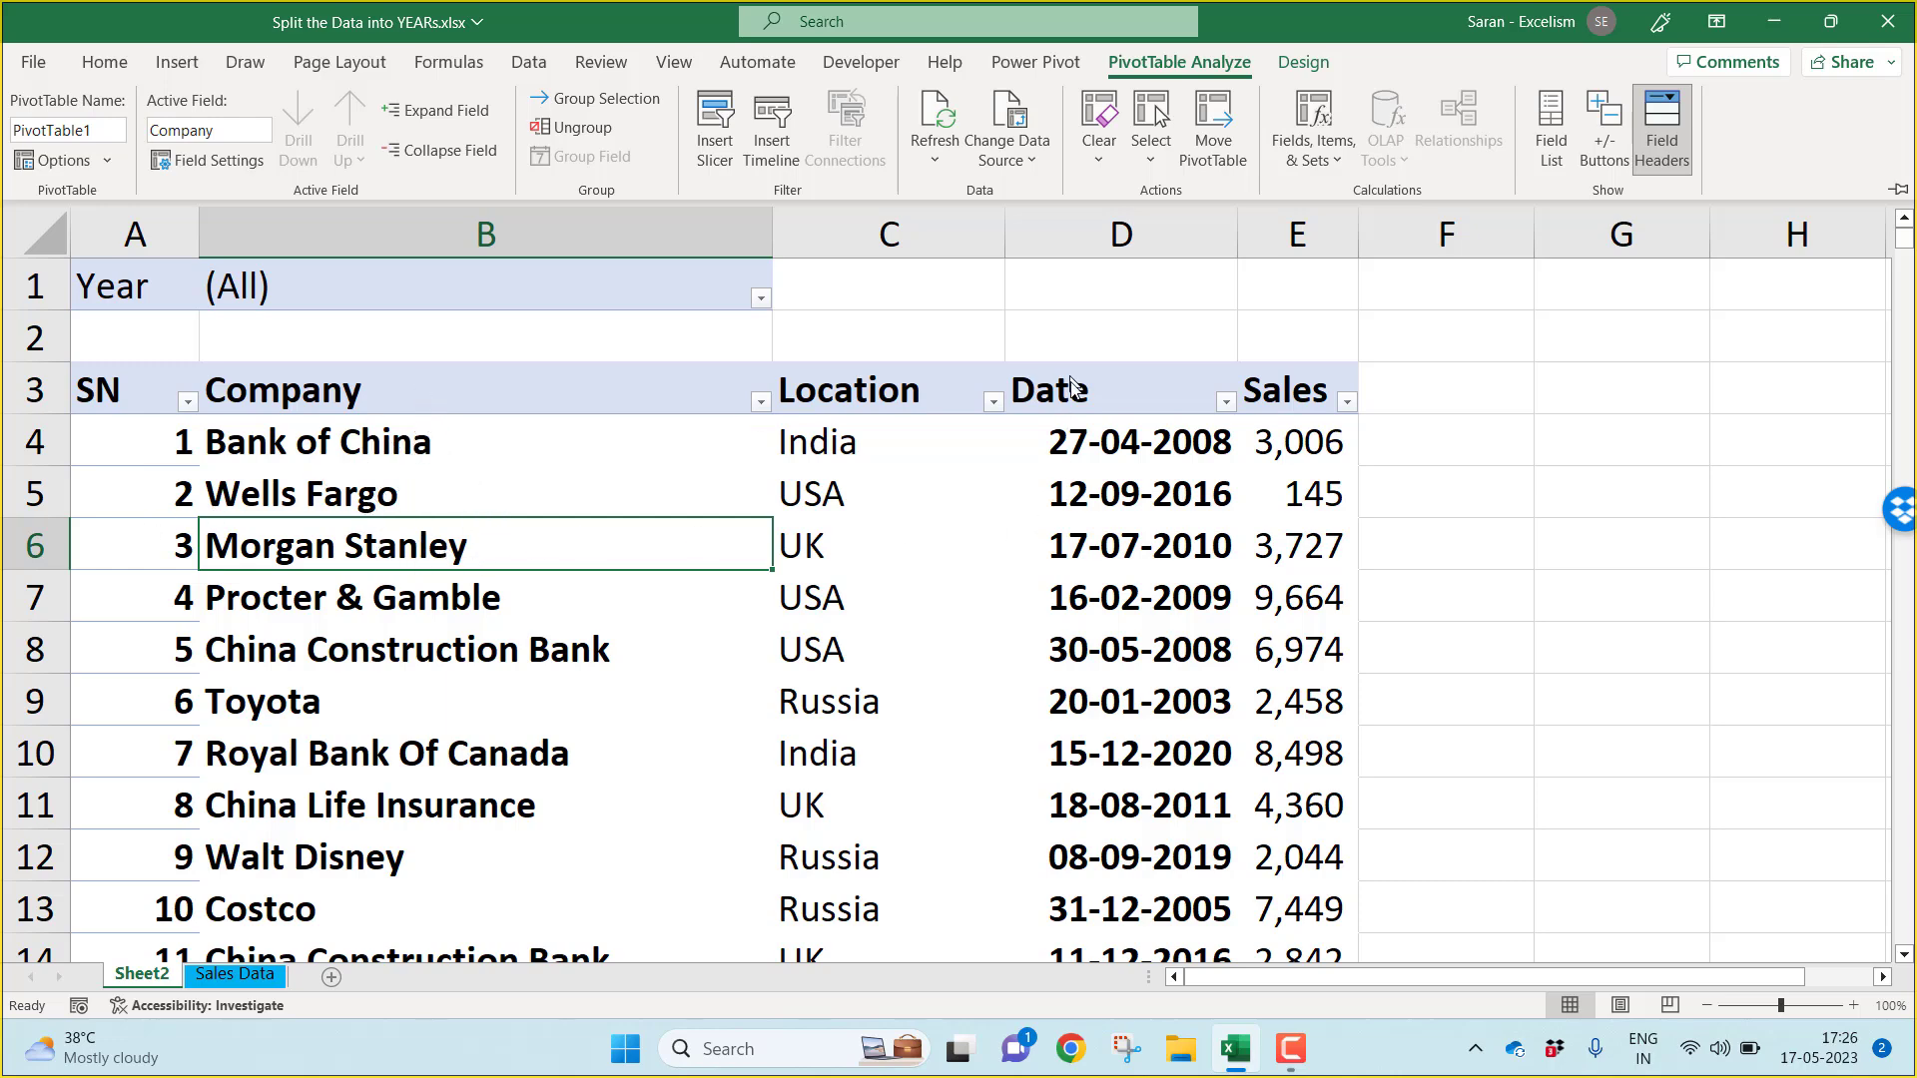
mouse_move(952, 495)
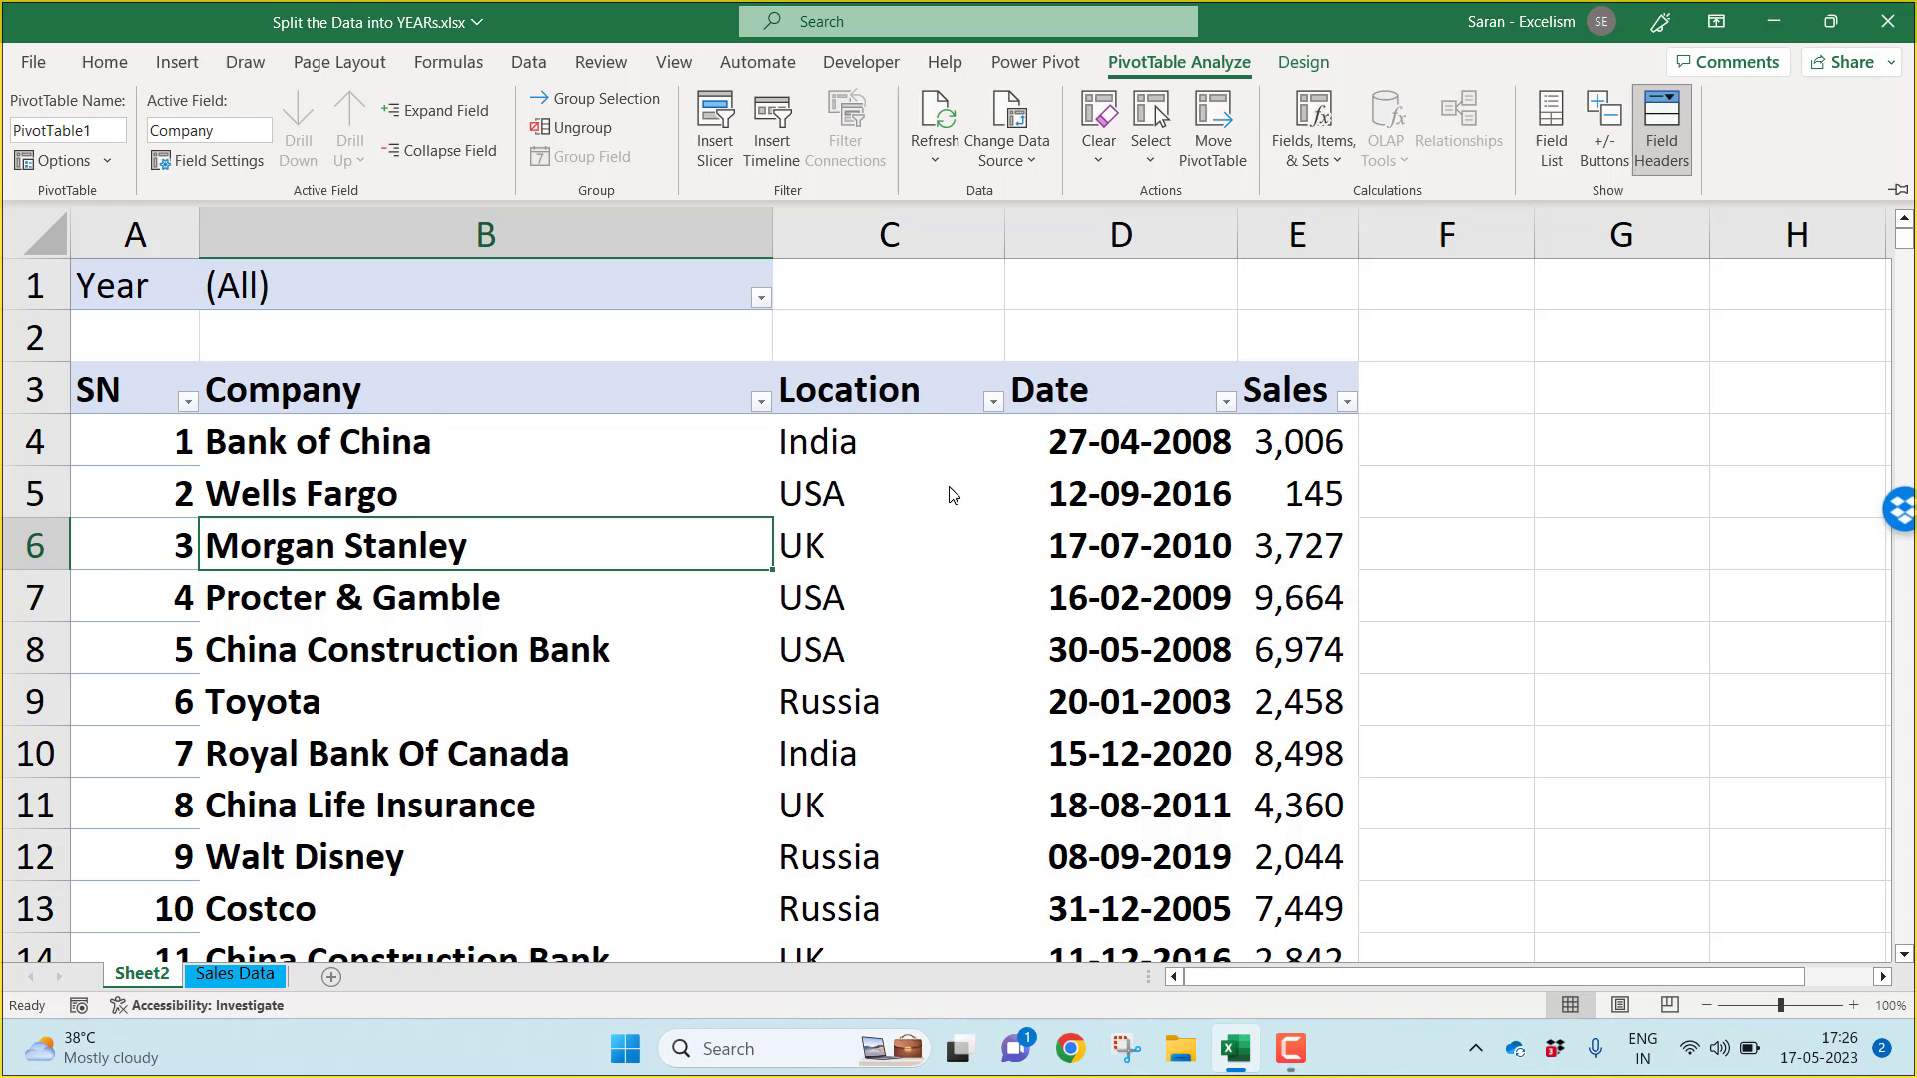
left_click(1299, 62)
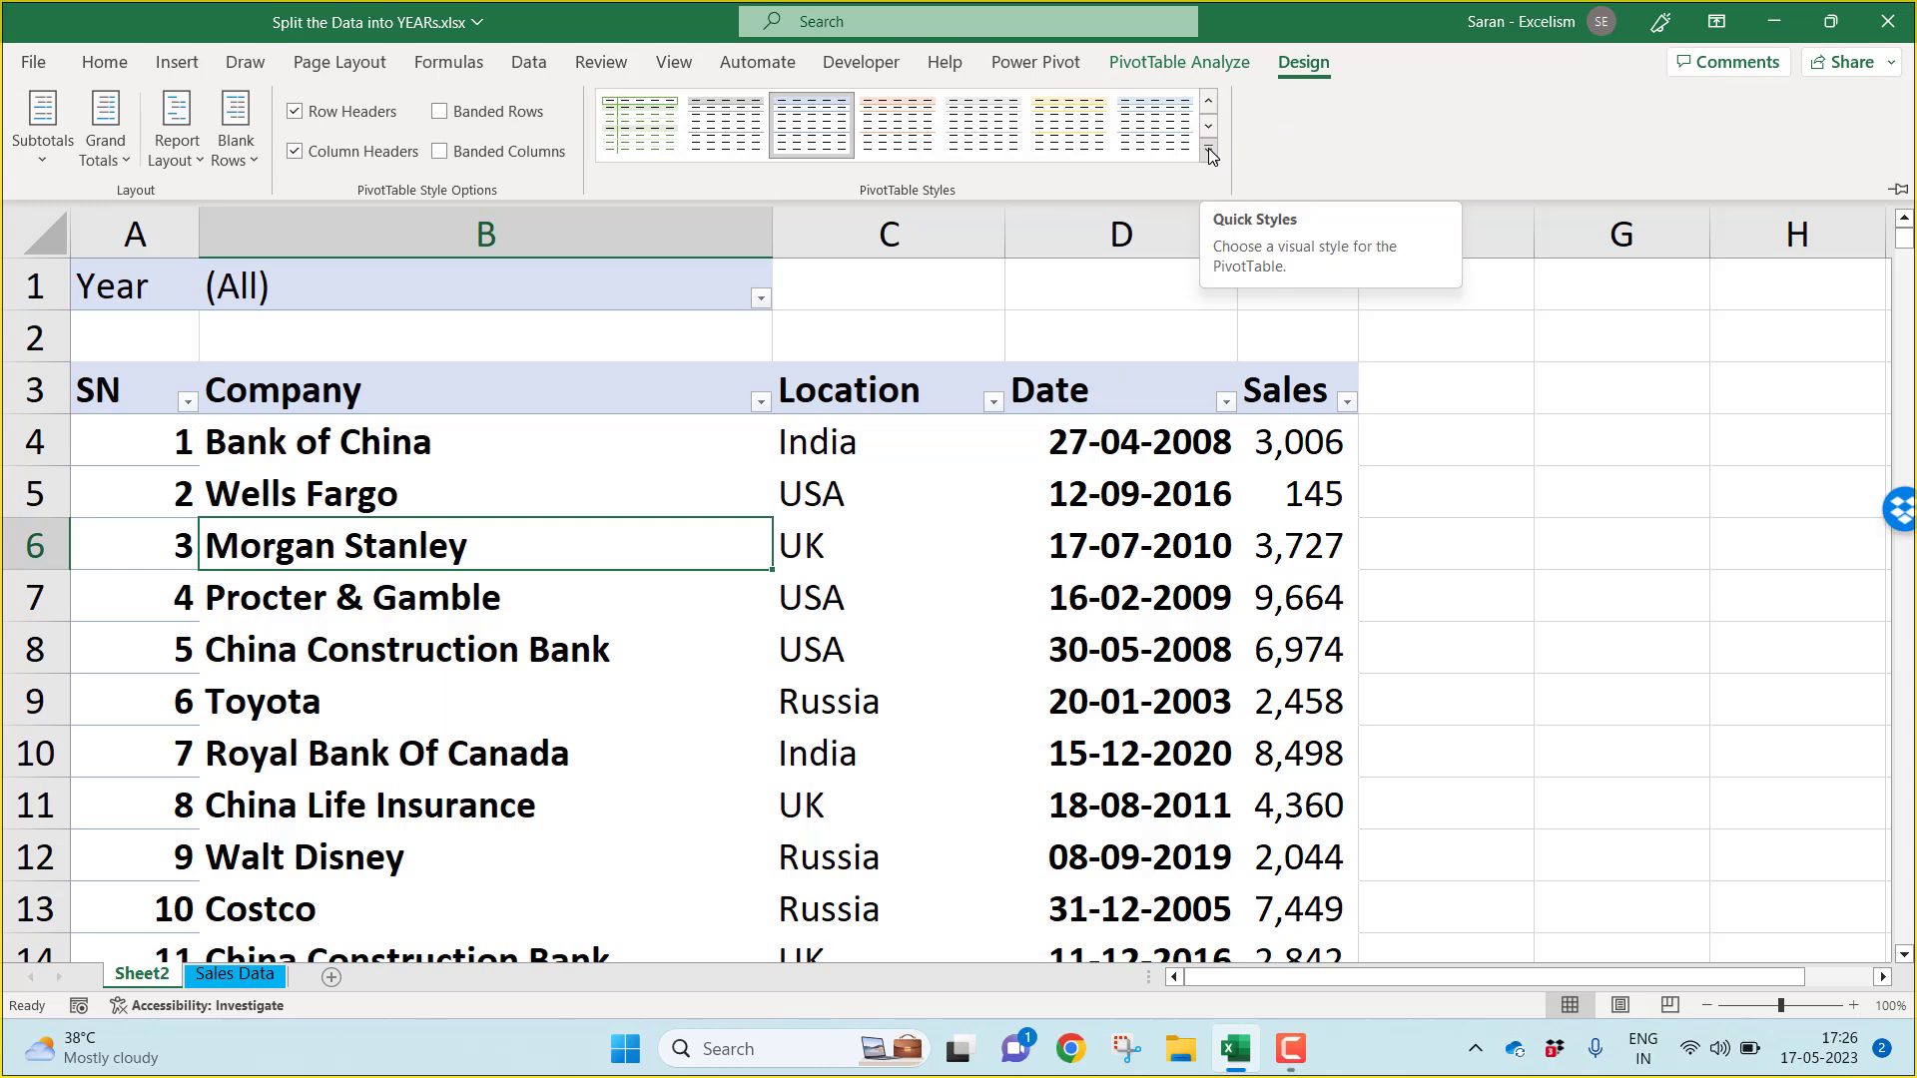
Step: Apply the None pivot style and make the header row bold
left_click(1206, 156)
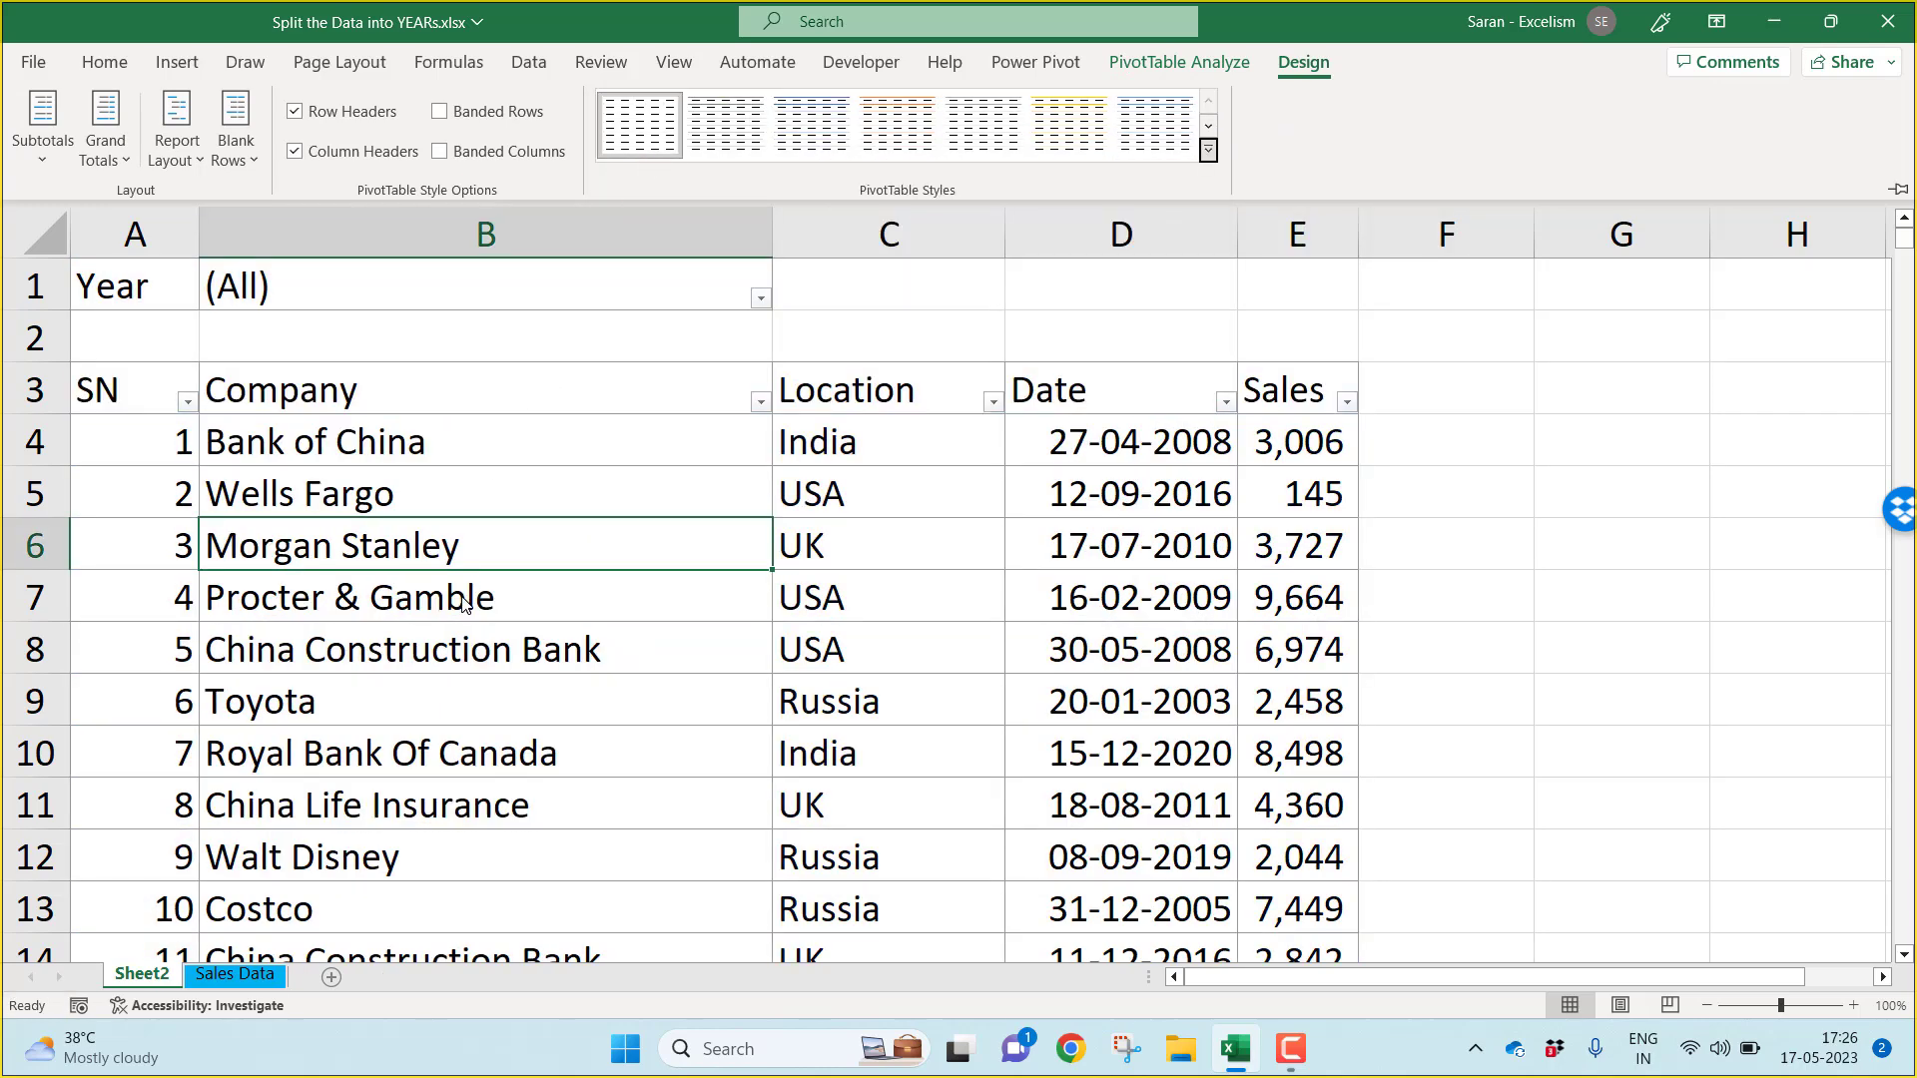
mouse_move(132, 402)
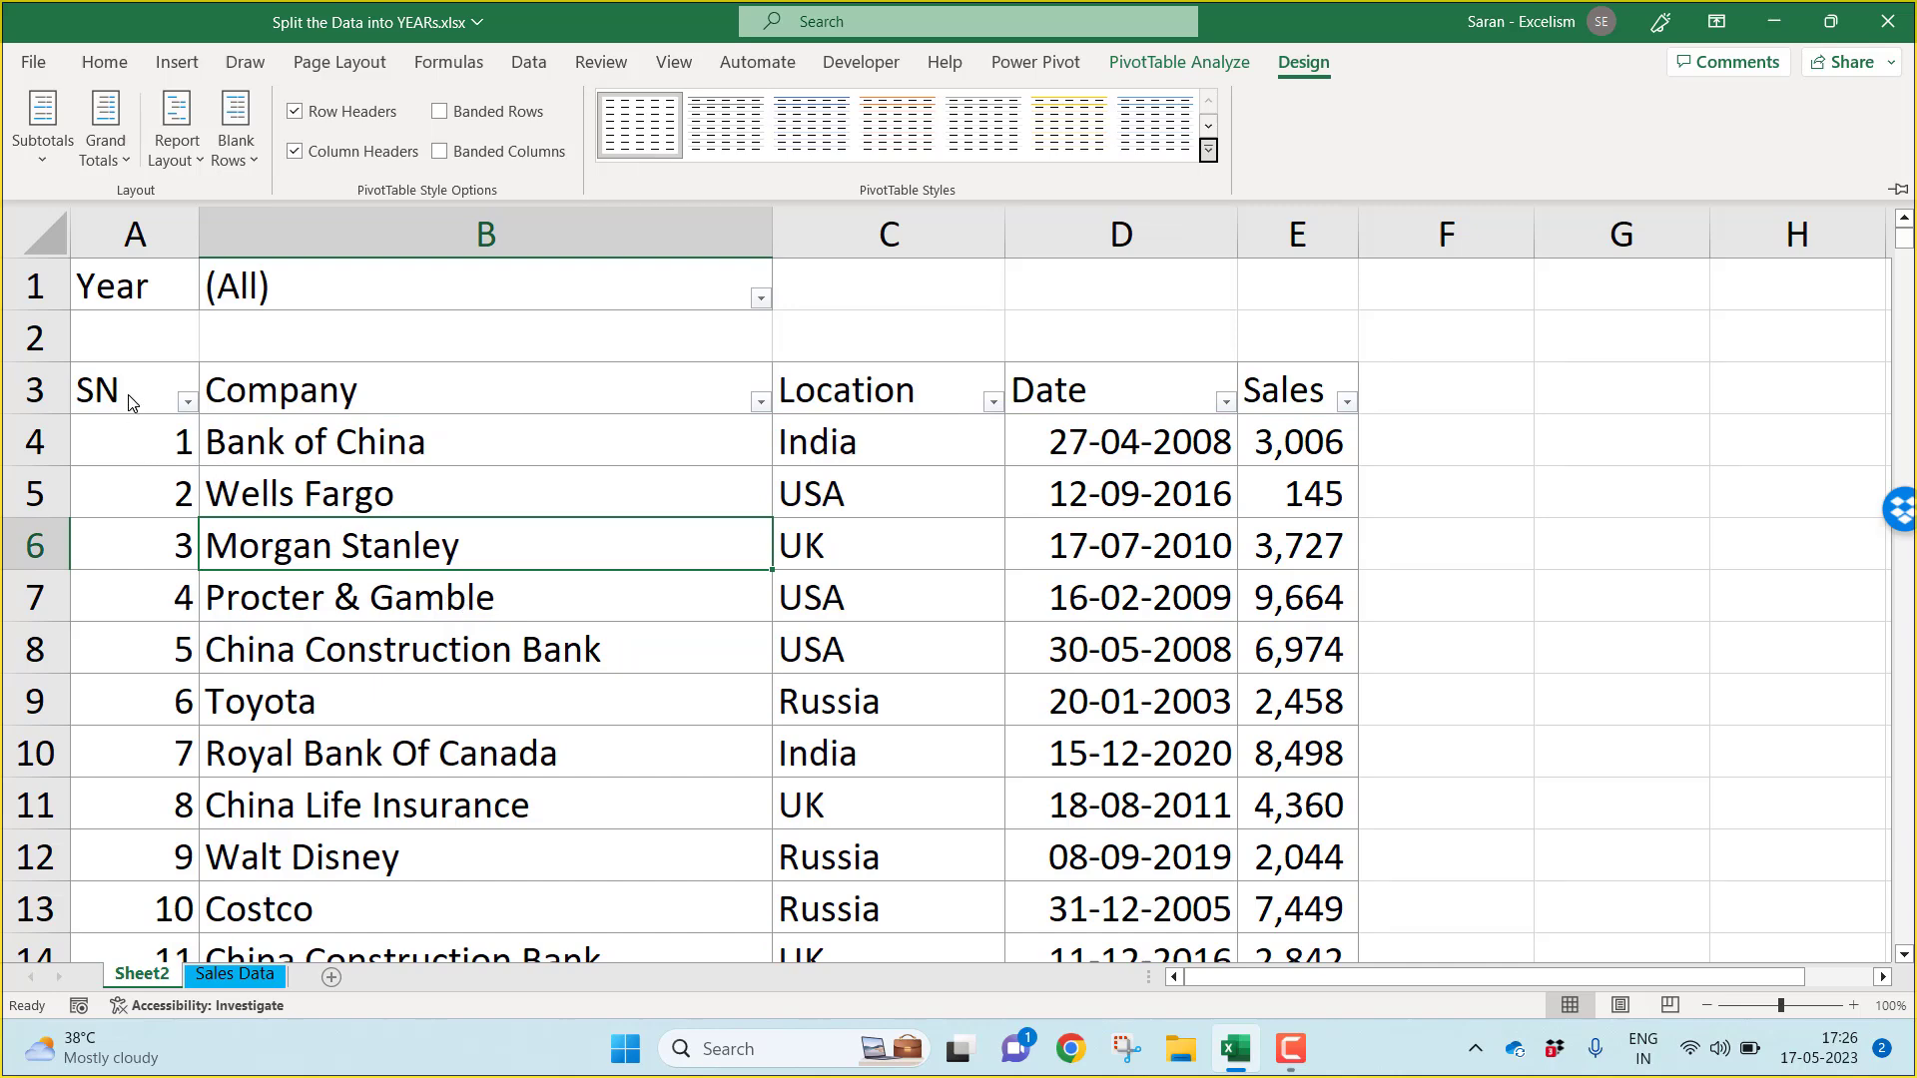
left_click(132, 389)
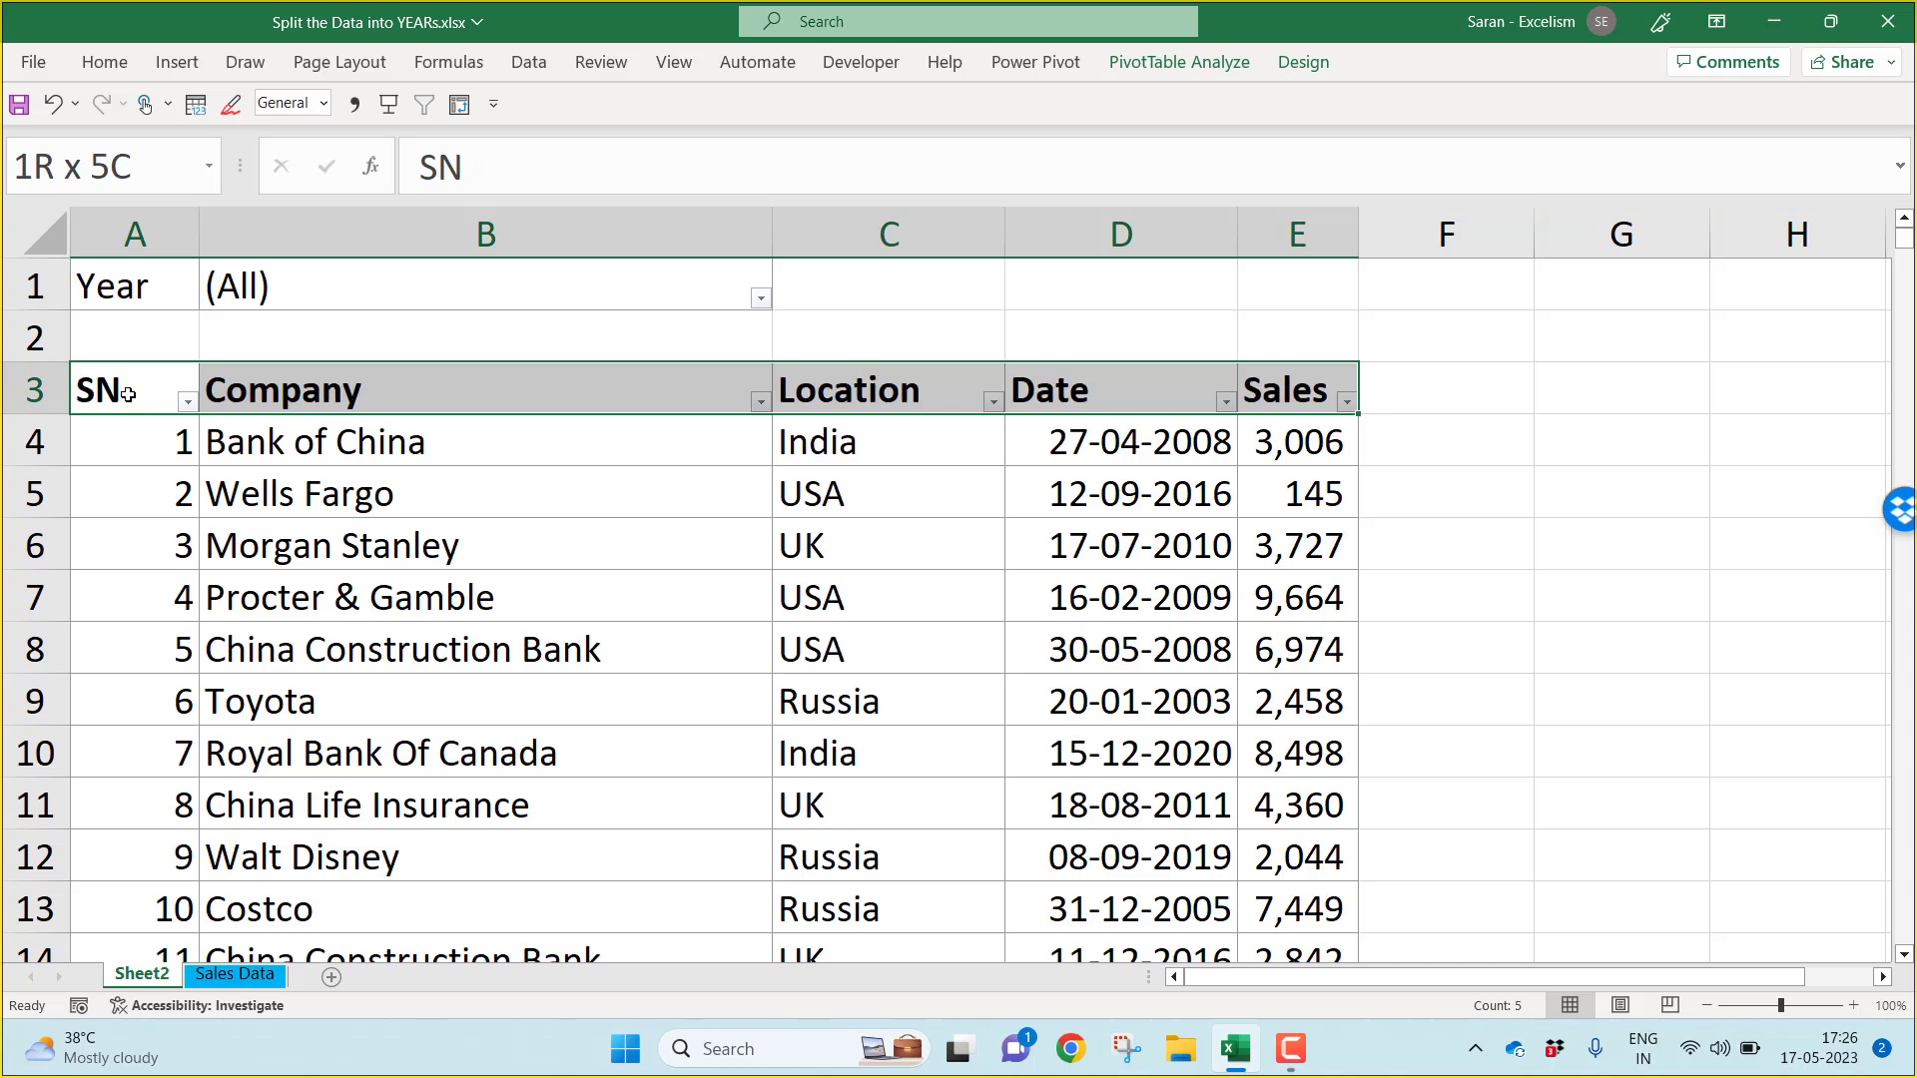
left_click(483, 232)
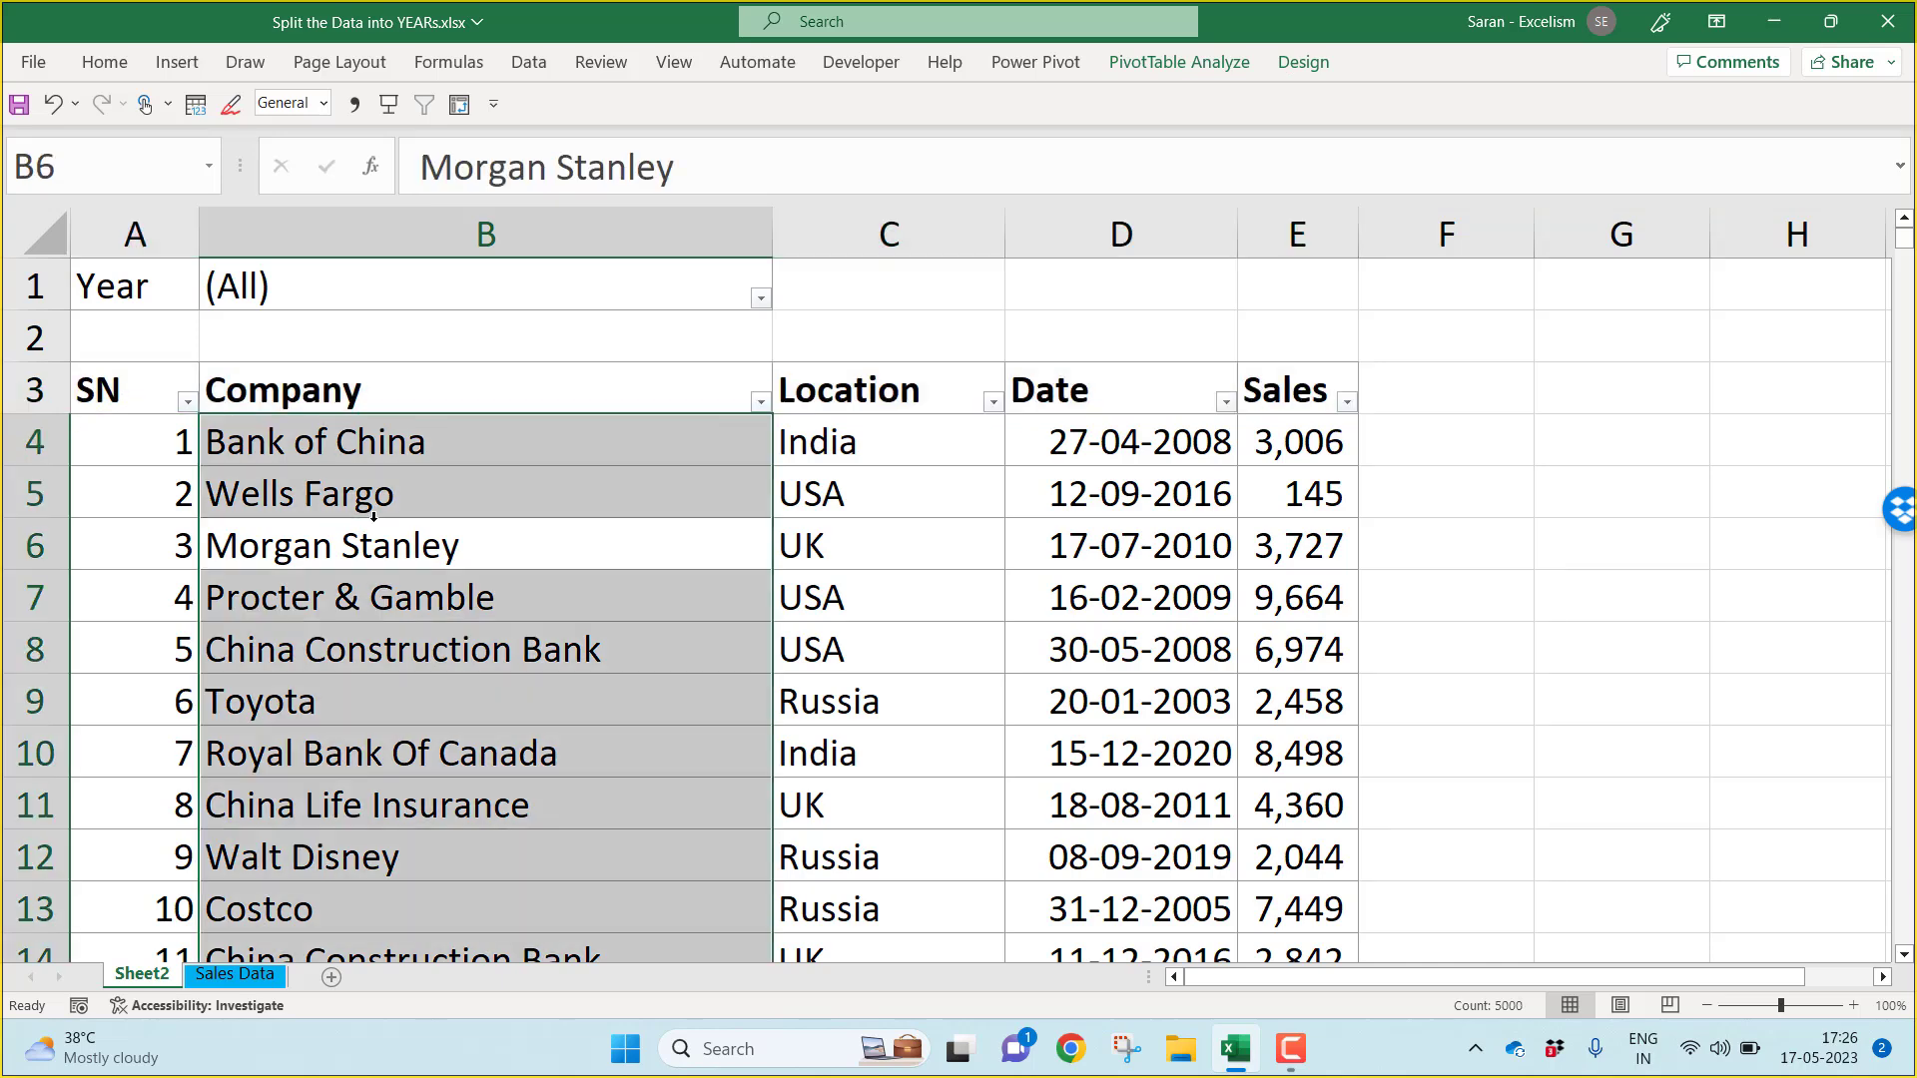
left_click(404, 493)
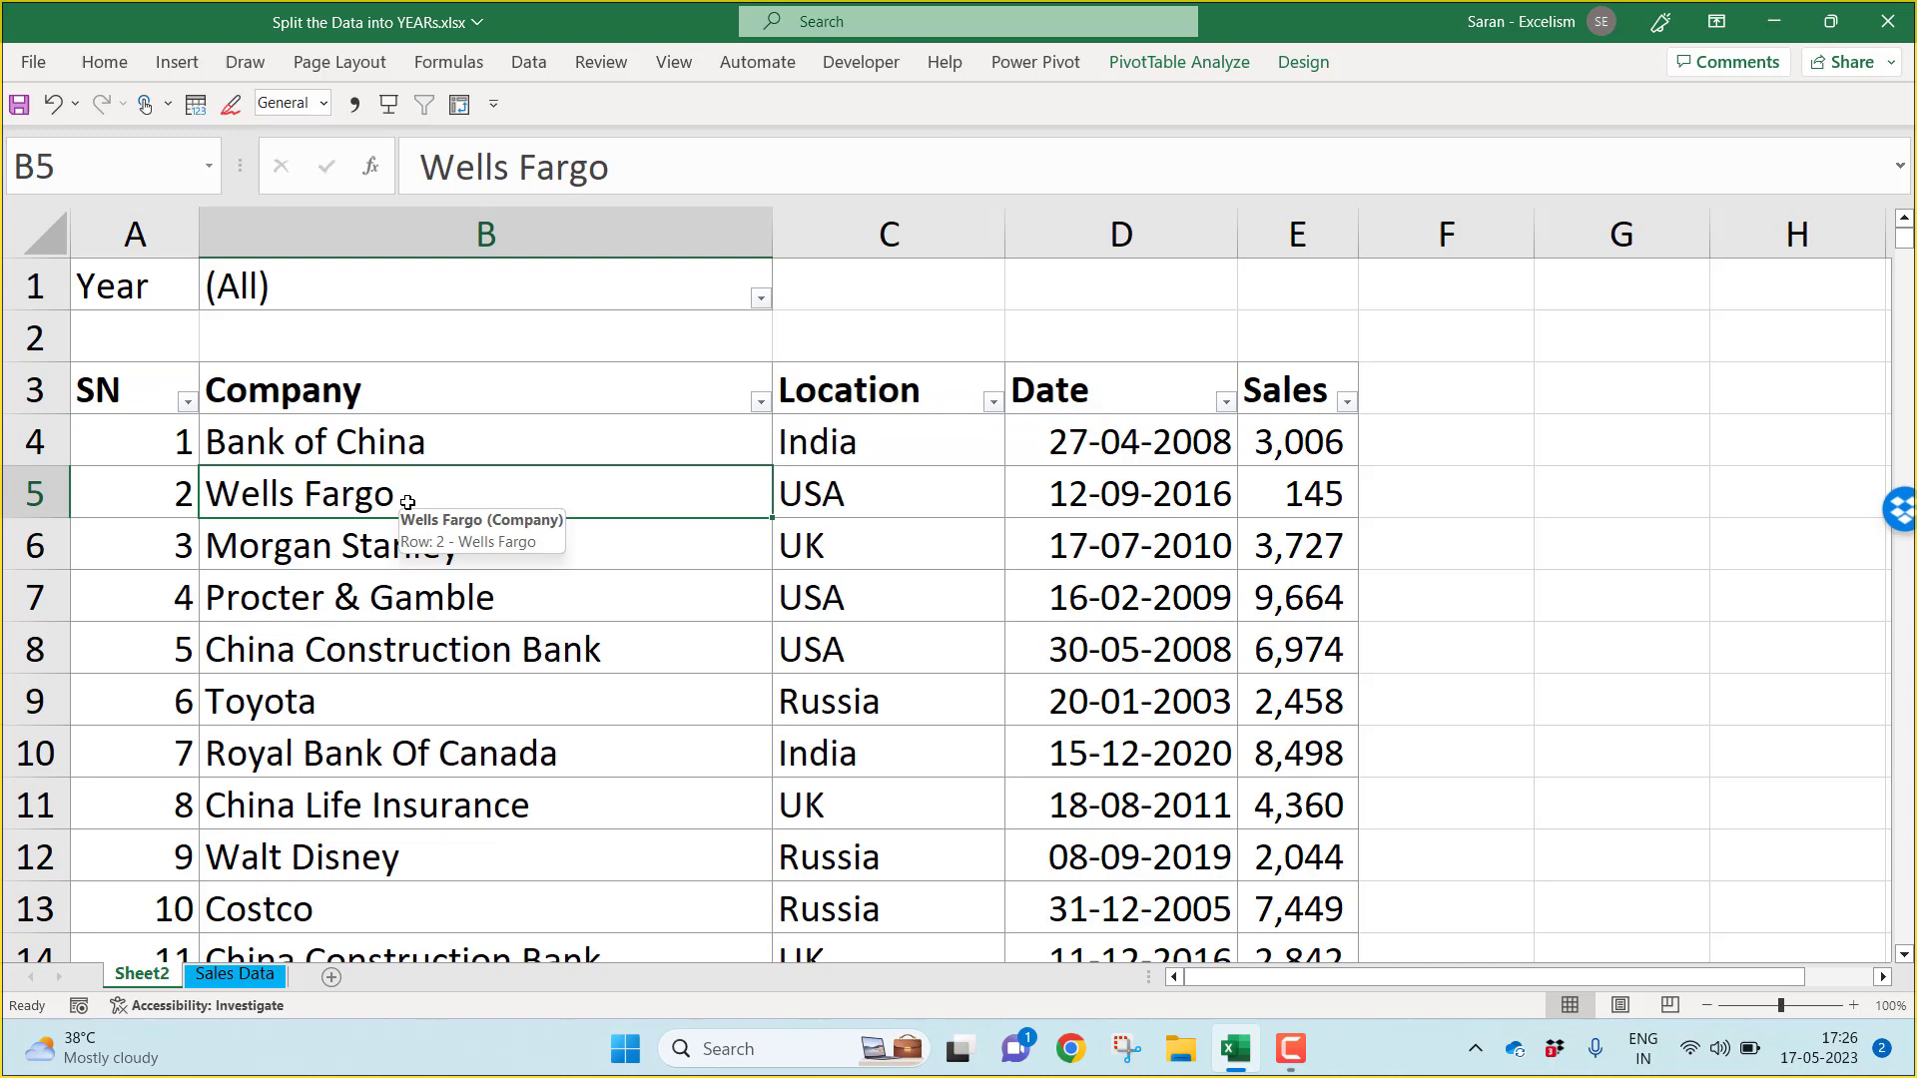
mouse_move(1208, 78)
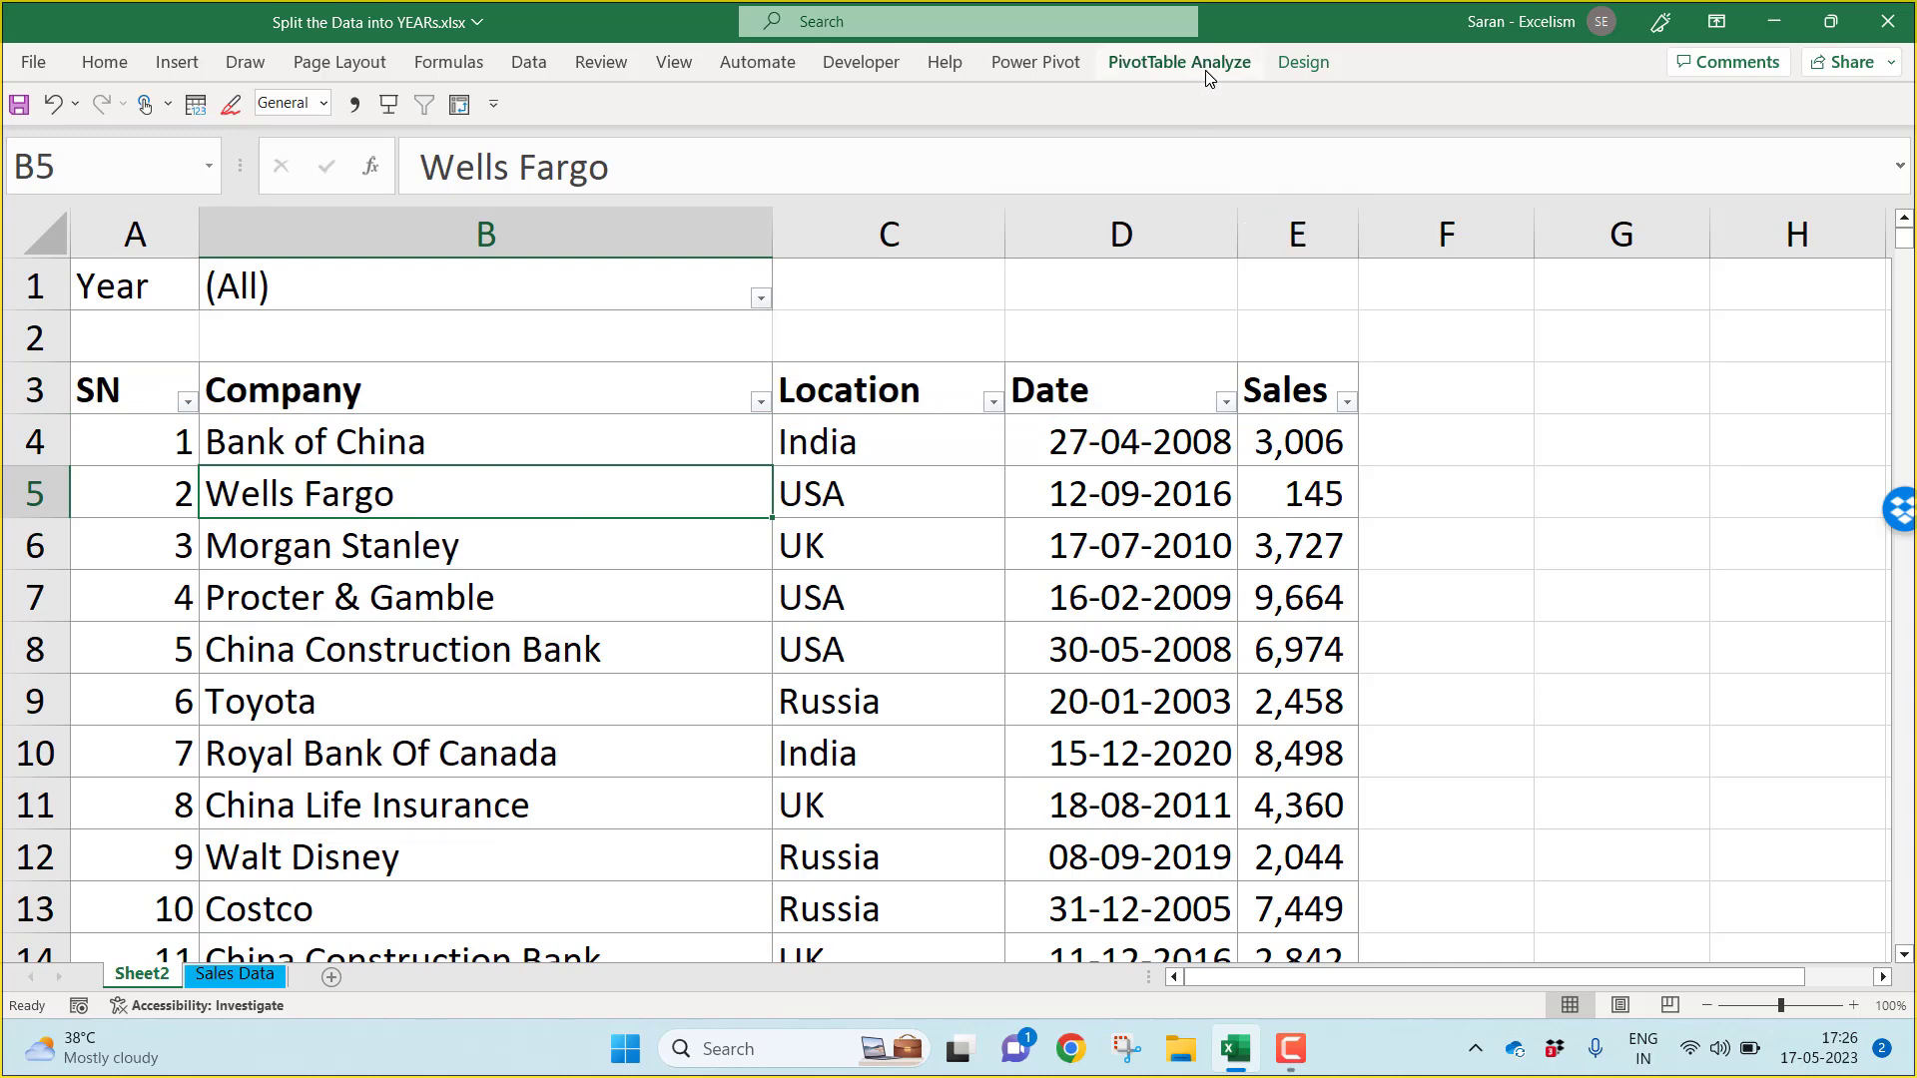
Step: Run Show Report Filter Pages on Year to create one sheet per year
left_click(1178, 62)
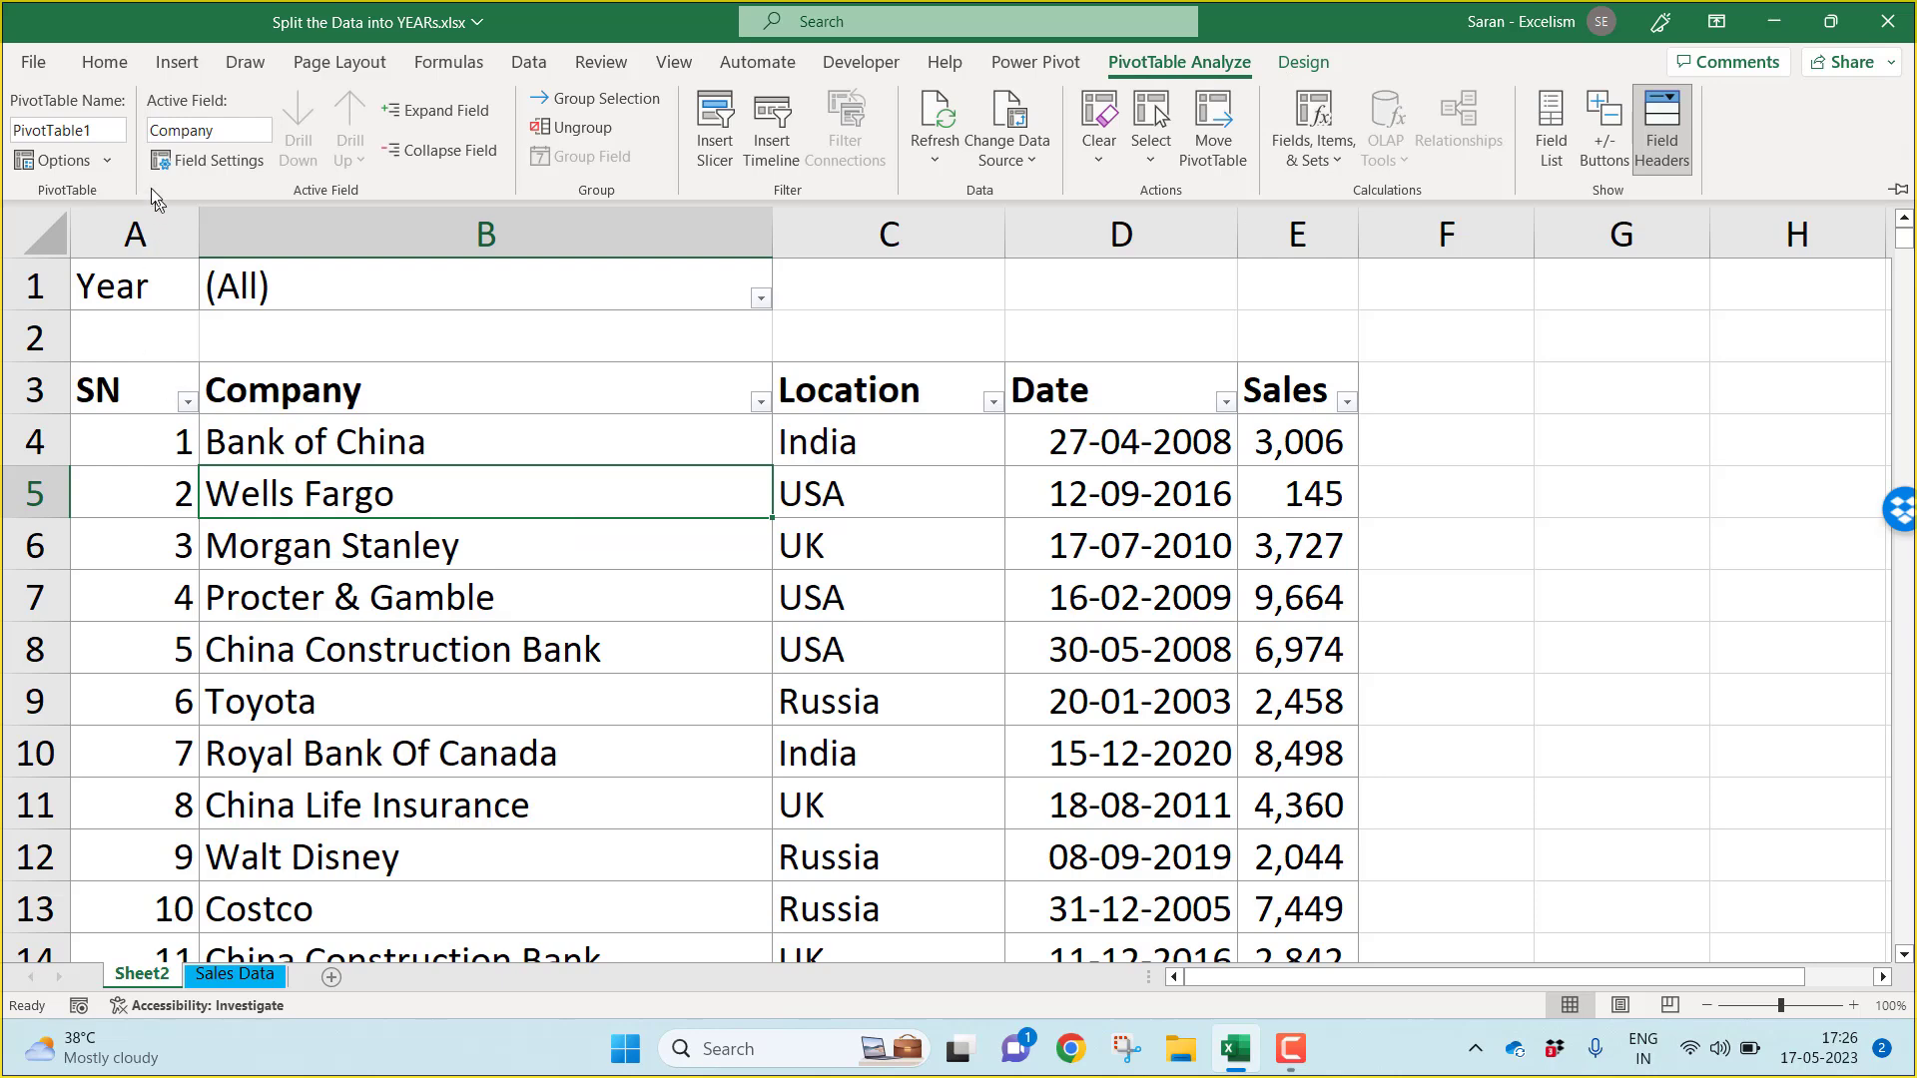
left_click(60, 160)
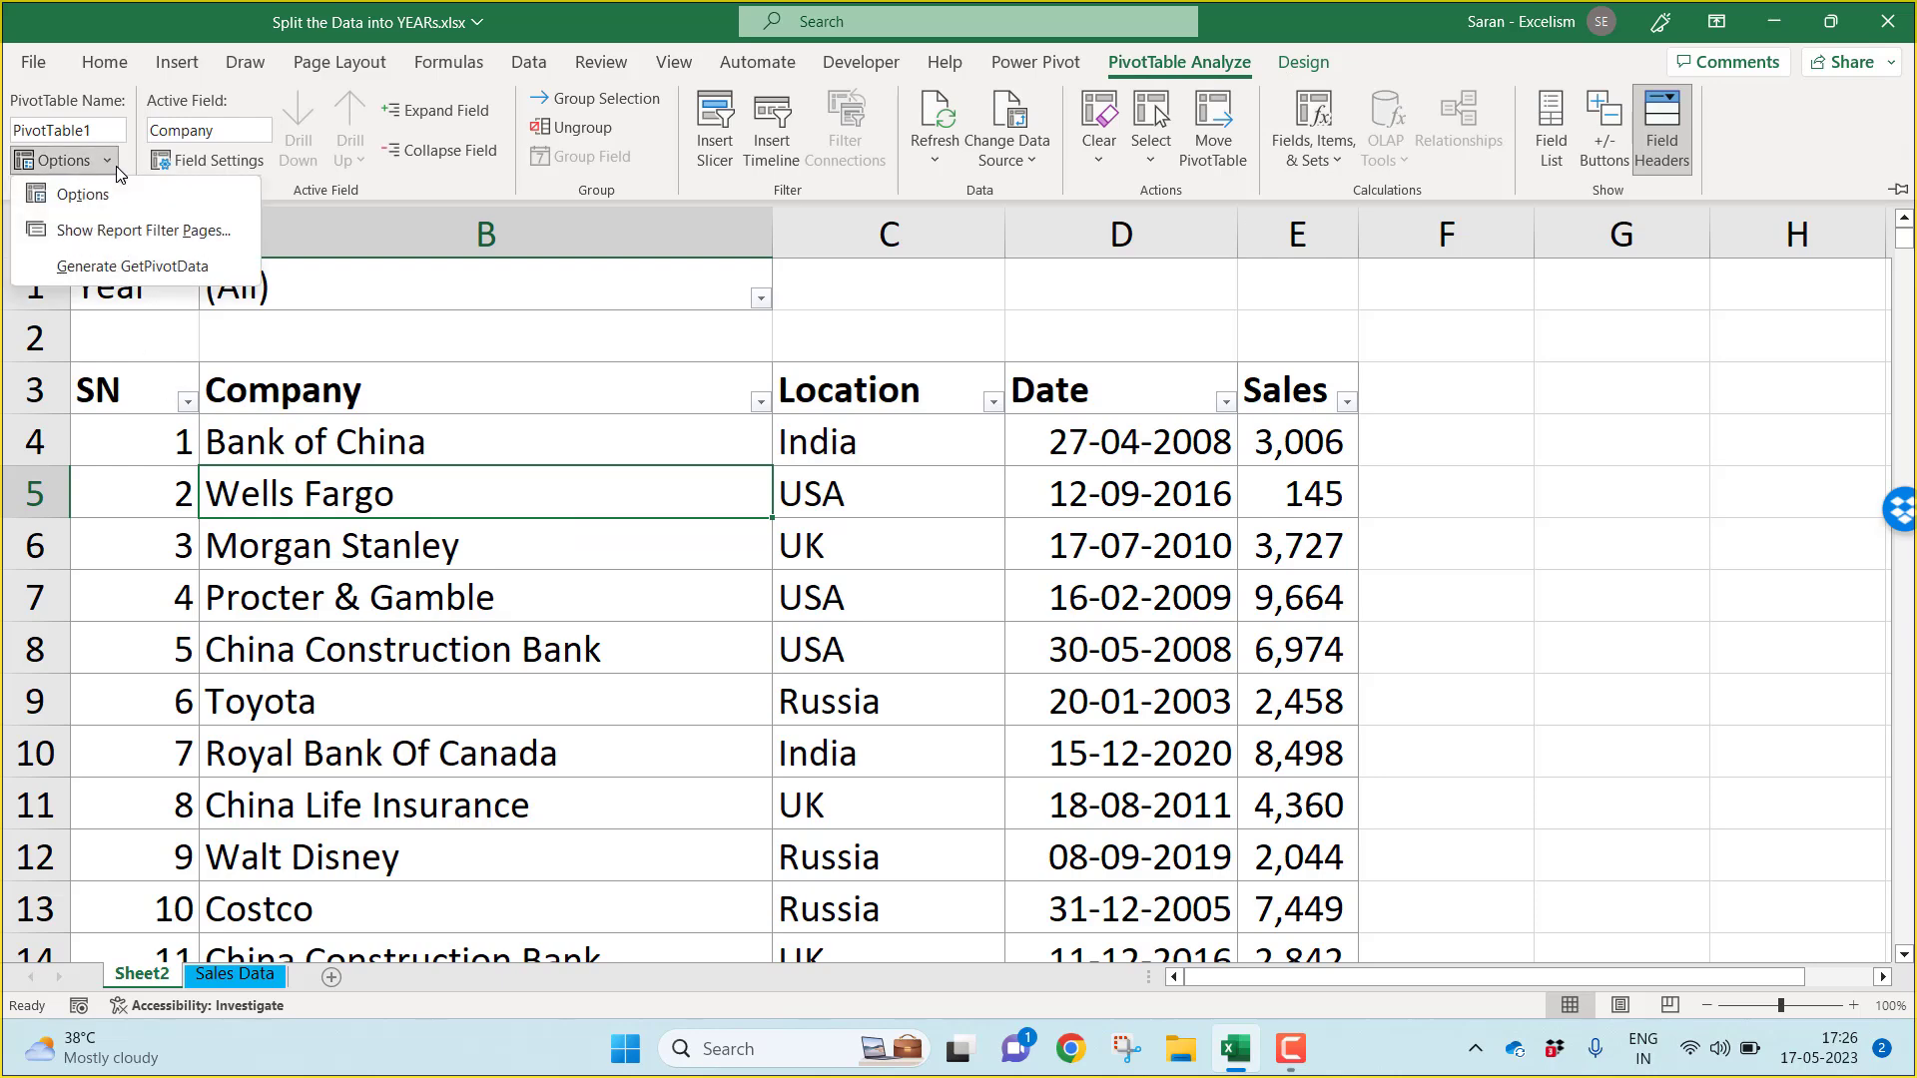
mouse_move(122, 195)
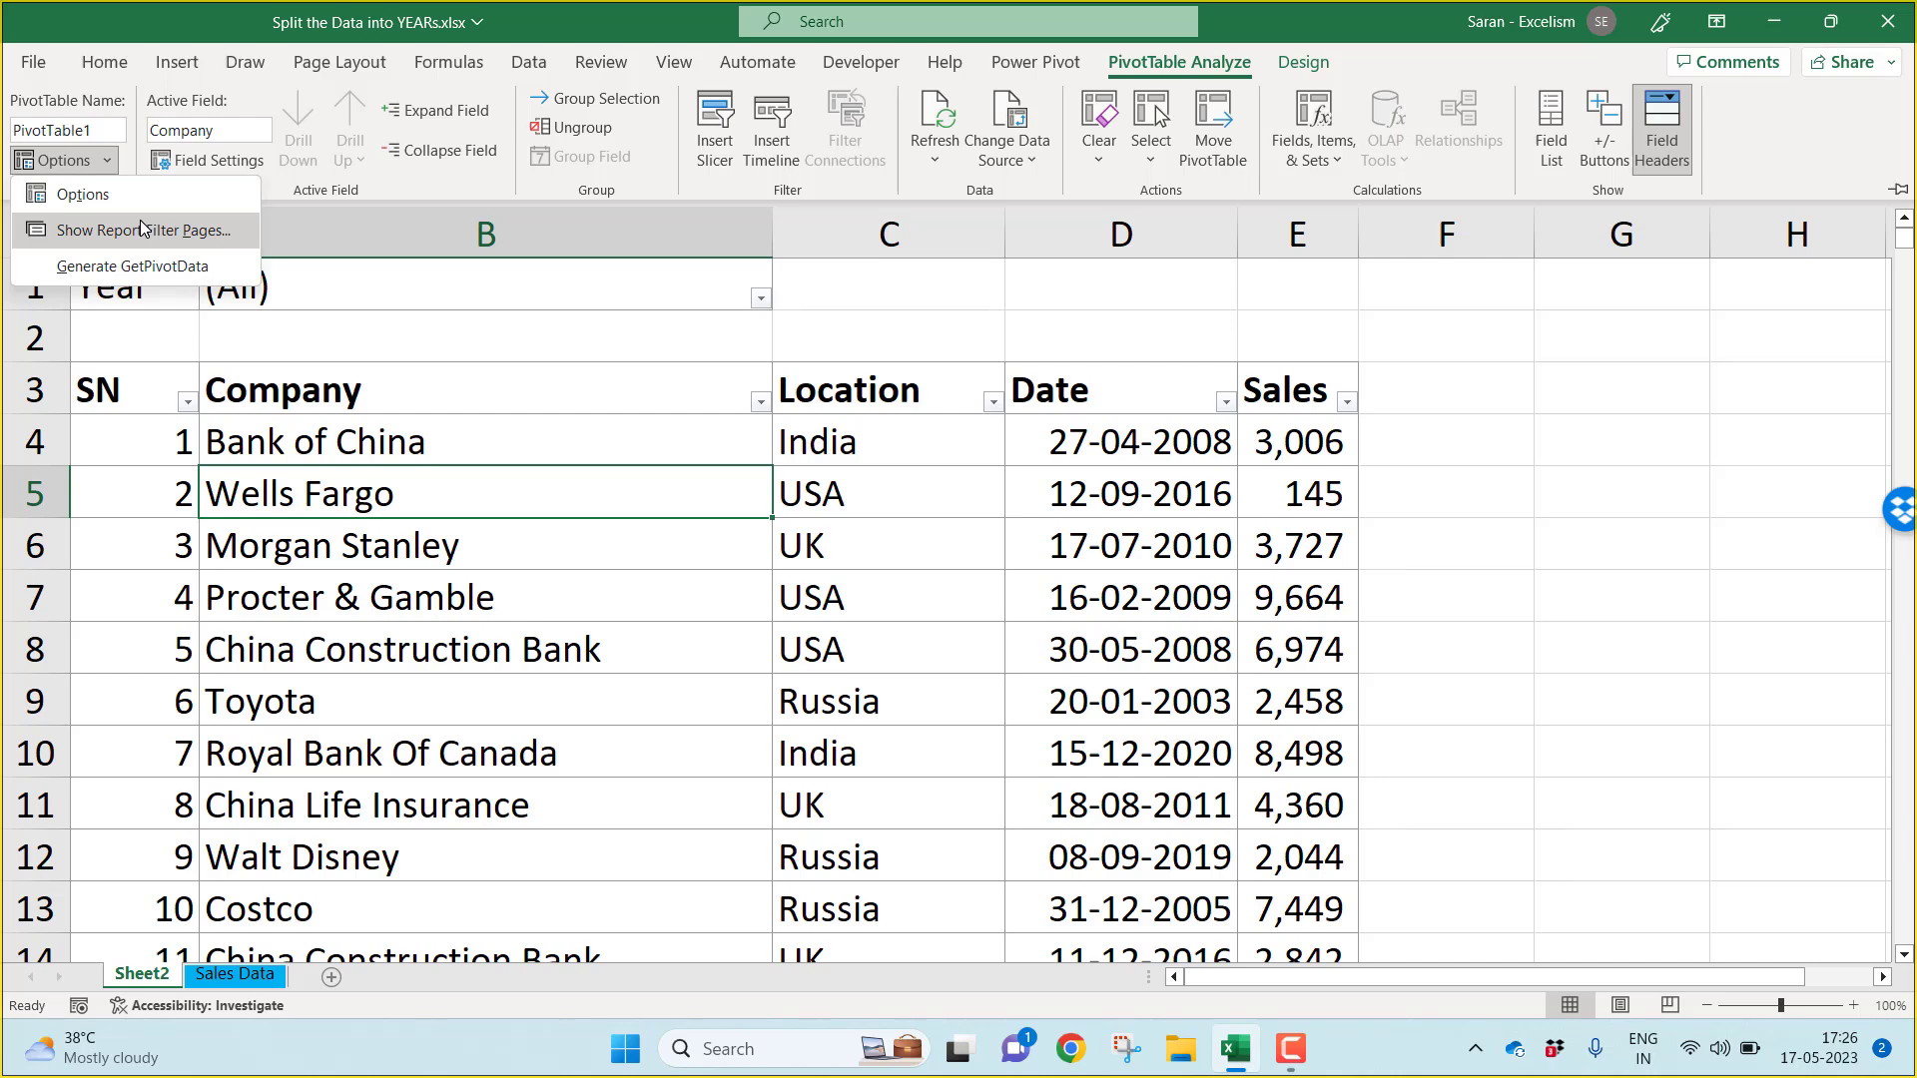
left_click(146, 230)
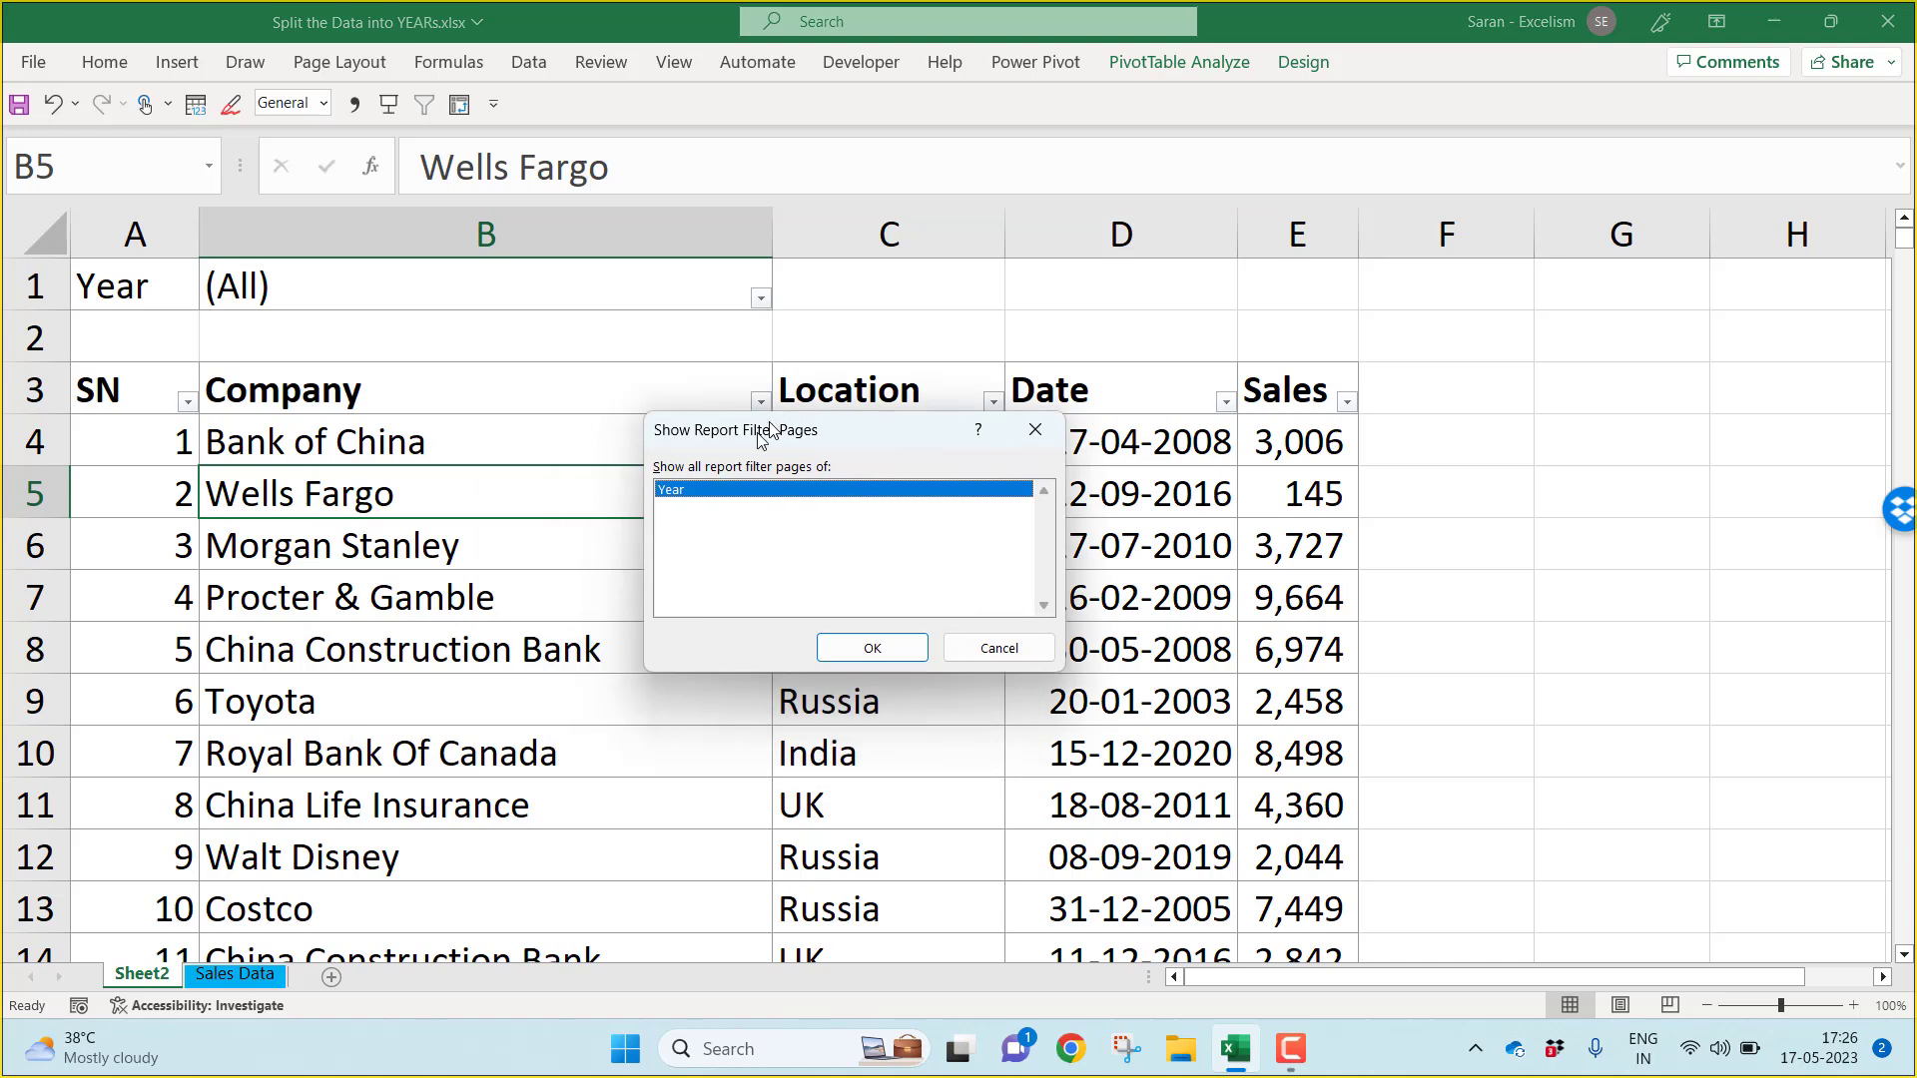
mouse_move(691, 519)
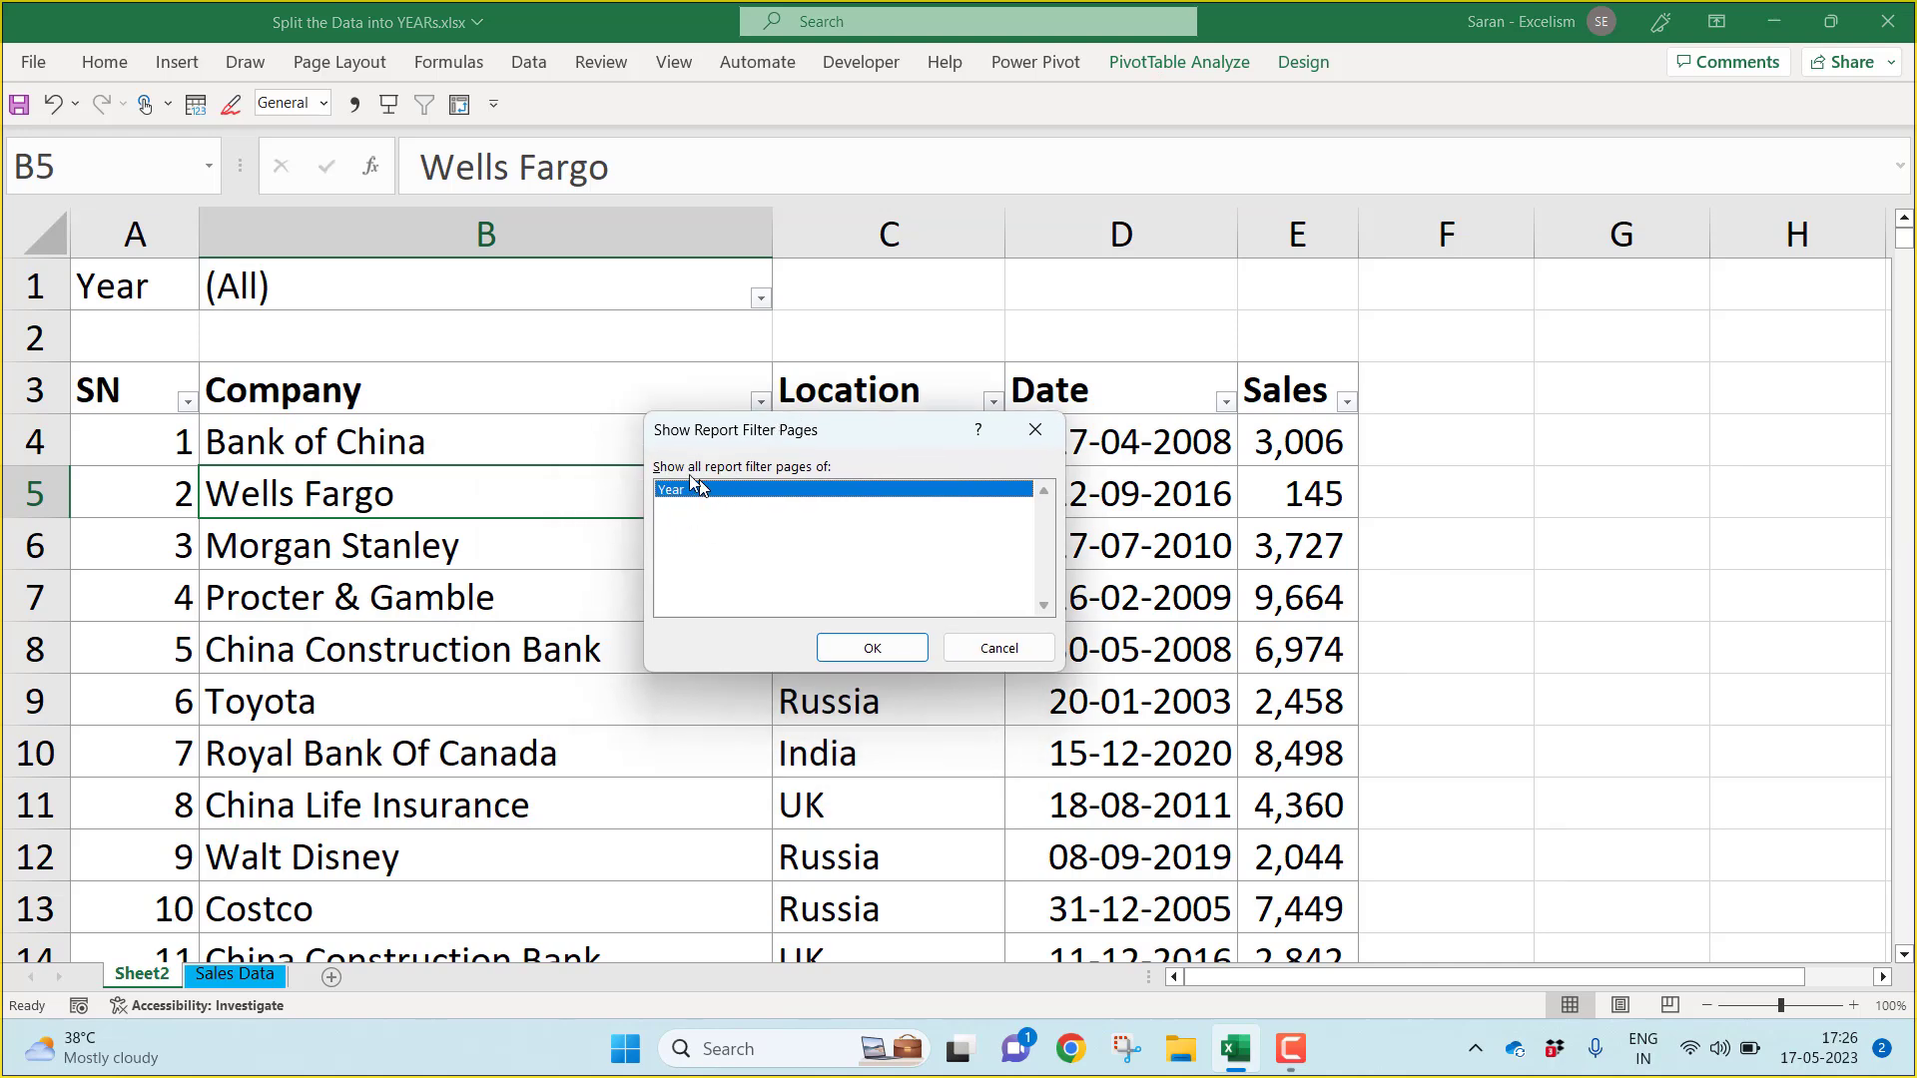
mouse_move(68, 271)
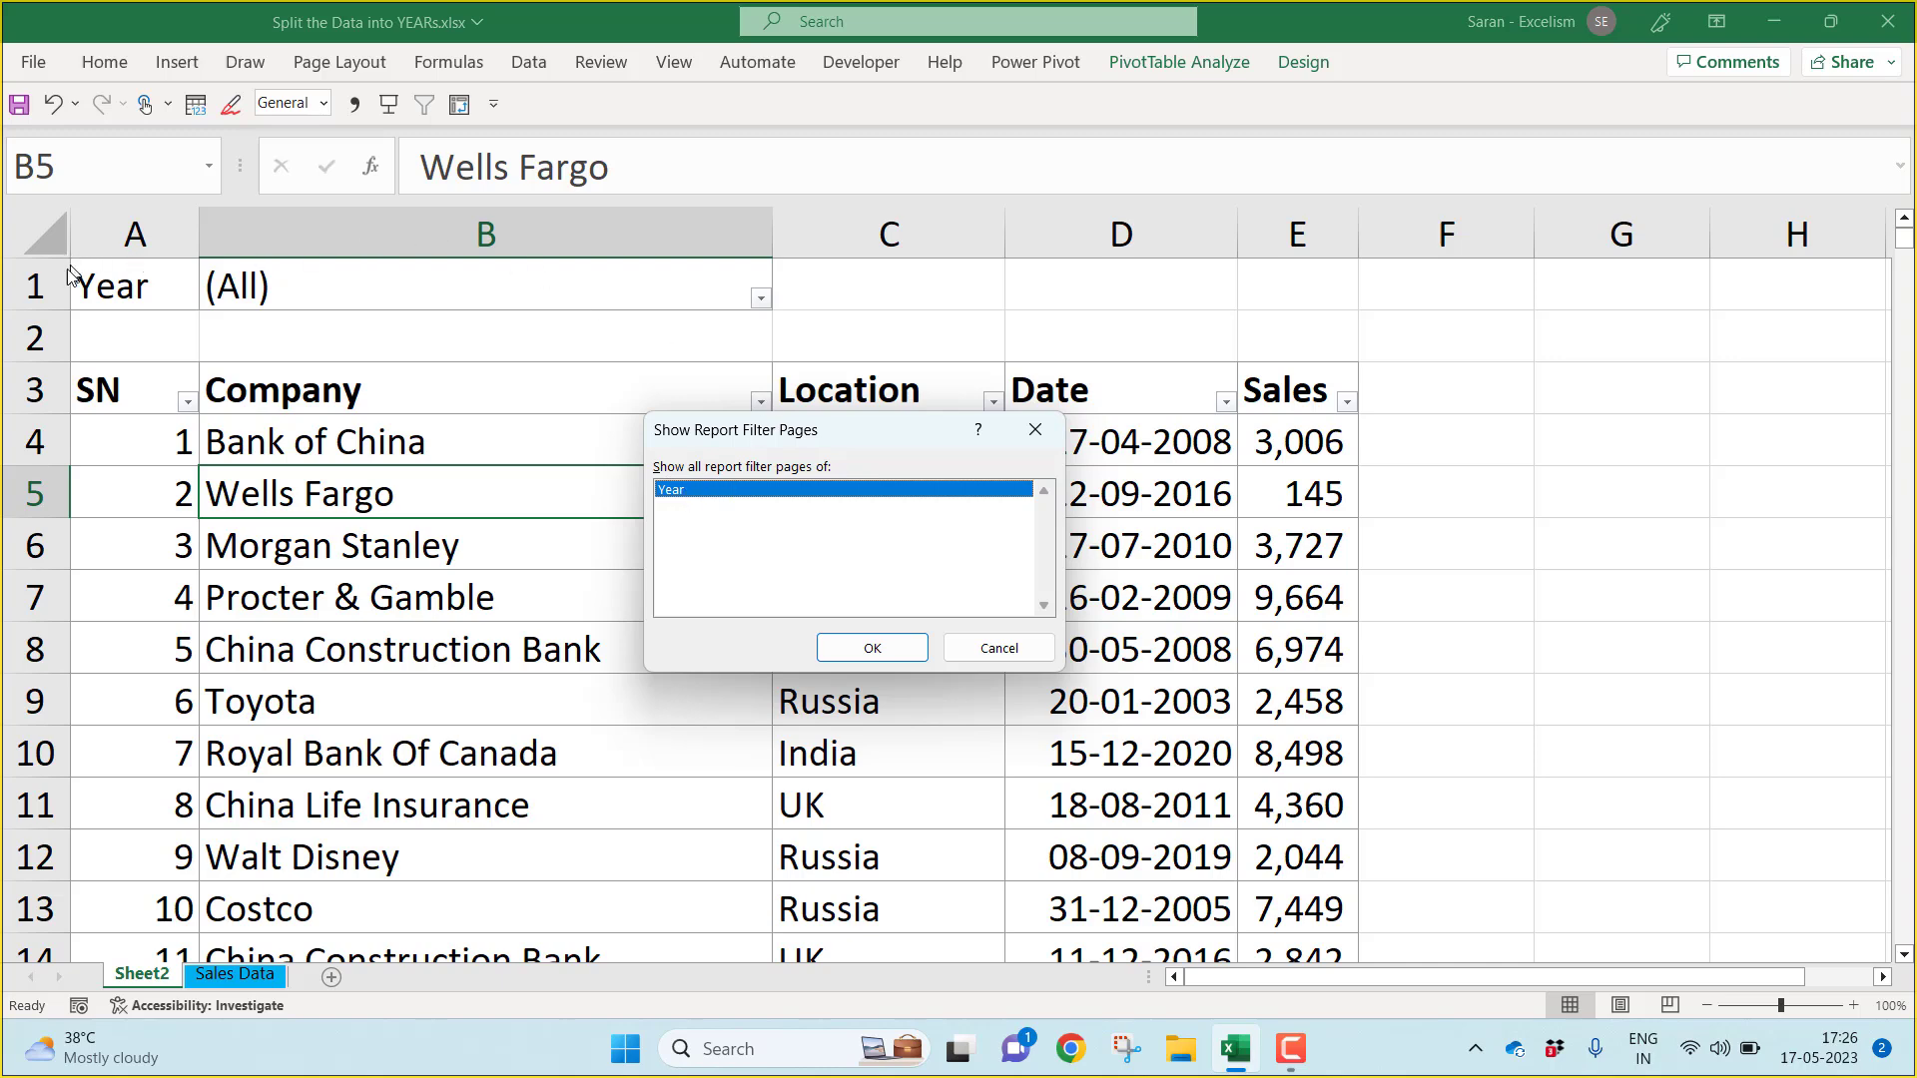
mouse_move(115, 298)
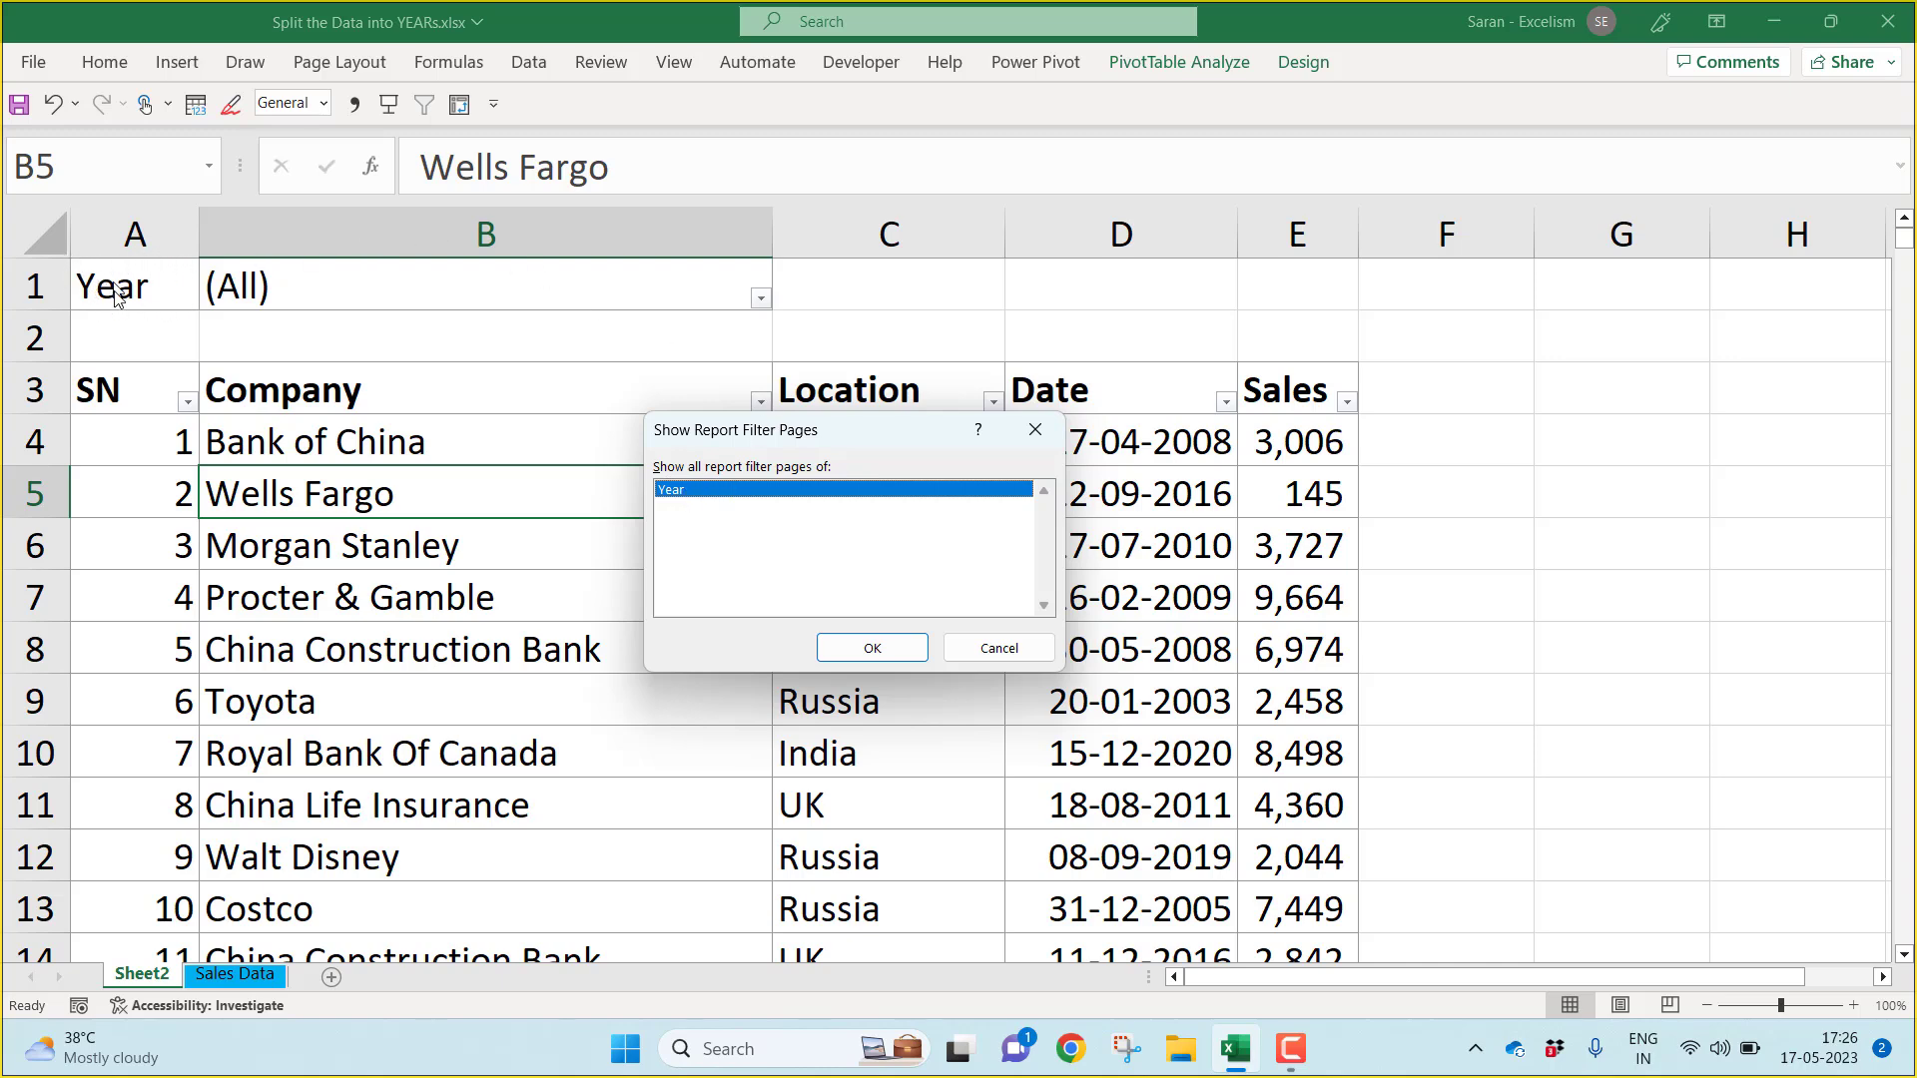
mouse_move(200, 303)
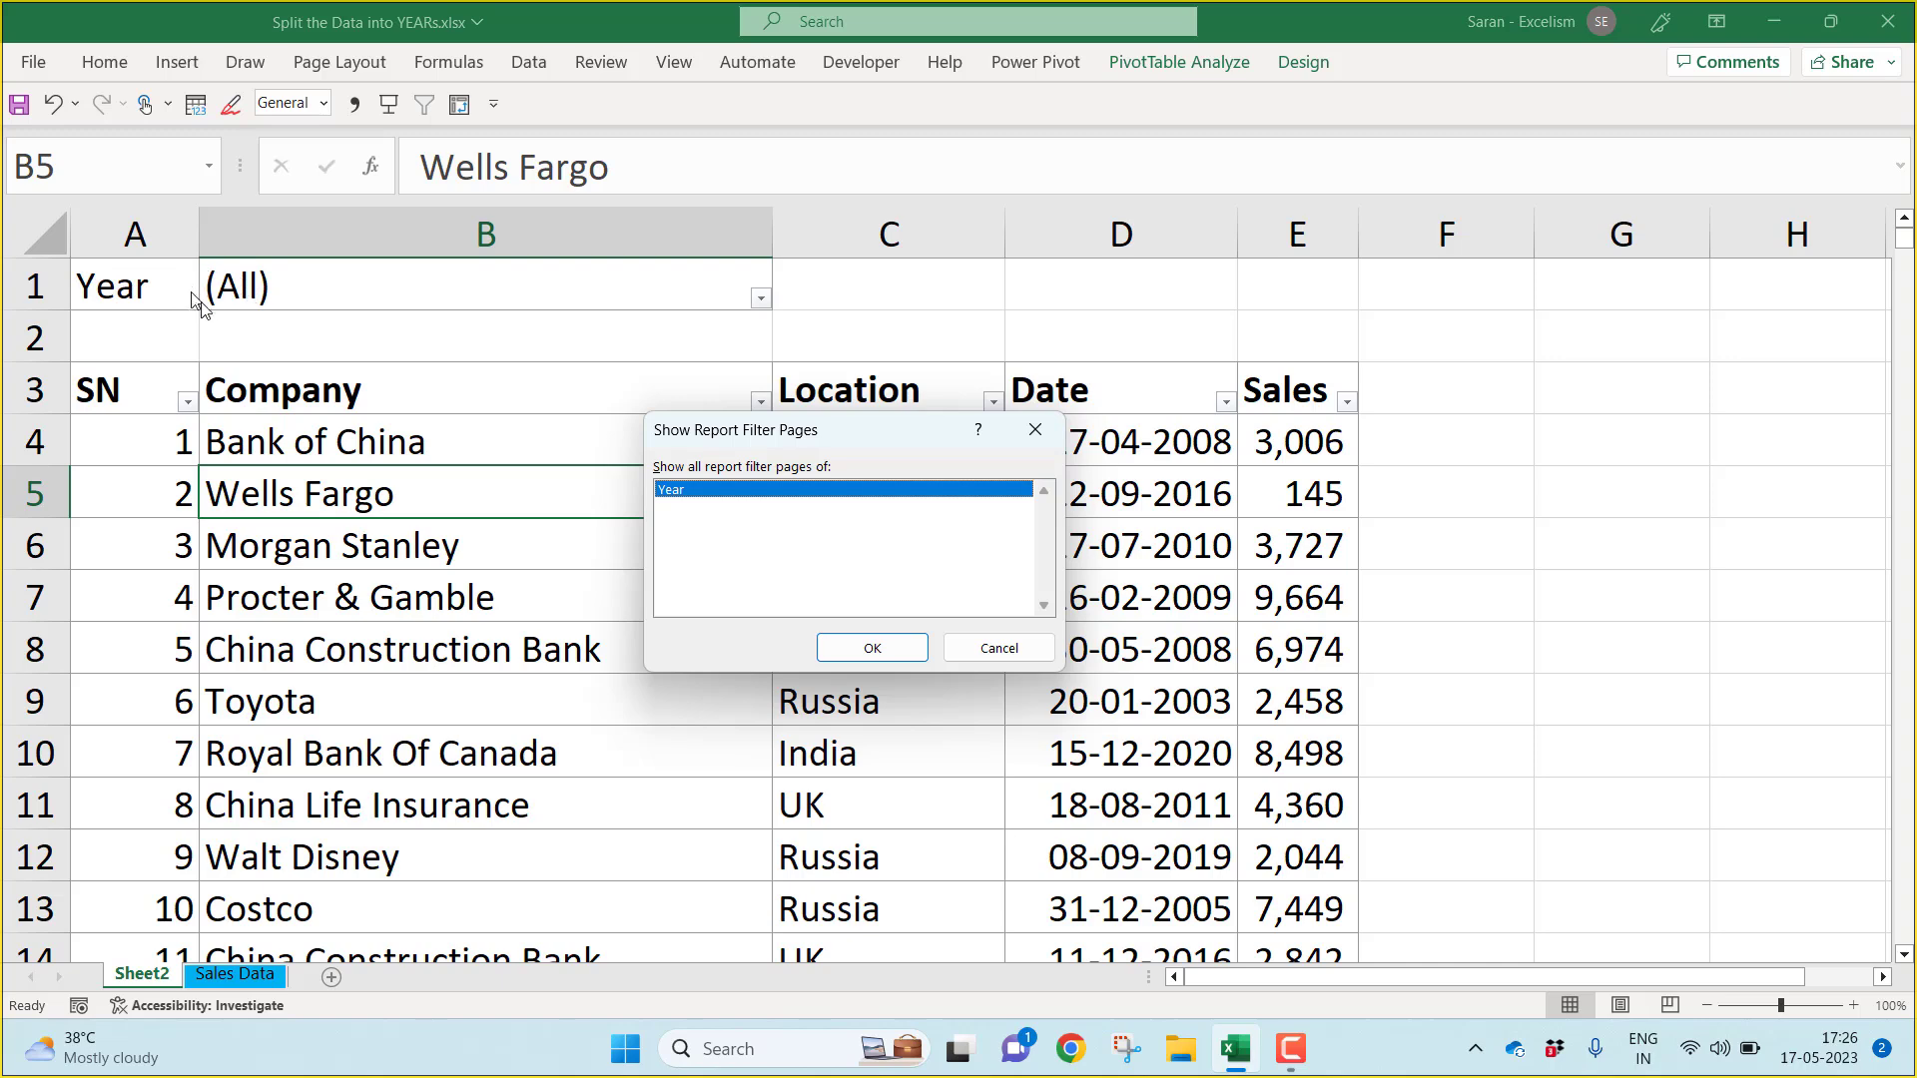
mouse_move(721, 505)
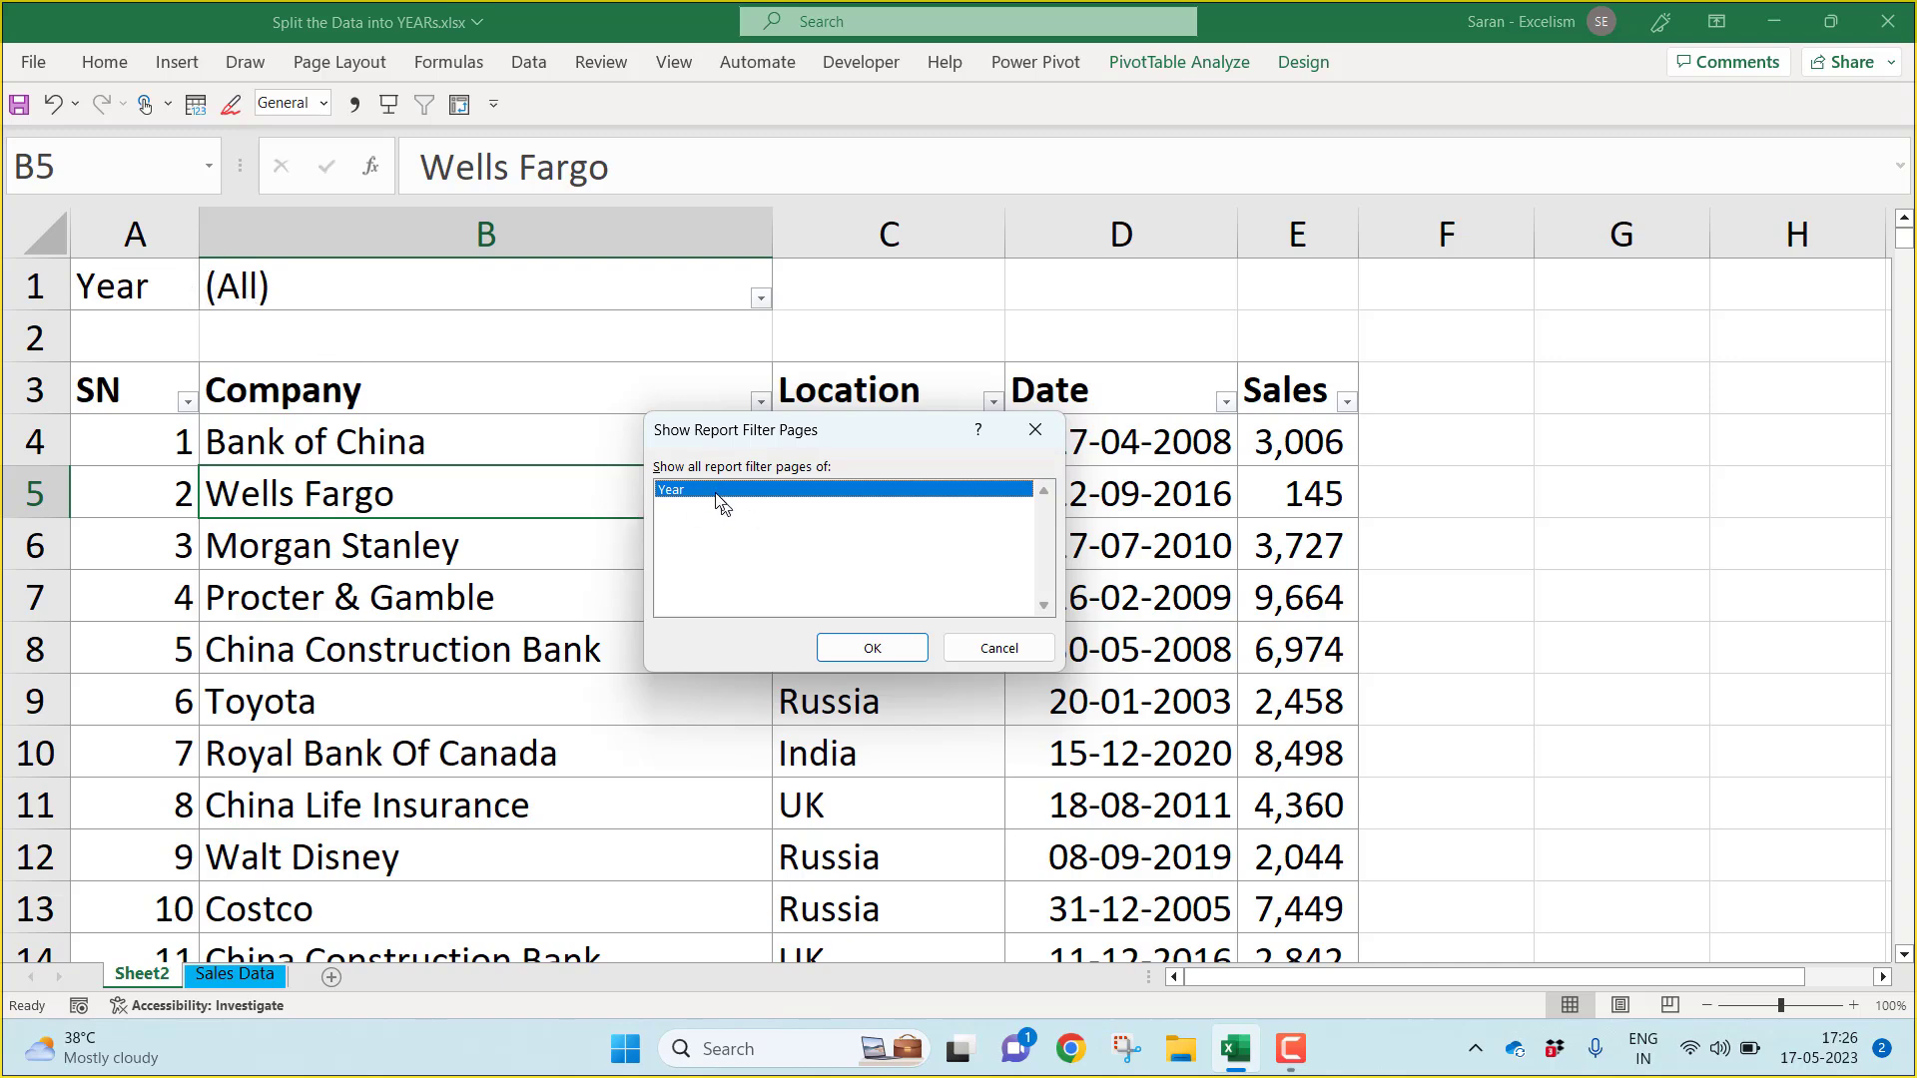
mouse_move(791, 517)
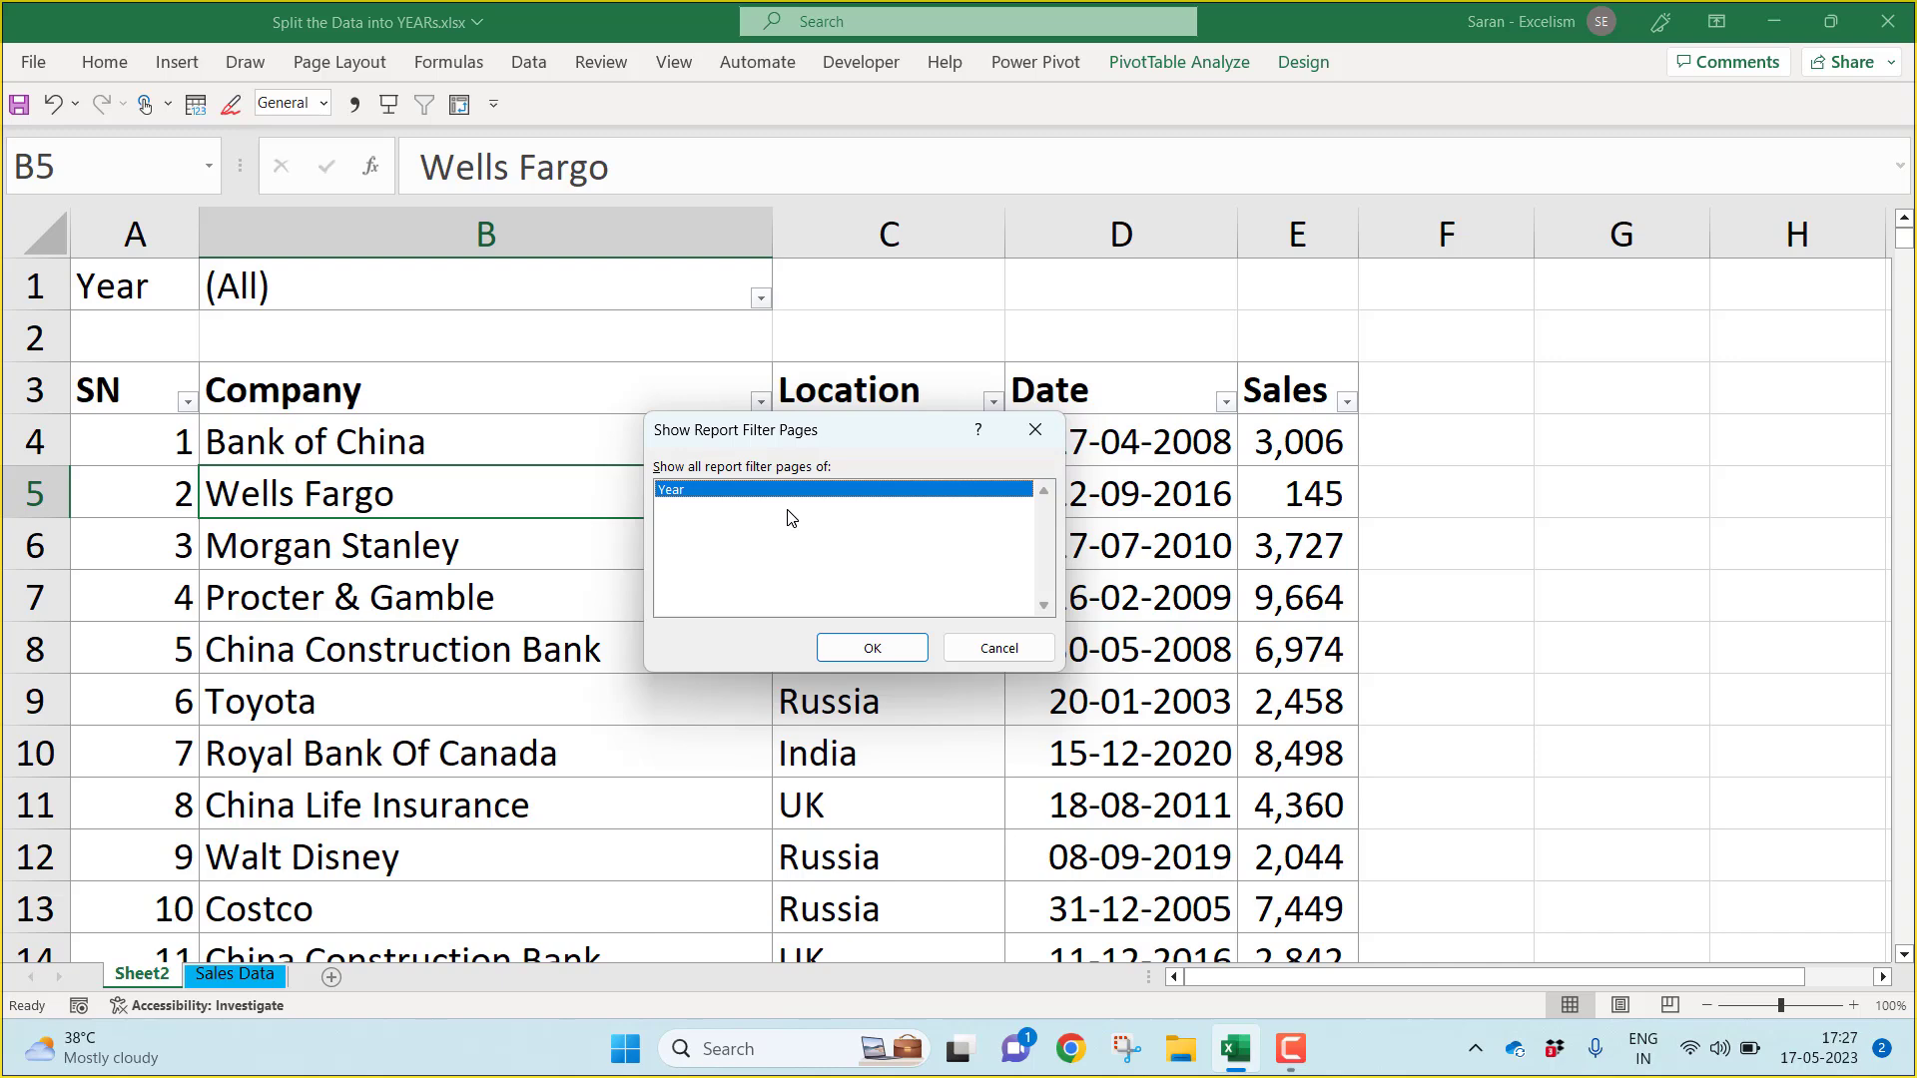
mouse_move(821, 587)
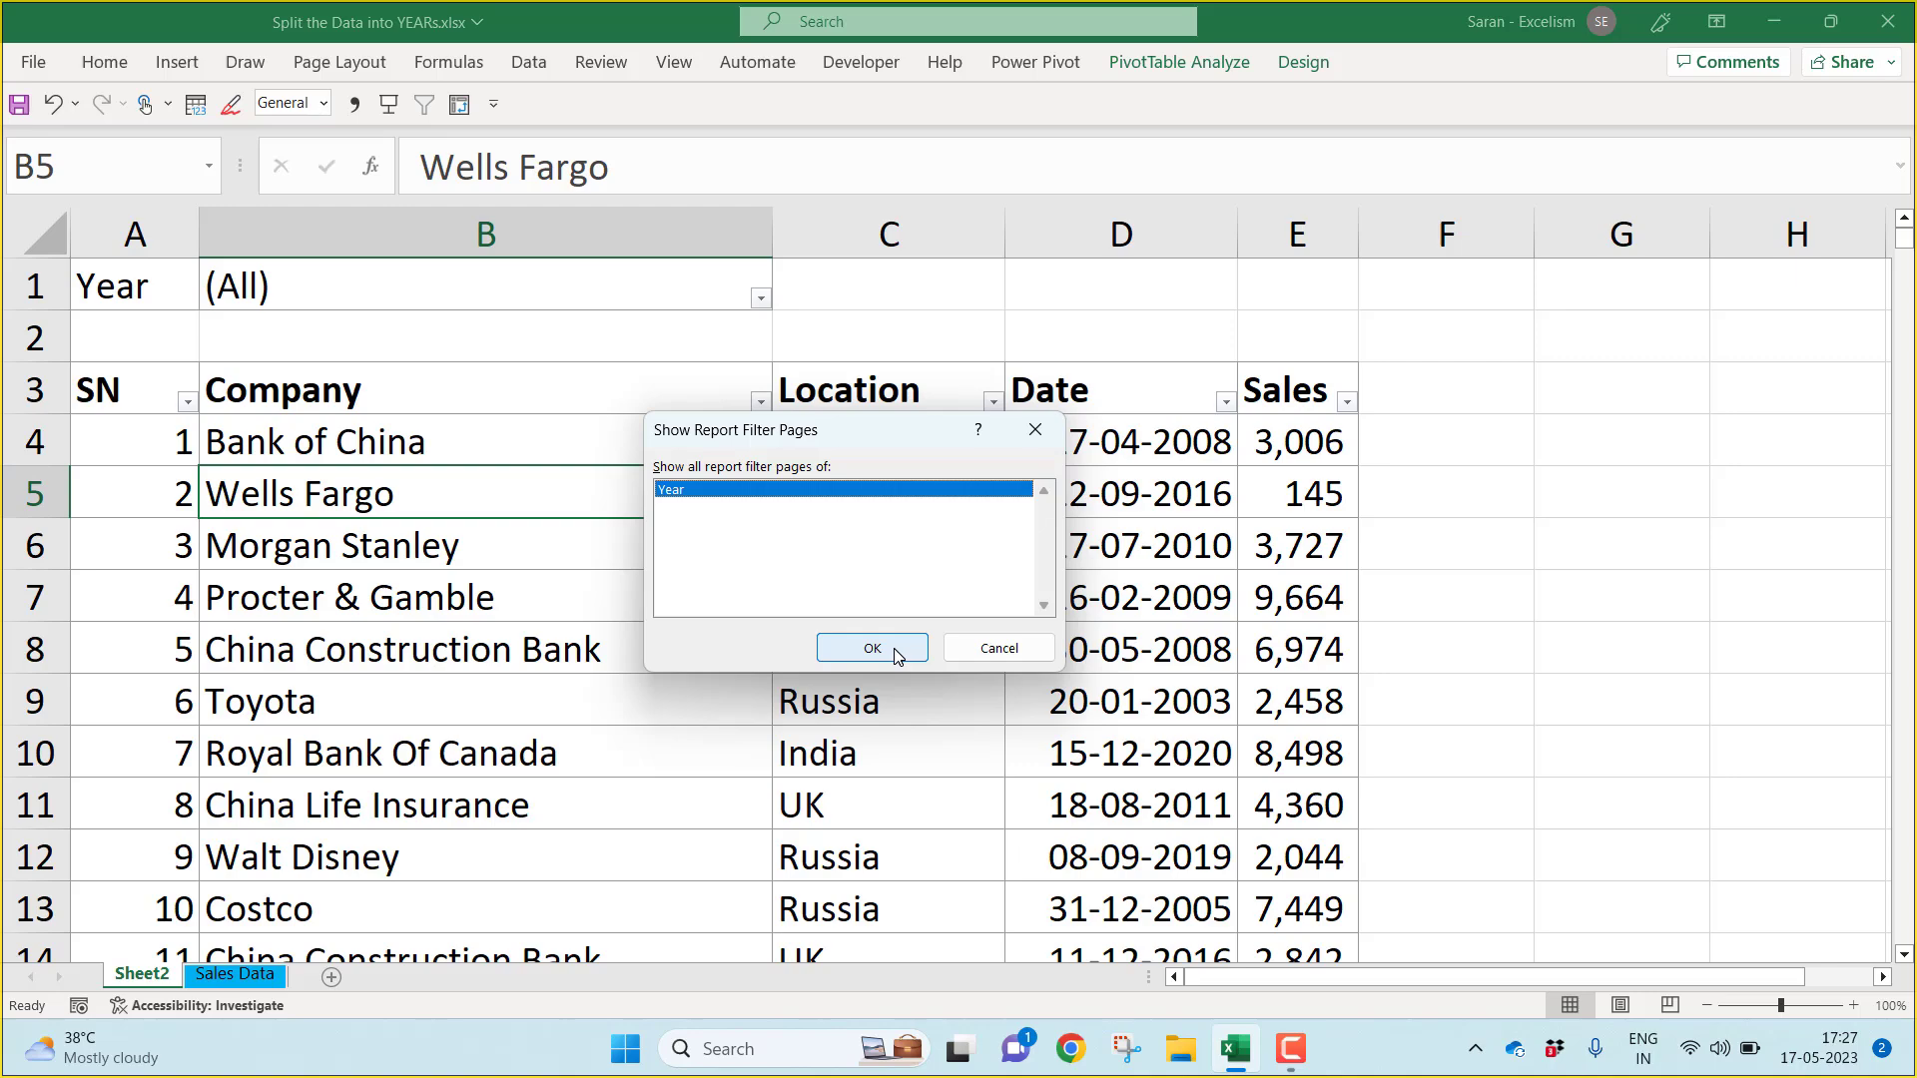
left_click(870, 647)
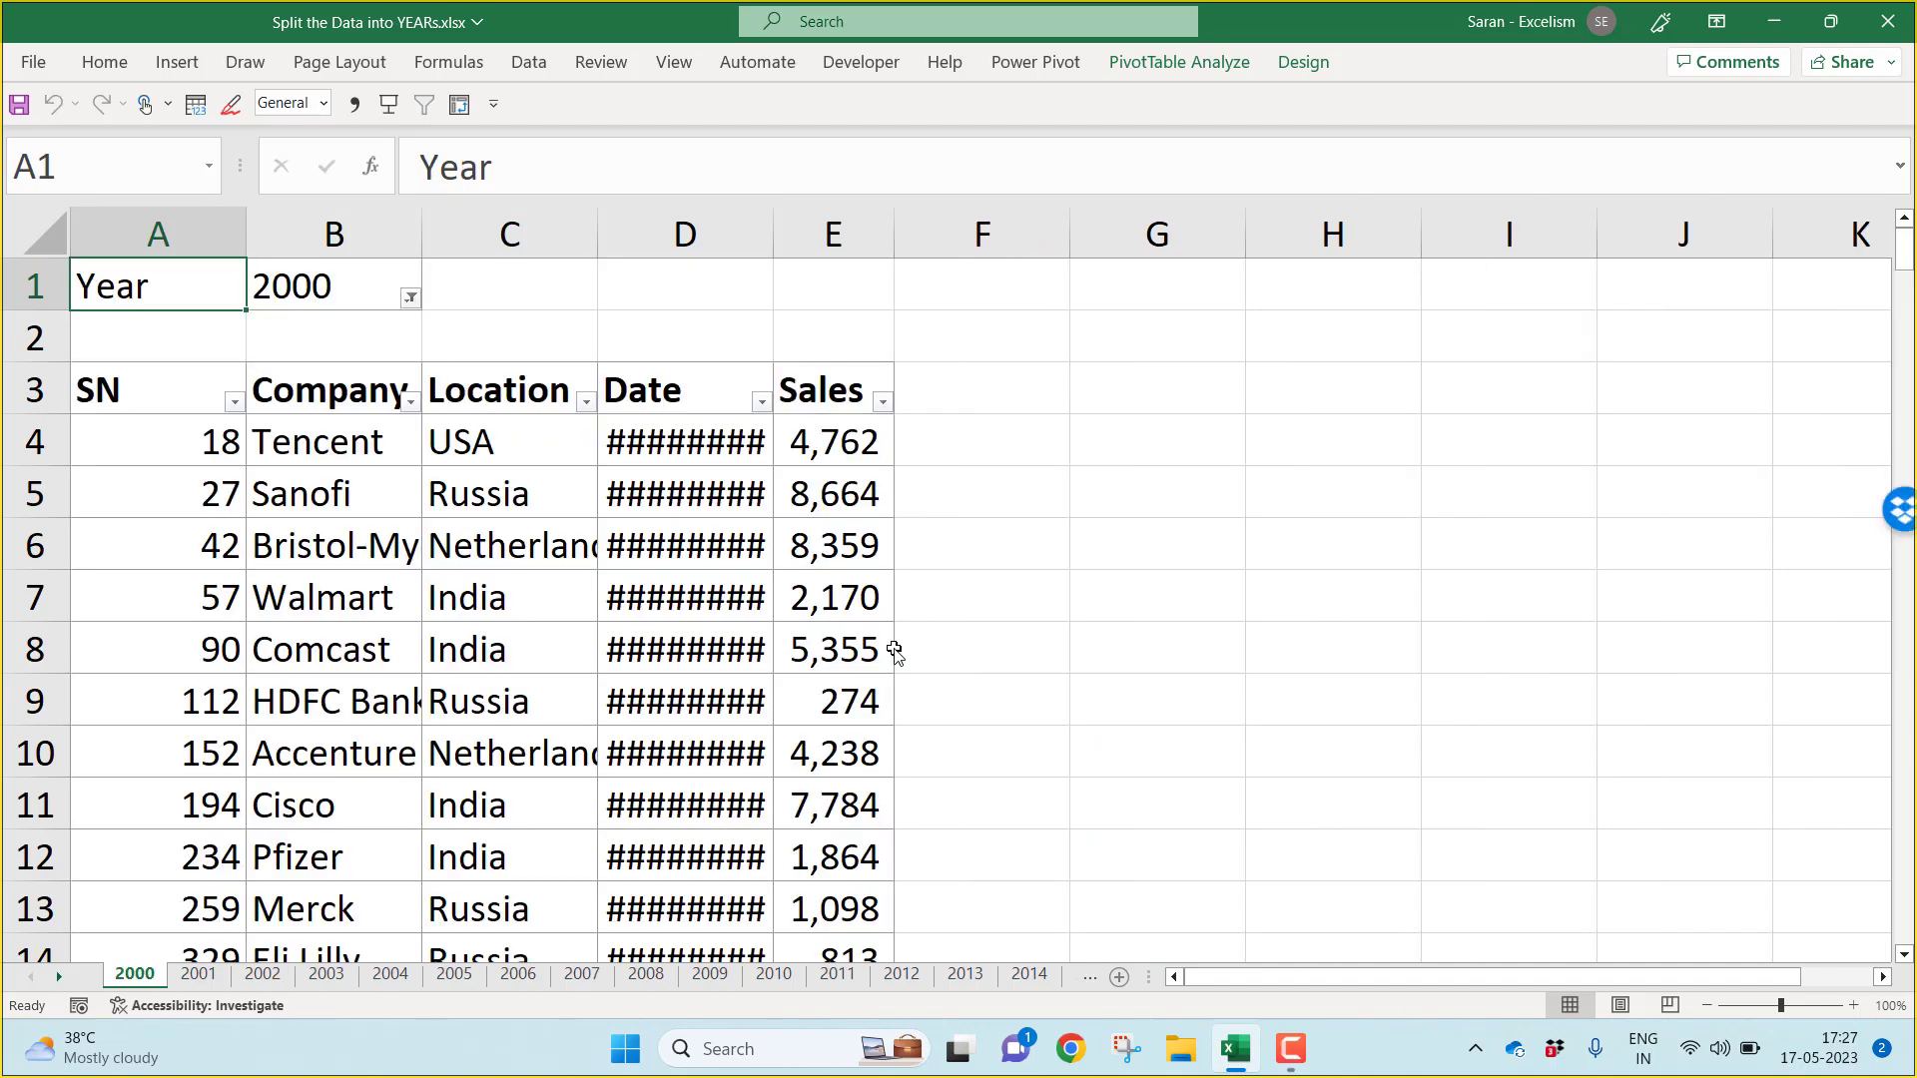
mouse_move(891, 649)
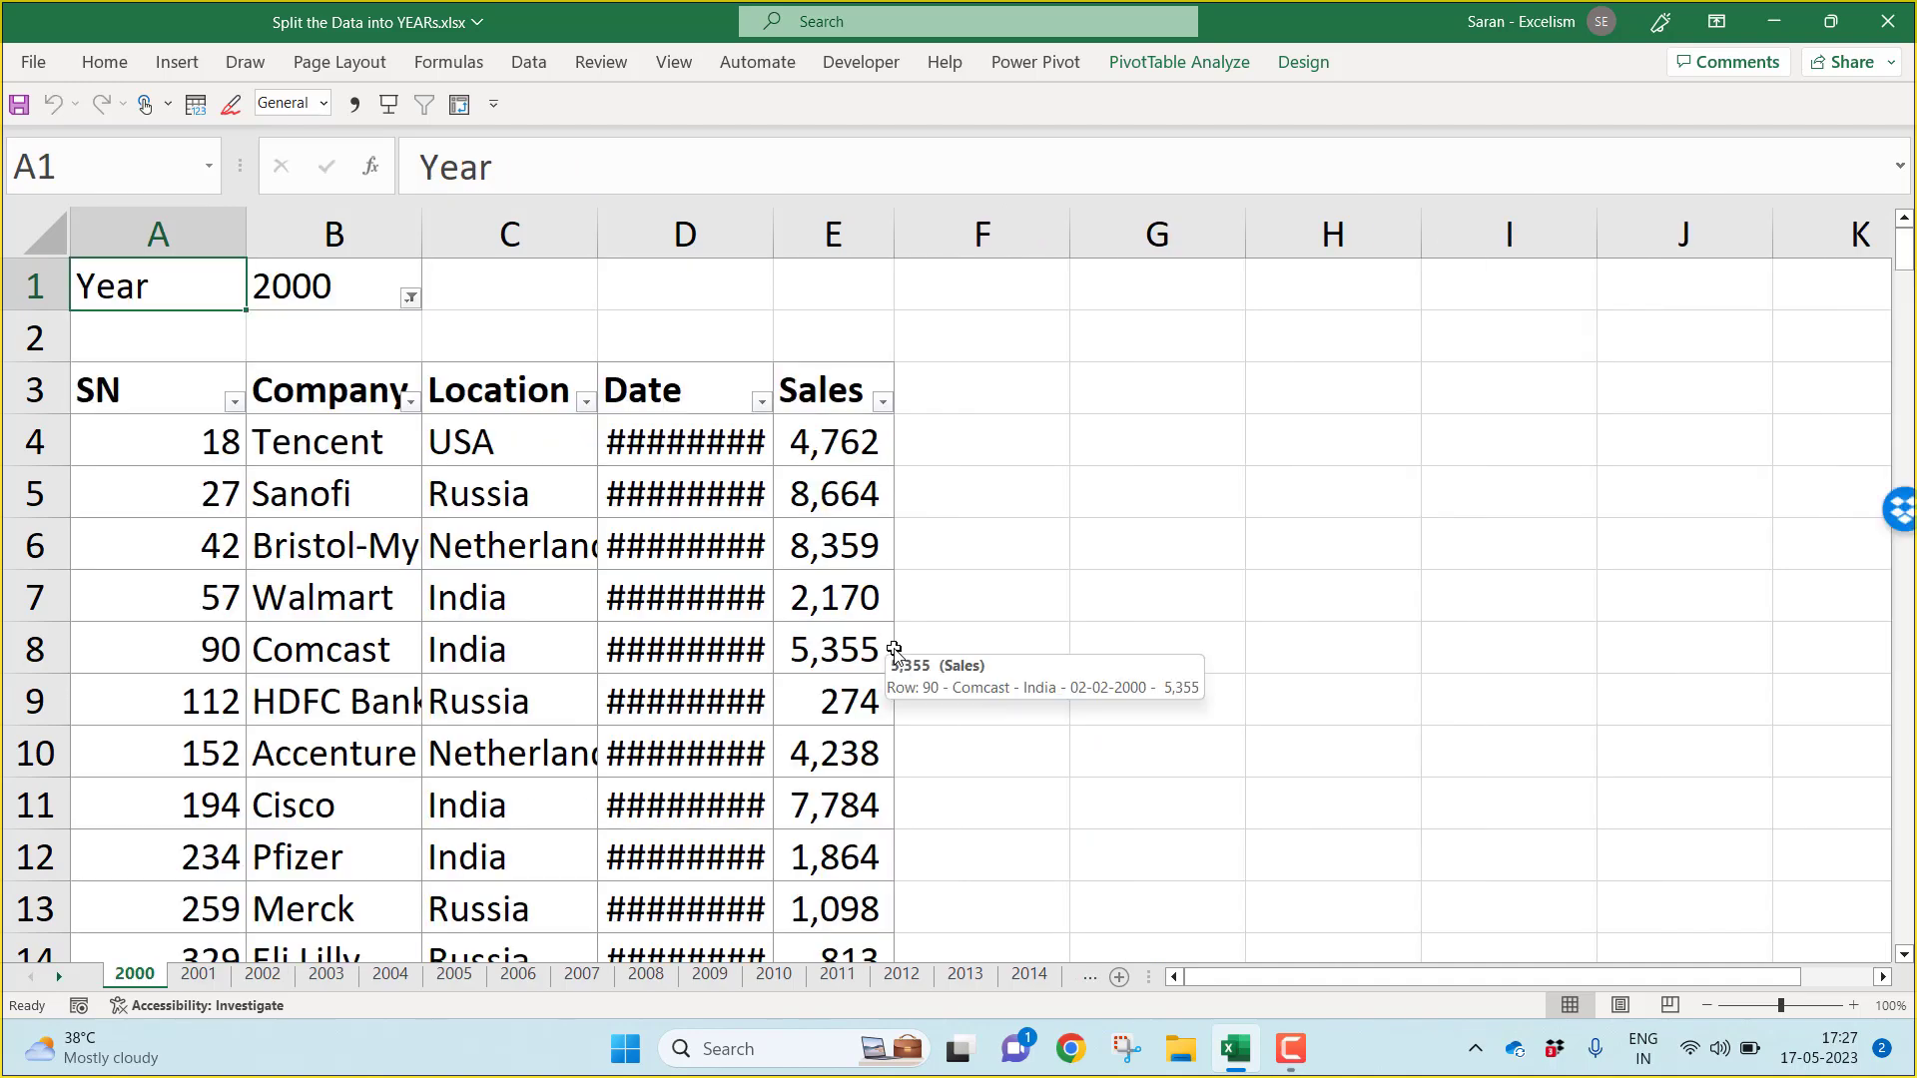
mouse_move(149, 985)
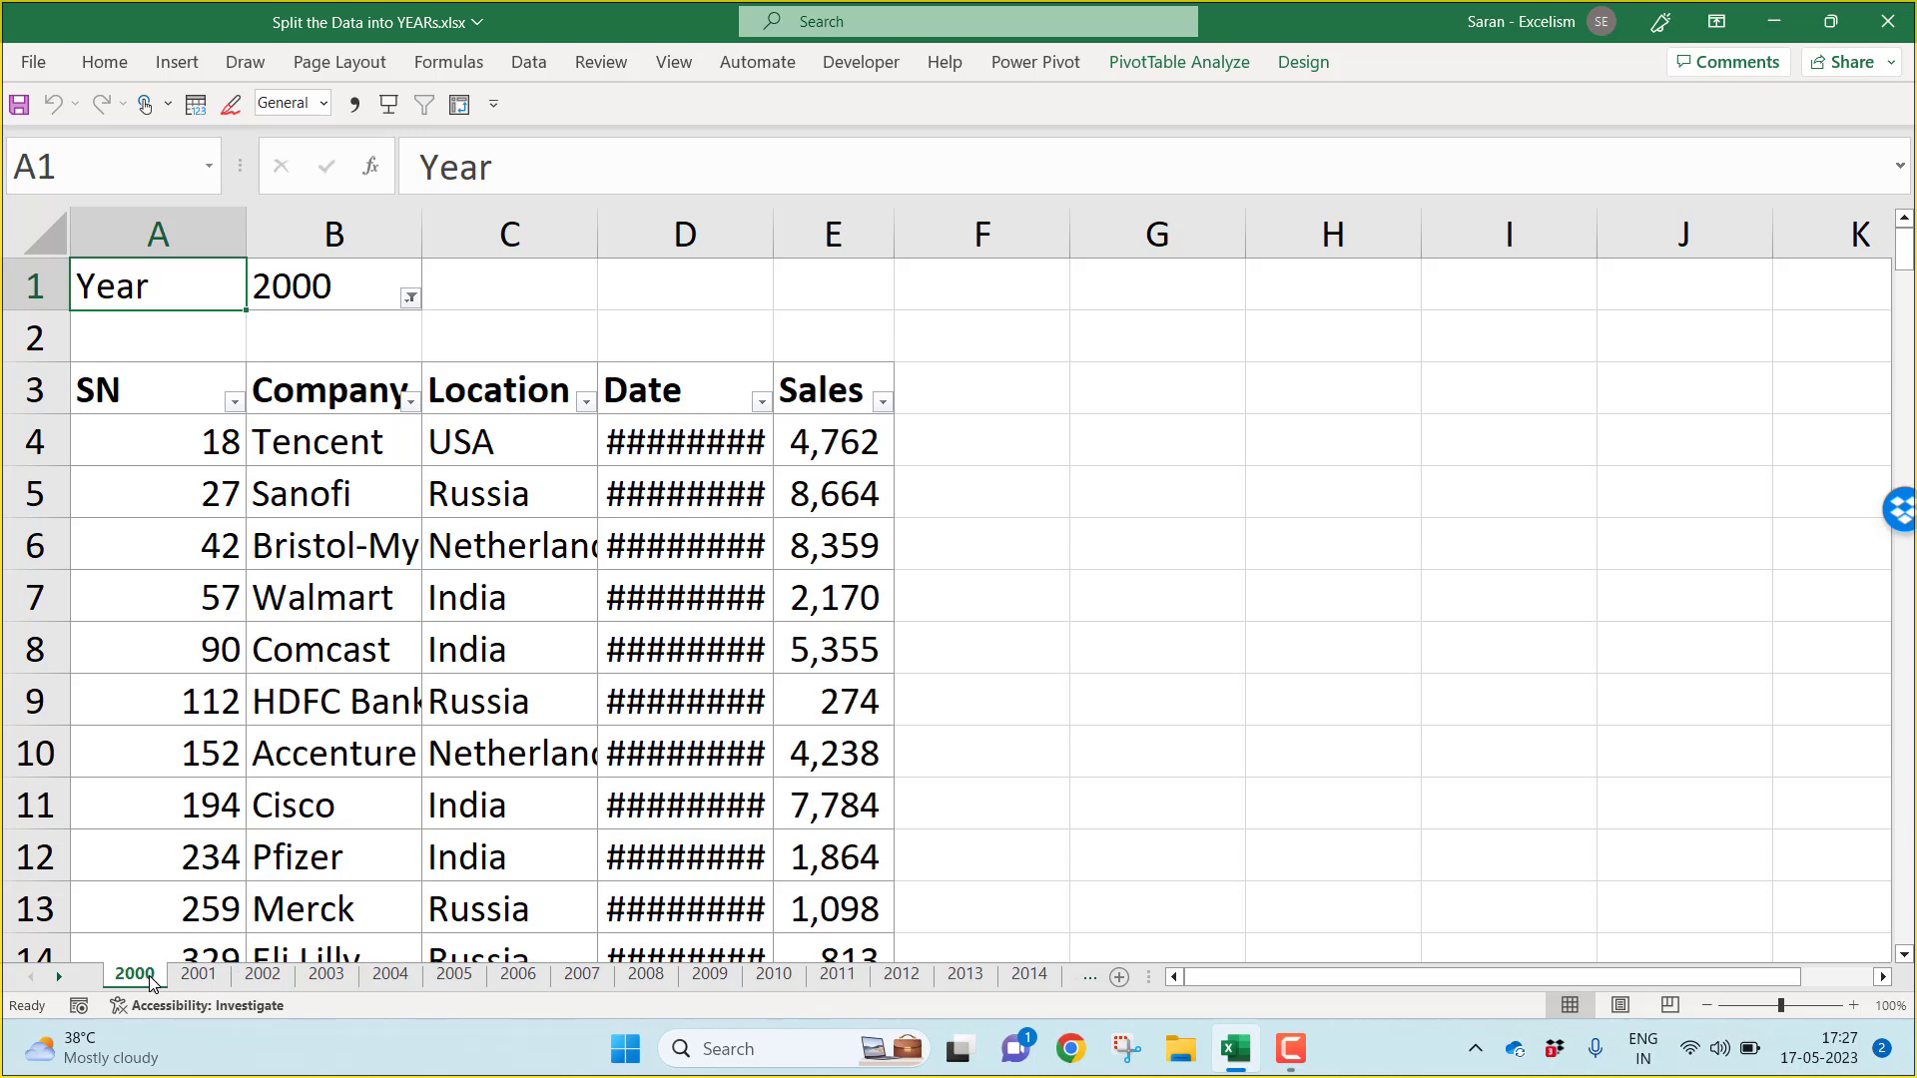
Step: Select all year sheets, AutoFit their column widths, then ungroup on the 2003 sheet
right_click(134, 973)
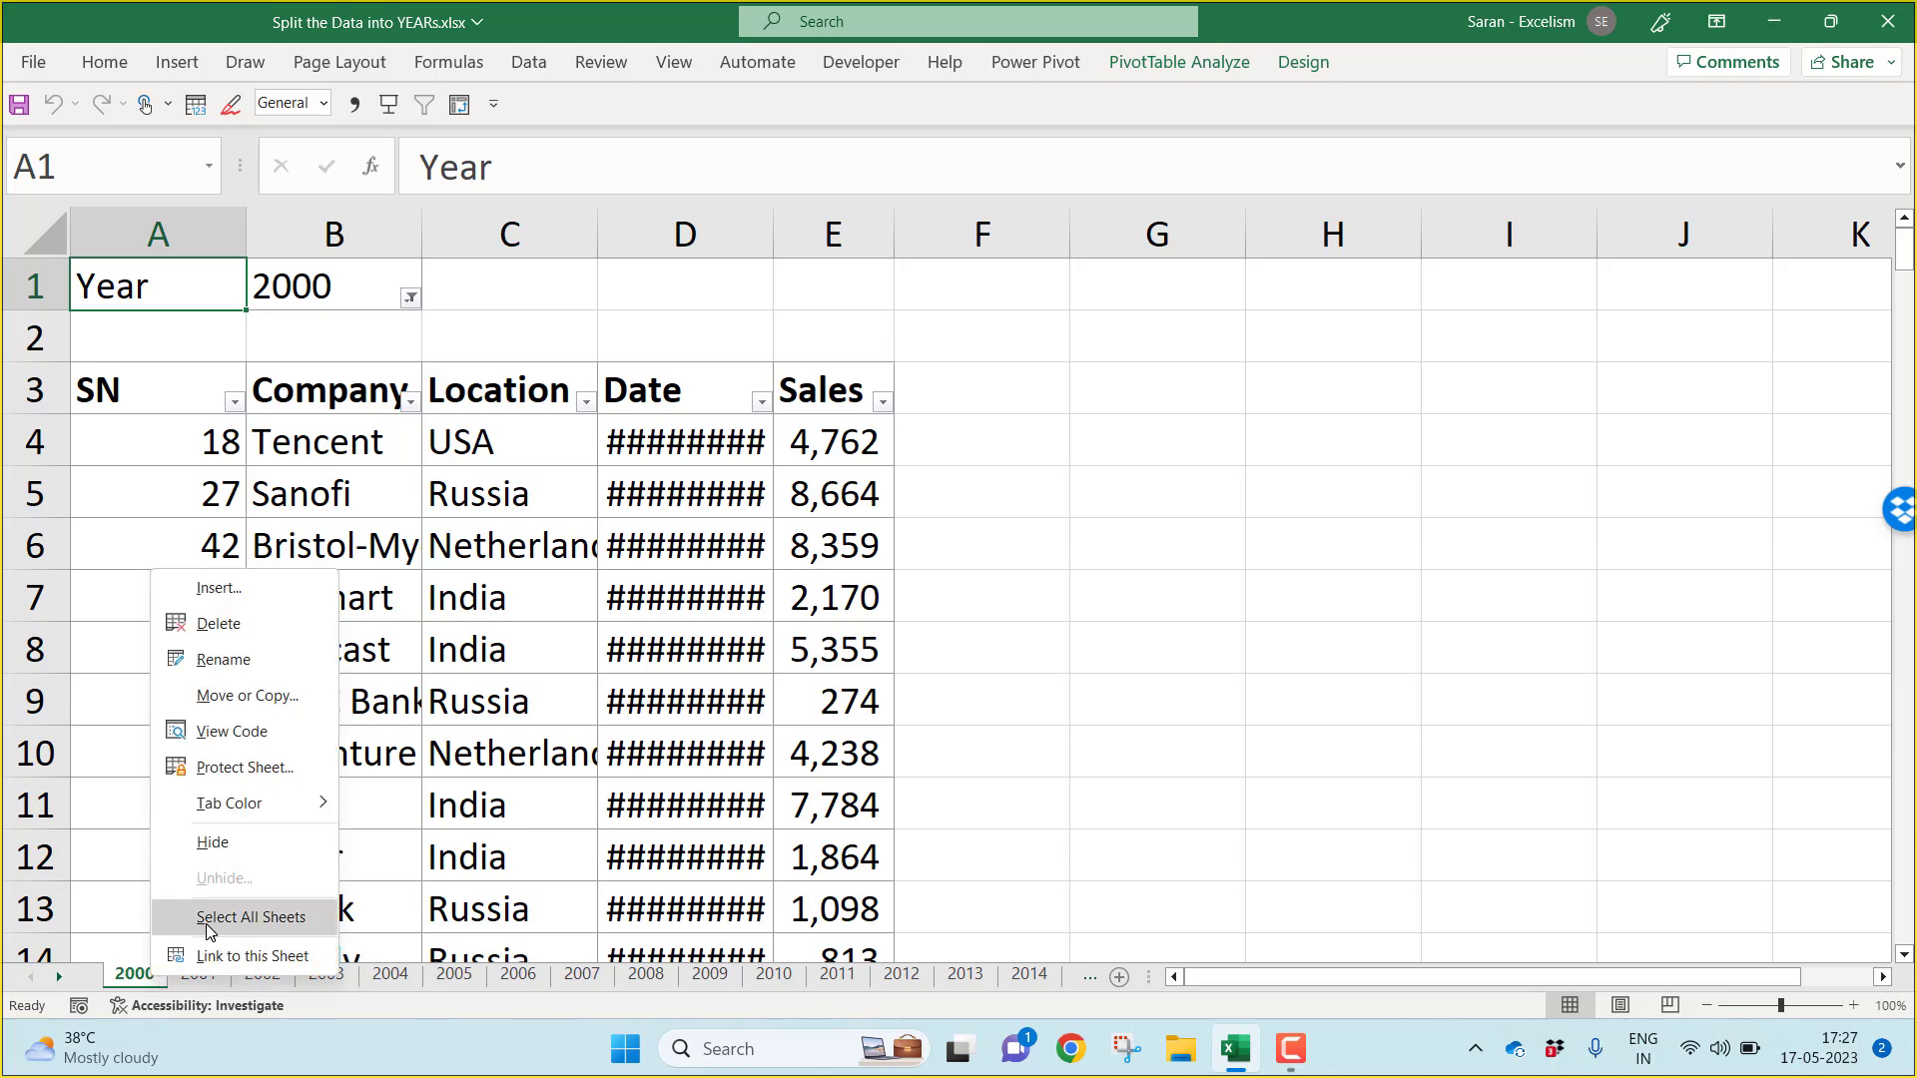
left_click(250, 923)
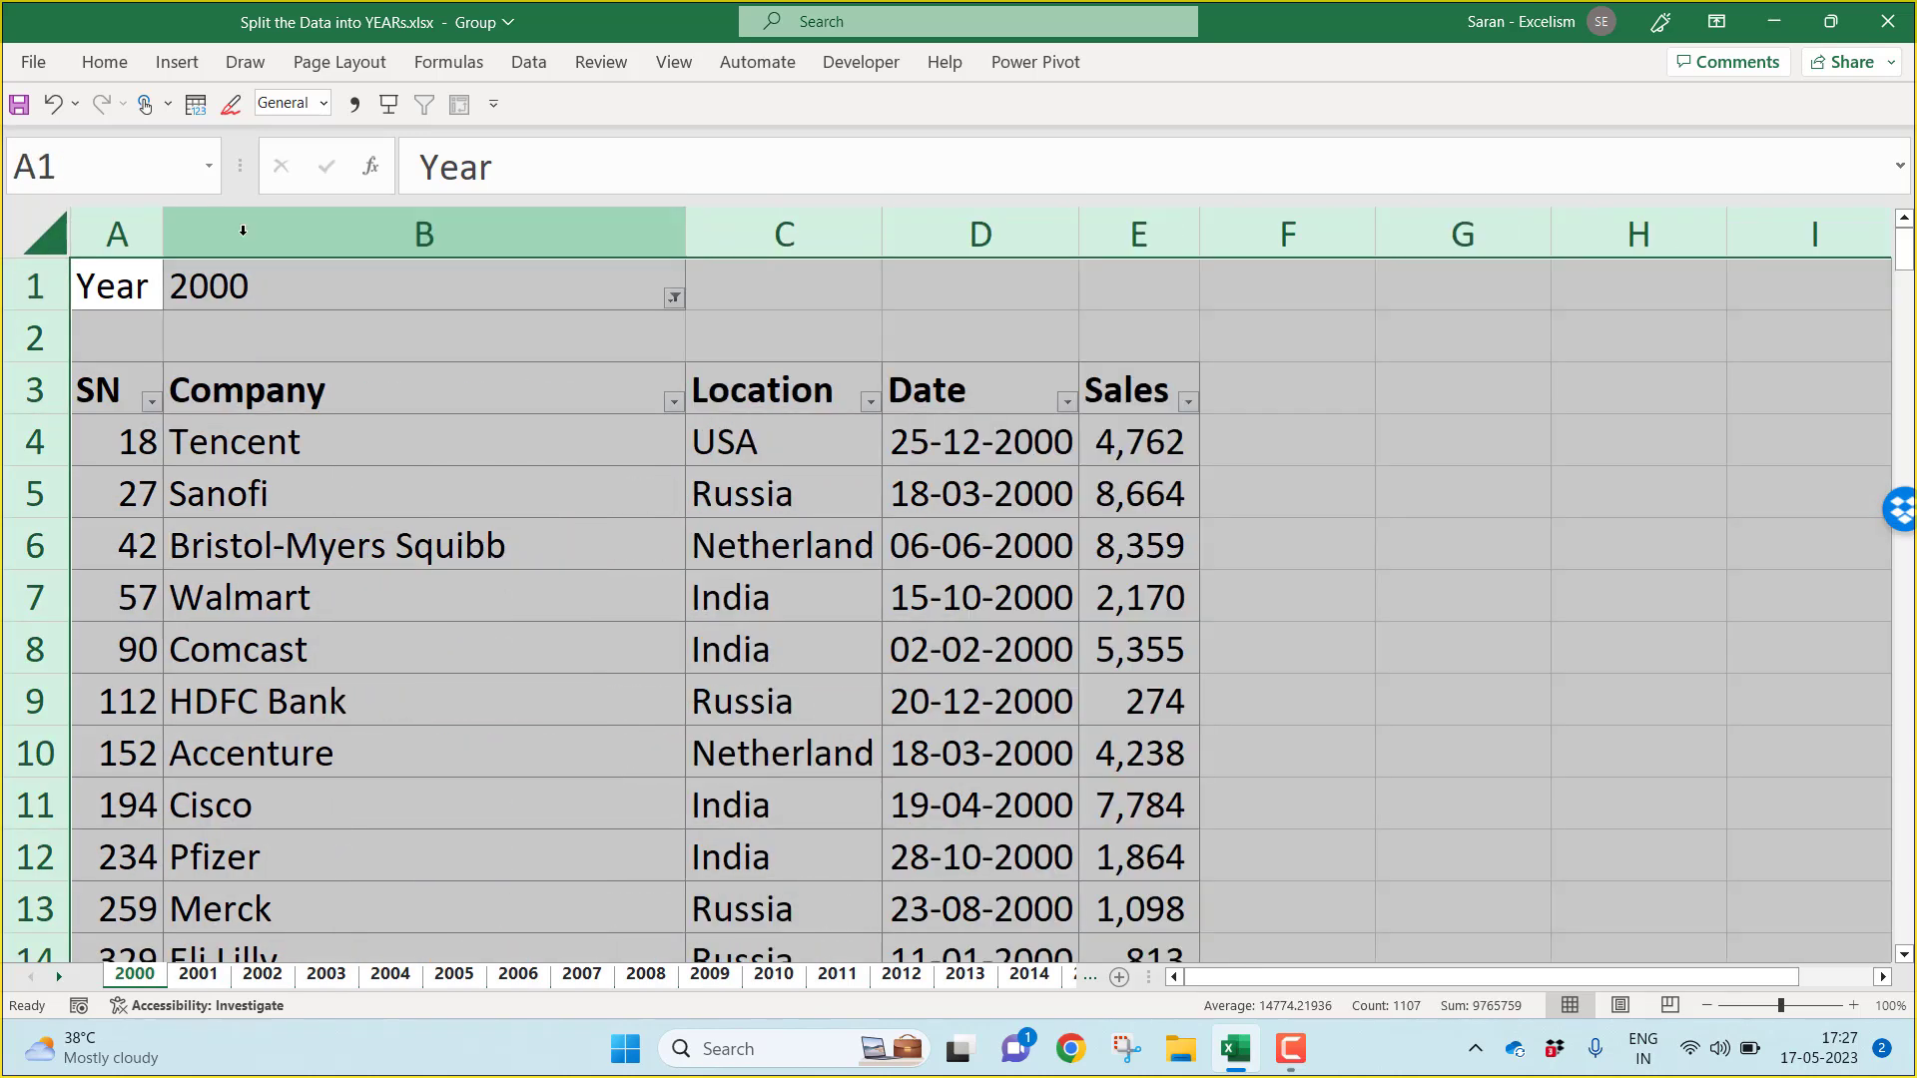
left_click(116, 389)
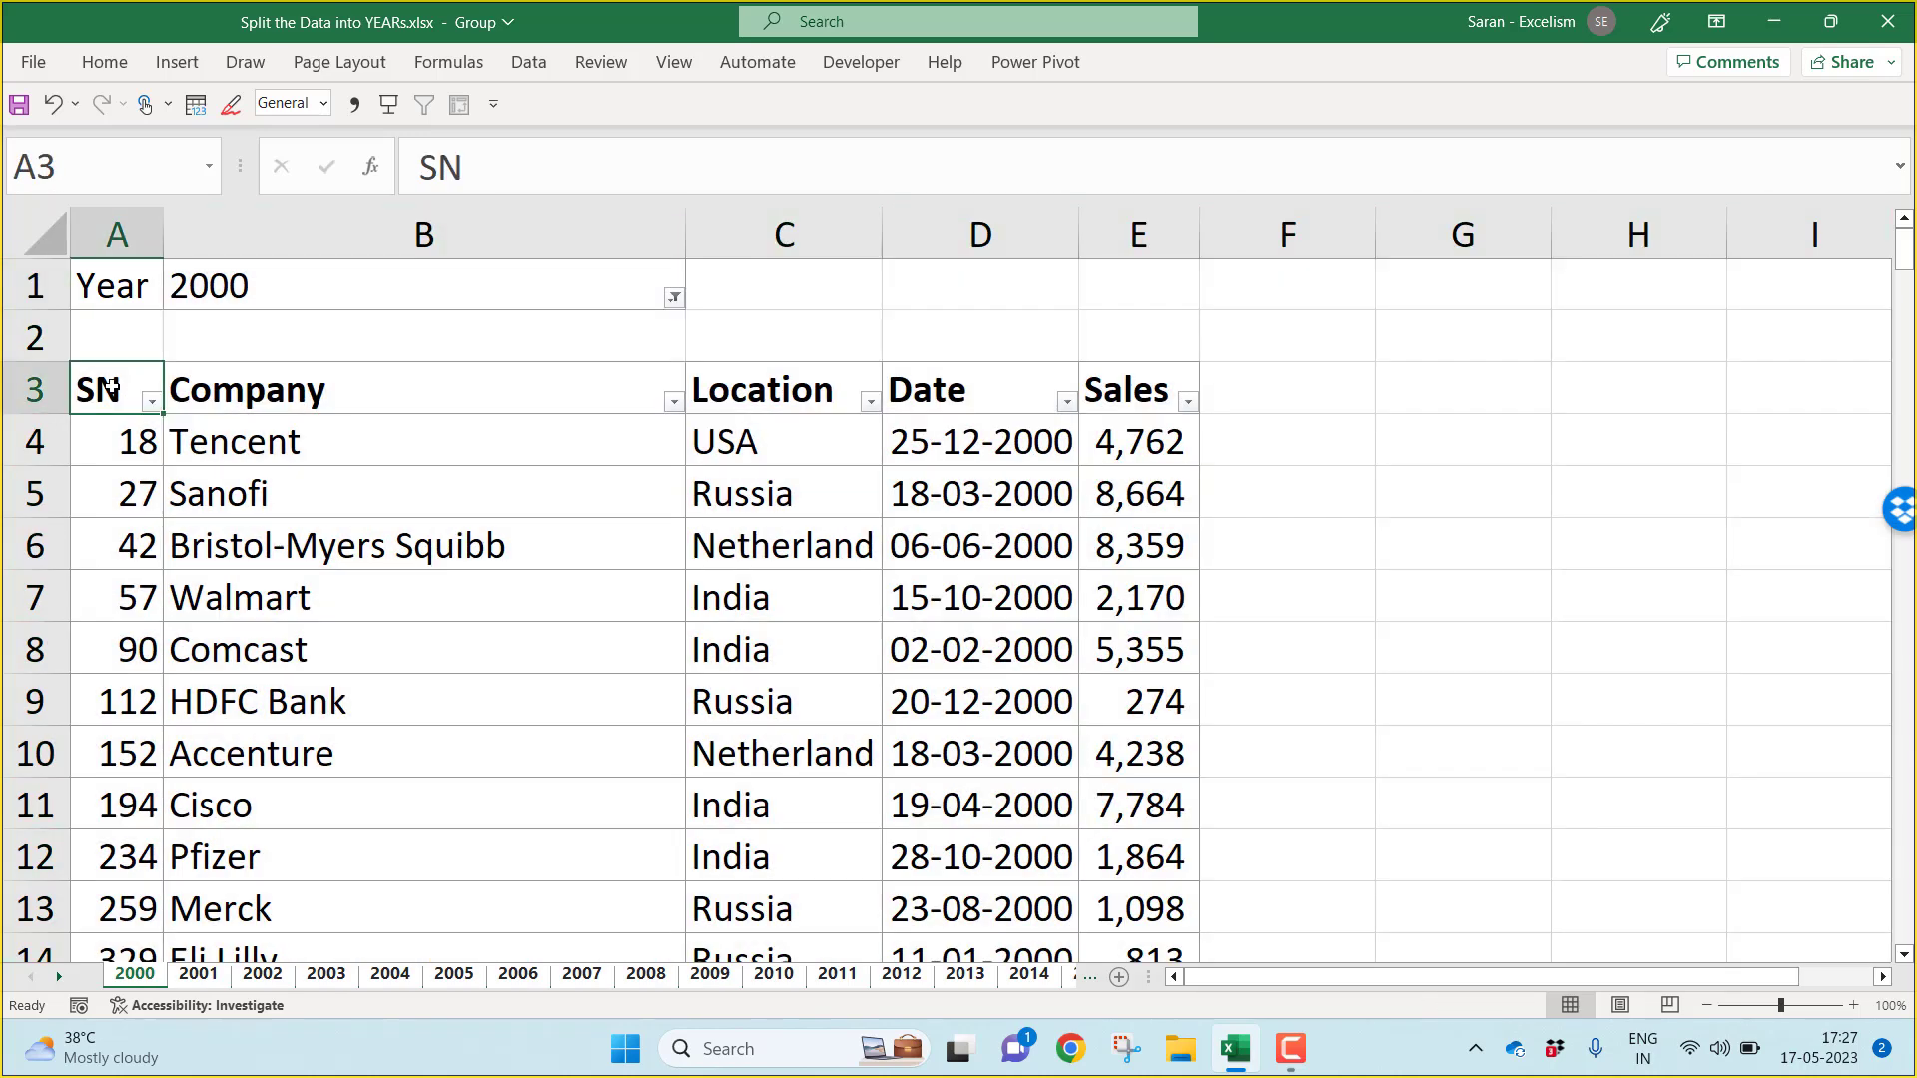
left_click(325, 973)
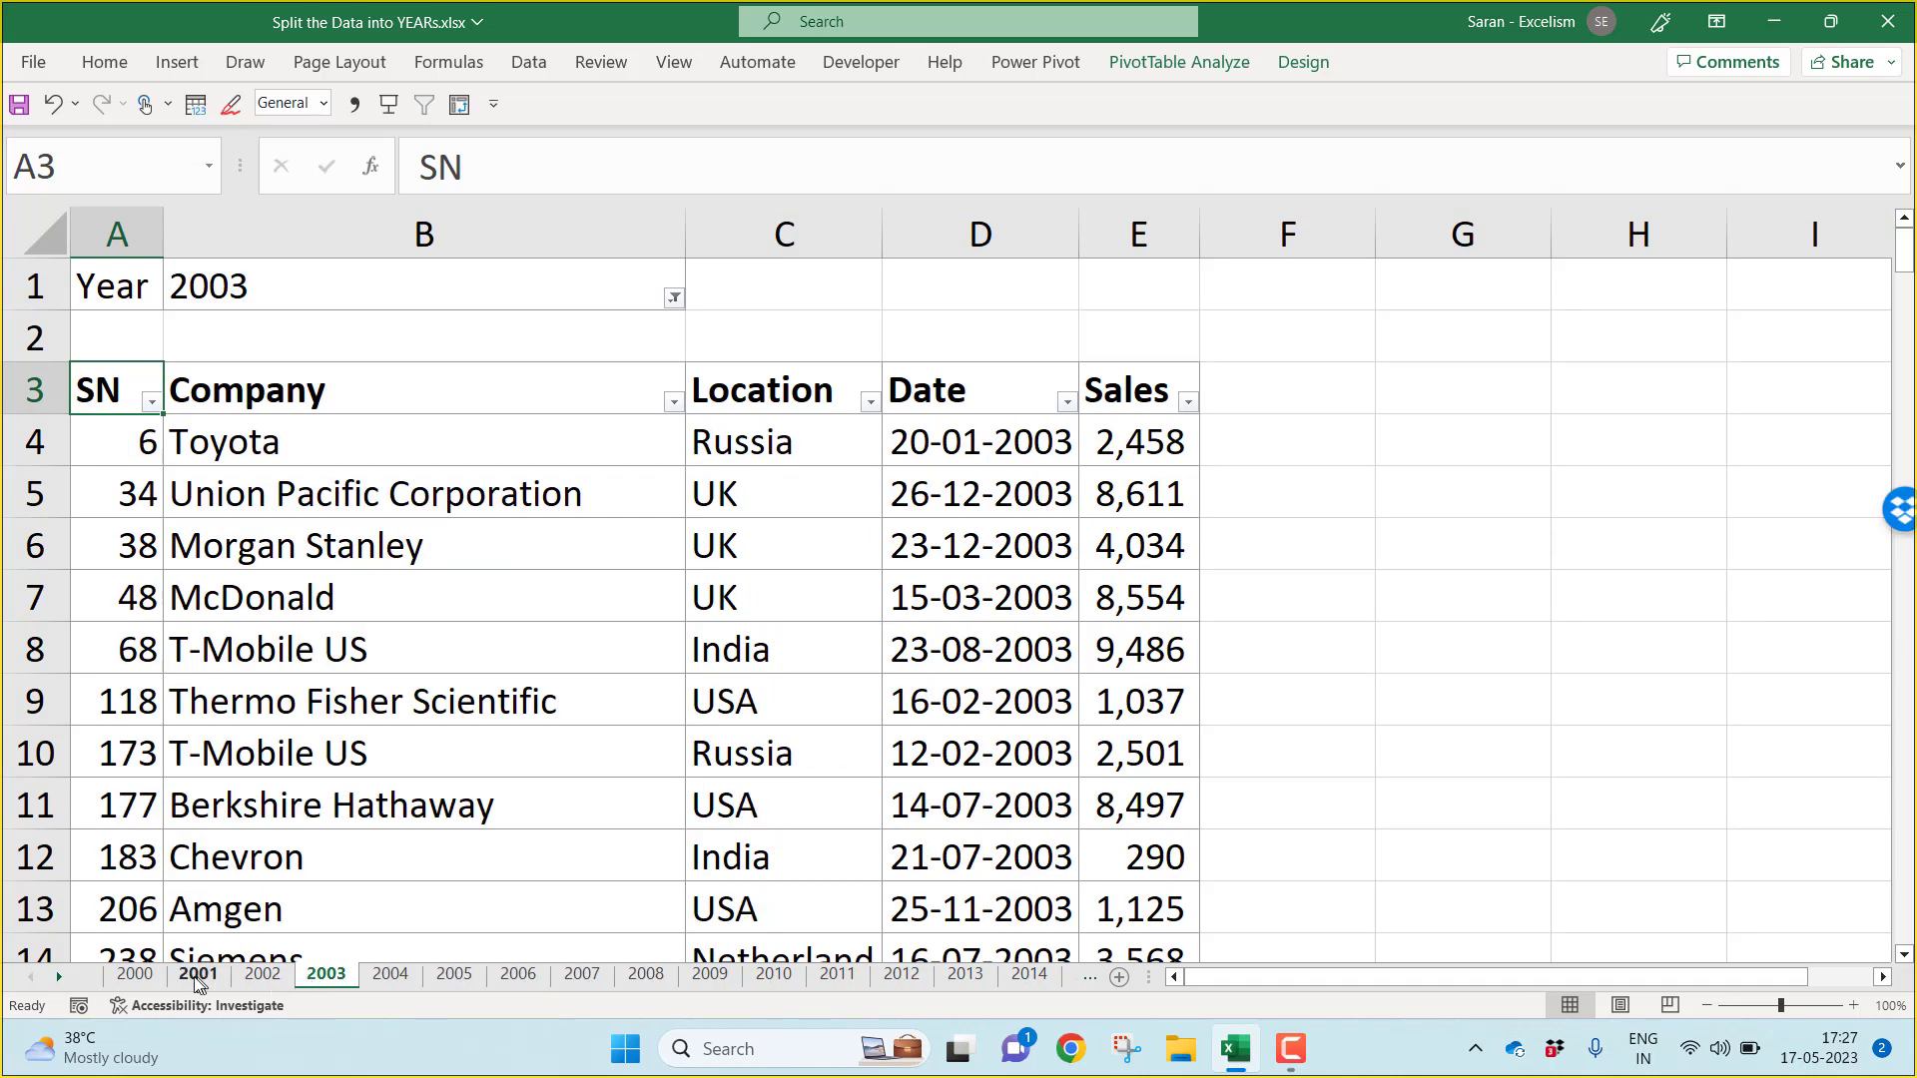
Step: Check the widened columns on the 2000, 2002 and 2009 sheets and return to the PT sheet
left_click(134, 973)
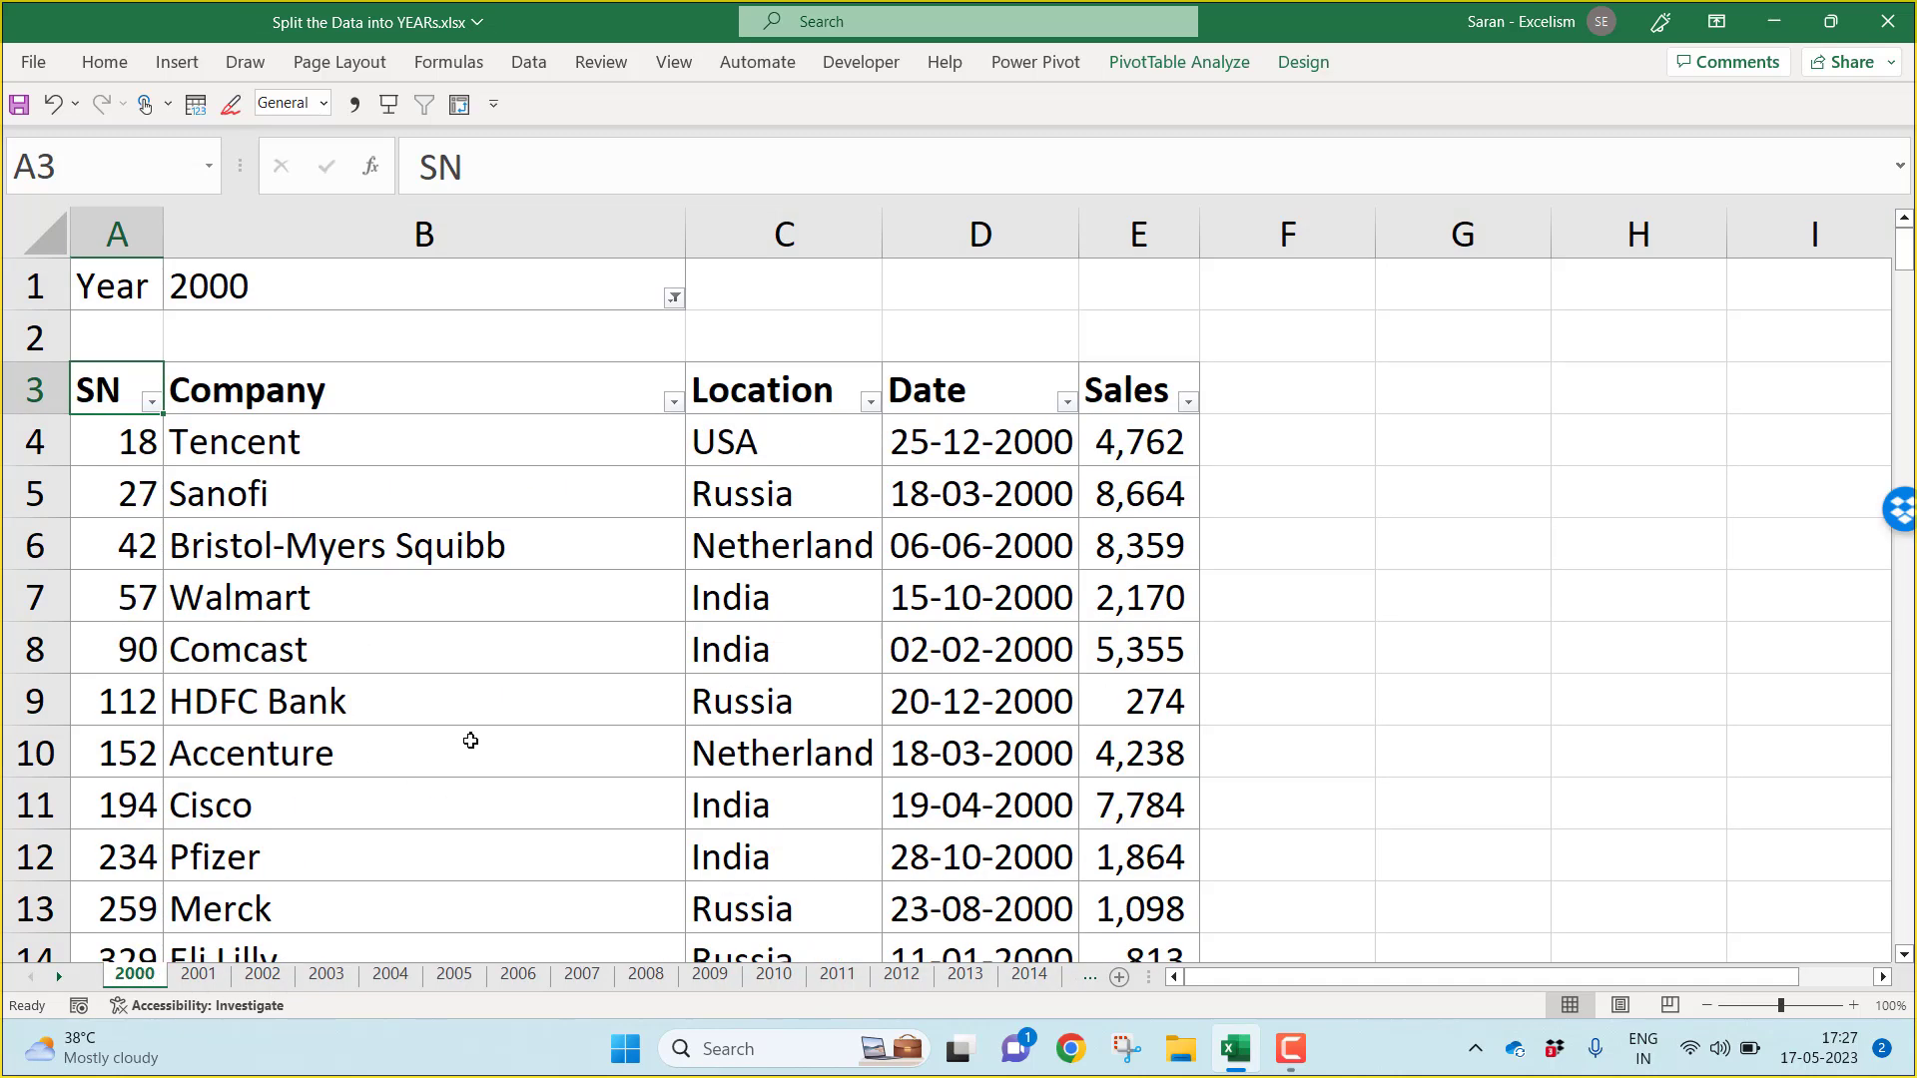
left_click(259, 972)
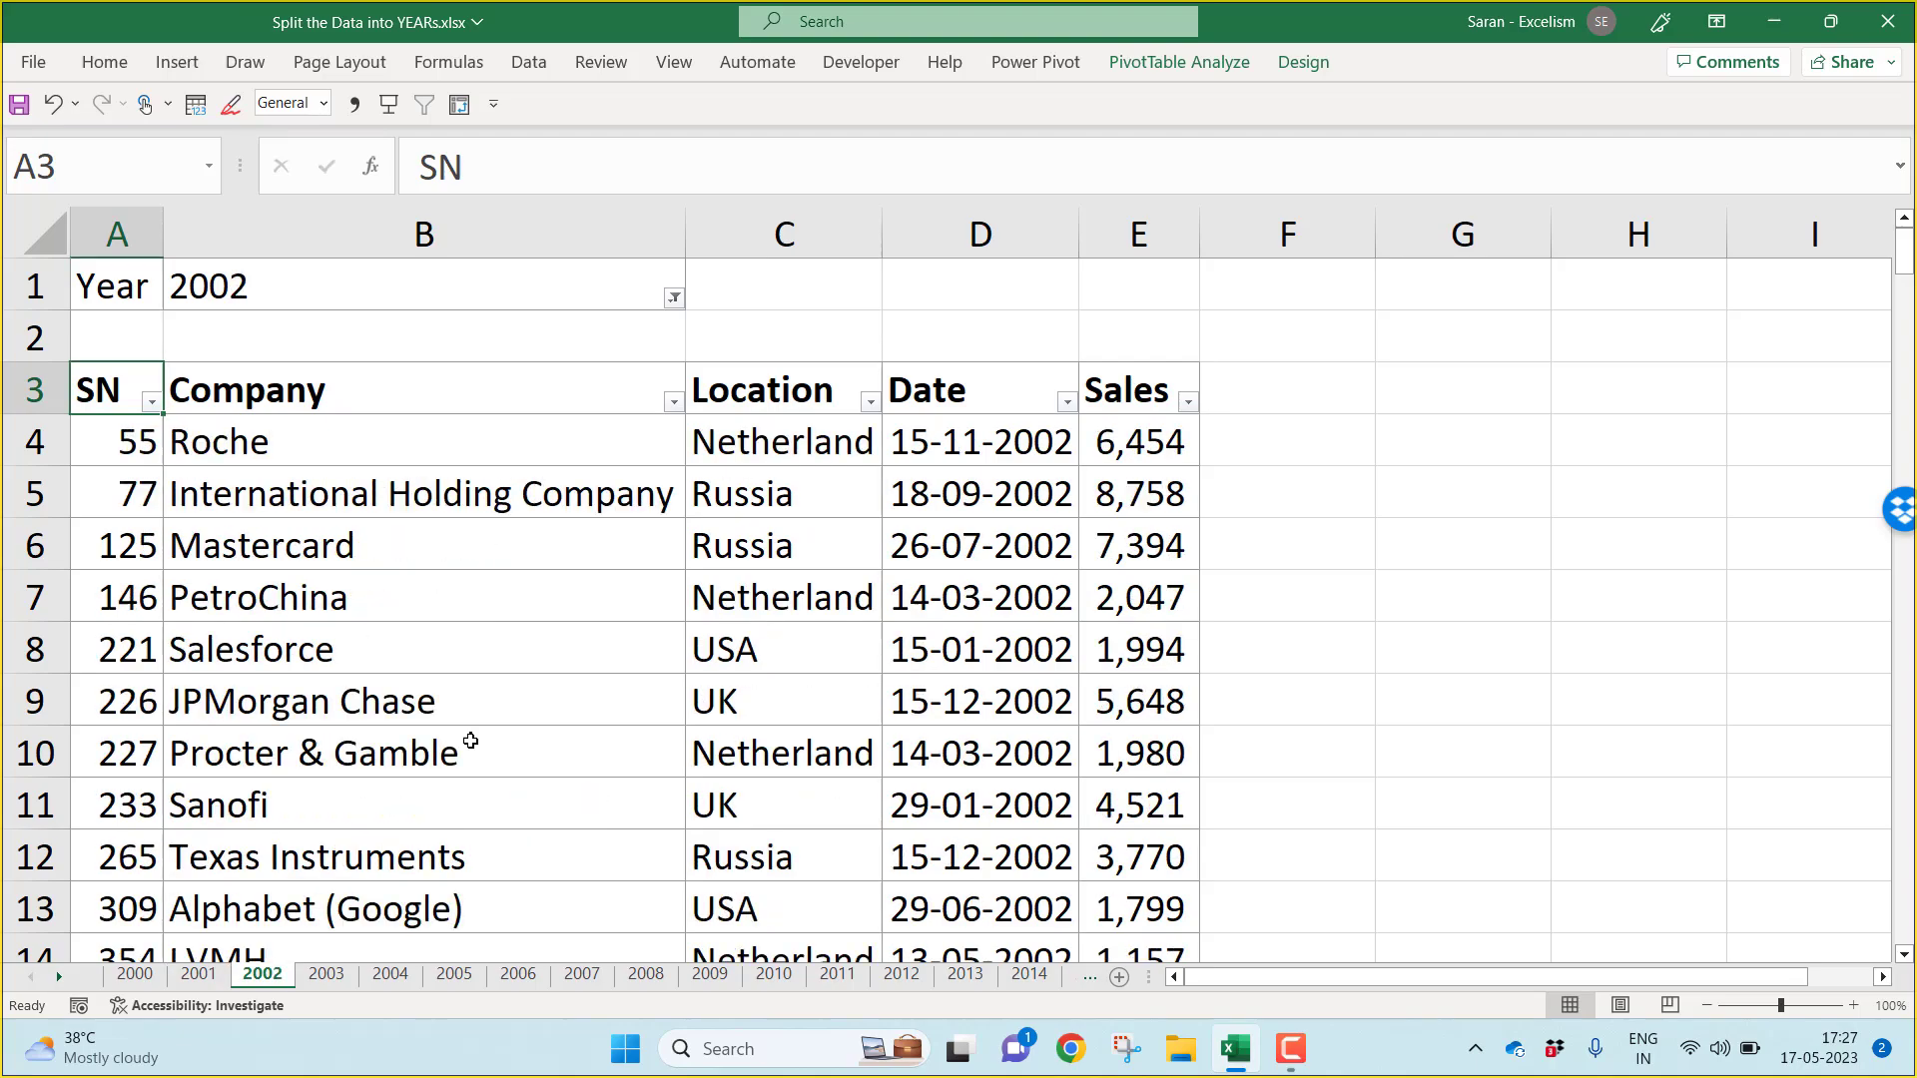
left_click(709, 972)
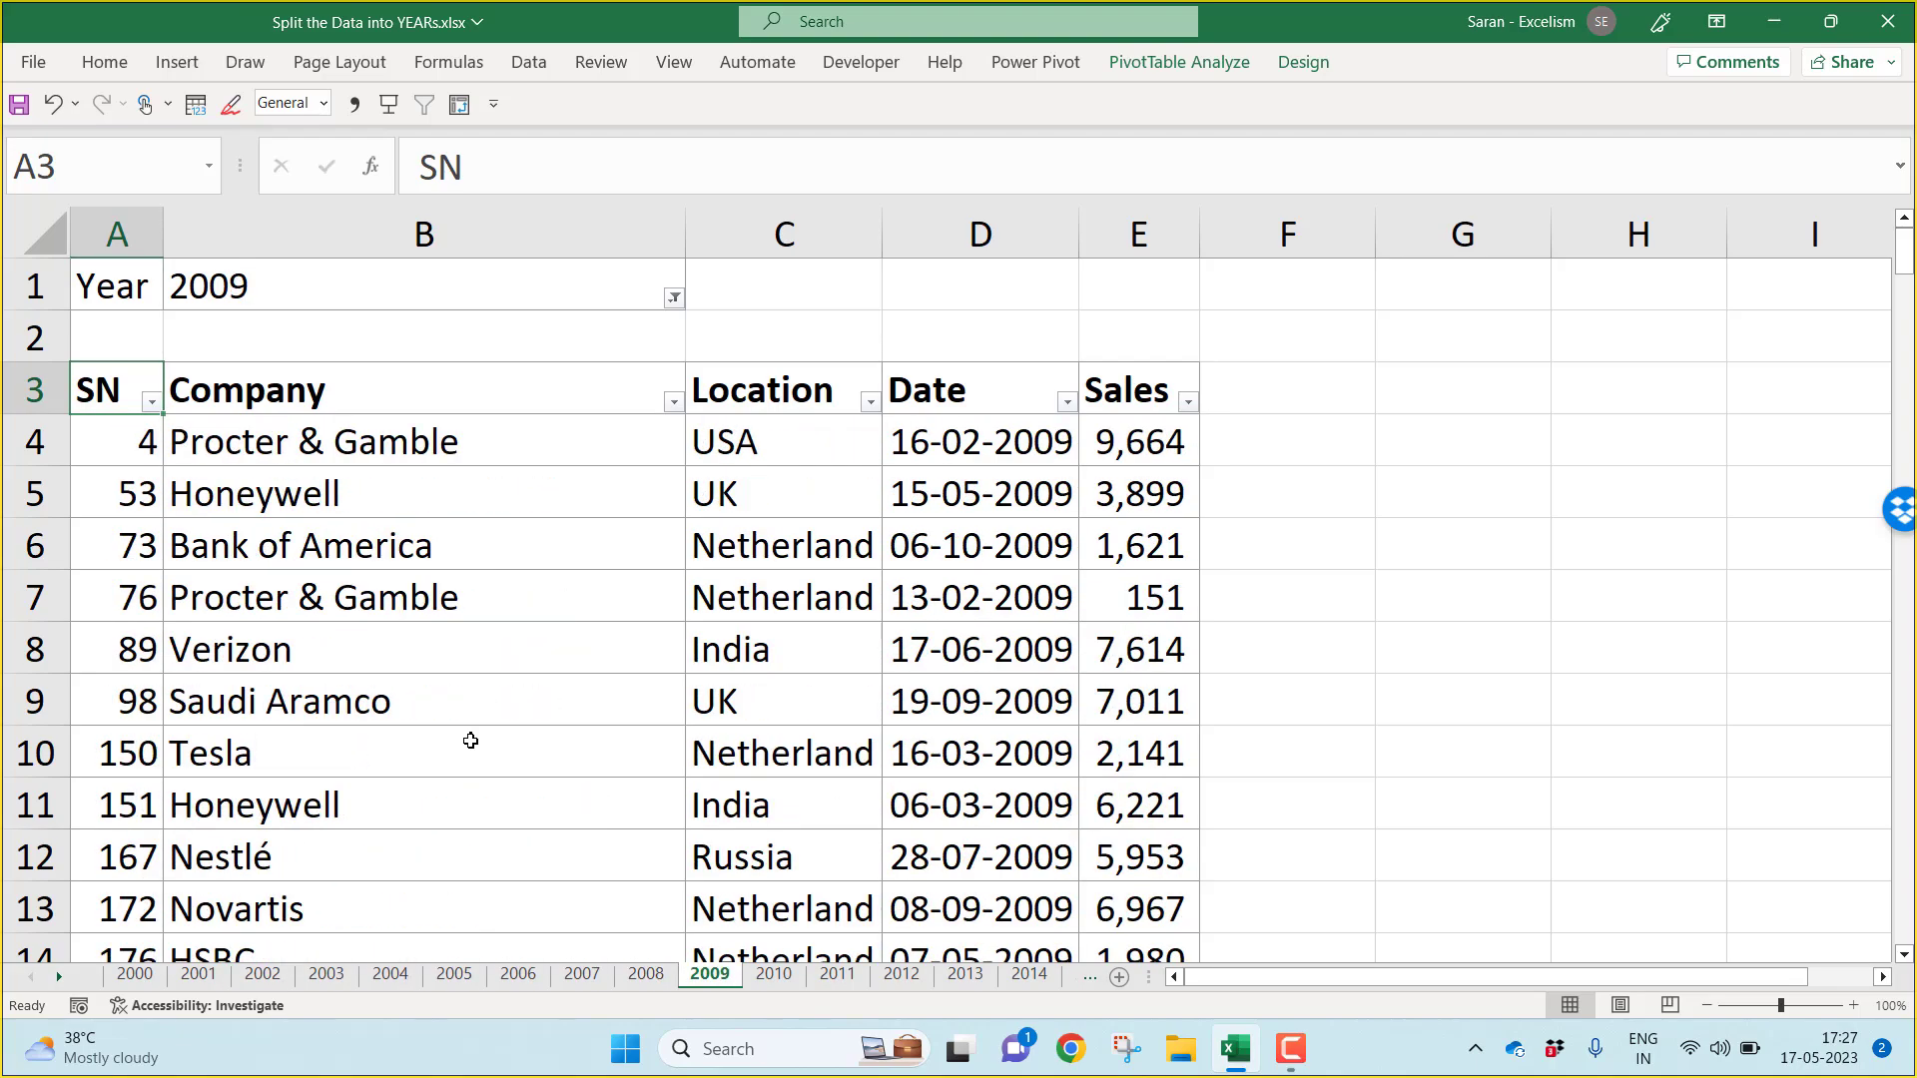
left_click(1039, 975)
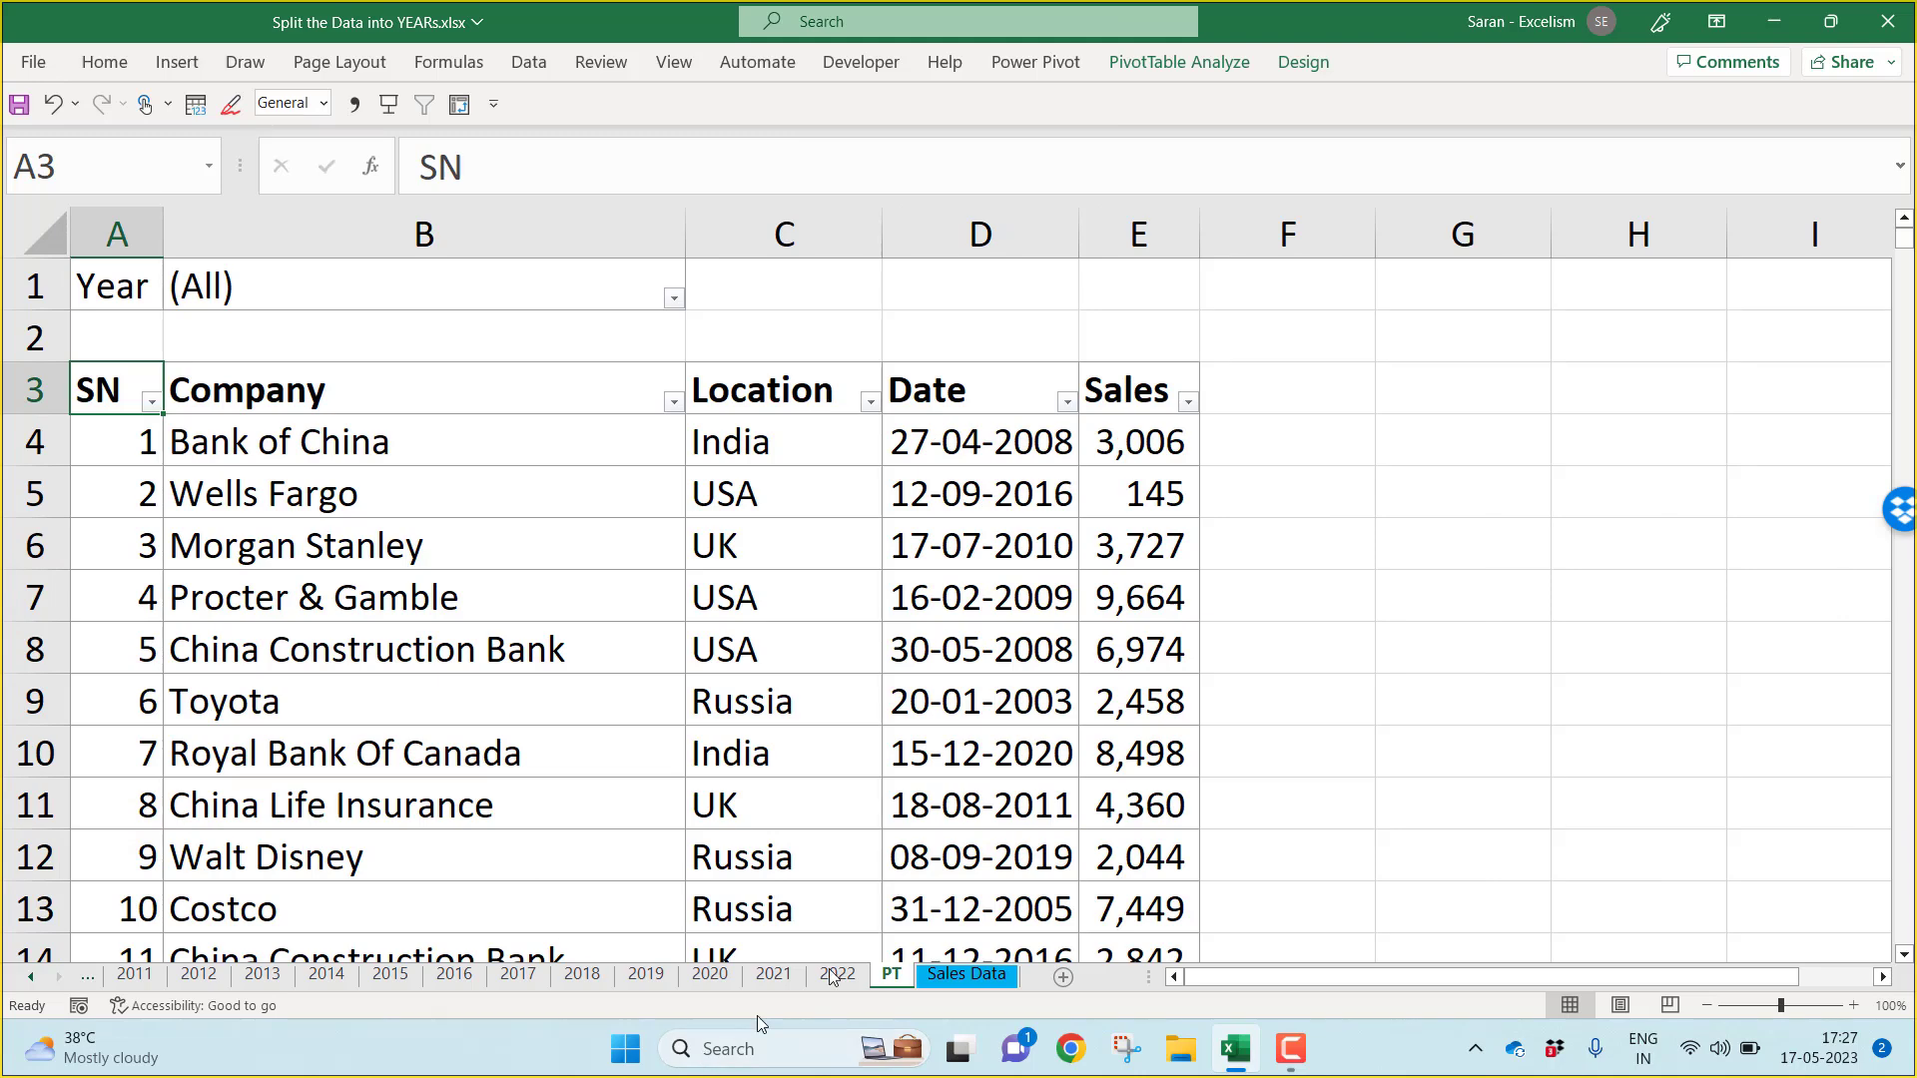
Step: Leave the PT sheet unhidden and switch to the 2021 year sheet
right_click(964, 974)
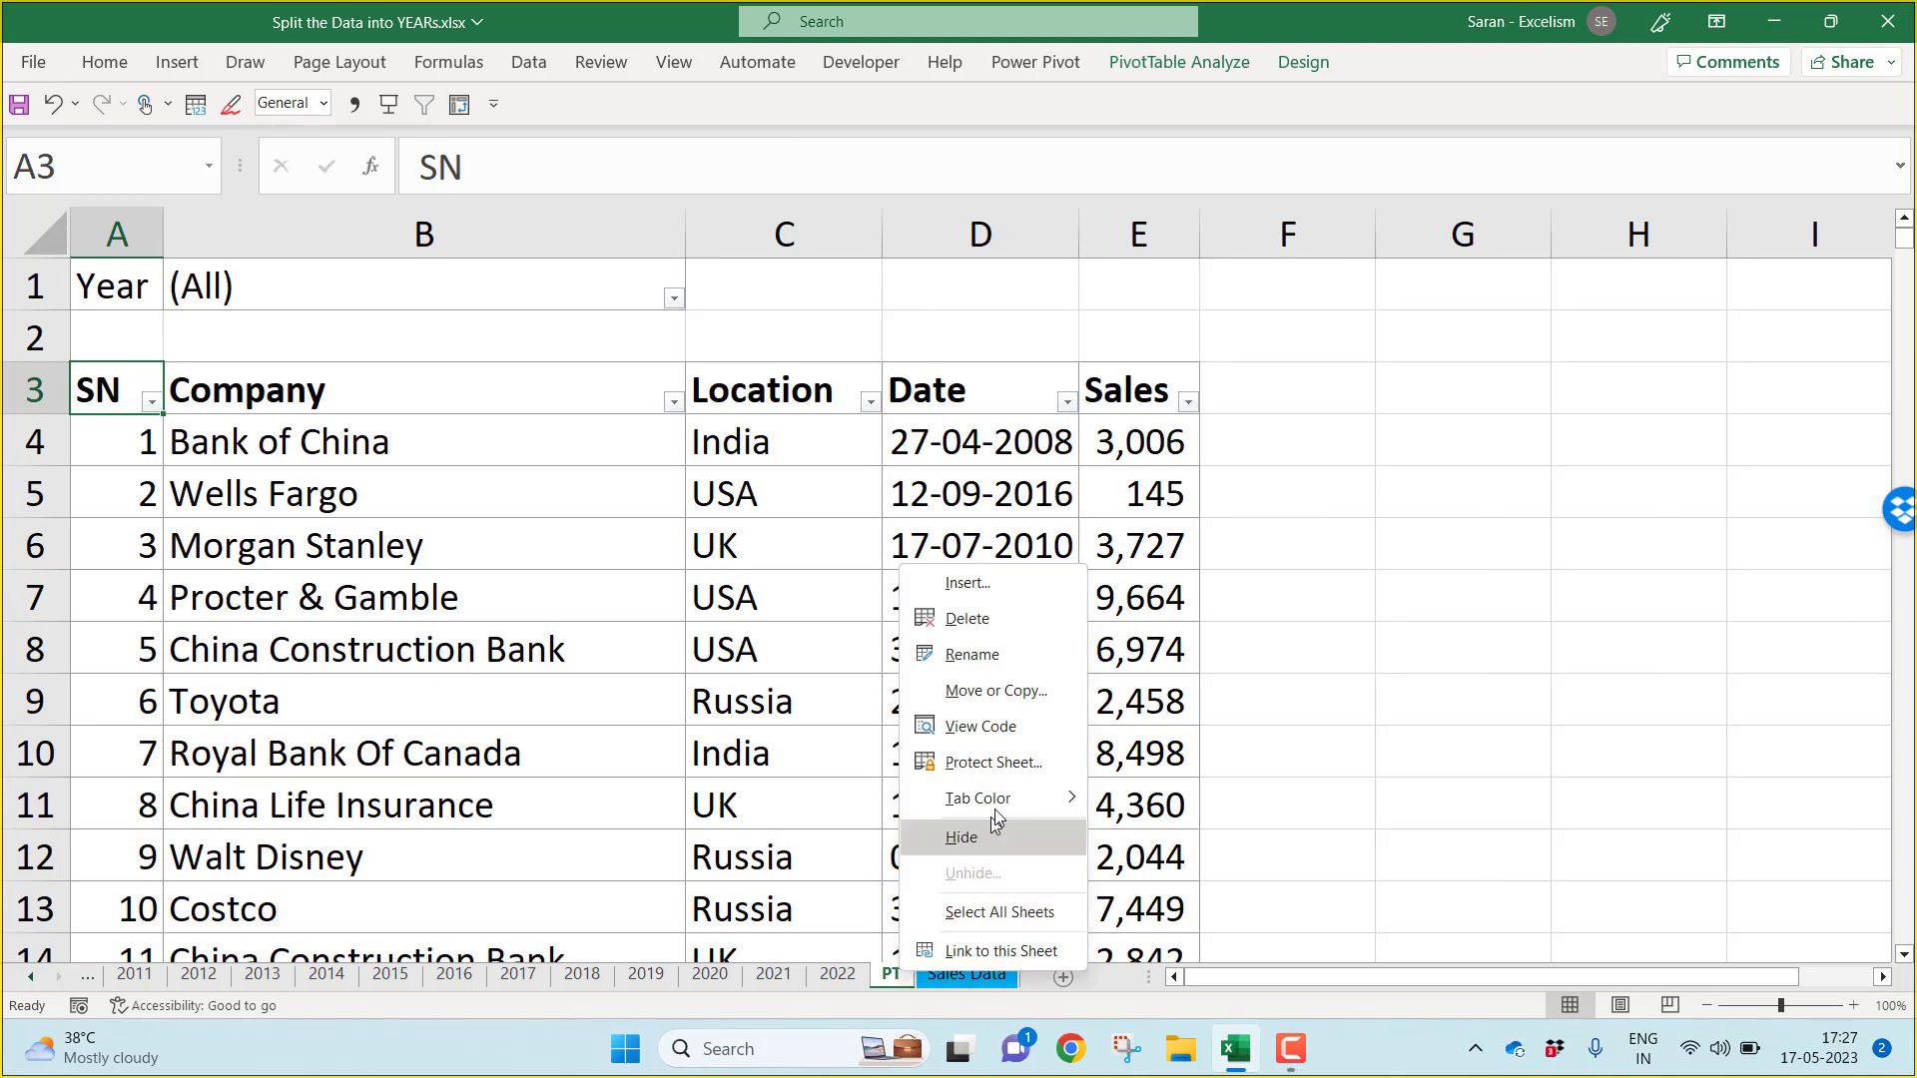
left_click(979, 799)
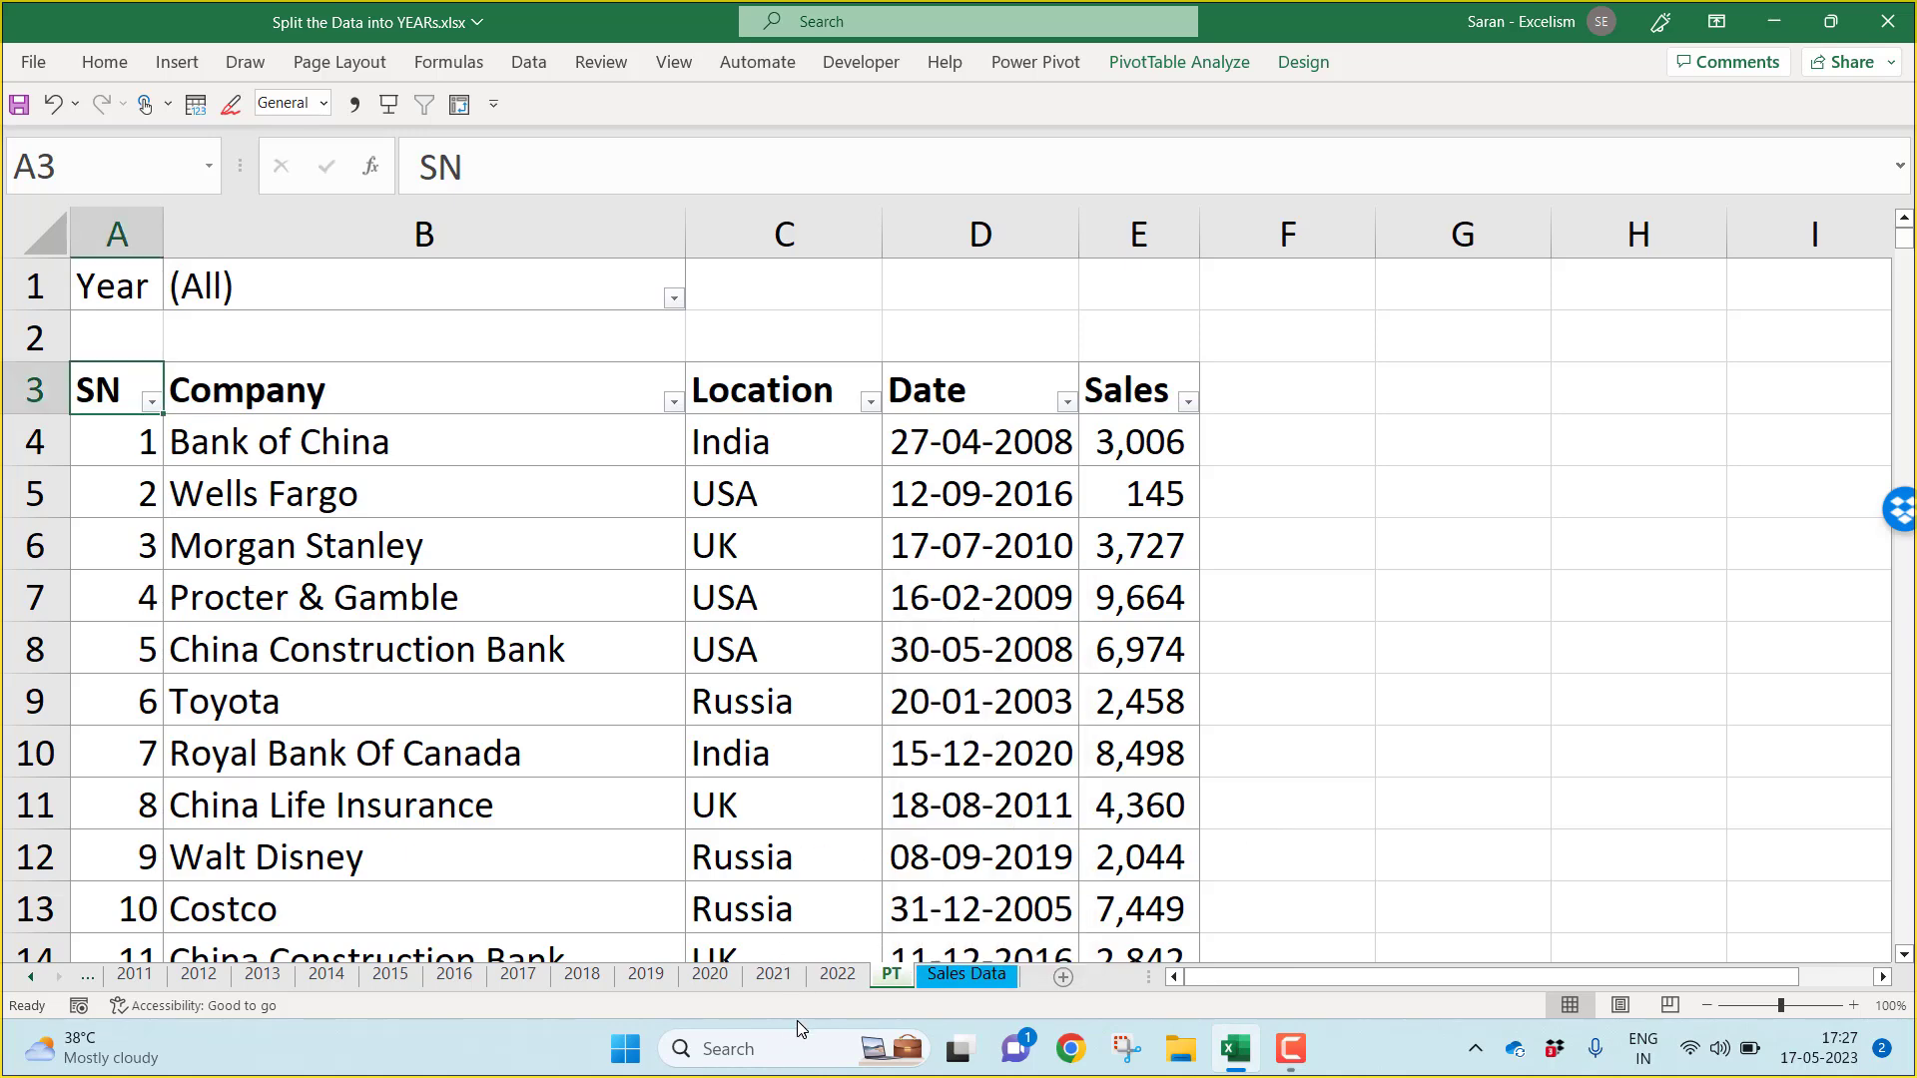
left_click(773, 974)
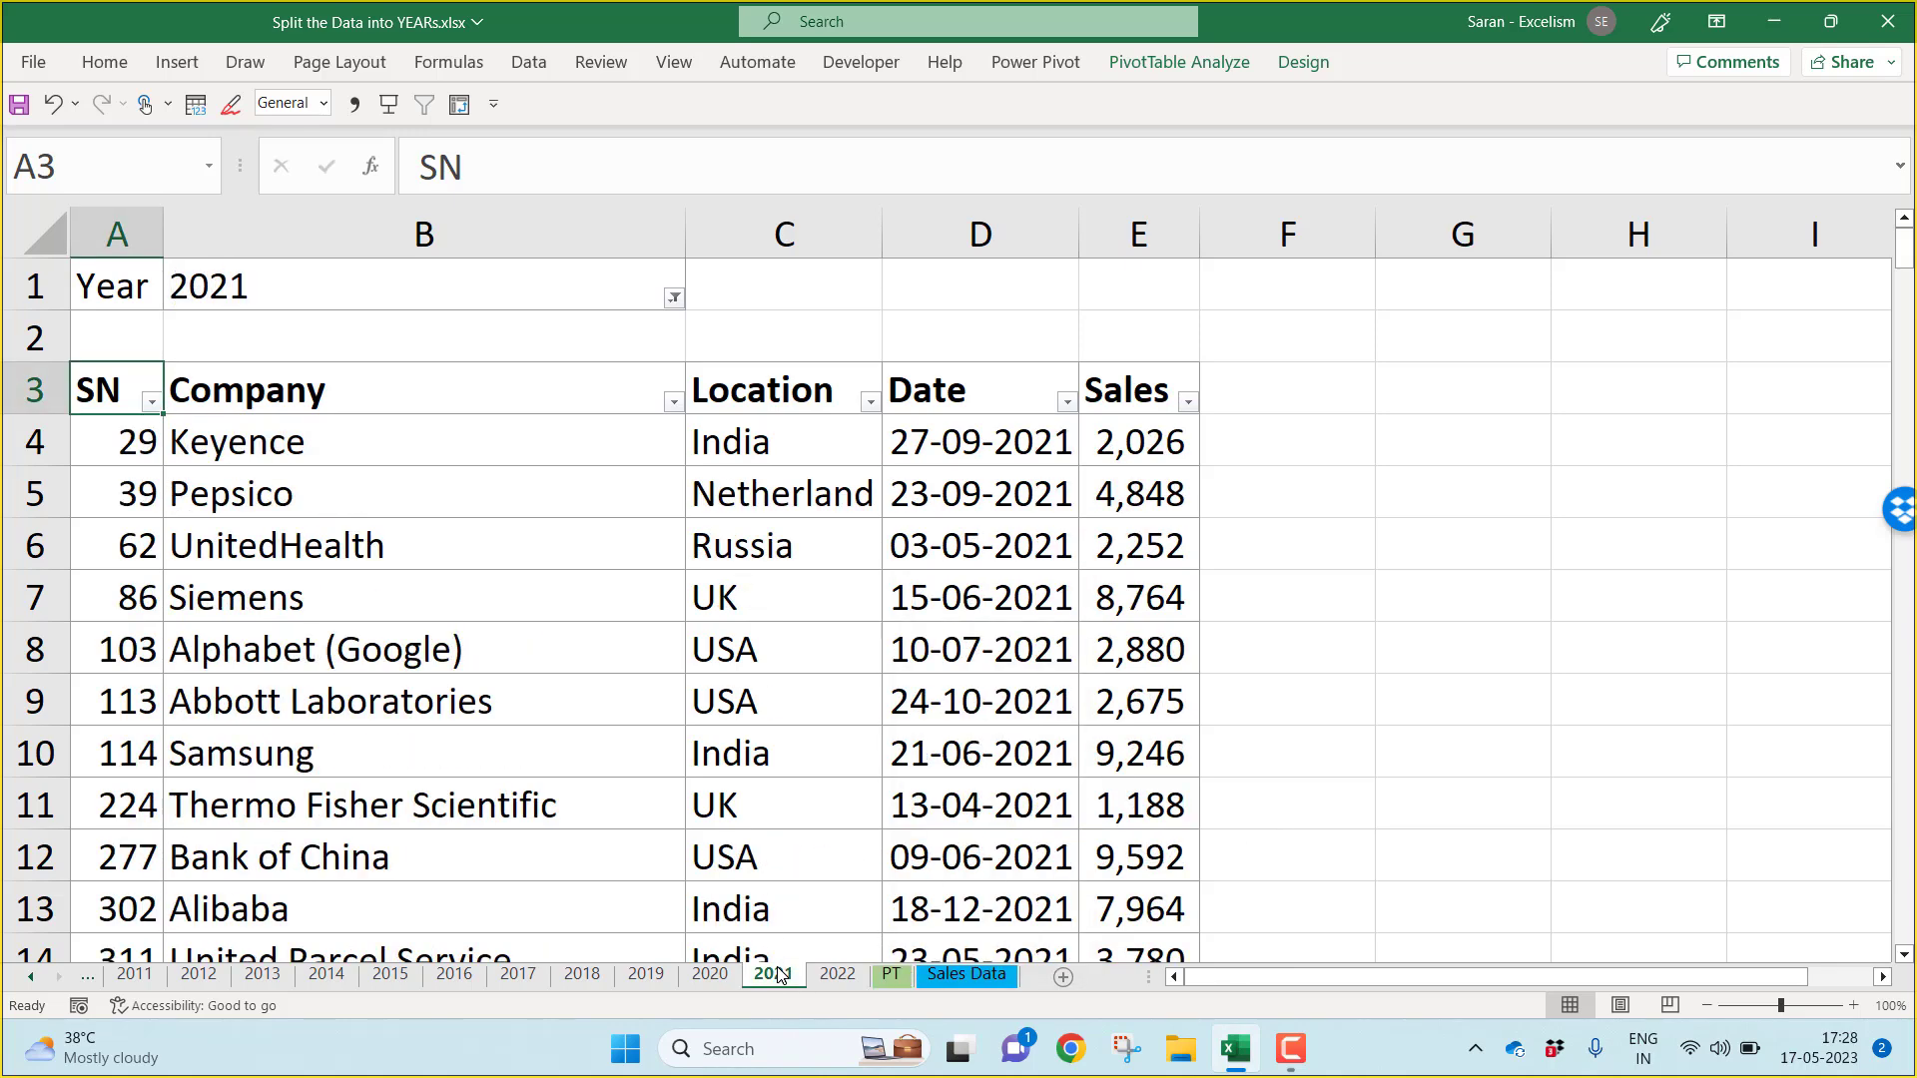
Step: Select the year sheet tabs through 2022 as one group for shared edits
left_click(772, 974)
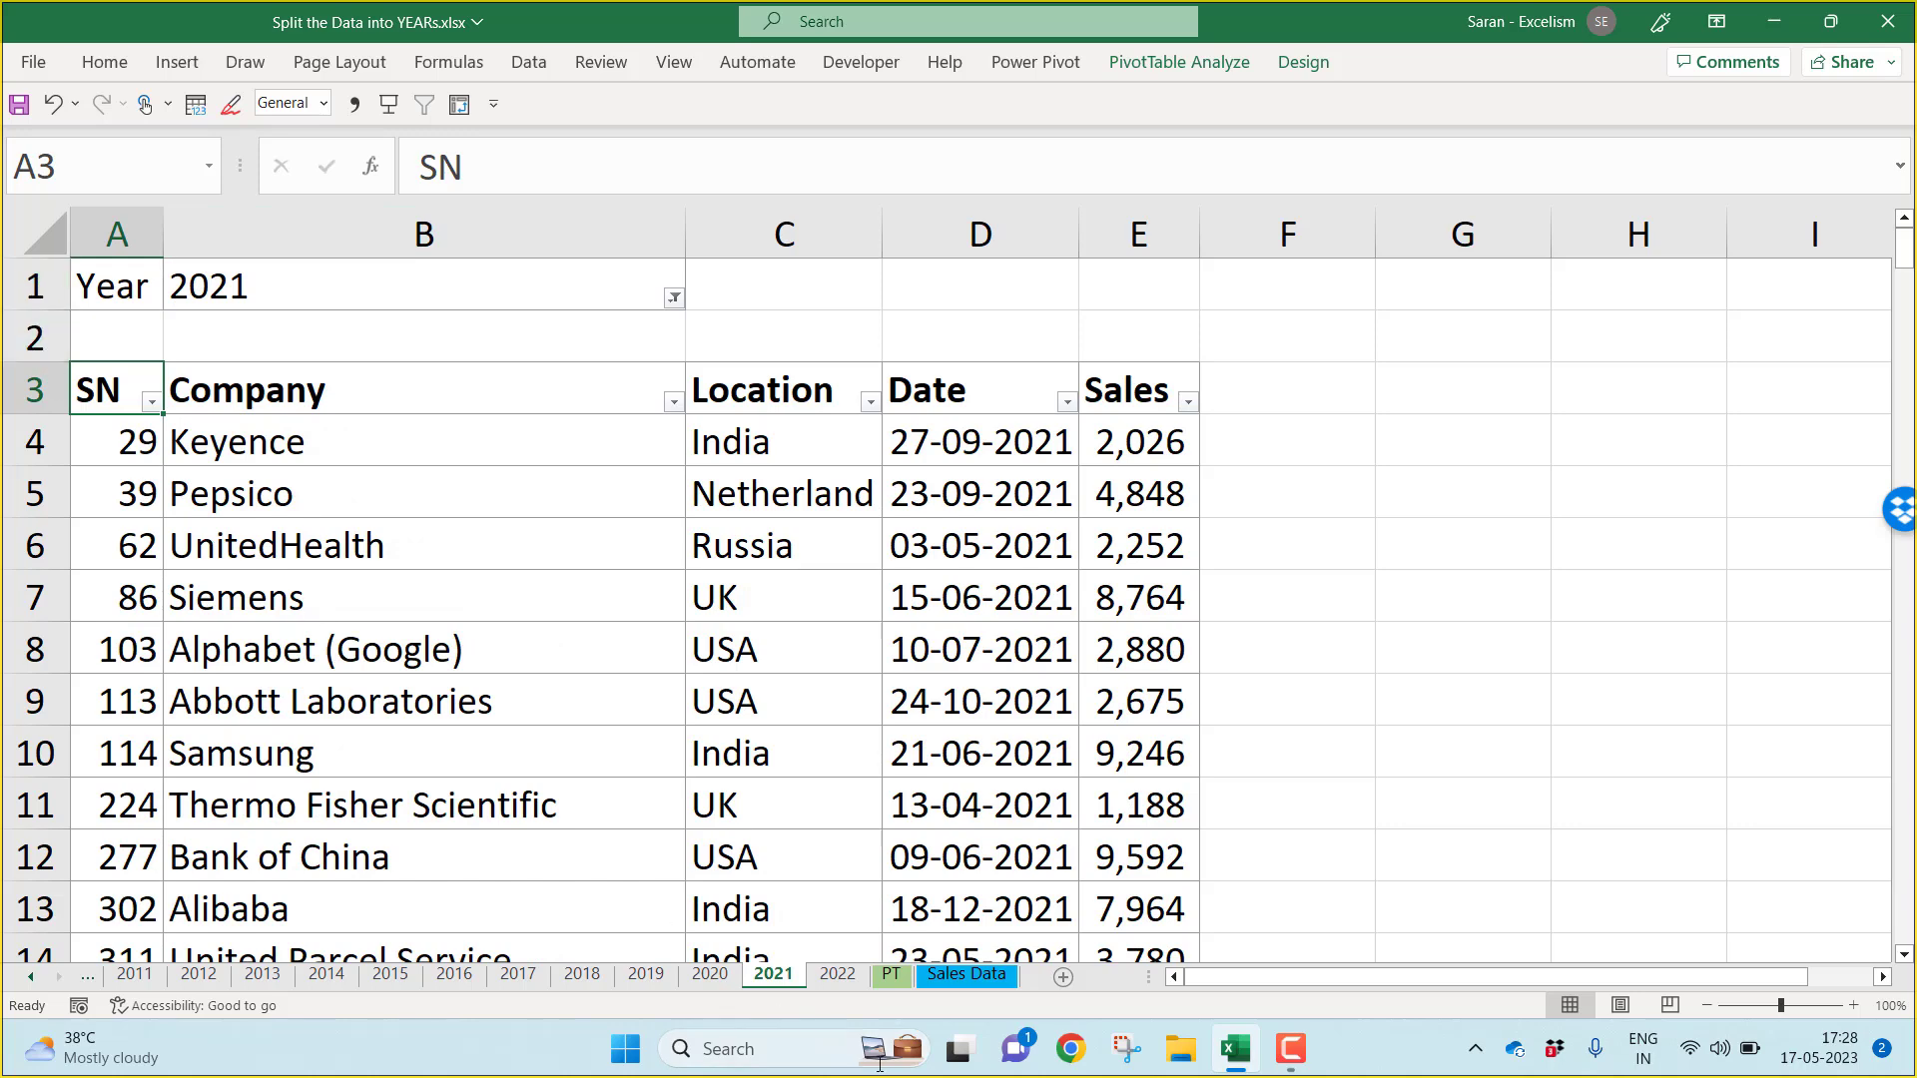
mouse_move(964, 974)
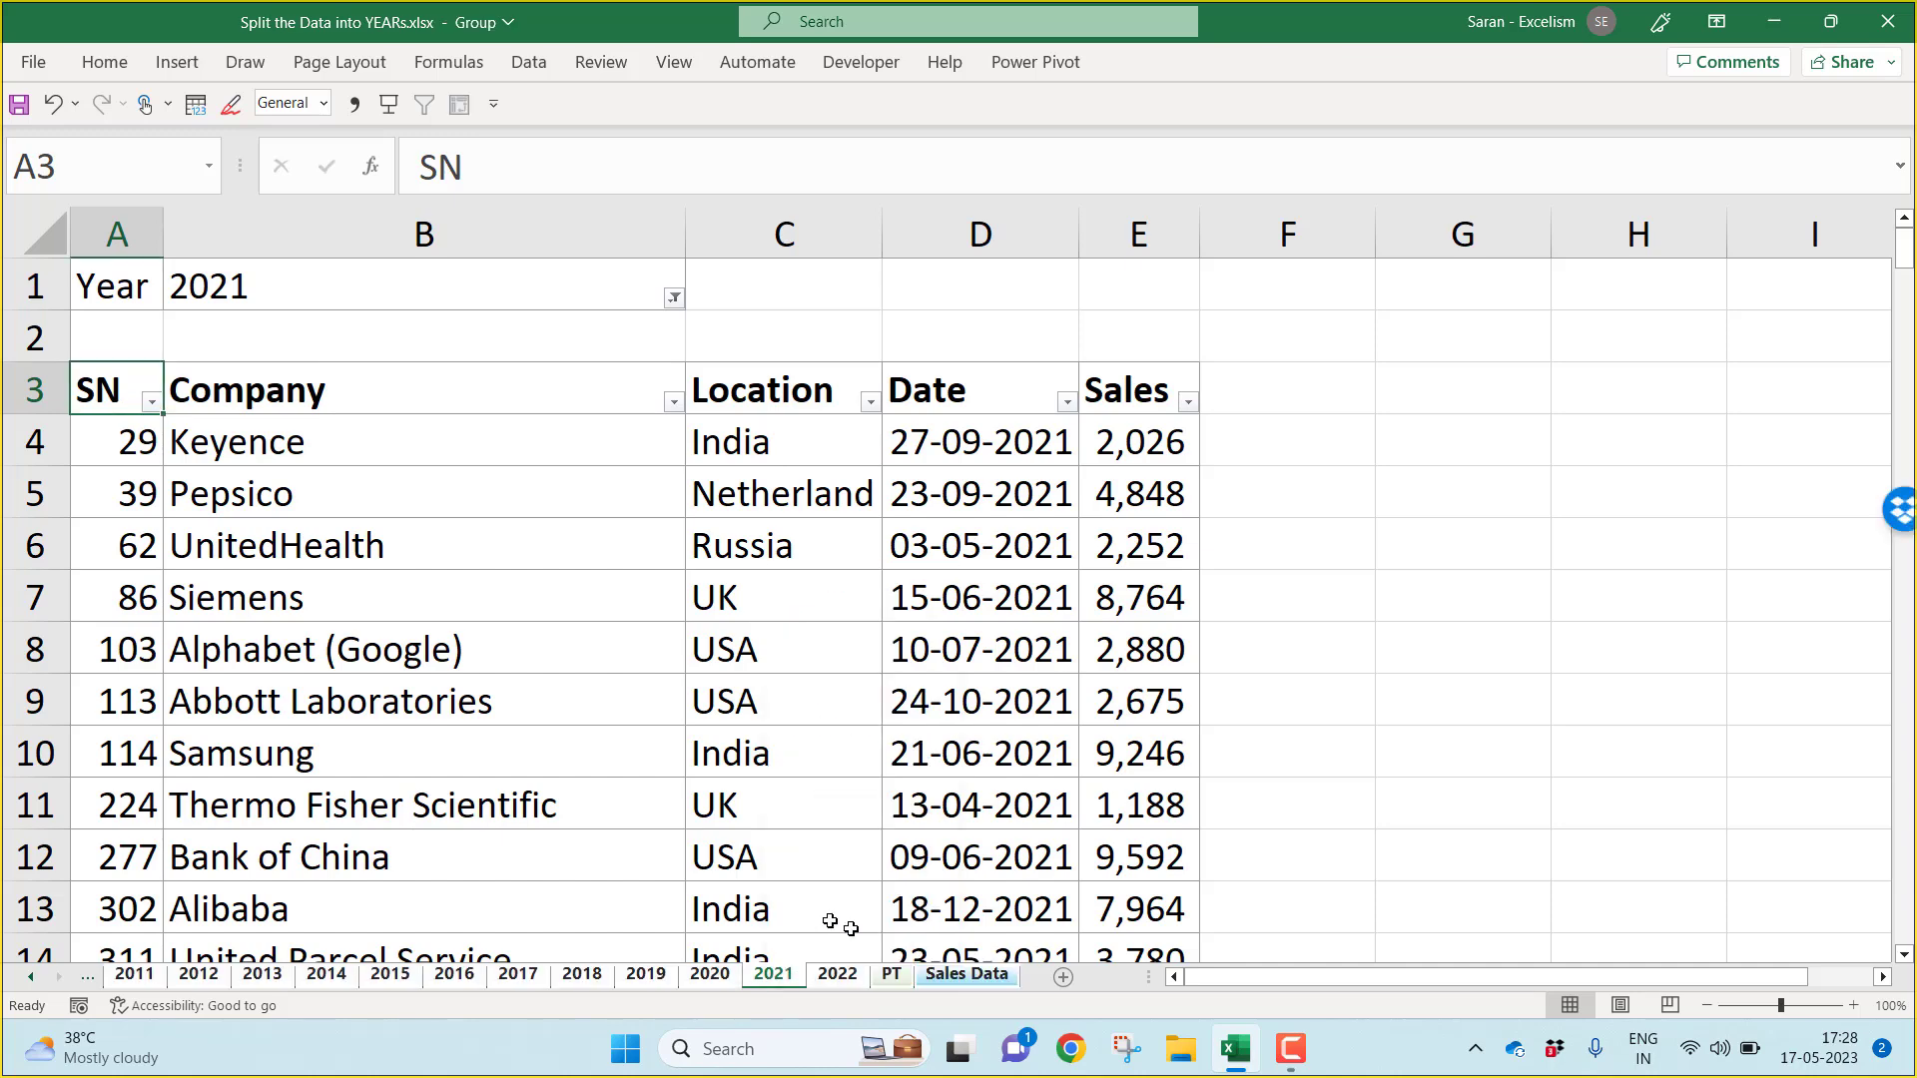
mouse_move(967, 934)
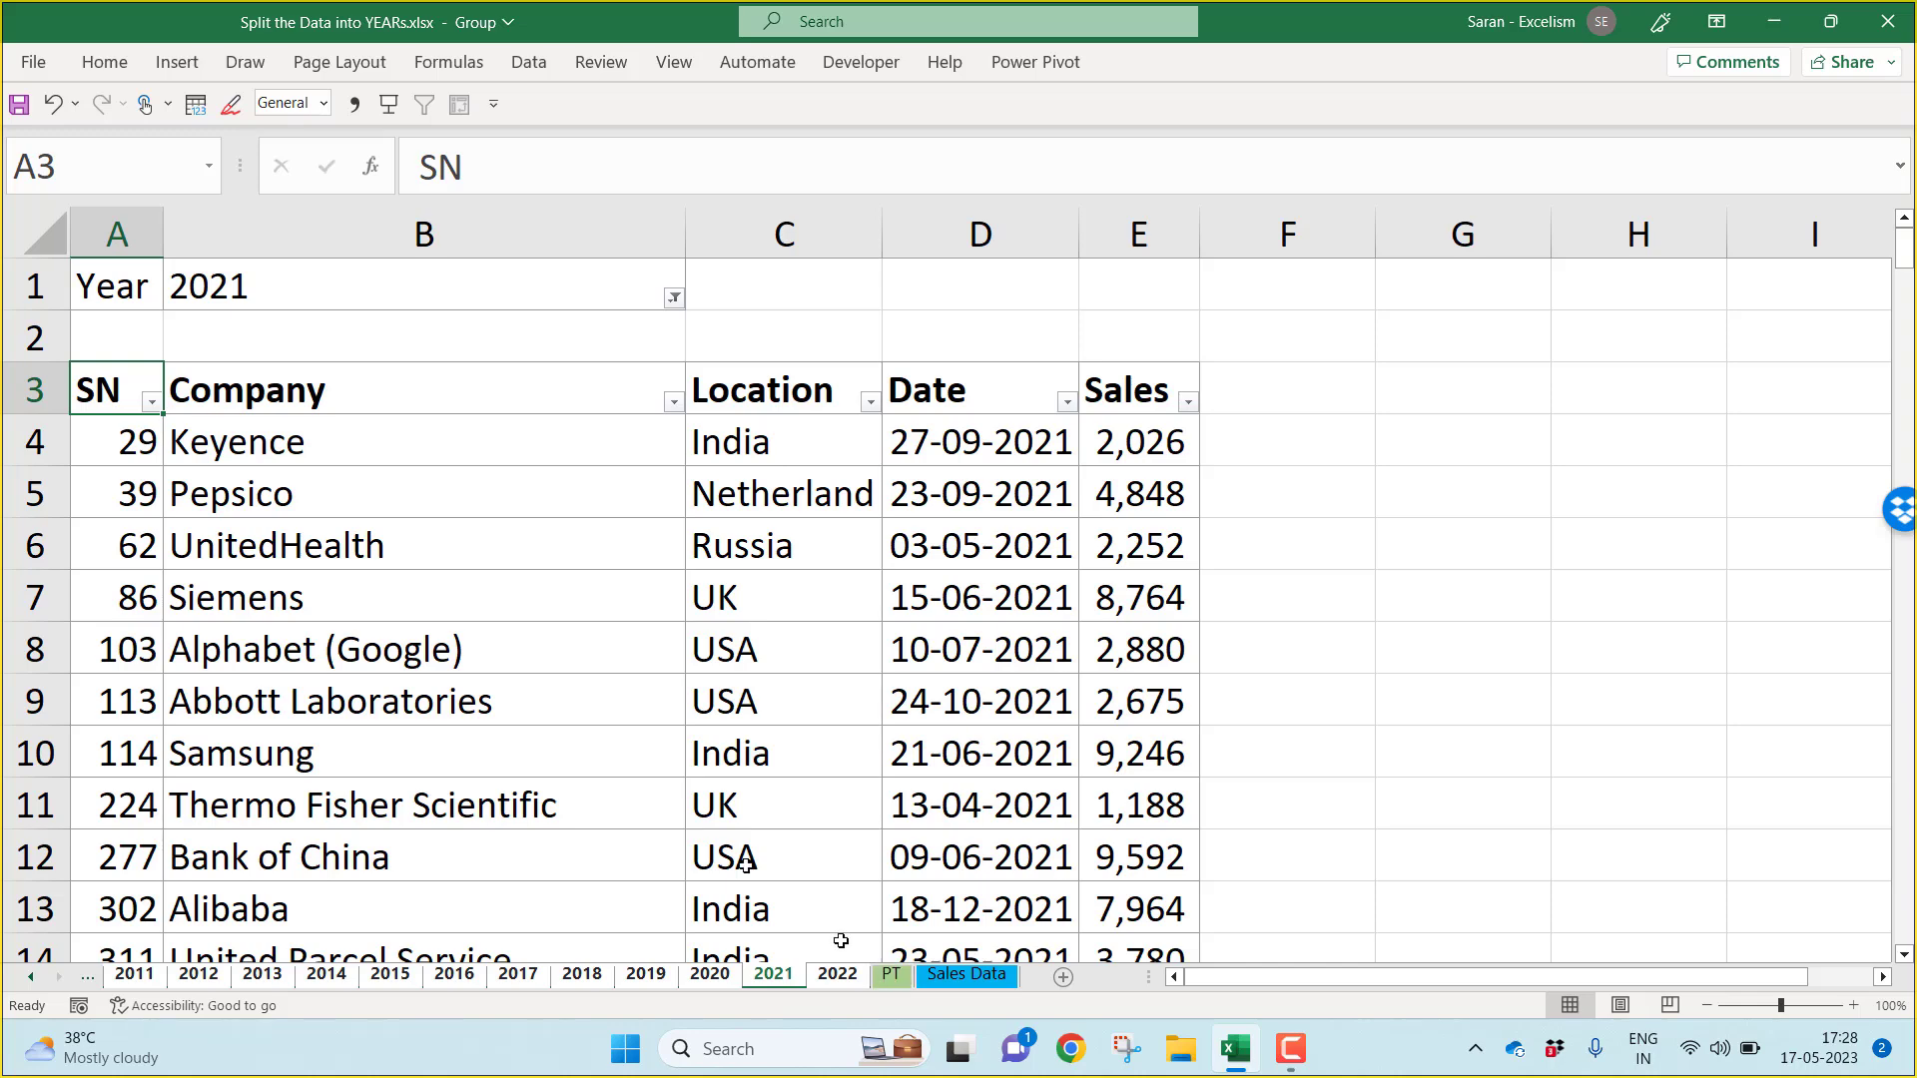
mouse_move(401, 609)
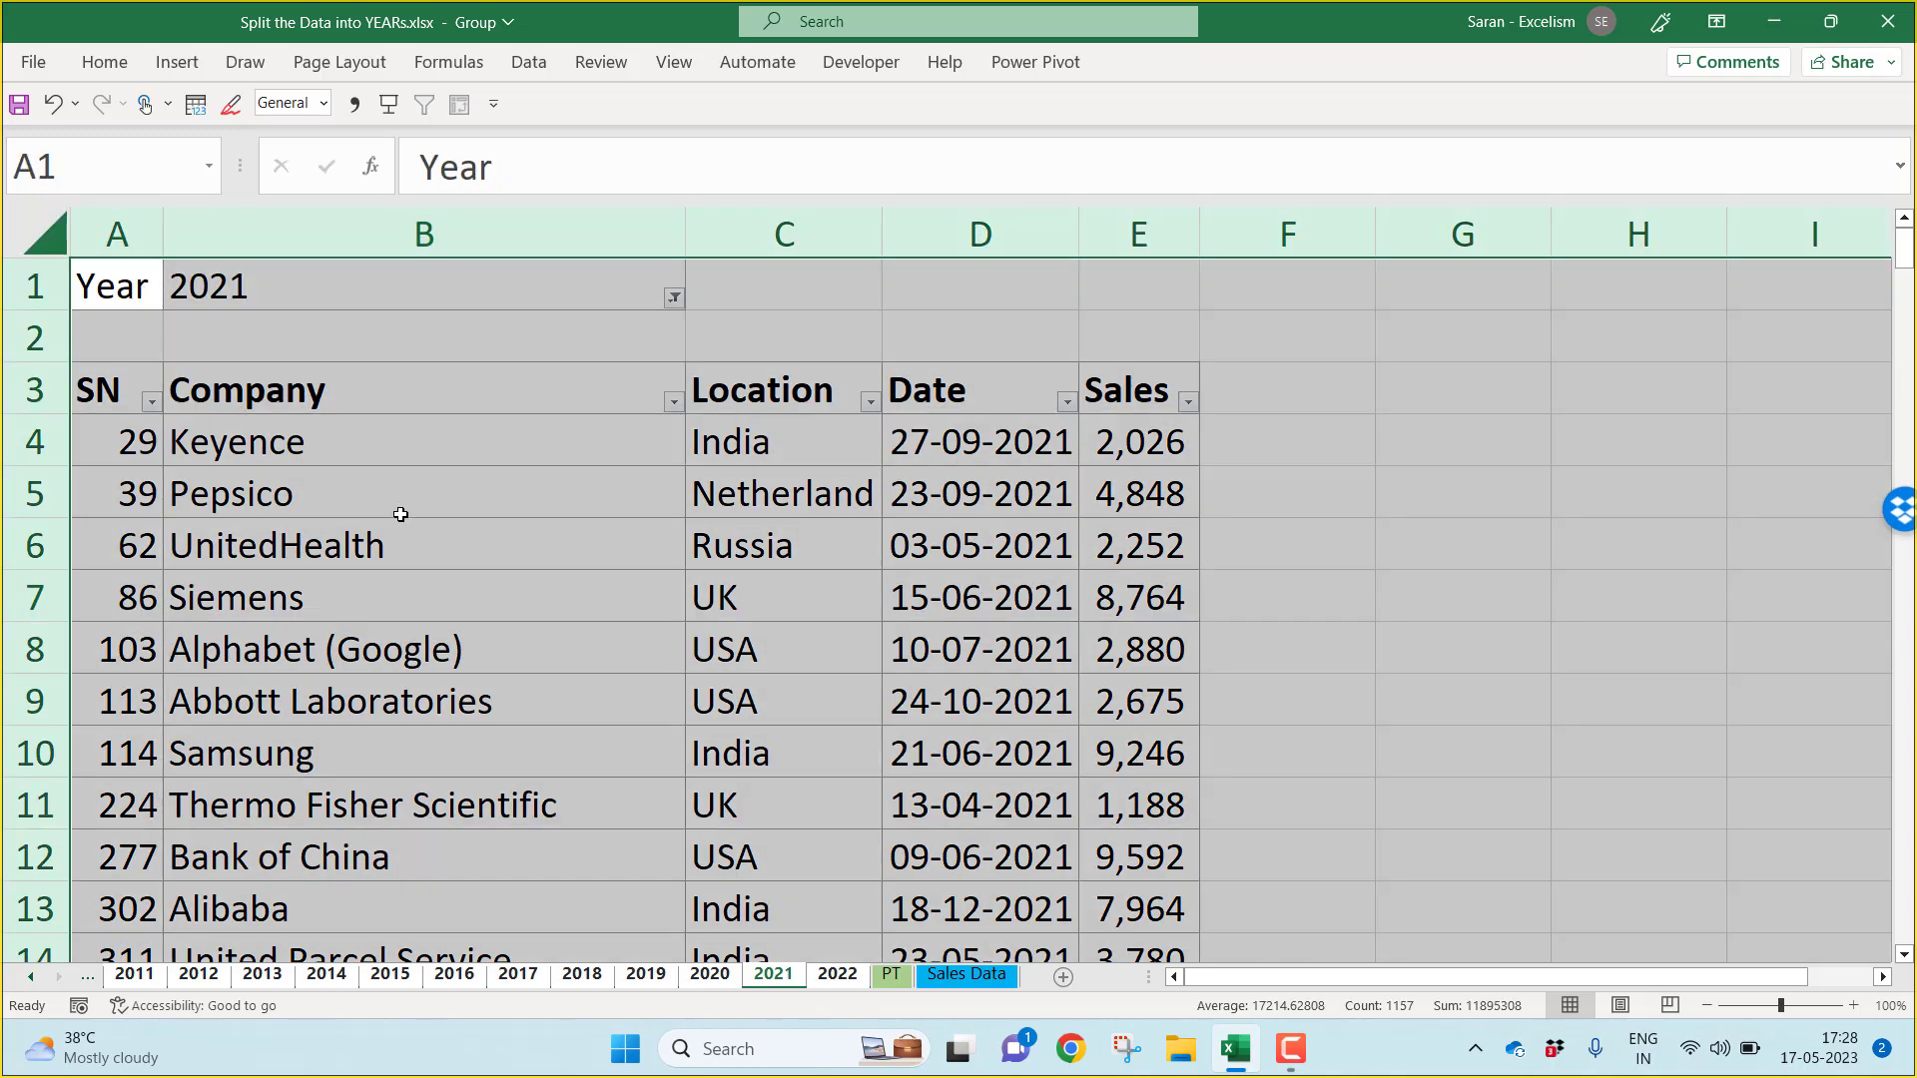
Step: Copy every grouped year sheet and paste back as plain values, removing the pivot tables
key("ctrl+c")
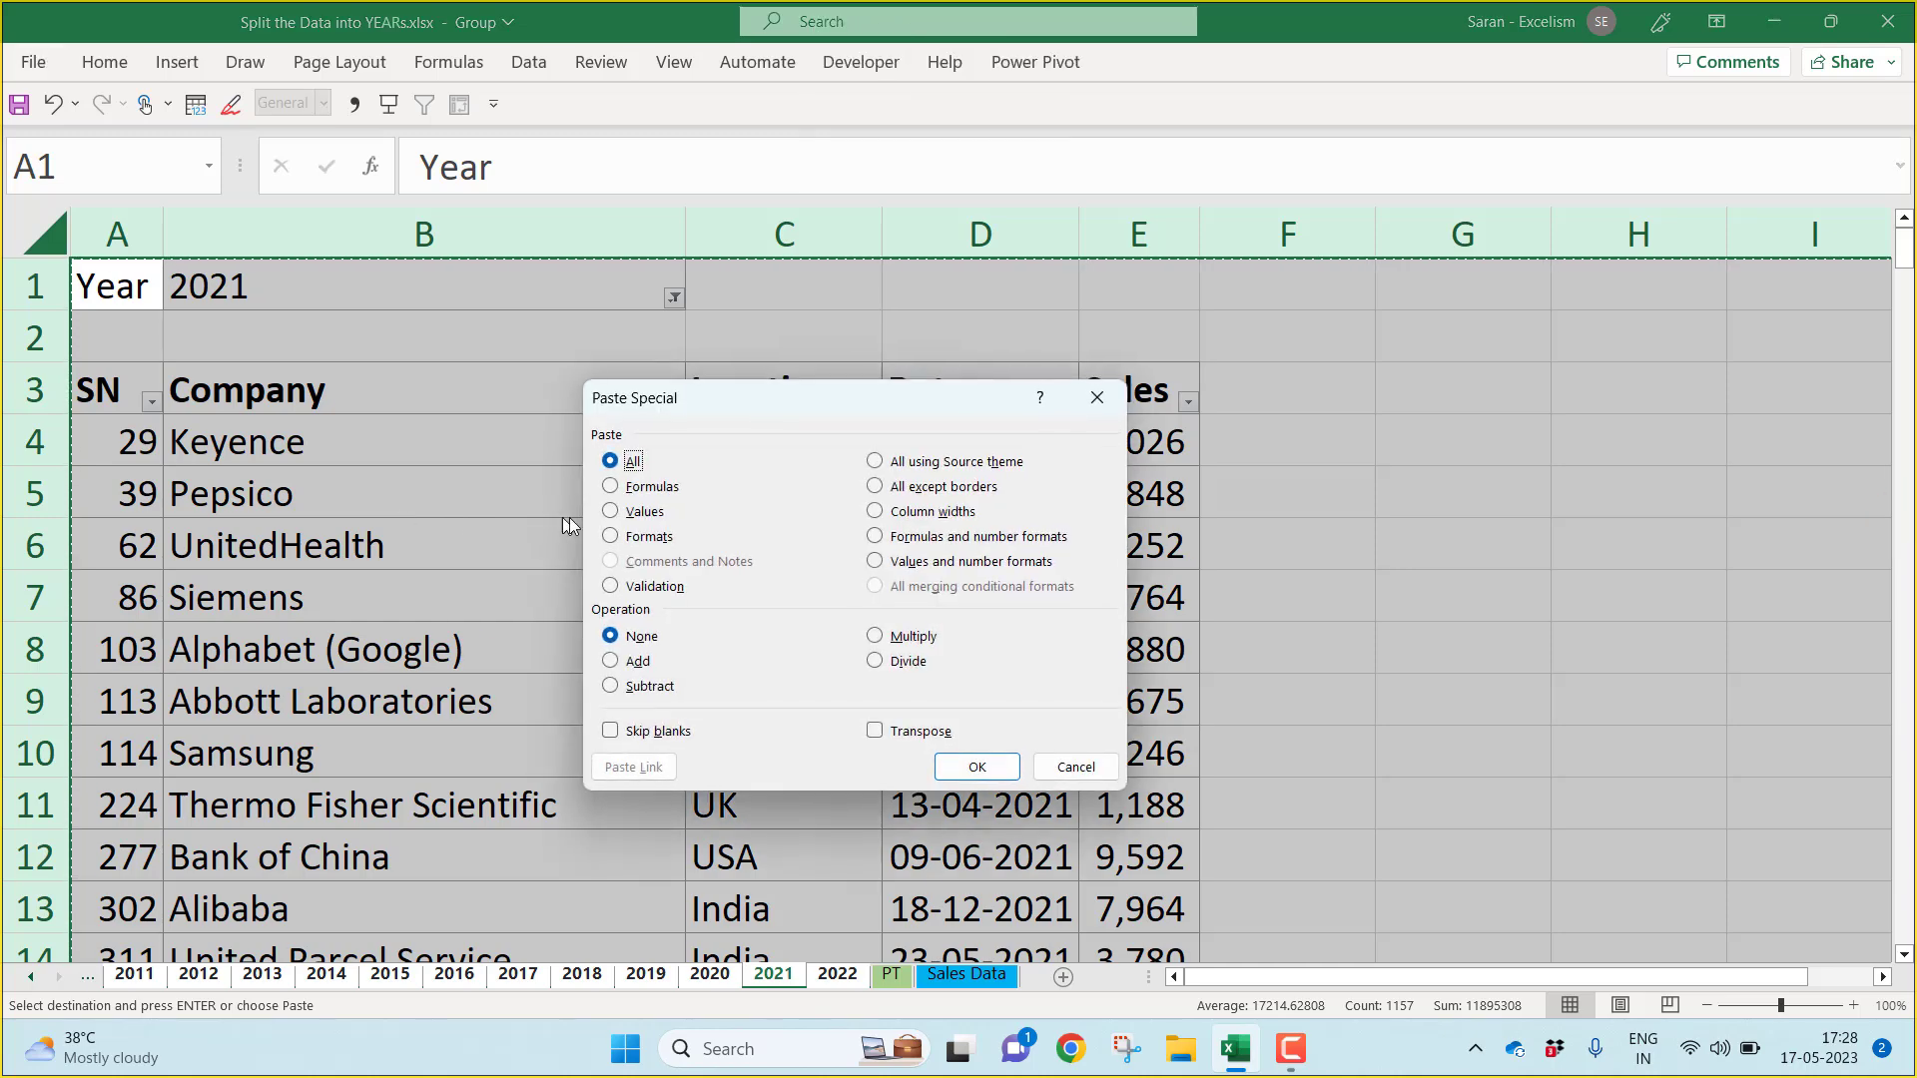
left_click(611, 511)
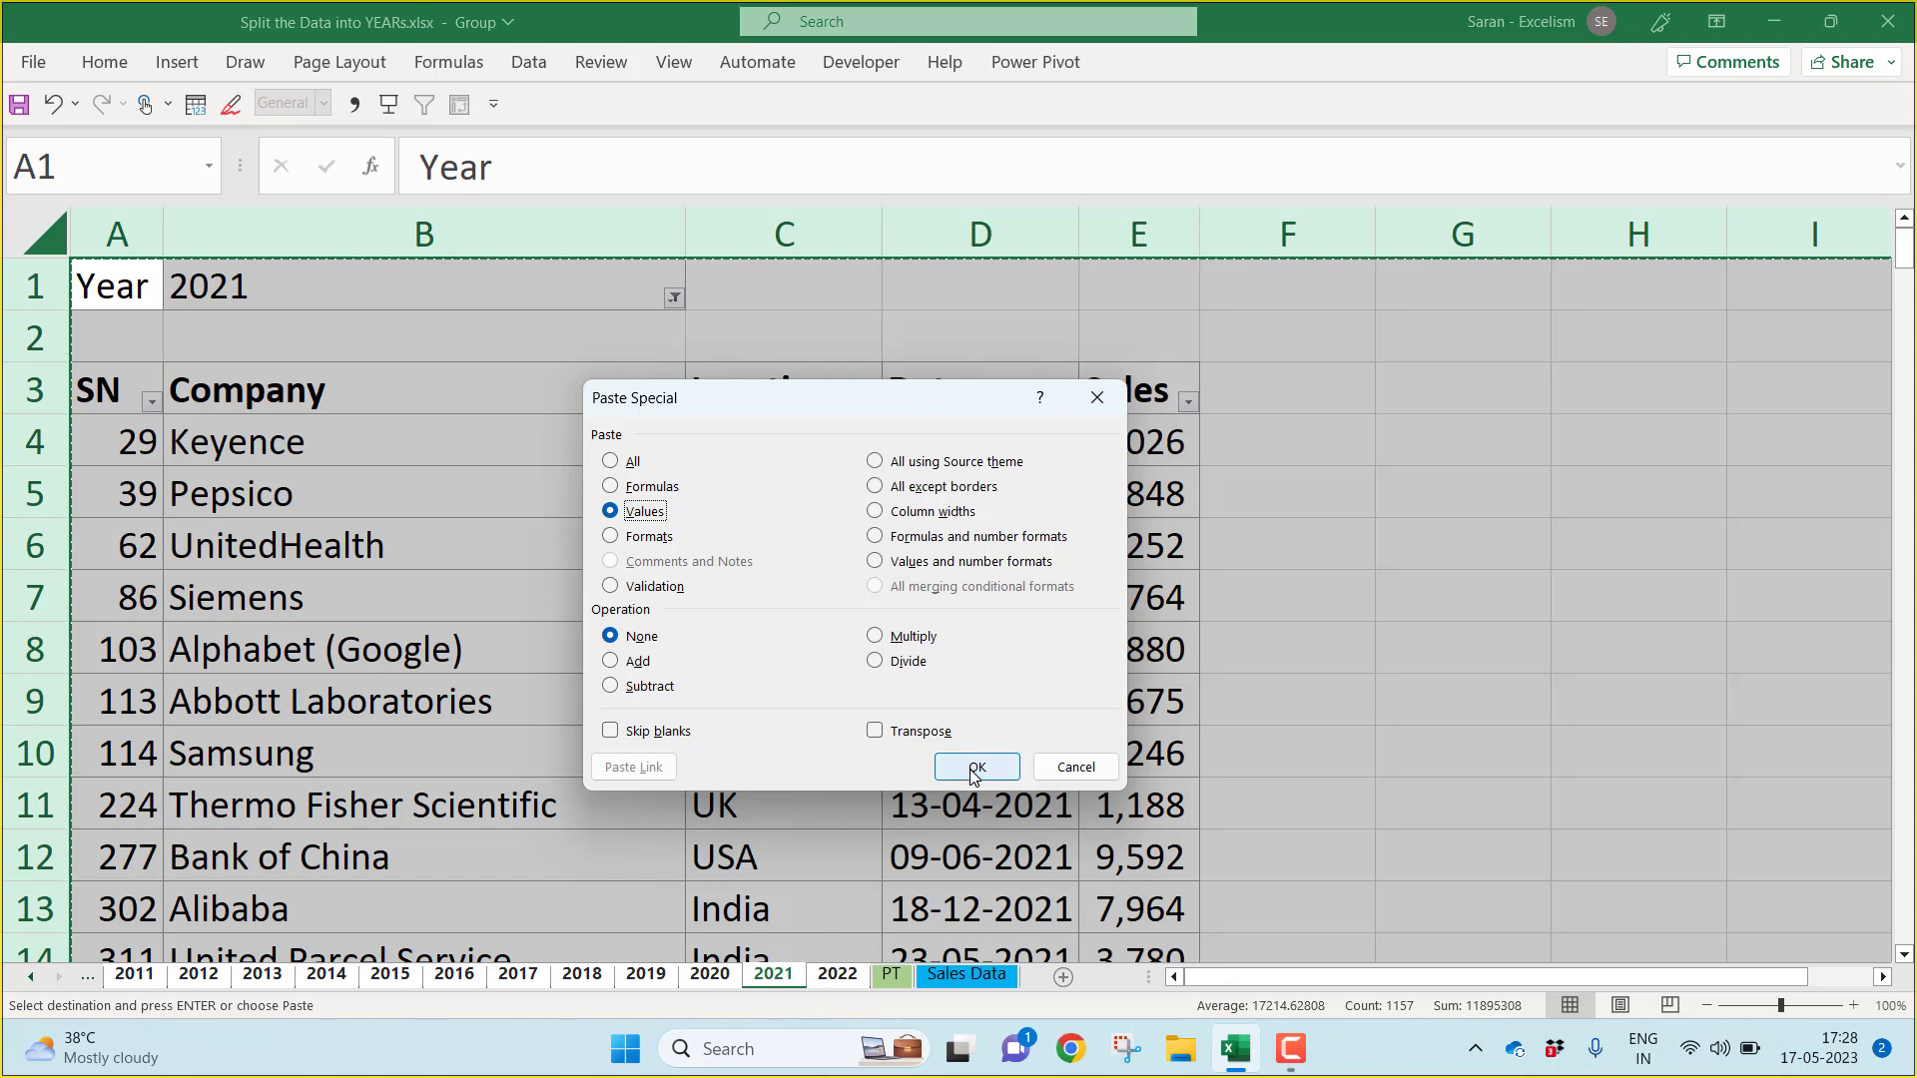
left_click(974, 766)
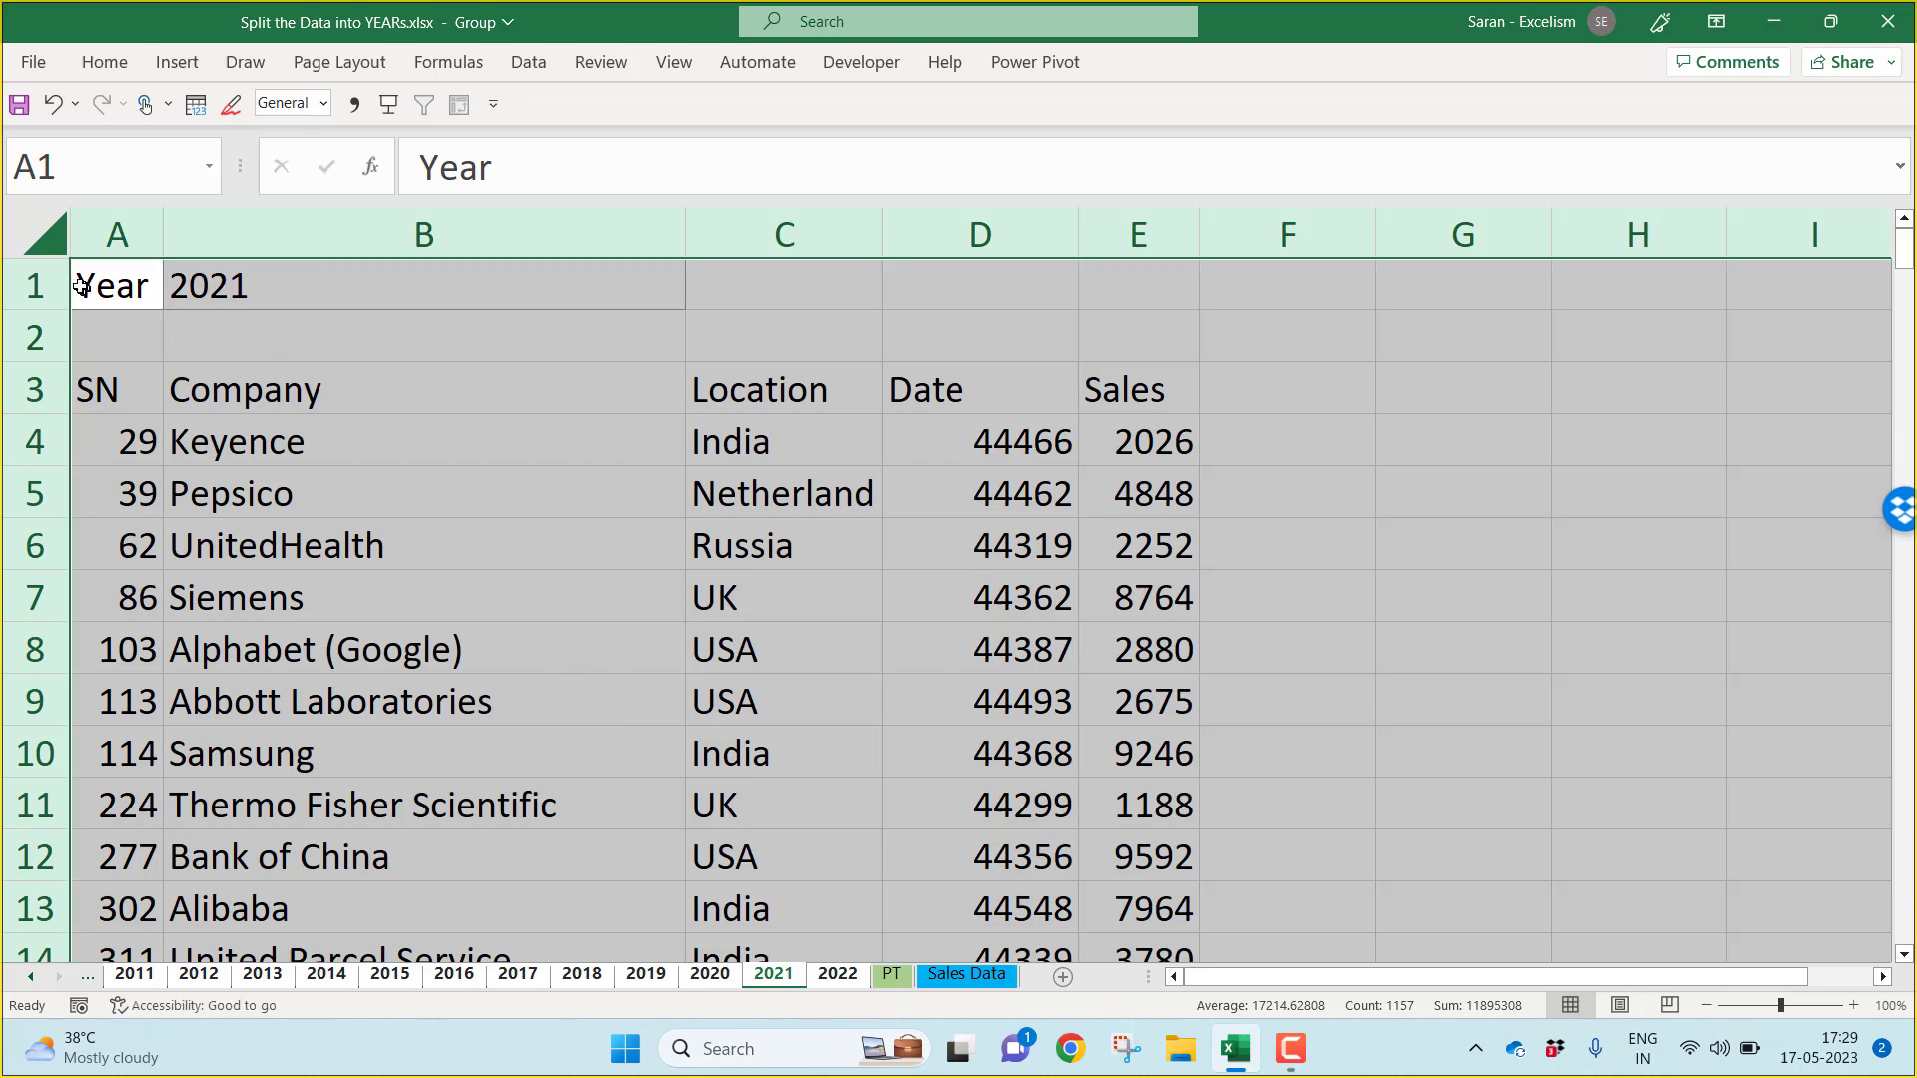
Step: Delete the two Year rows above each table and show column D dates as Short Date
left_click(36, 338)
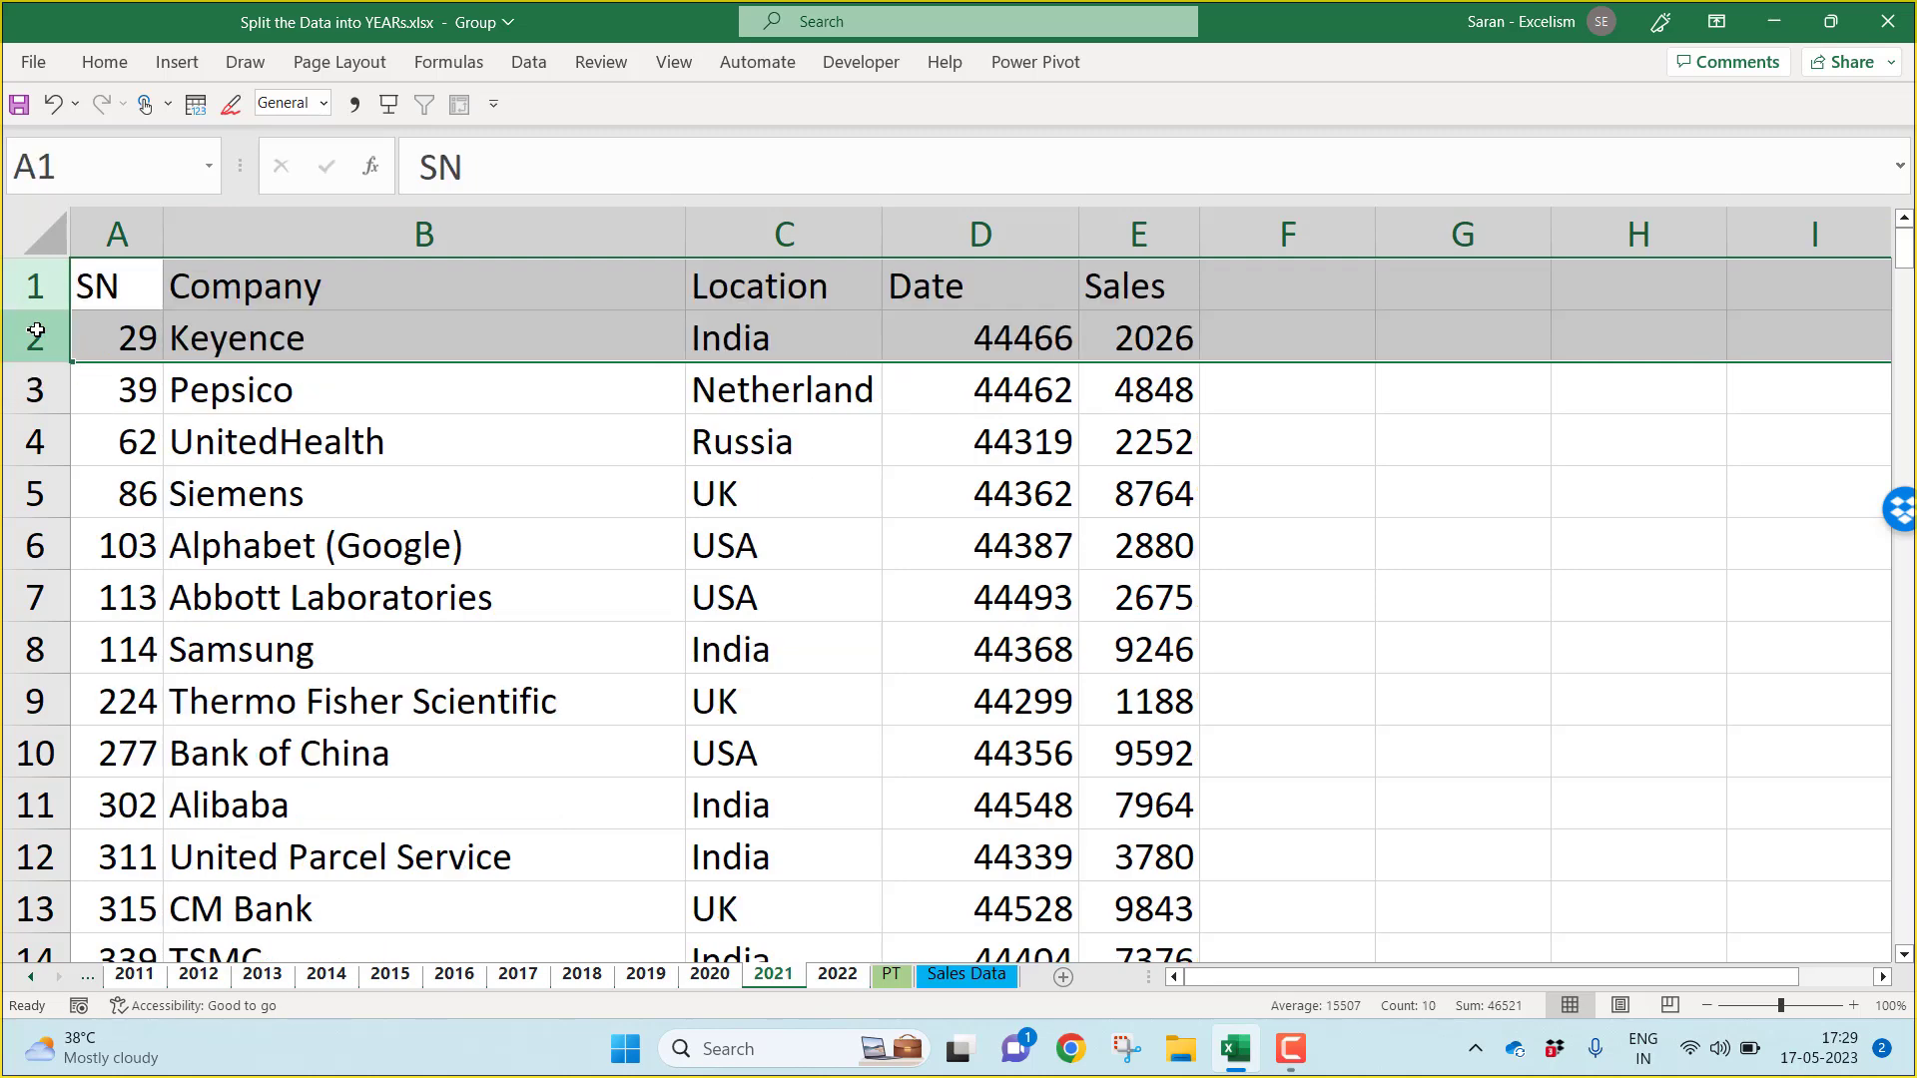
left_click(976, 231)
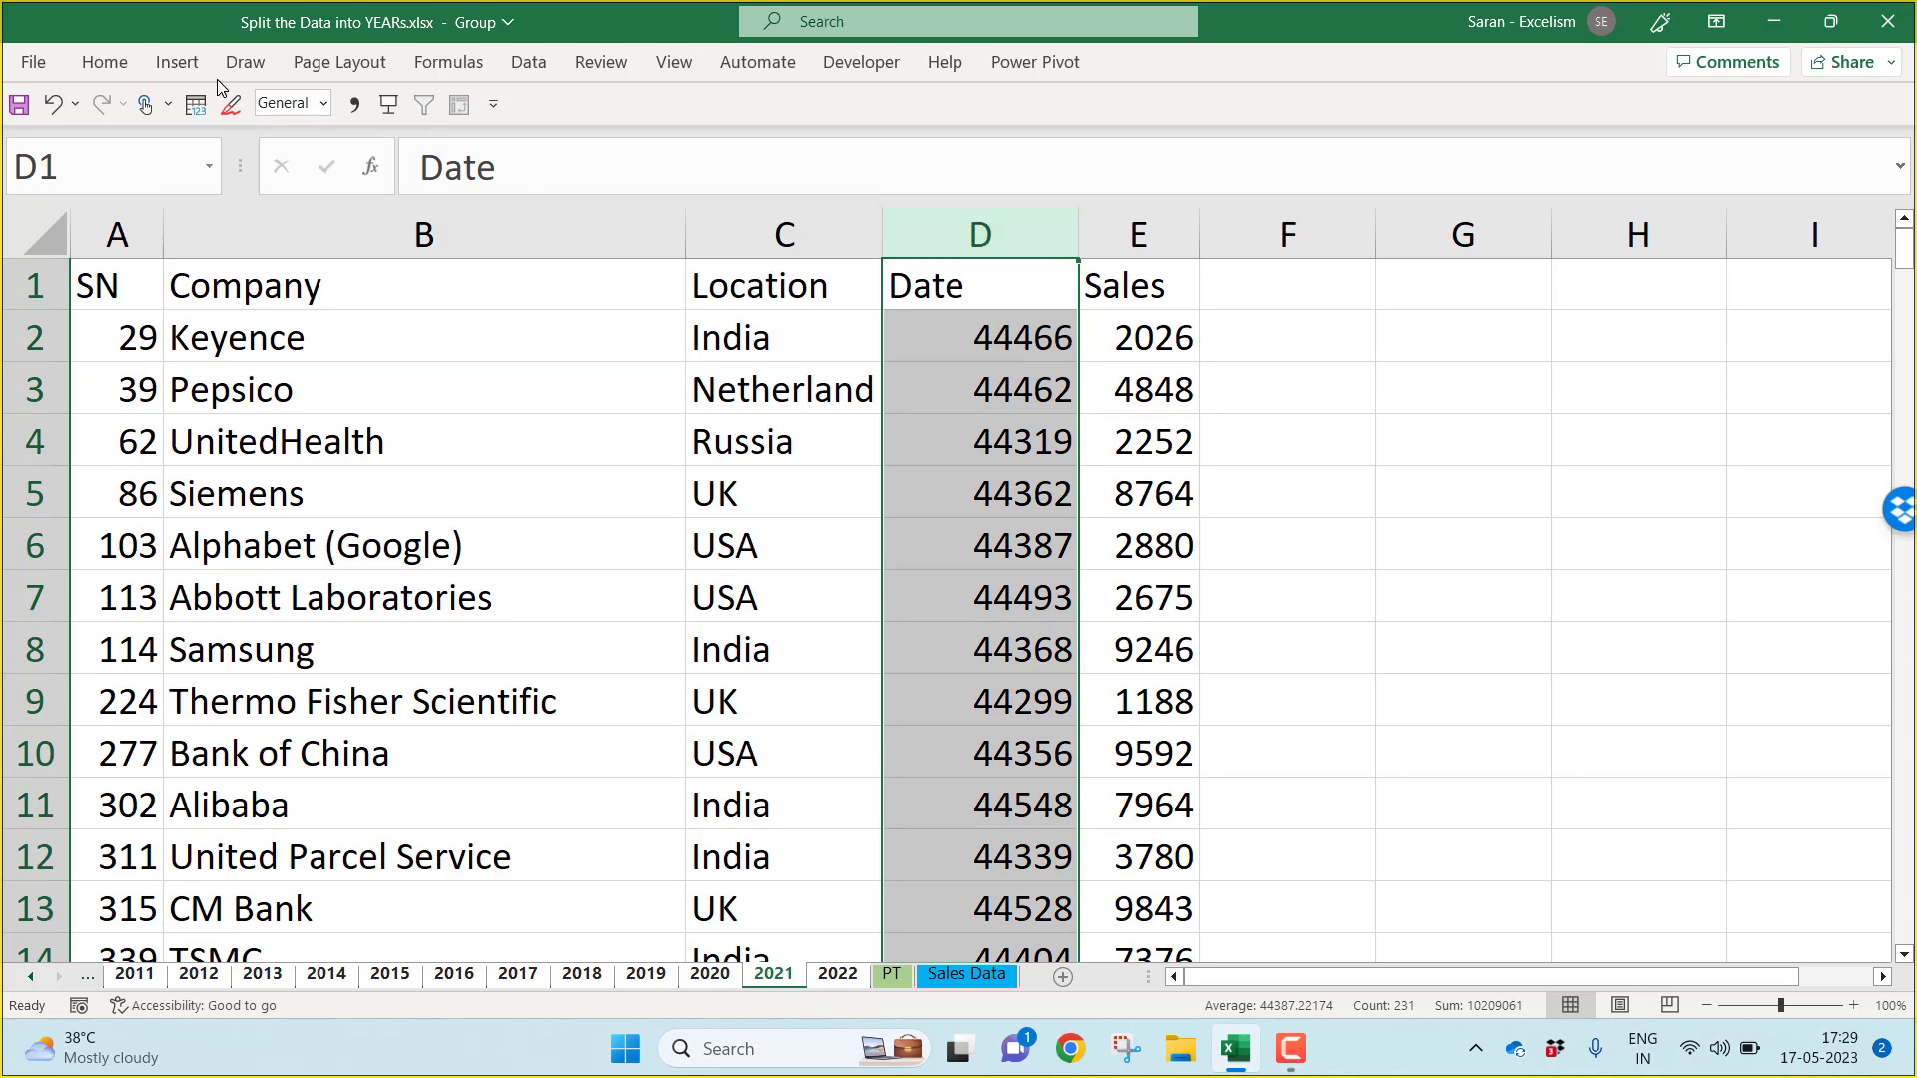
left_click(101, 61)
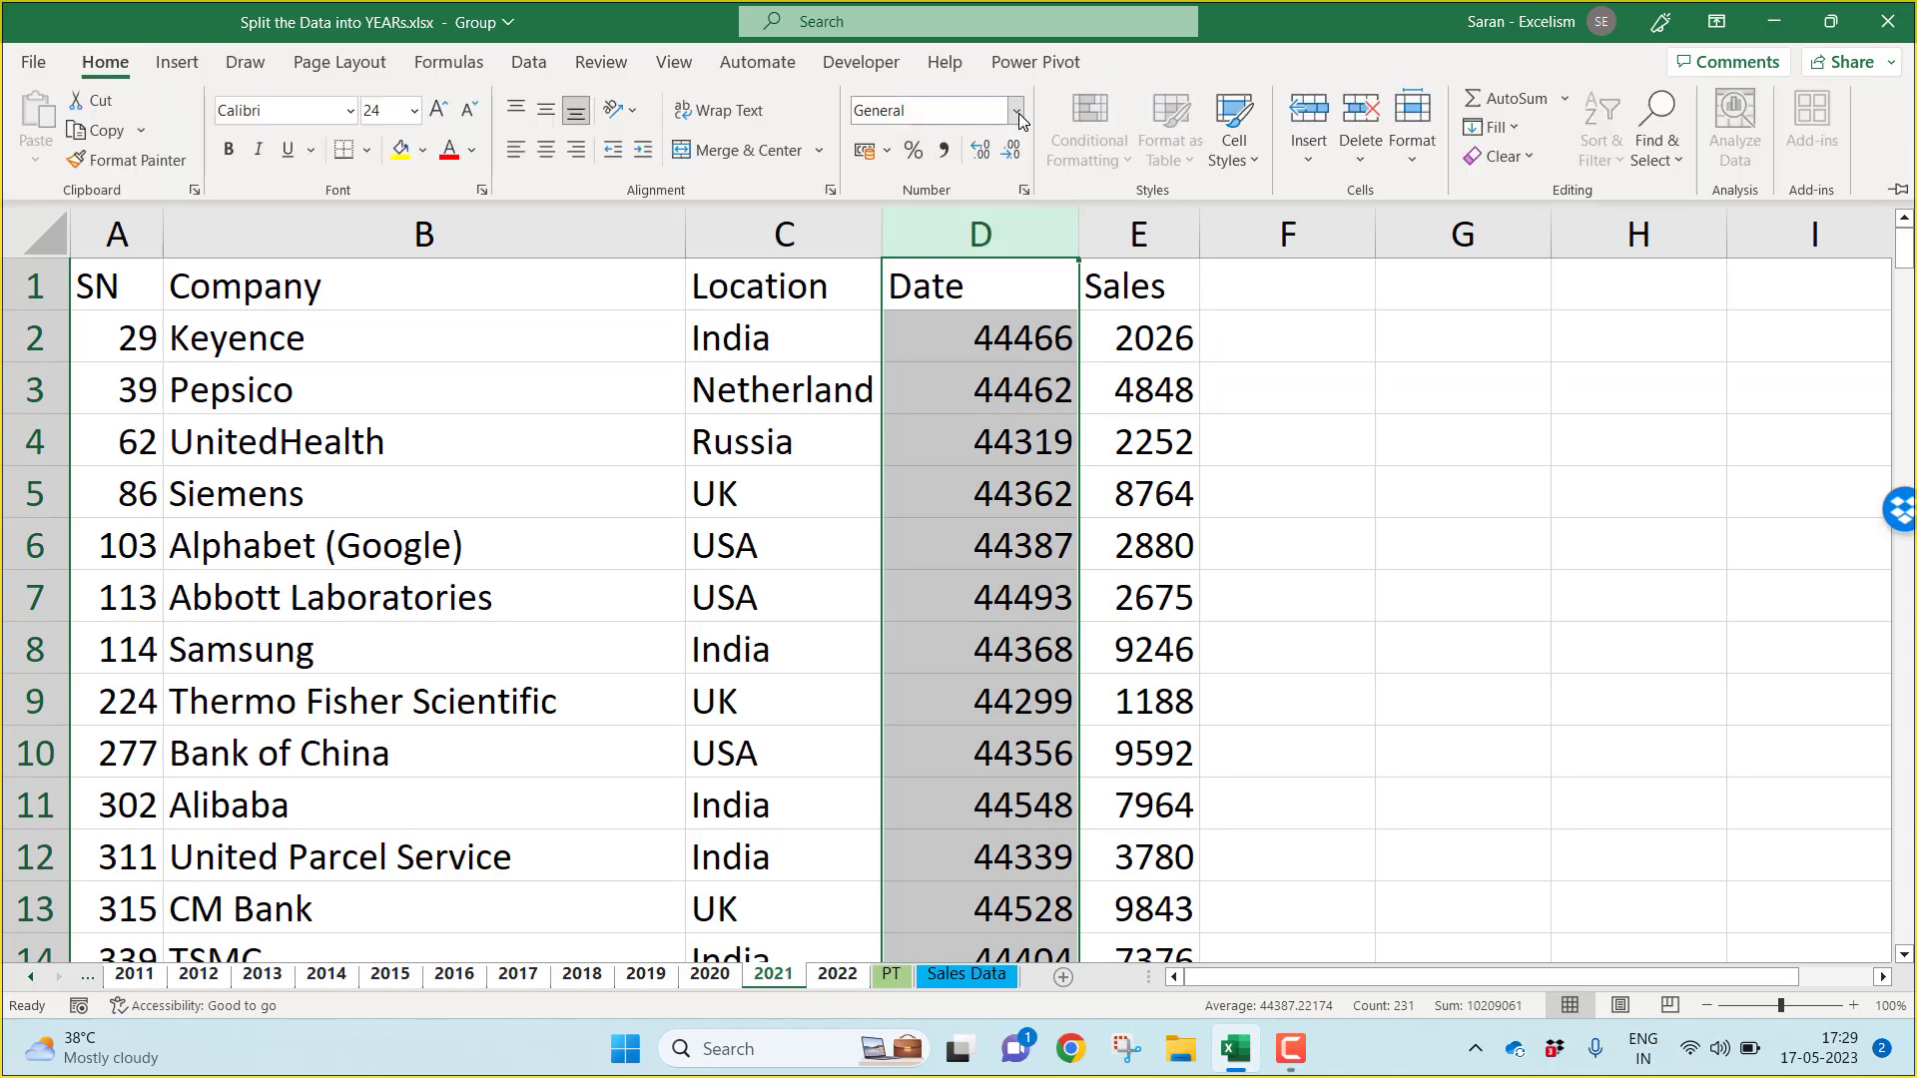
left_click(1014, 110)
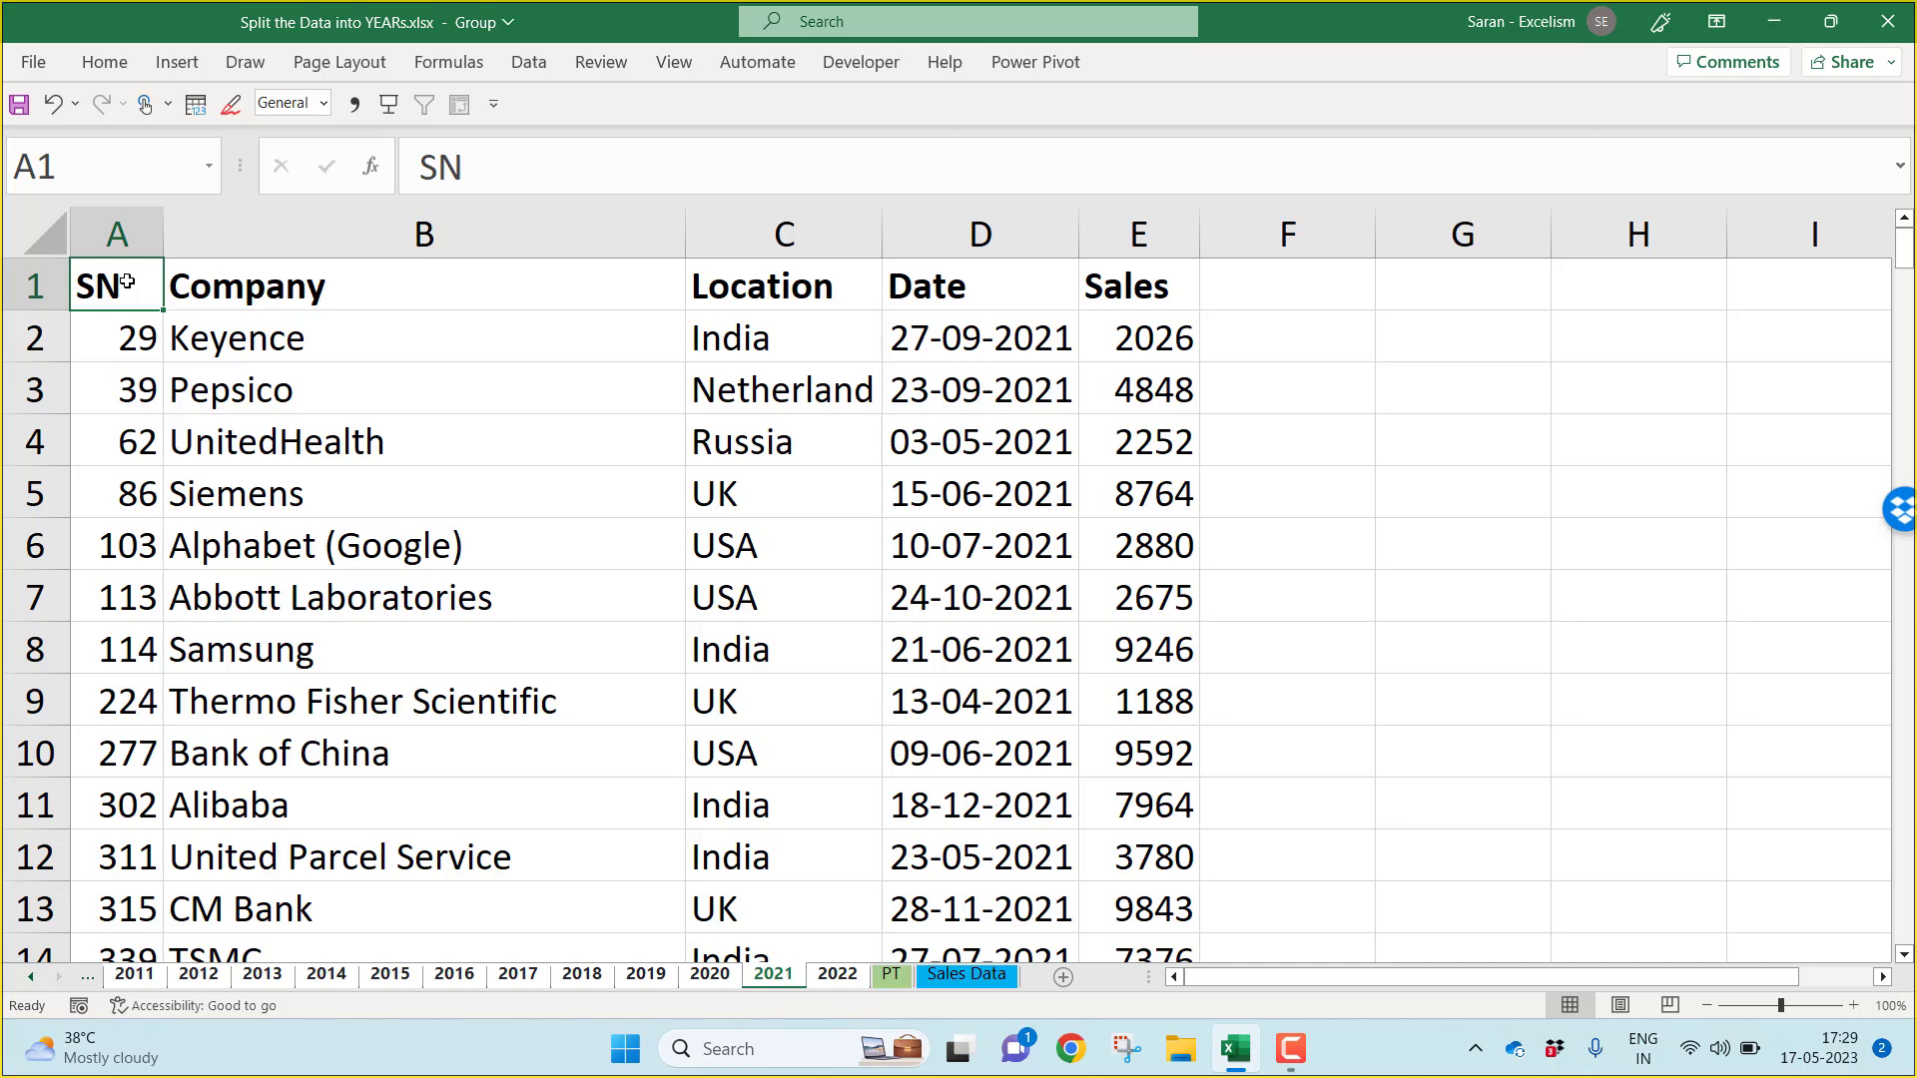
mouse_move(305, 987)
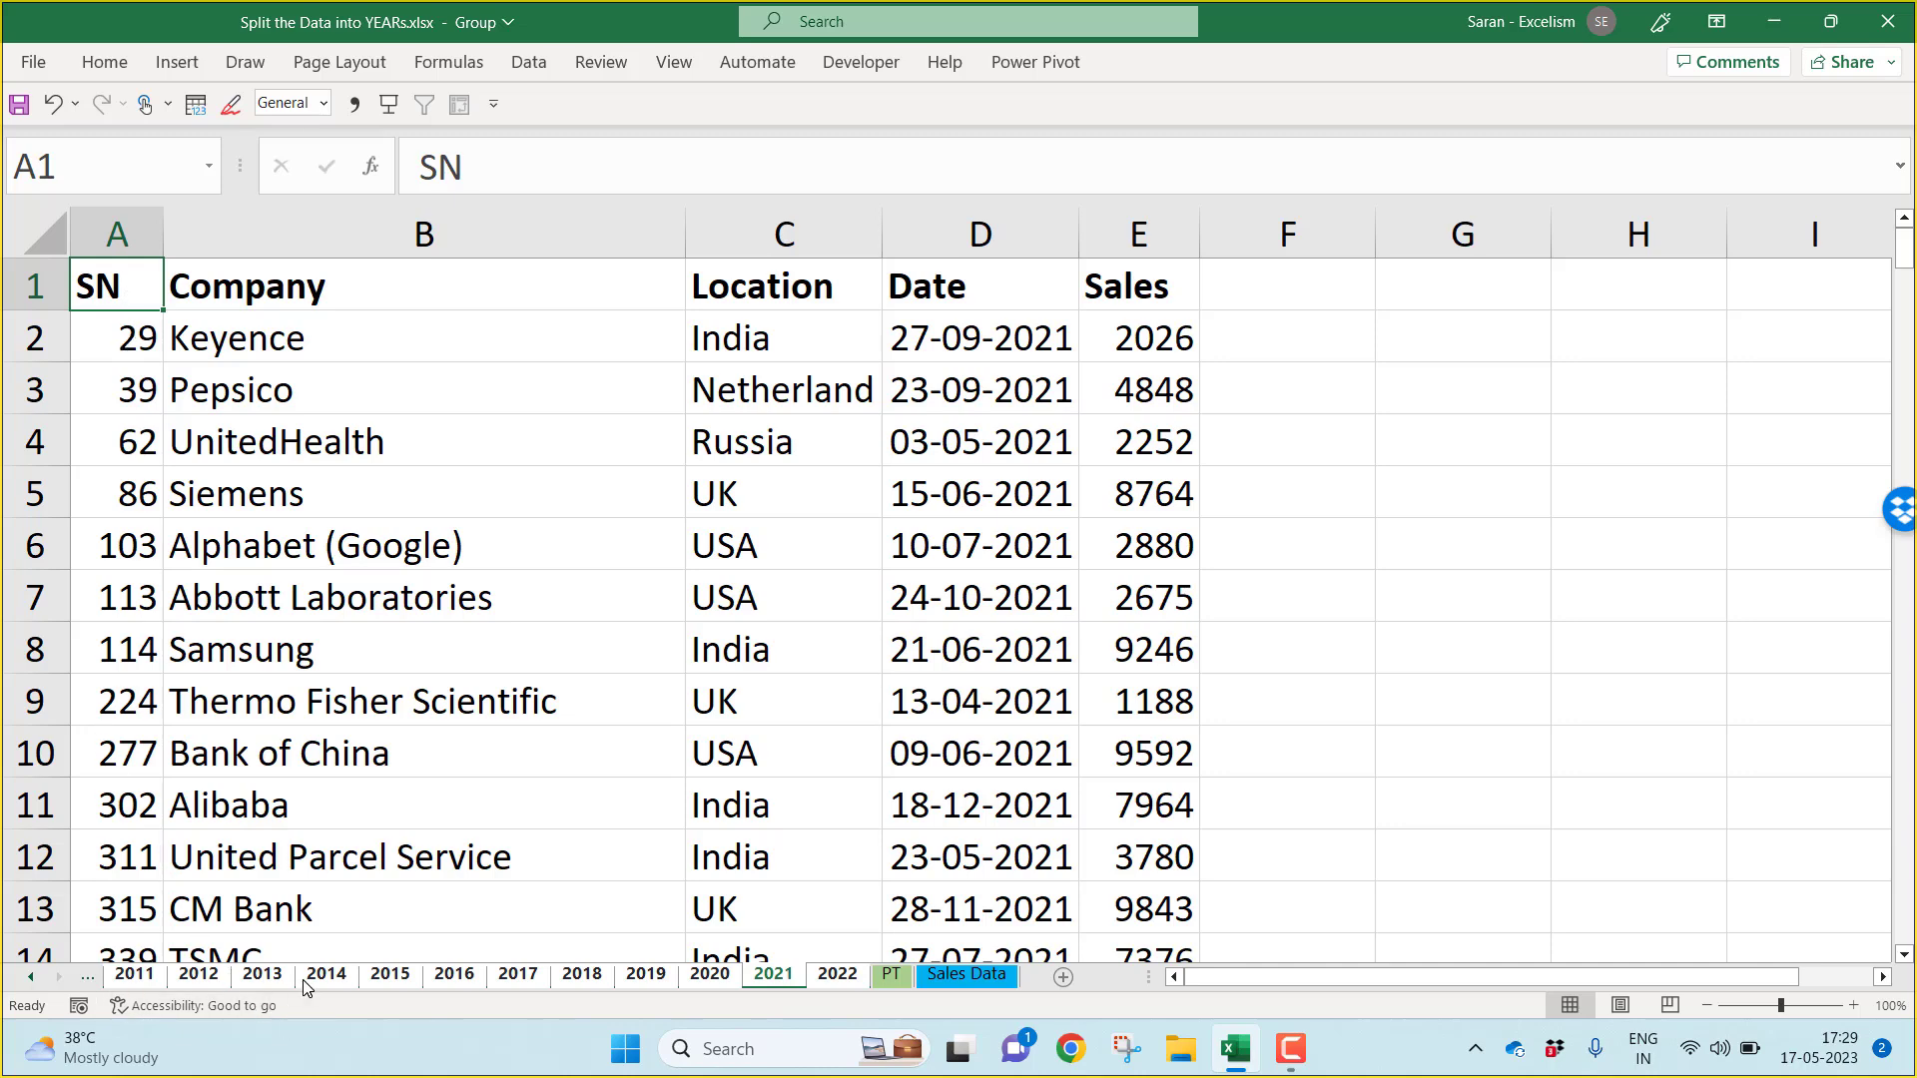
Step: Check the 2000, 2001 and 2003 sheets show plain records with formatted dates
left_click(325, 972)
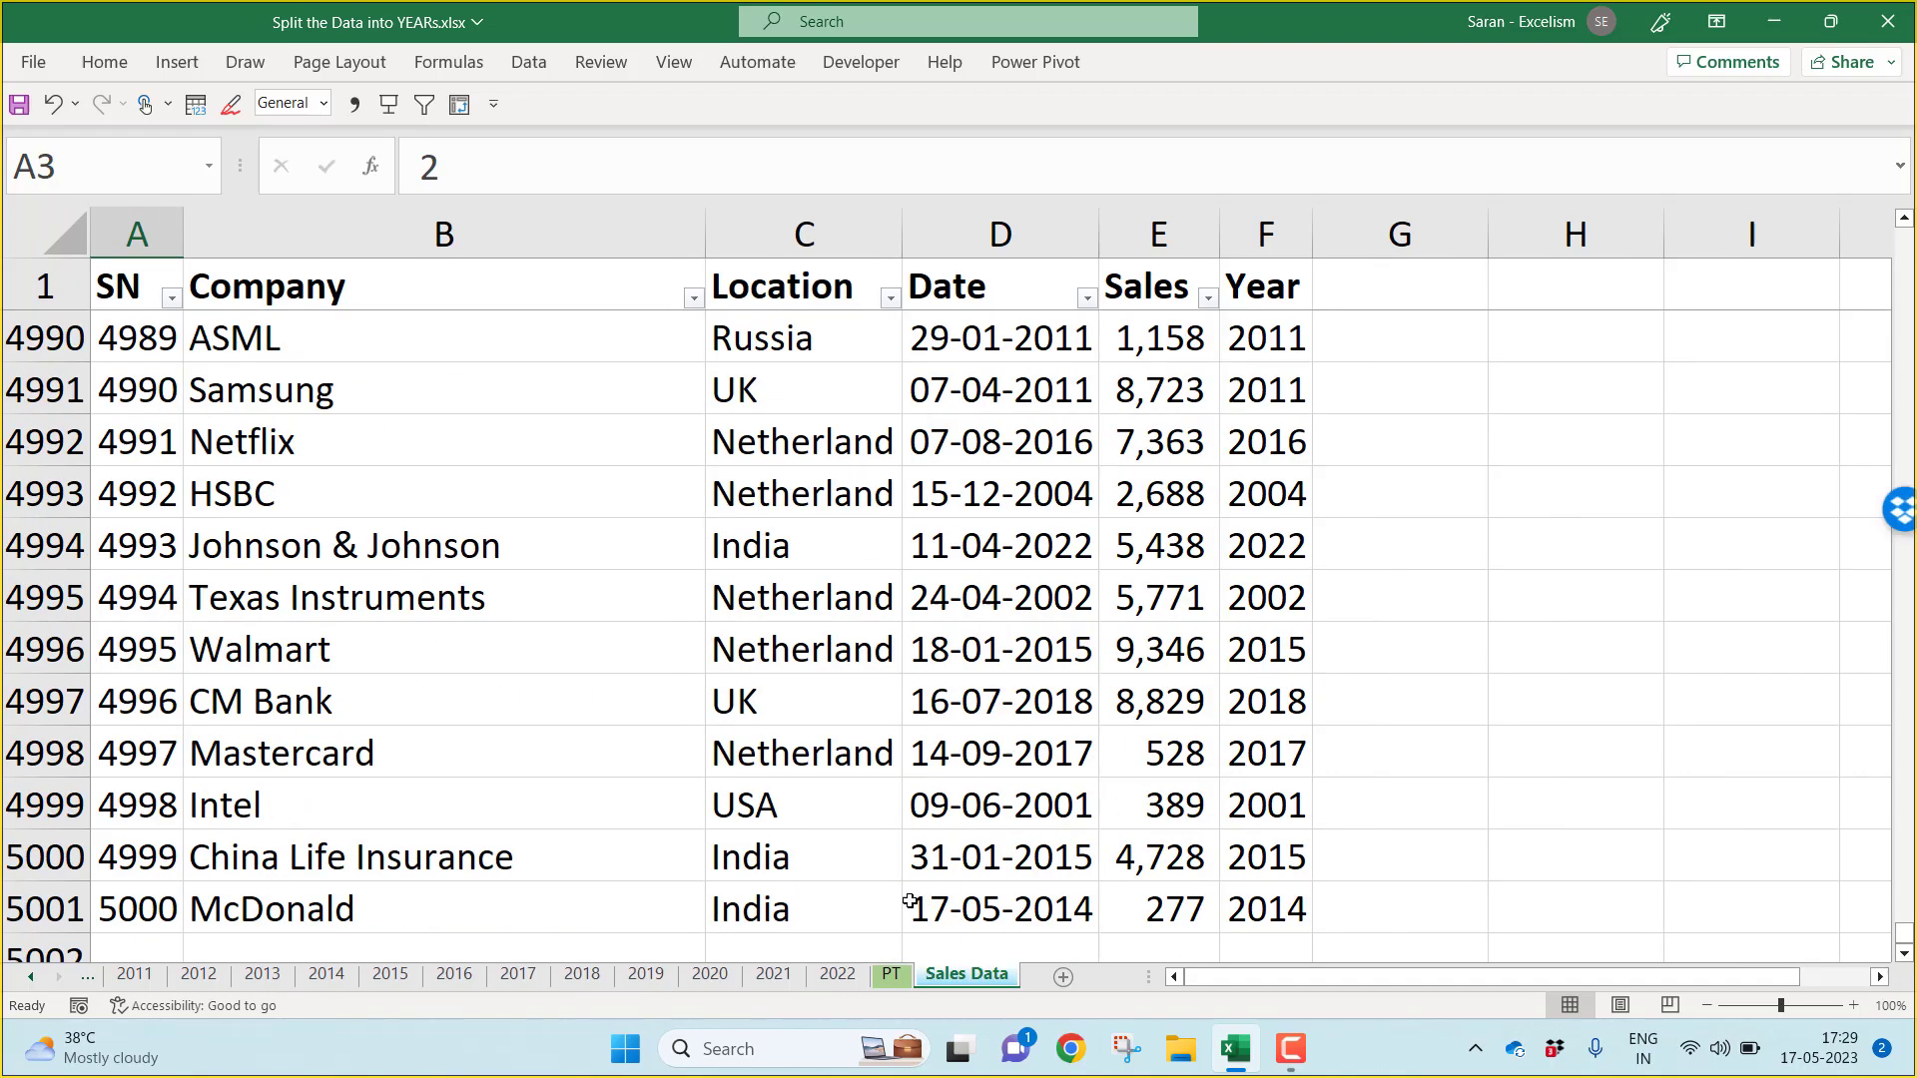
left_click(837, 975)
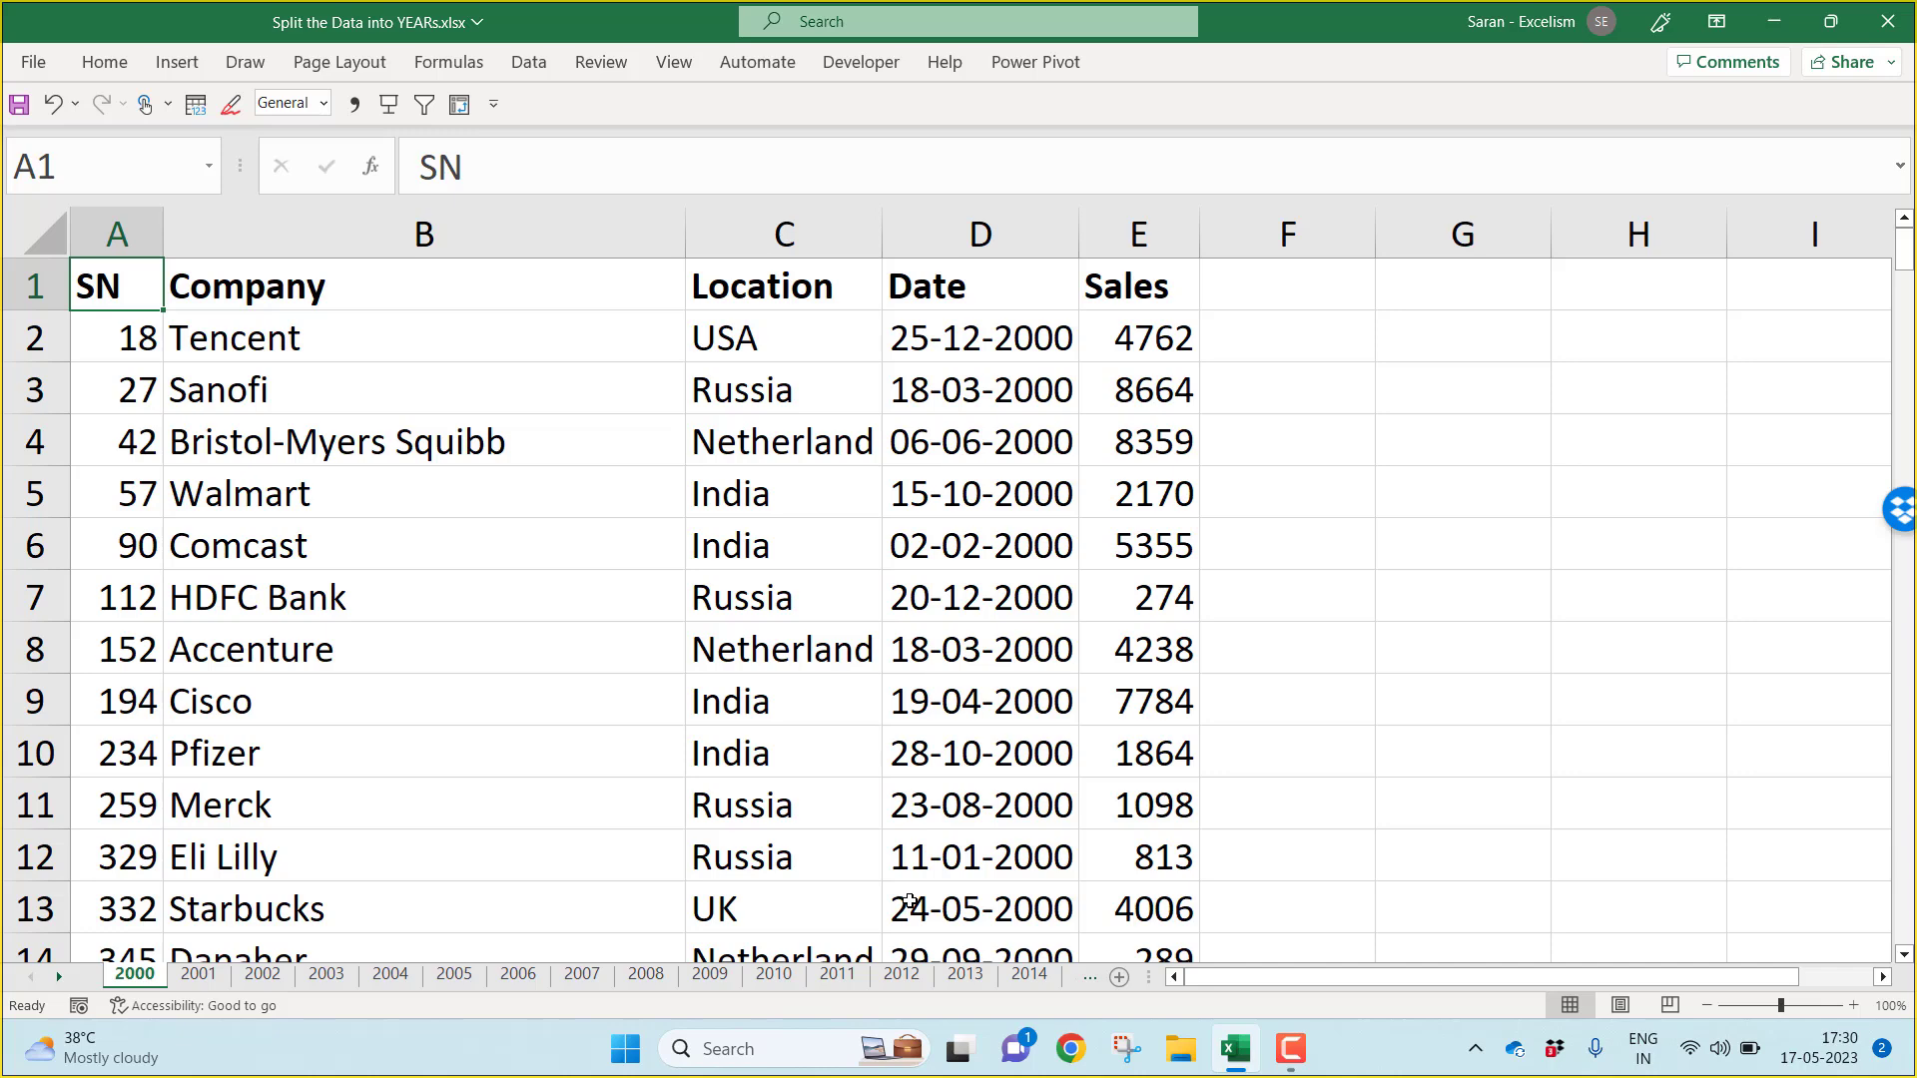
left_click(195, 975)
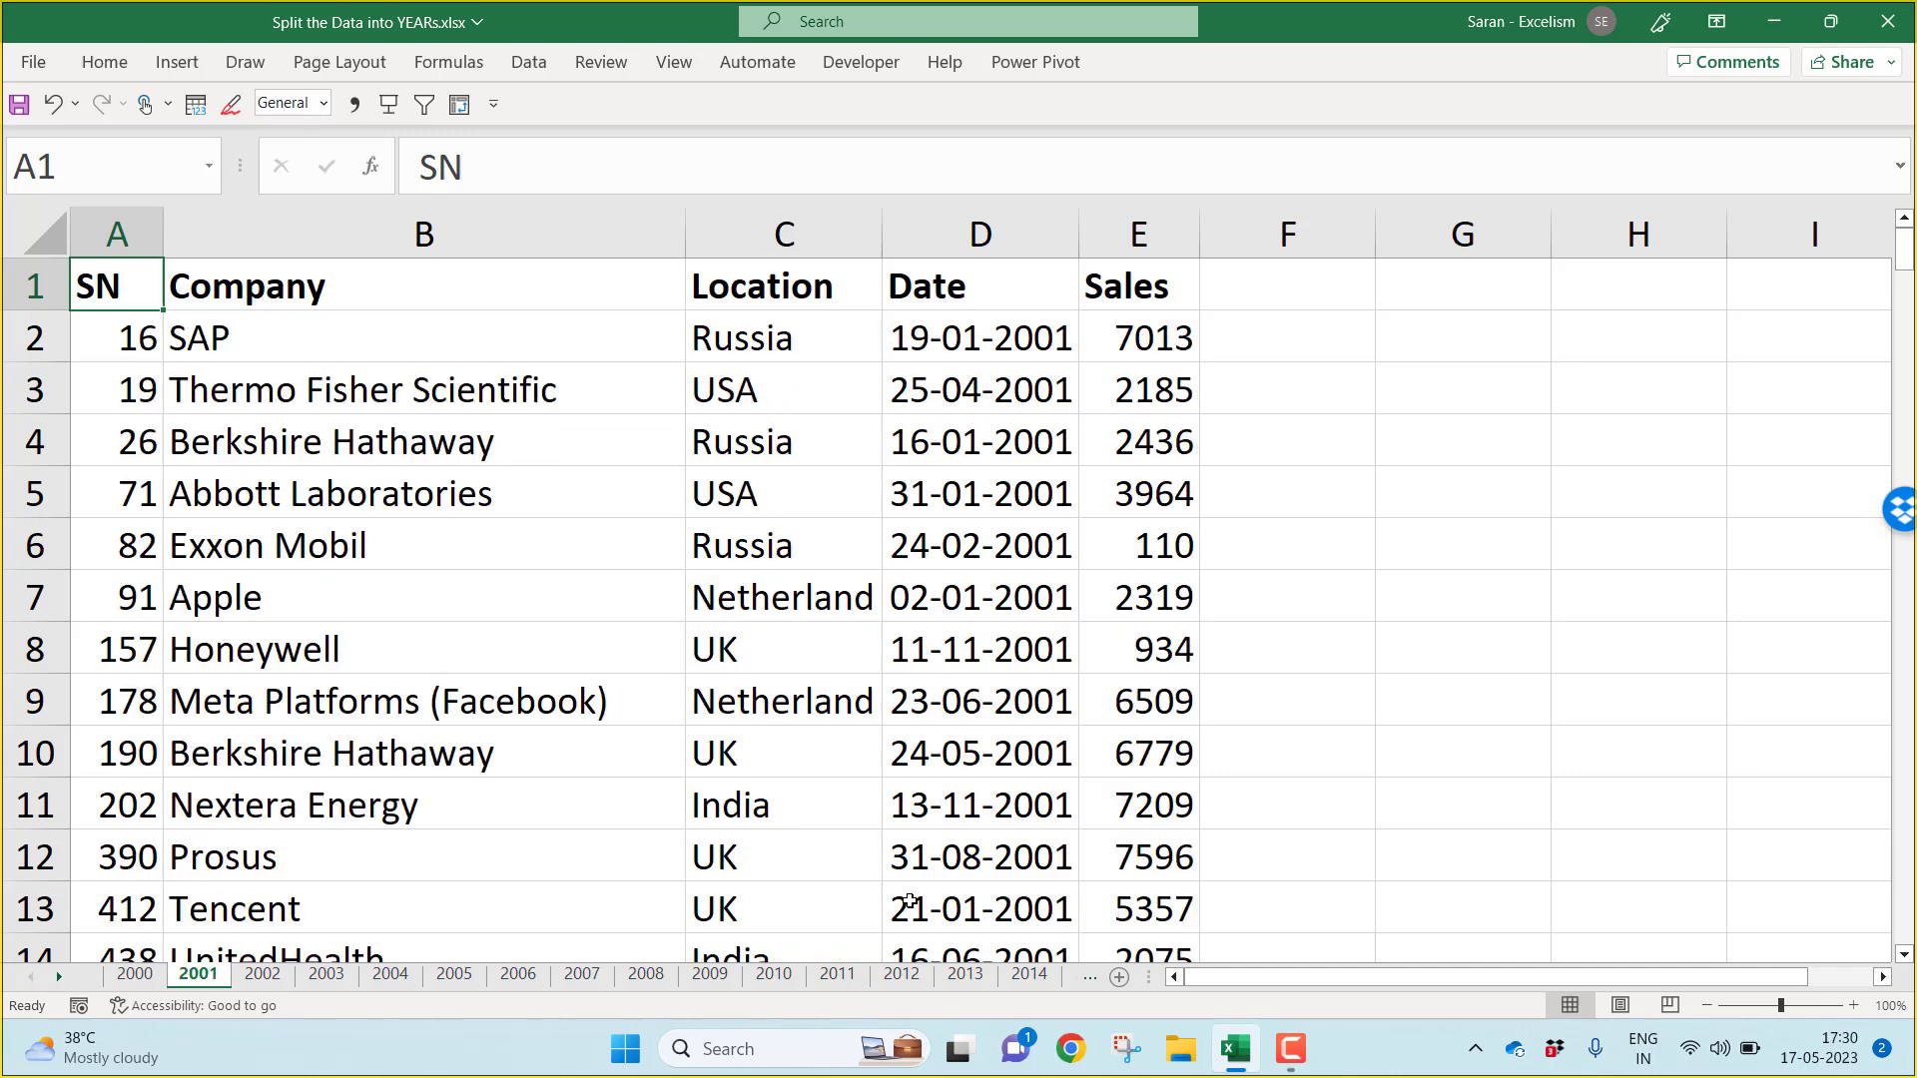
left_click(326, 973)
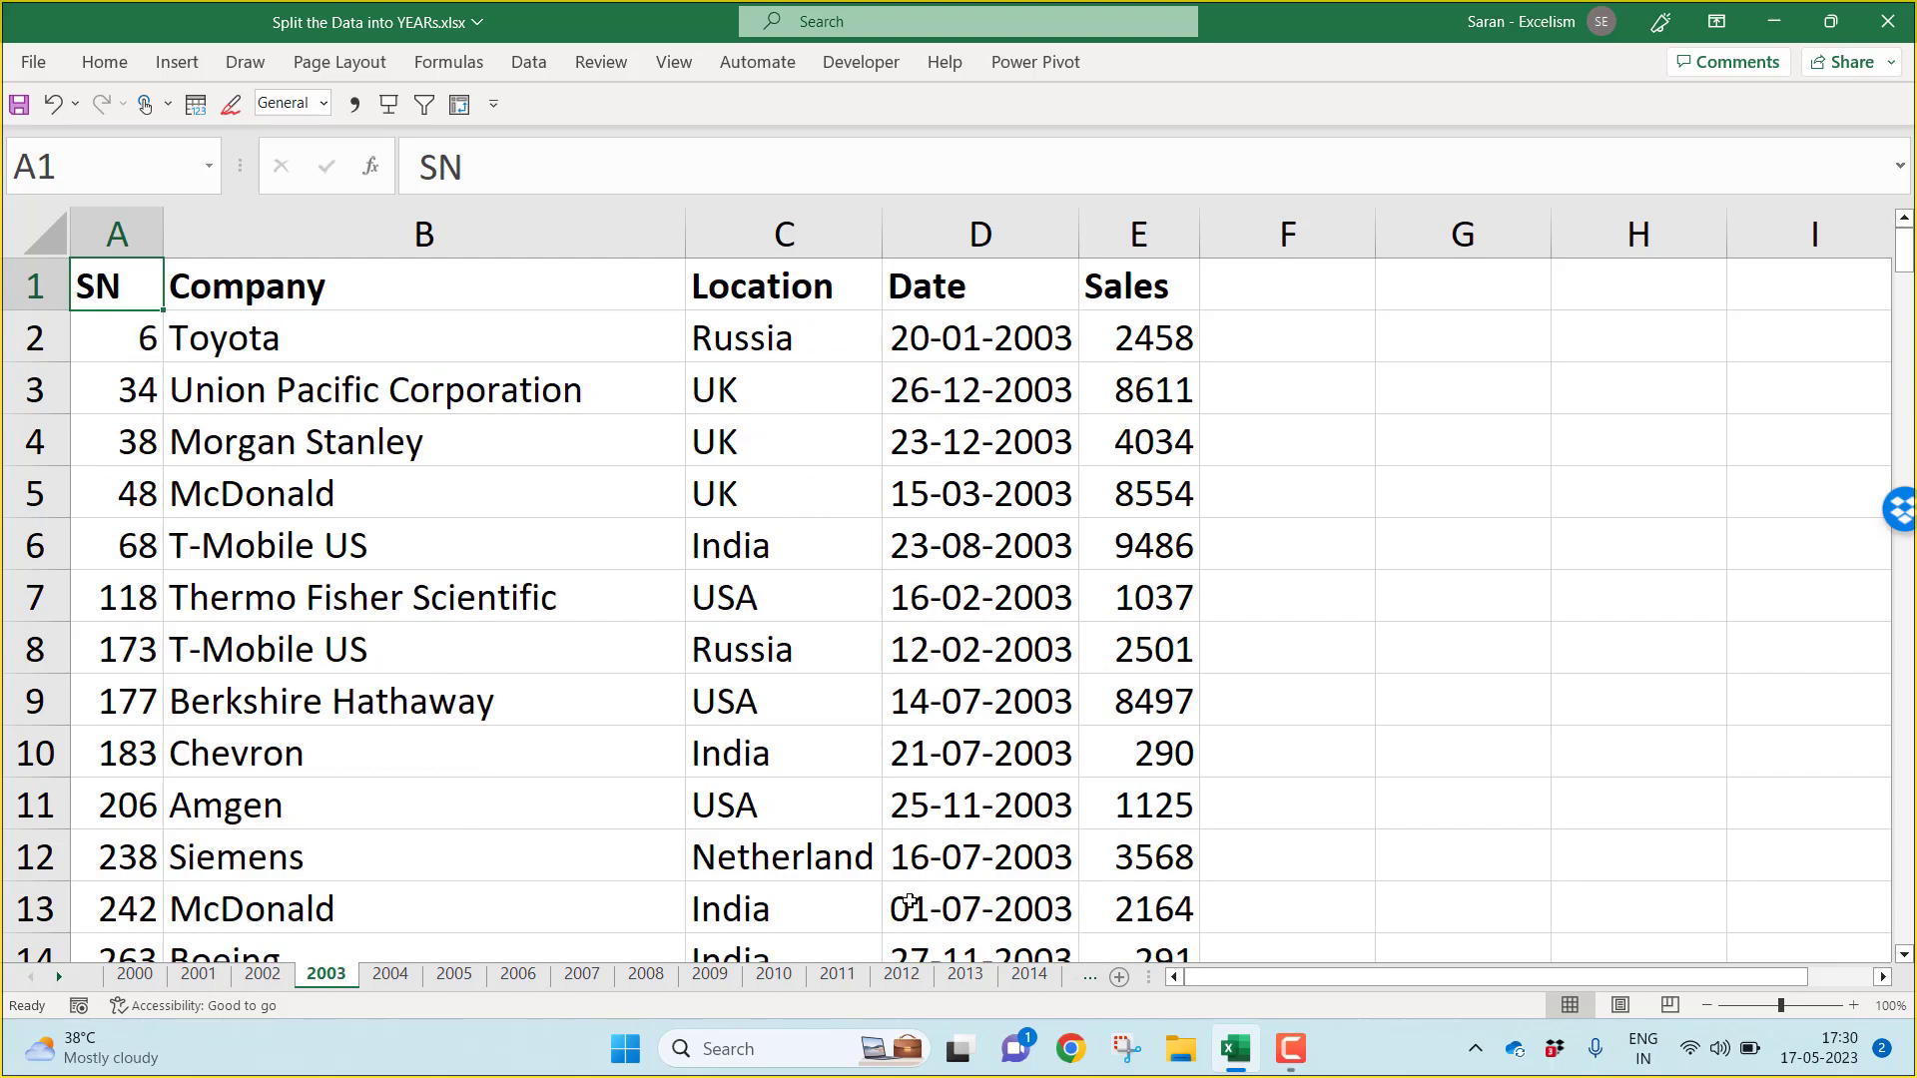
Step: Check the 2009 and PT sheets, then return to the Sales Data sheet
left_click(707, 972)
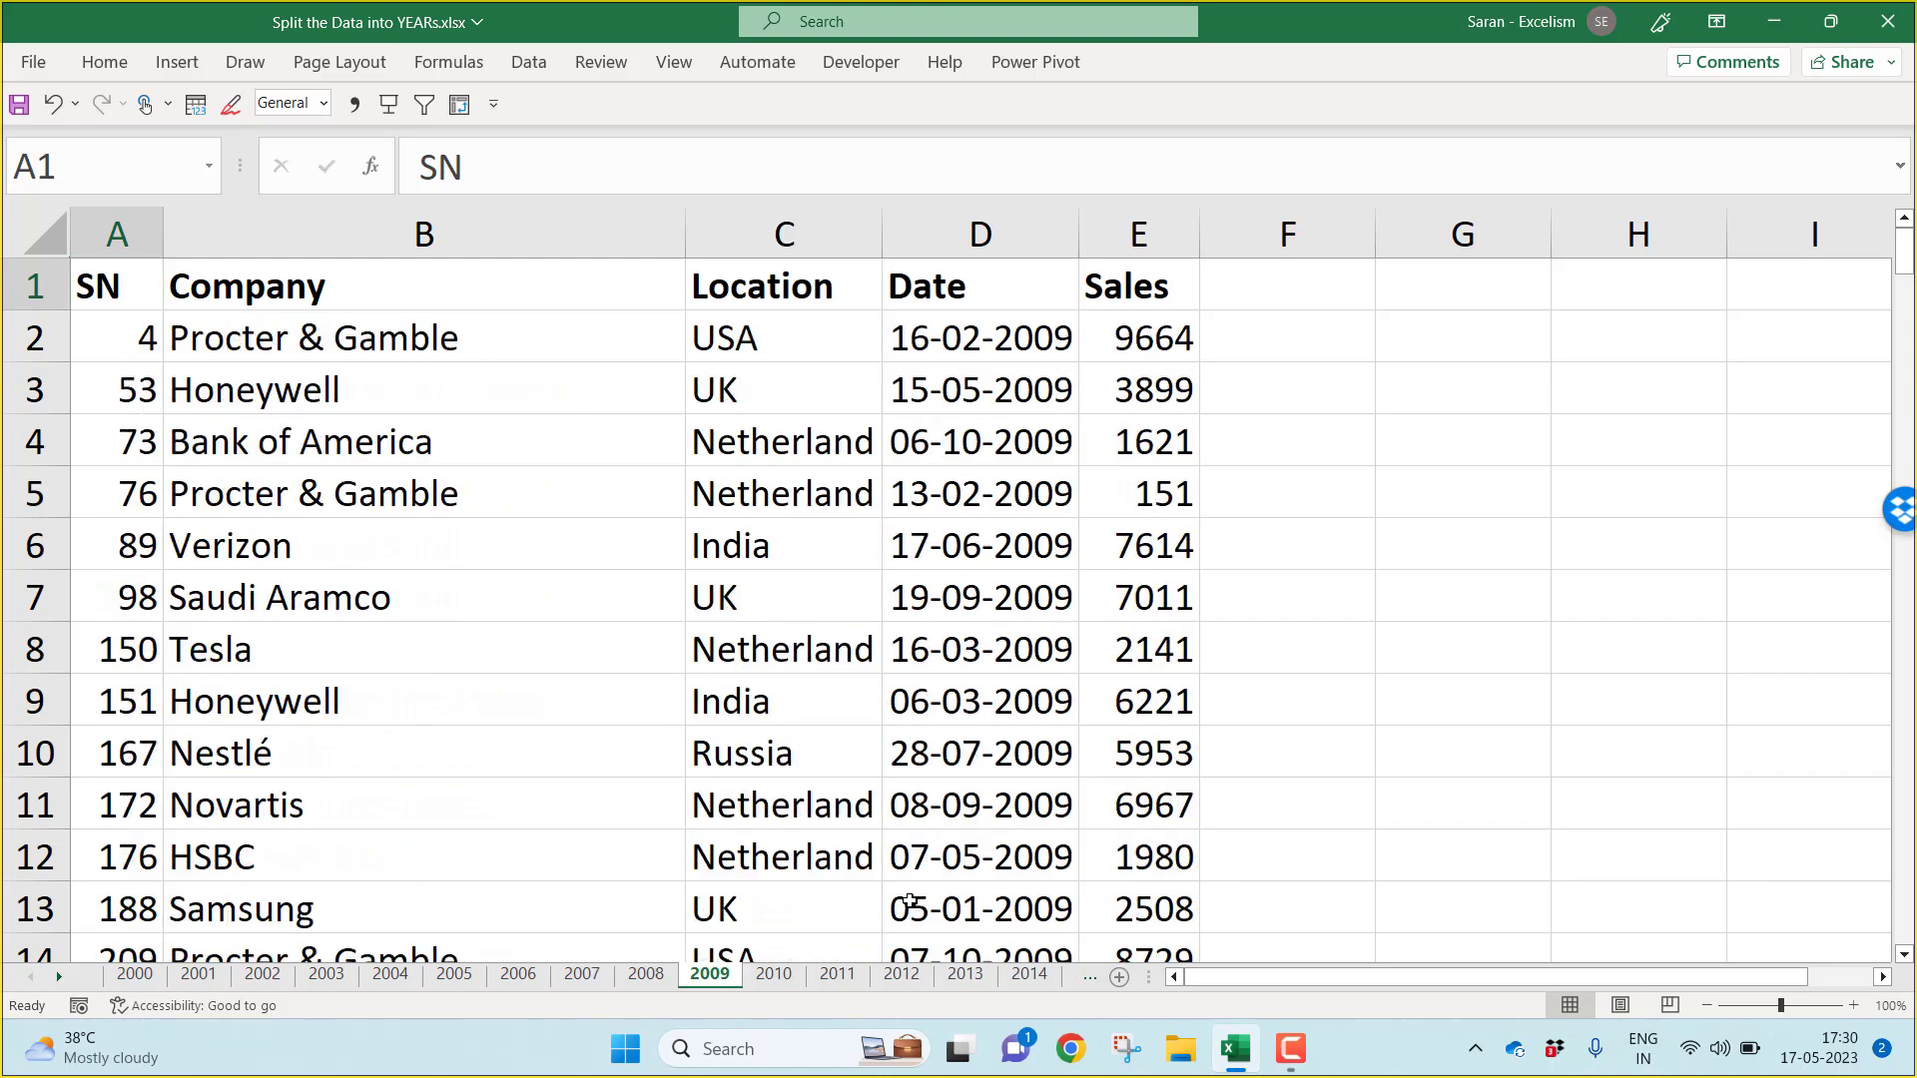
left_click(1038, 972)
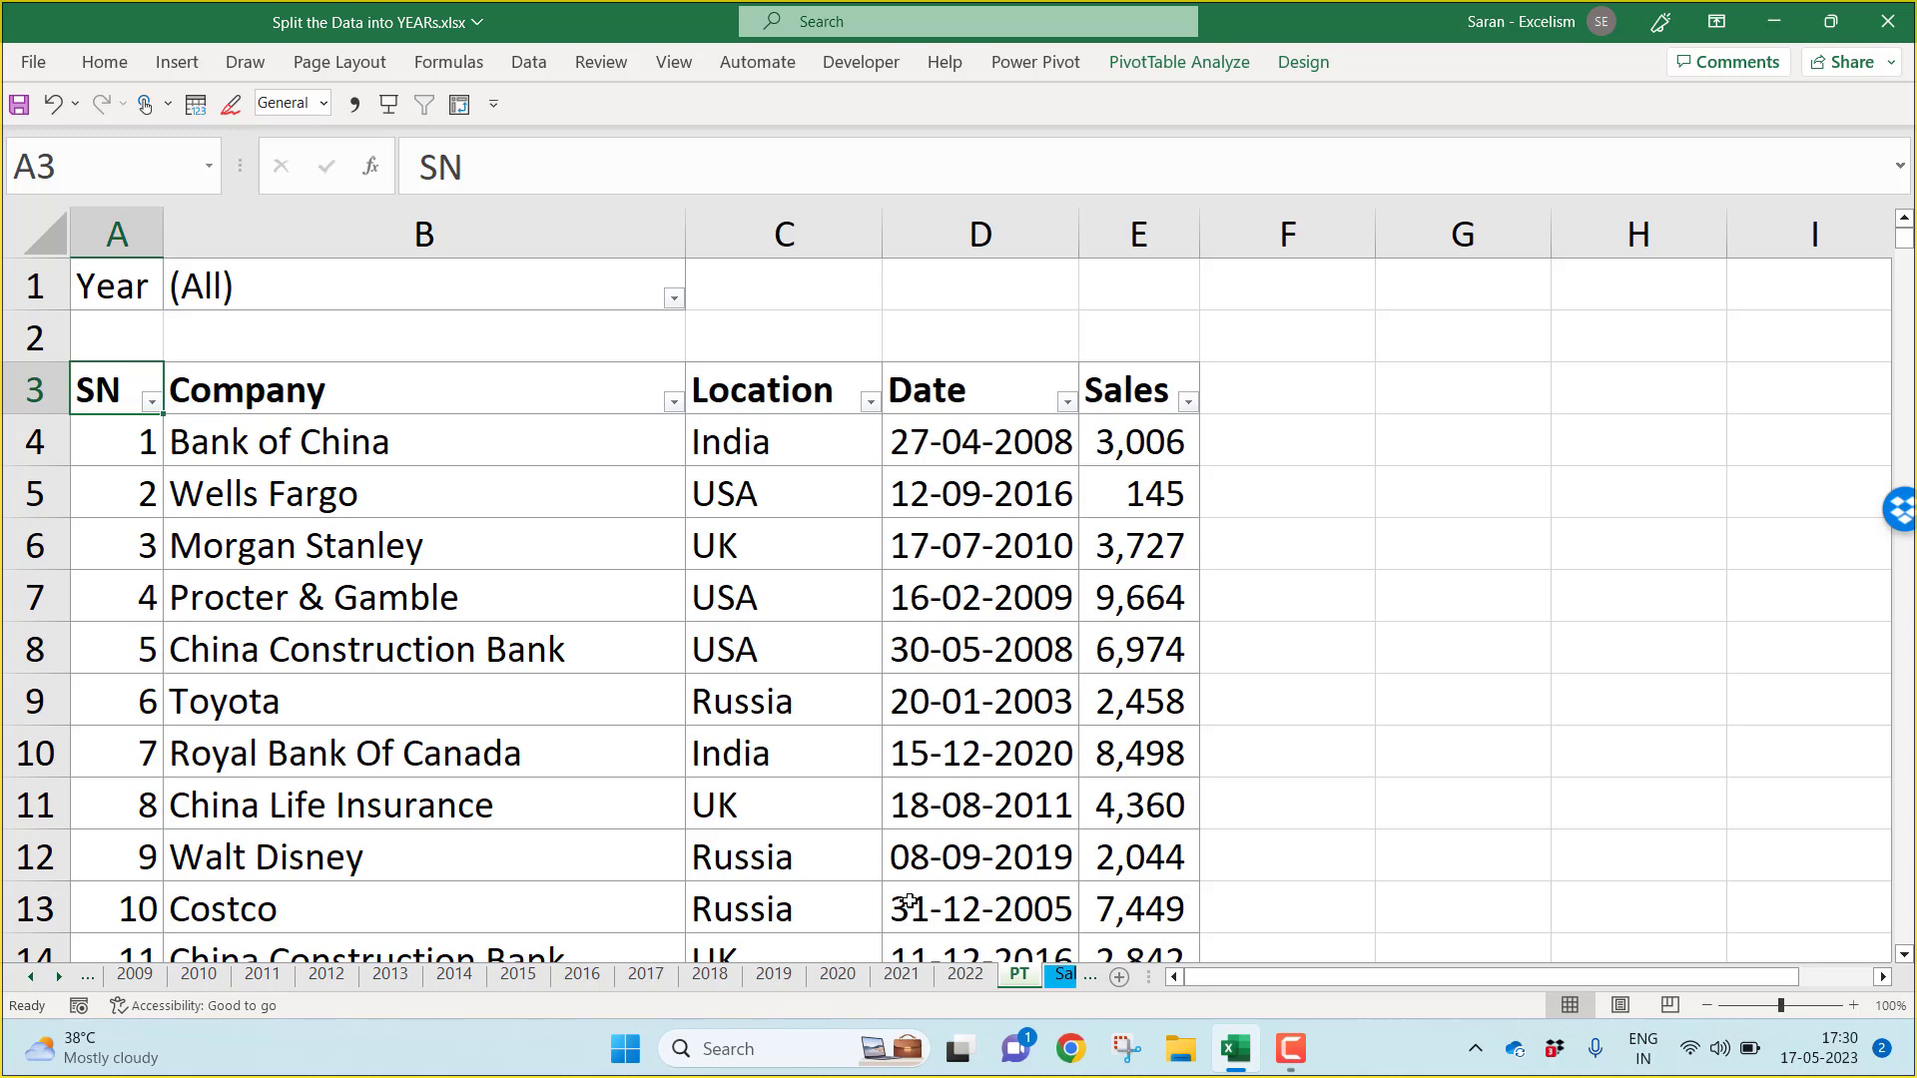
left_click(964, 975)
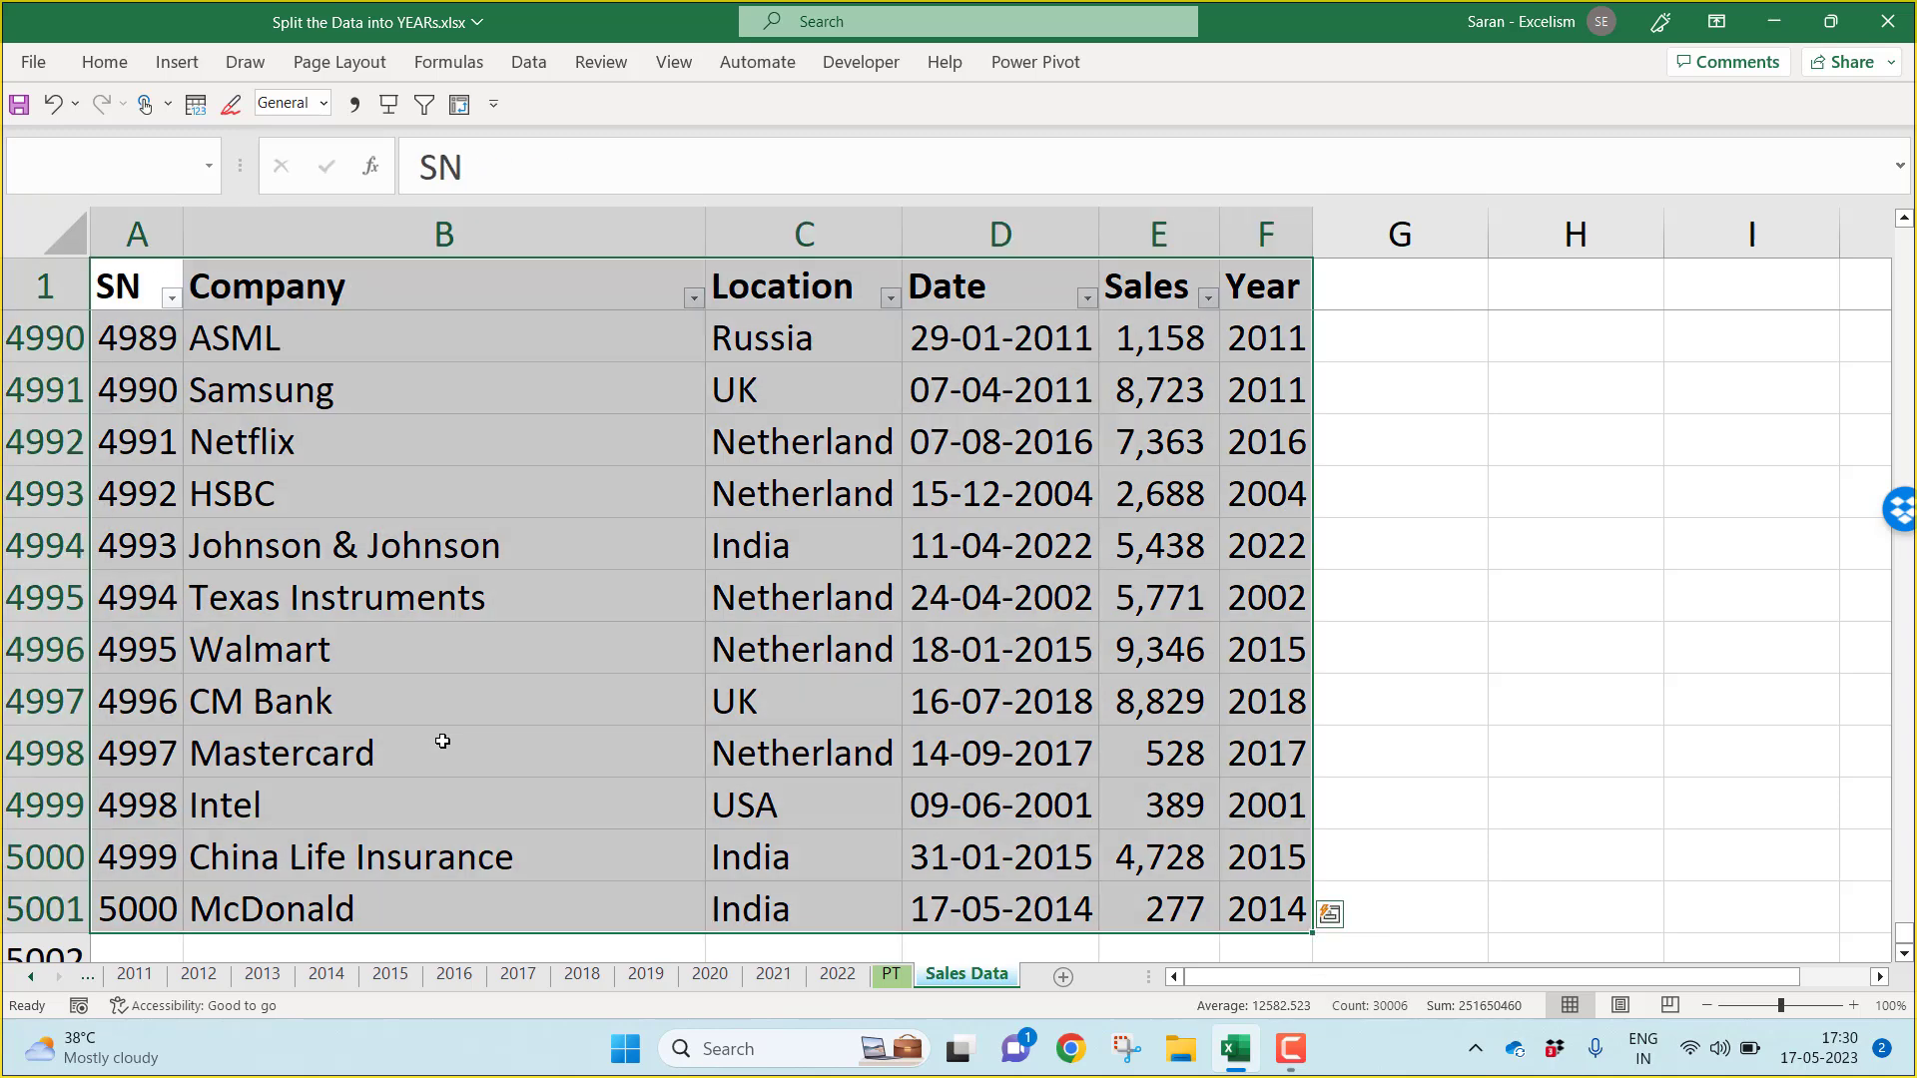
Step: Copy the sales table to a new workbook and rename the Year heading to Year-Qrt
key("ctrl+c")
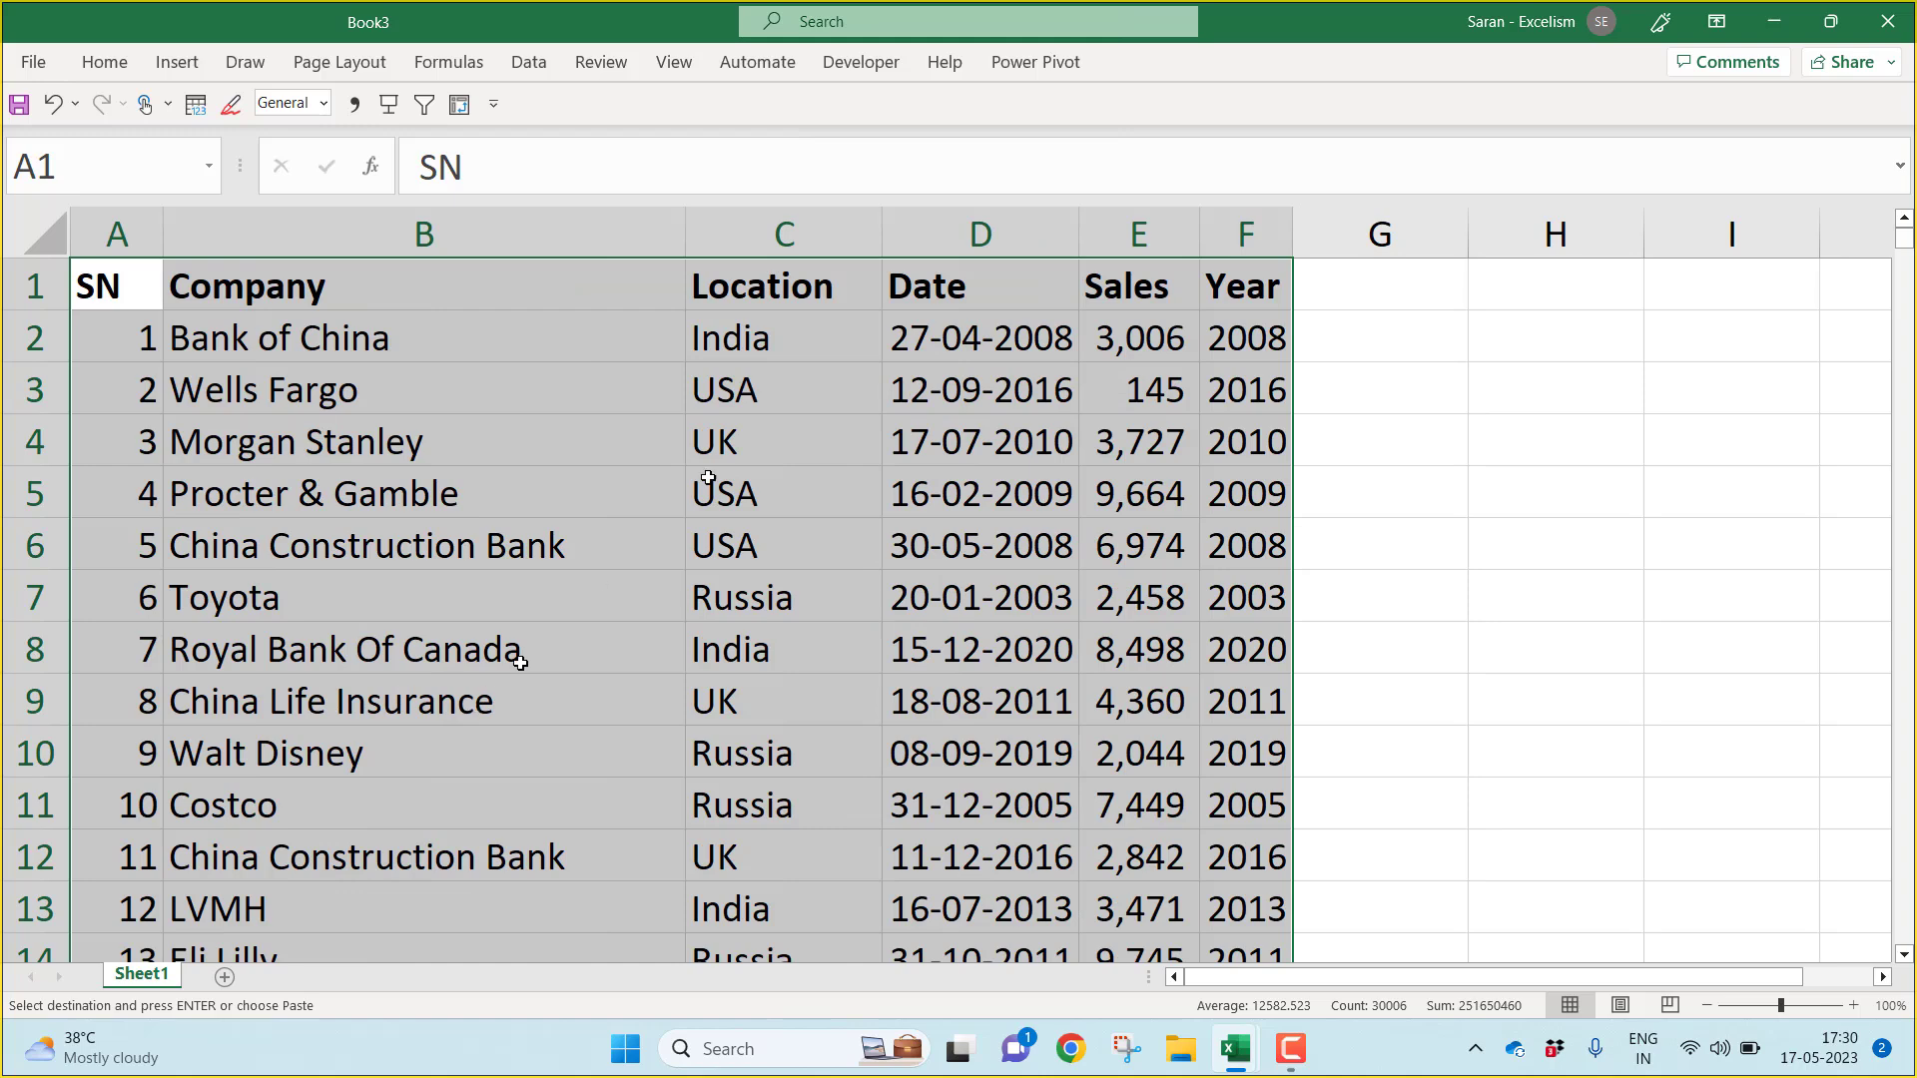
left_click(1244, 285)
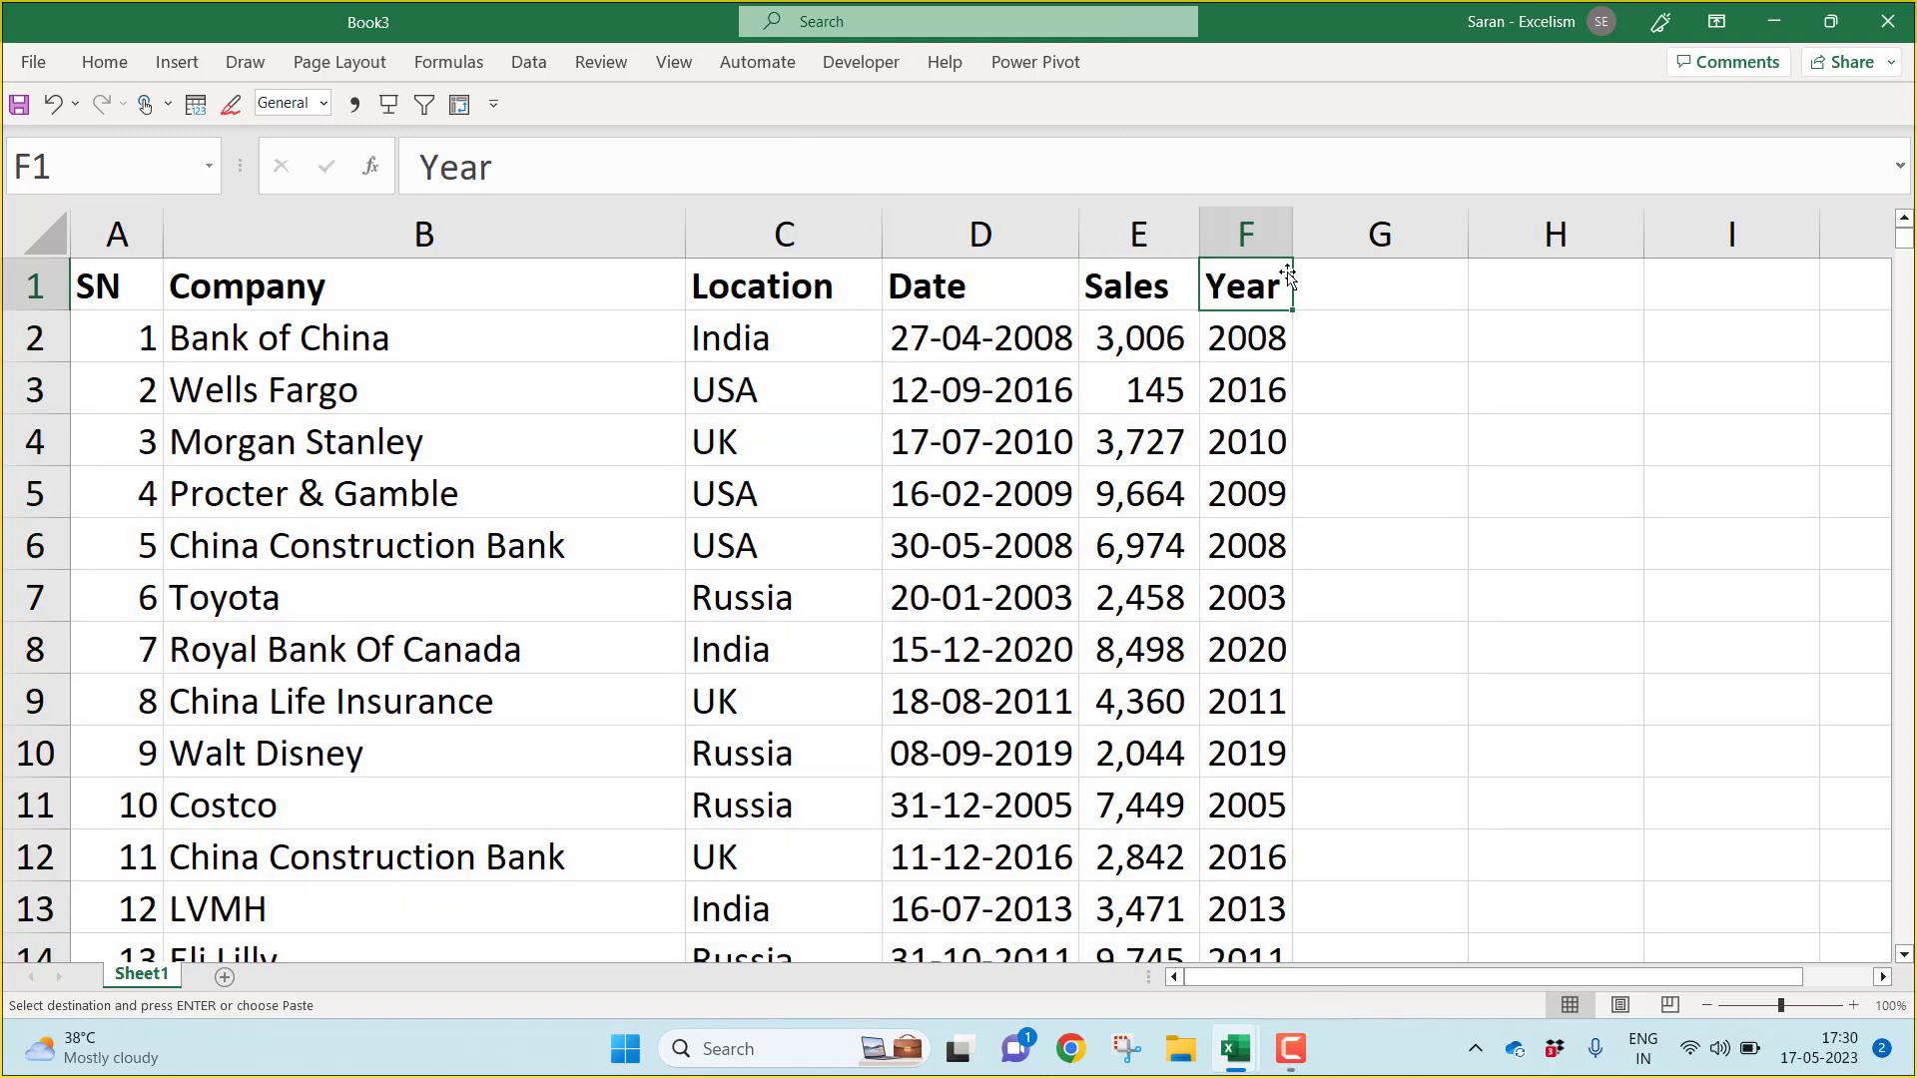
type("-Qrt")
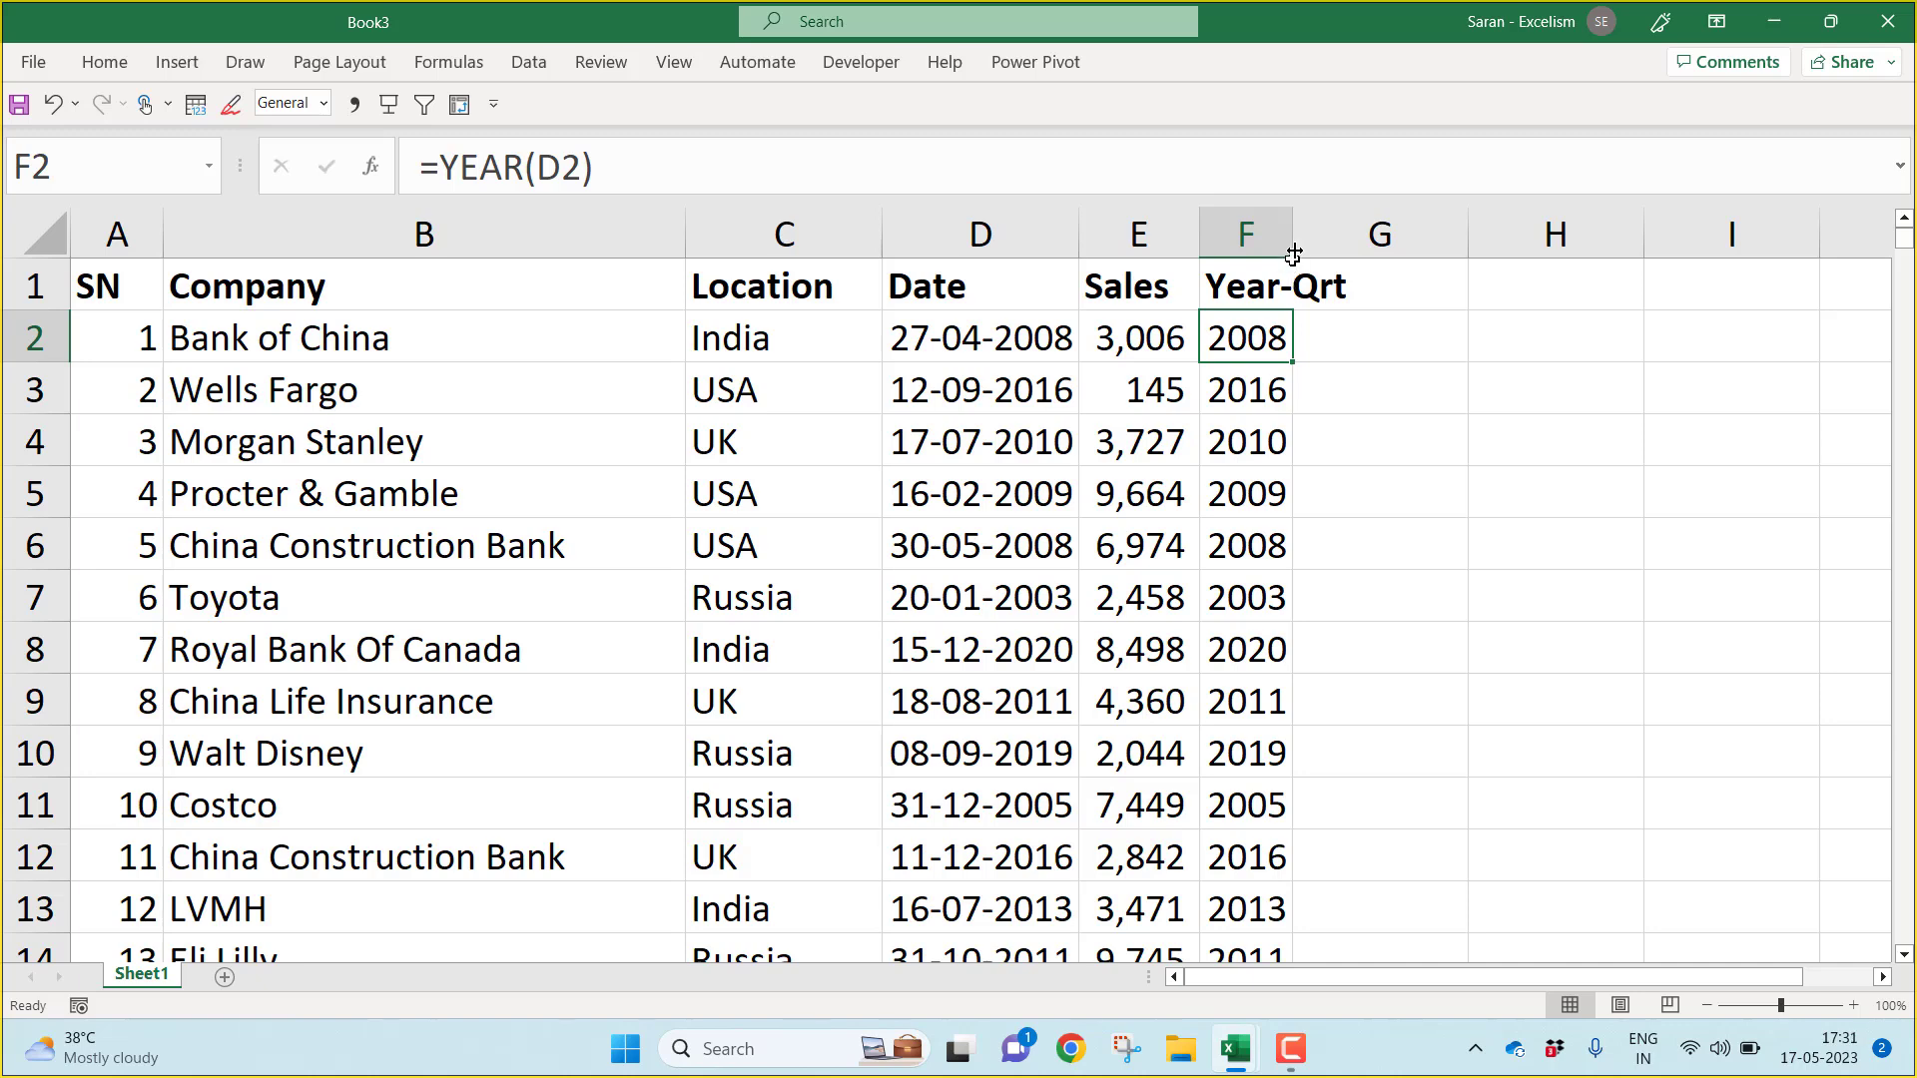
Step: Widen column F and start F2 with =YEAR(D2)&"-Q"& for the year part
left_click_drag(1292, 232, 1353, 231)
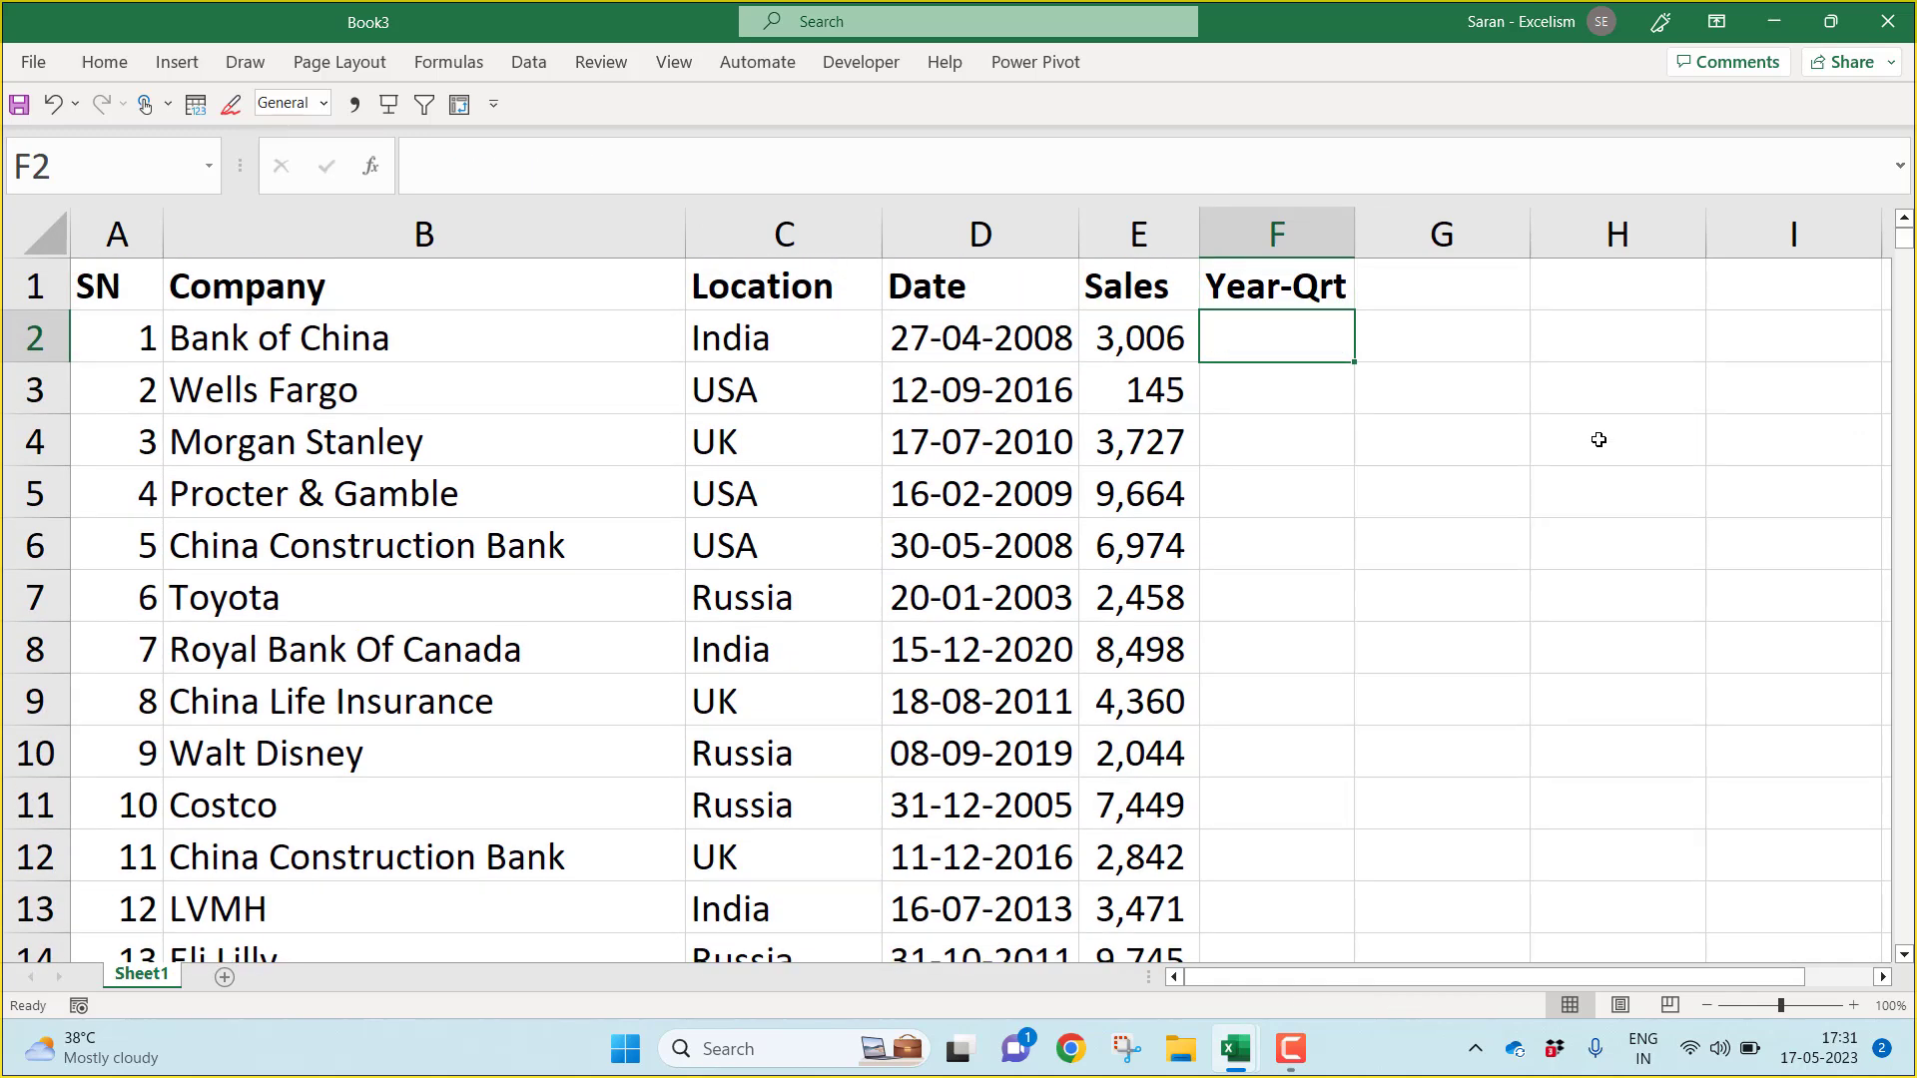
type("=year")
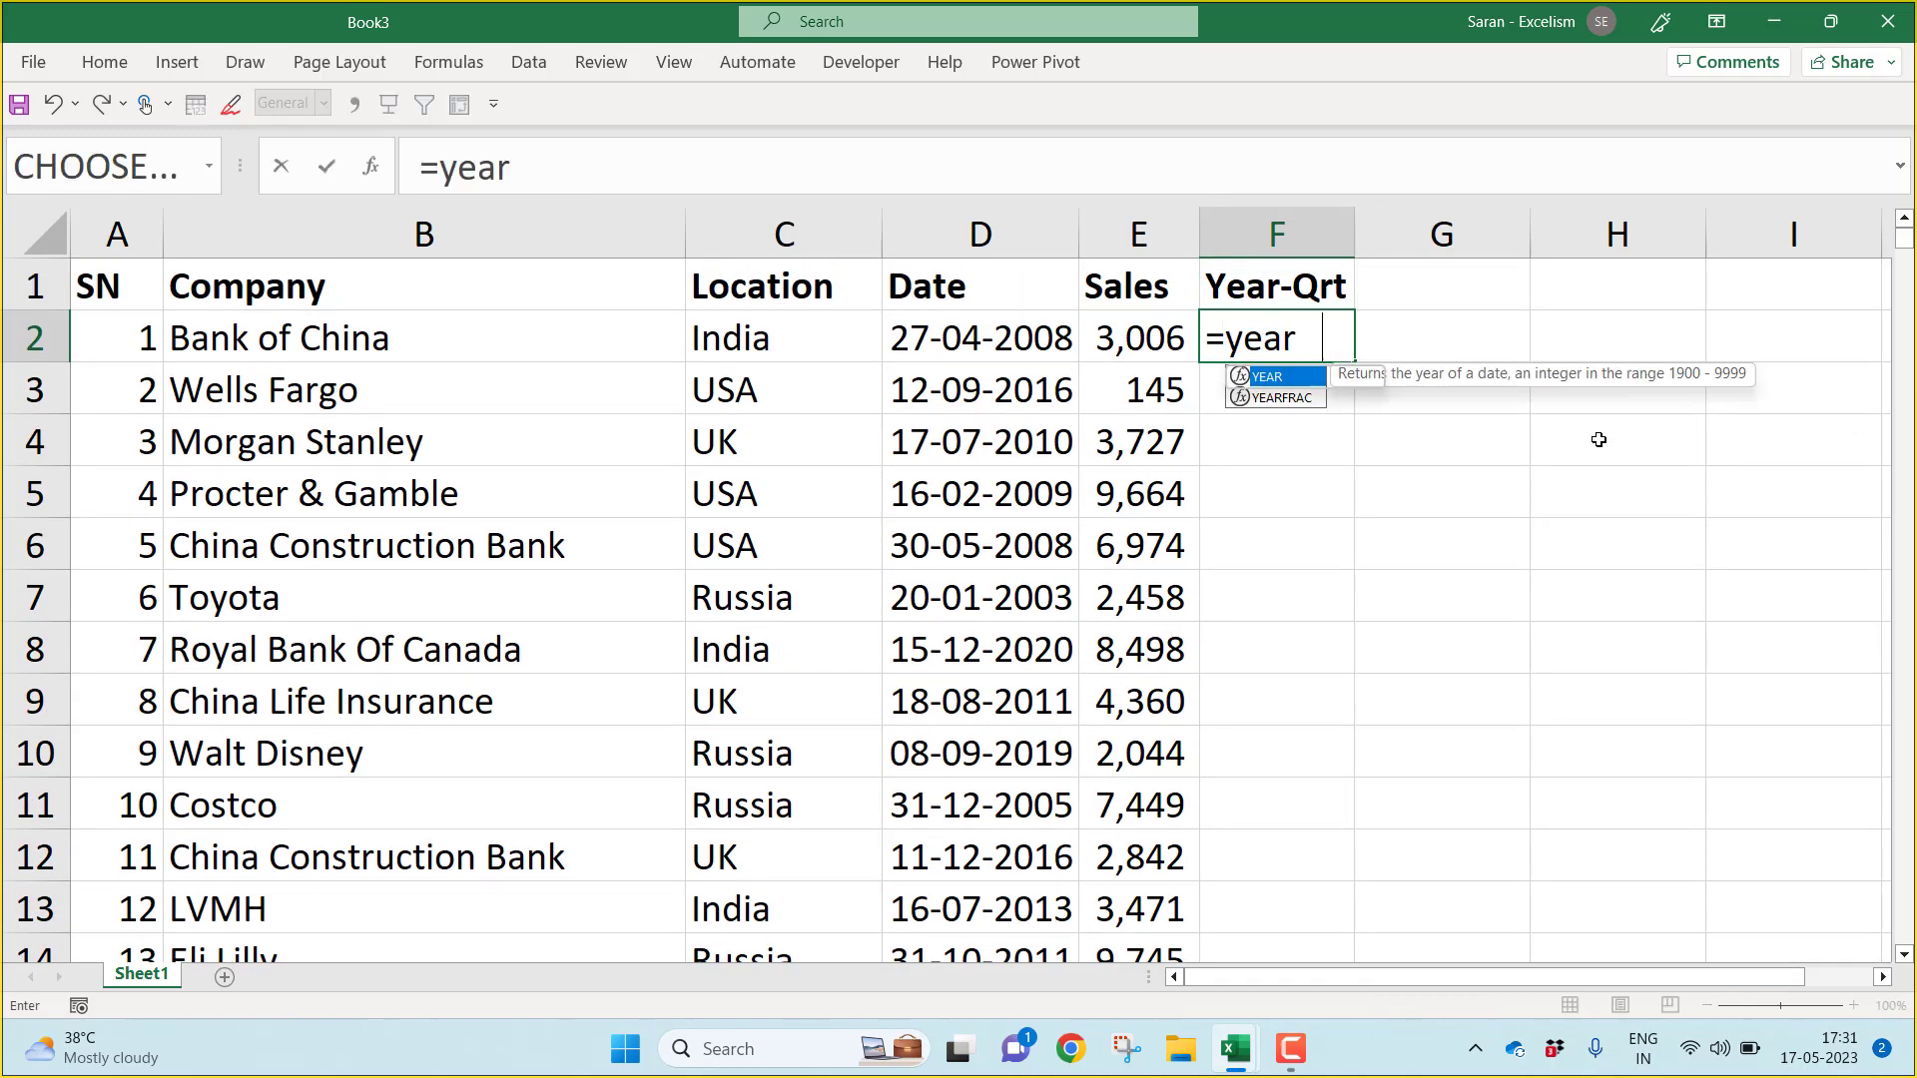
left_click(978, 338)
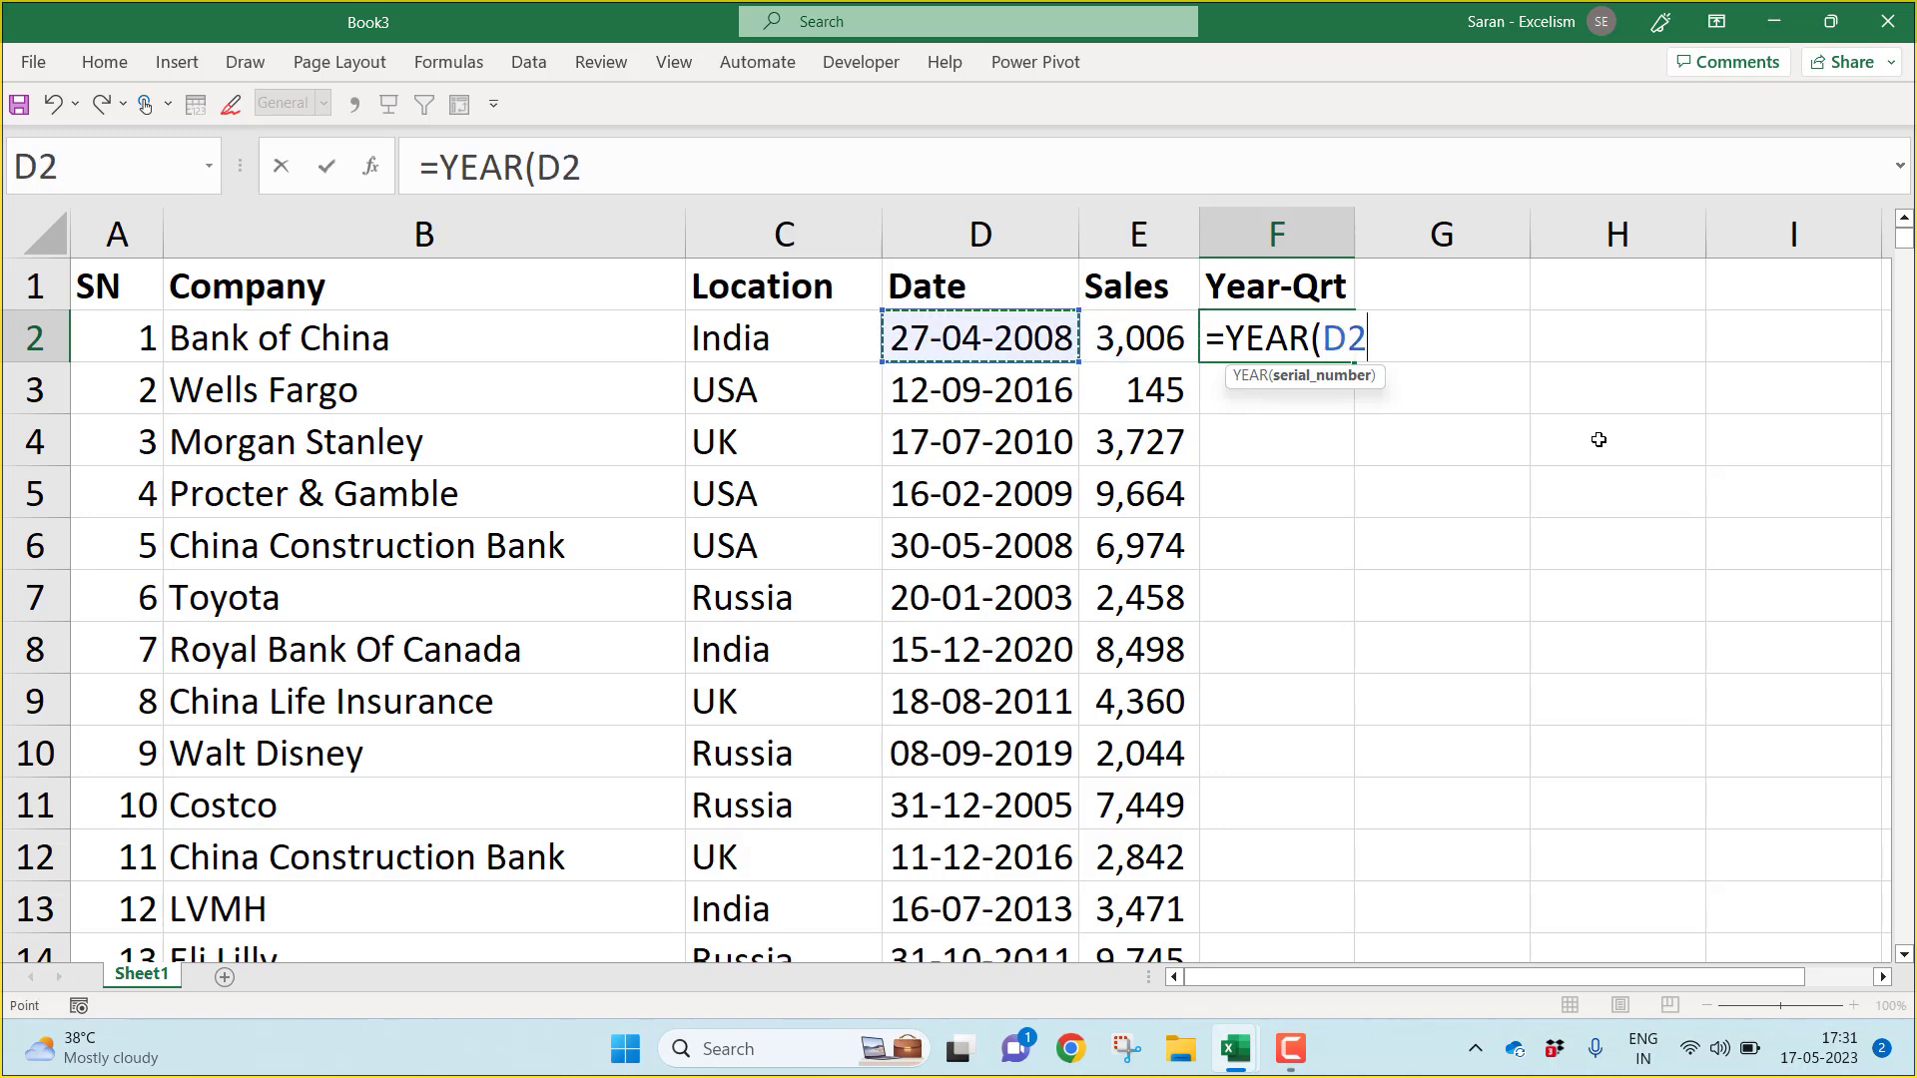
type(")&")
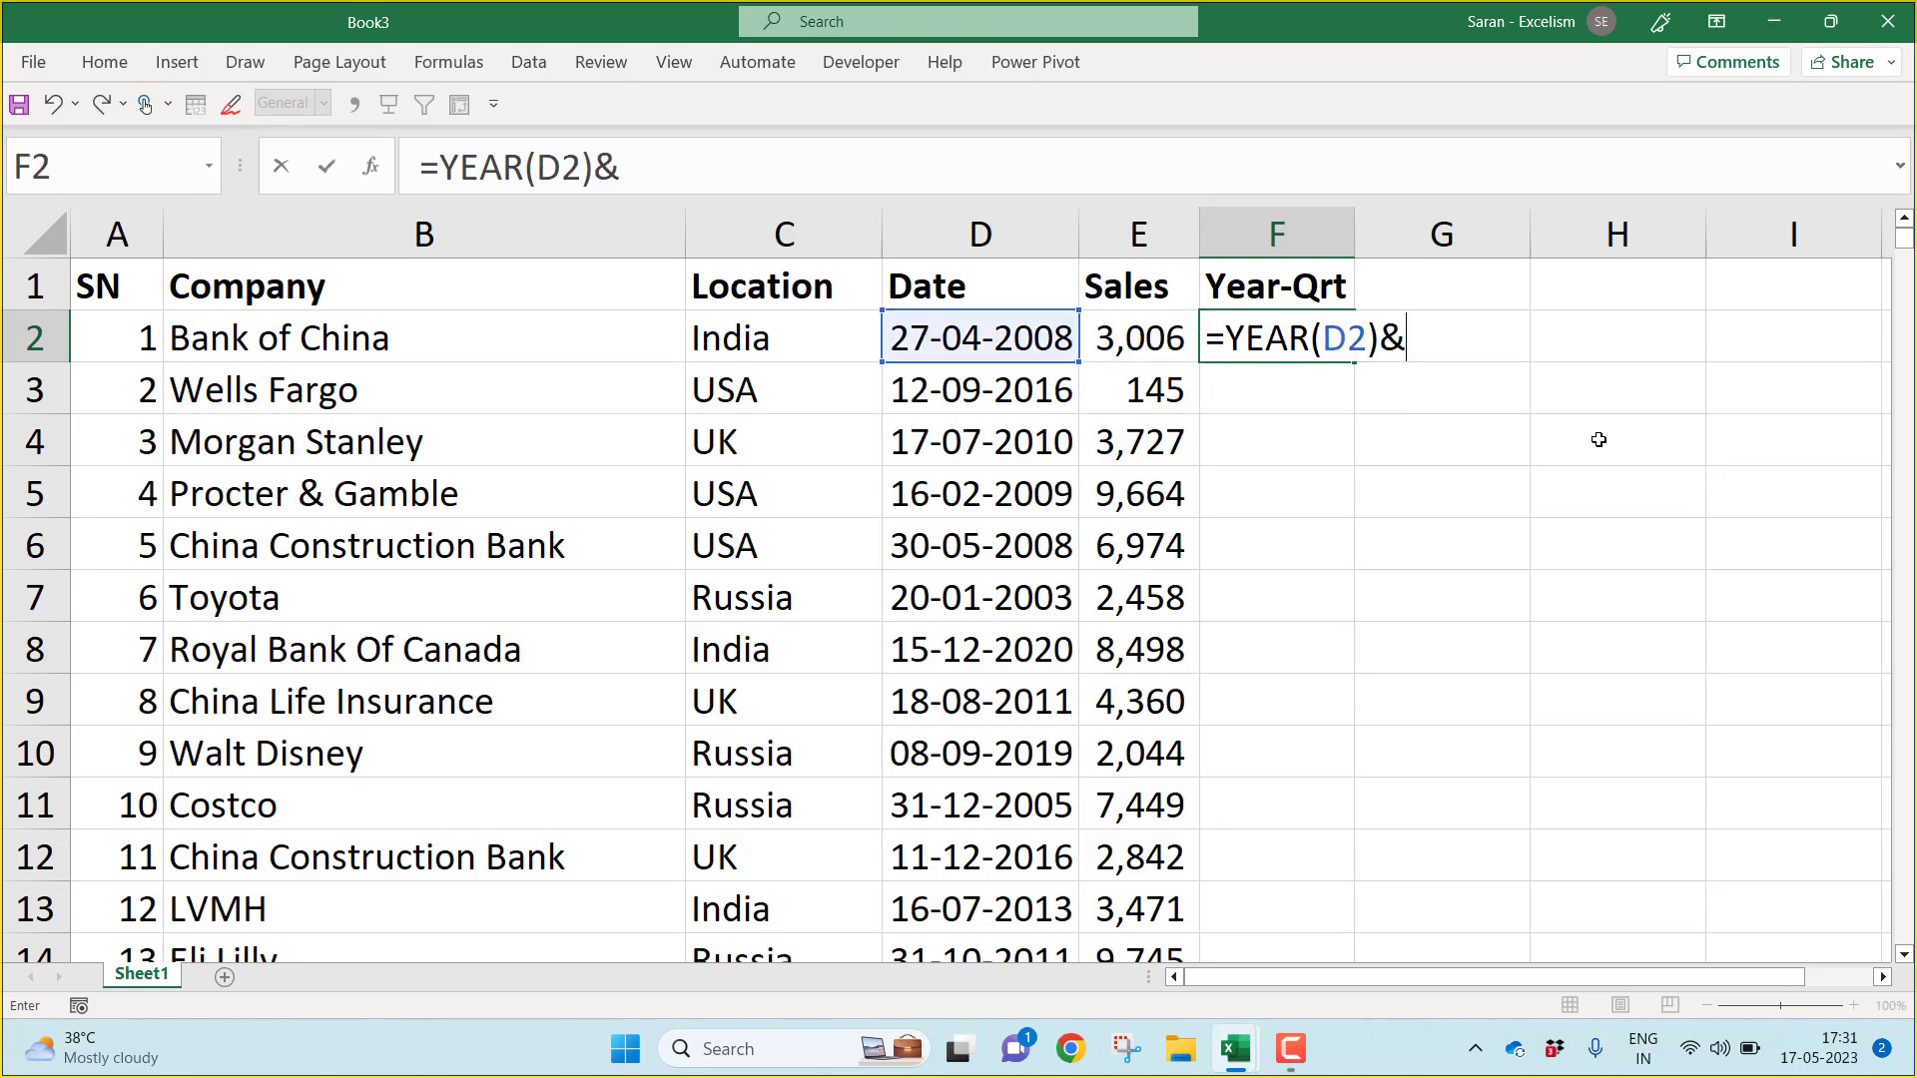
type("\"")
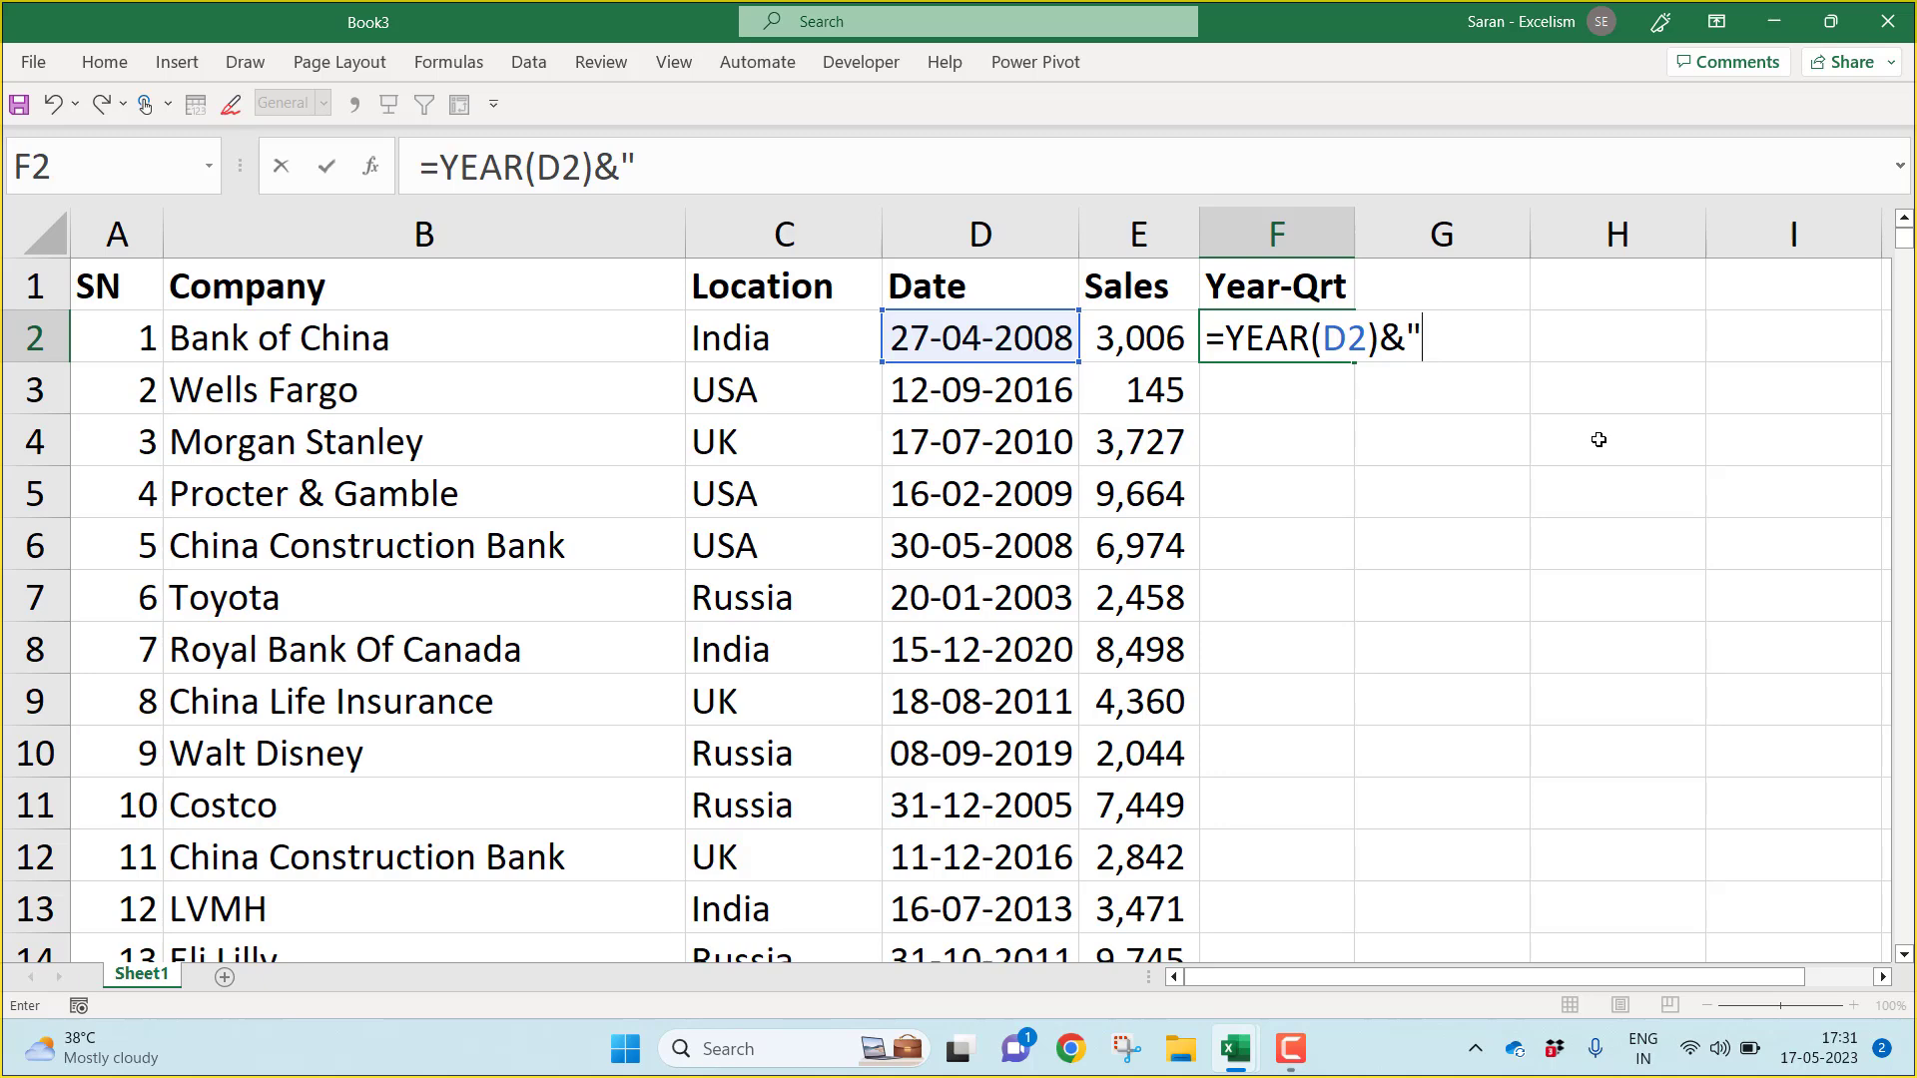
type("-Q")
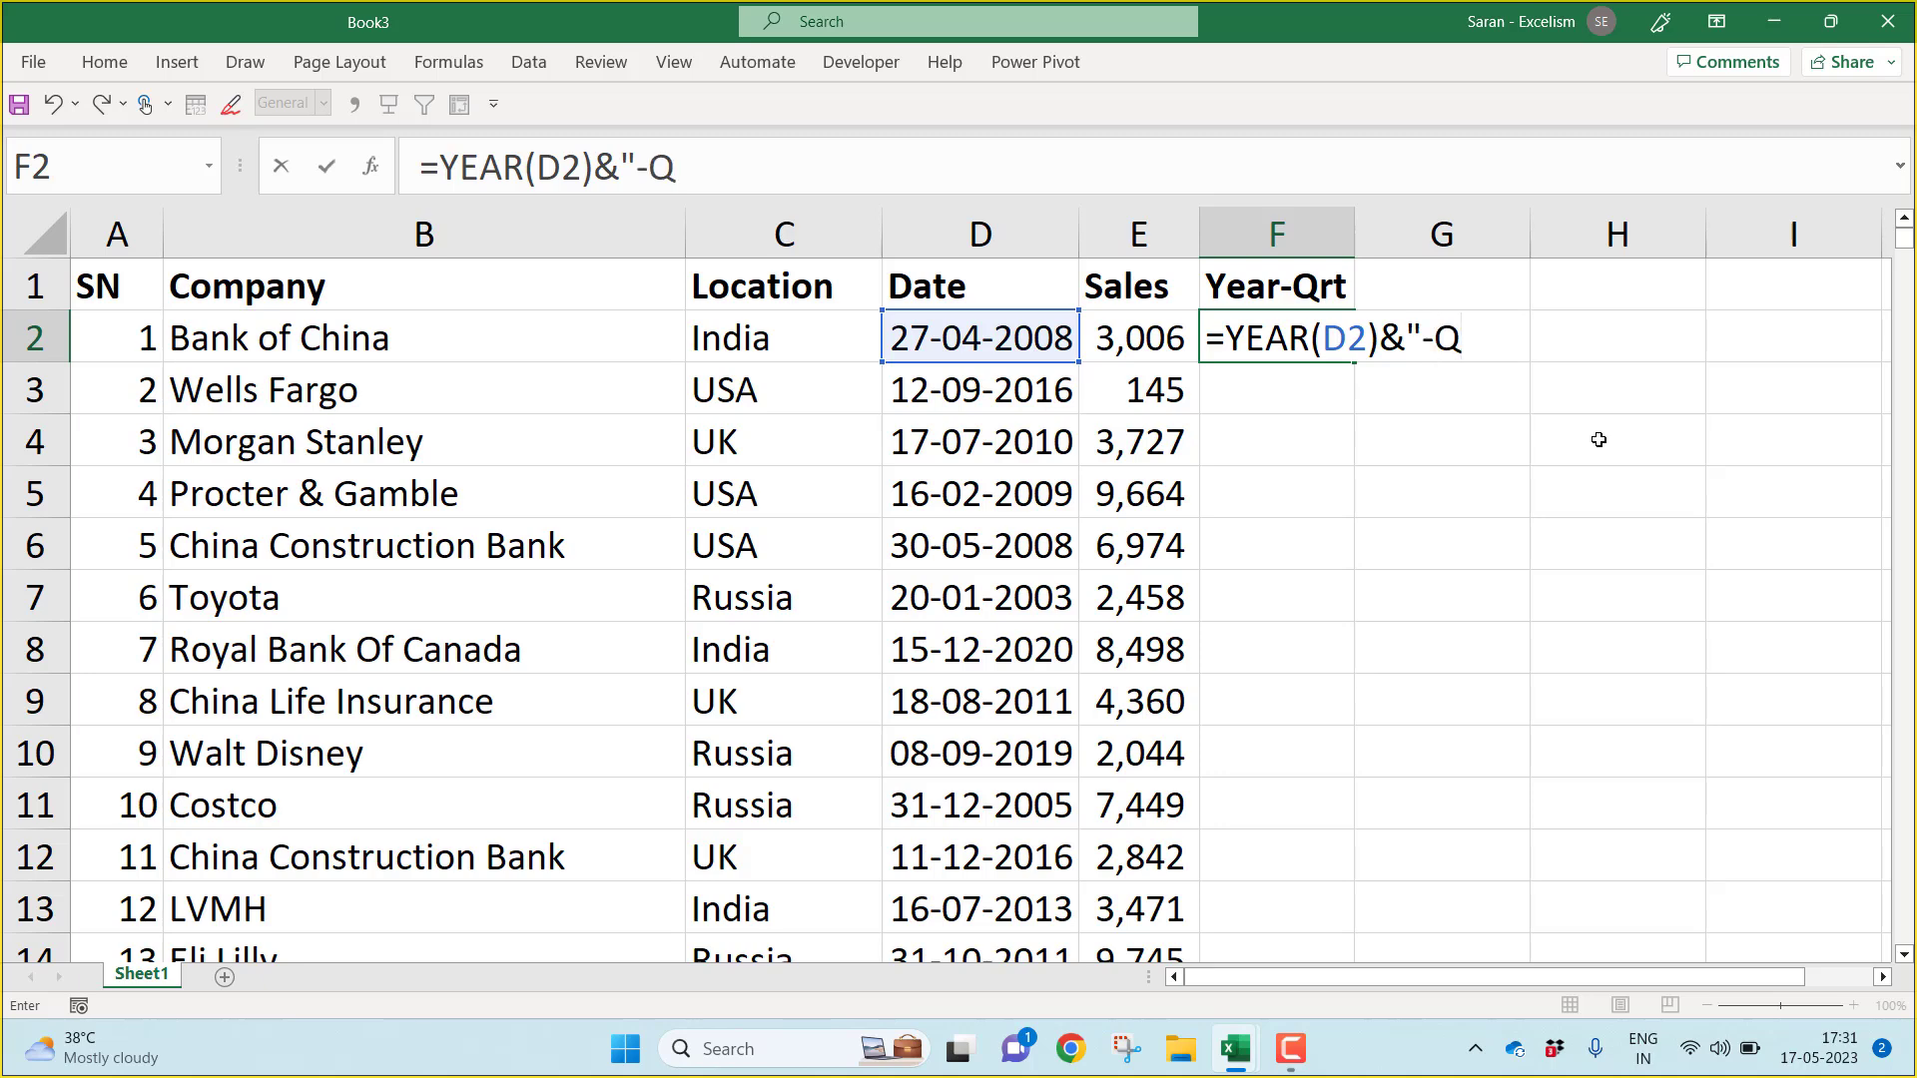
type("\"&")
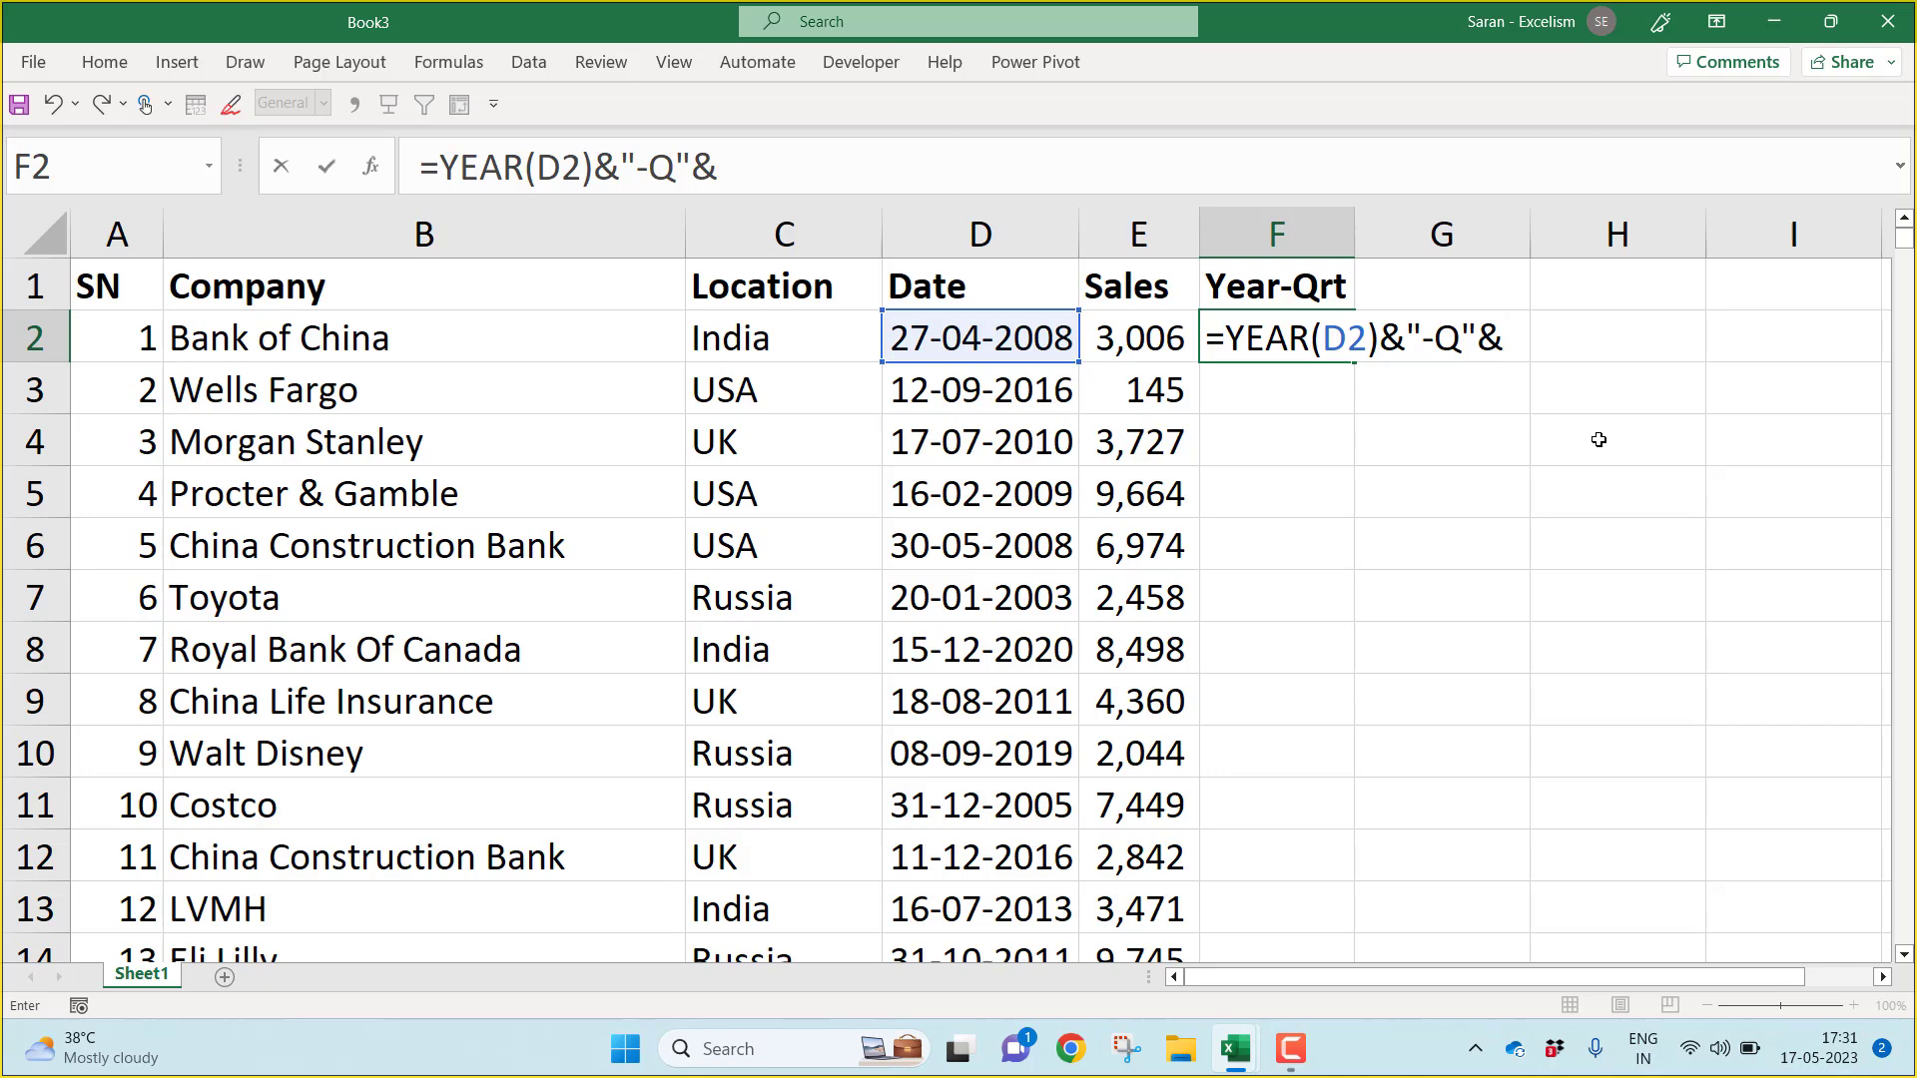
Step: Finish with ROUNDUP(MONTH(D2)/3,0) and fill the year-quarter labels down all 5,000 rows
type("rou")
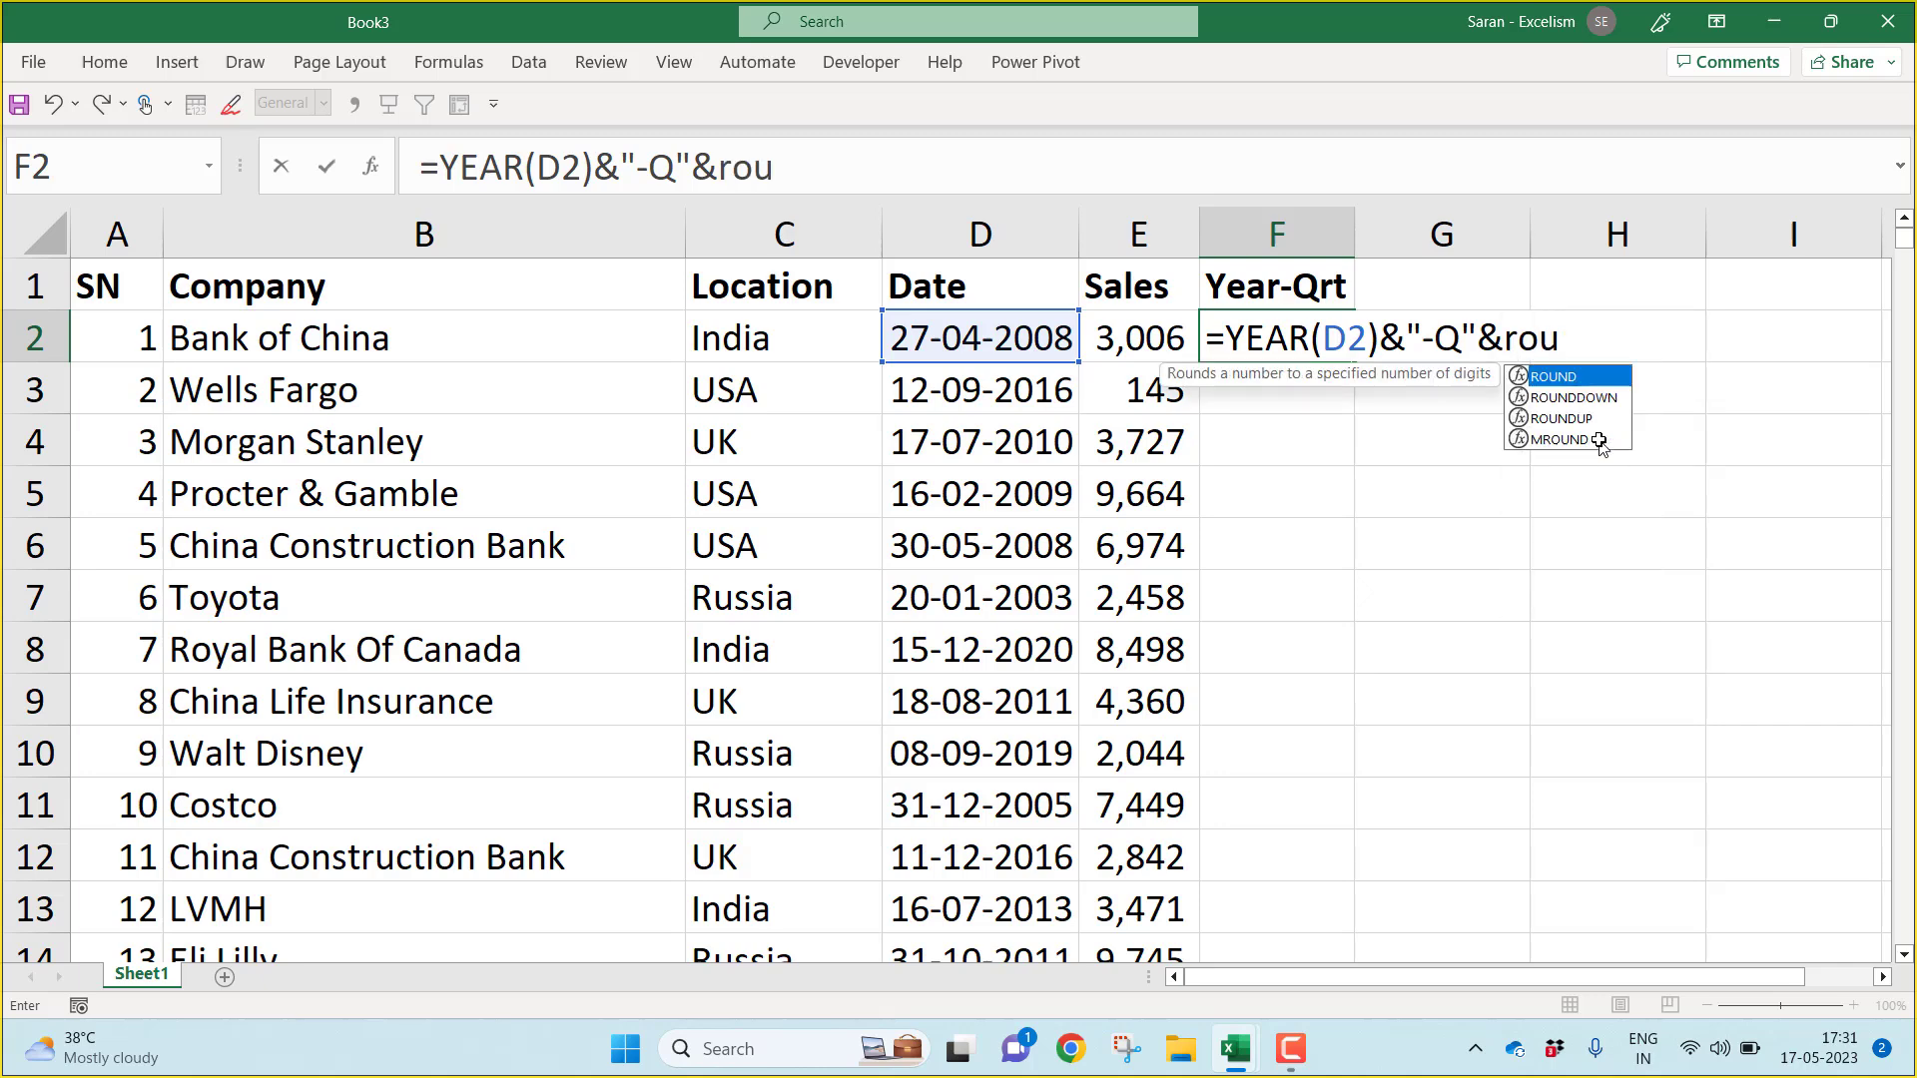
type("nd")
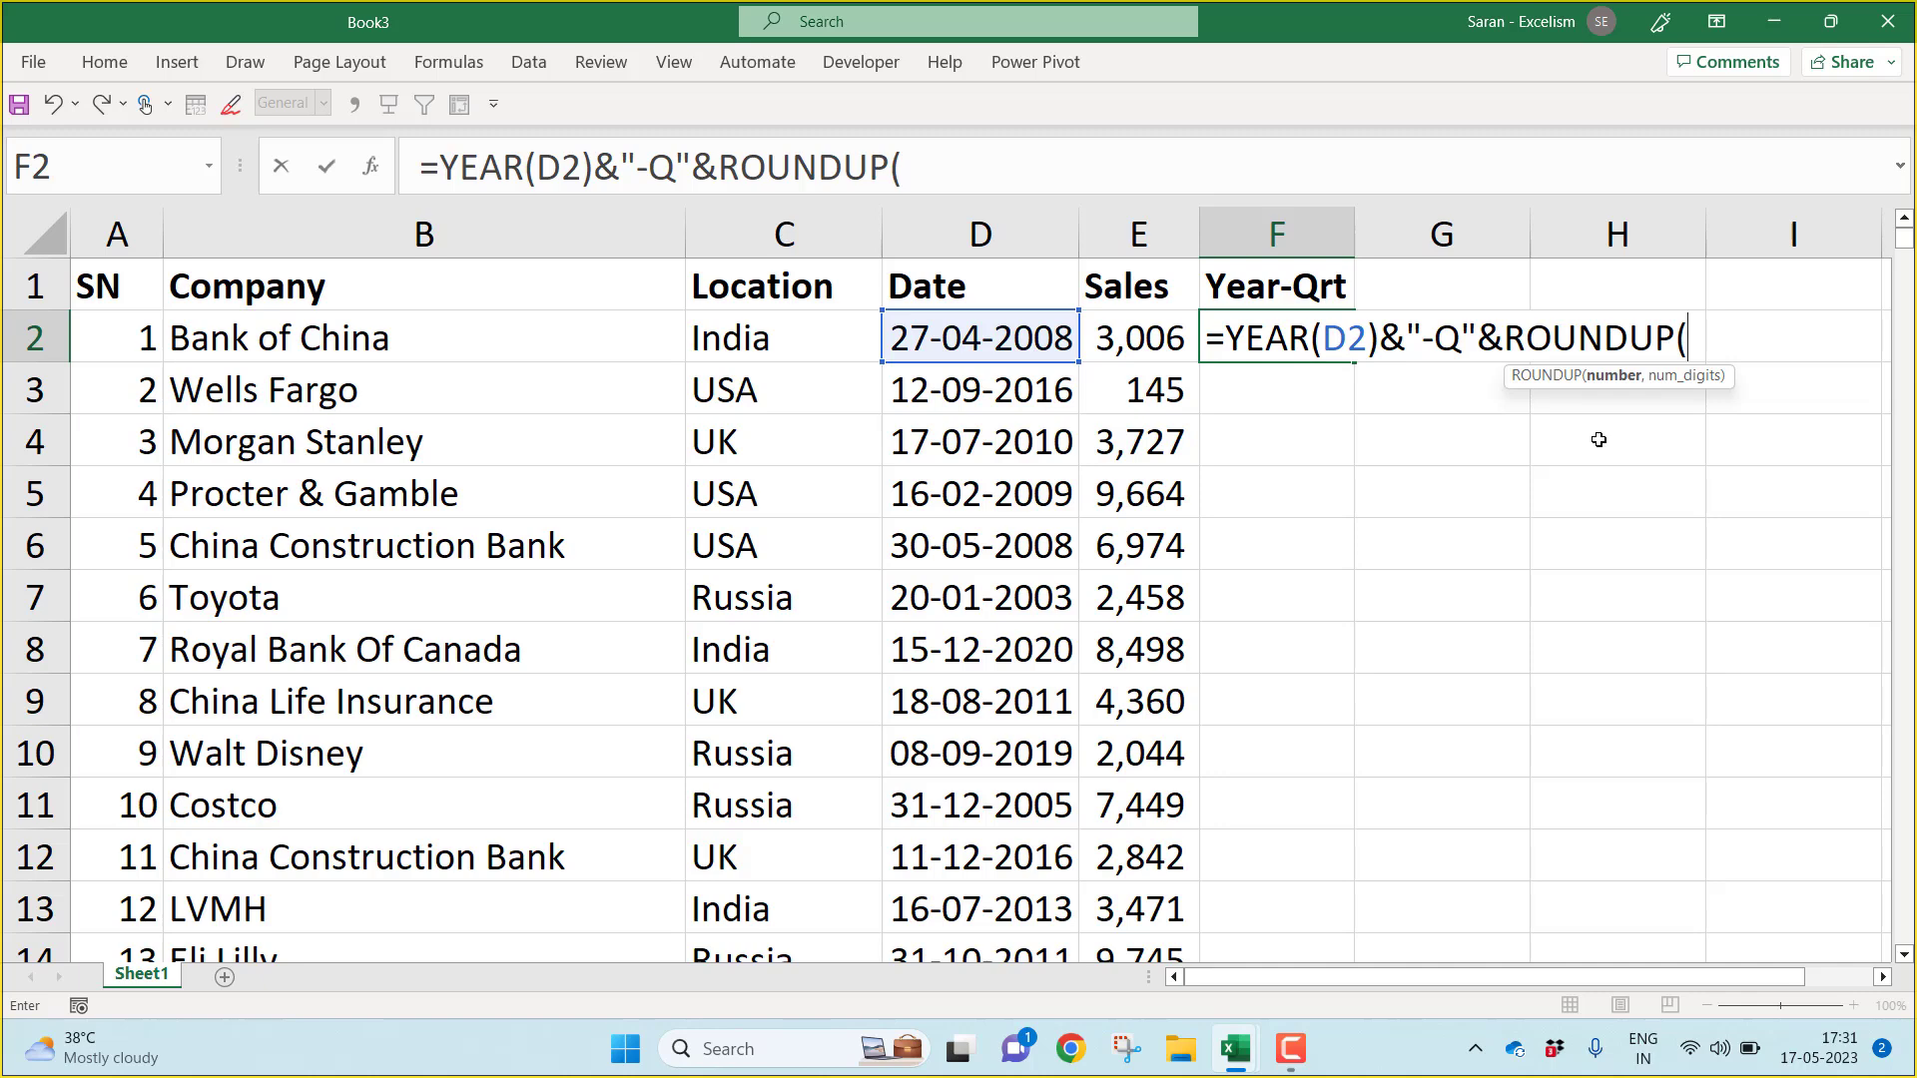
type("mont")
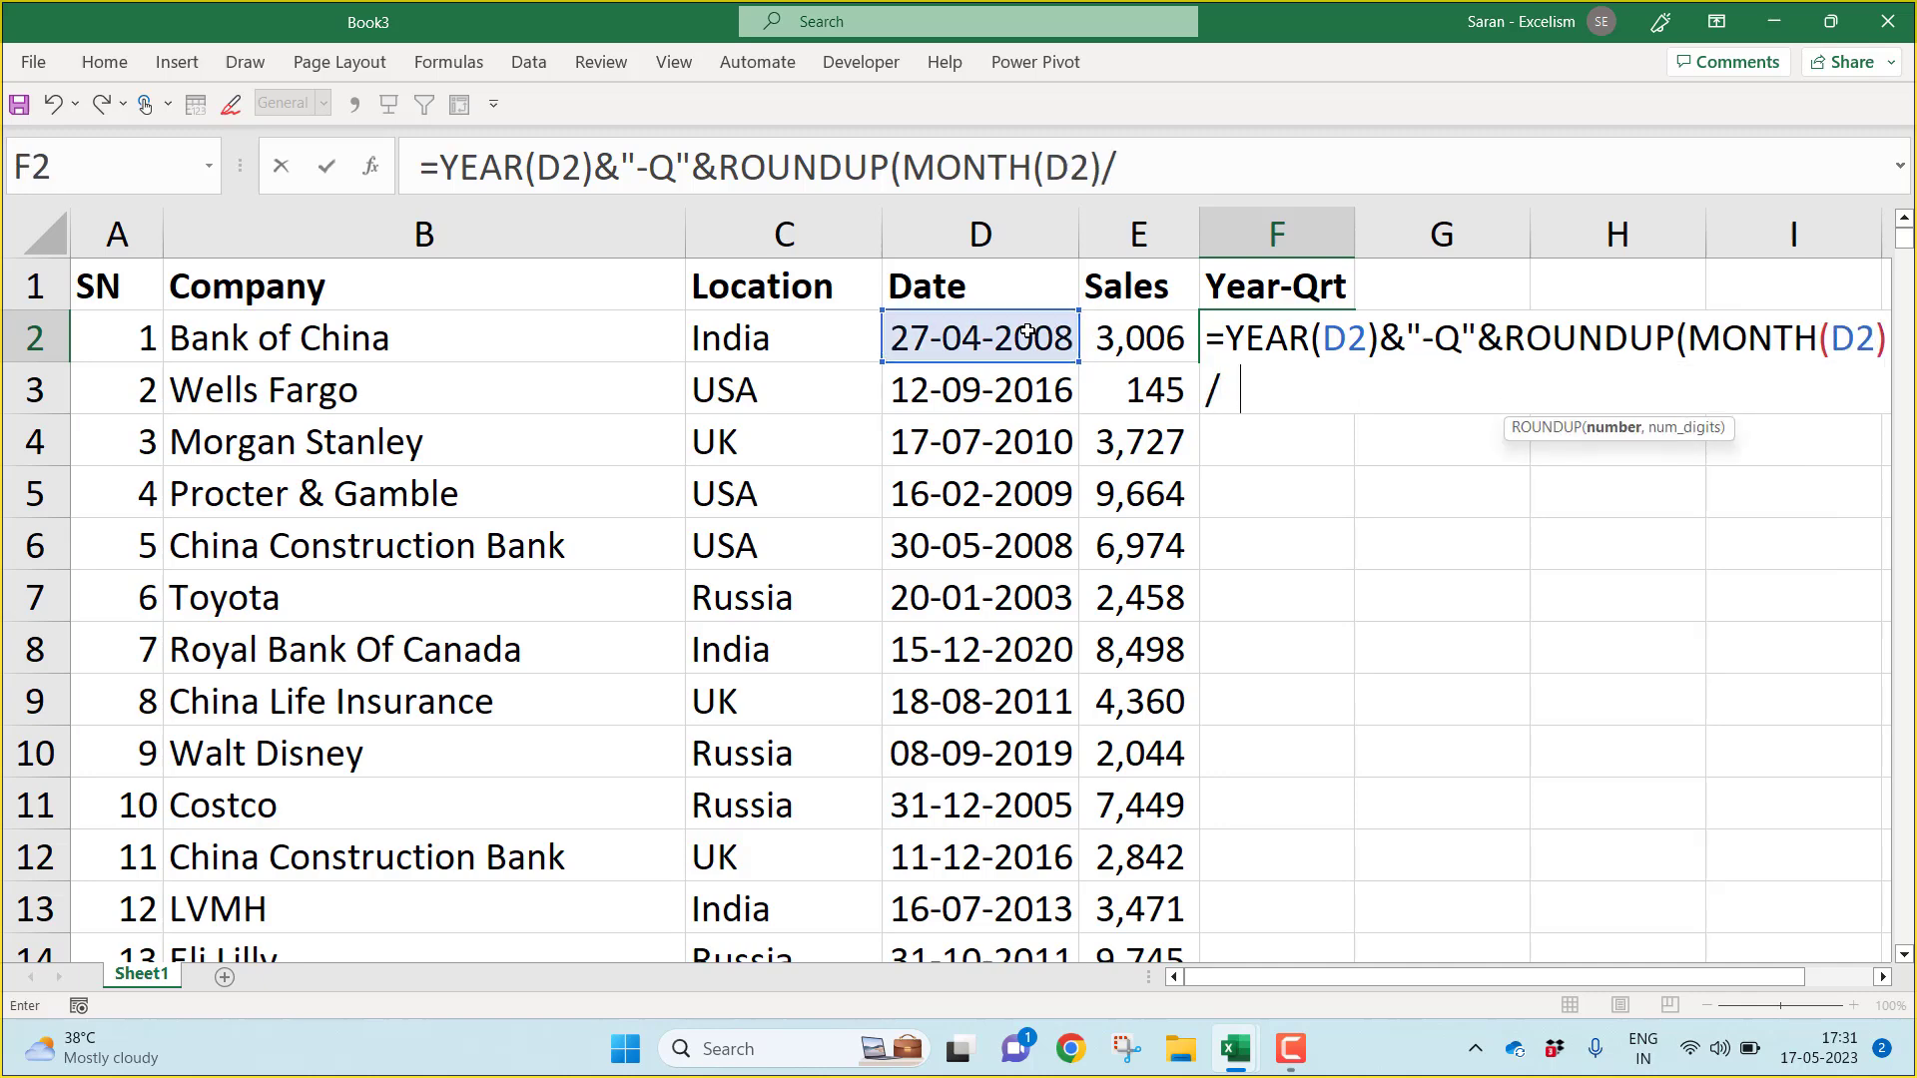
type("3,")
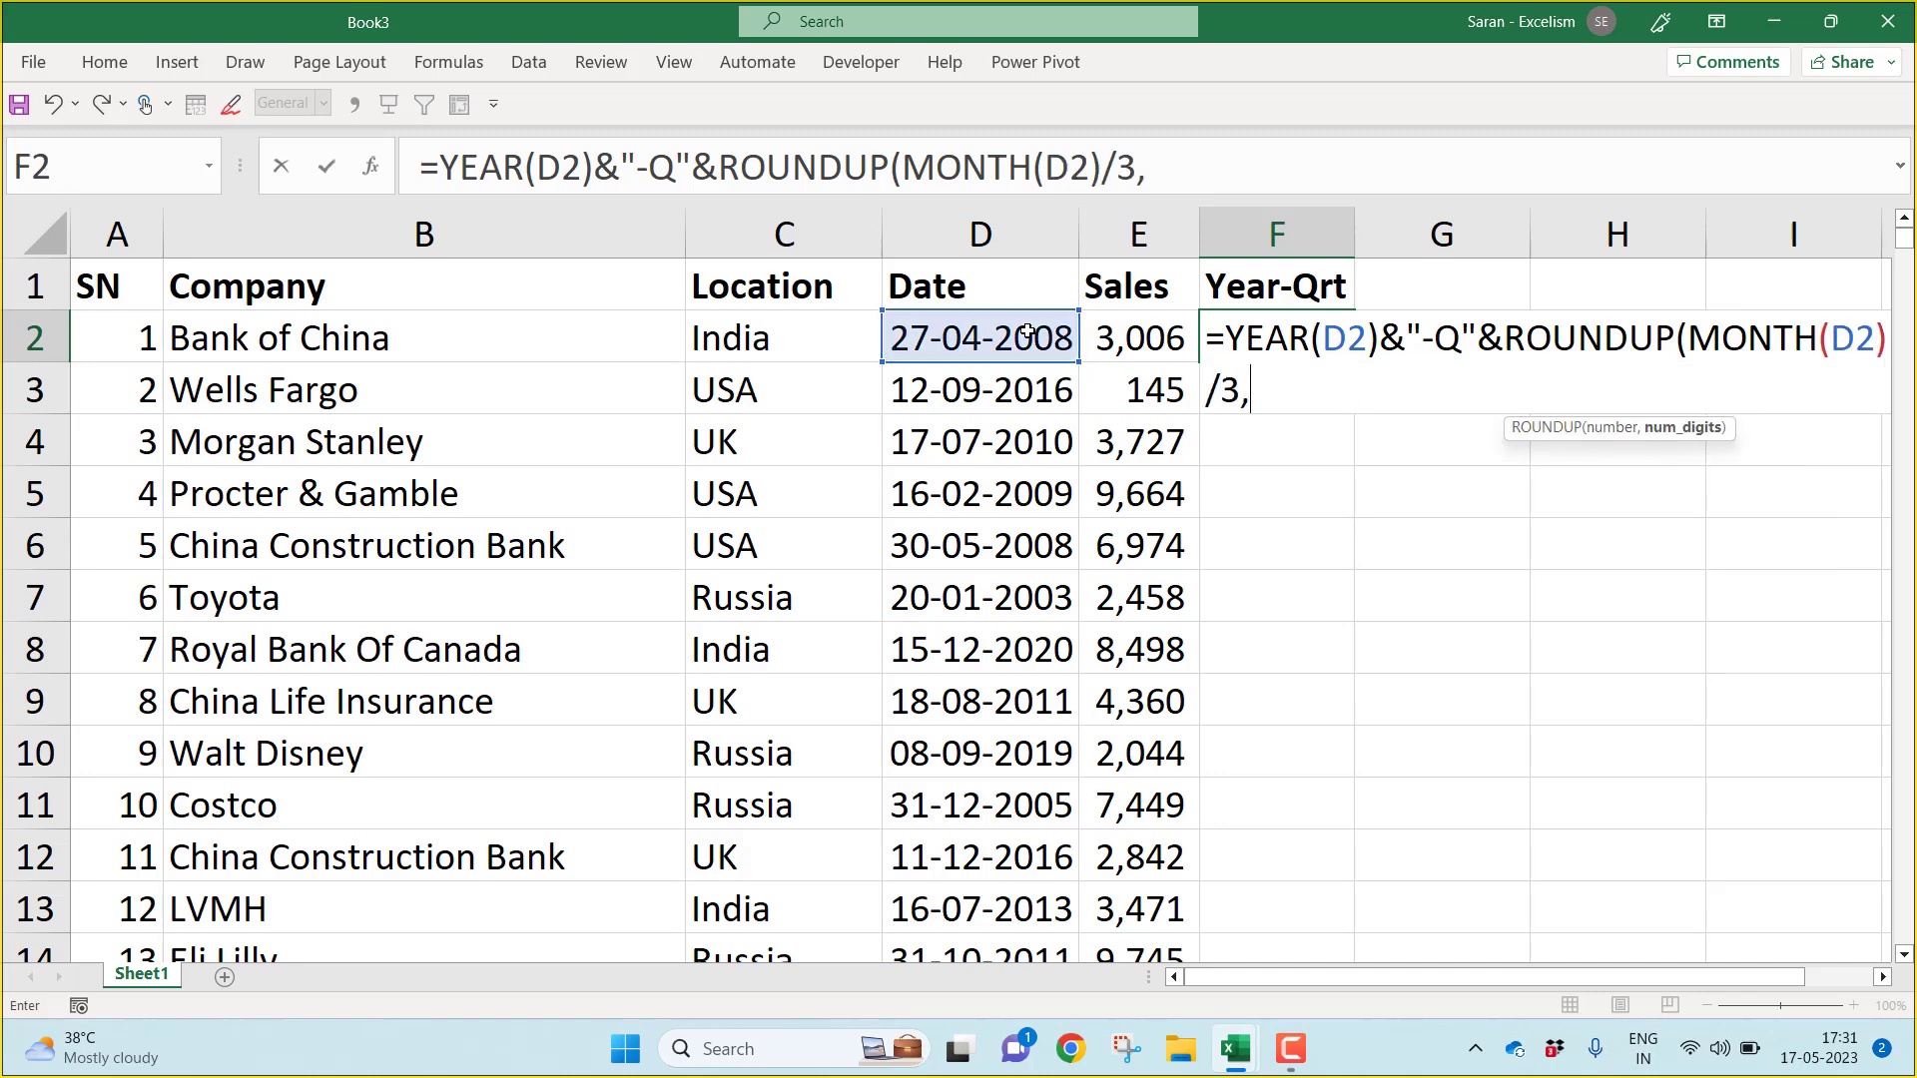
type("0)")
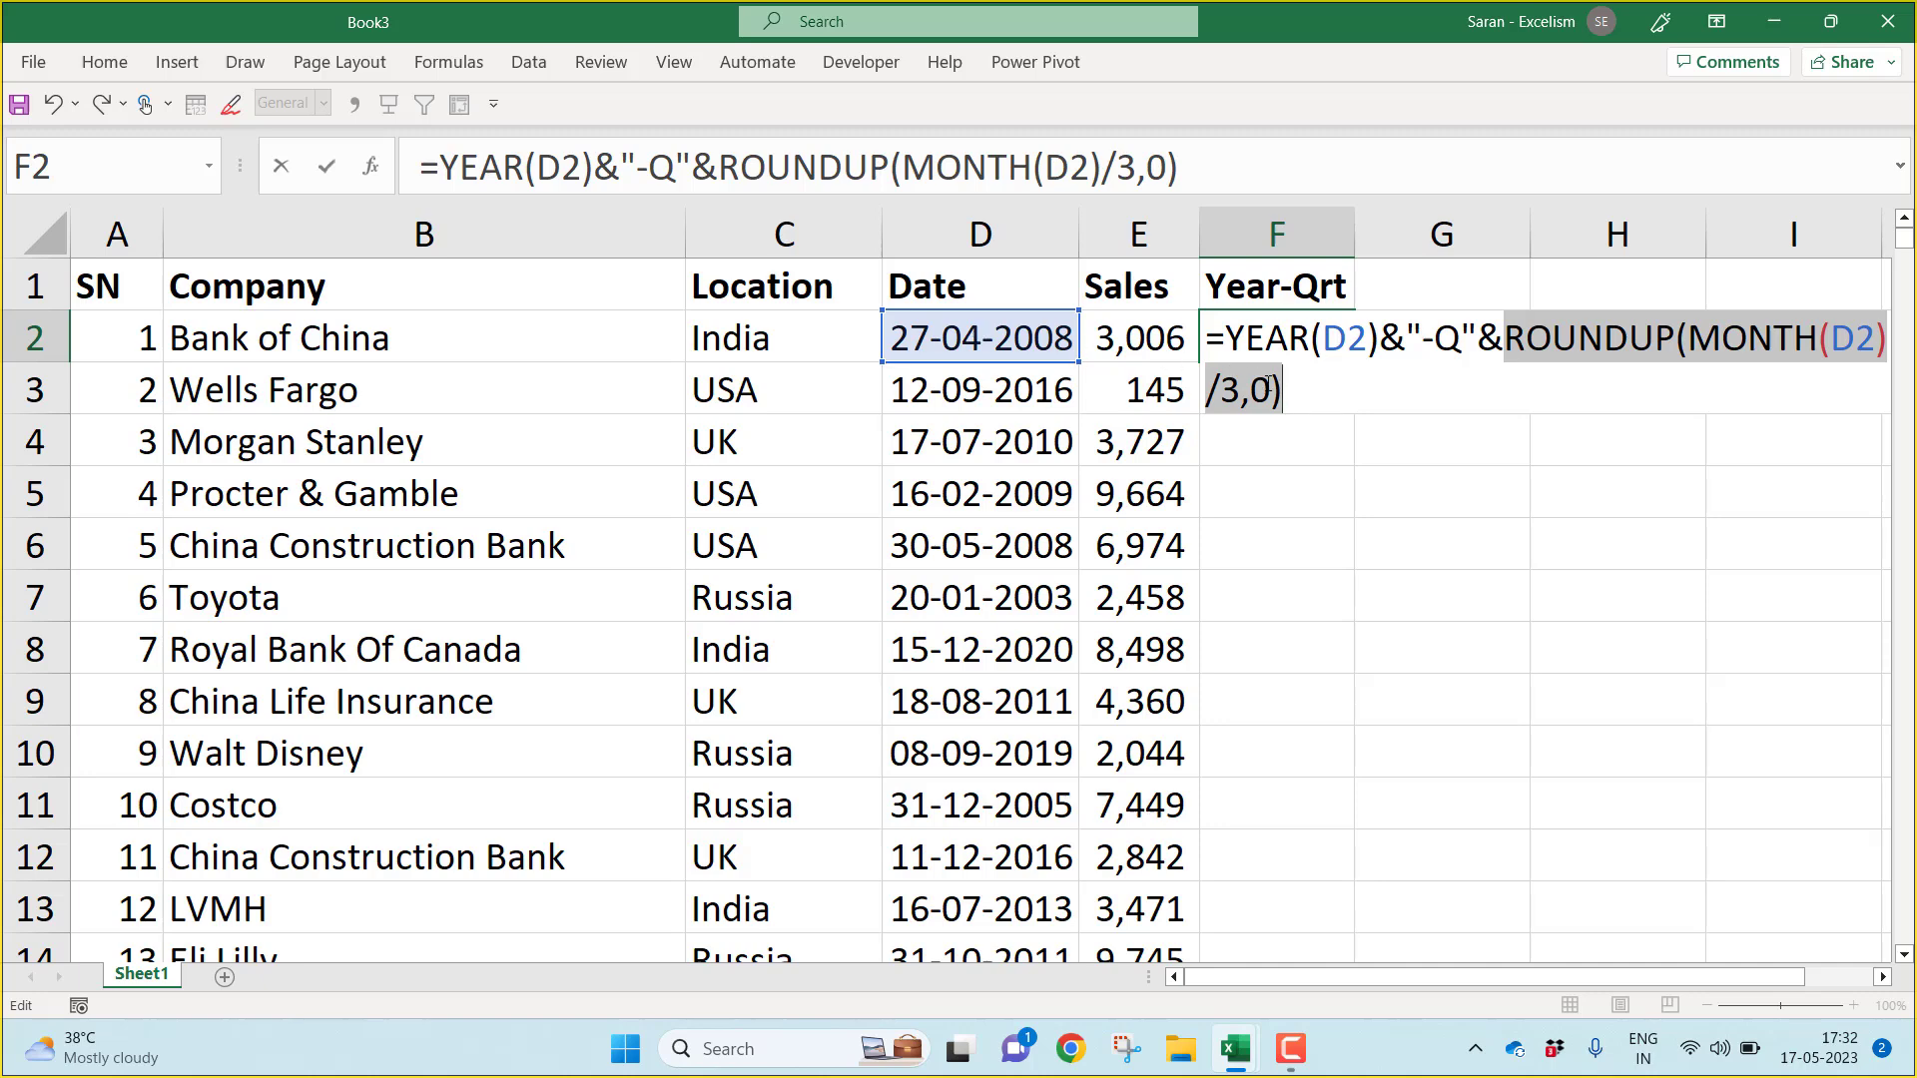
key("Enter")
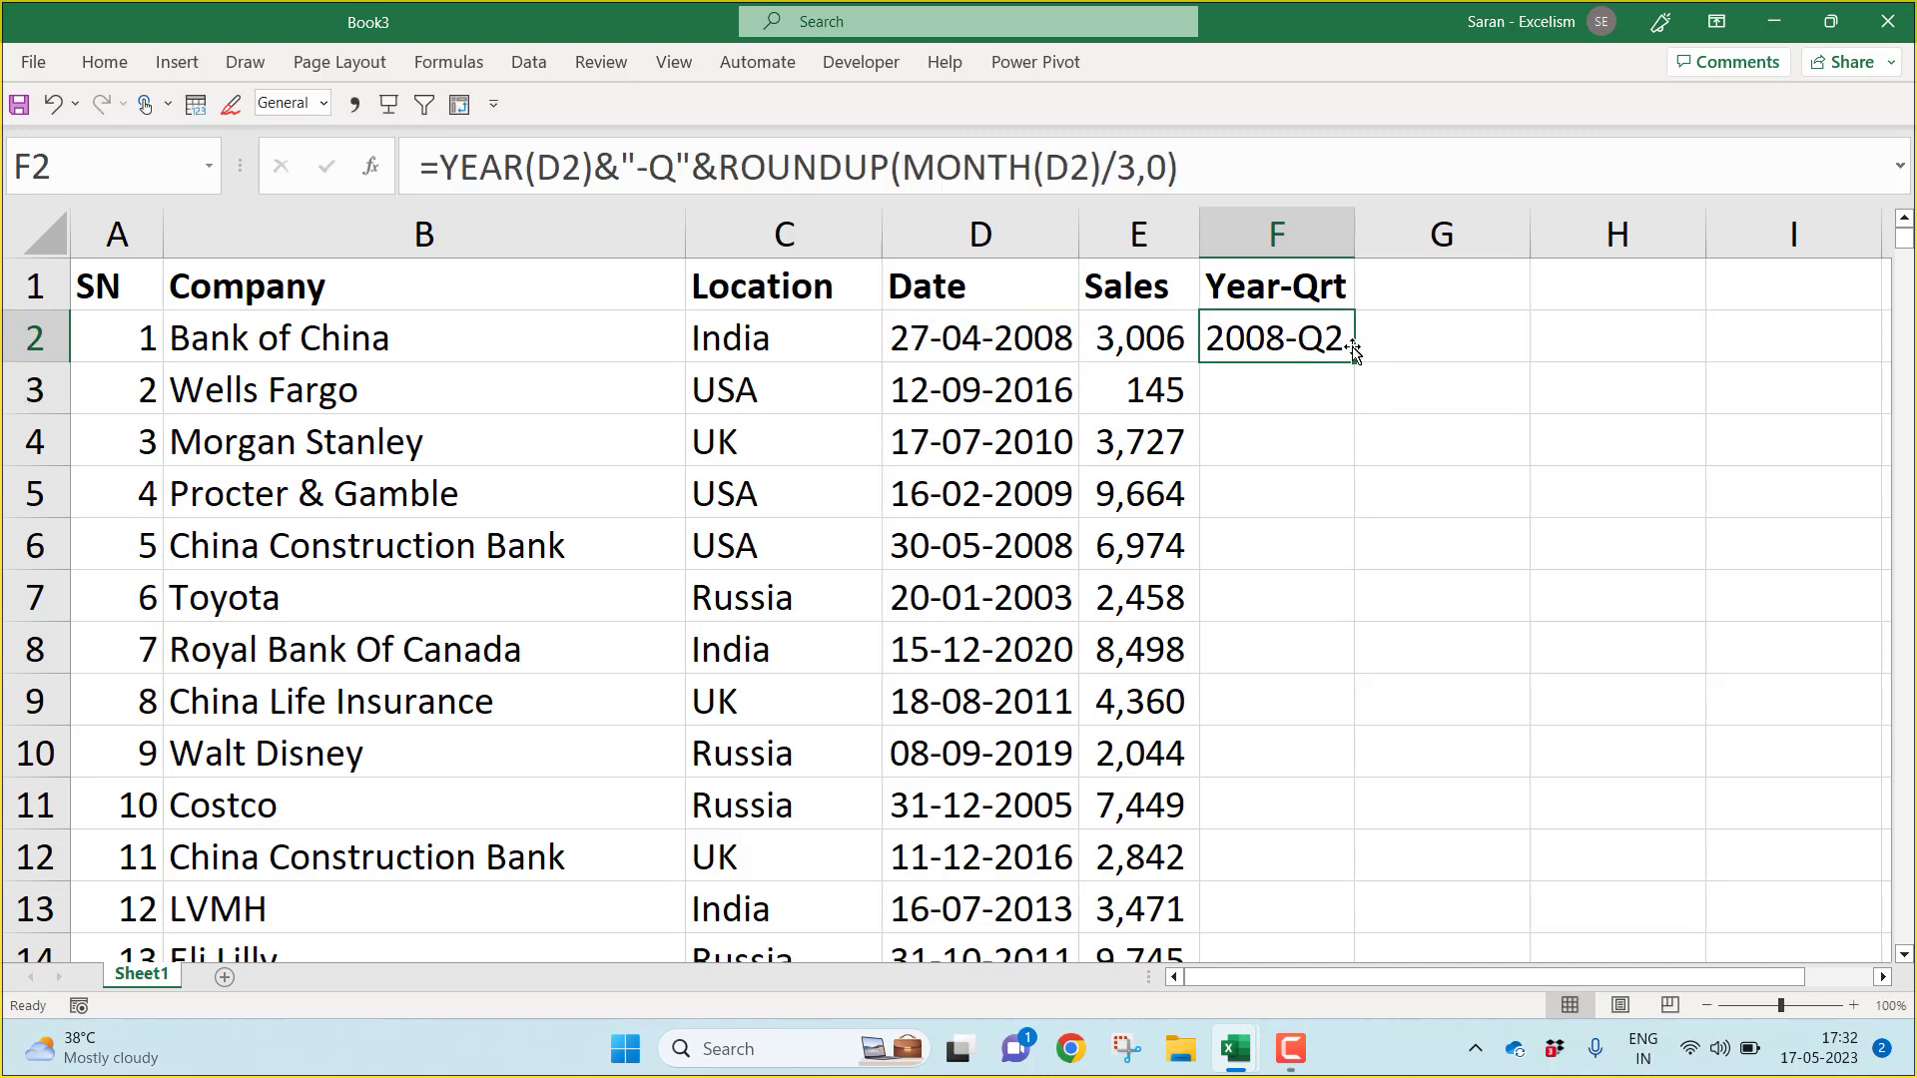
double_click(1351, 356)
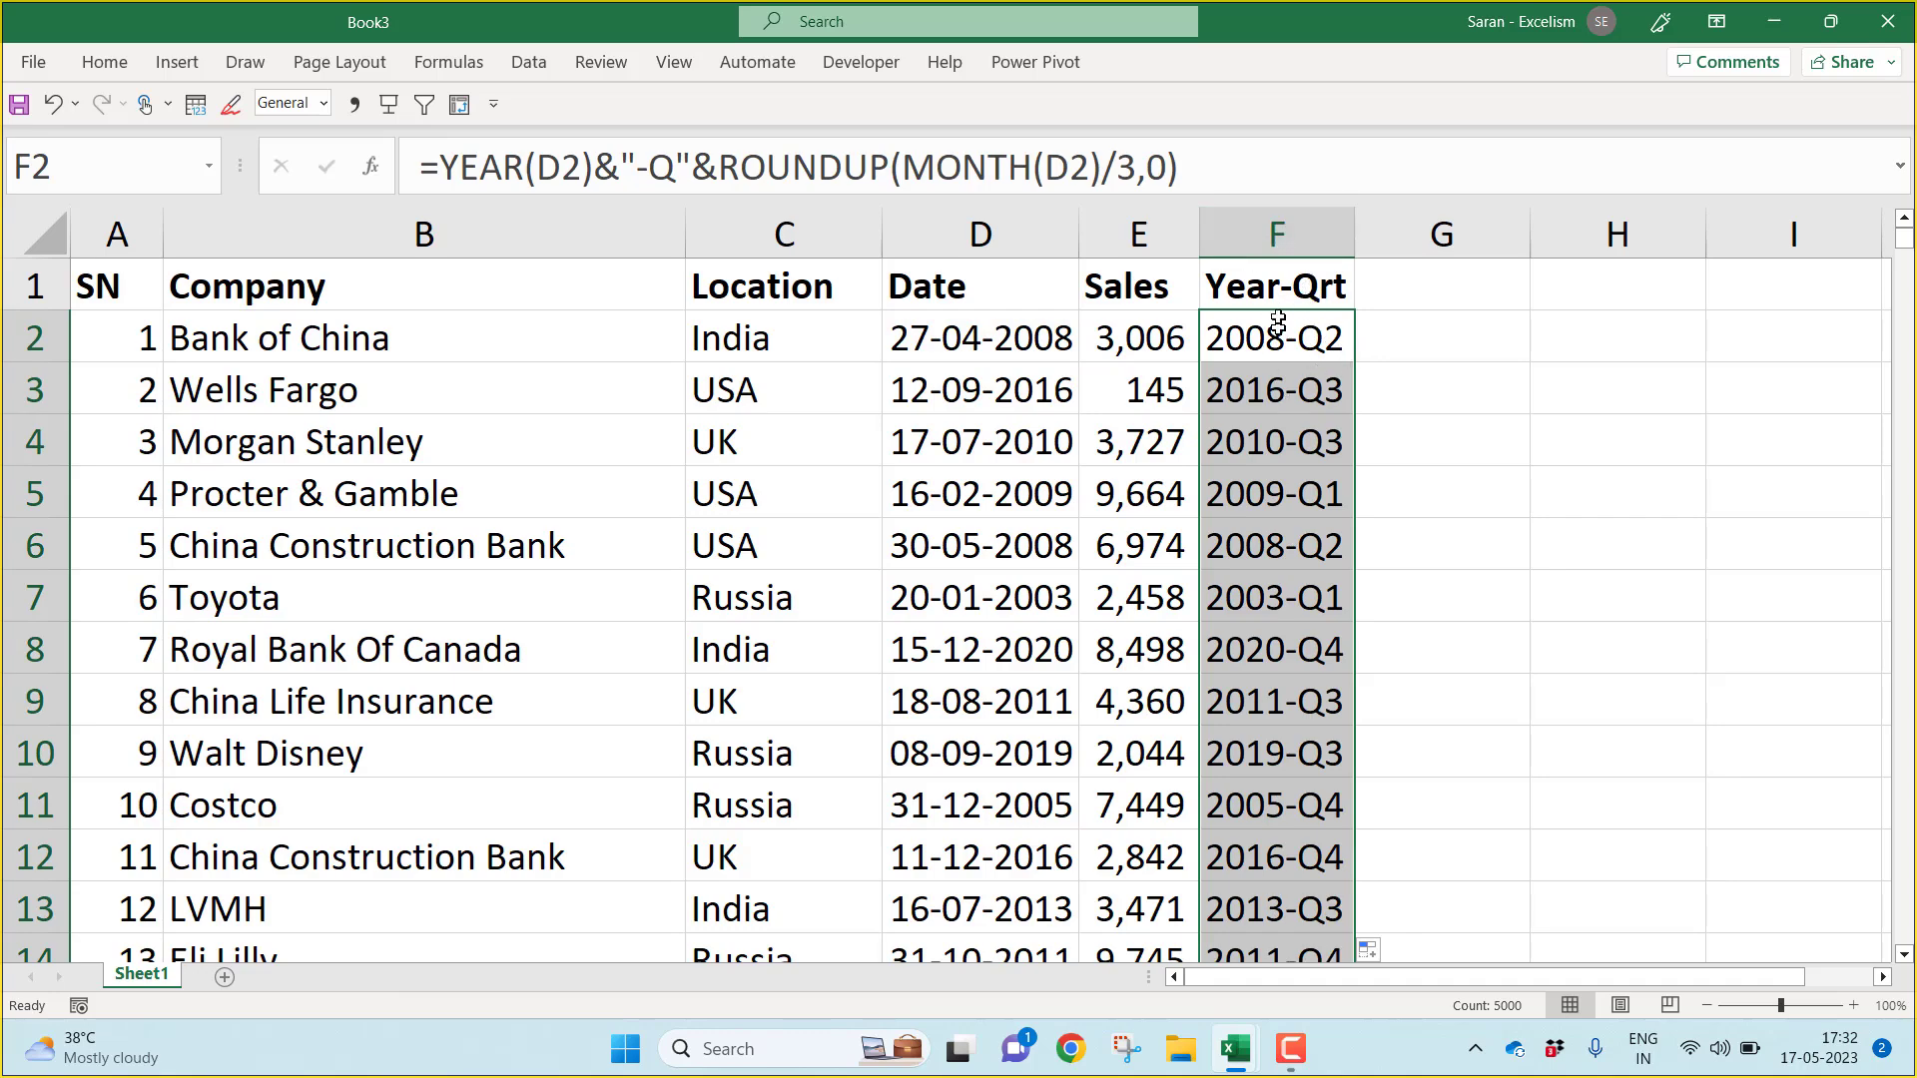
left_click(781, 441)
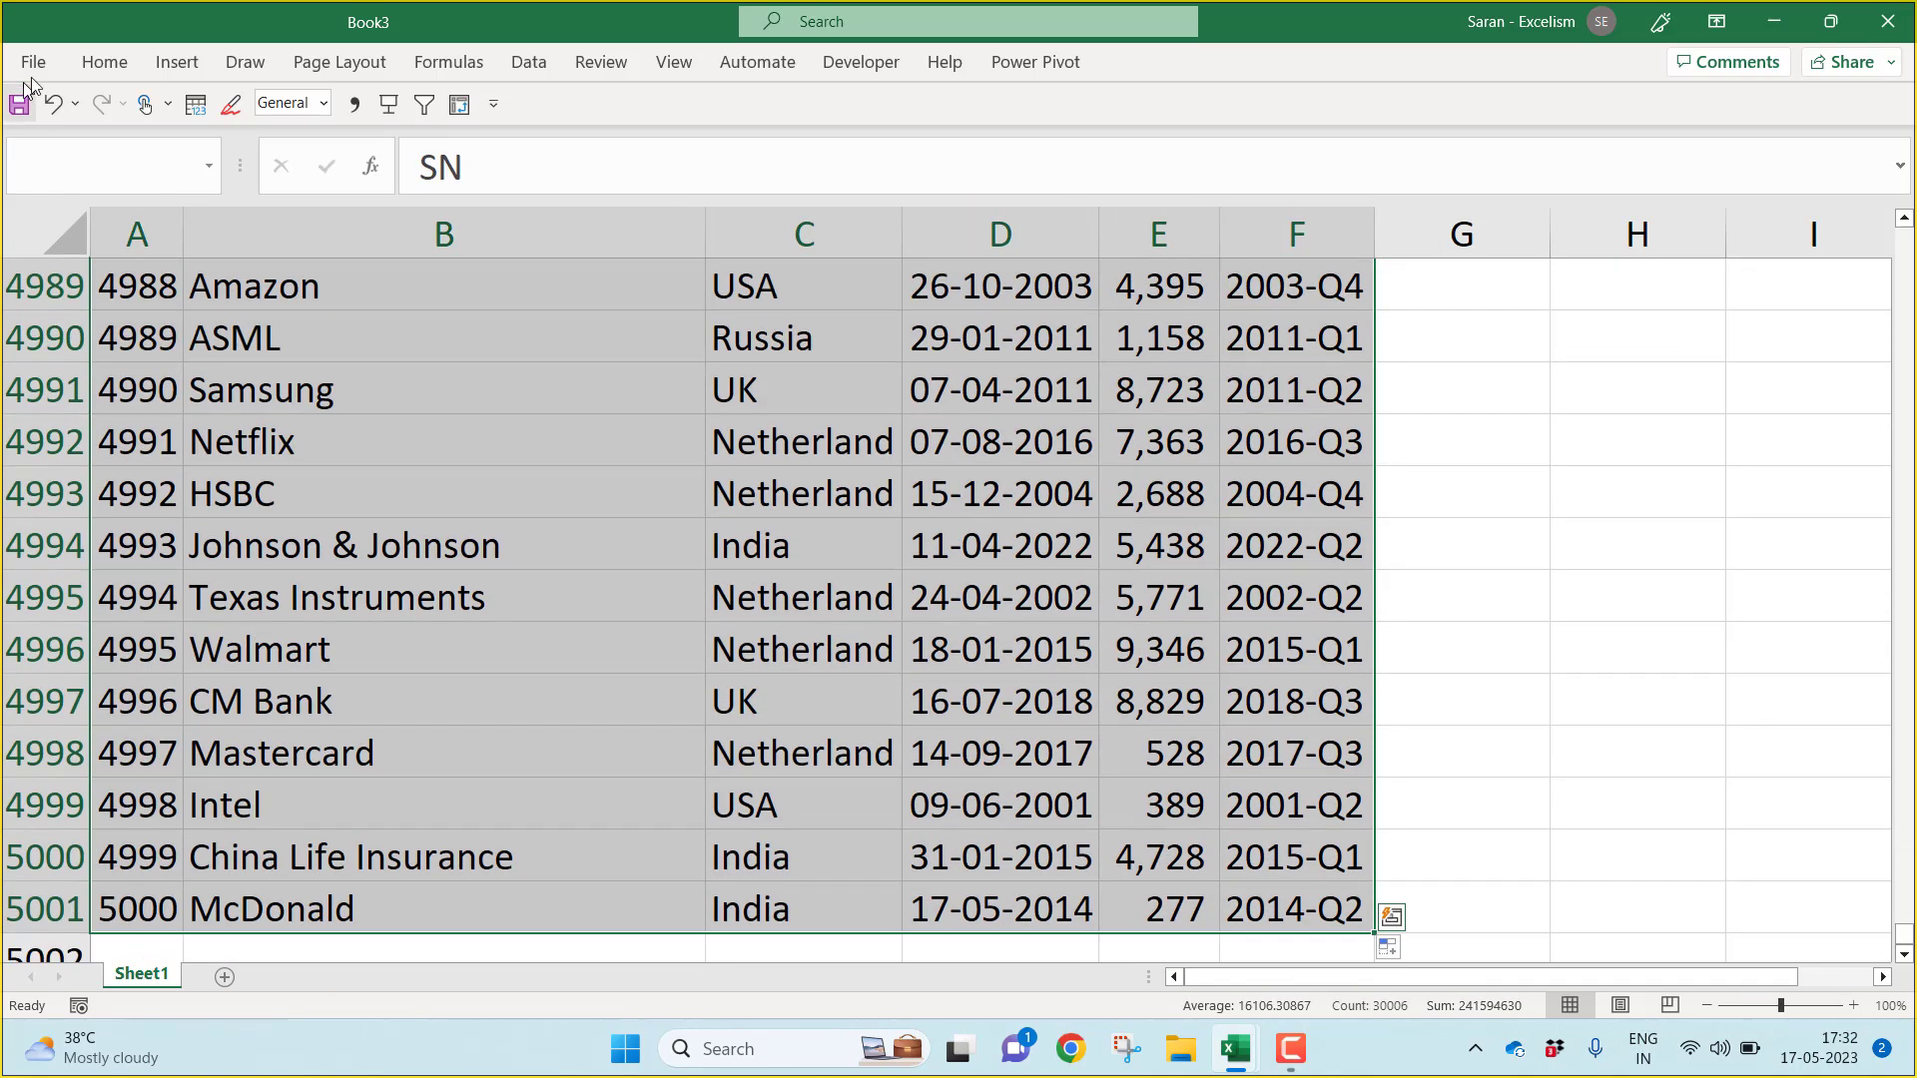
Step: Insert a PivotTable of the data on a new worksheet
left_click(176, 62)
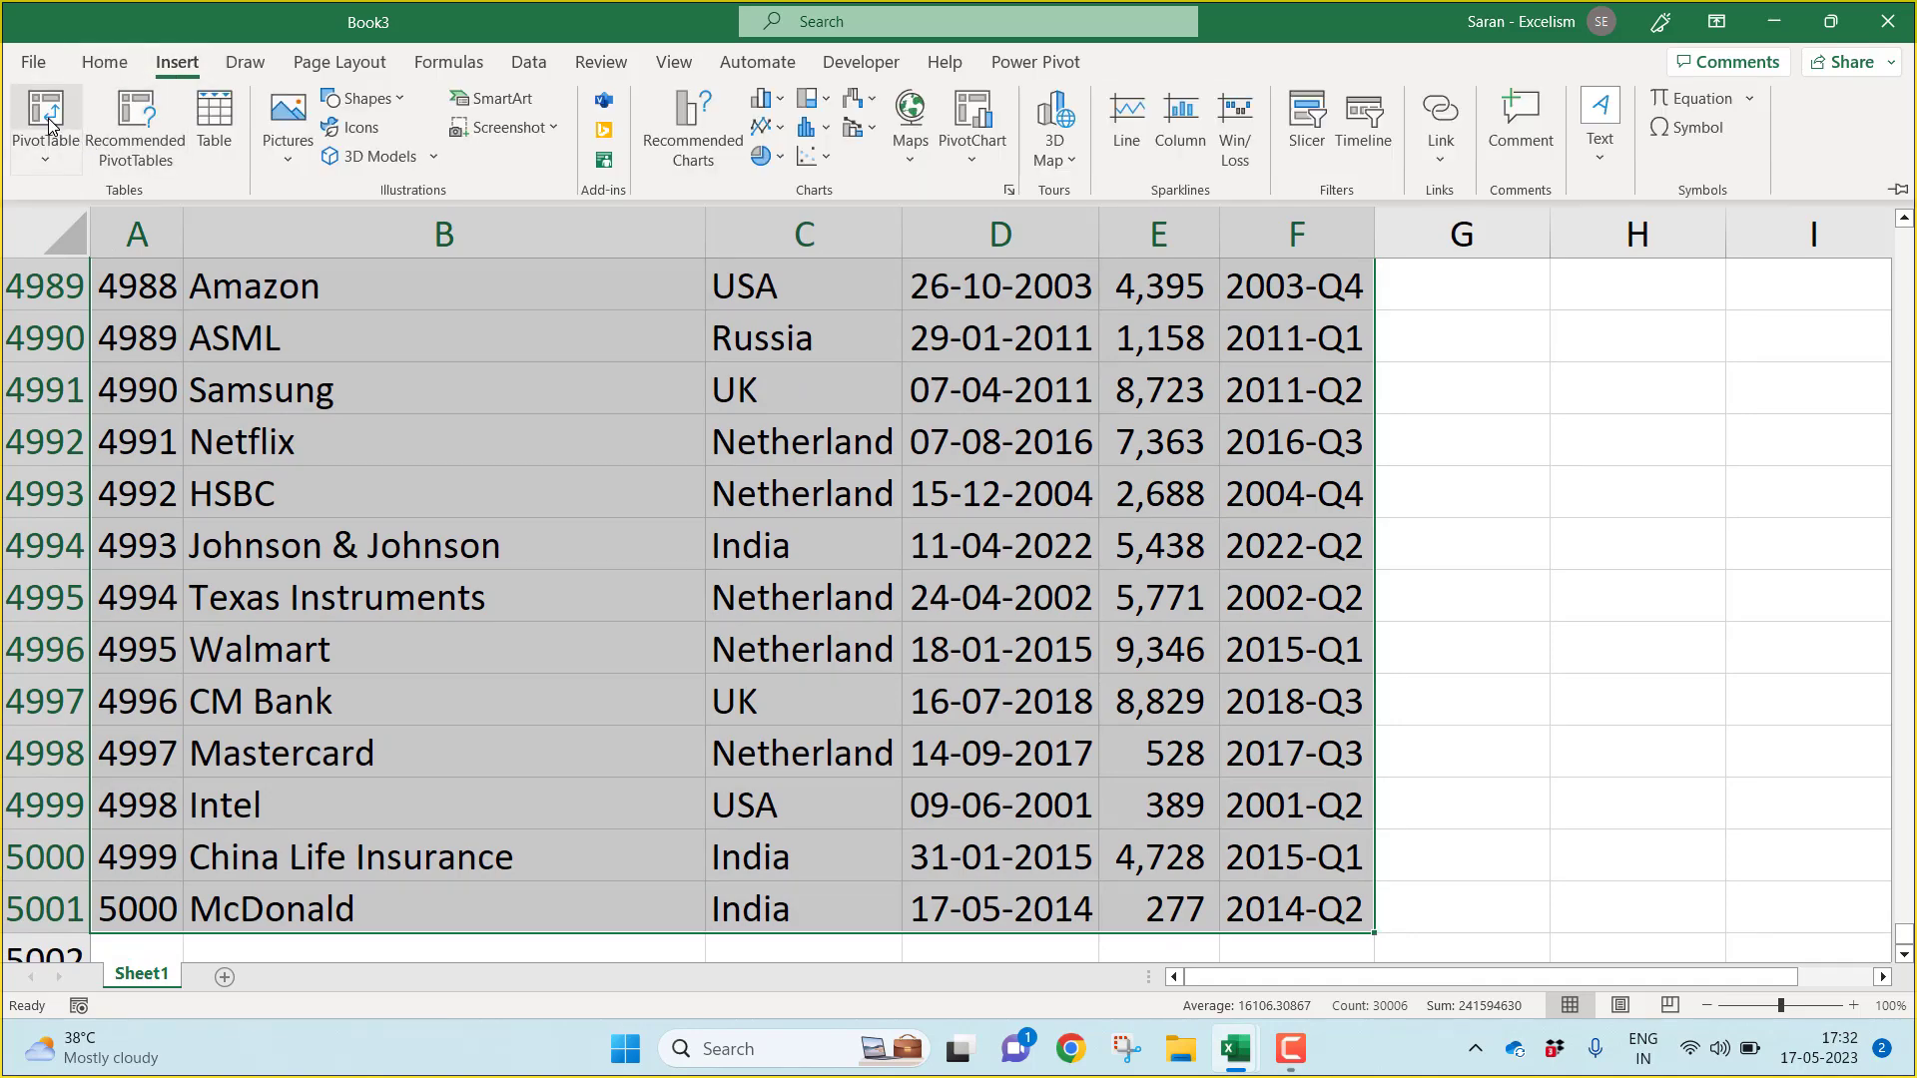
left_click(46, 122)
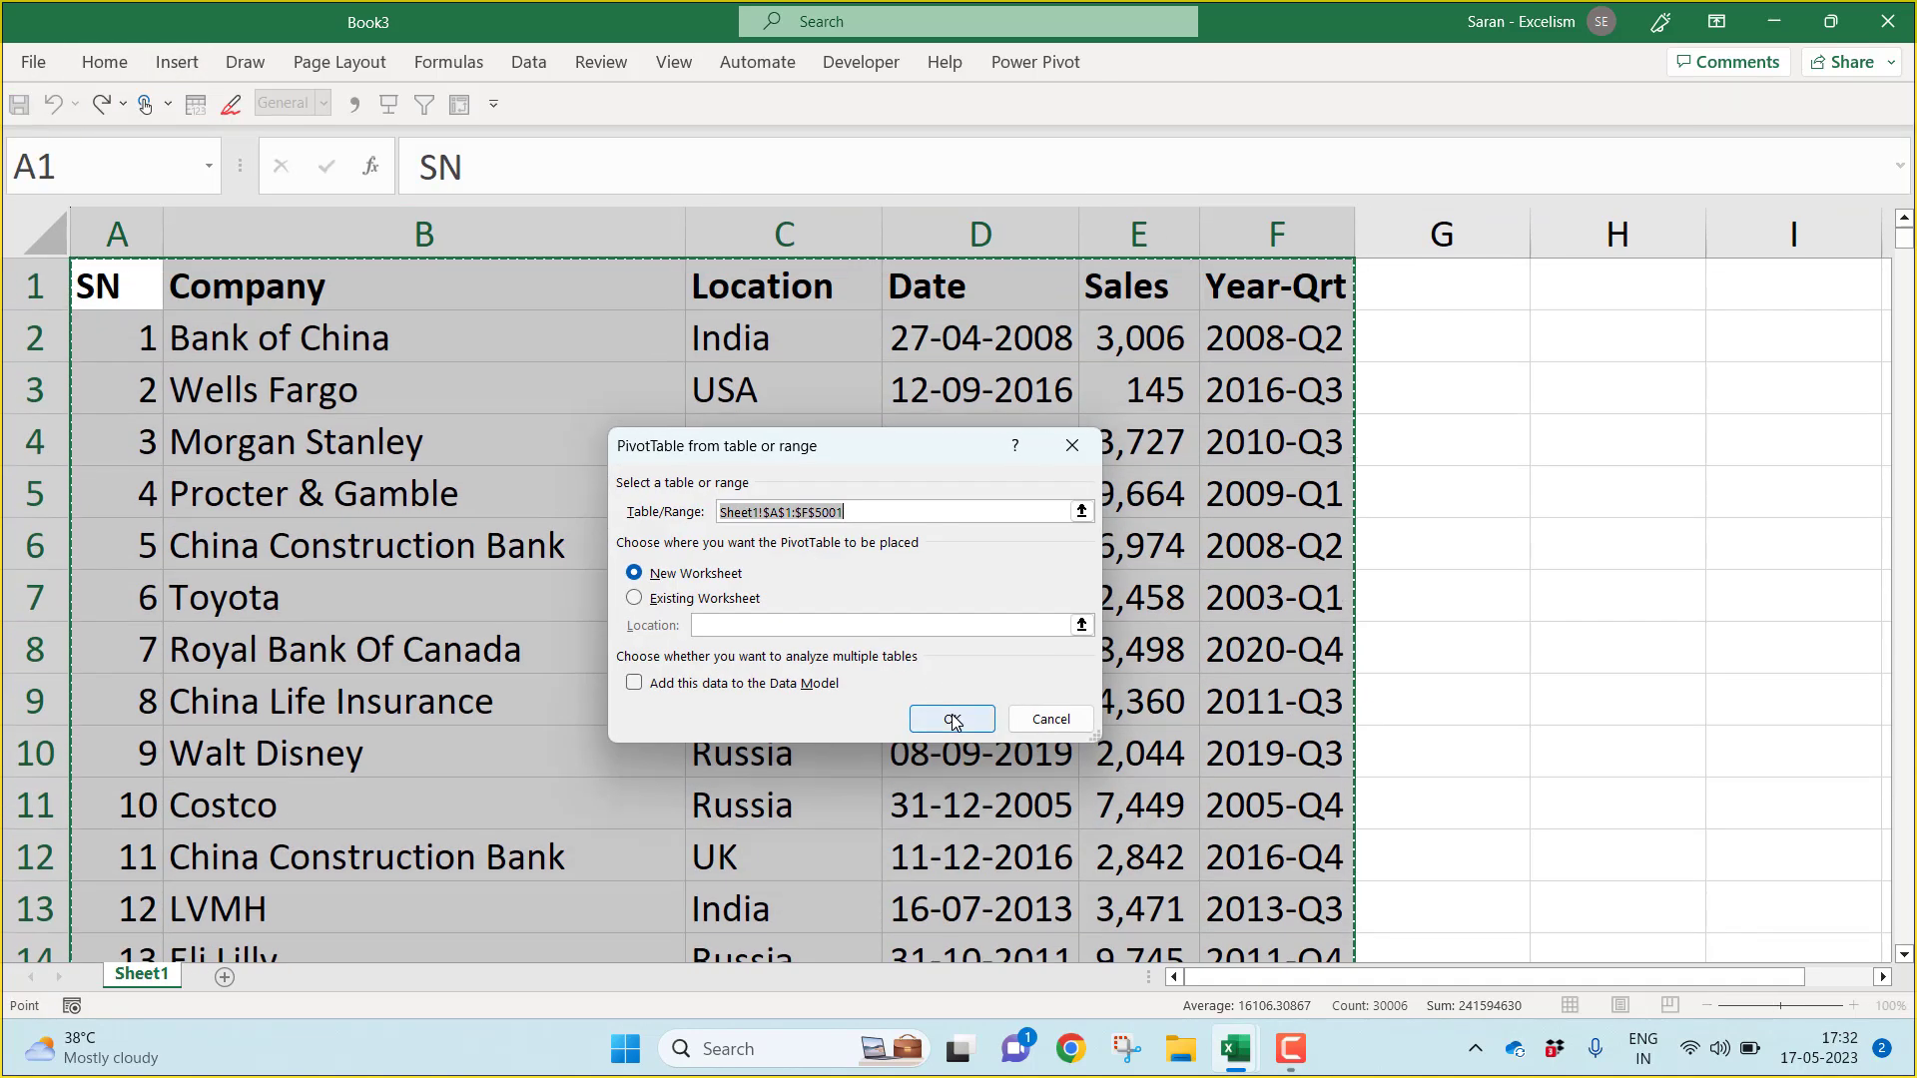
left_click(952, 719)
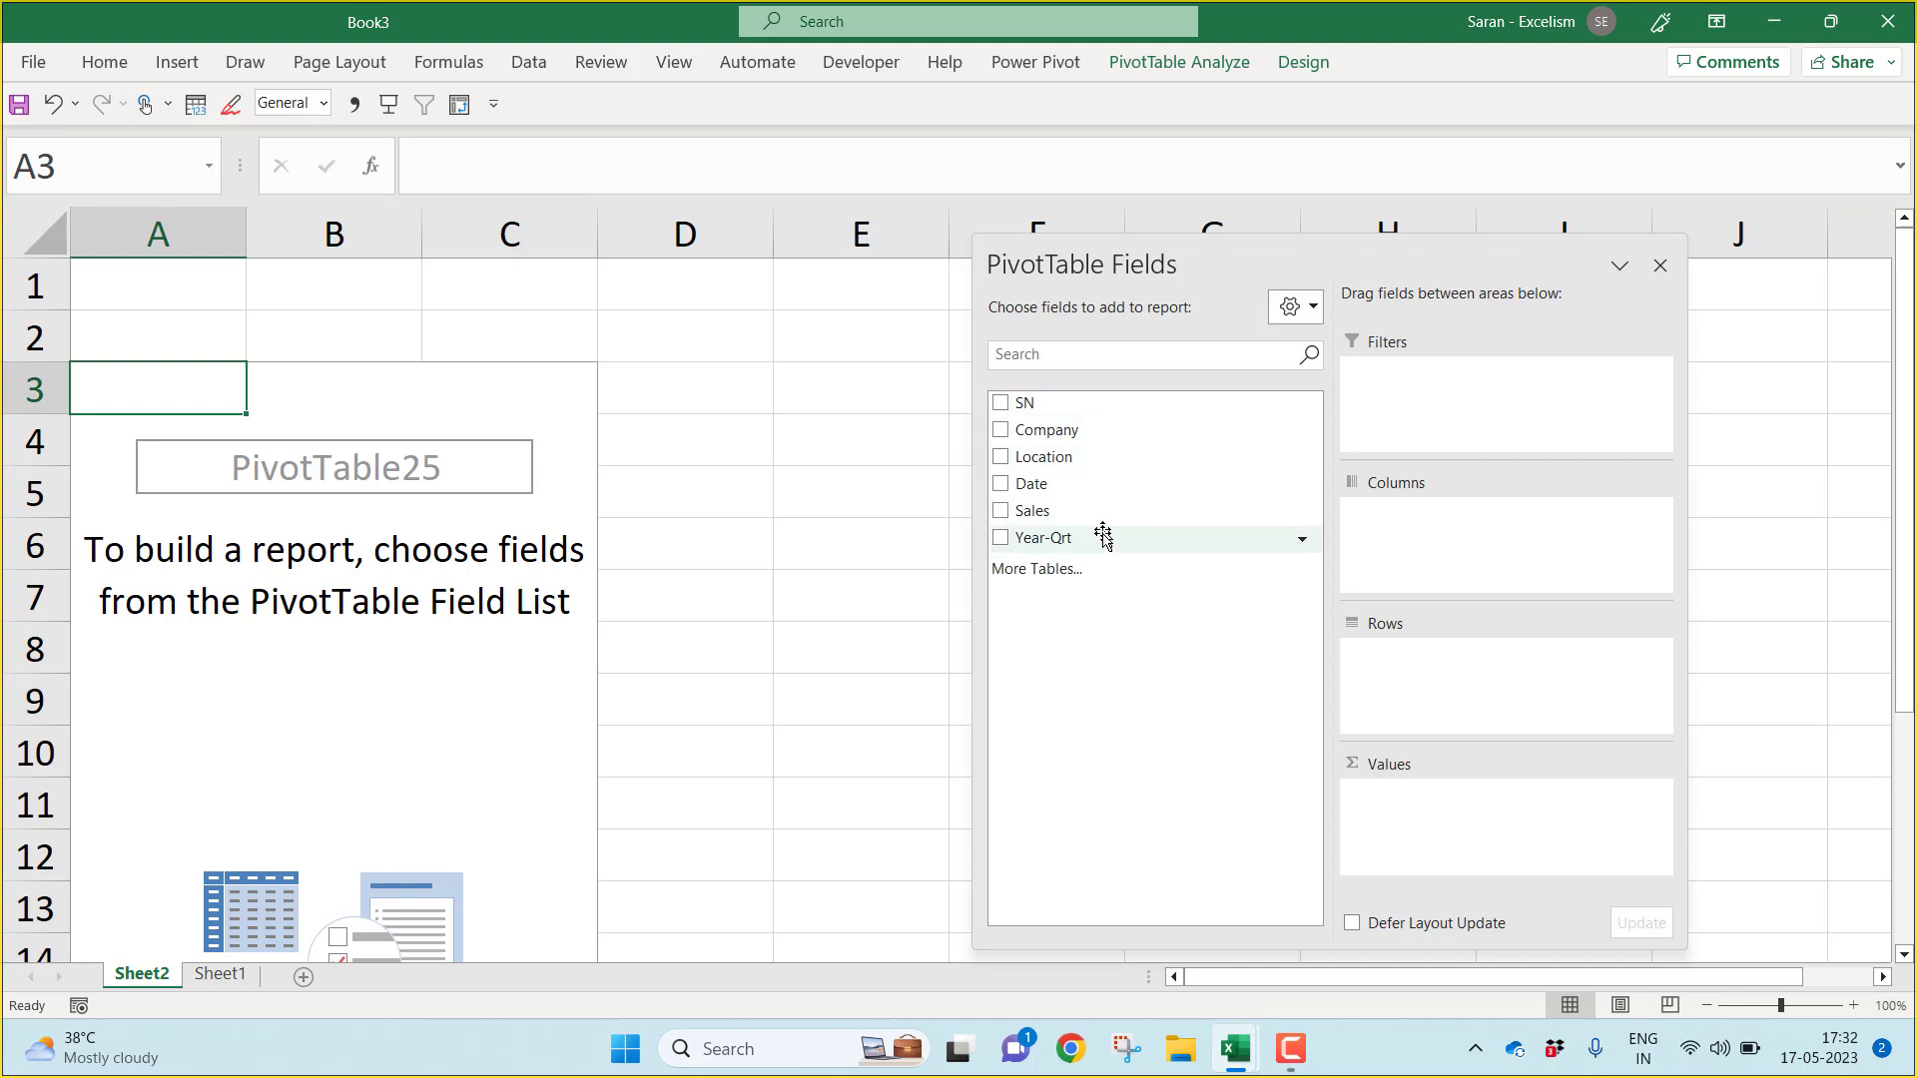
Step: Make Year-Qrt the filter and add SN, Company and Location as rows
left_click(1000, 537)
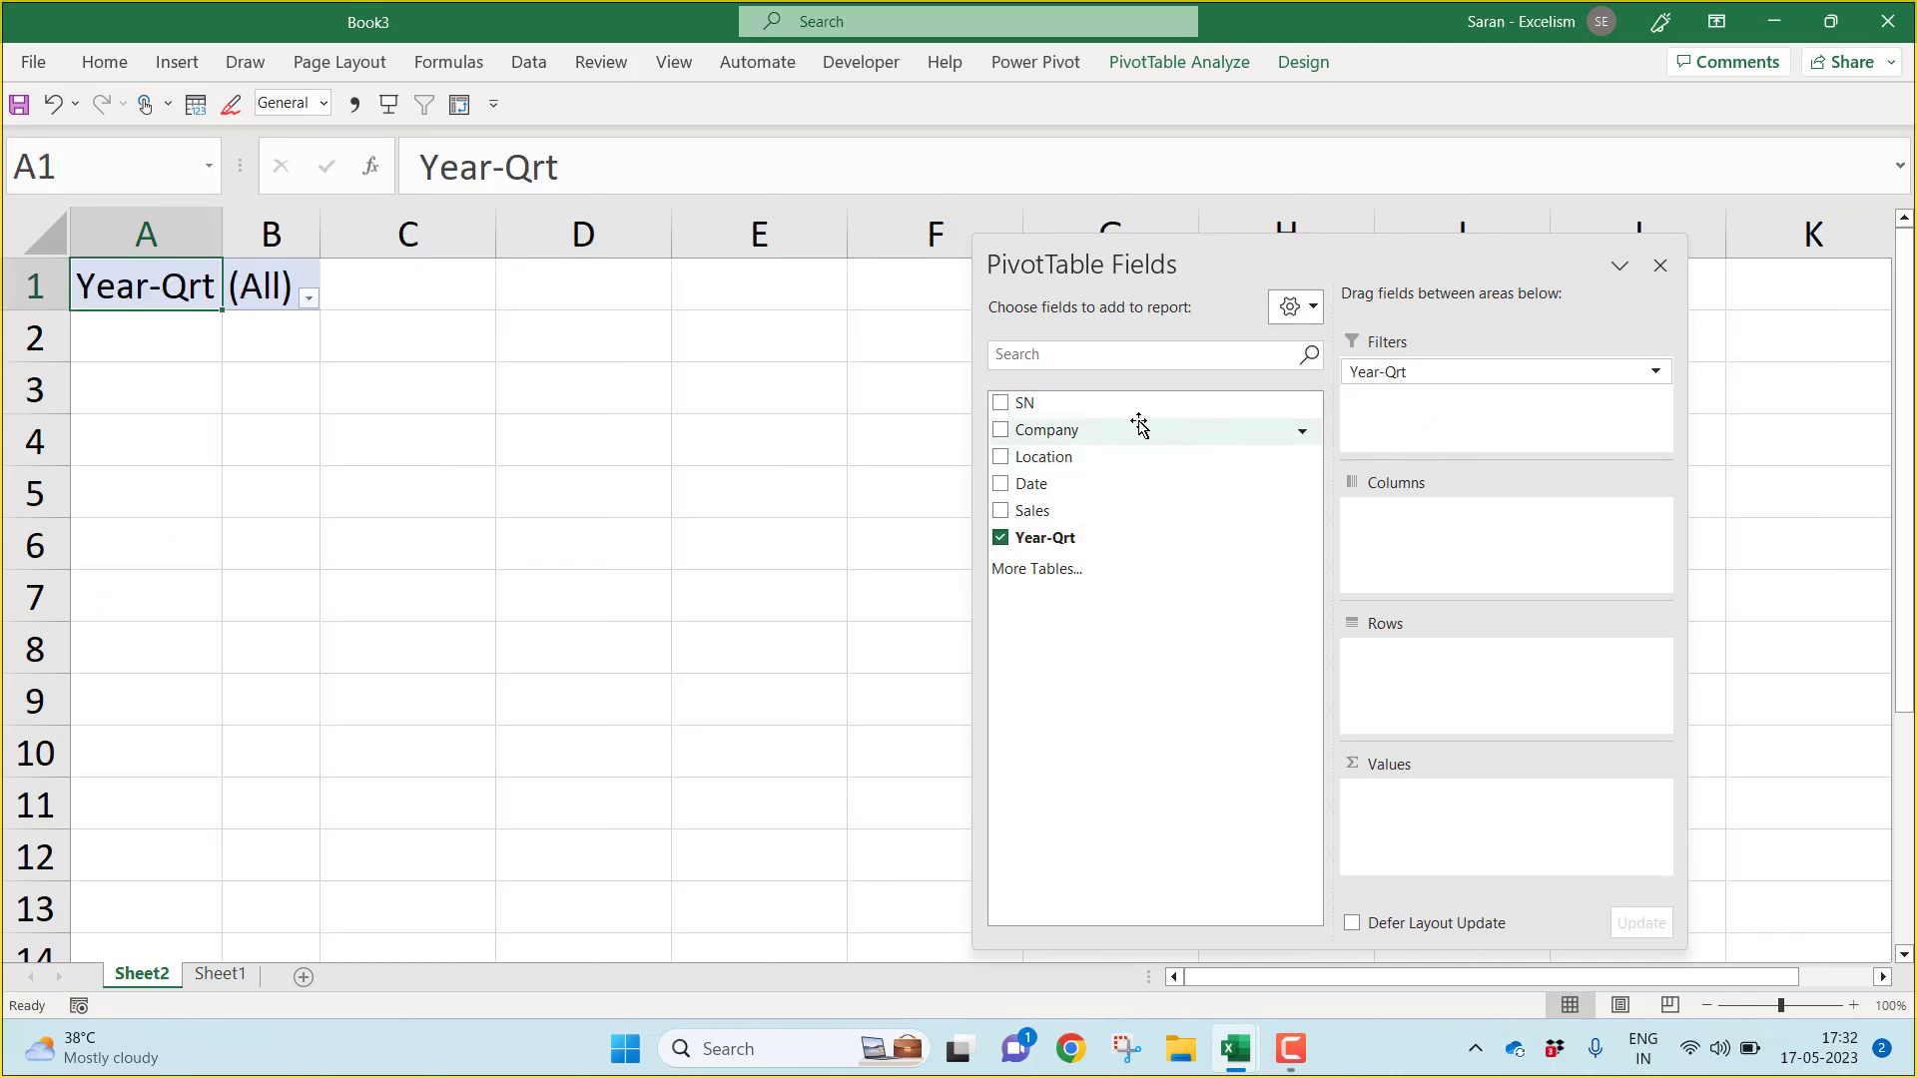
left_click(1000, 402)
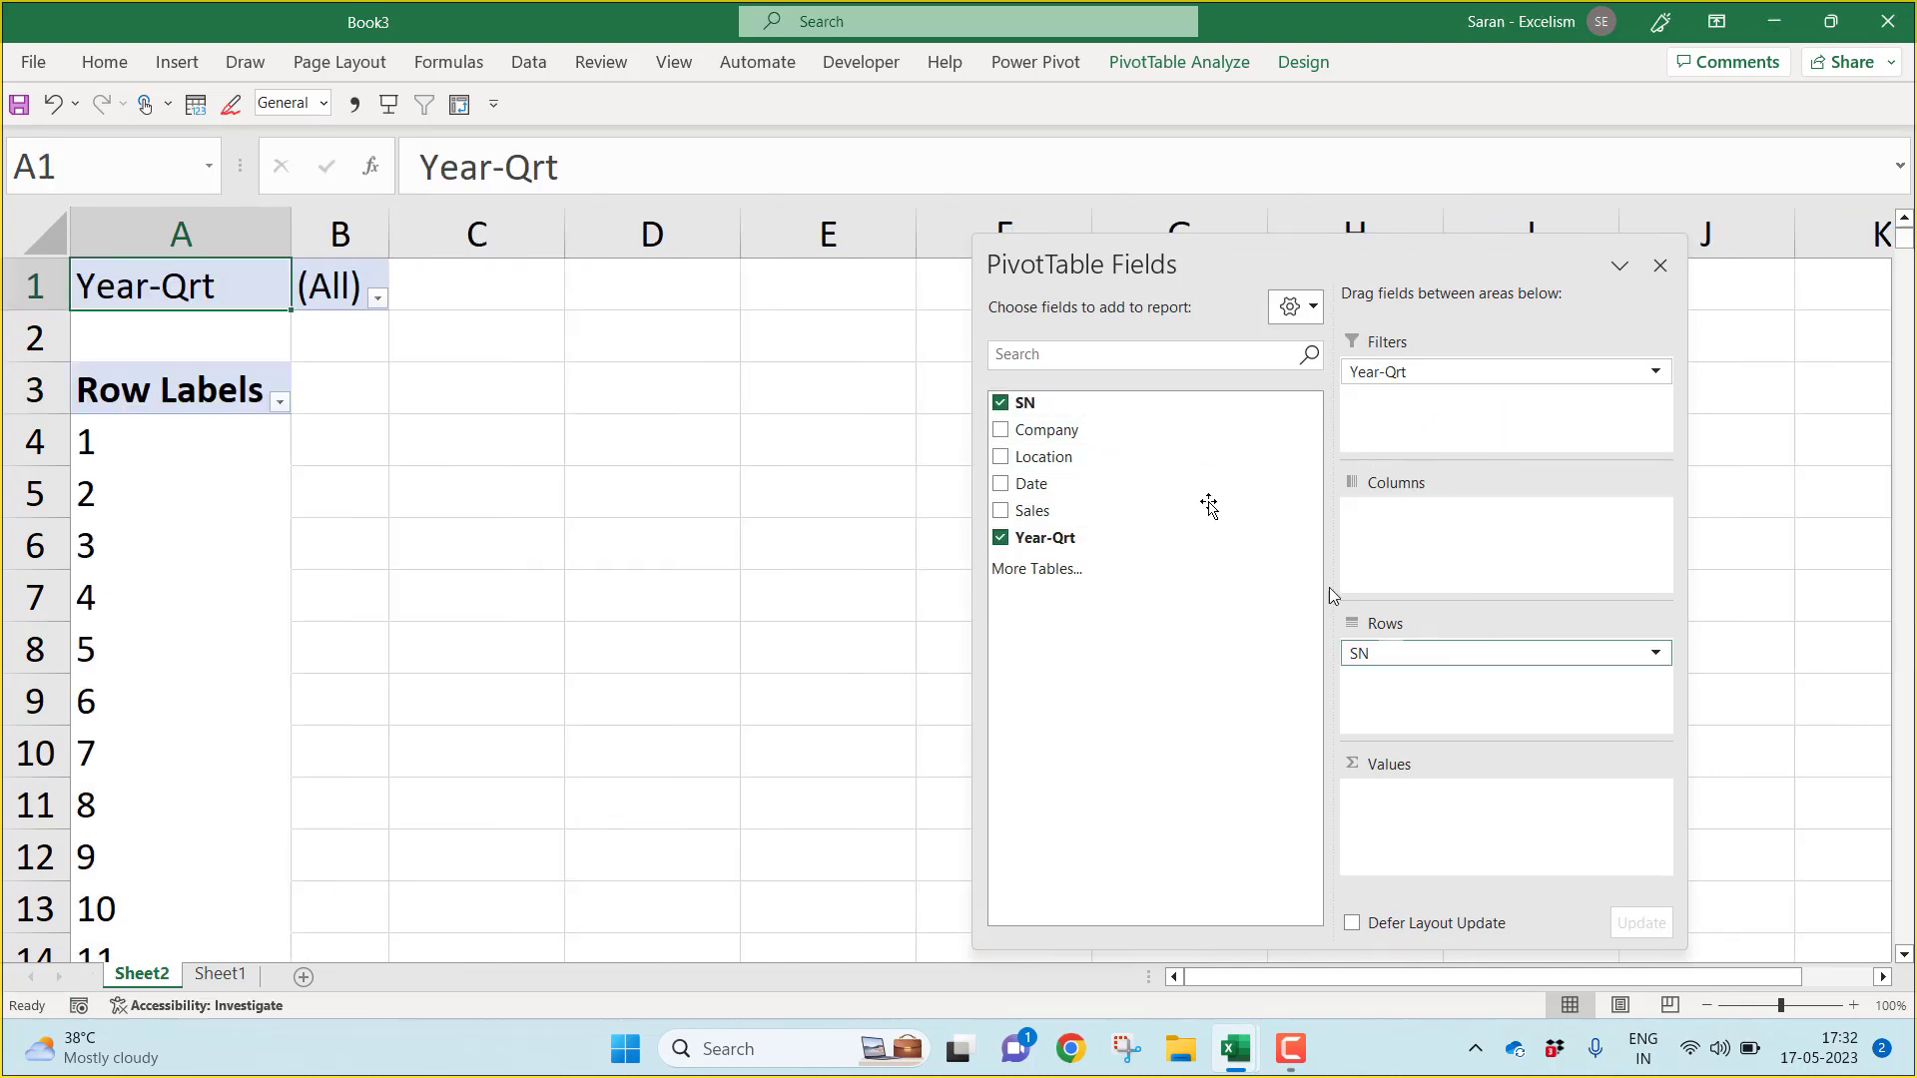
left_click(1000, 430)
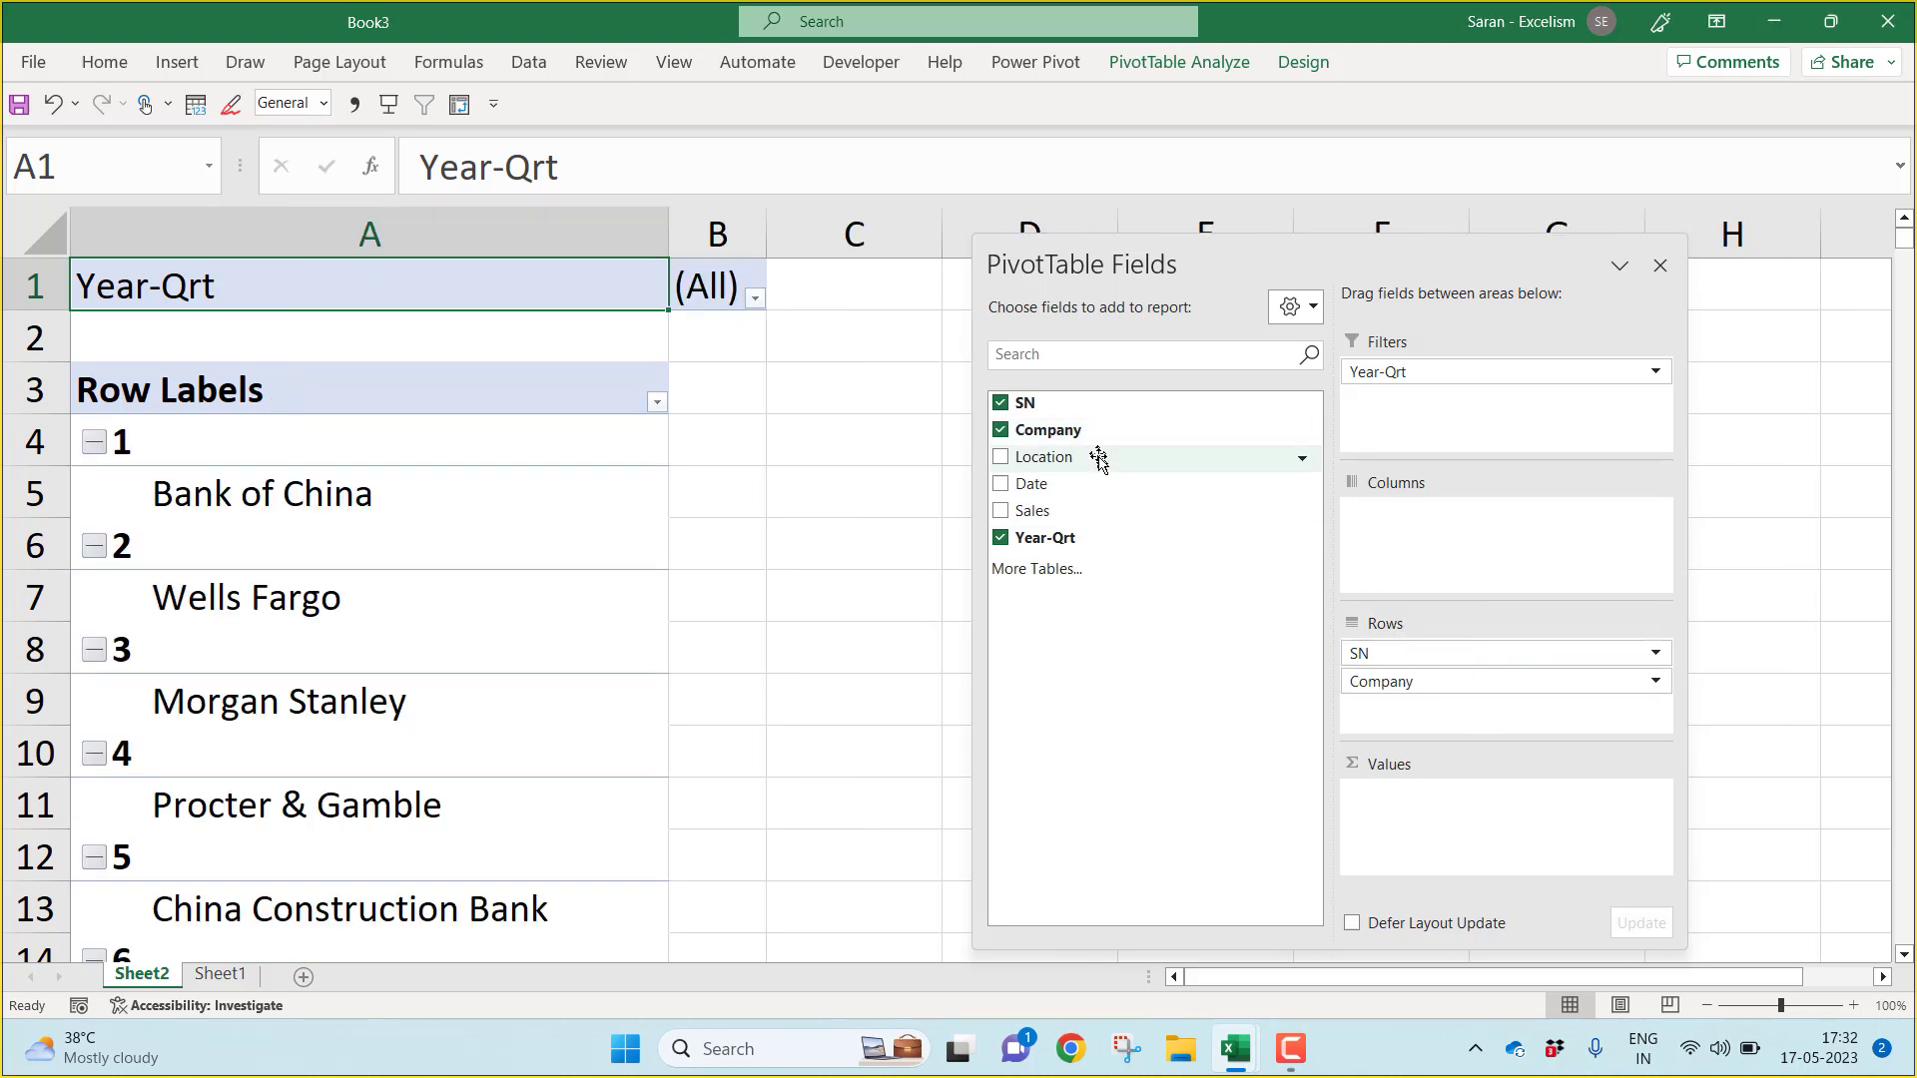
left_click(1001, 455)
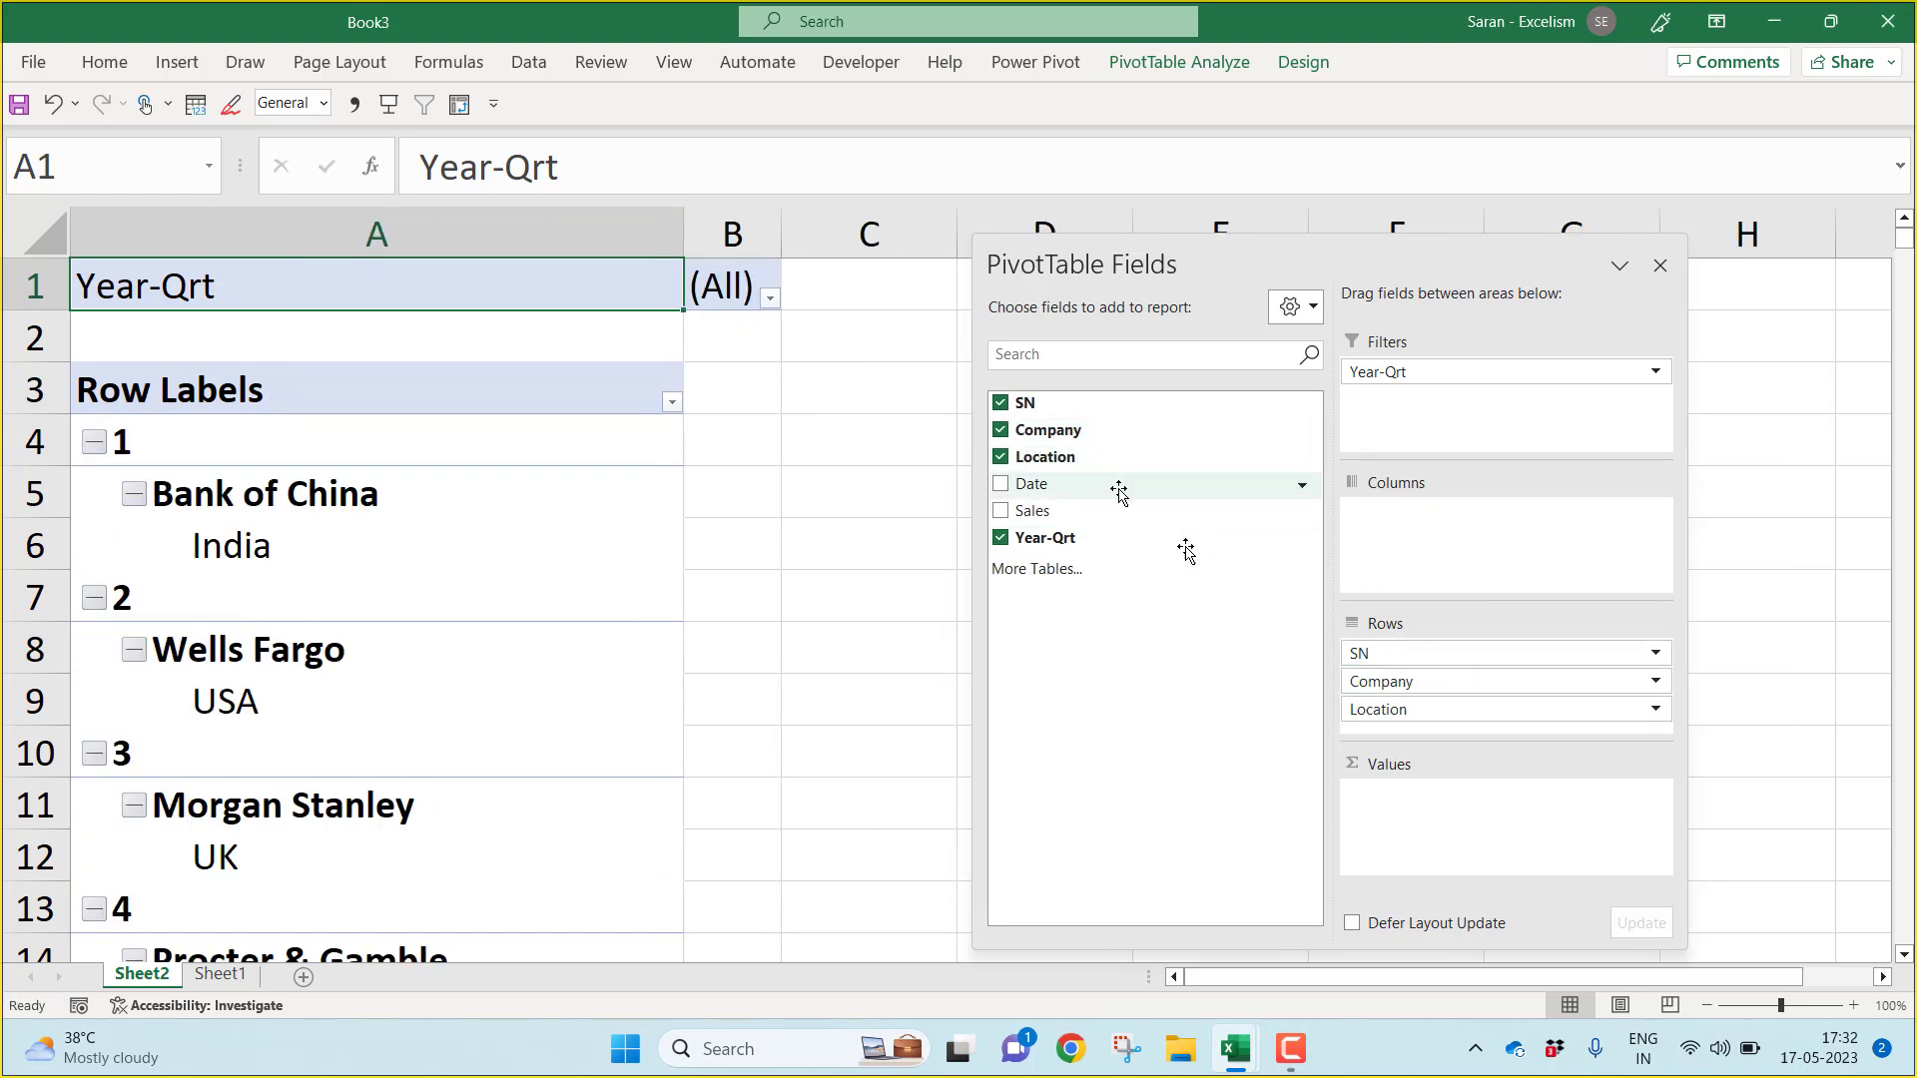
Step: Add Date rows without automatic month/quarter/year grouping, and Sales as values
left_click(1001, 483)
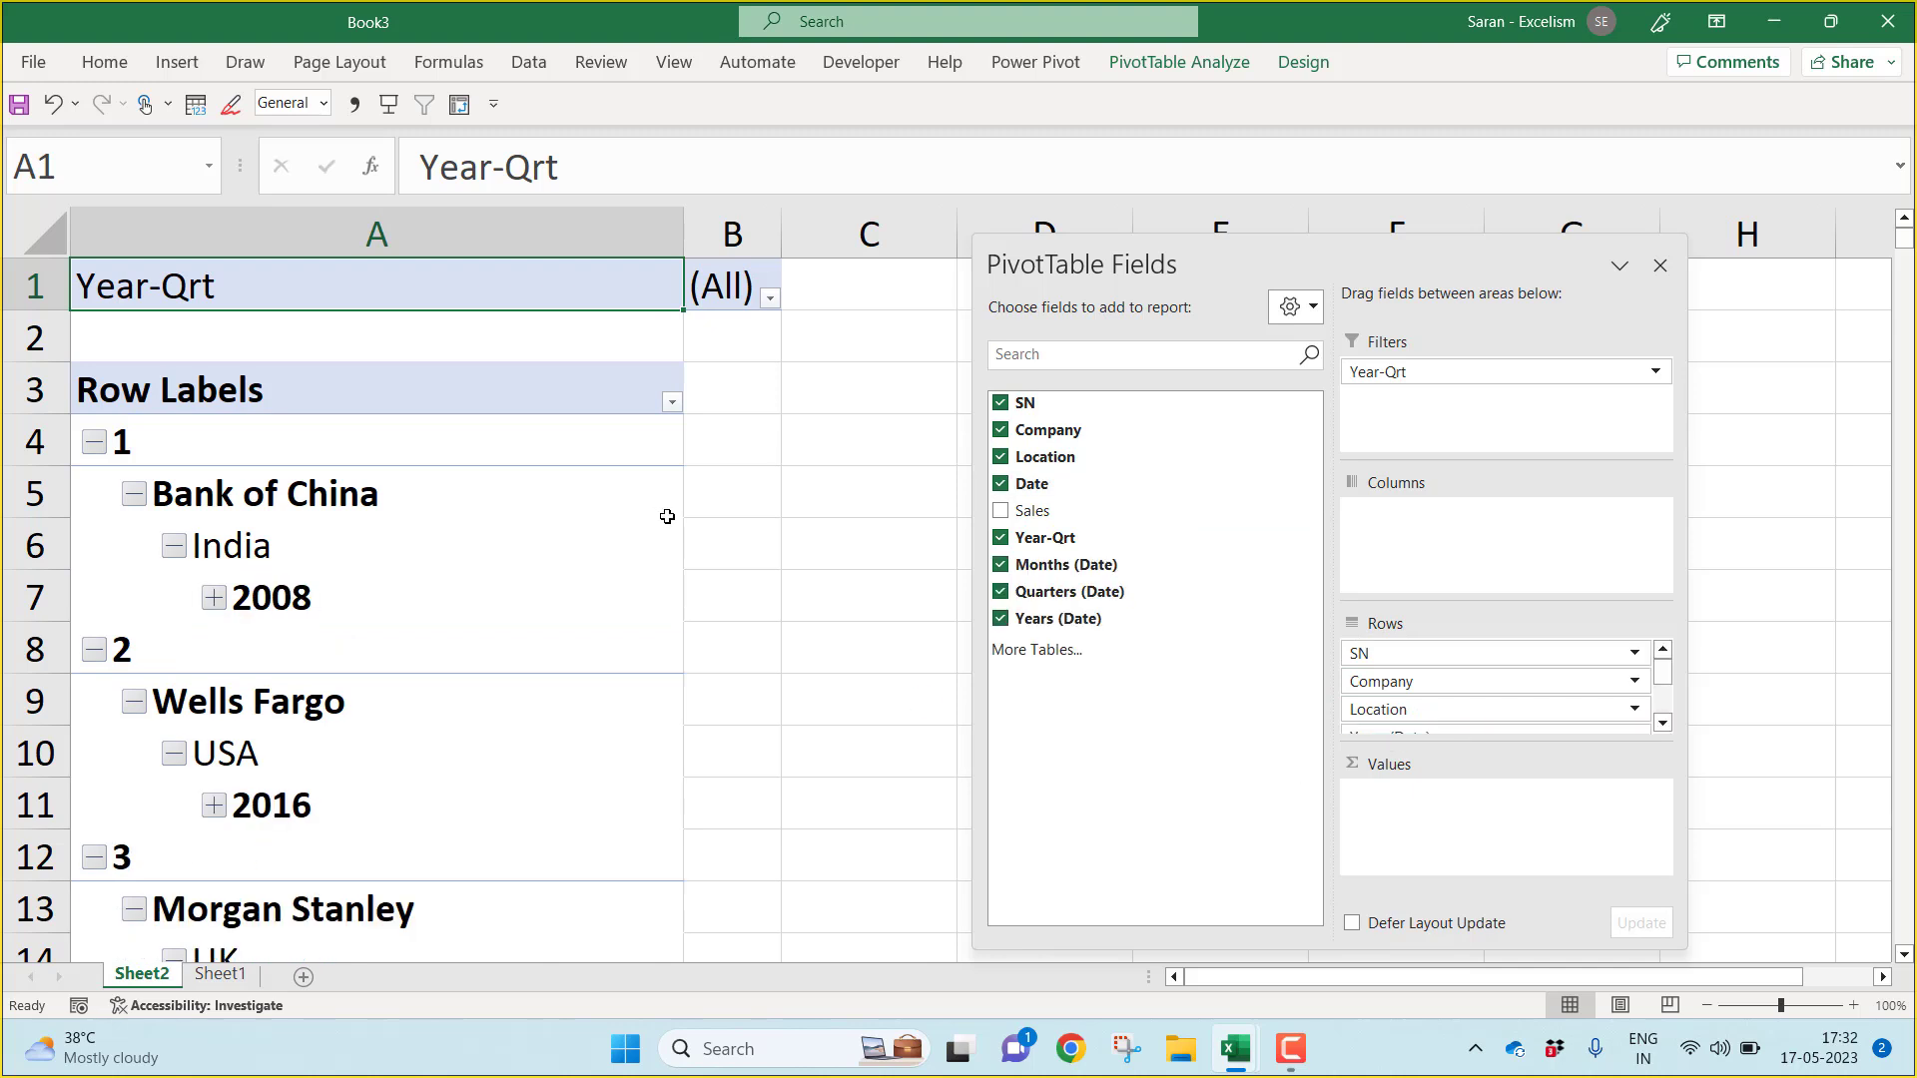
left_click(868, 543)
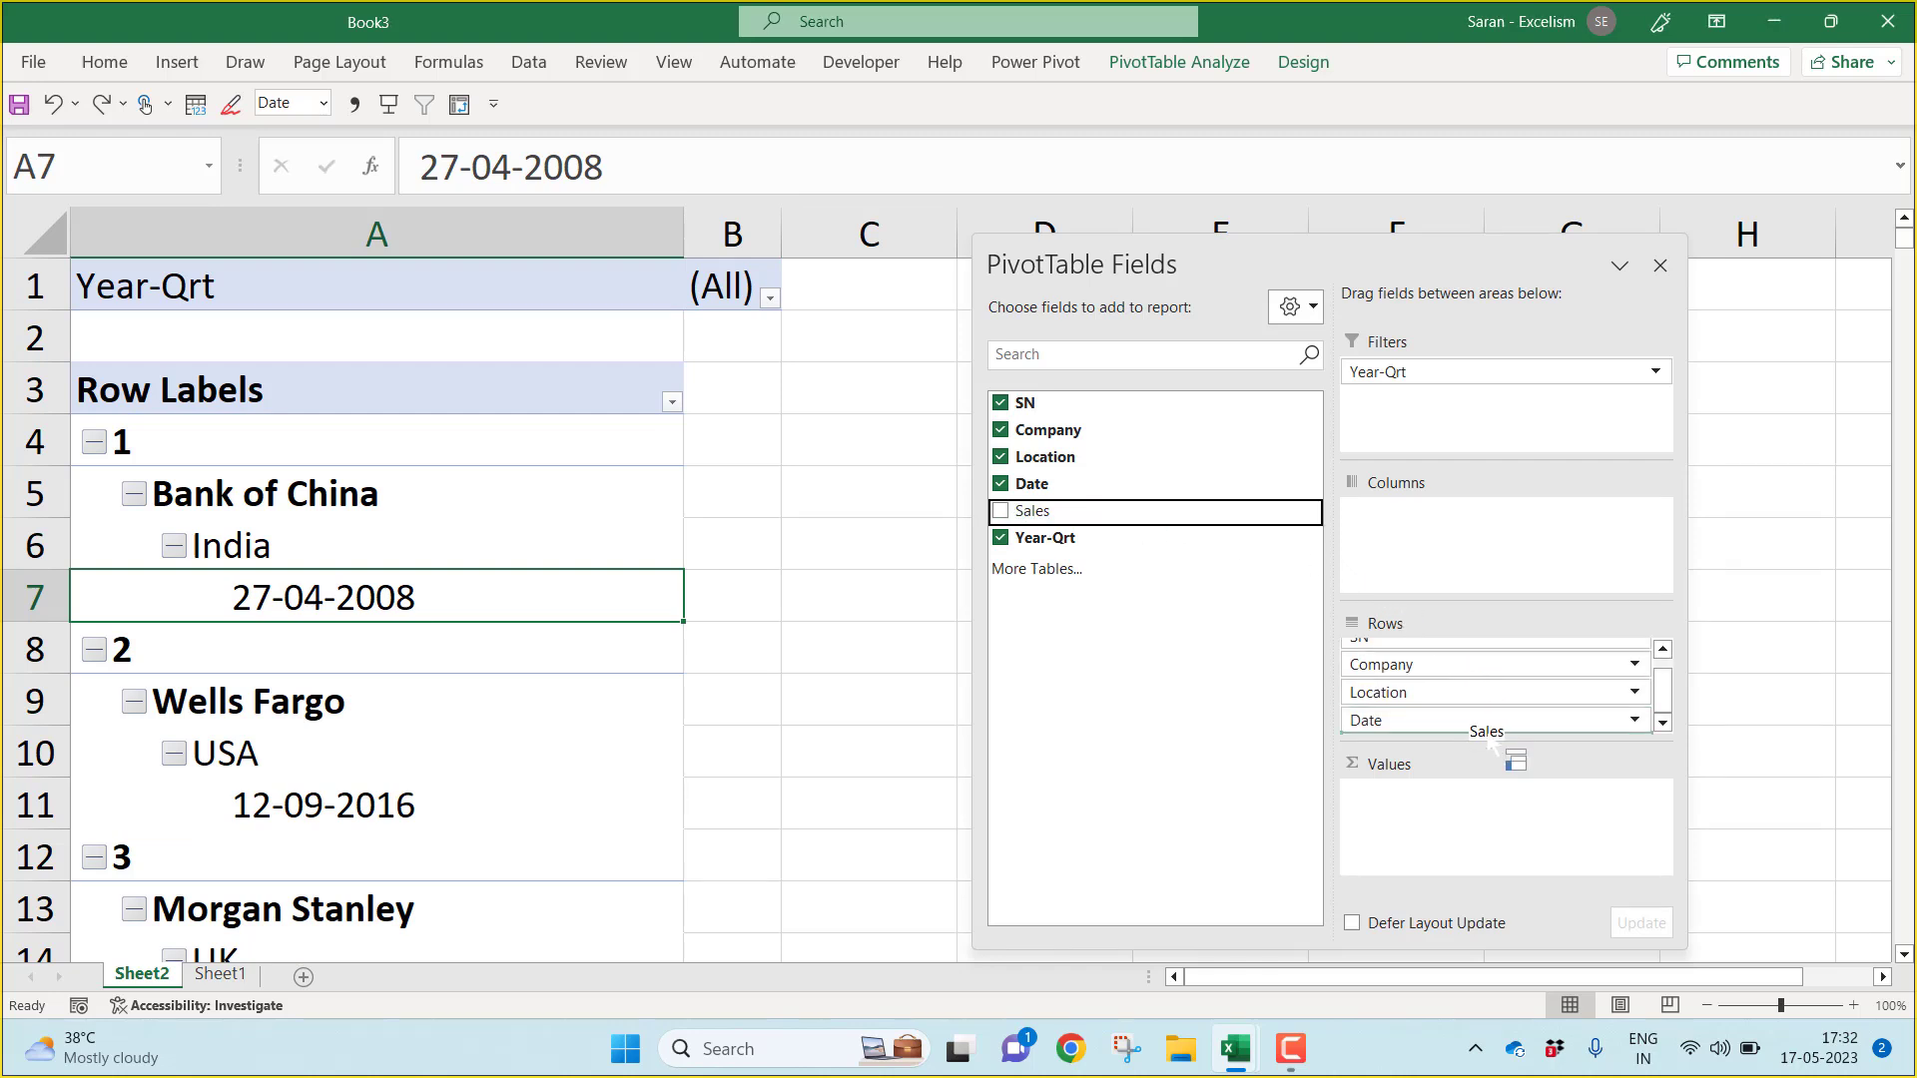
left_click(1000, 509)
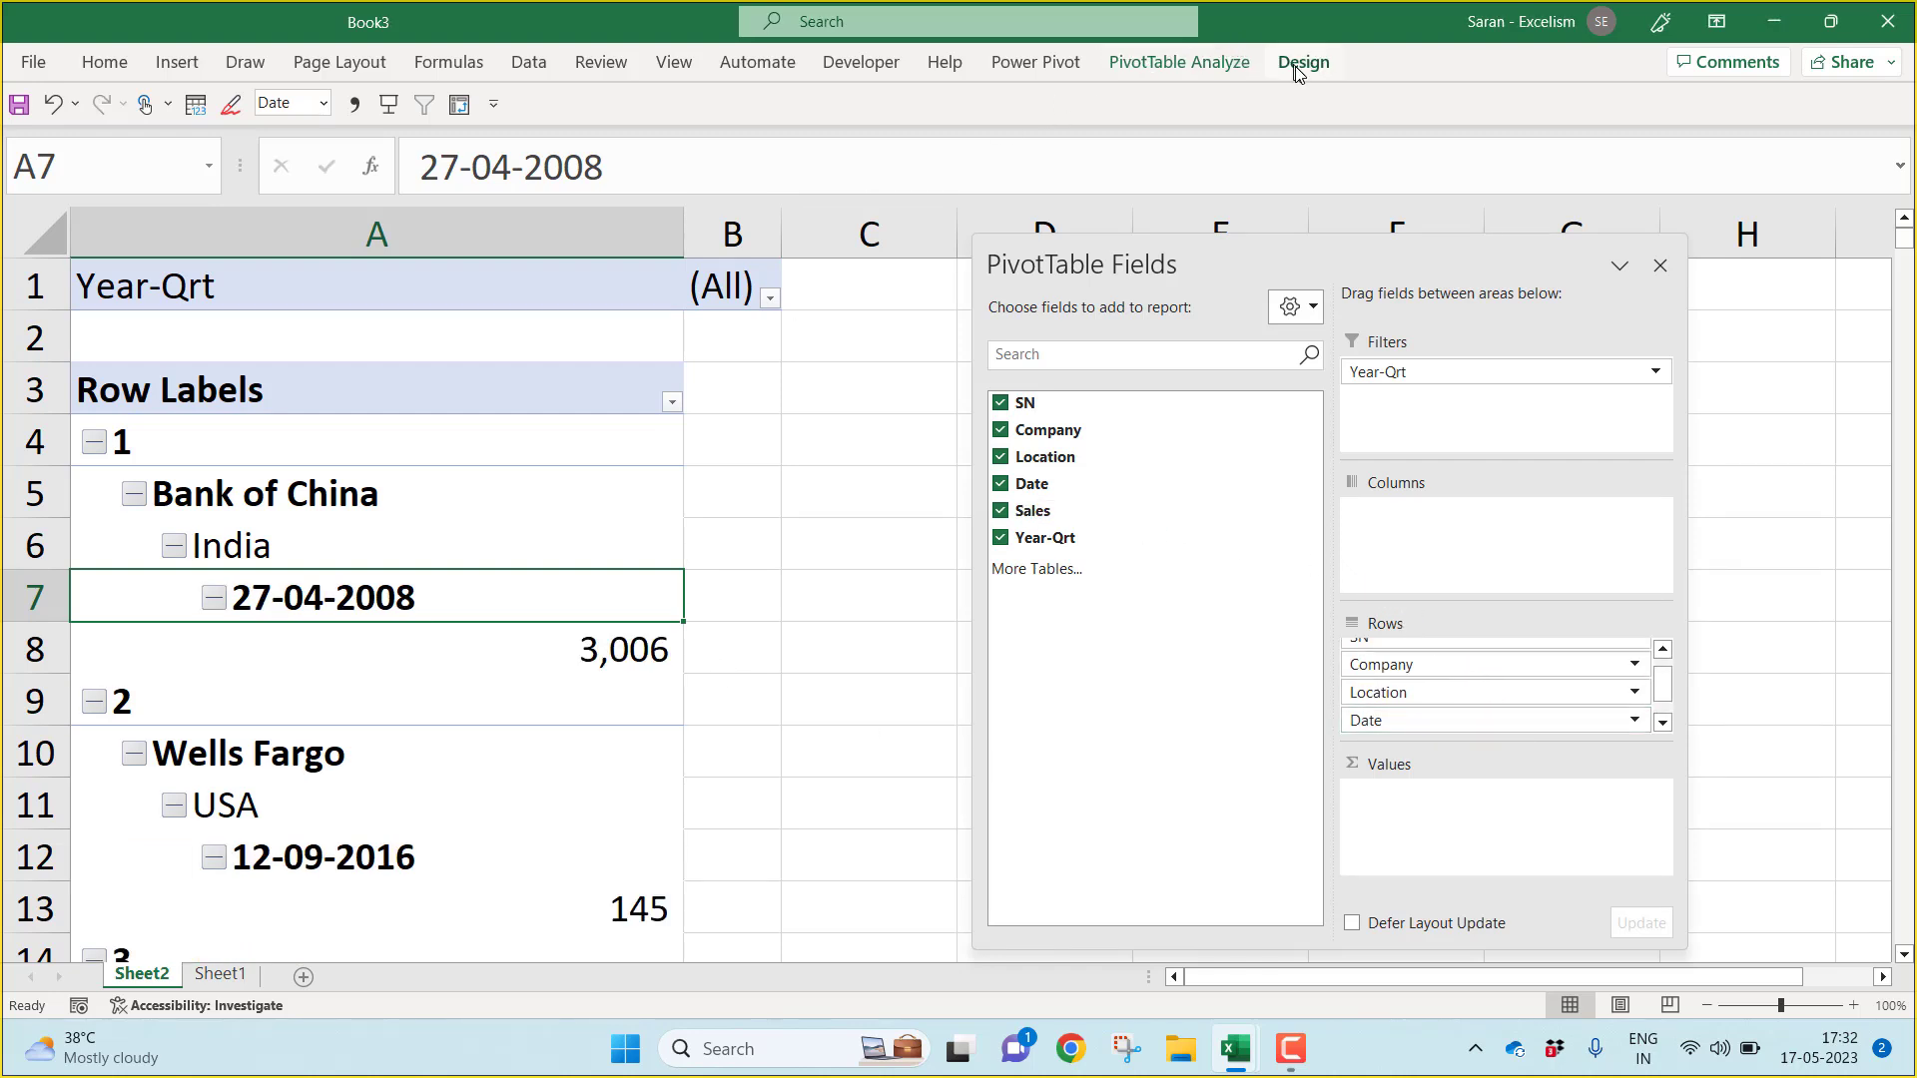
Step: Turn off subtotals and lay the pivot out in tabular form
left_click(1299, 62)
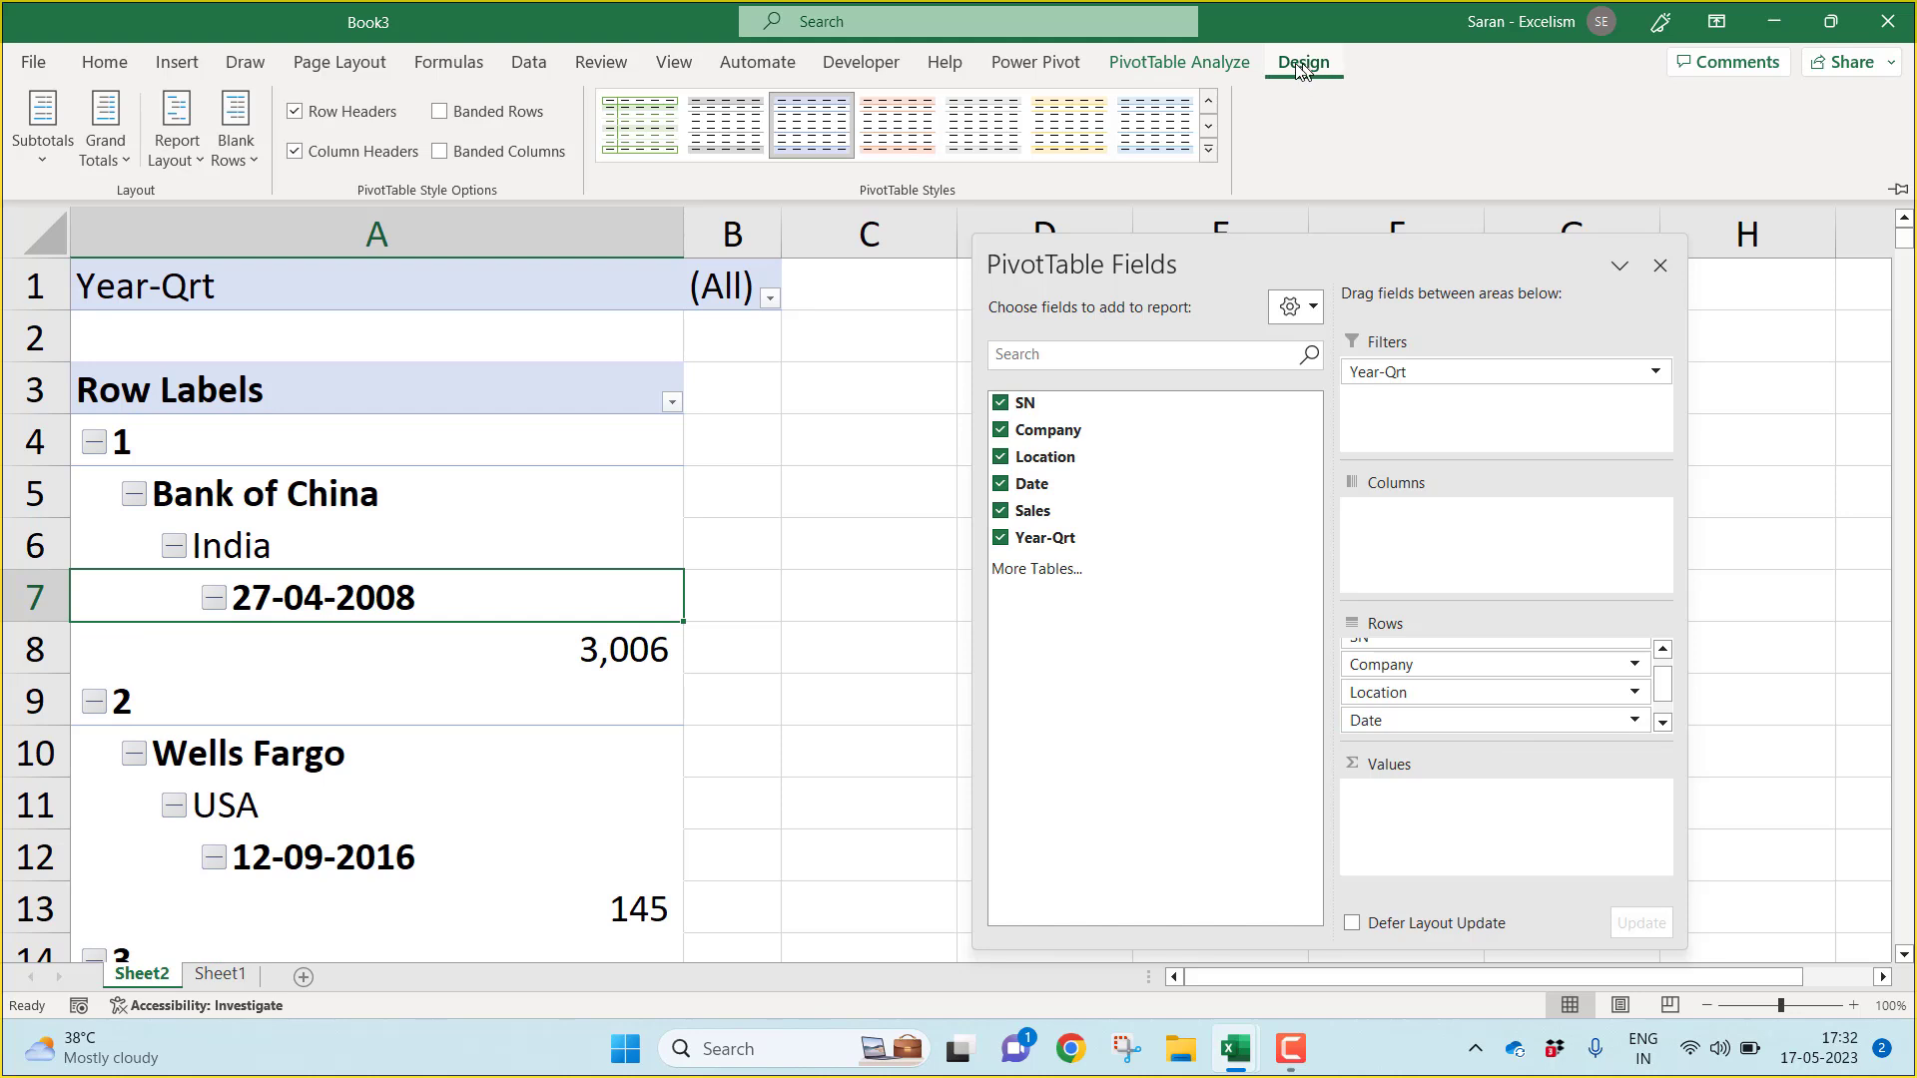
left_click(42, 128)
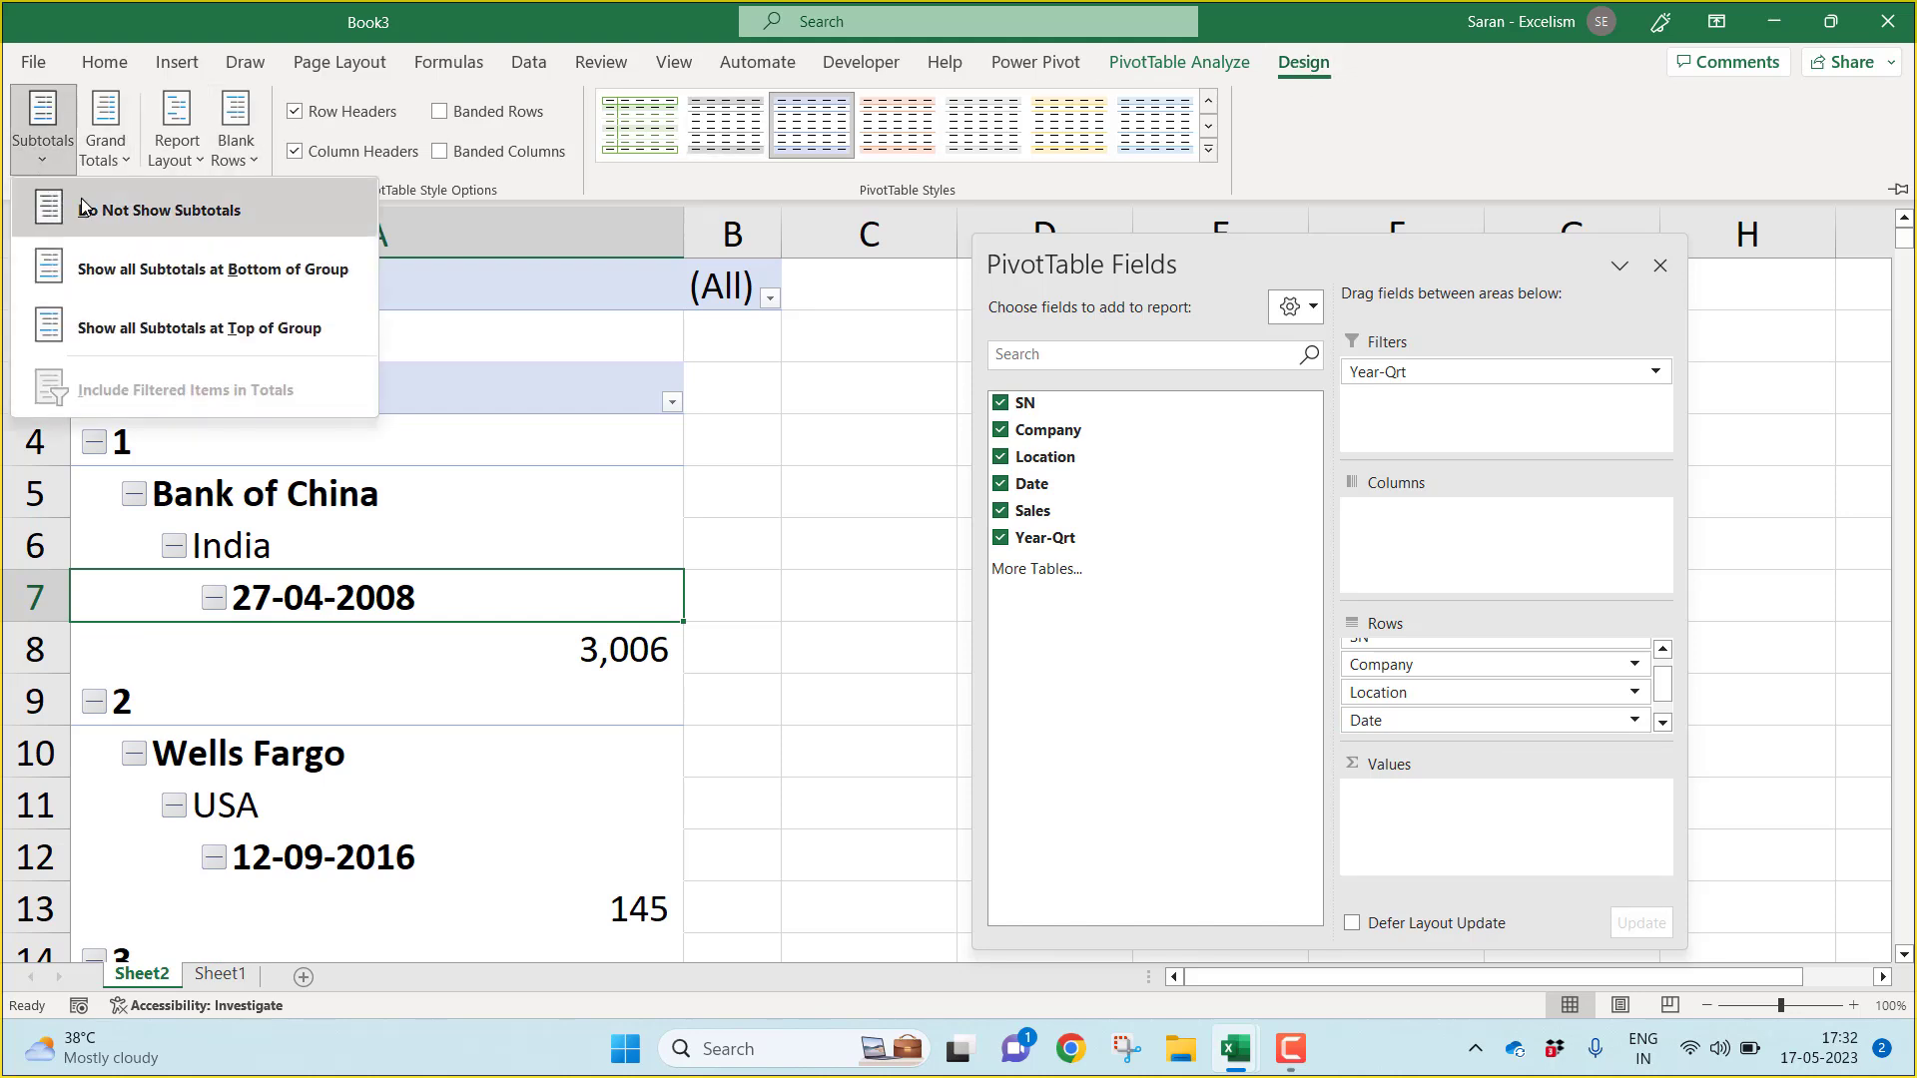
left_click(176, 210)
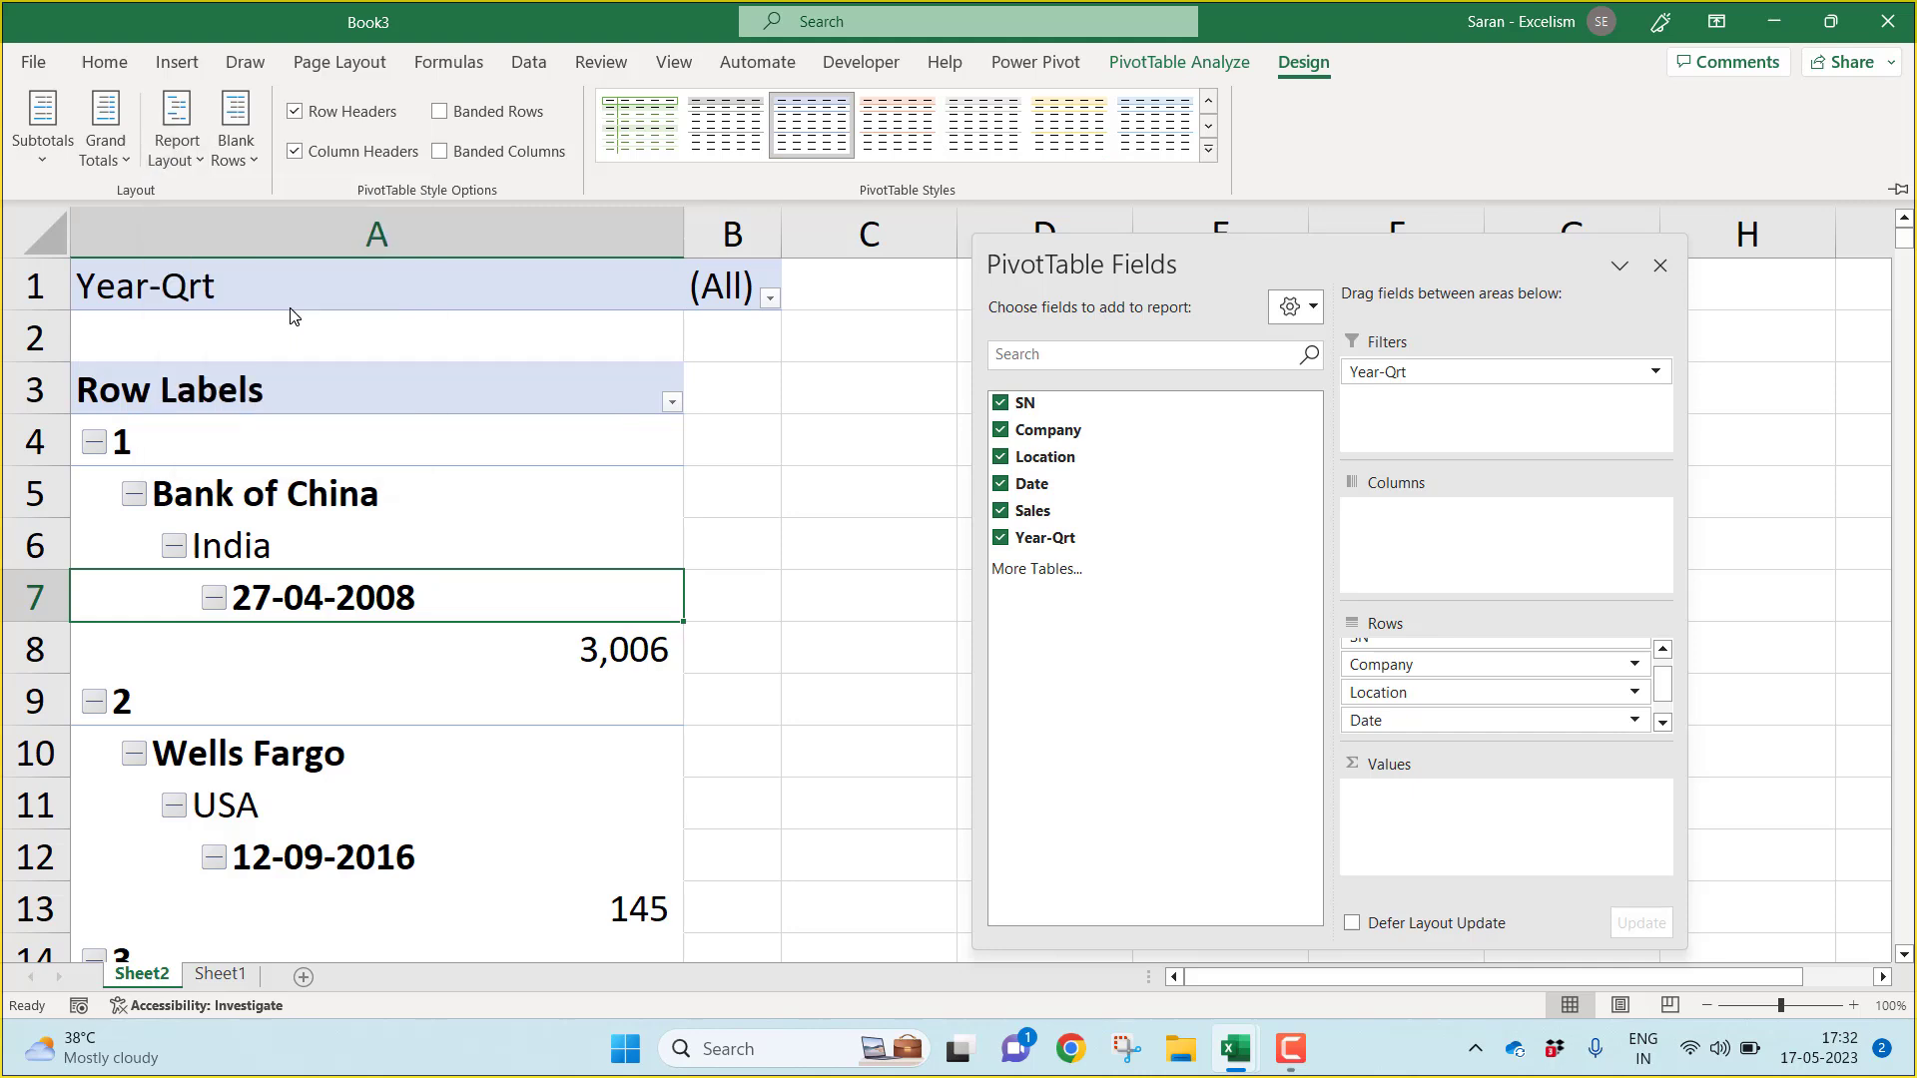
left_click(176, 127)
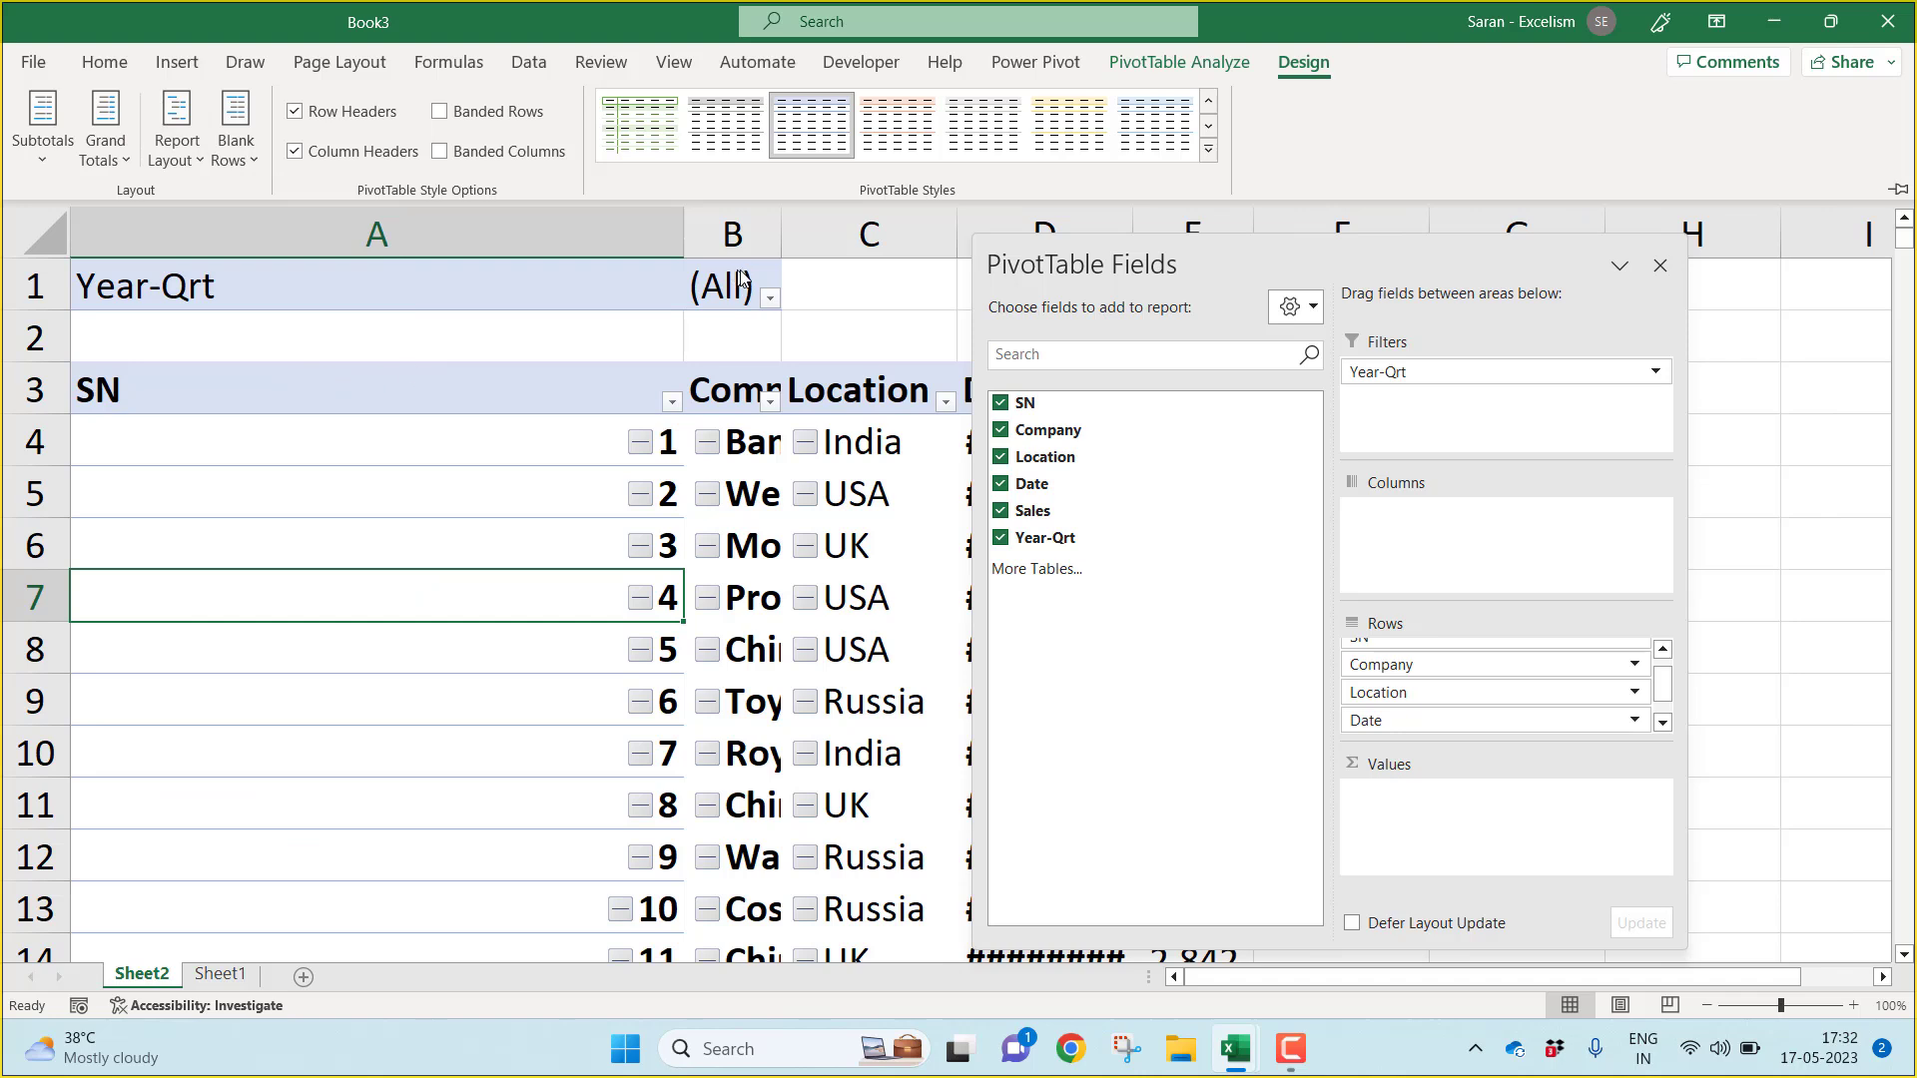
Step: Hide the field list, apply the plain pivot style and bold the row 3 headings
left_click(1178, 62)
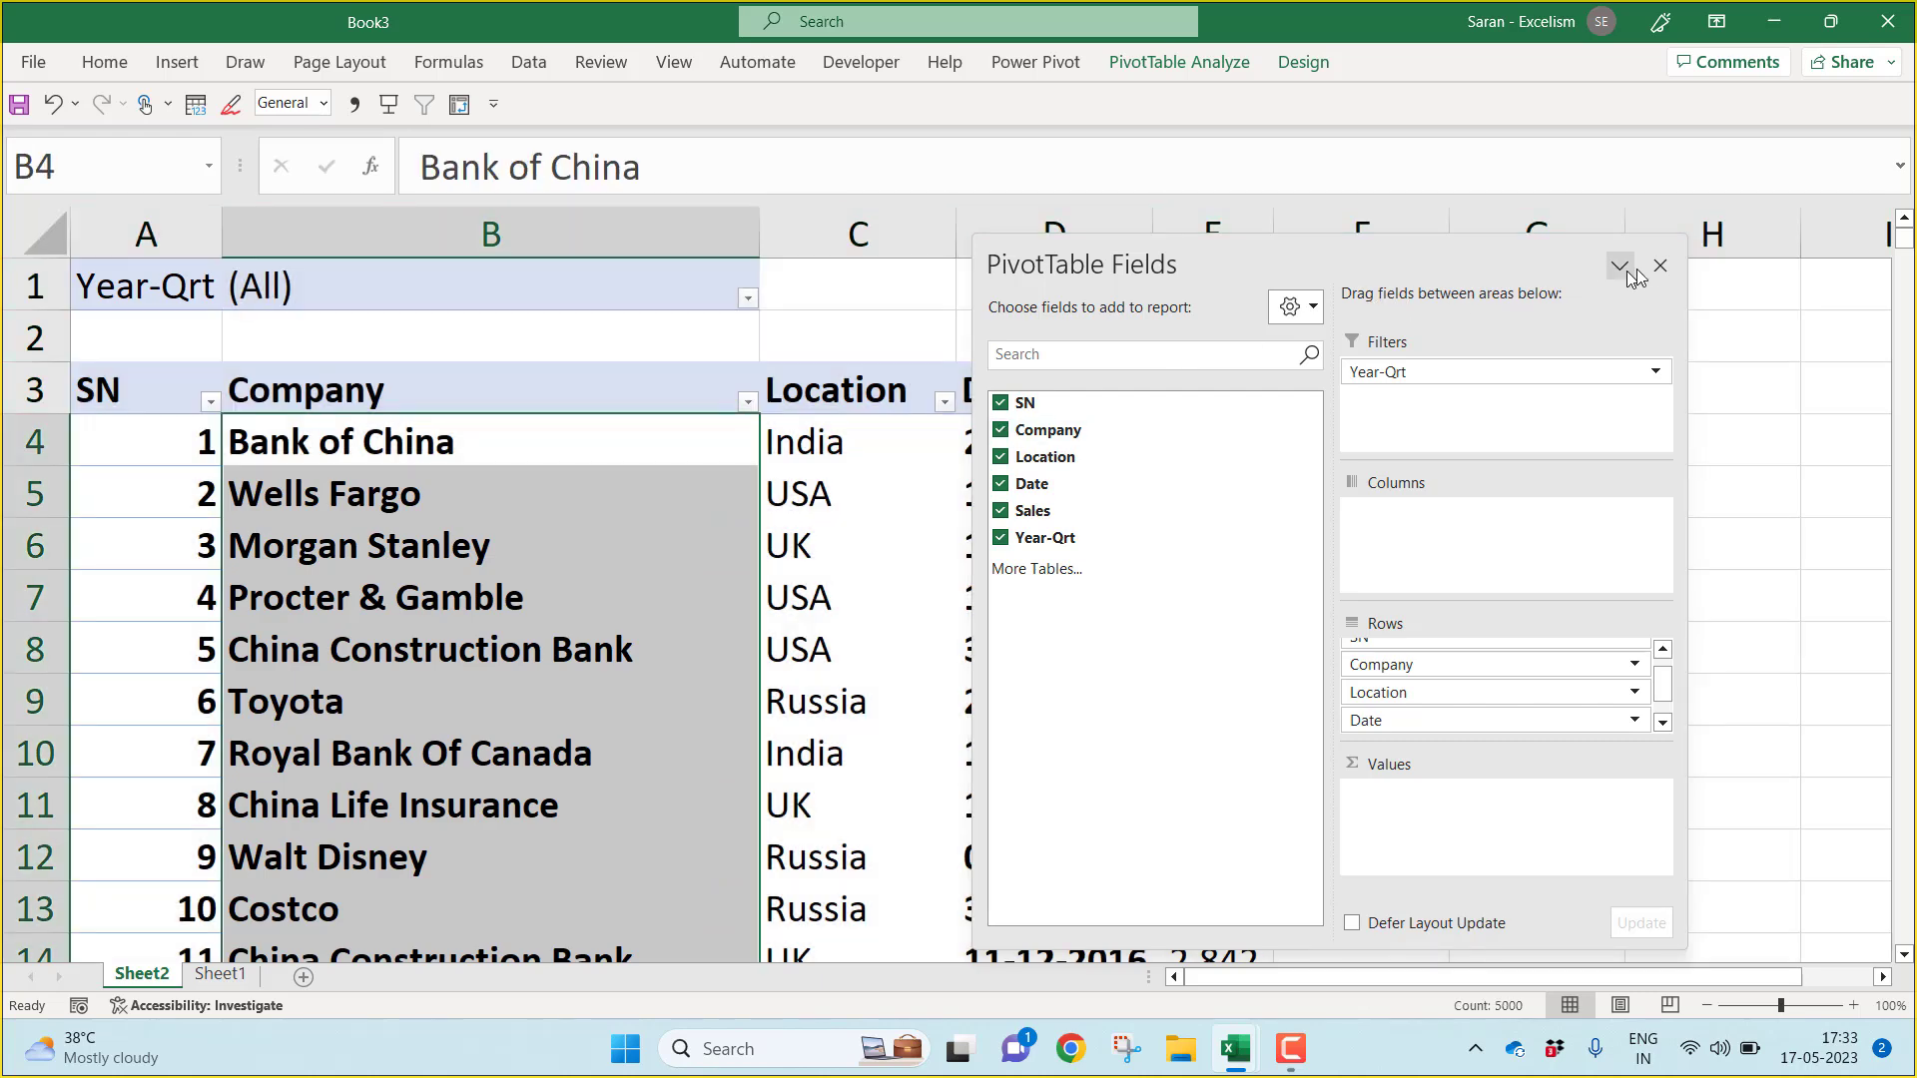
left_click(1659, 265)
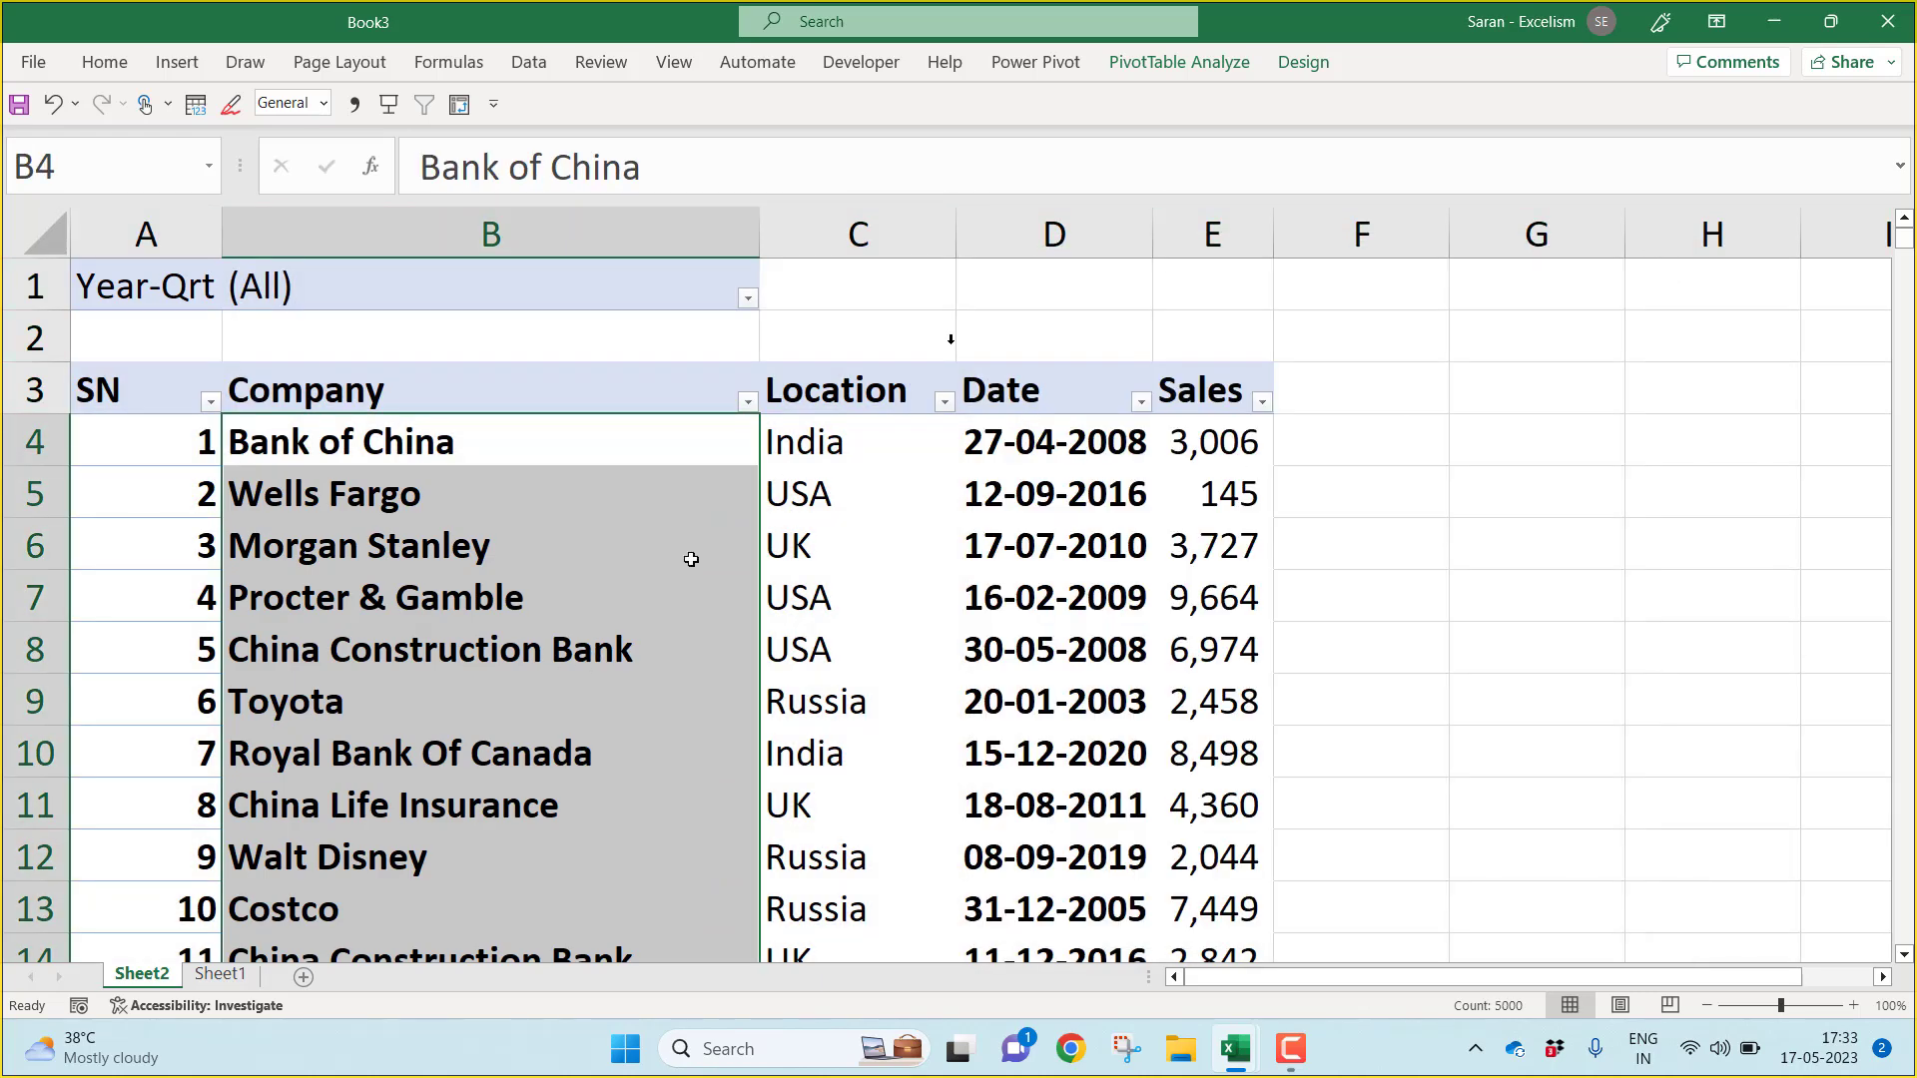
left_click(1300, 62)
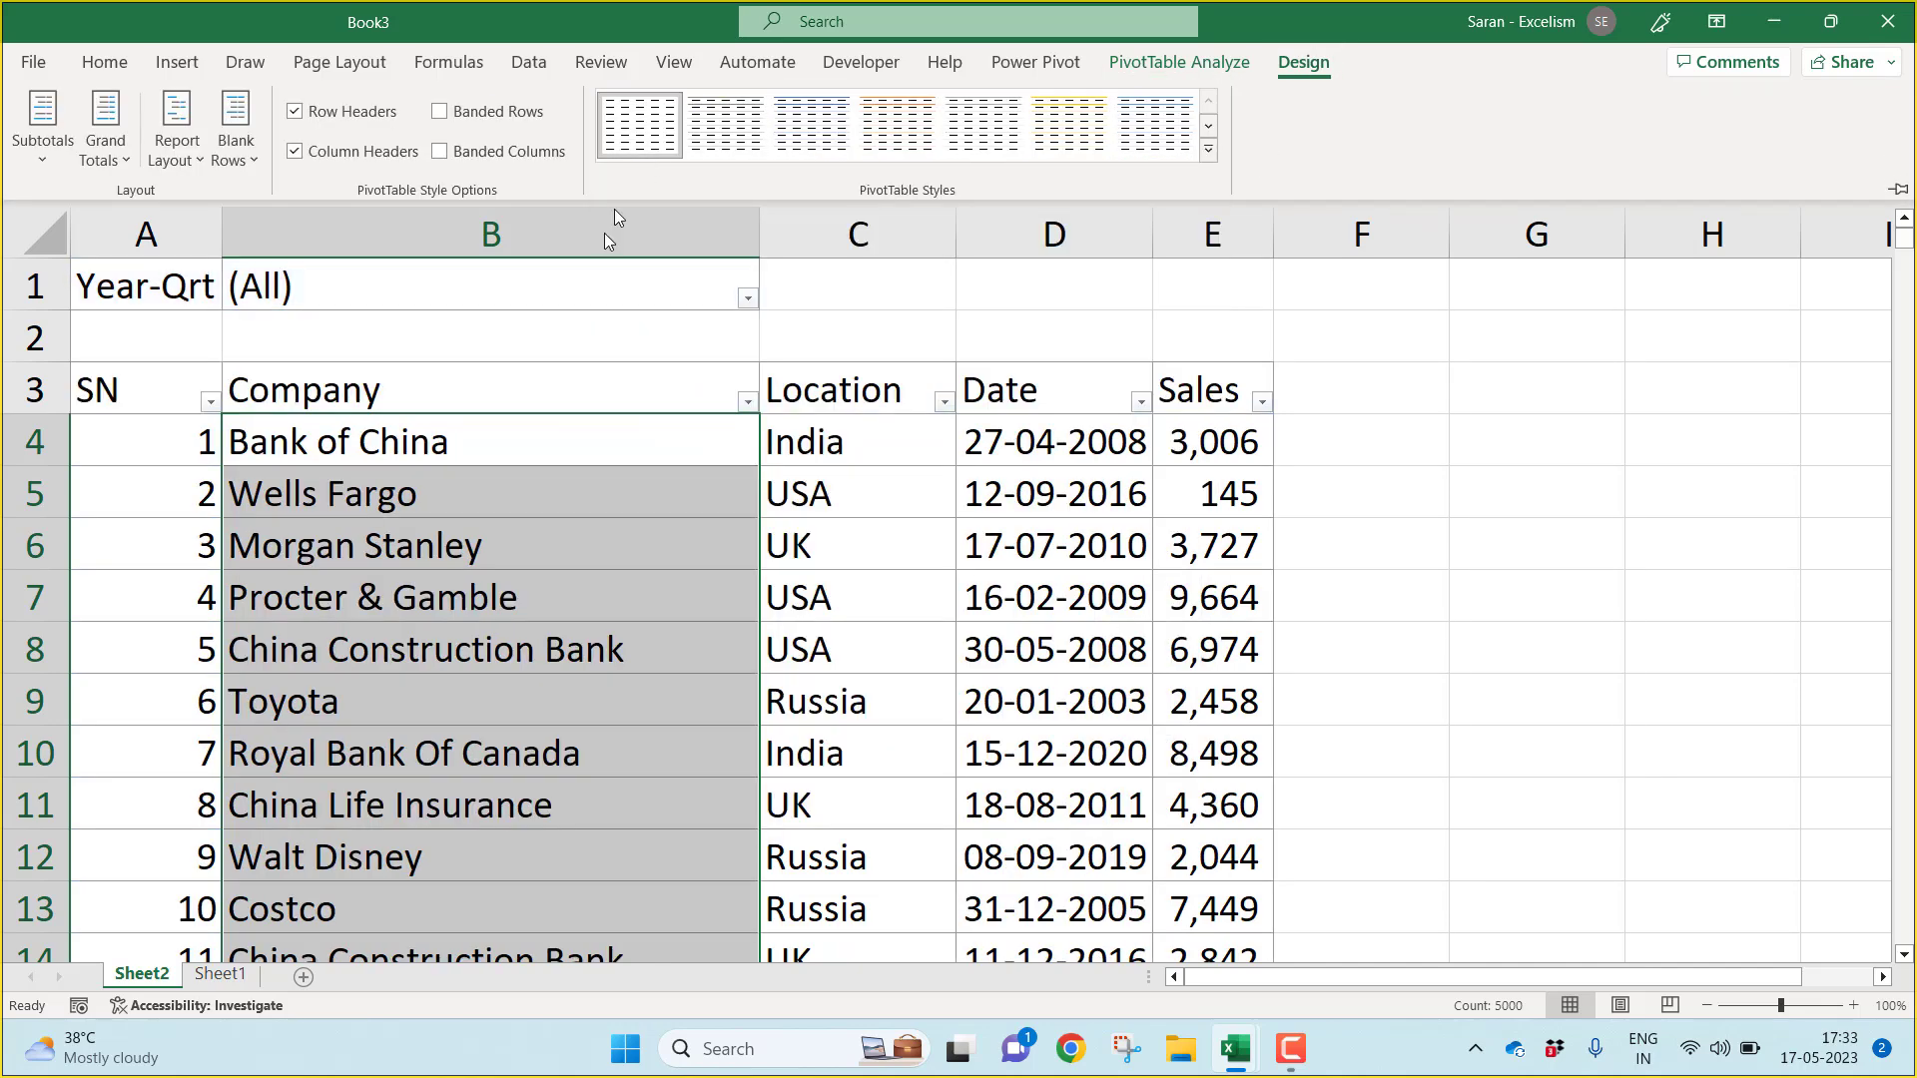
left_click(96, 389)
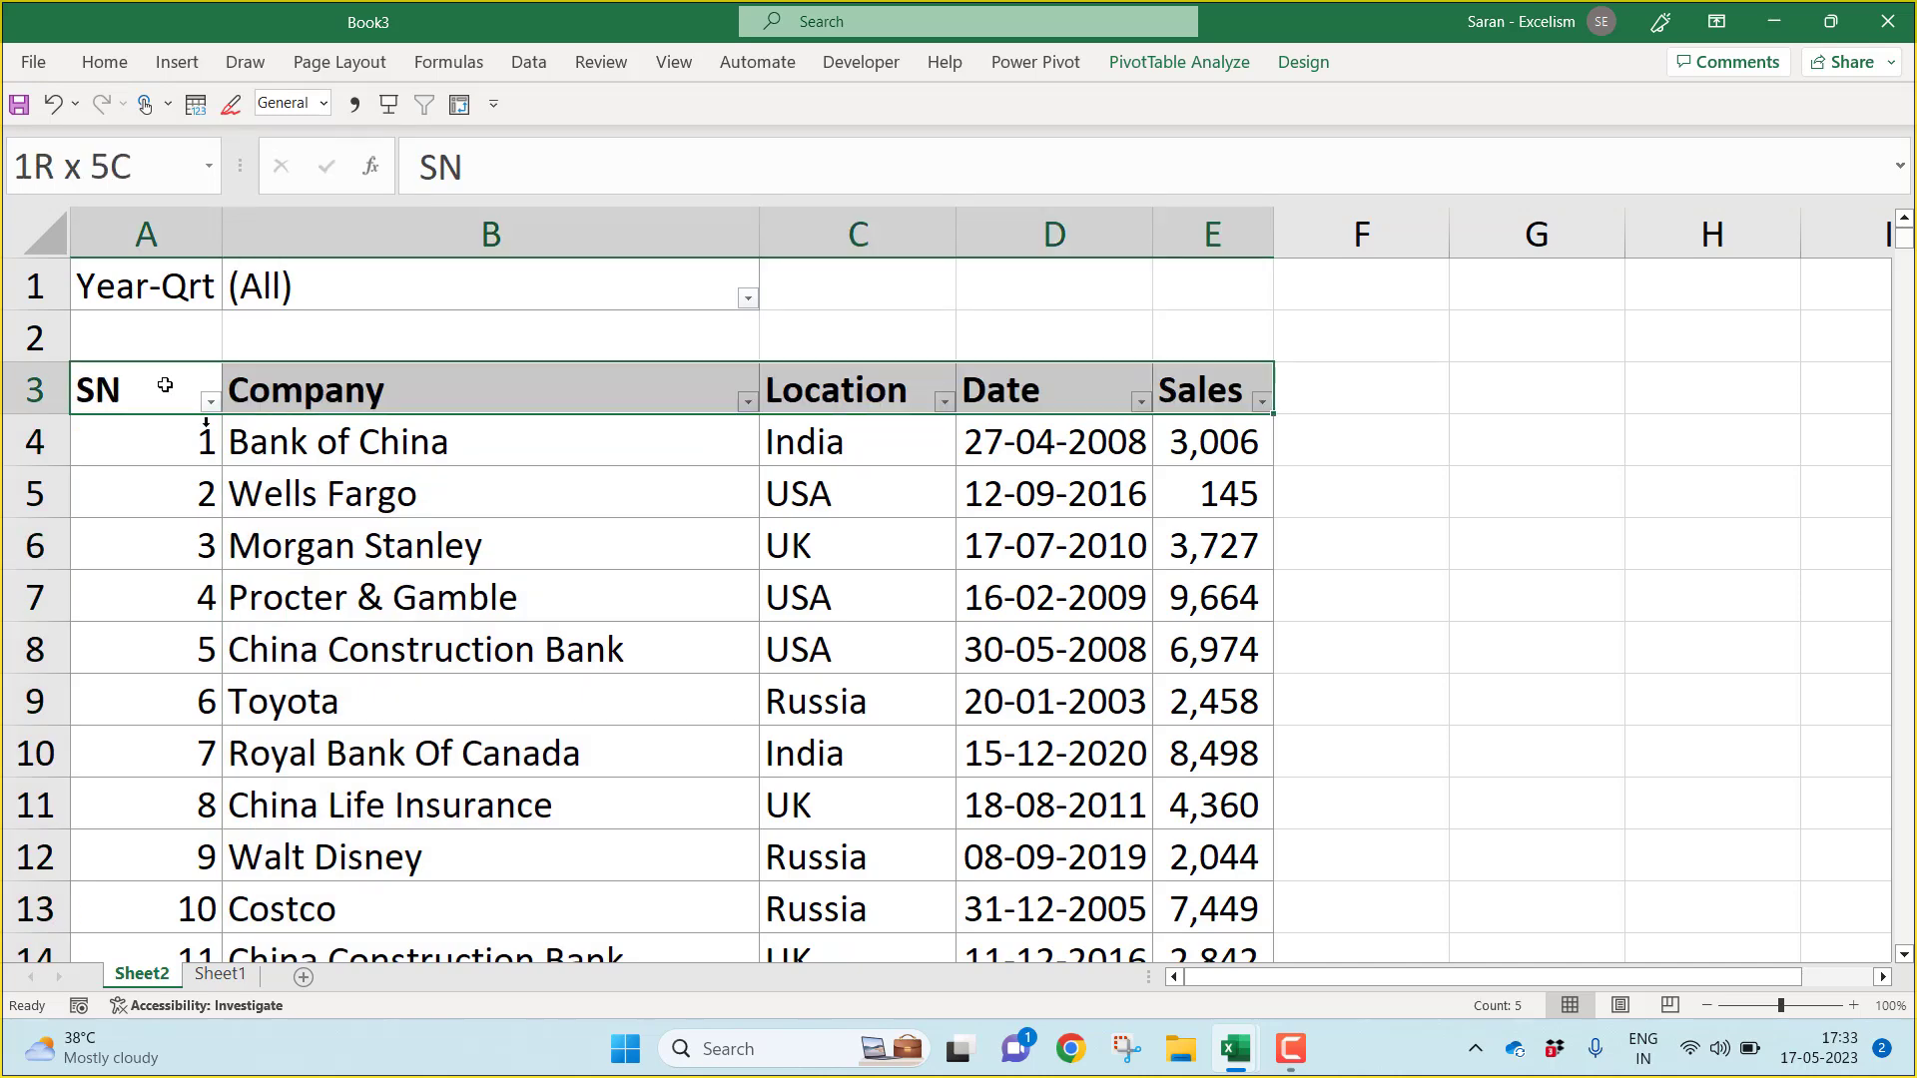
Step: Show Report Filter Pages by Year-Qrt, one sheet per quarter, landing on 2000-Q1
left_click(491, 493)
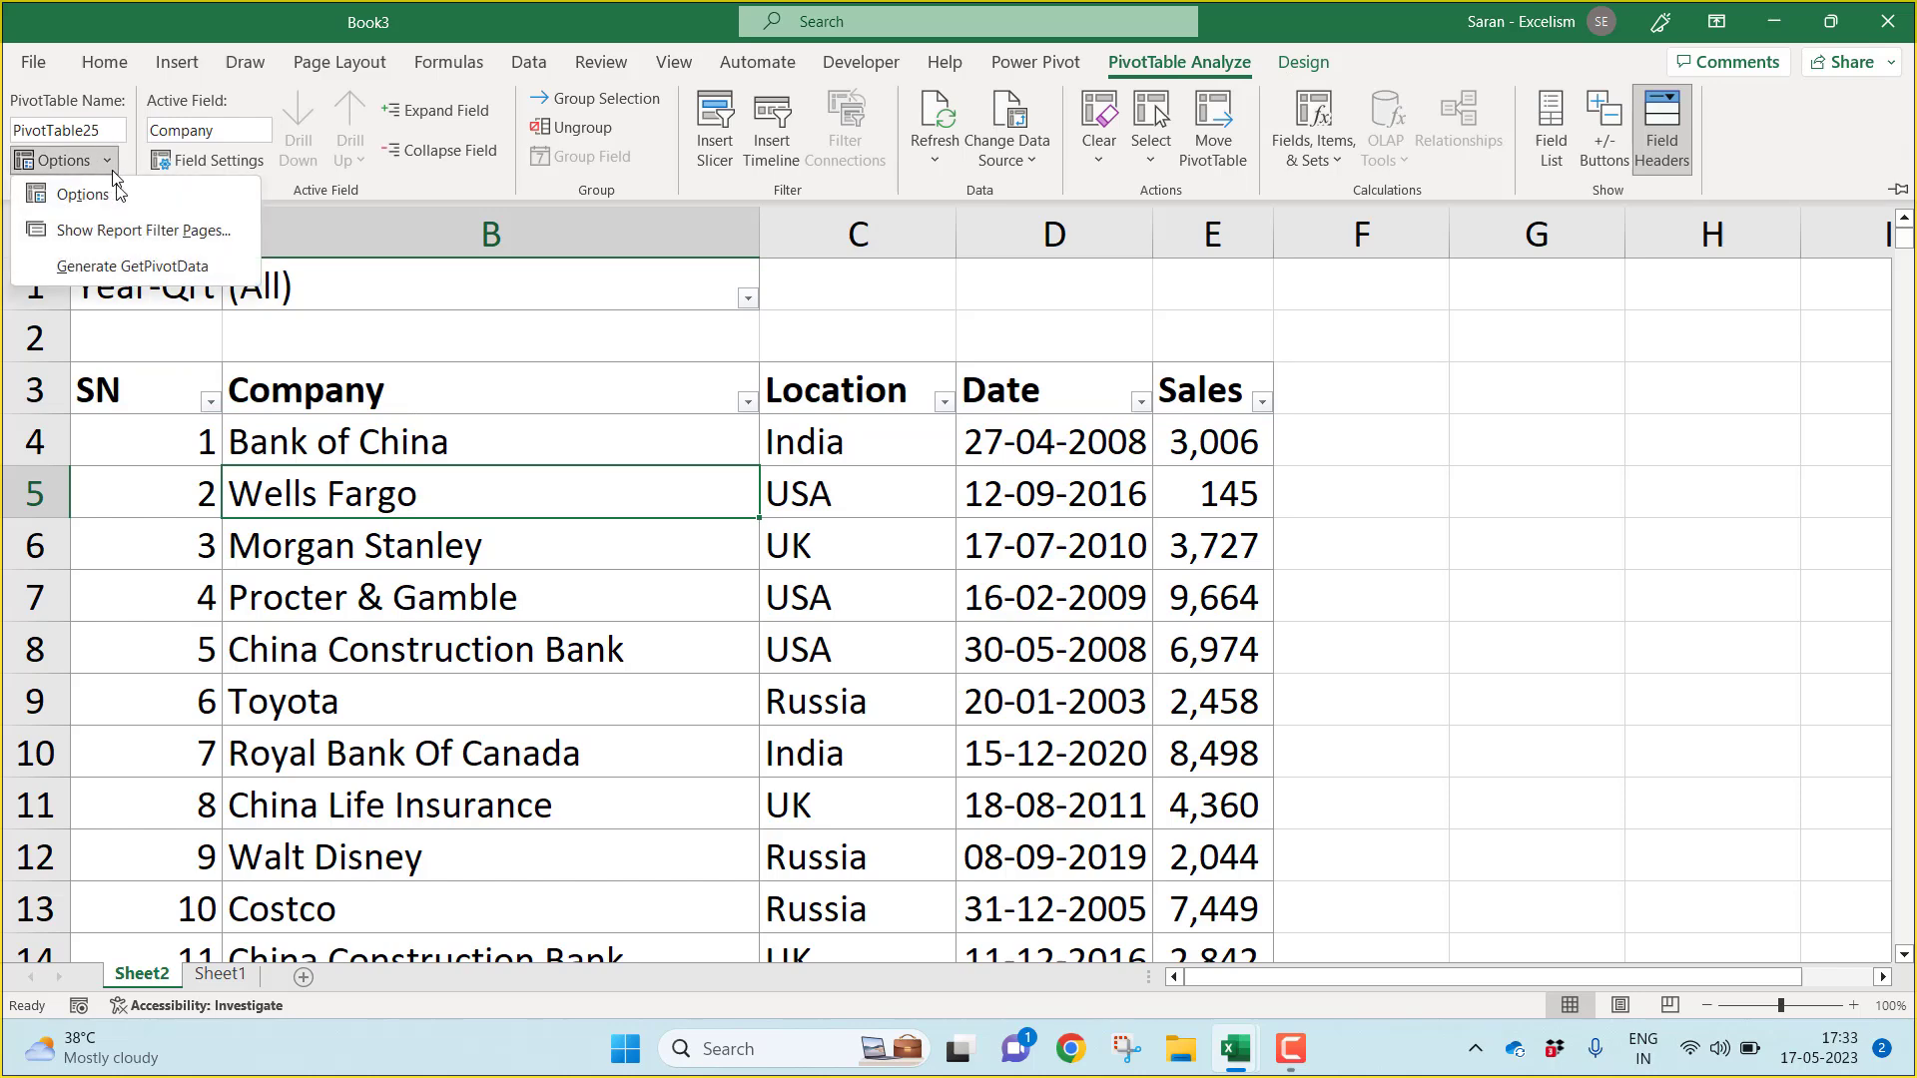
mouse_move(140, 232)
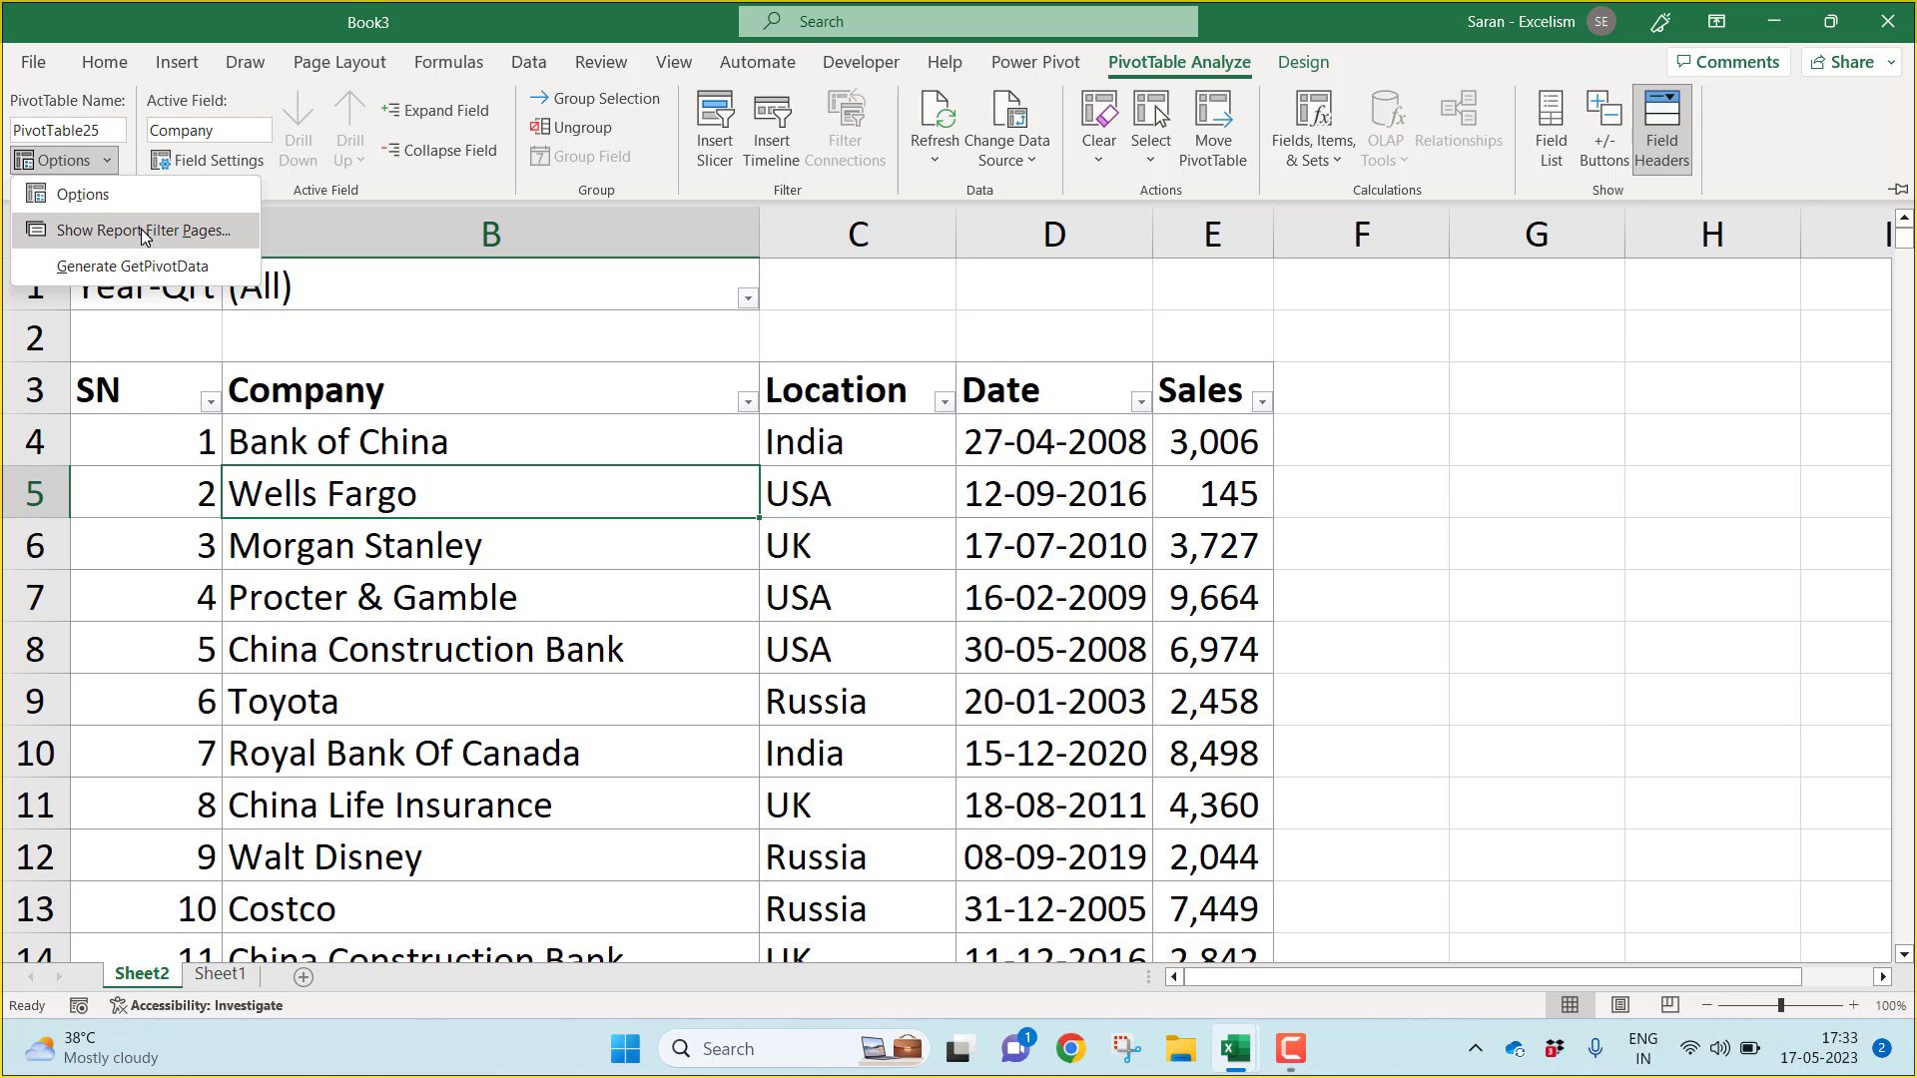
left_click(146, 231)
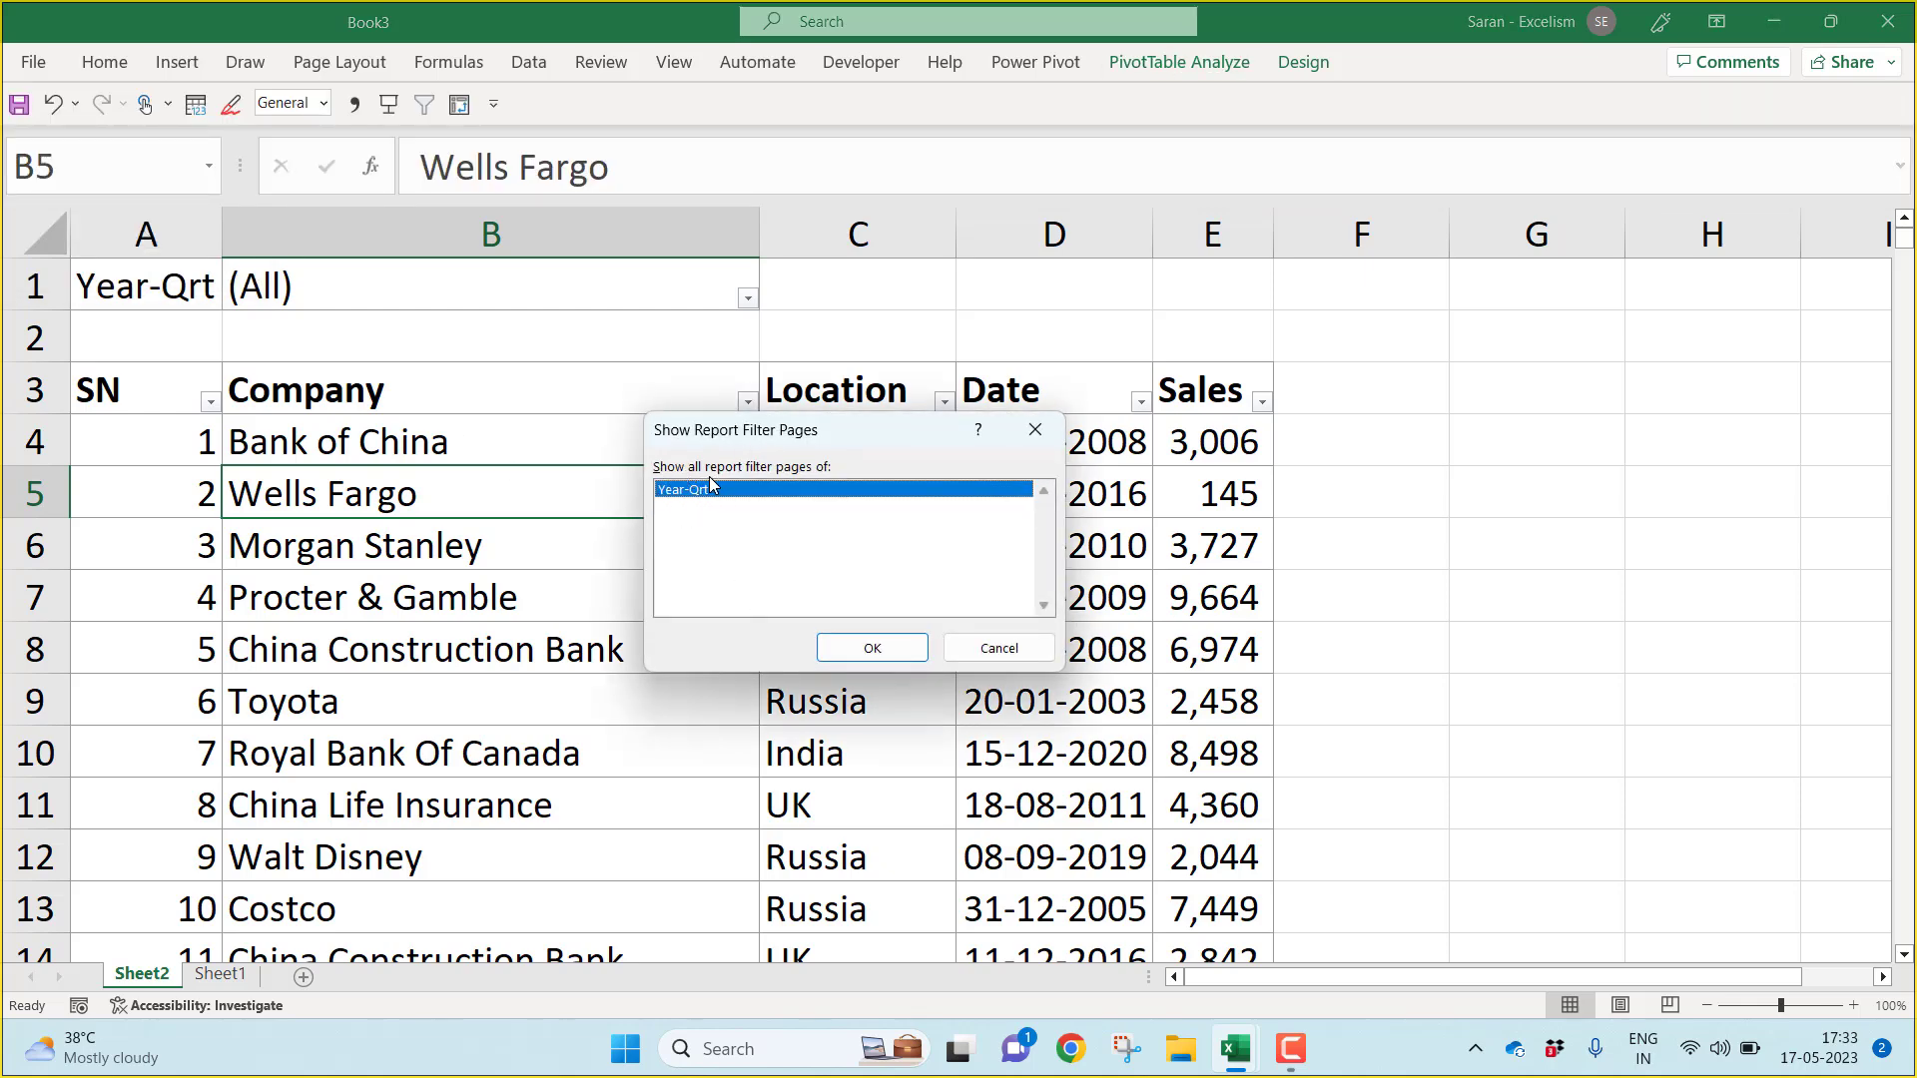
mouse_move(773, 565)
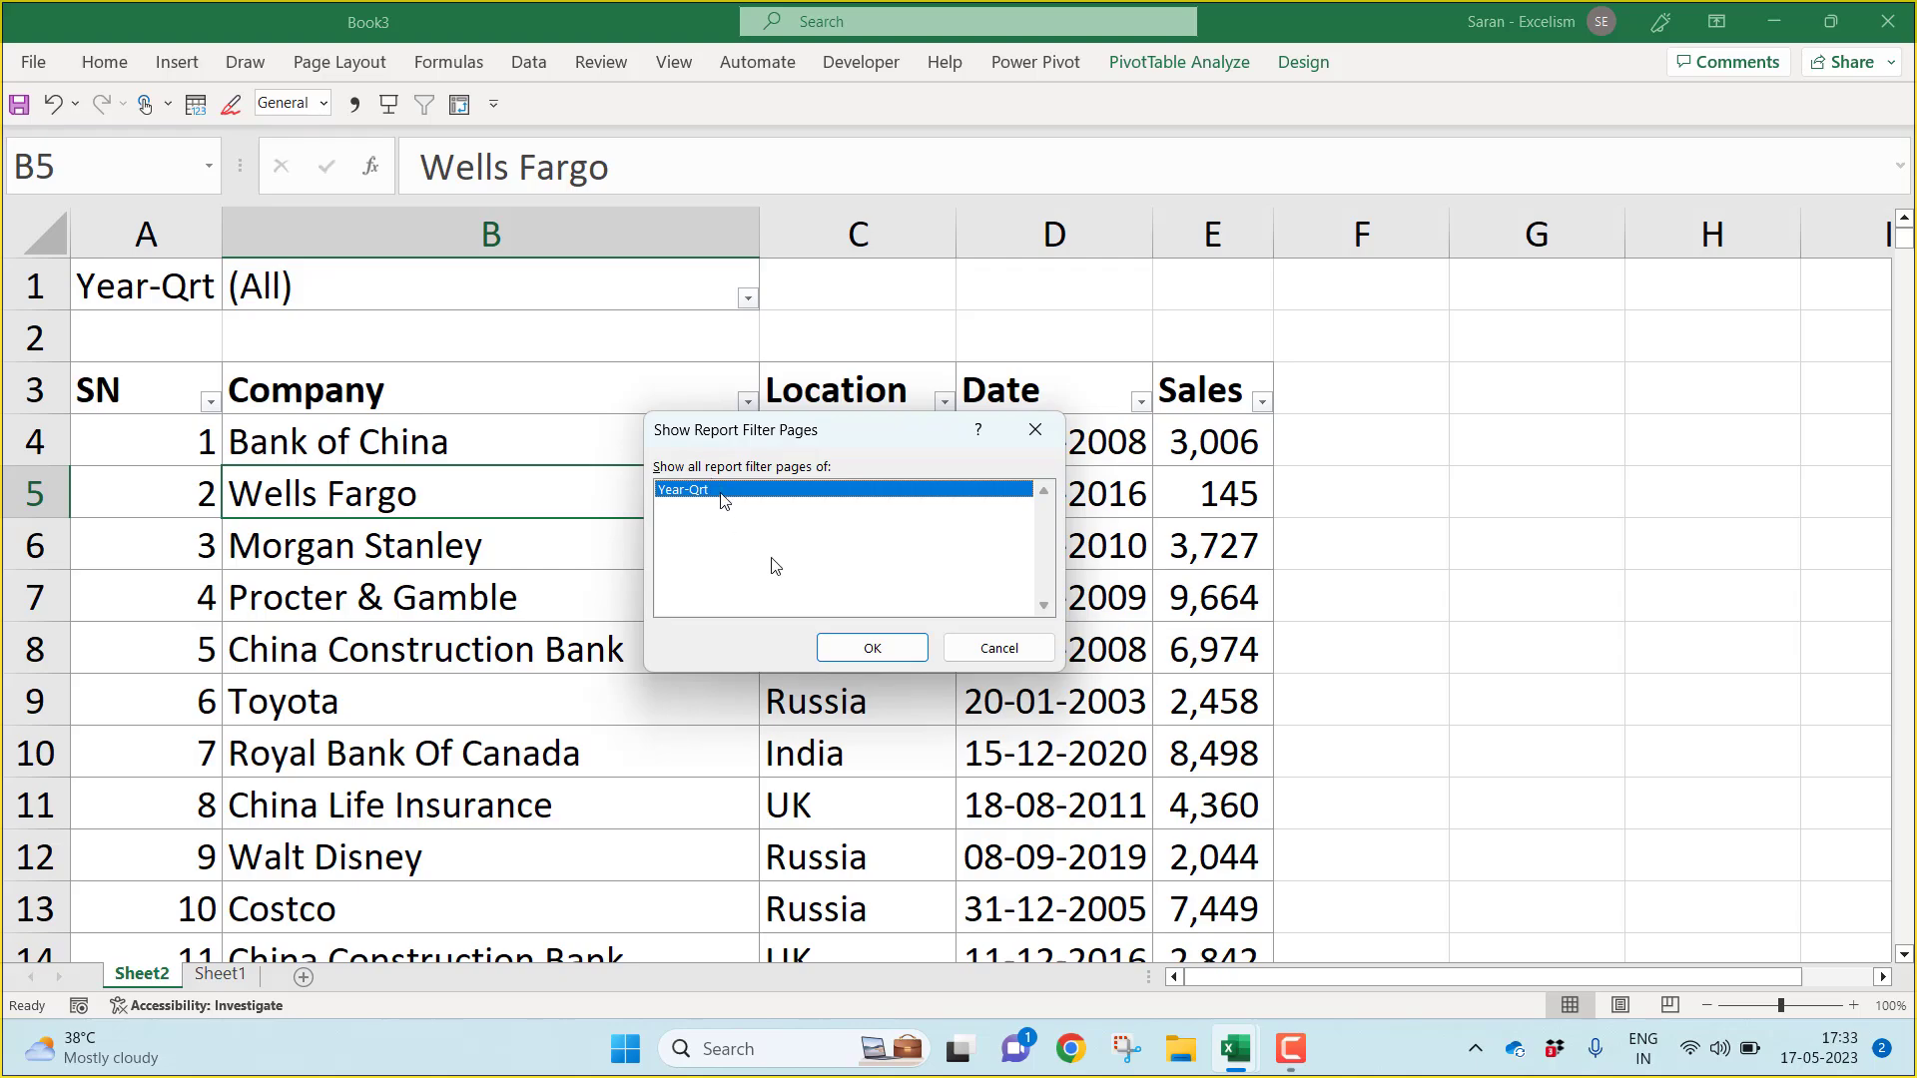
left_click(870, 647)
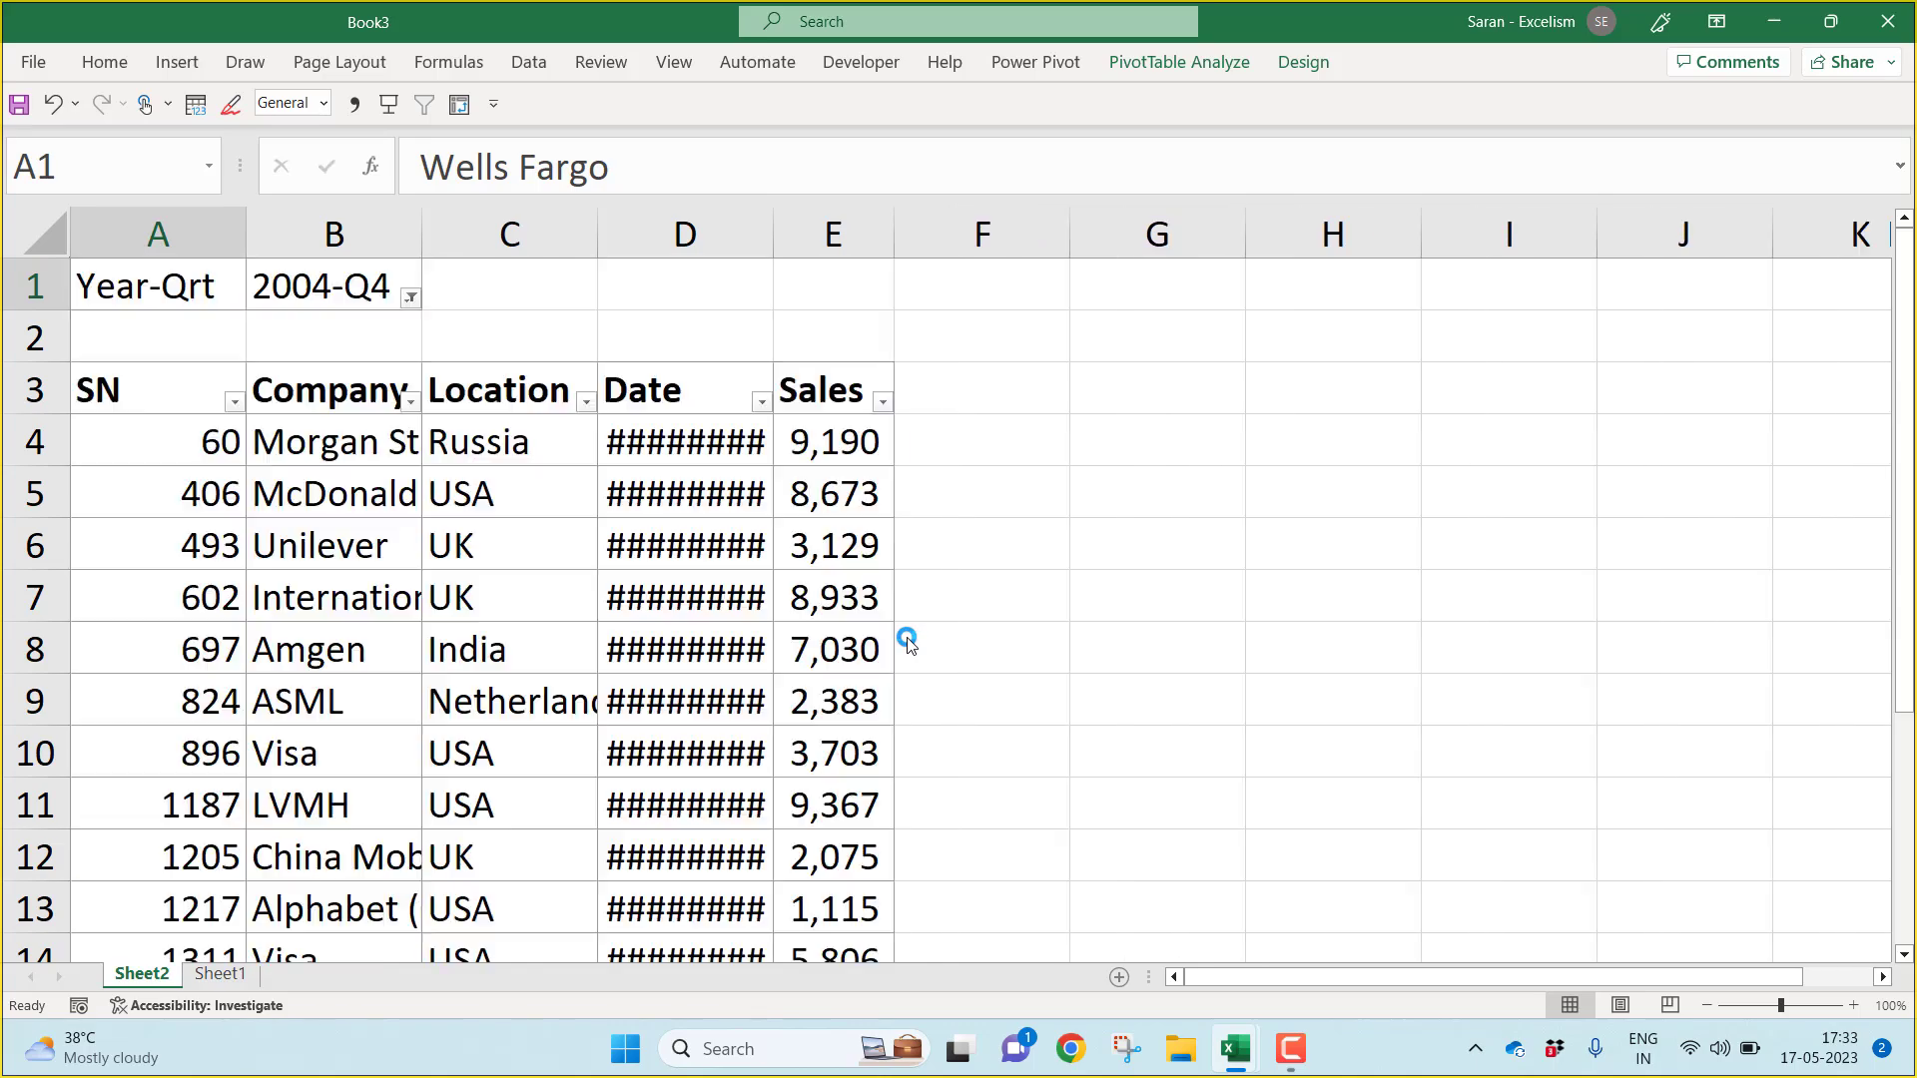
left_click(150, 974)
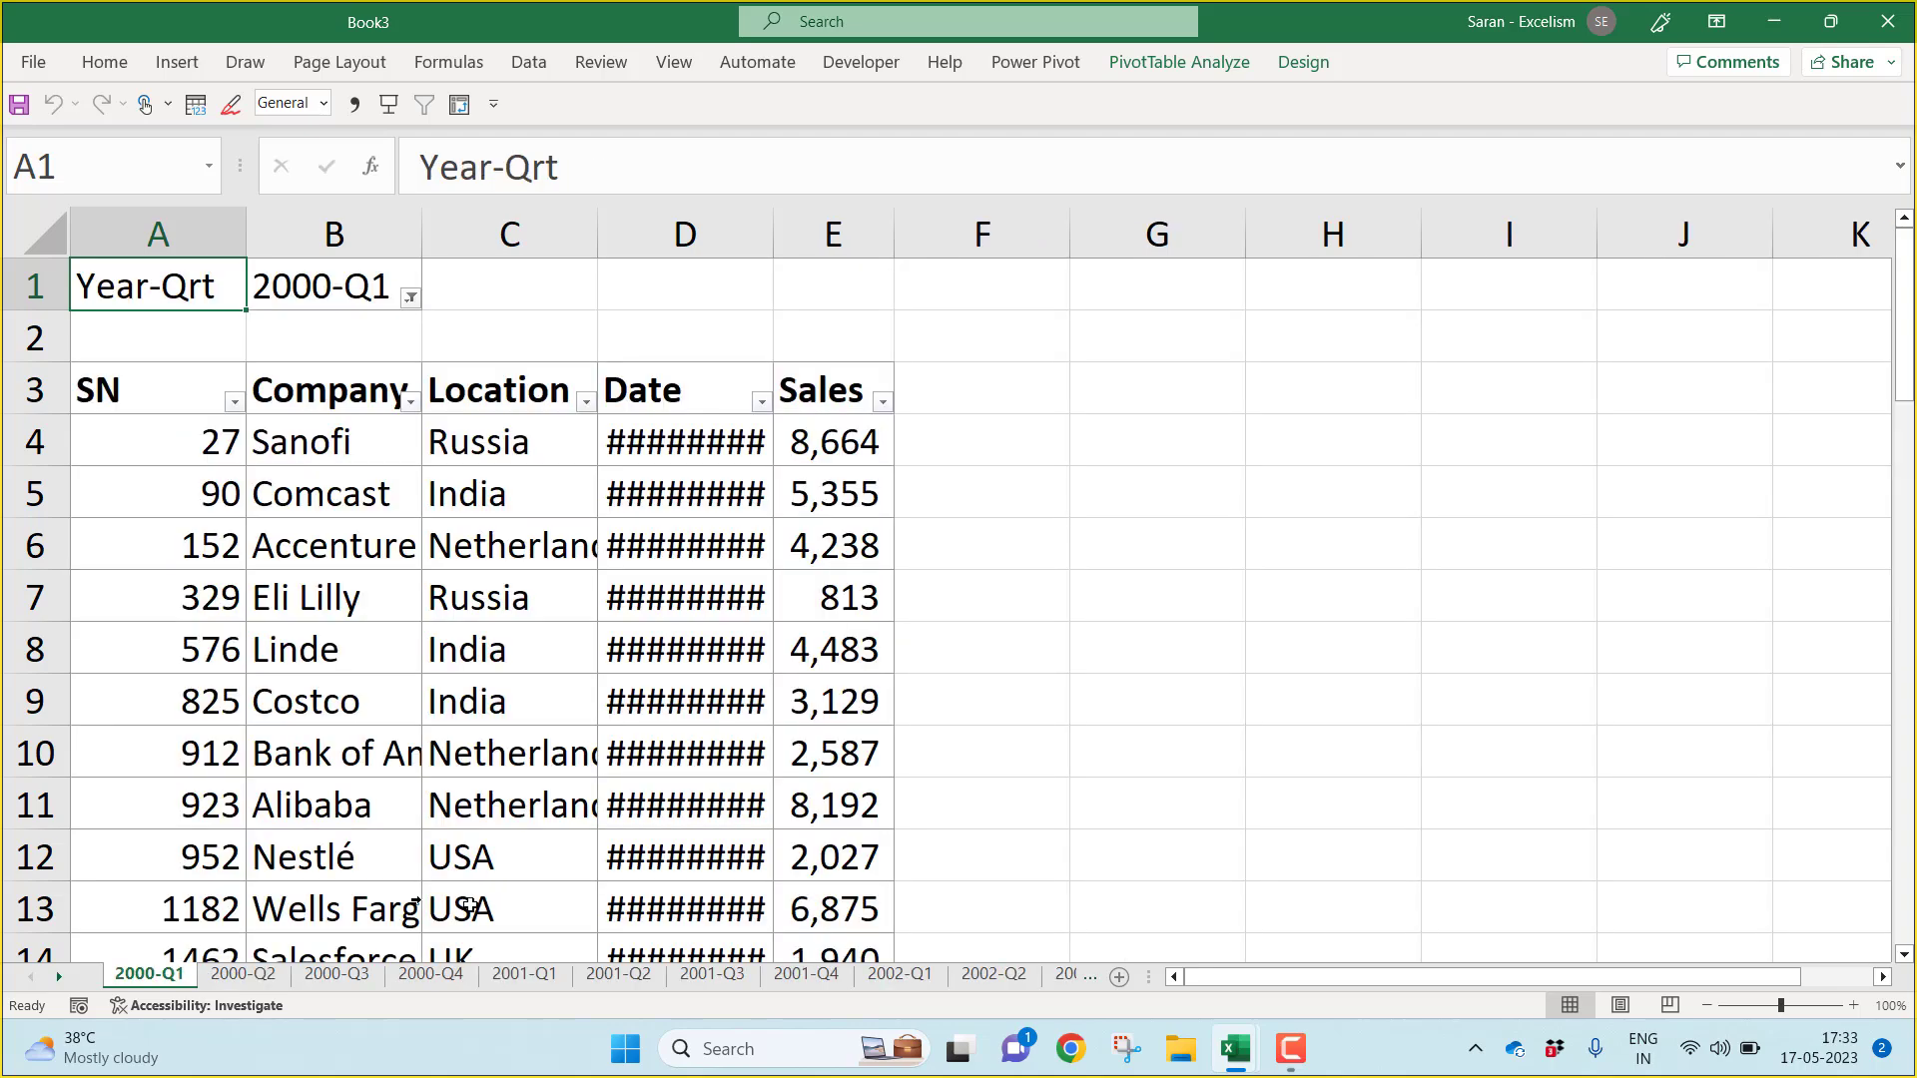
Step: Group all sheets, autofit the columns so full names and dates show, then ungroup
right_click(149, 973)
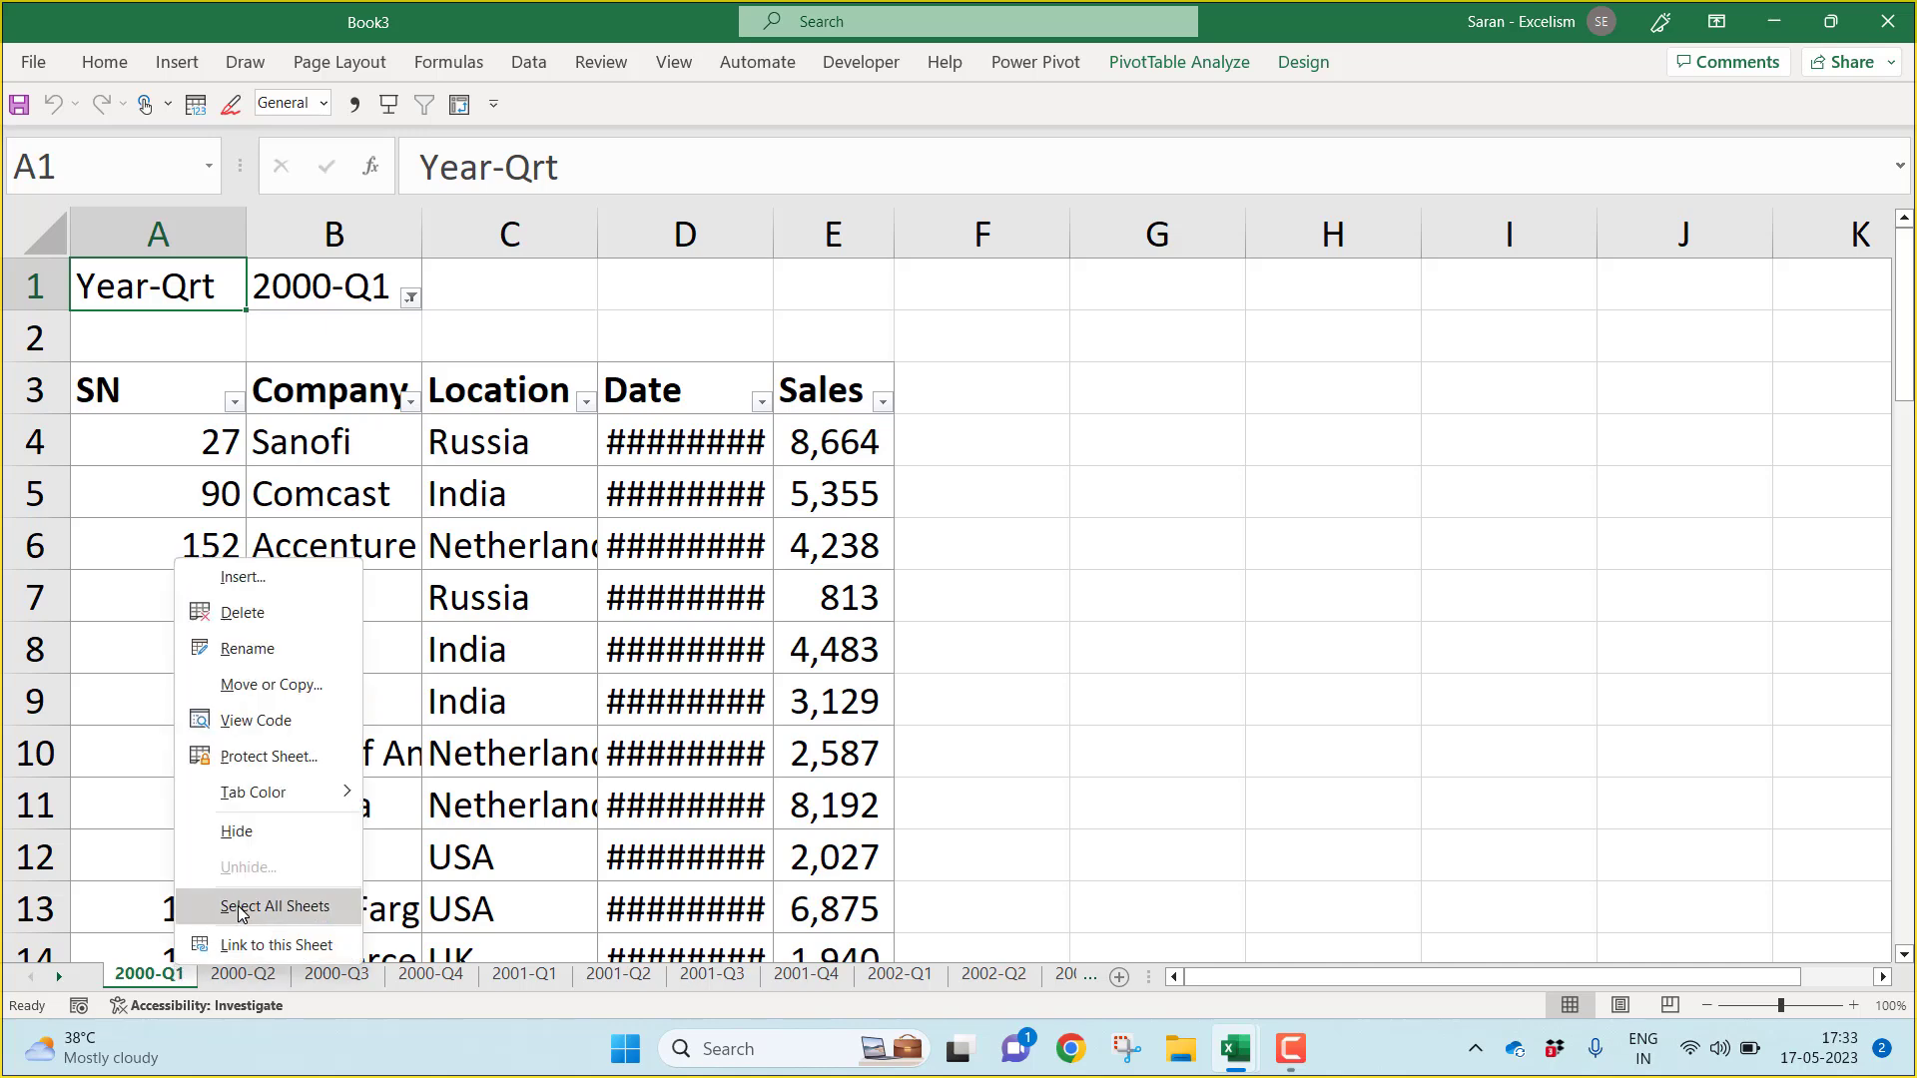
left_click(274, 907)
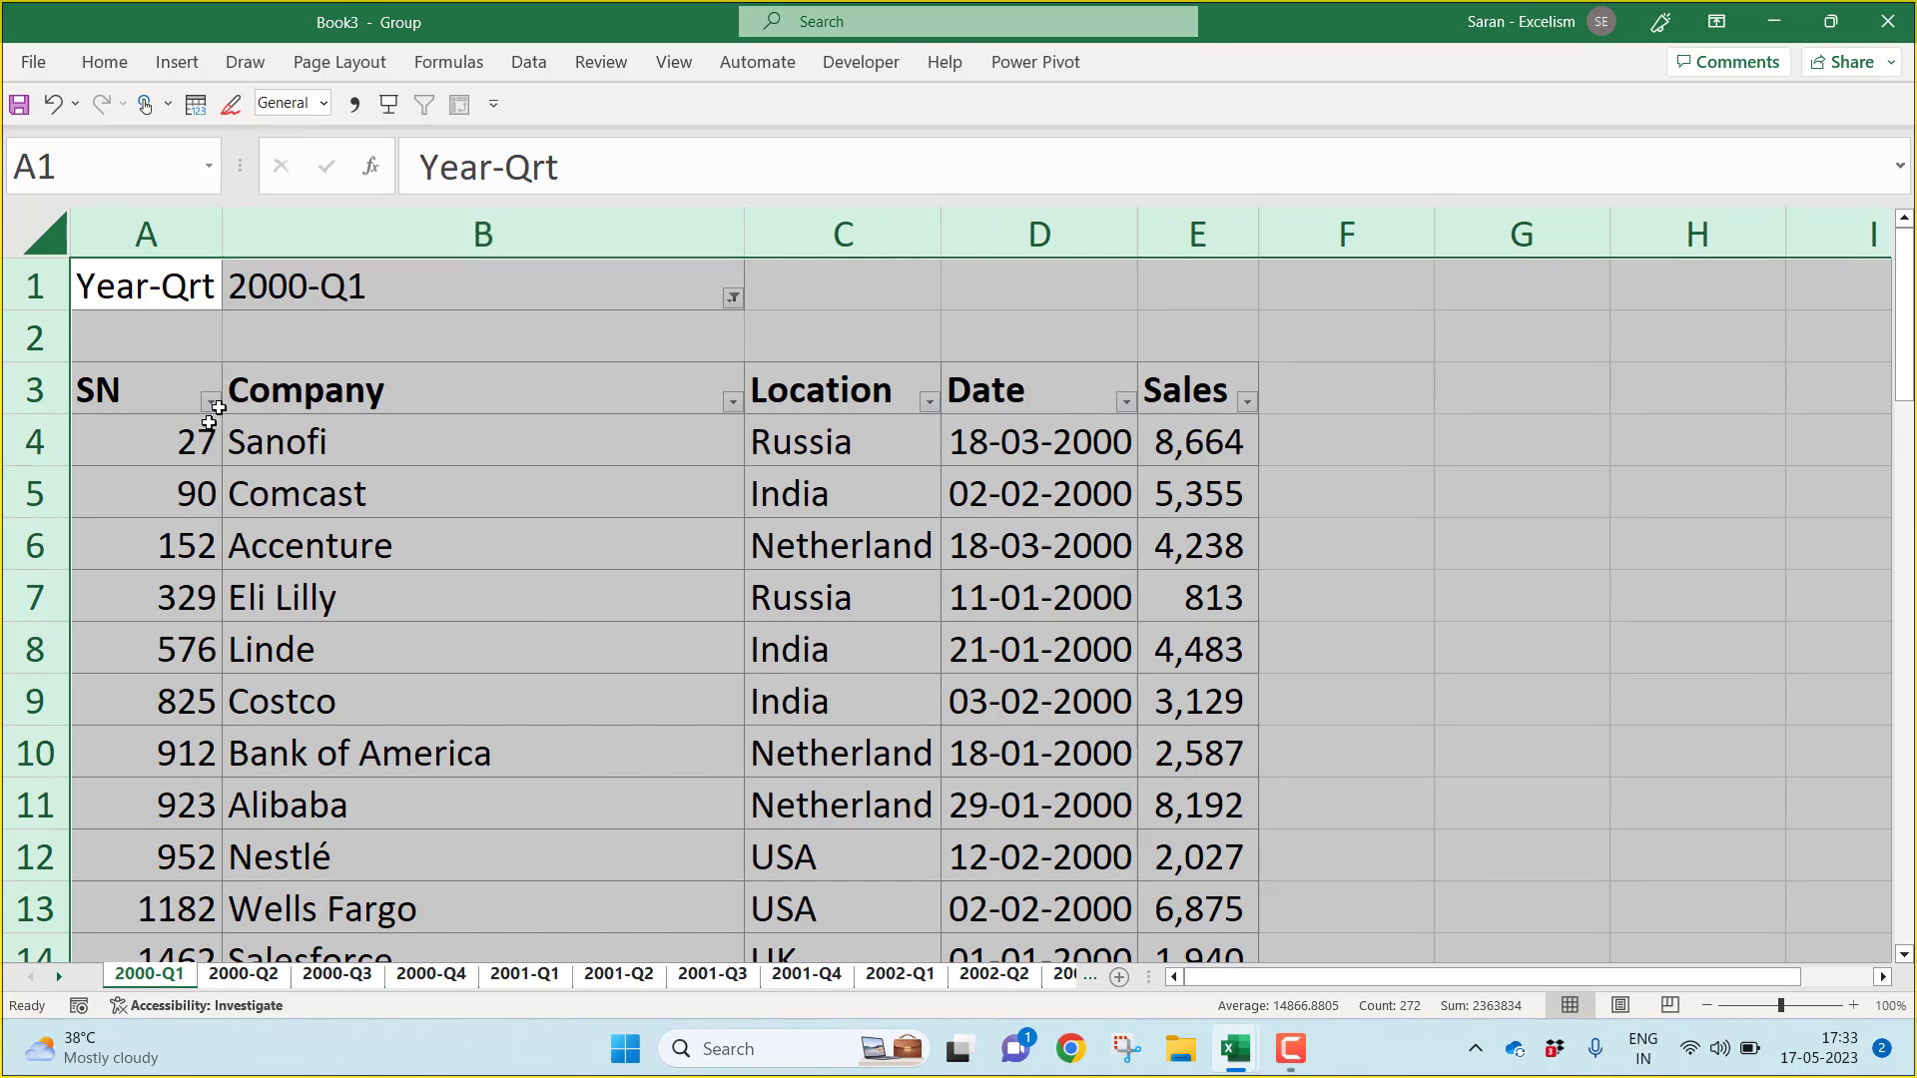
left_click(144, 441)
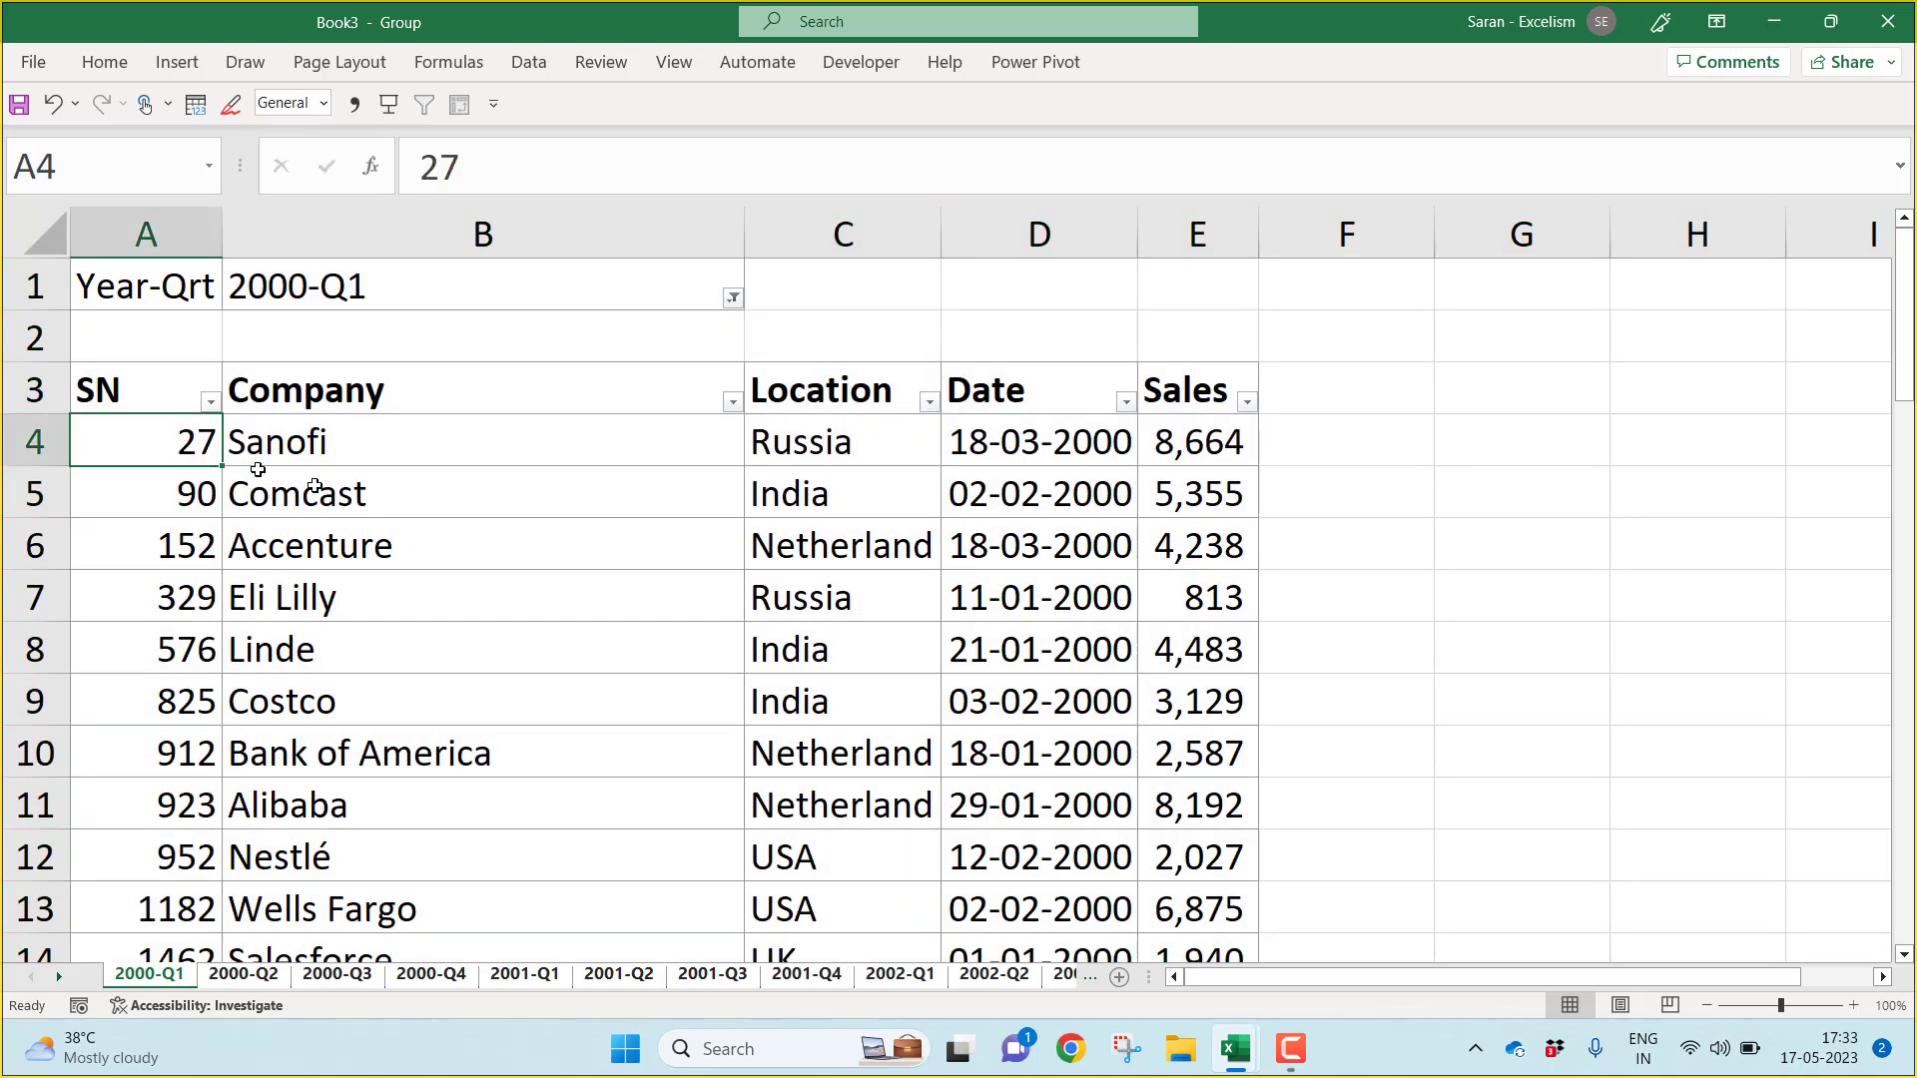
left_click(336, 973)
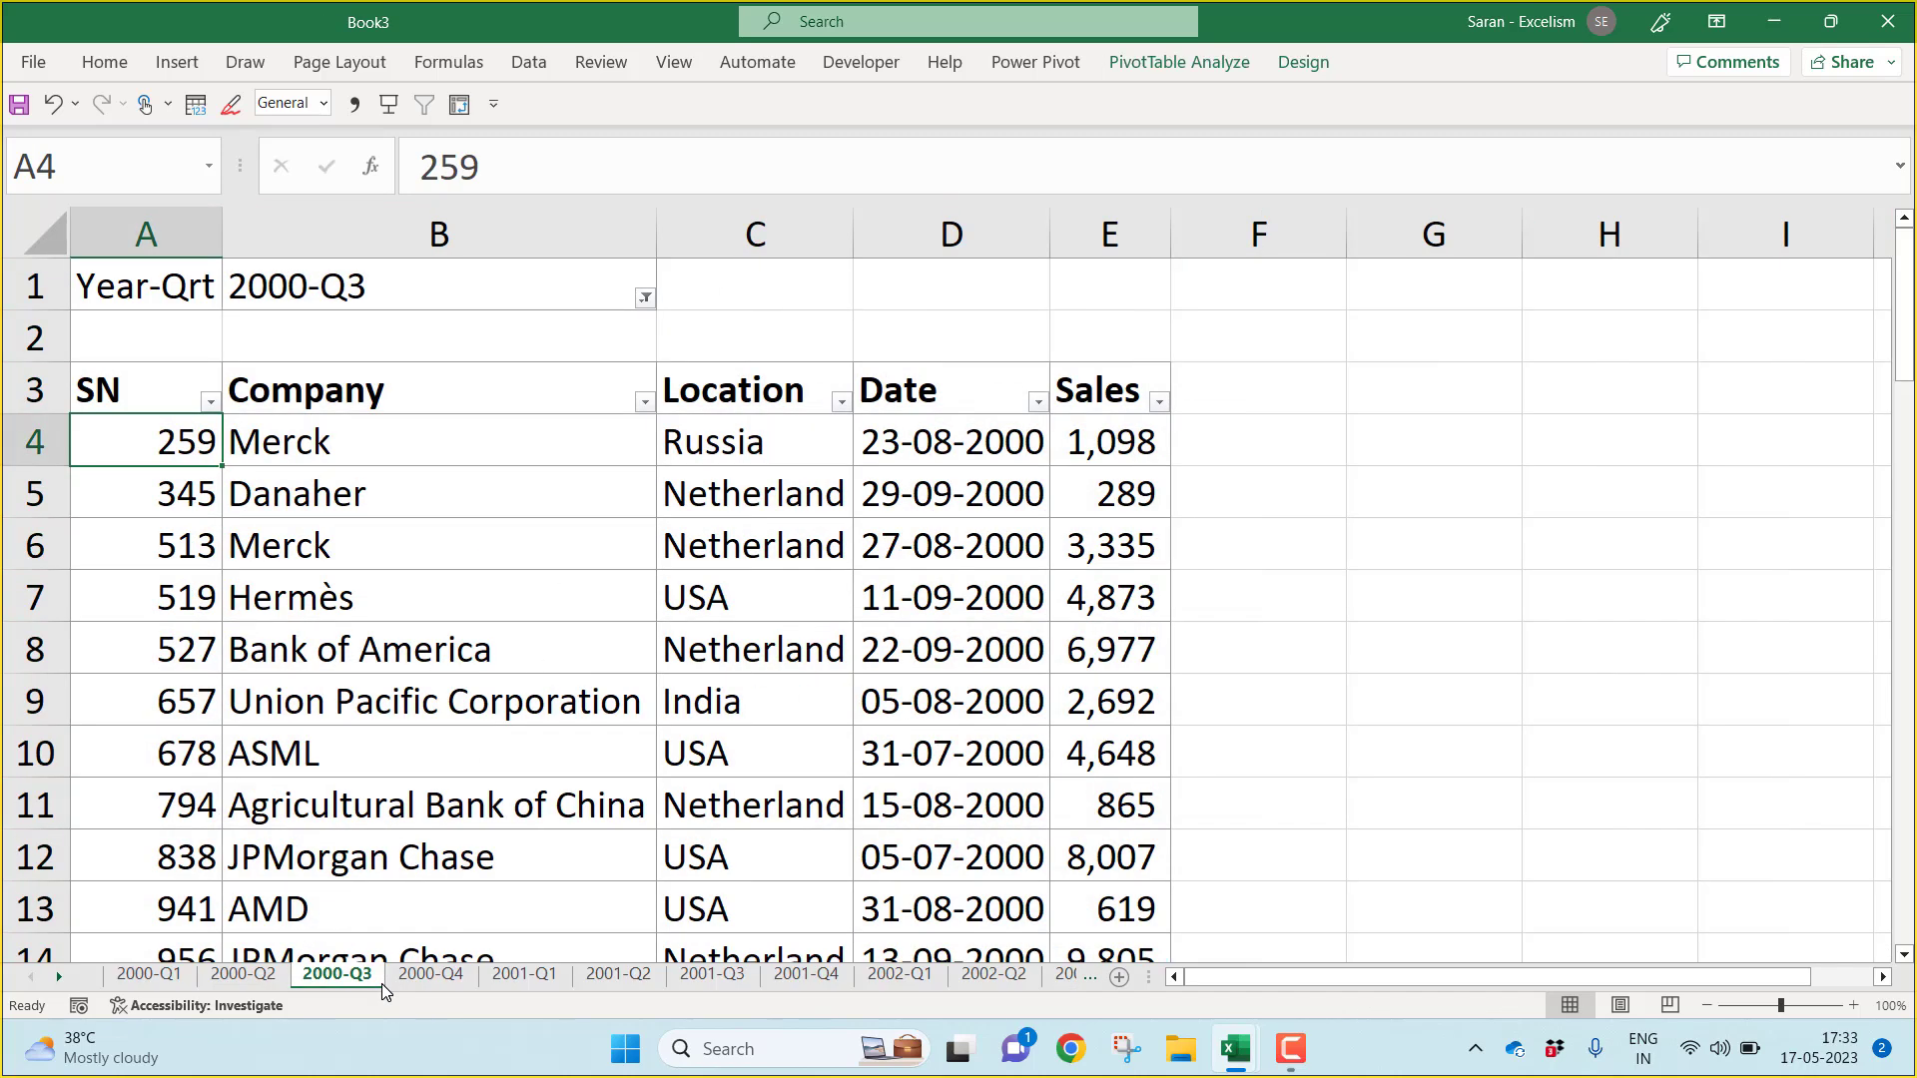
Step: Jump to the last sheets, reach the source Data sheet and start regrouping the quarter sheets
right_click(34, 974)
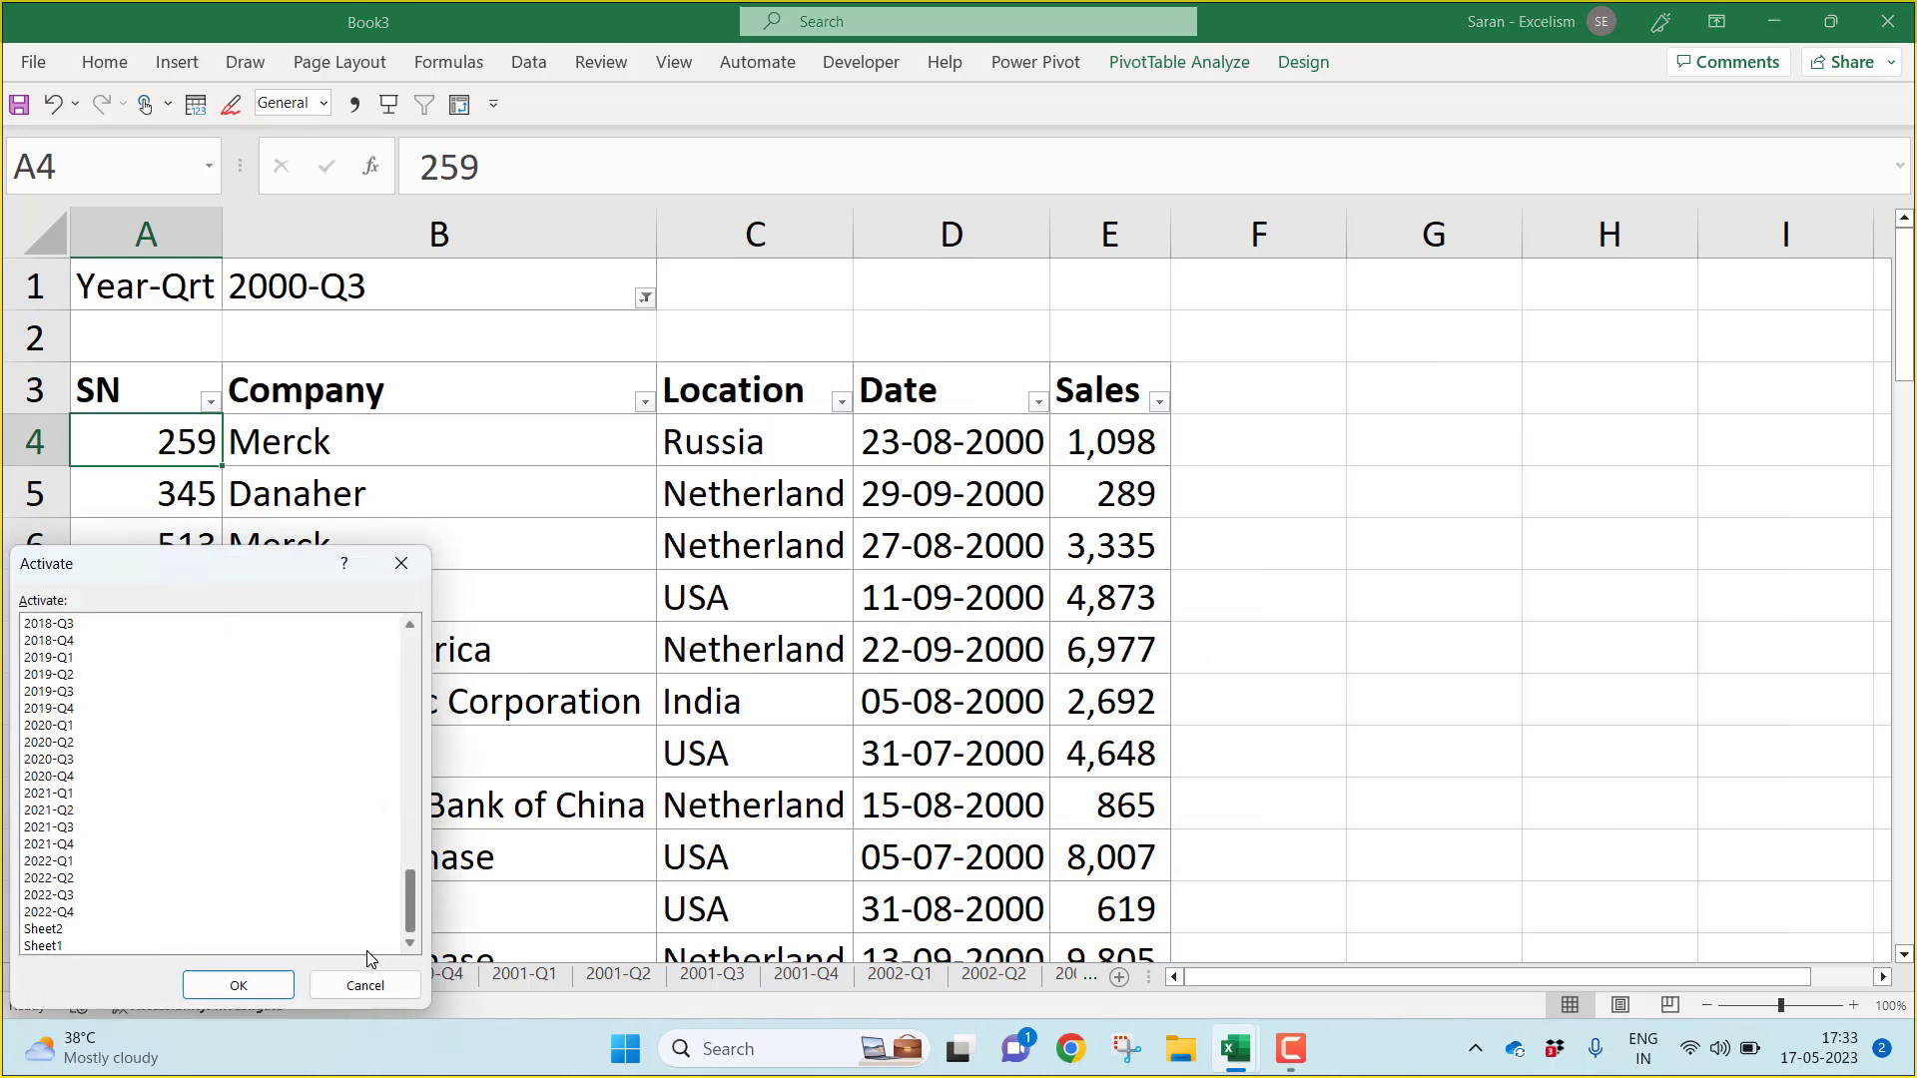
left_click(238, 984)
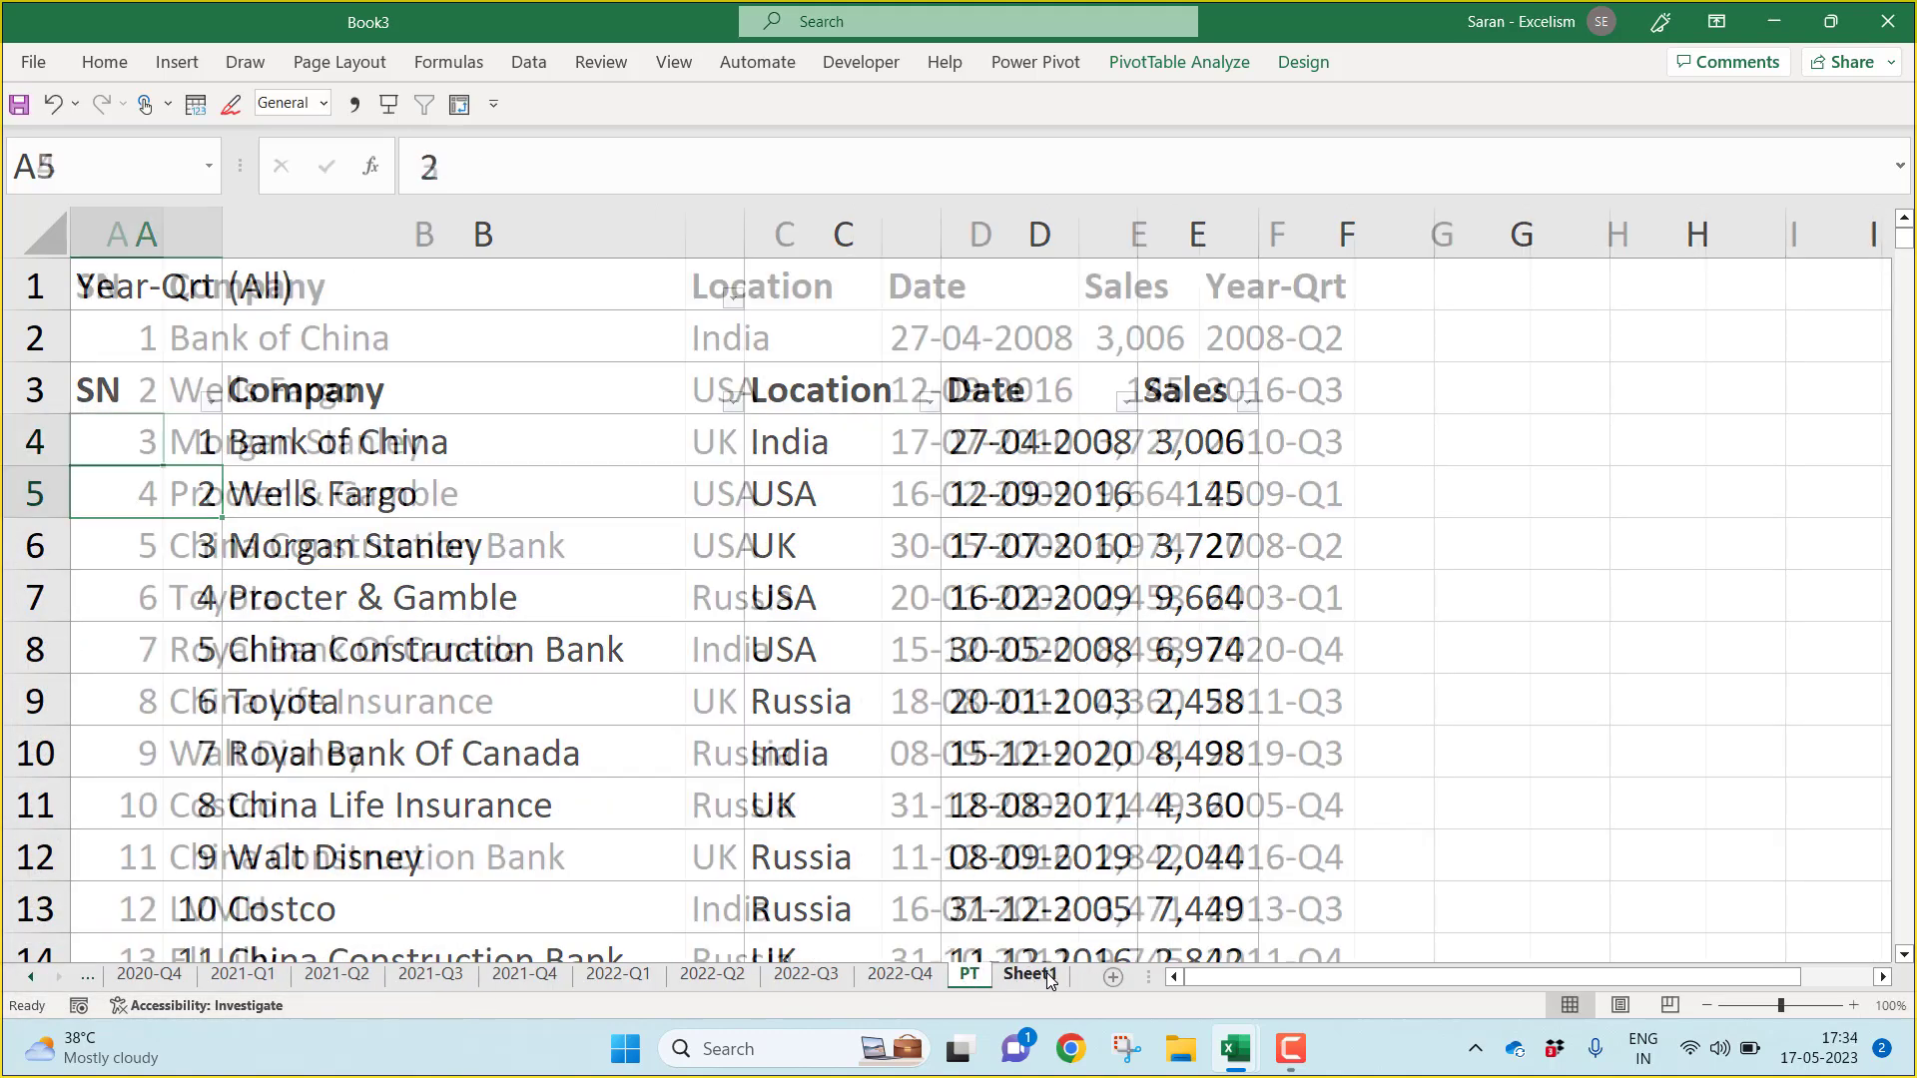
left_click(1024, 974)
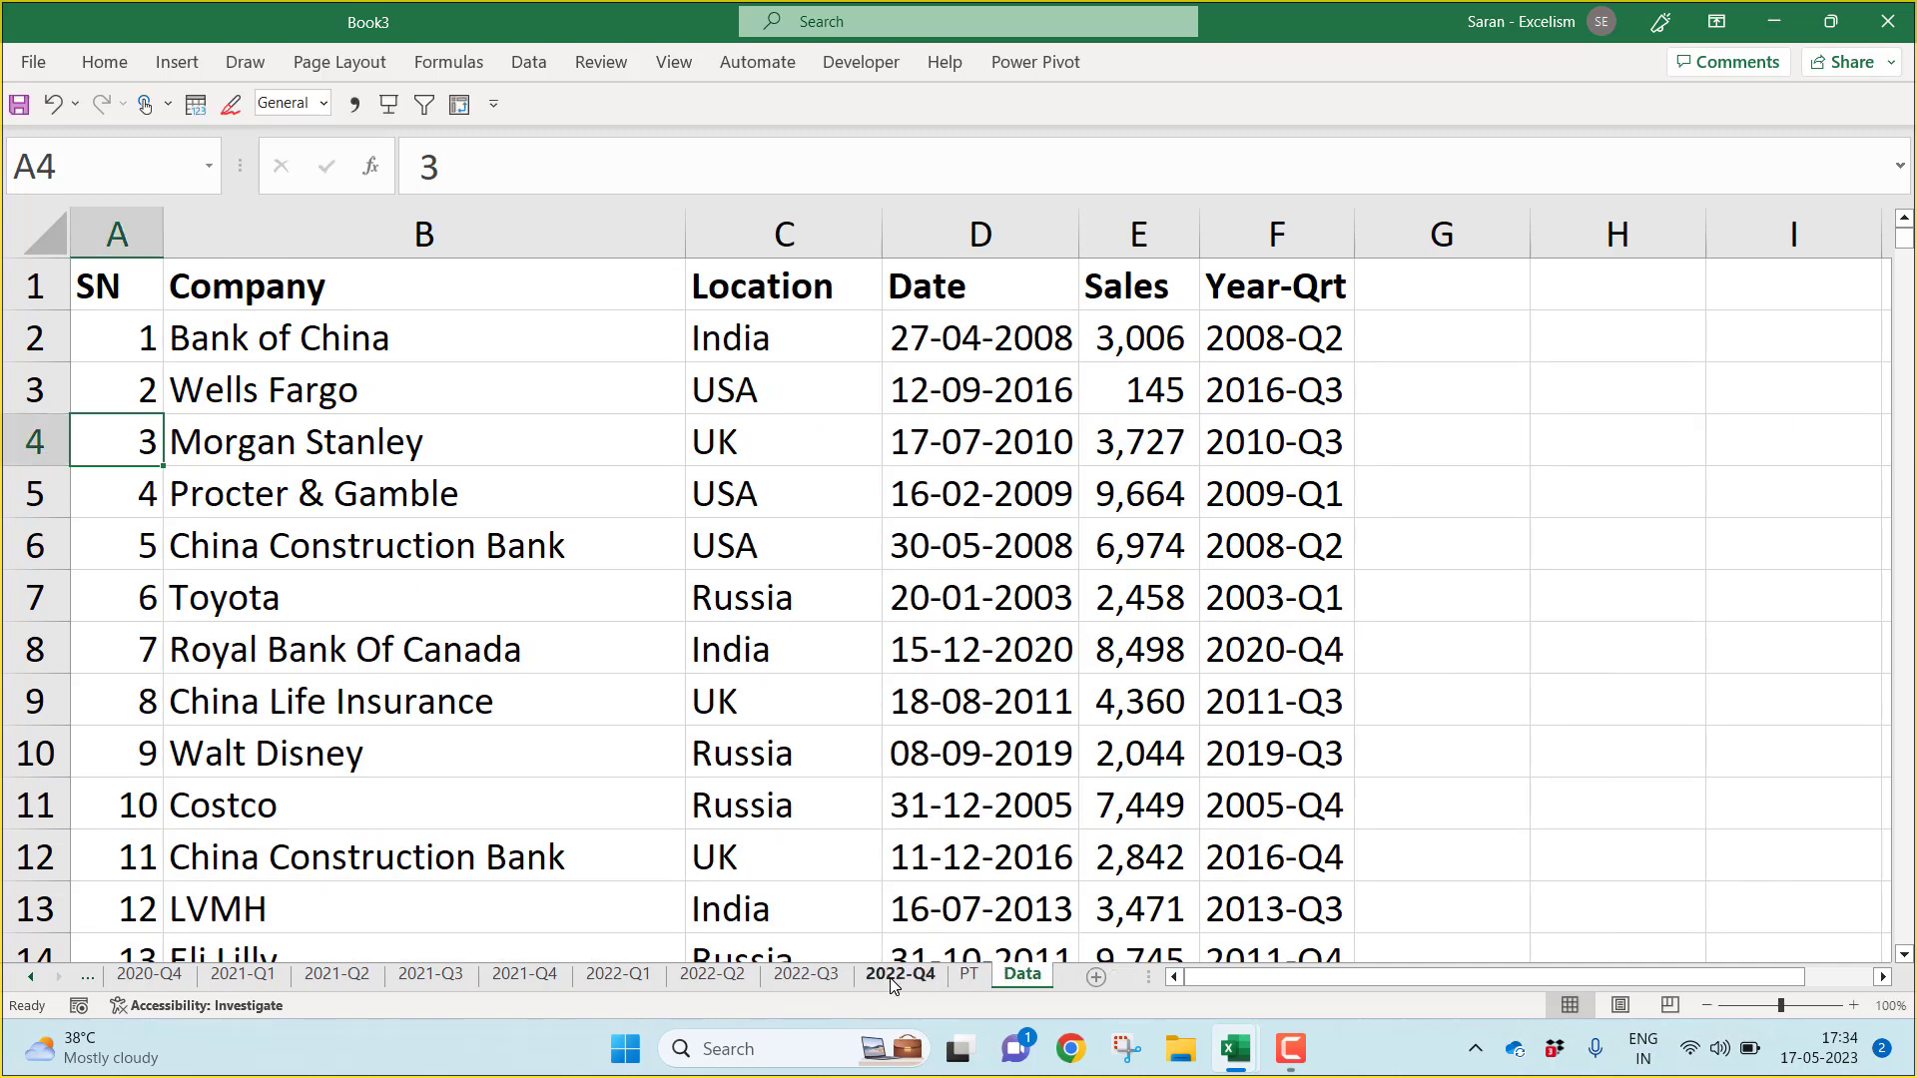
right_click(802, 974)
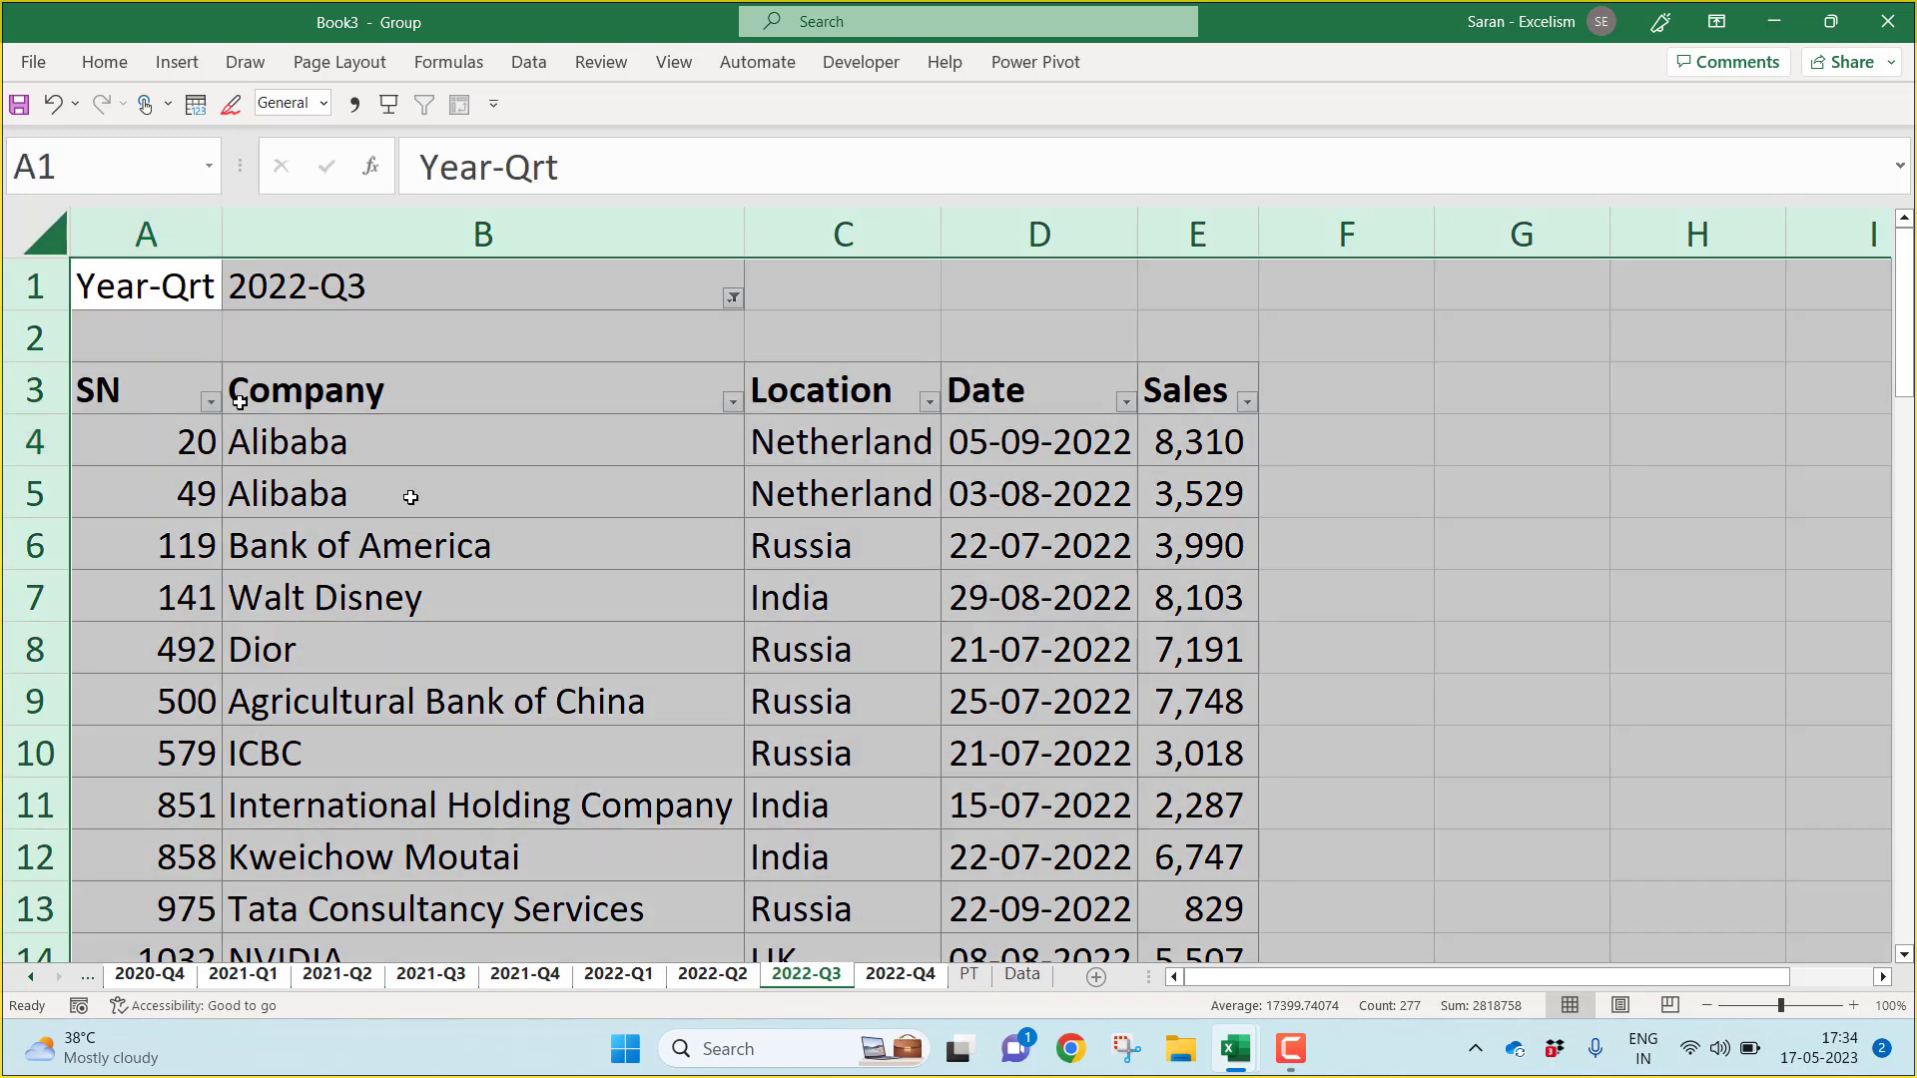
mouse_move(437, 509)
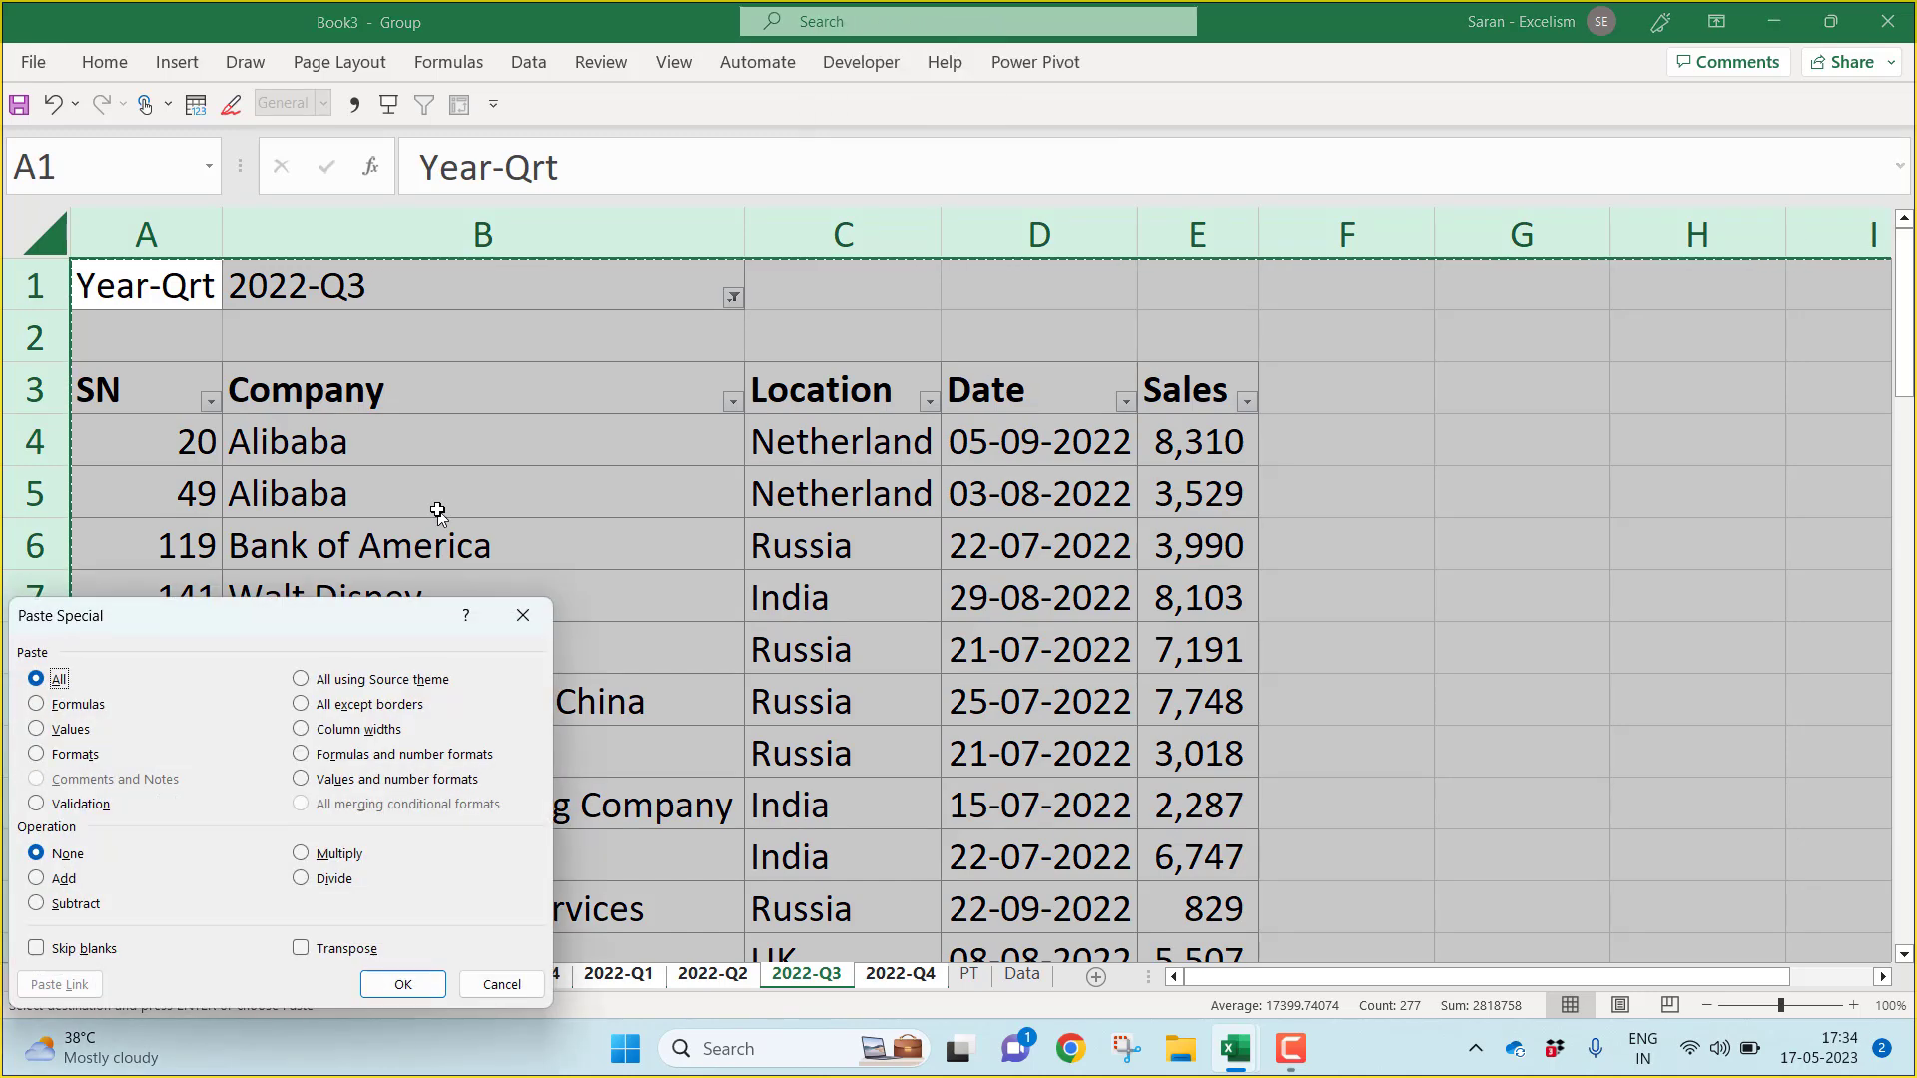
Step: Paste only values over the grouped quarter sheets' pivot tables
left_click(38, 729)
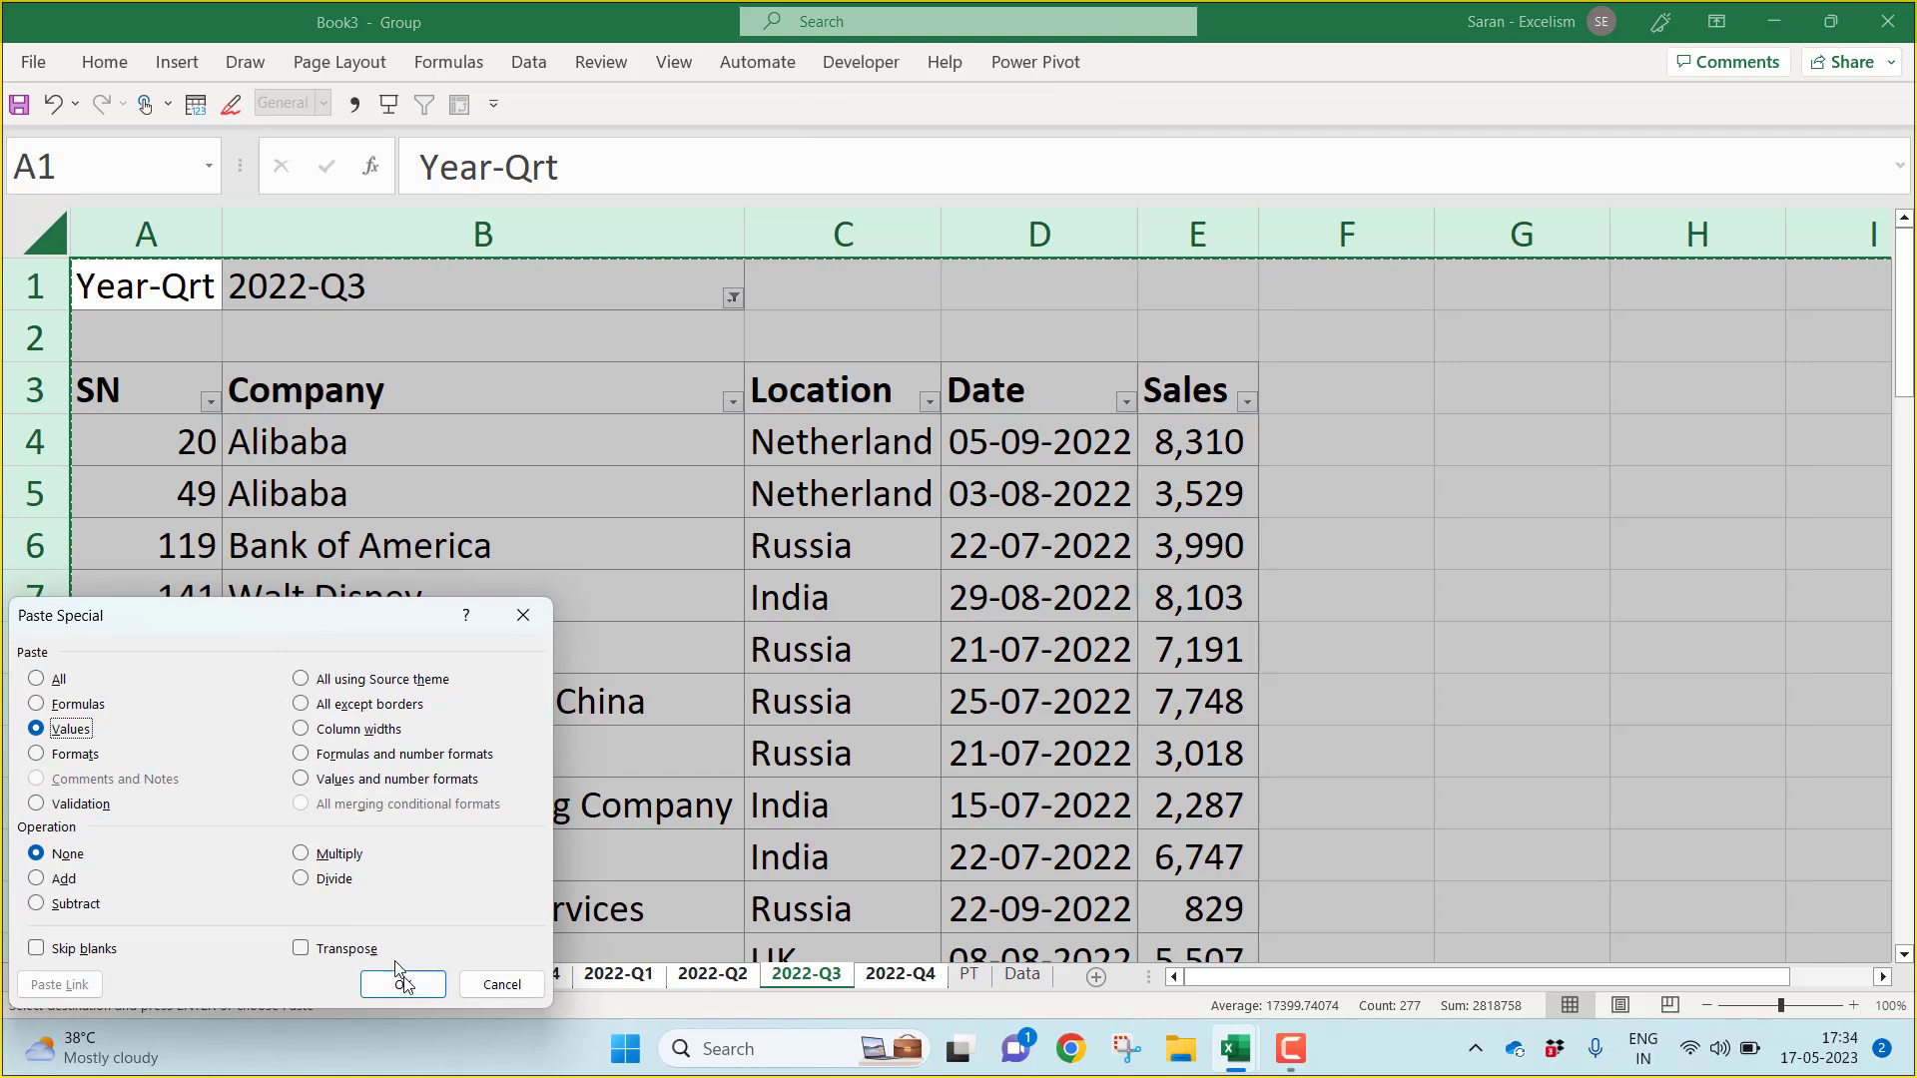
left_click(395, 984)
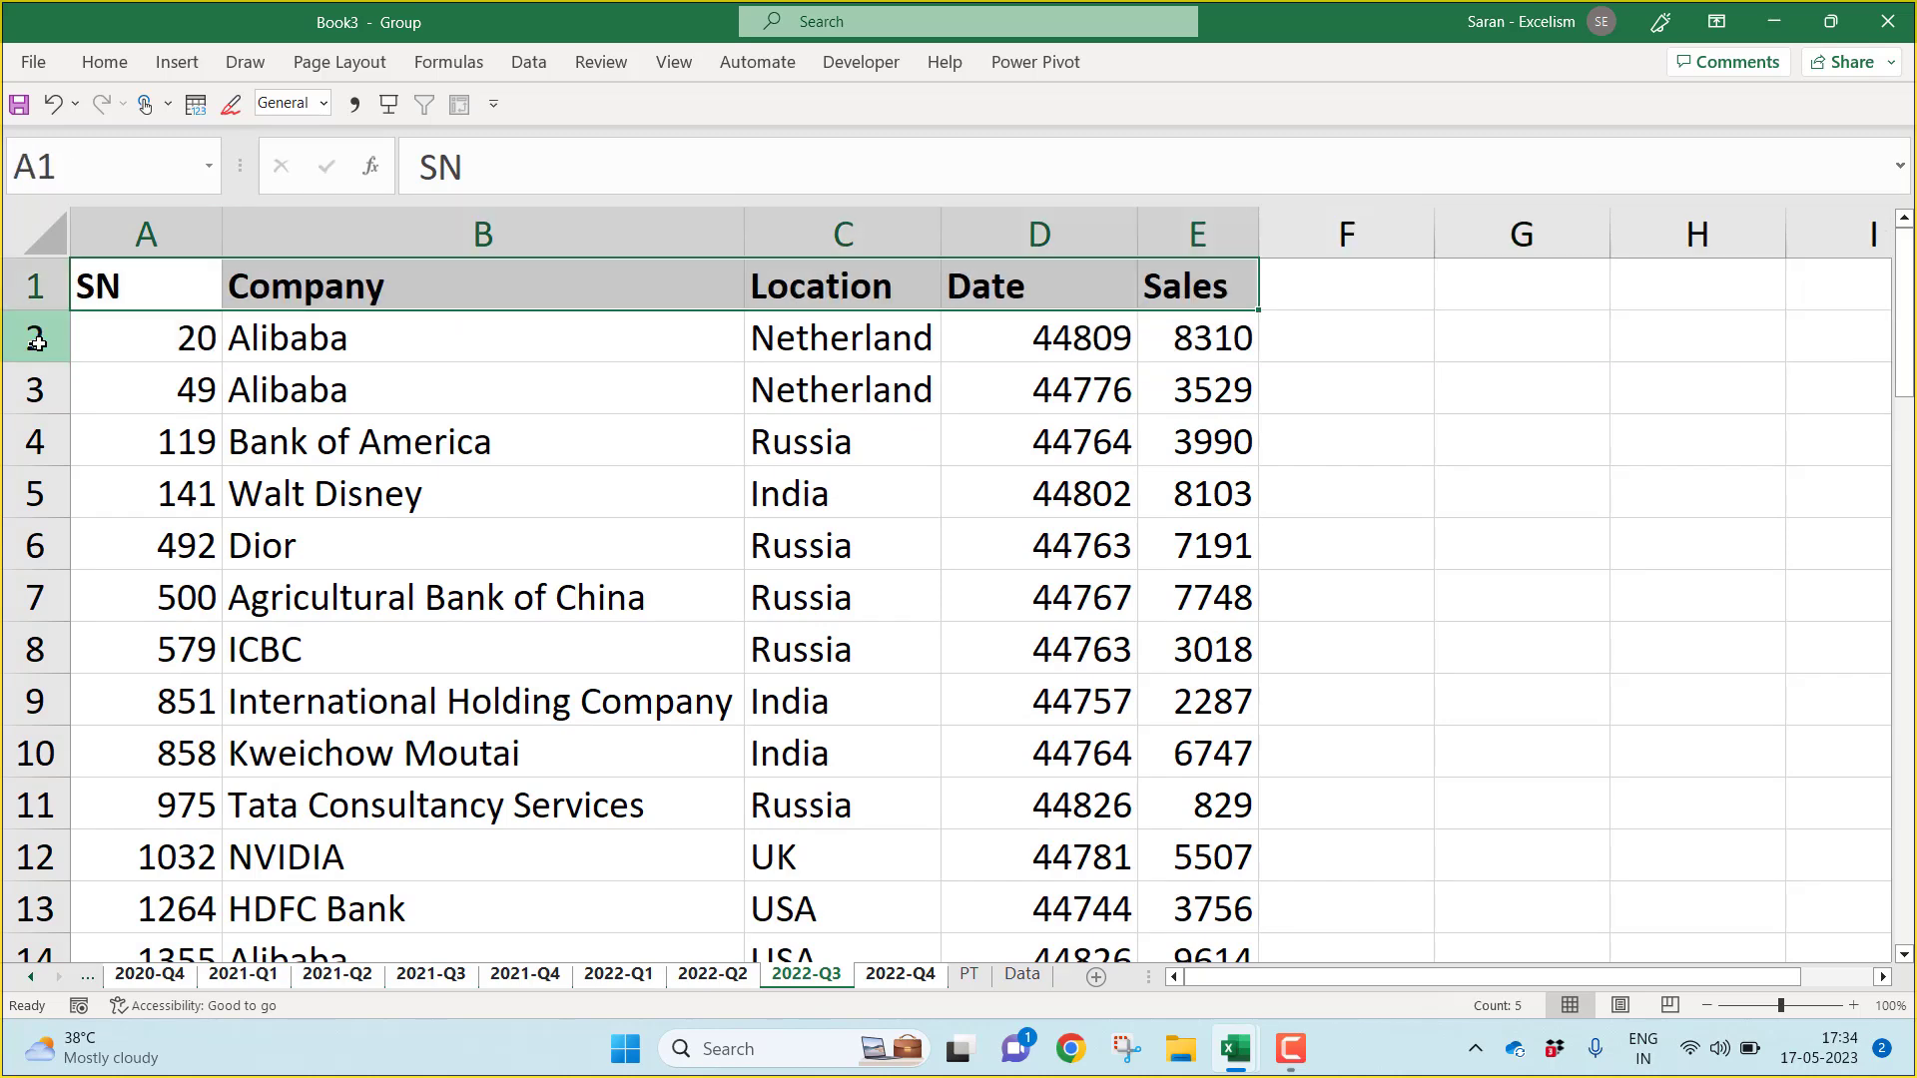
mouse_move(1039, 234)
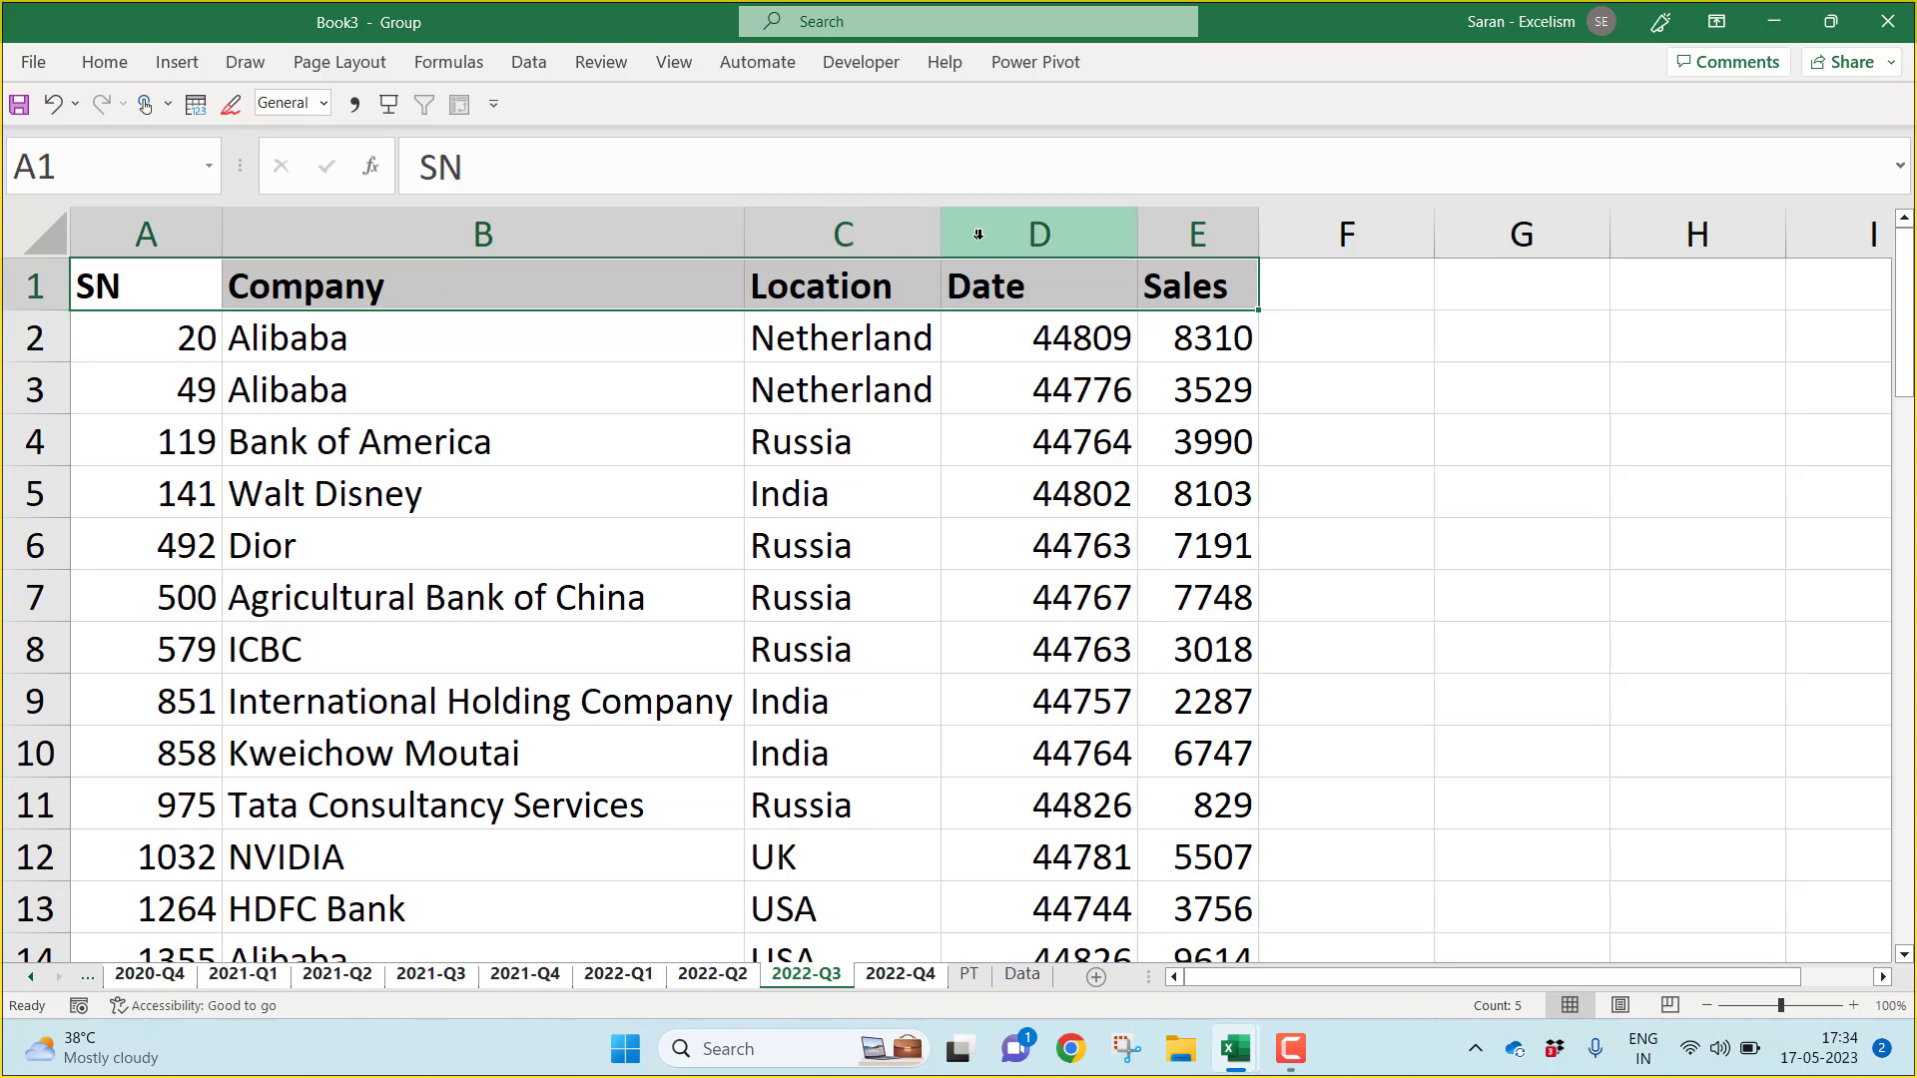
Step: Format the Date column as Short Date, clear the selection and return to the PT sheet
left_click(1036, 234)
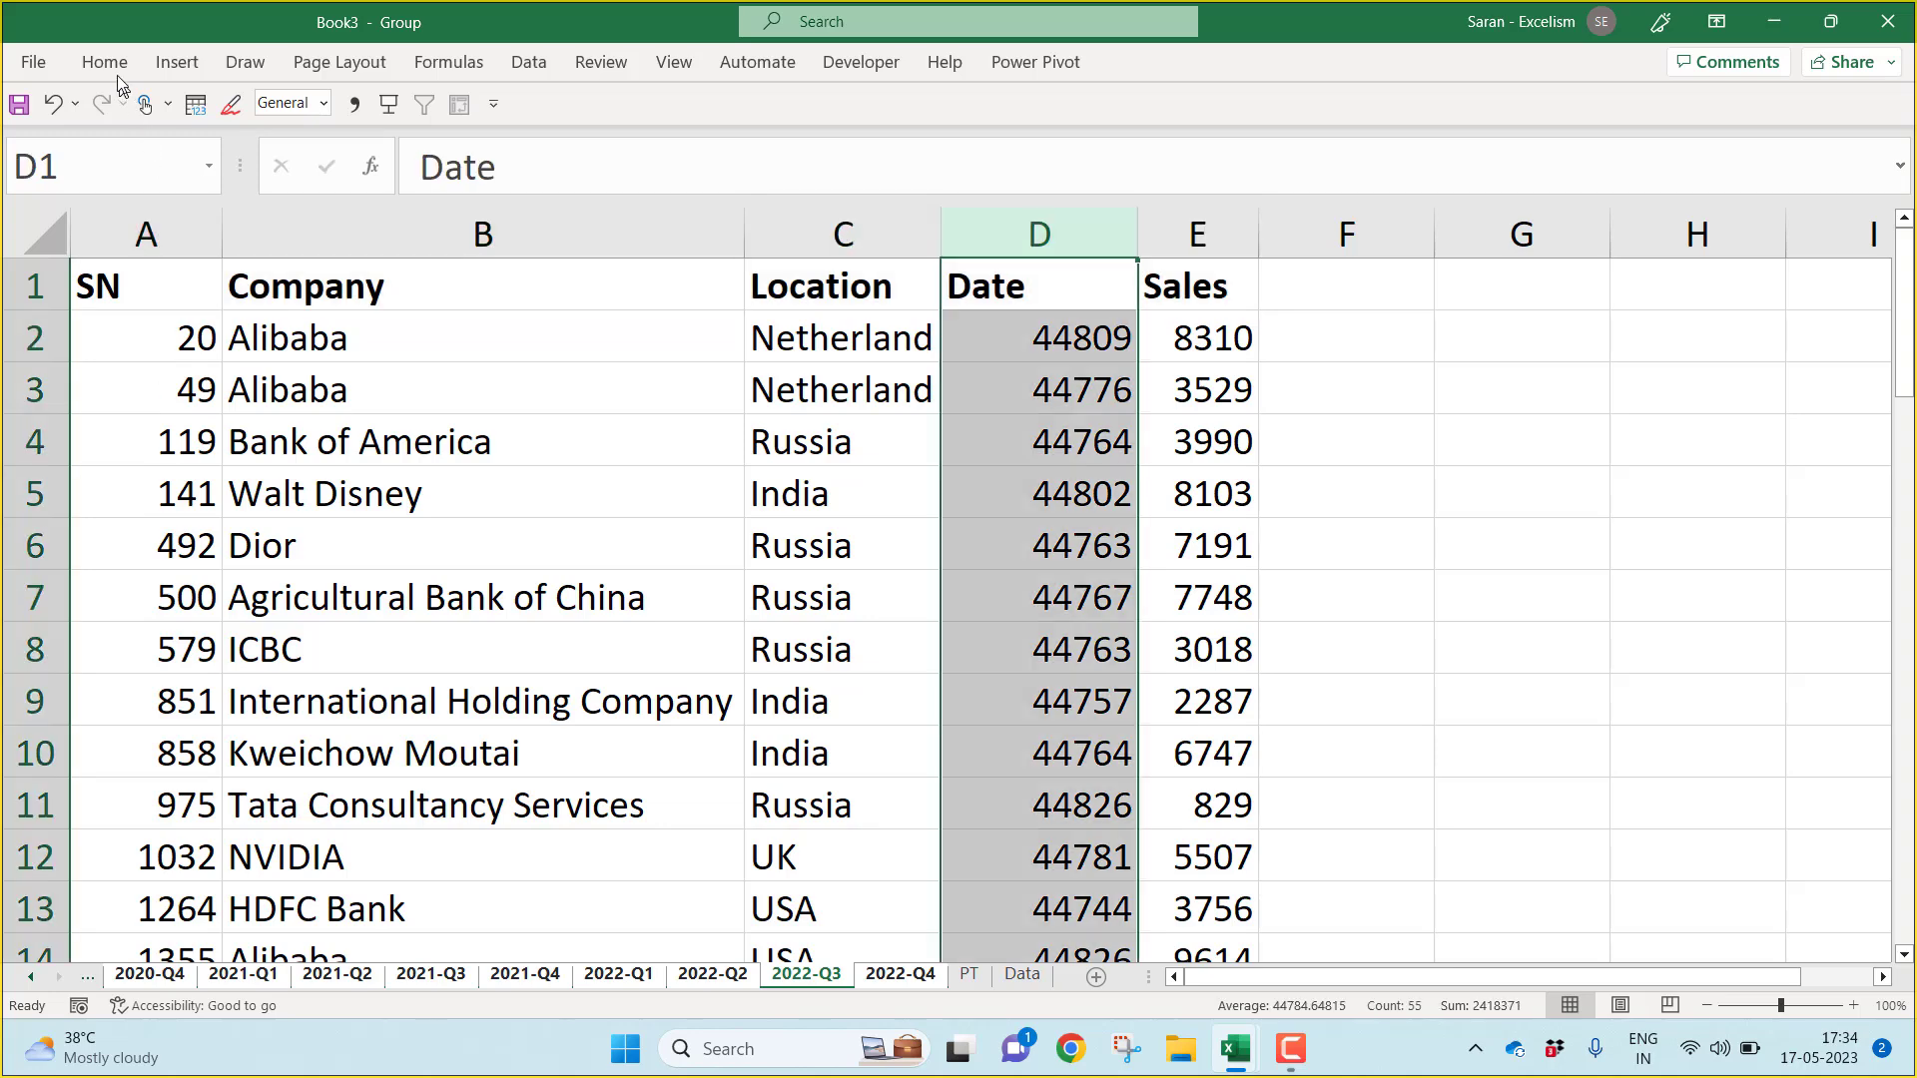
left_click(104, 62)
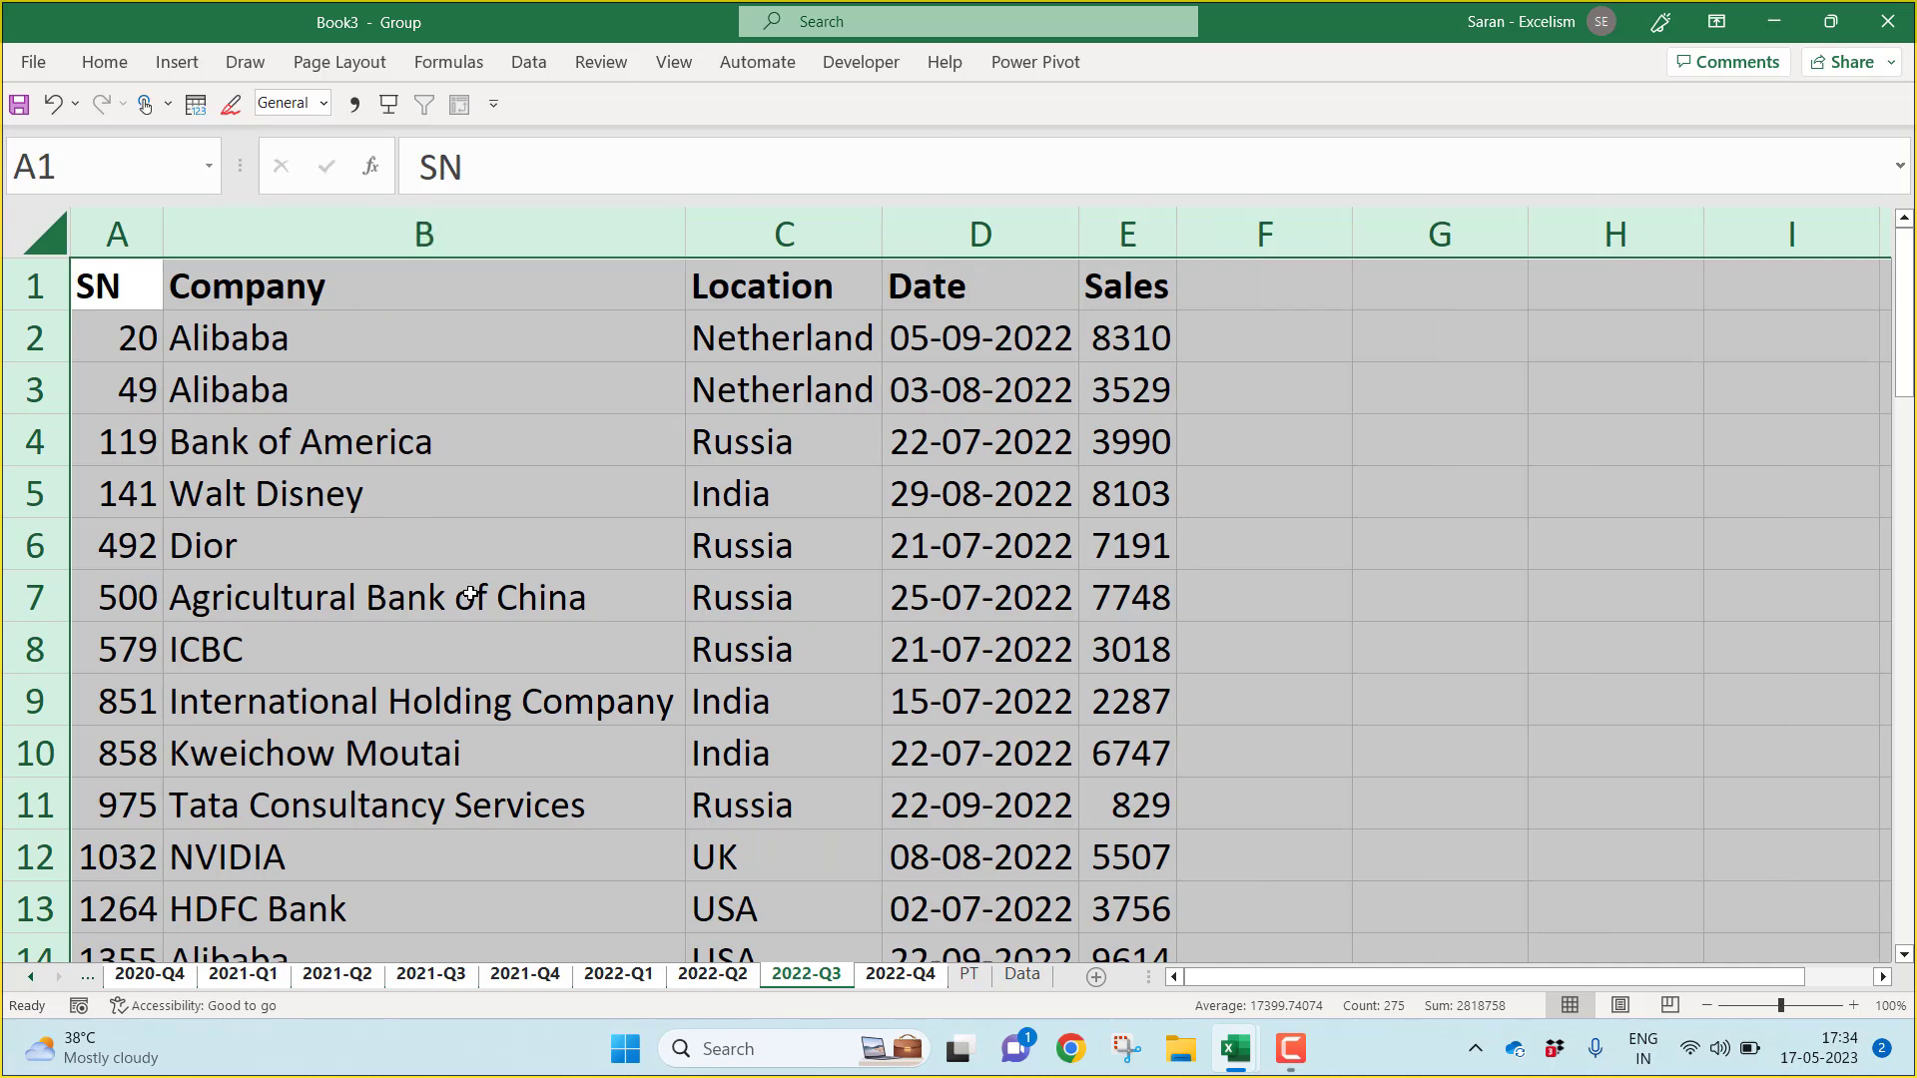
left_click(116, 338)
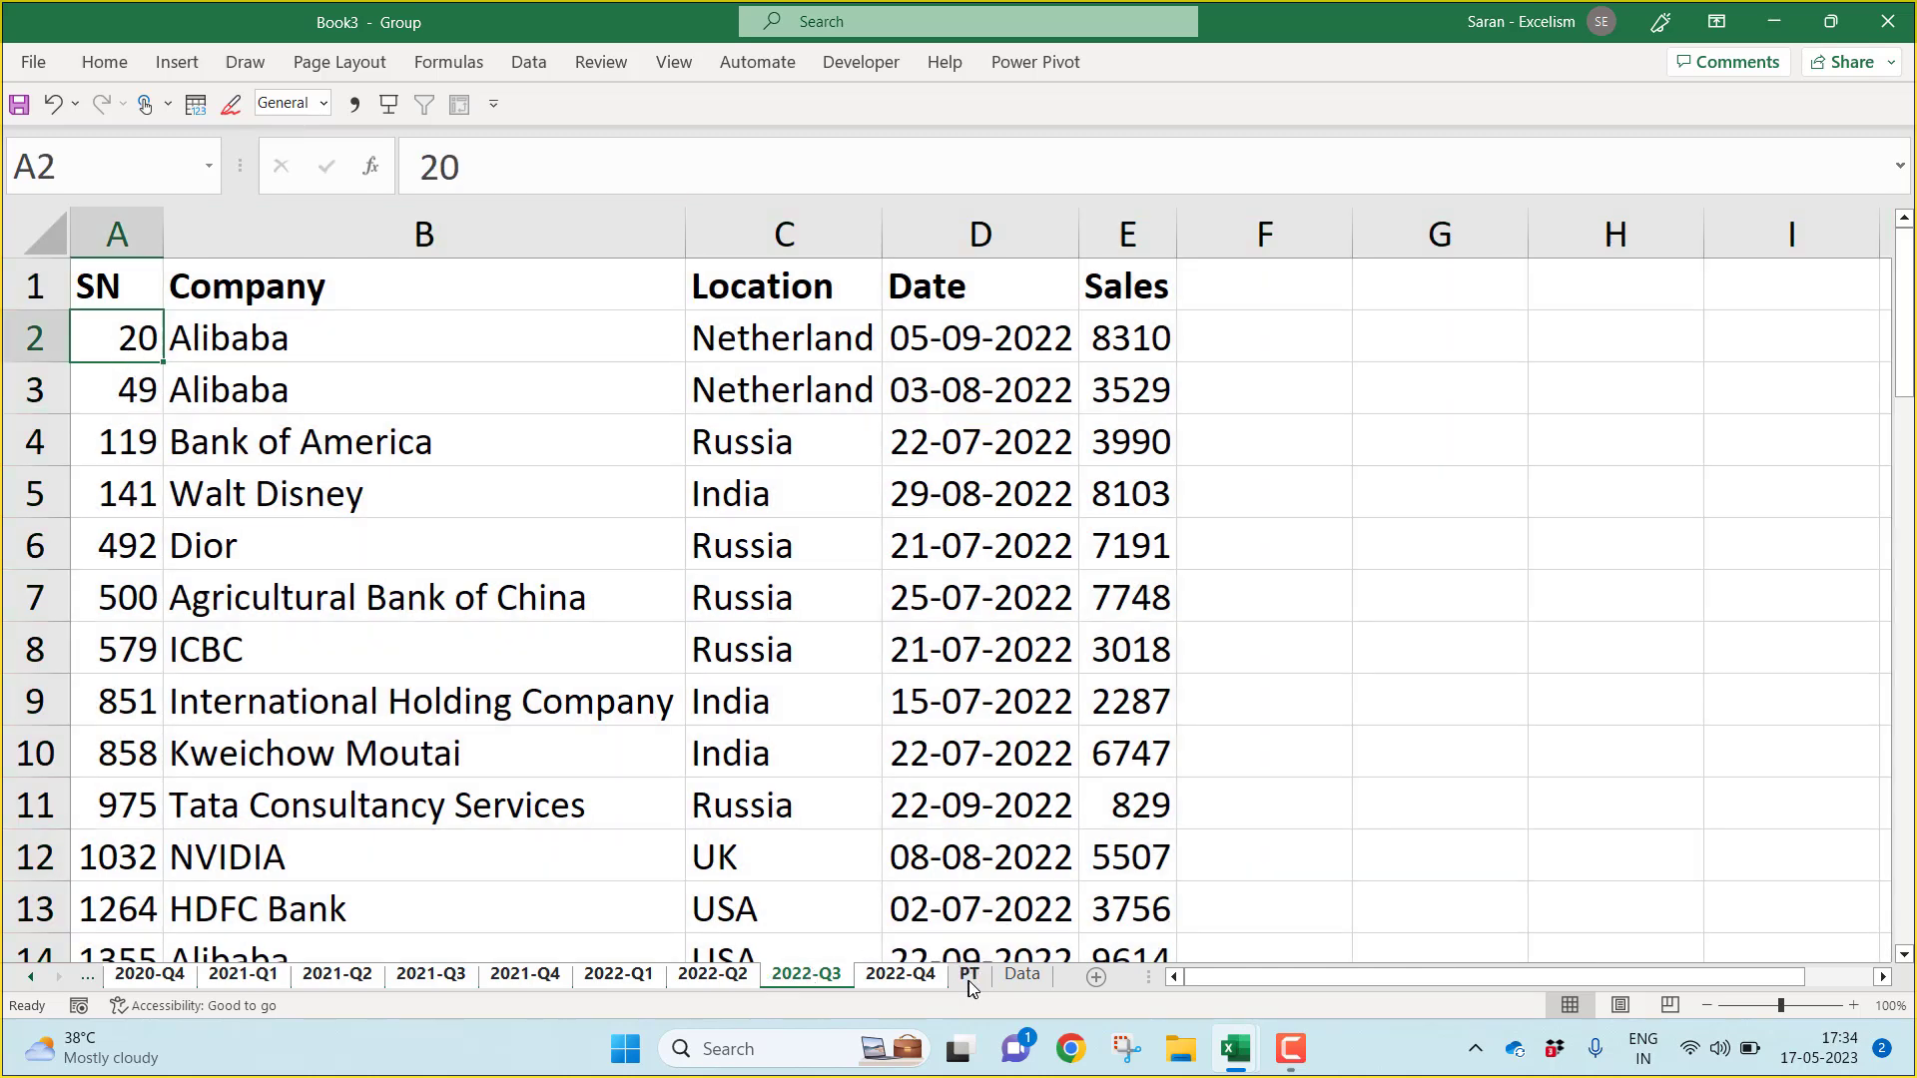
left_click(968, 974)
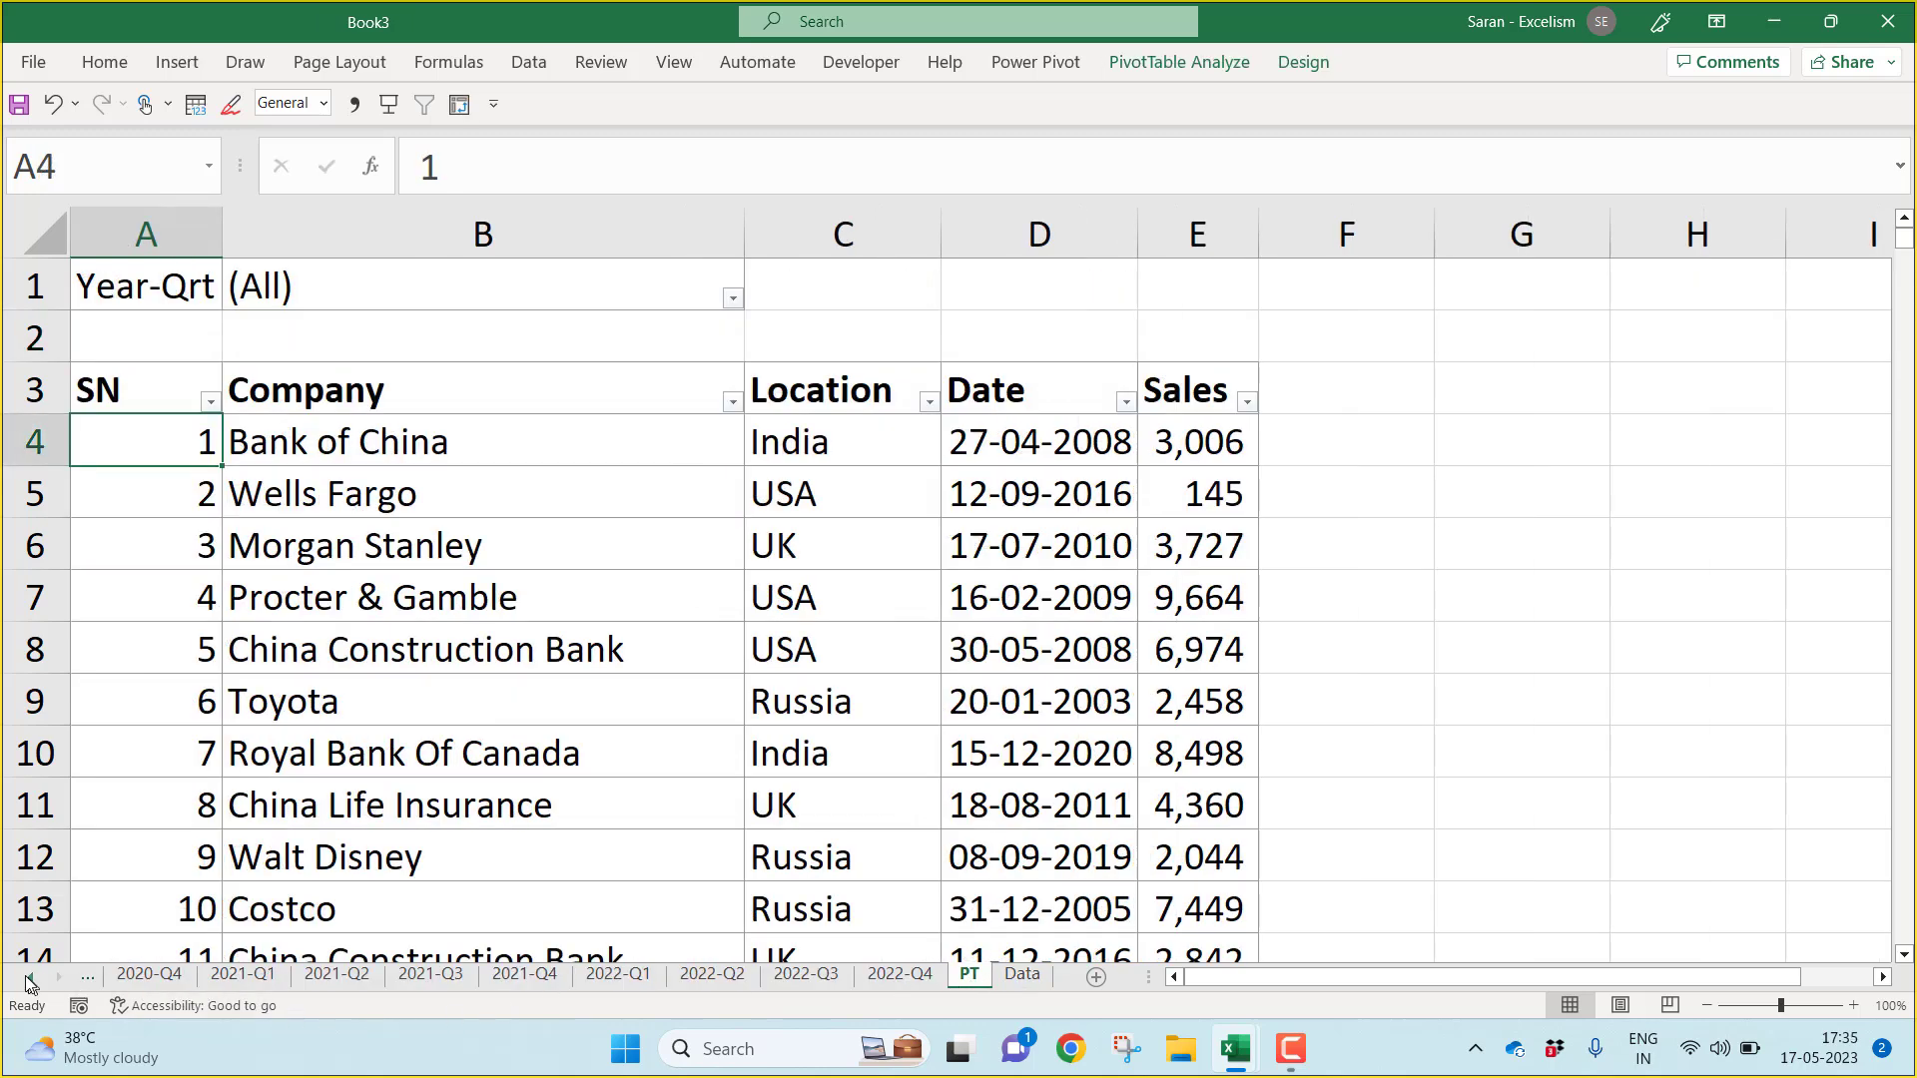
Step: Browse the finished 2000-Q1, 2004-Q4, 2007-Q2 and 2012-Q2 sheets to check their plain records
right_click(25, 985)
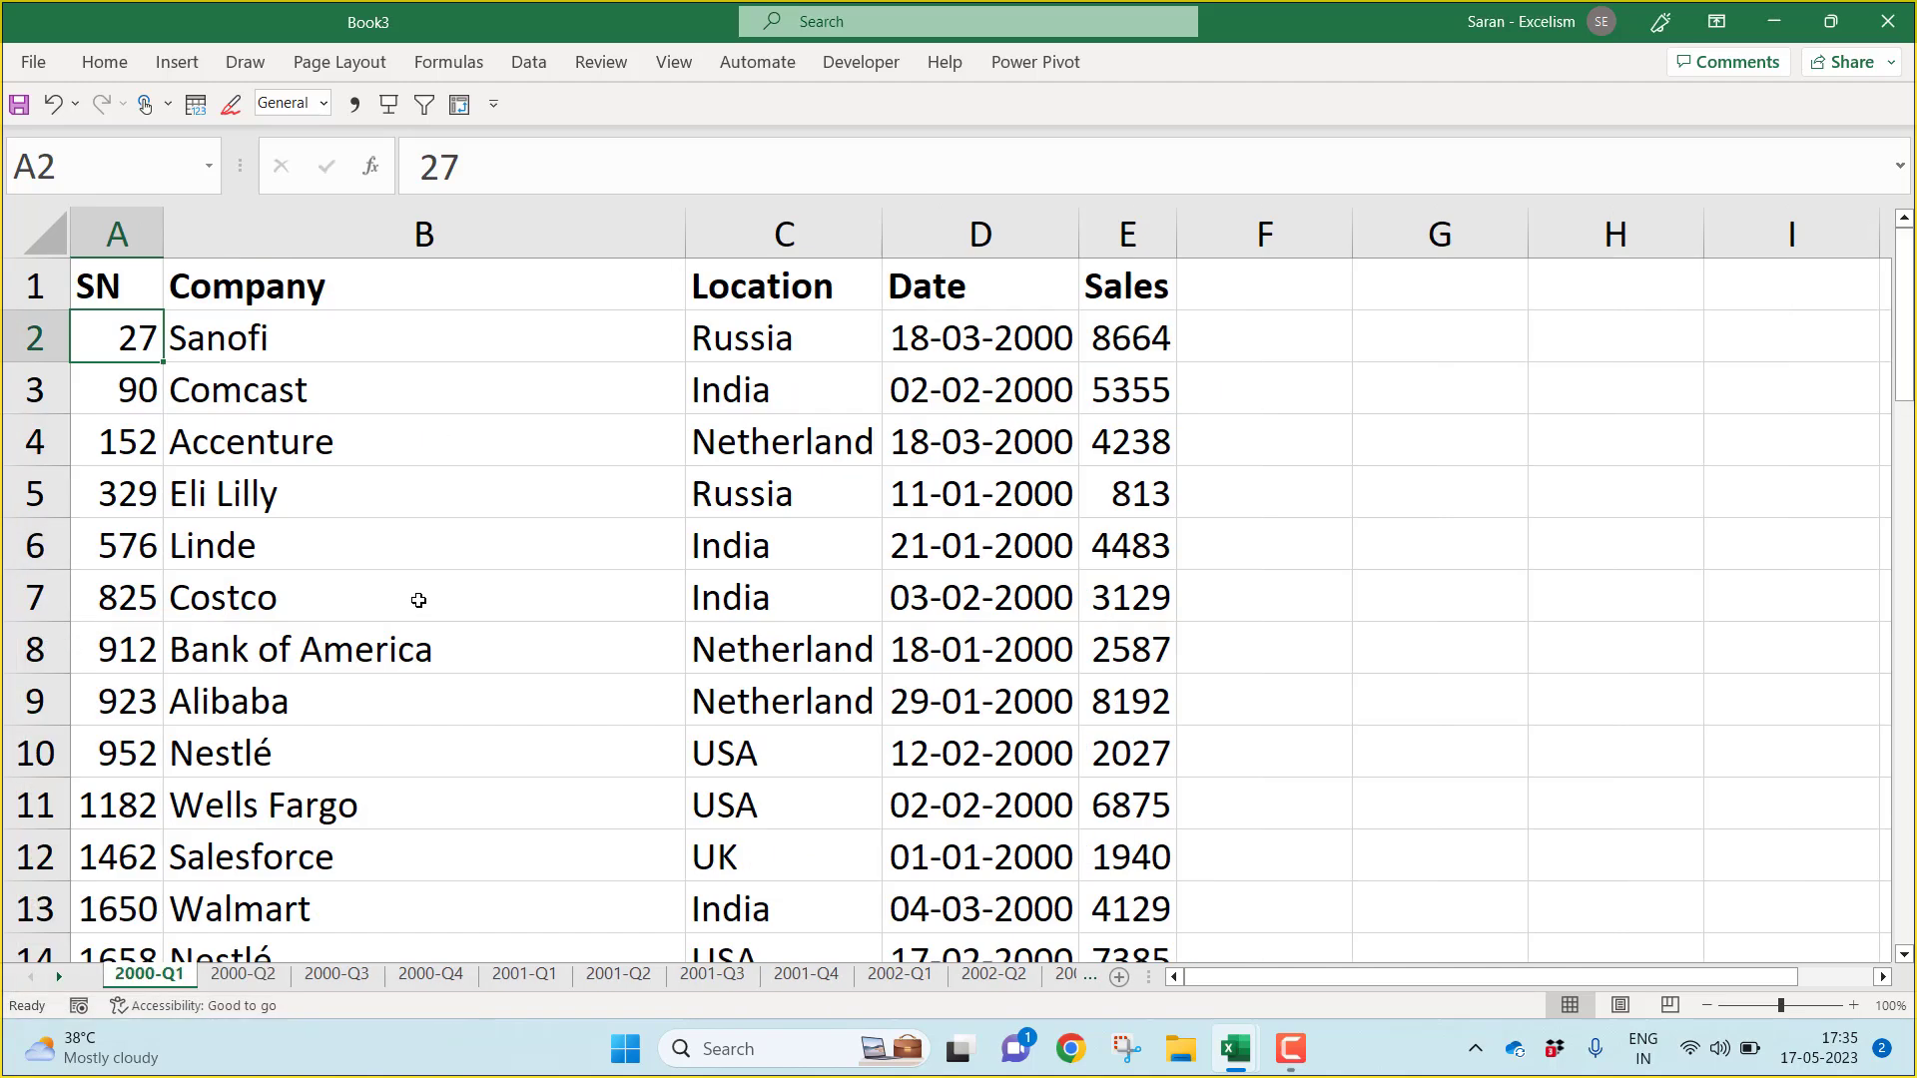
left_click(711, 974)
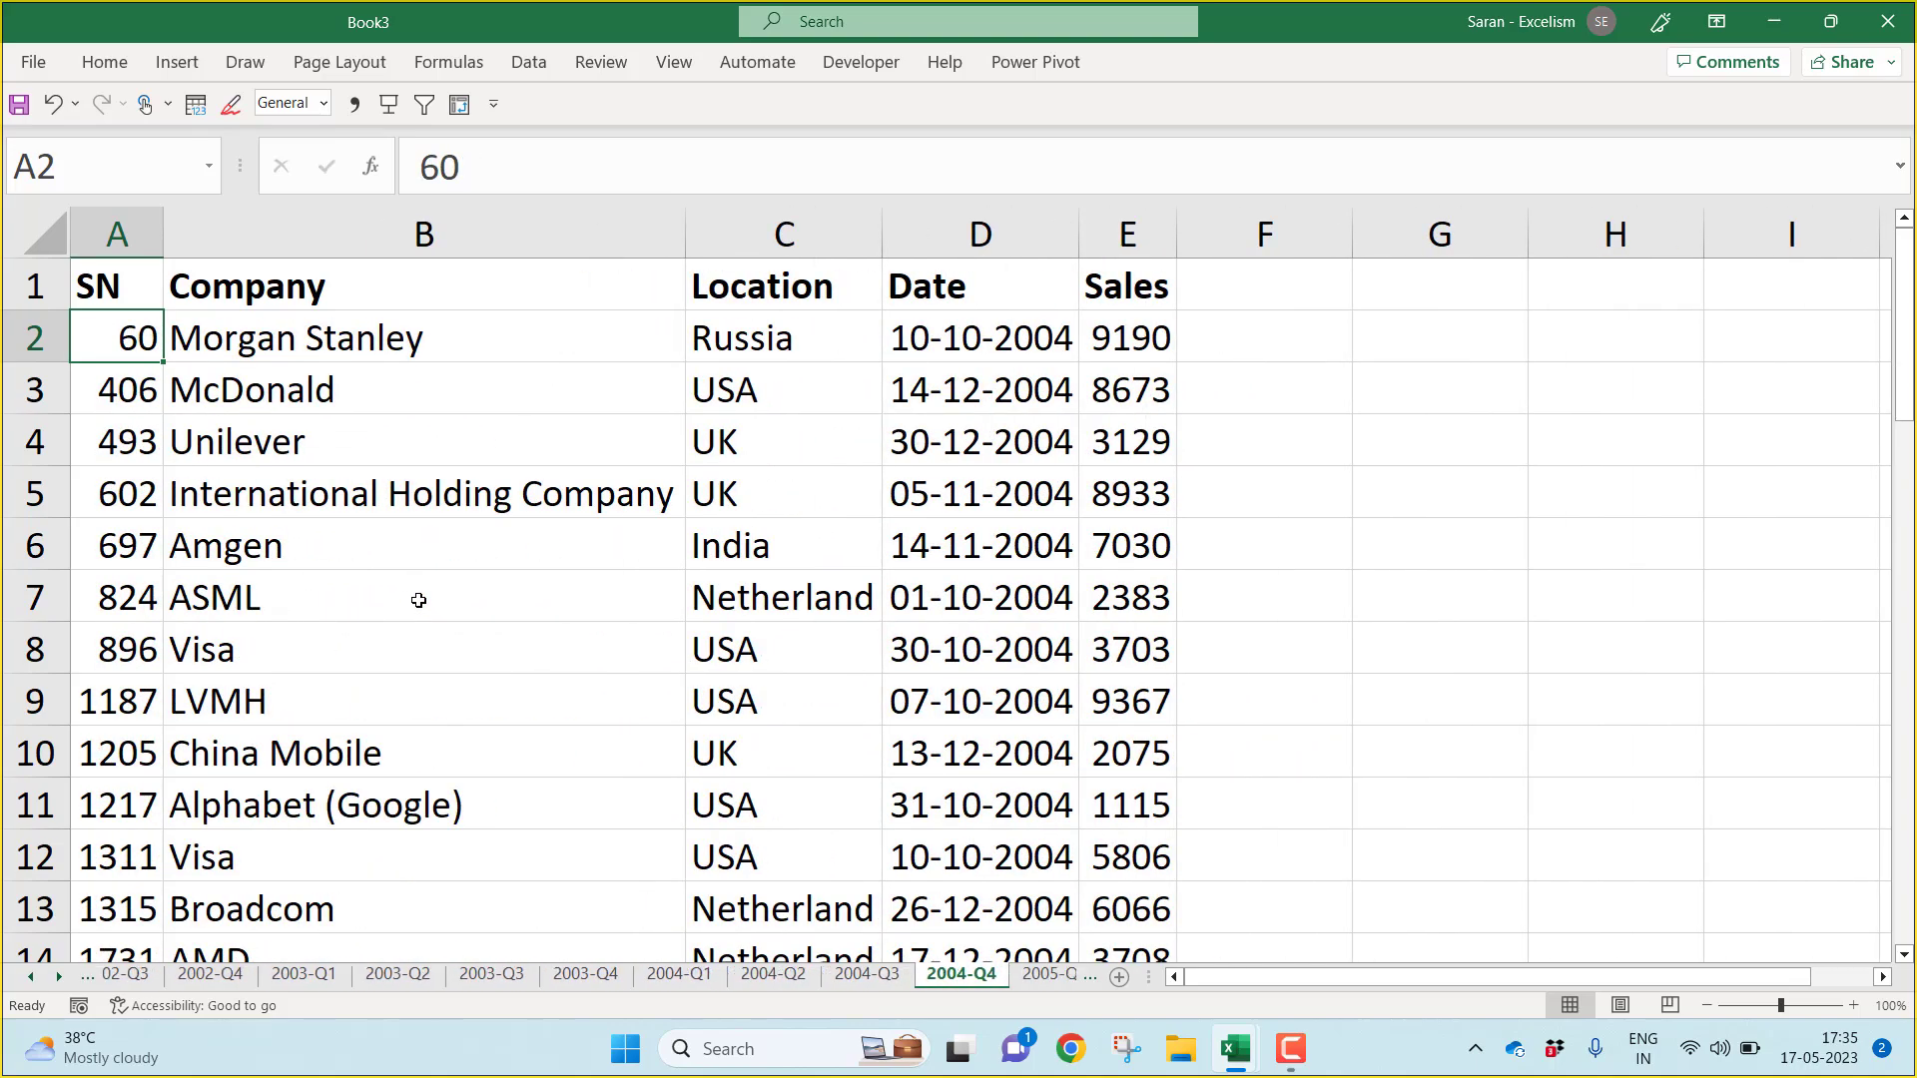
left_click(1004, 972)
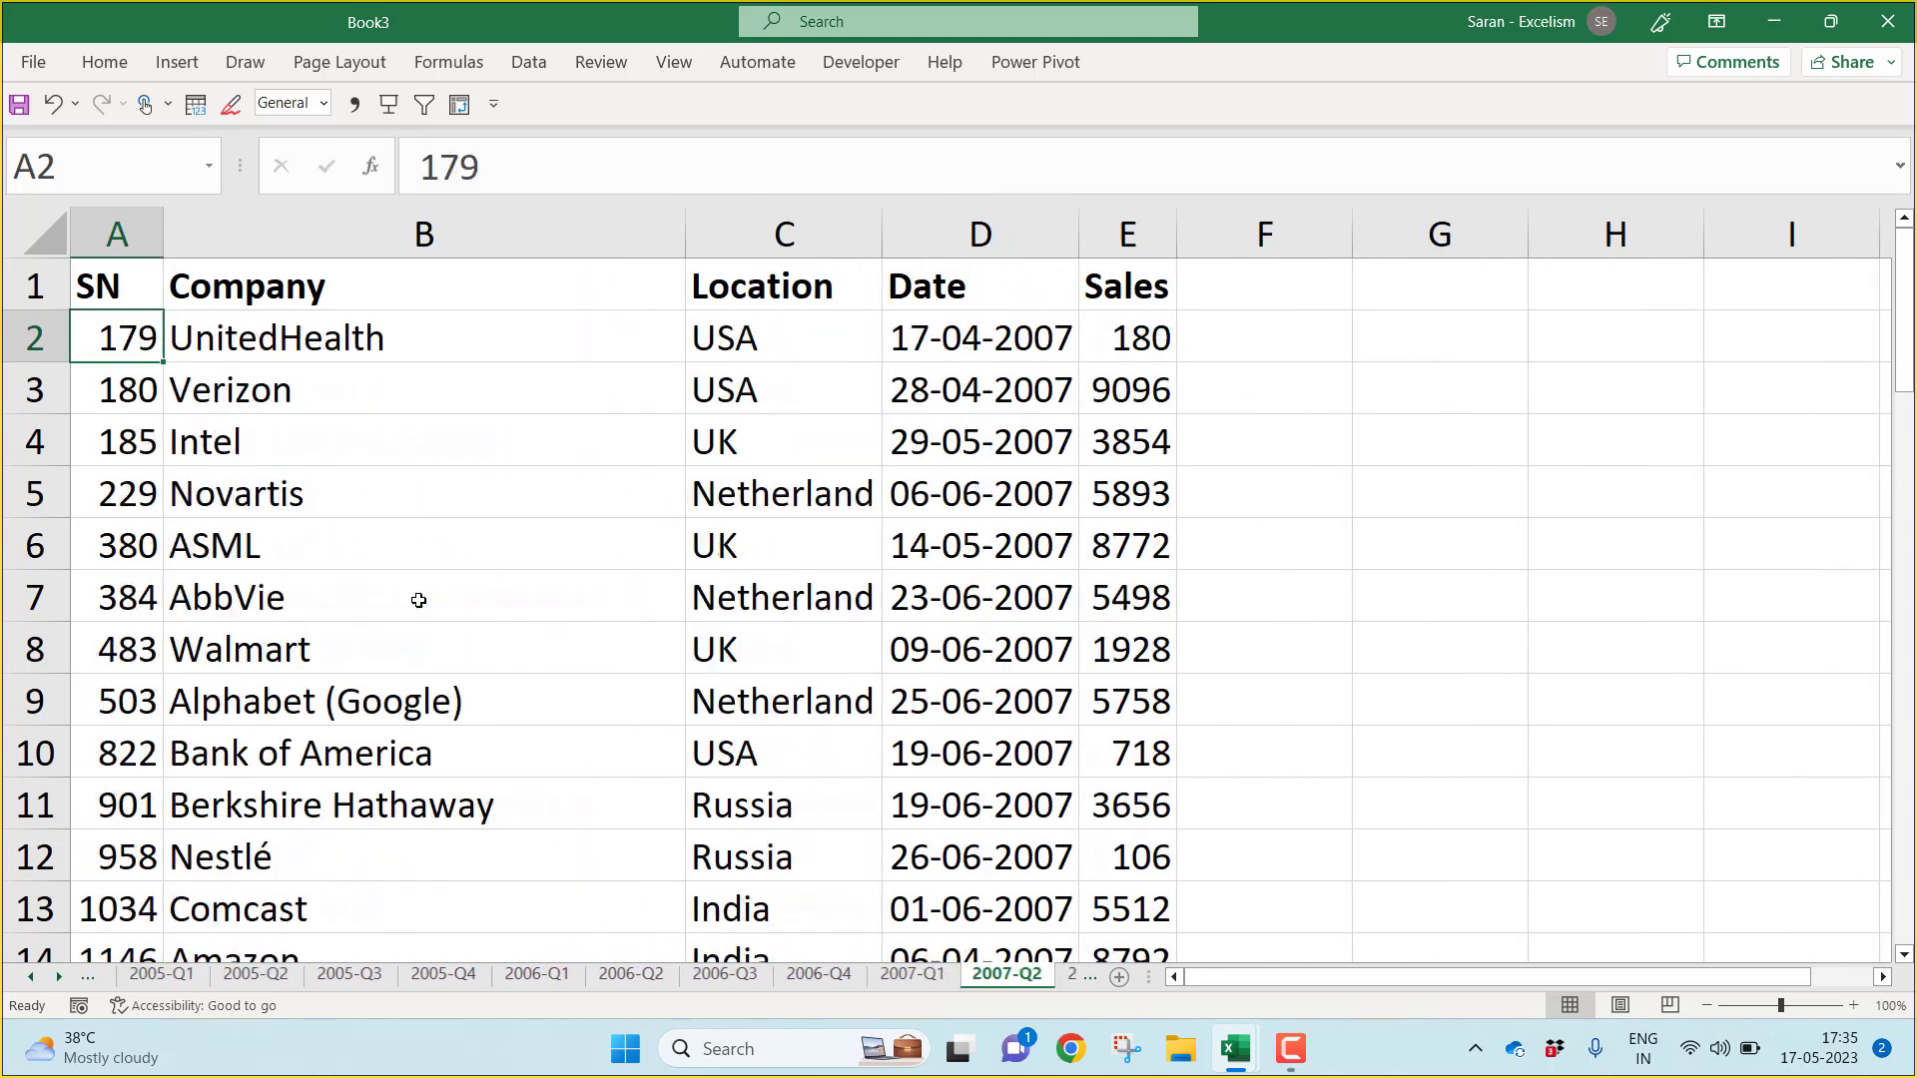
left_click(992, 972)
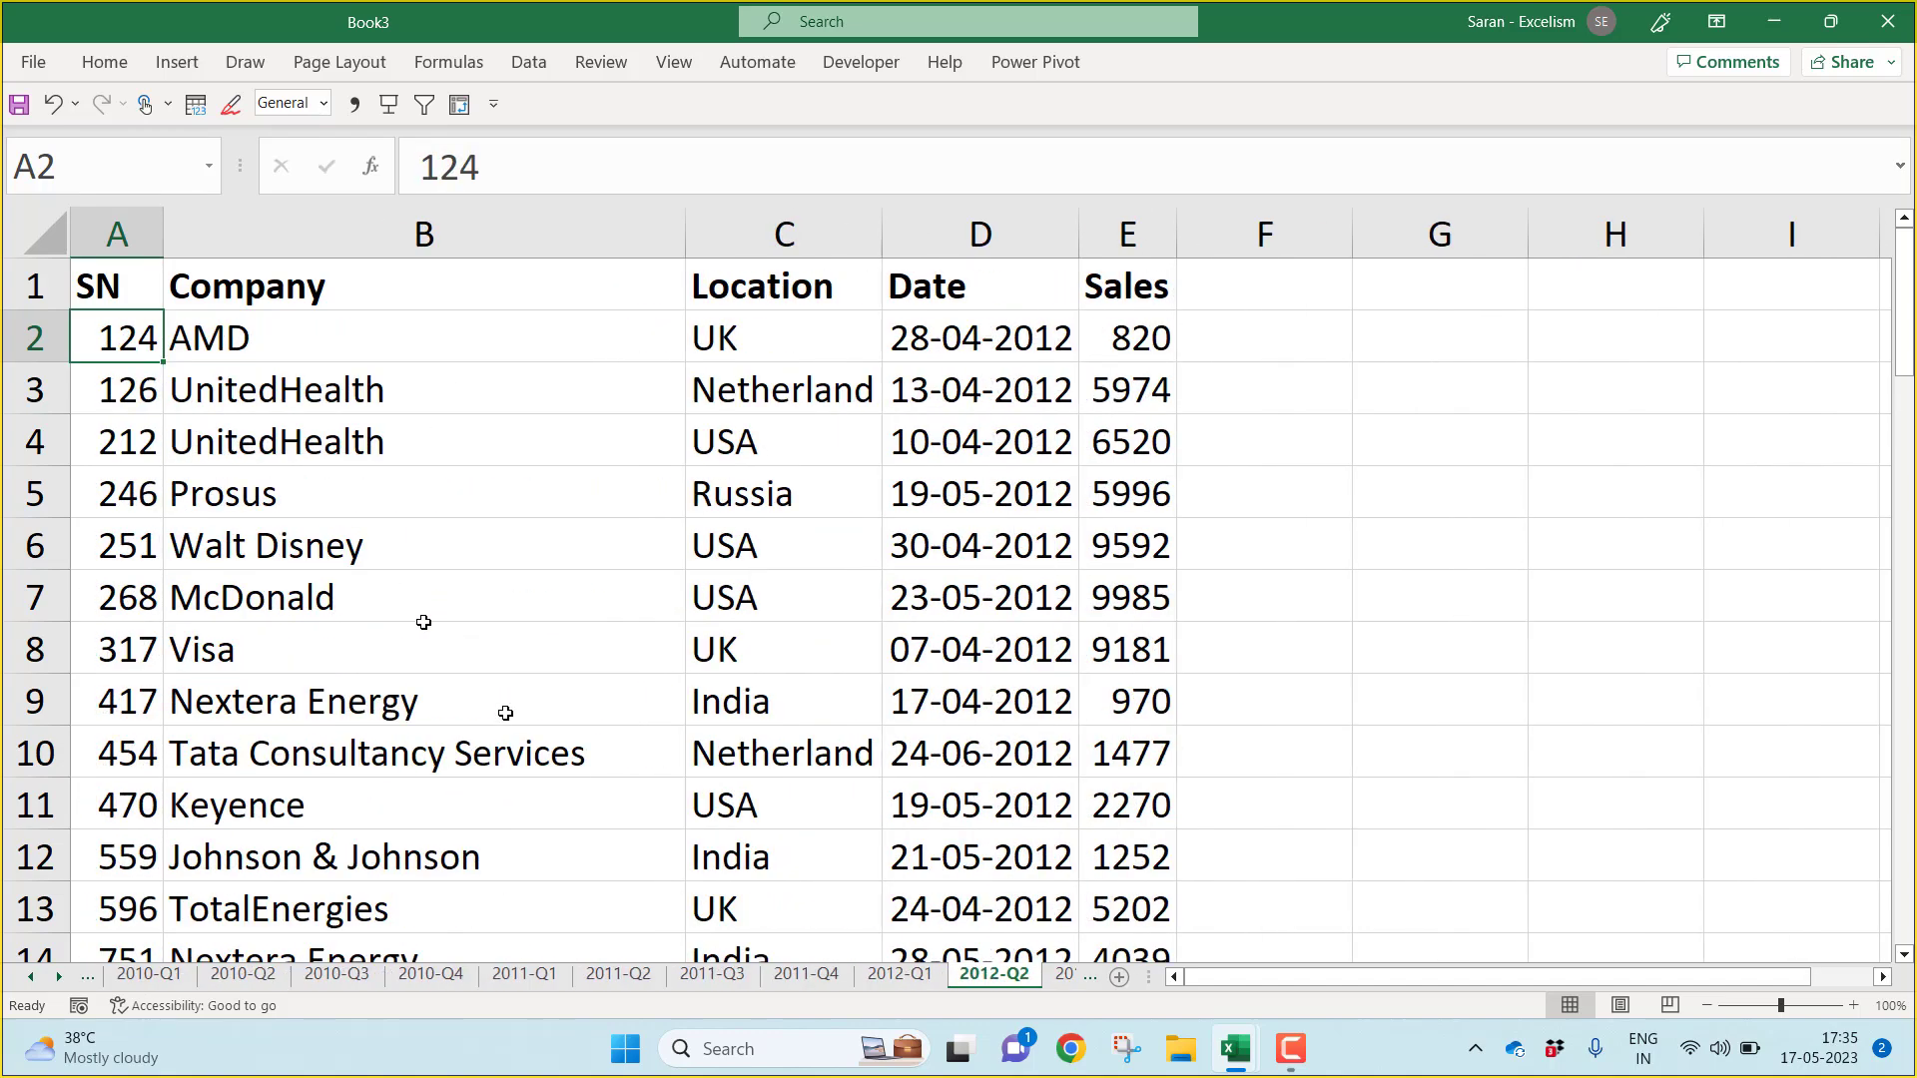
mouse_move(1232, 781)
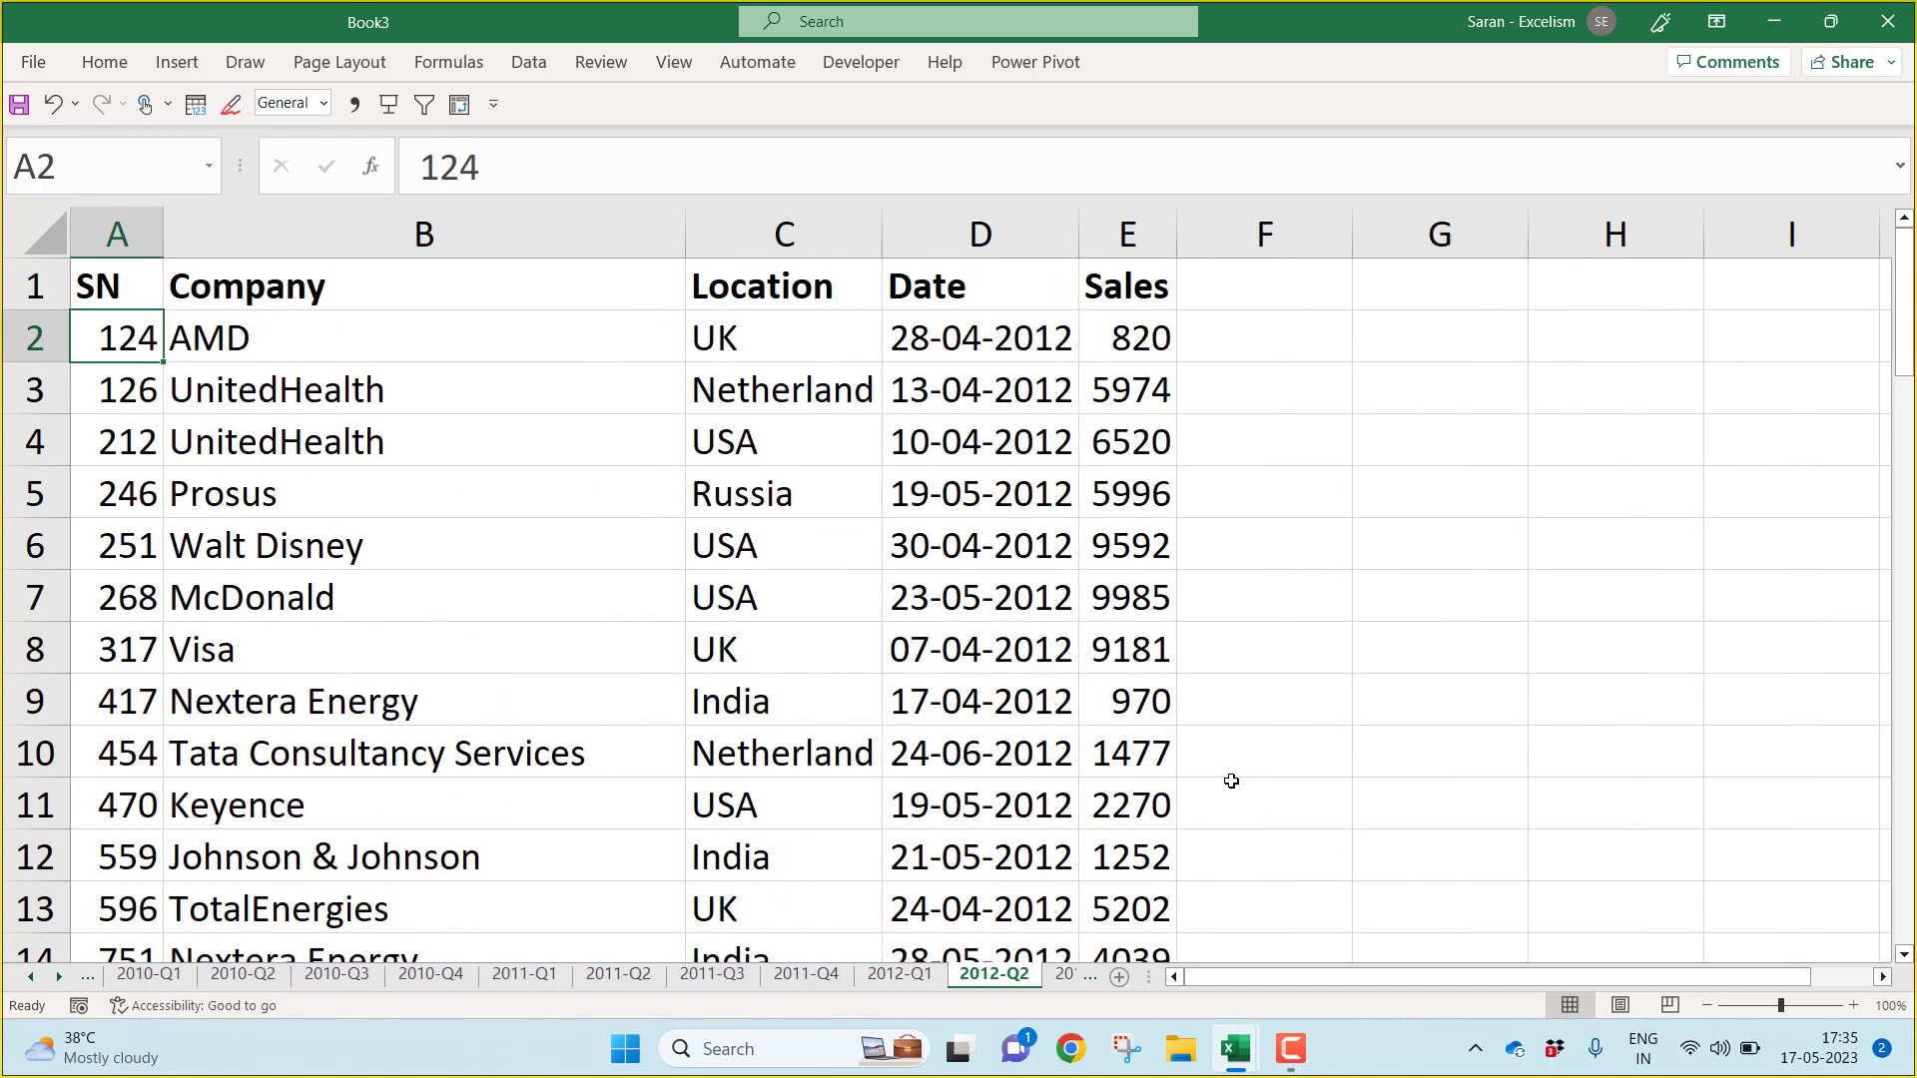